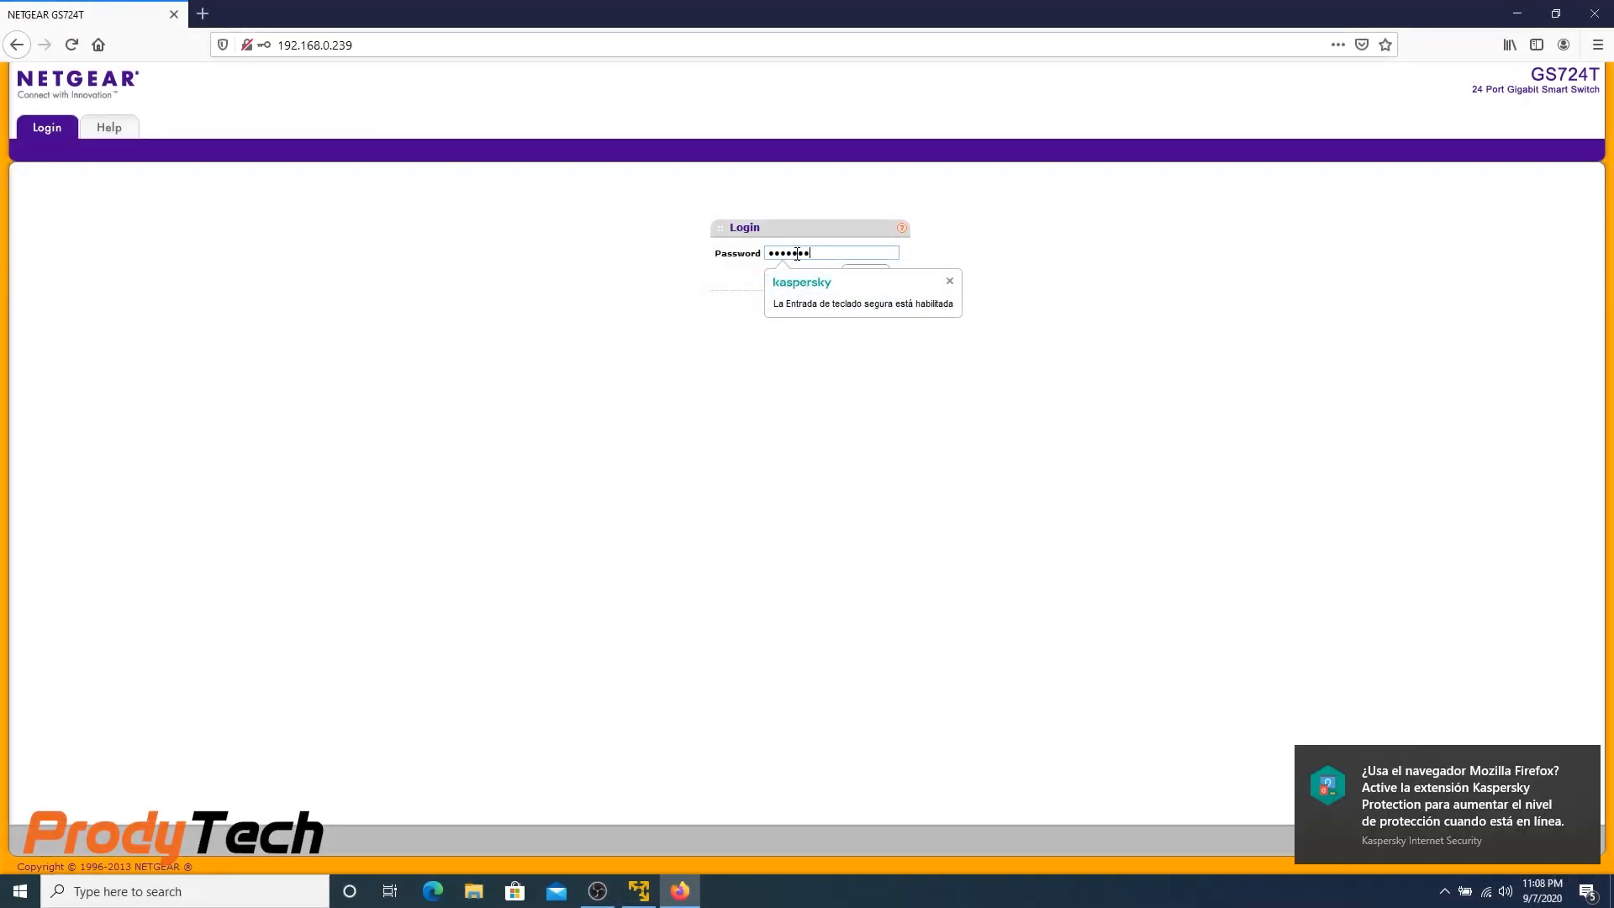
Log in to the GS724T switch with the password, declining to save it in the browser
left_click(864, 273)
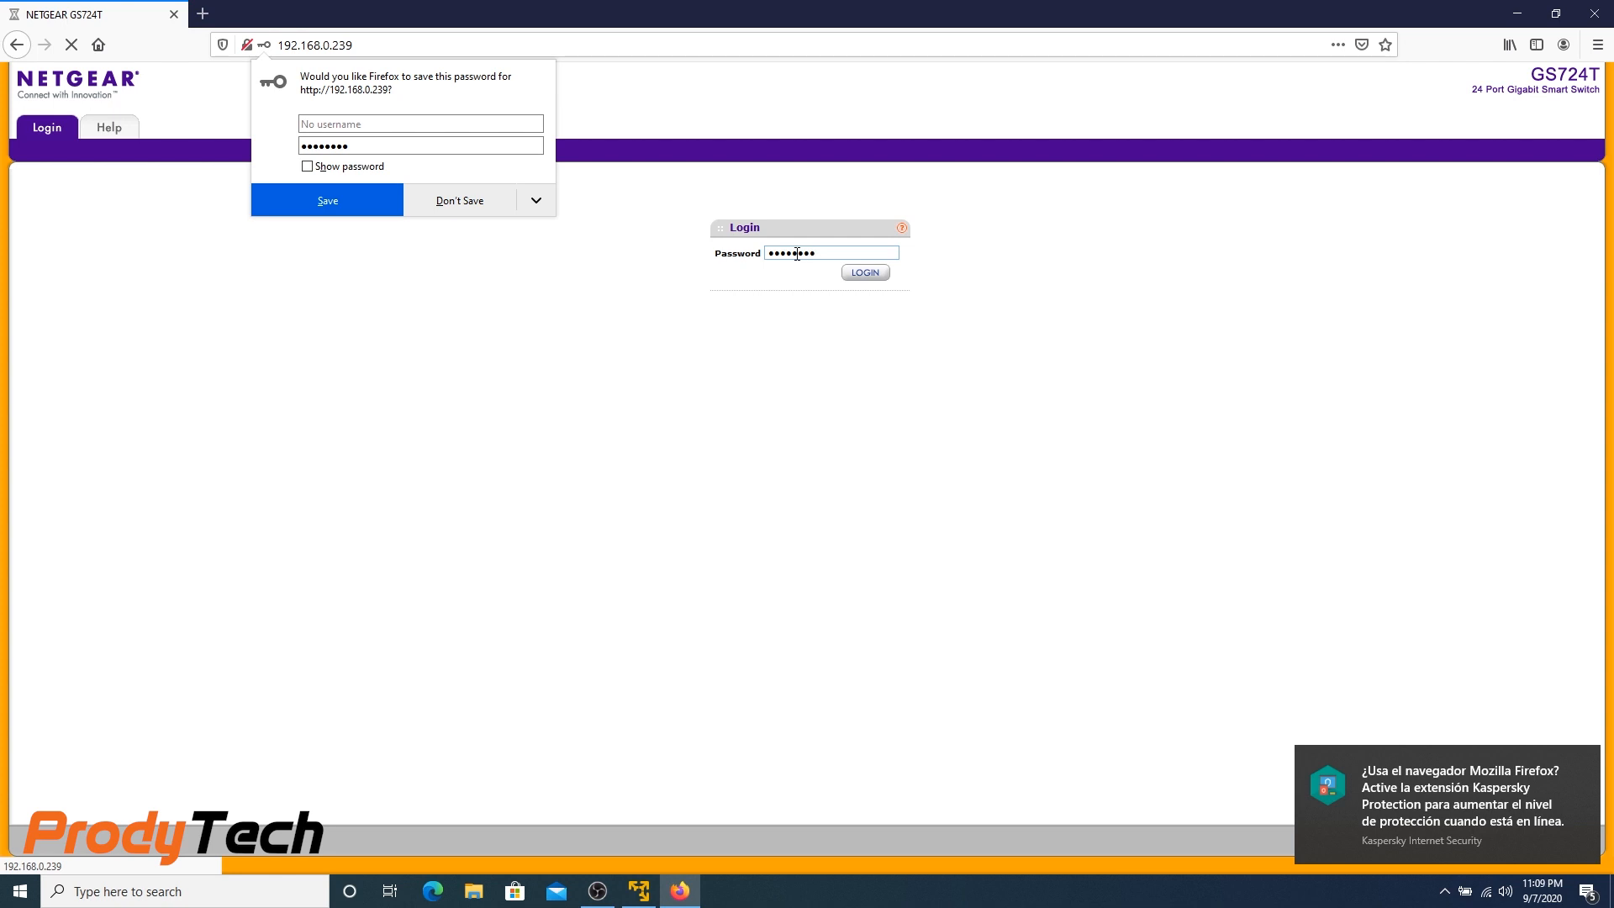
left_click(459, 200)
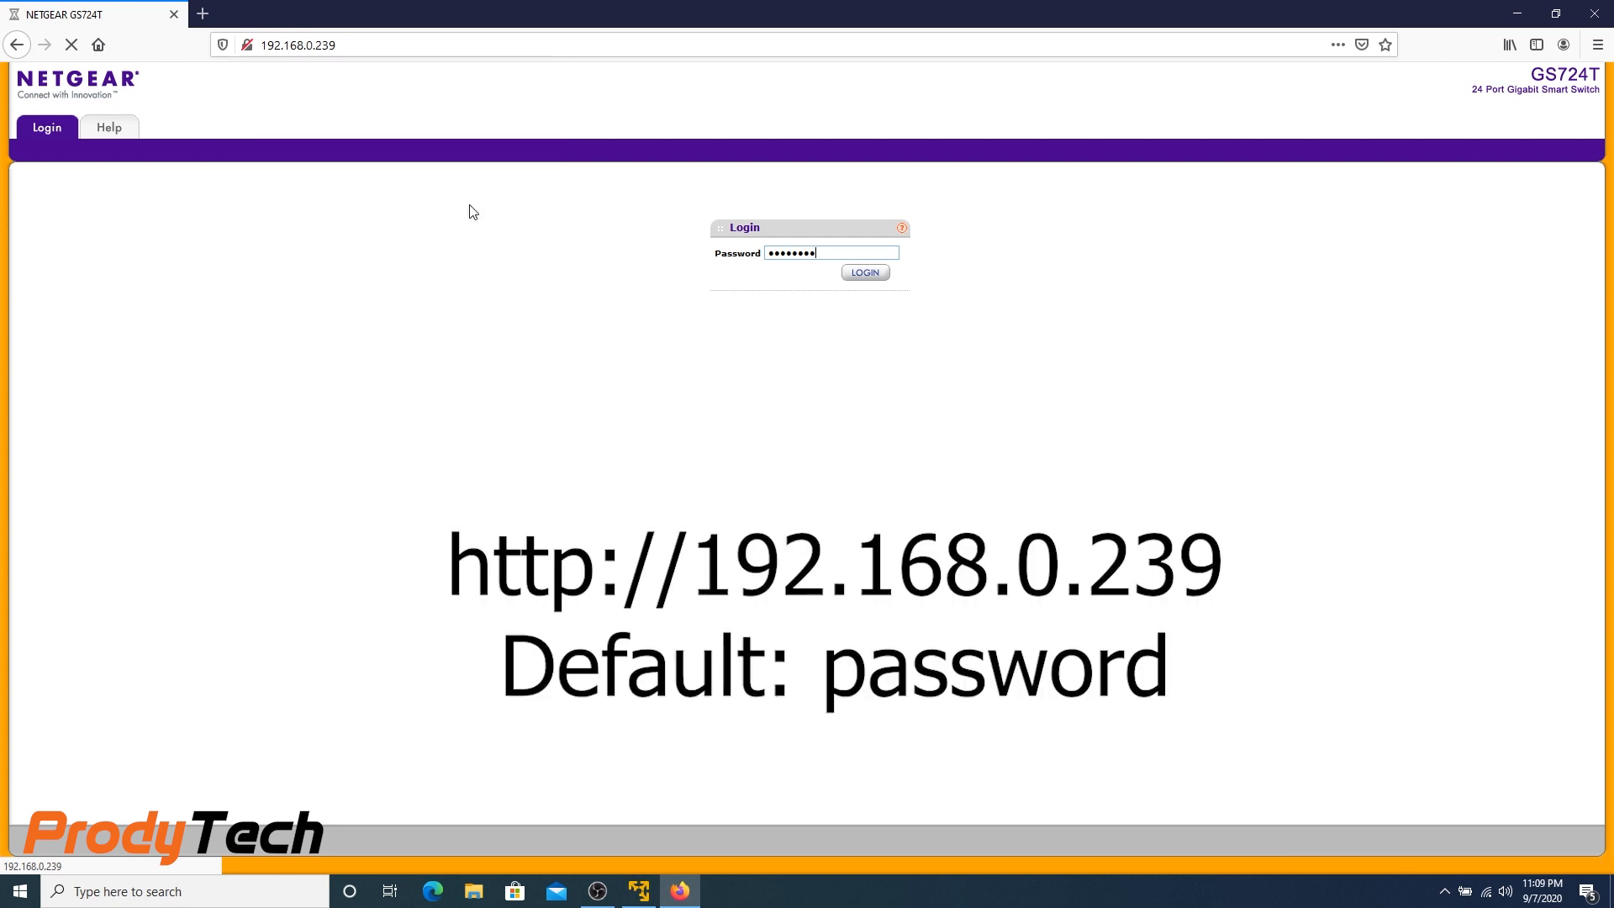
left_click(862, 272)
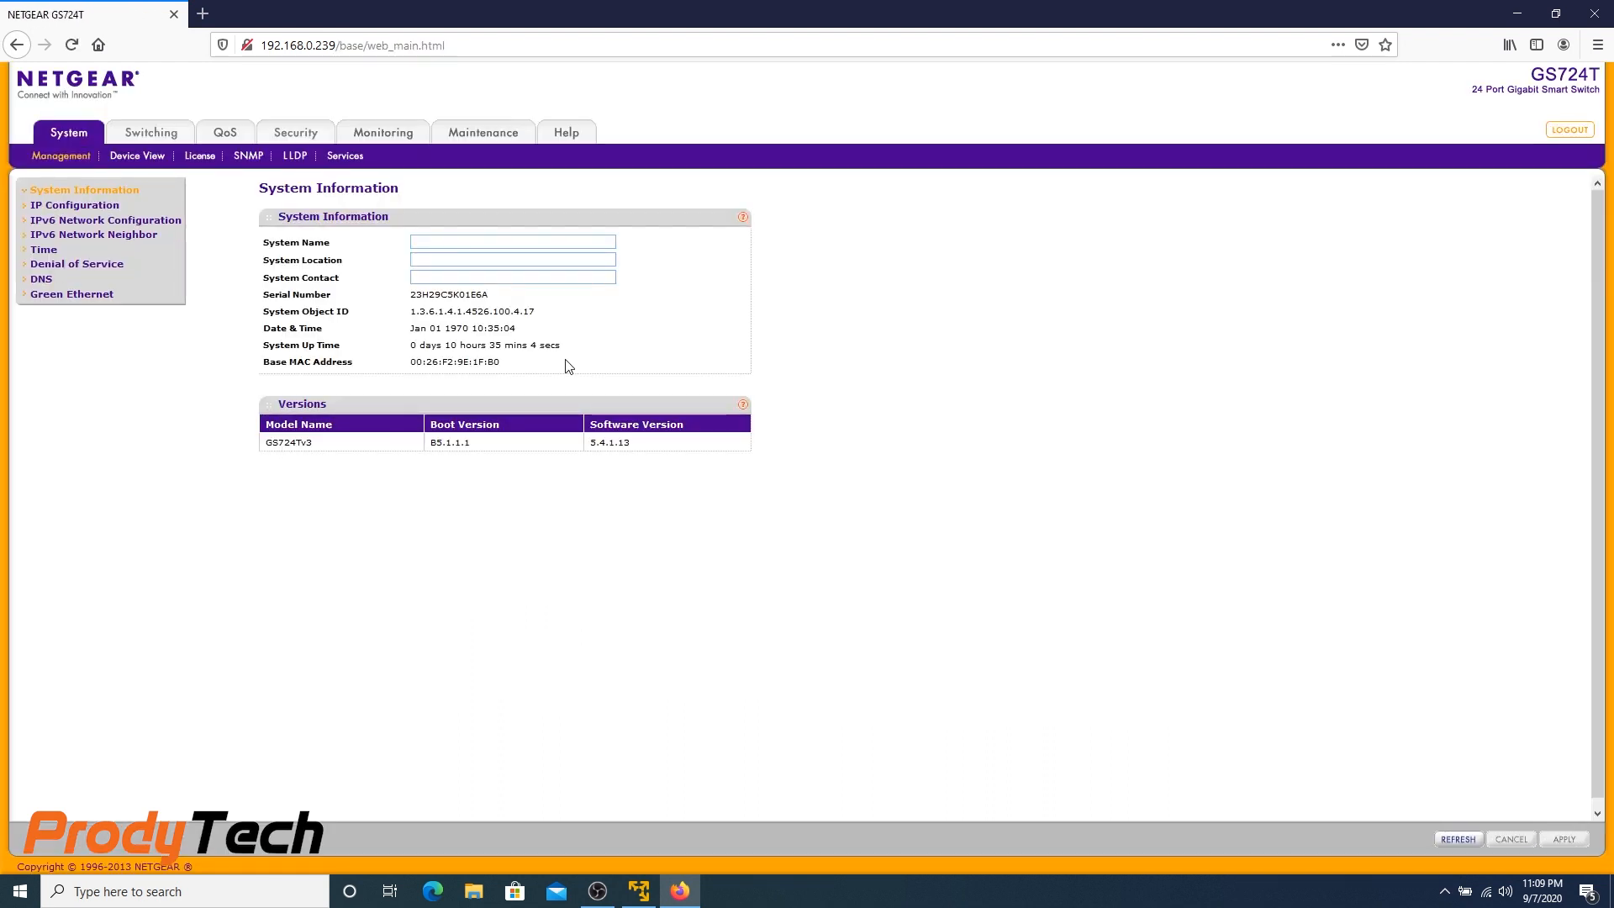
mouse_move(150, 132)
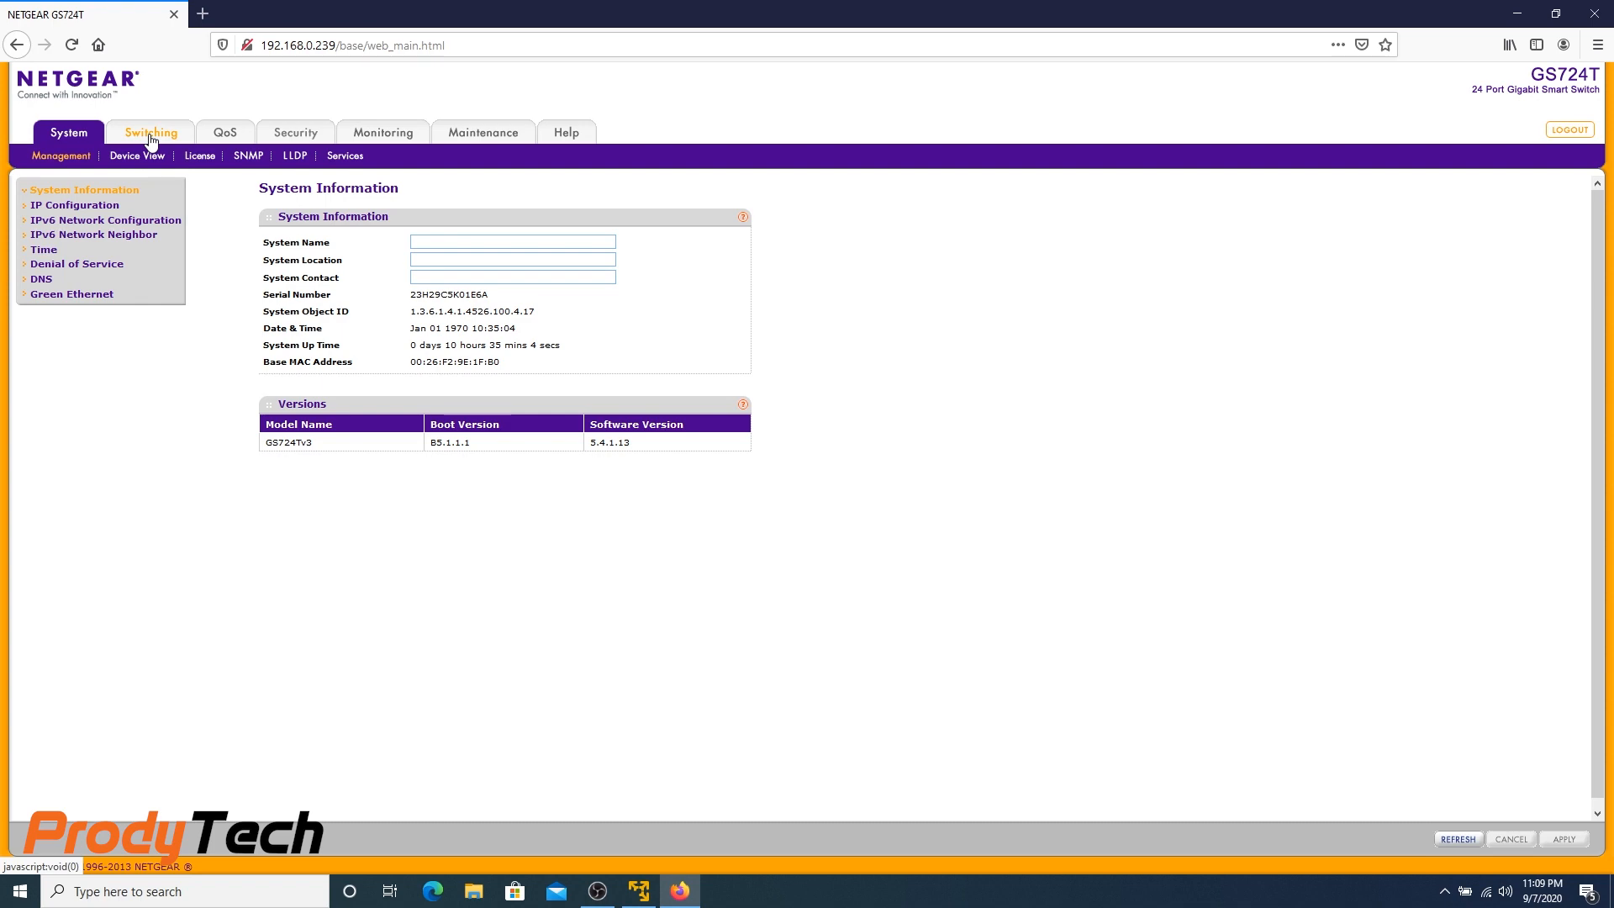
Navigate through Switching to the VLAN Configuration table listing VLANs 1-3
left_click(149, 131)
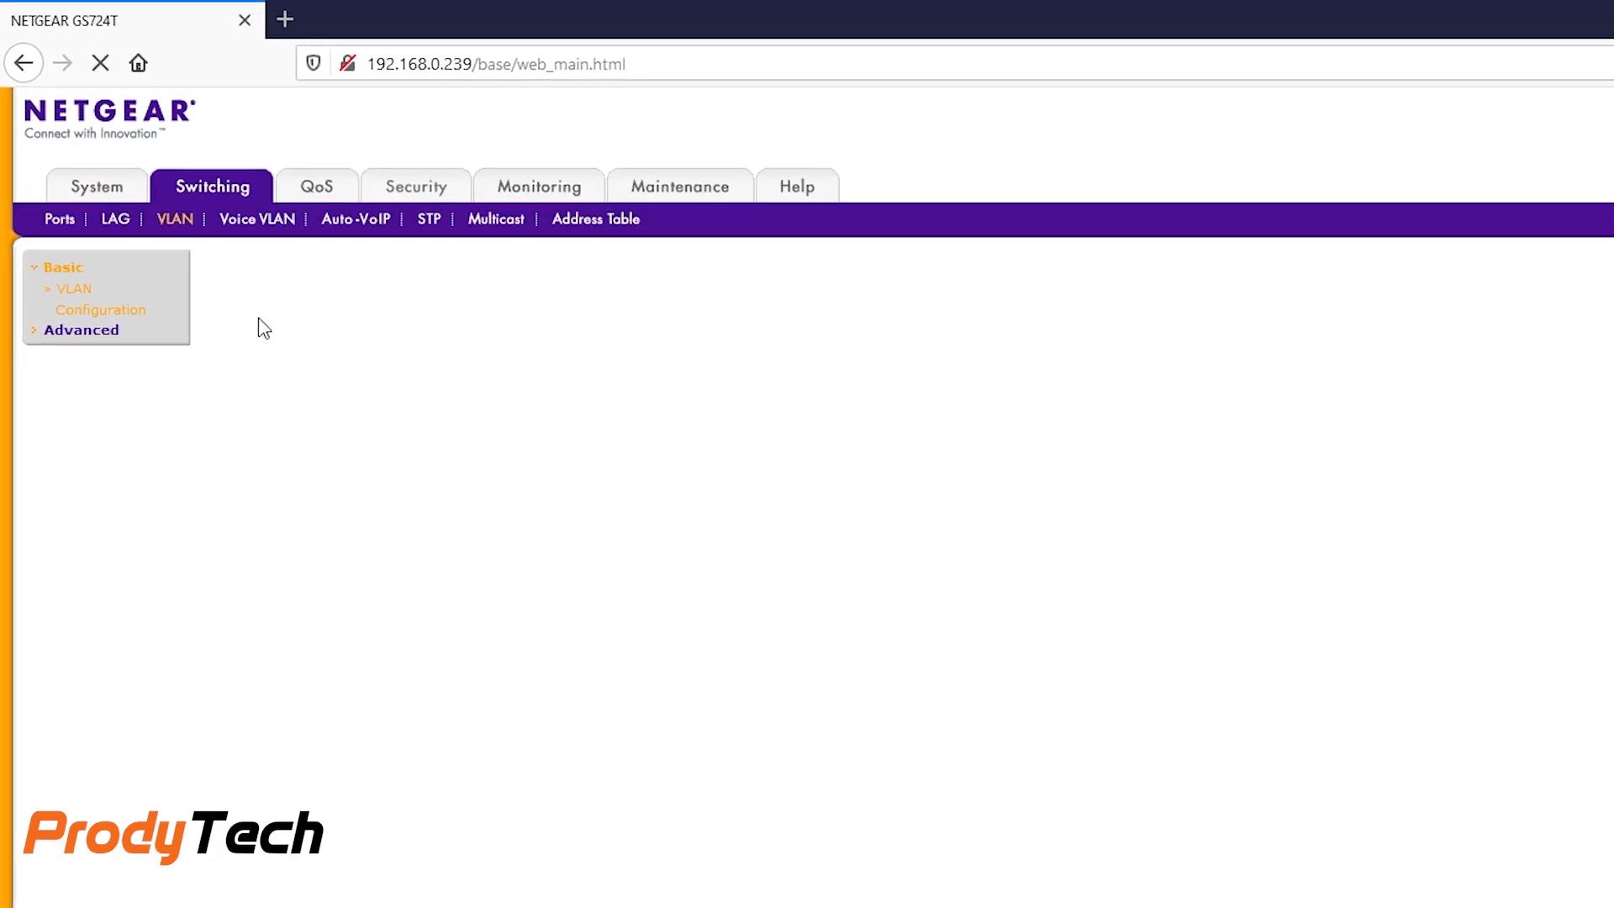
left_click(101, 309)
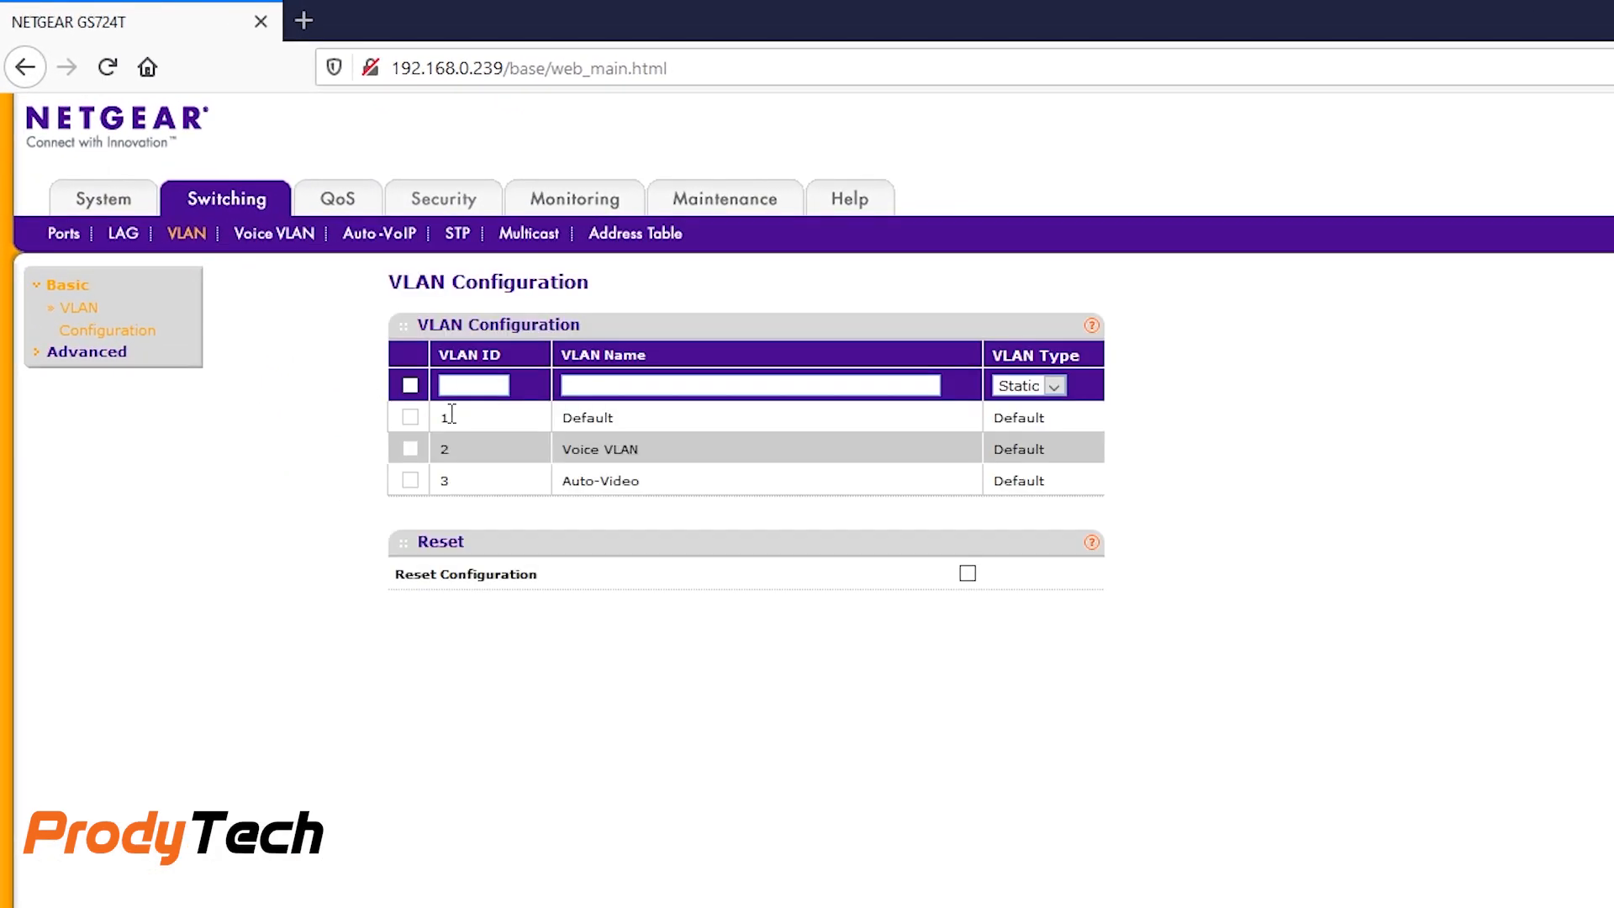
Add static VLANs 4 WLAN and 5 DC to the switch's VLAN table
type("4")
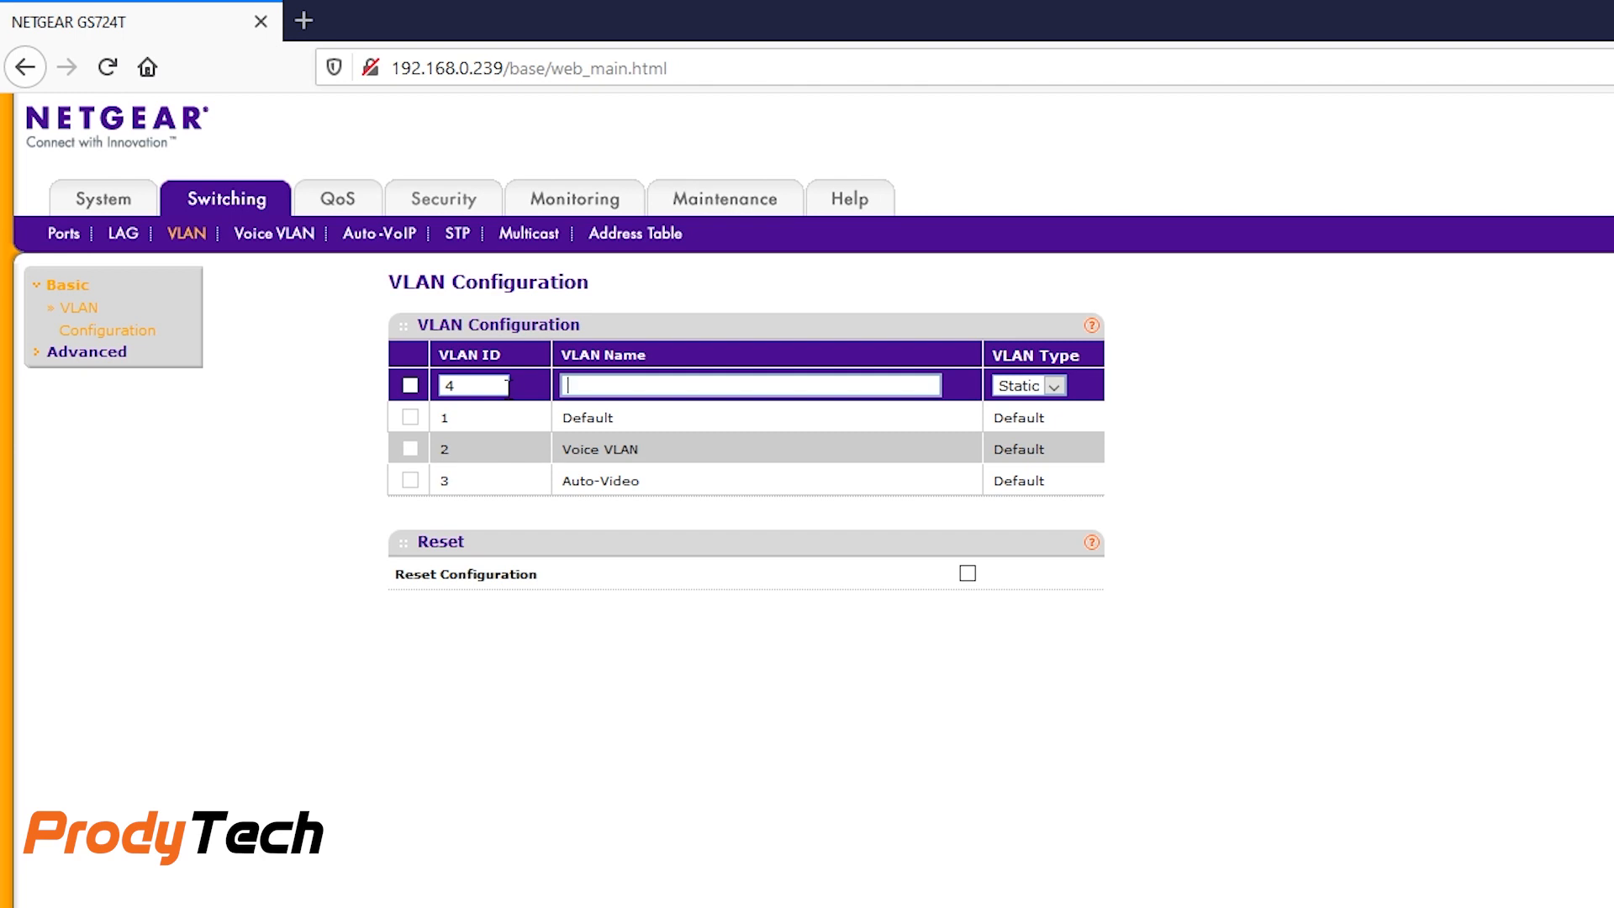
type("WLAN")
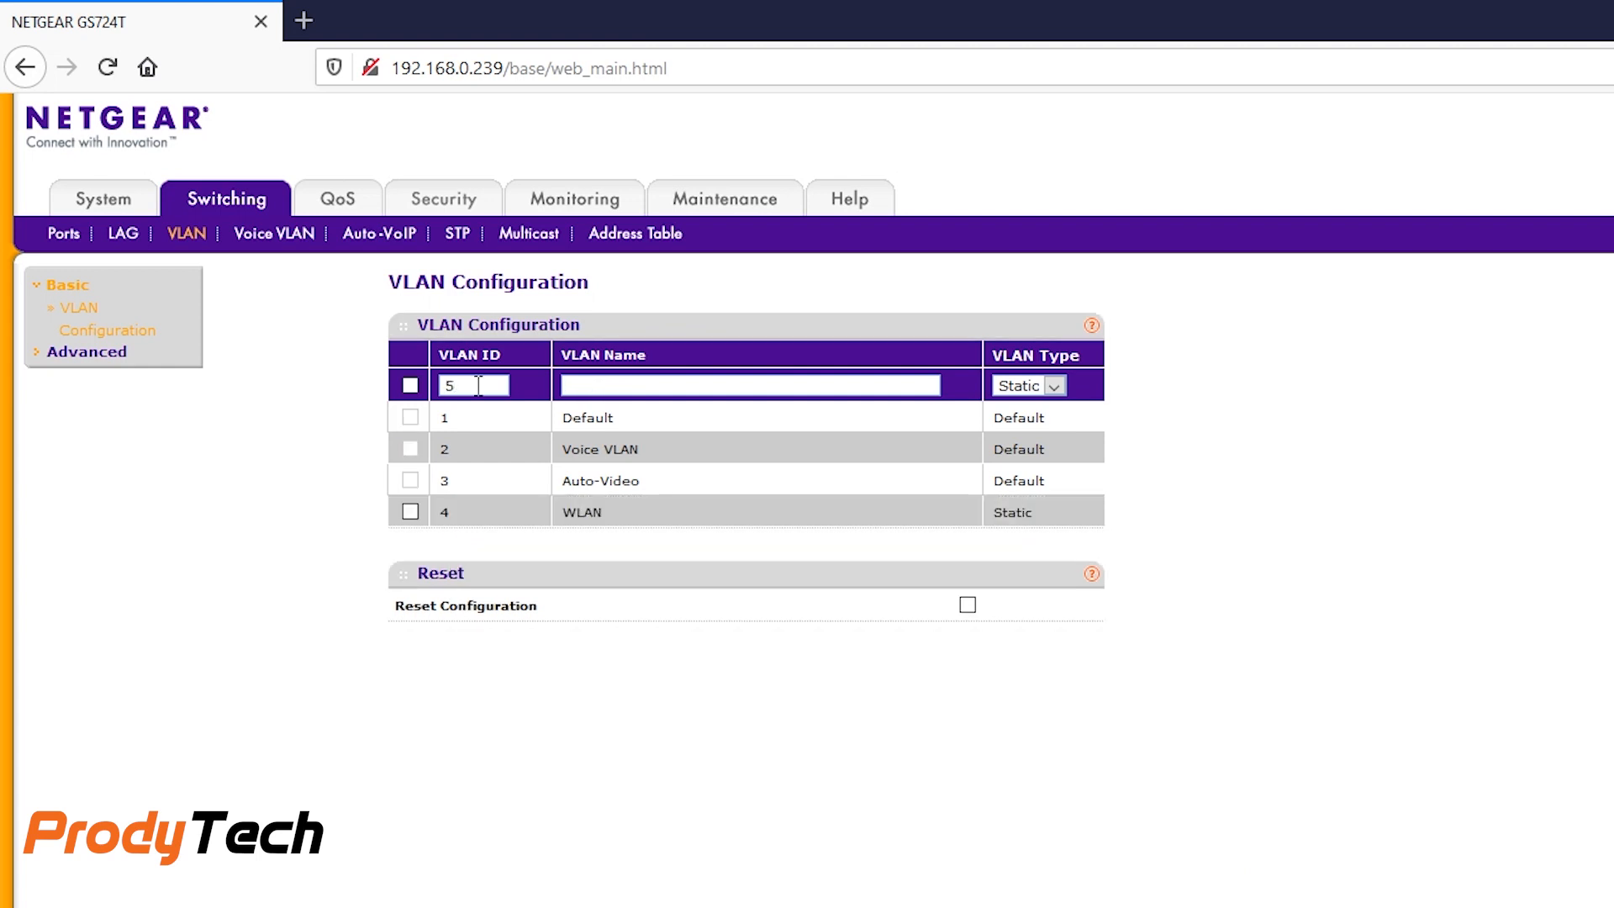
type("DC")
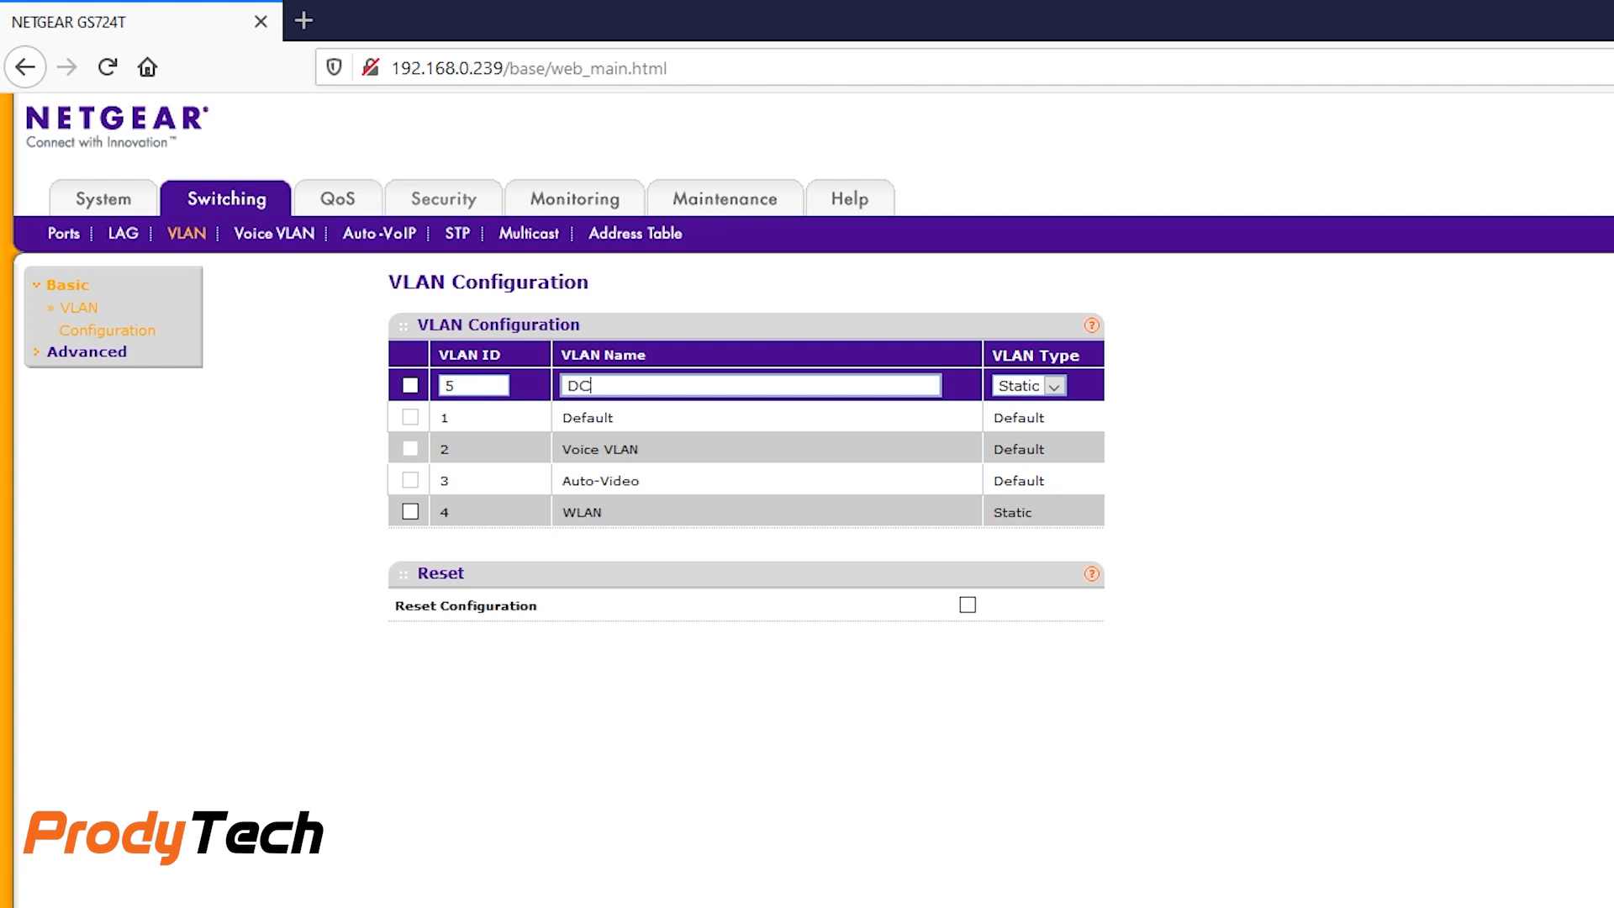
key("Return")
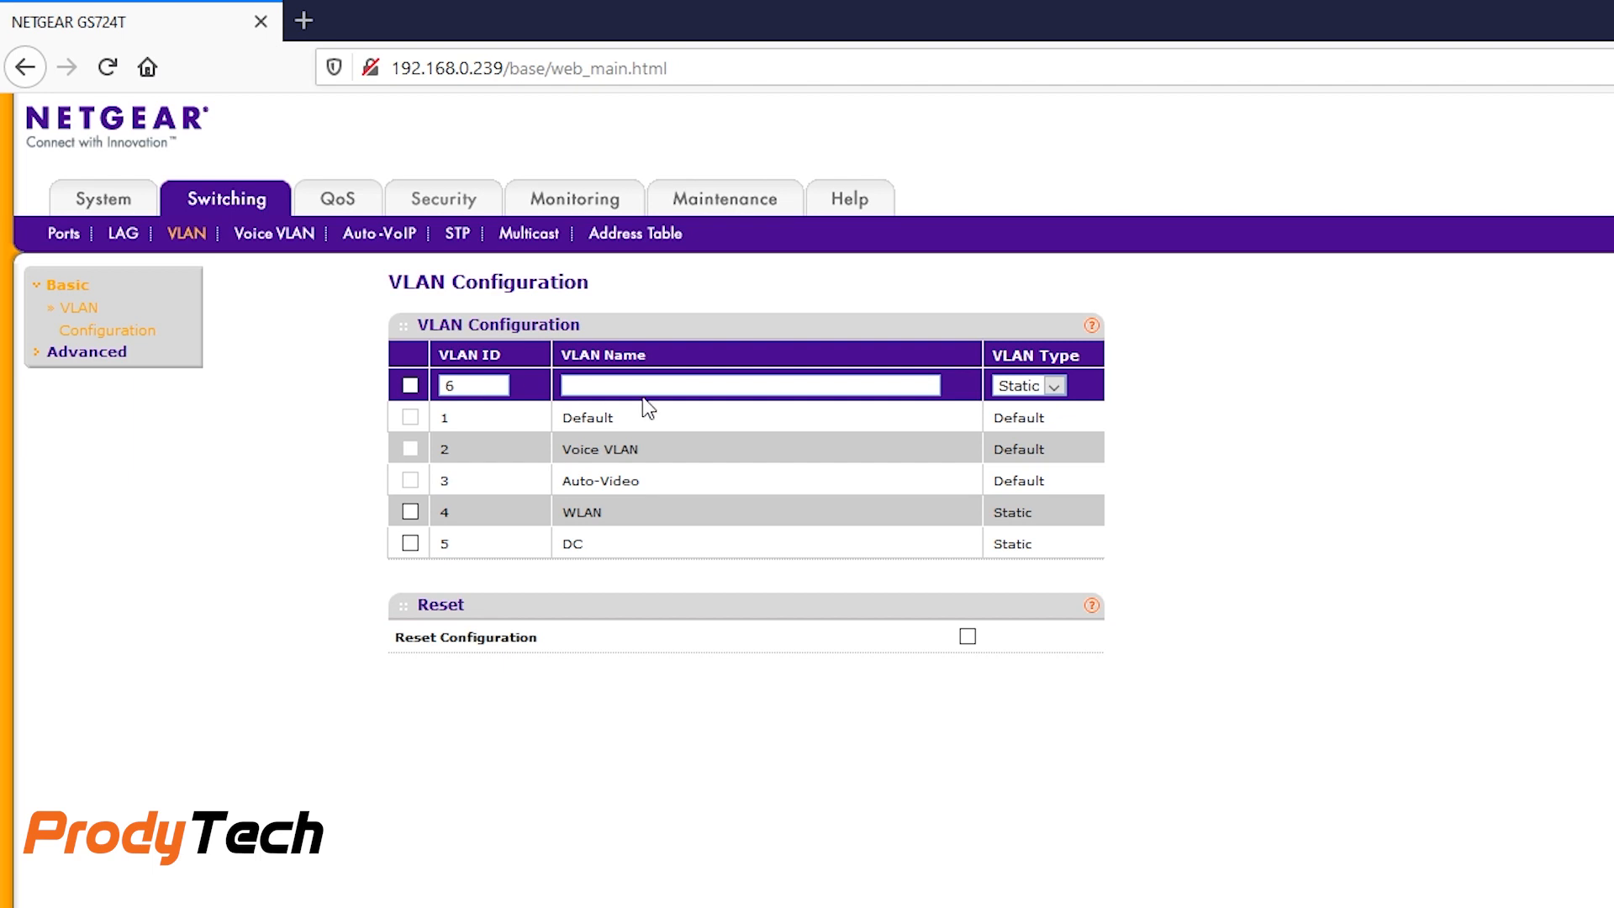
Add static VLANs 6 DMZ and 7 MGT to the switch's VLAN table
type("DMZ")
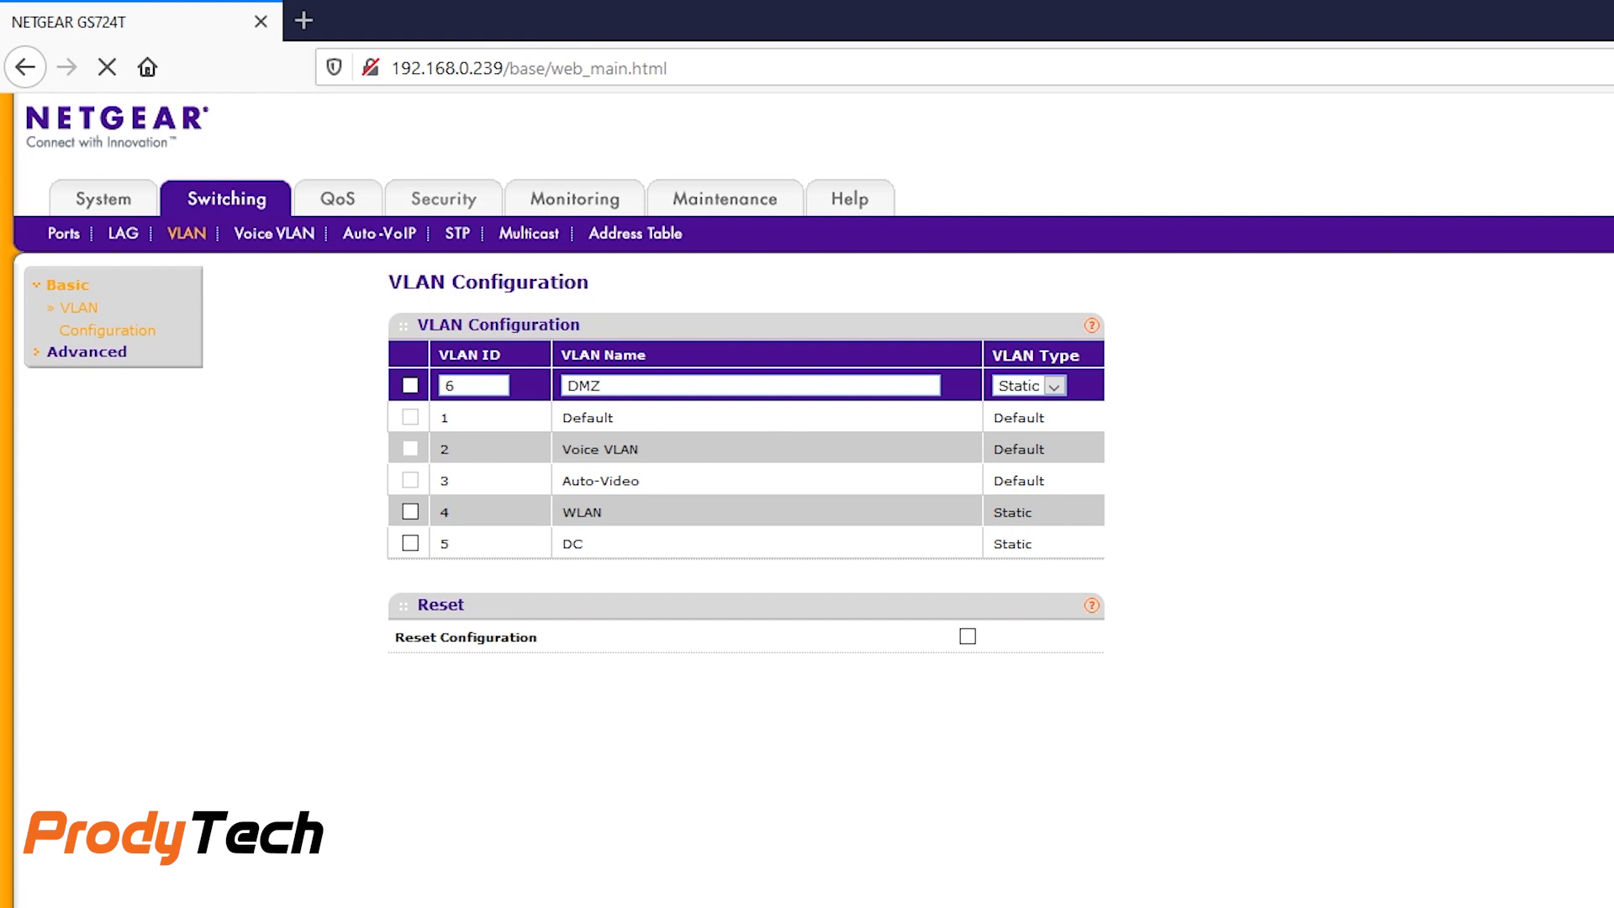
mouse_move(1200, 874)
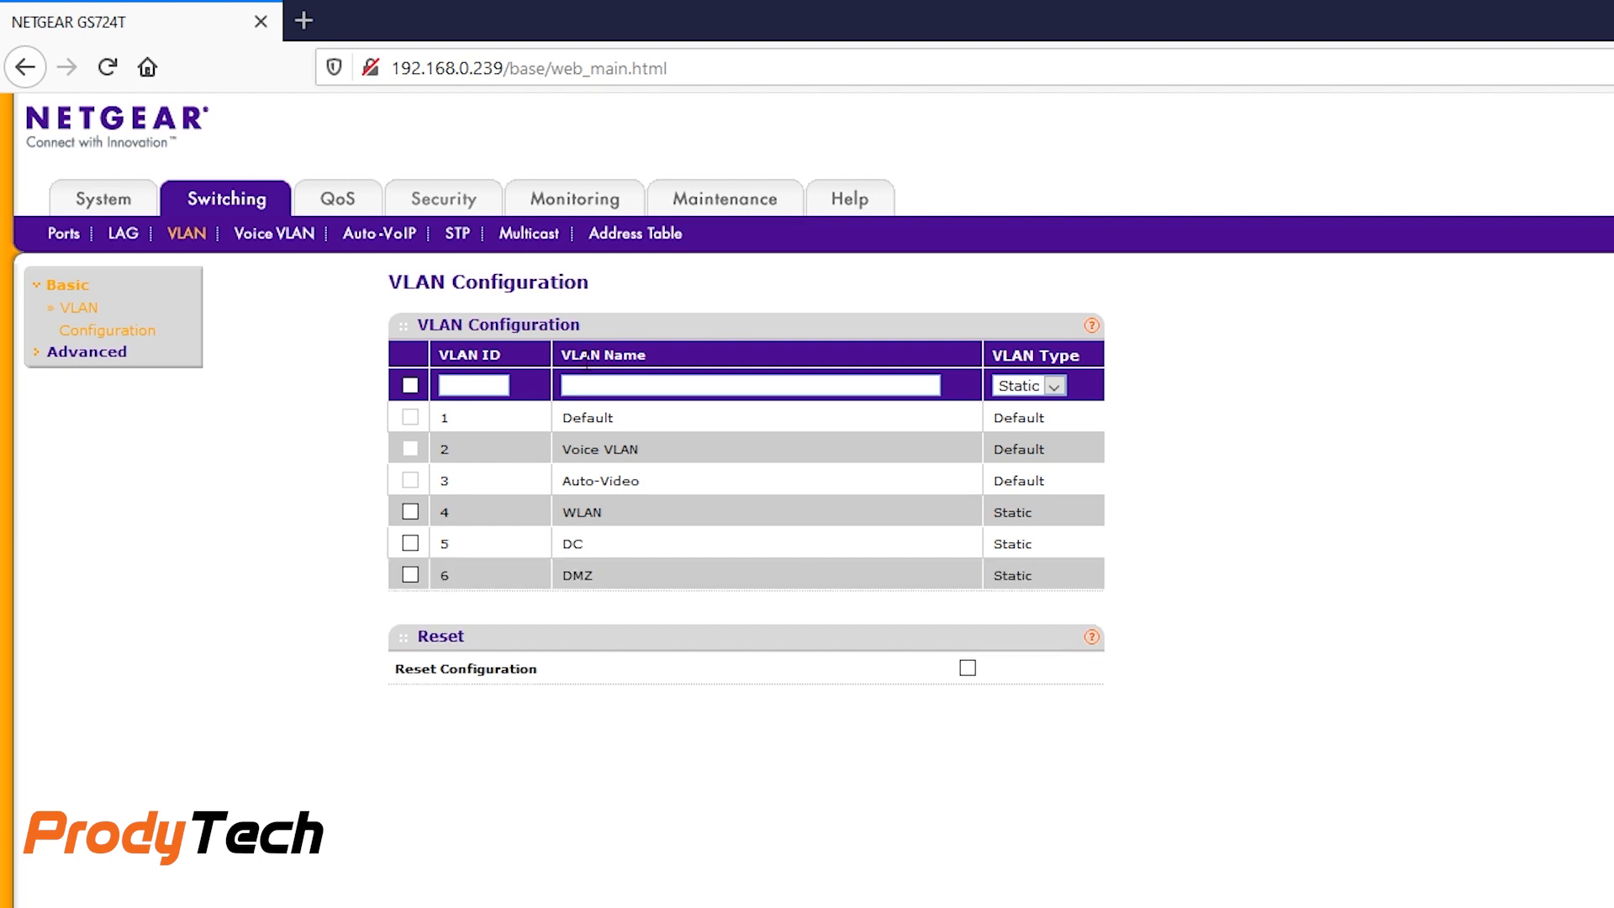
type("7")
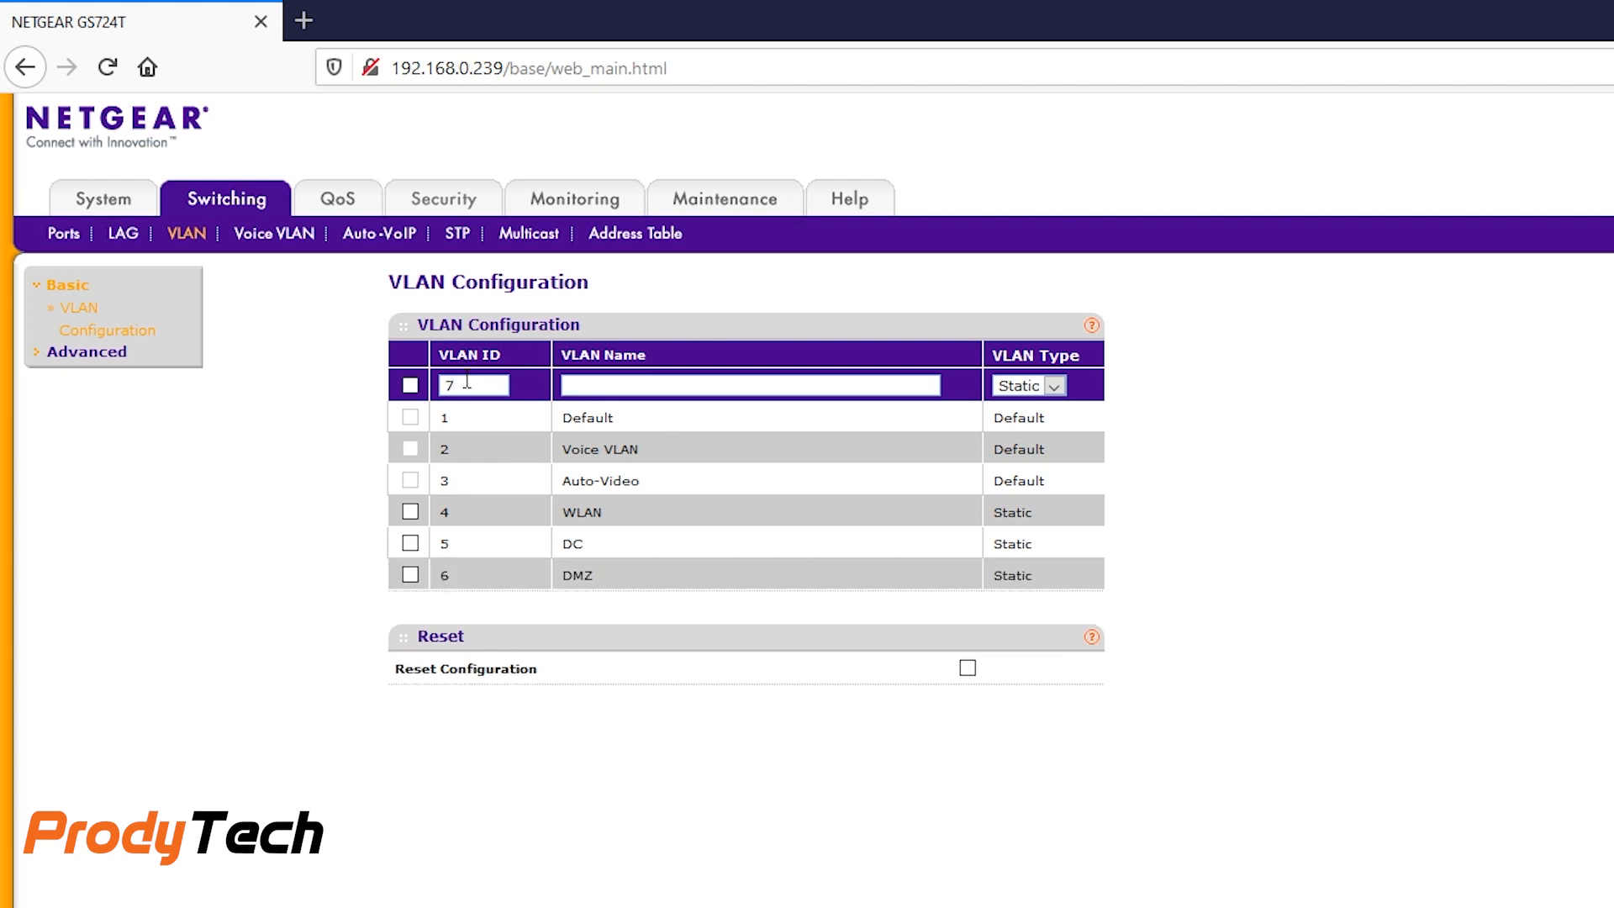
type("MG")
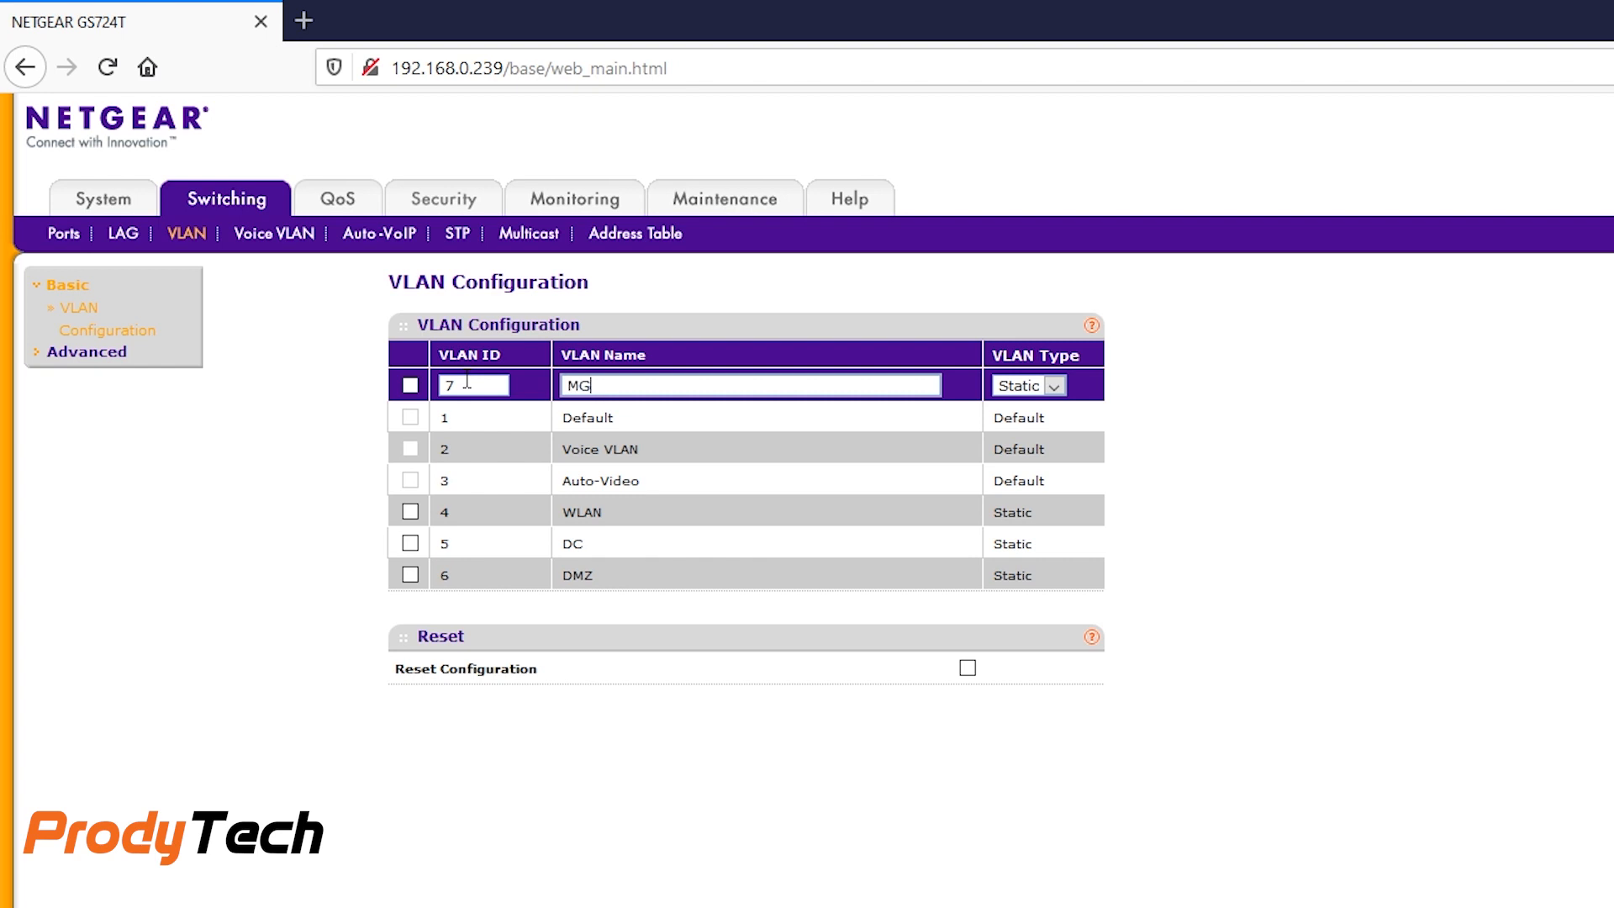
type("T")
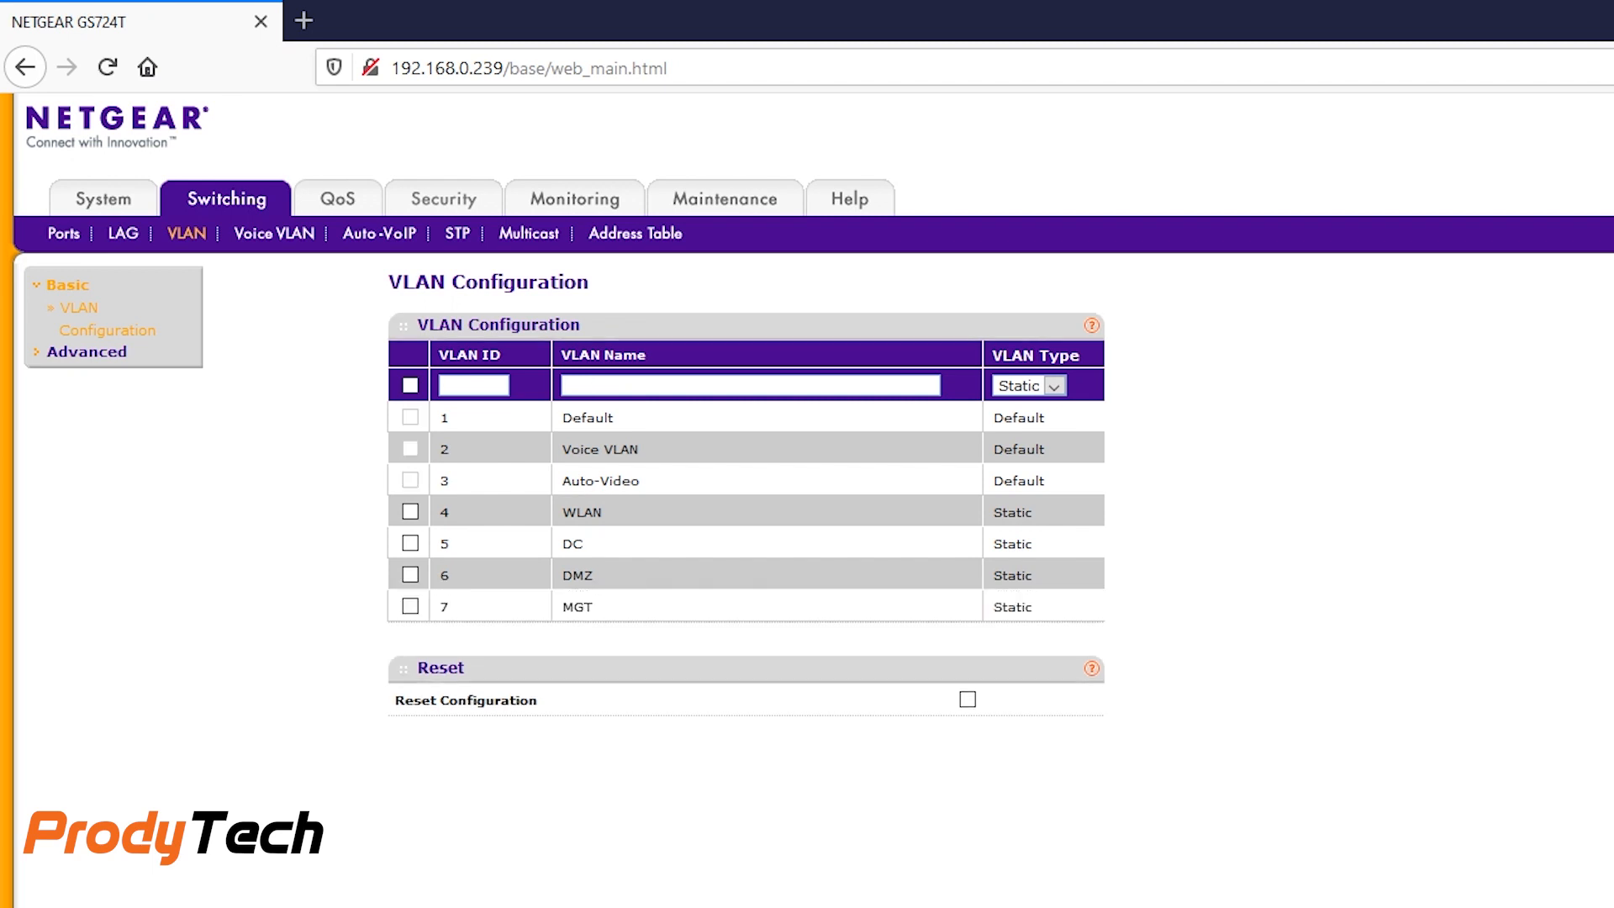
mouse_move(247, 484)
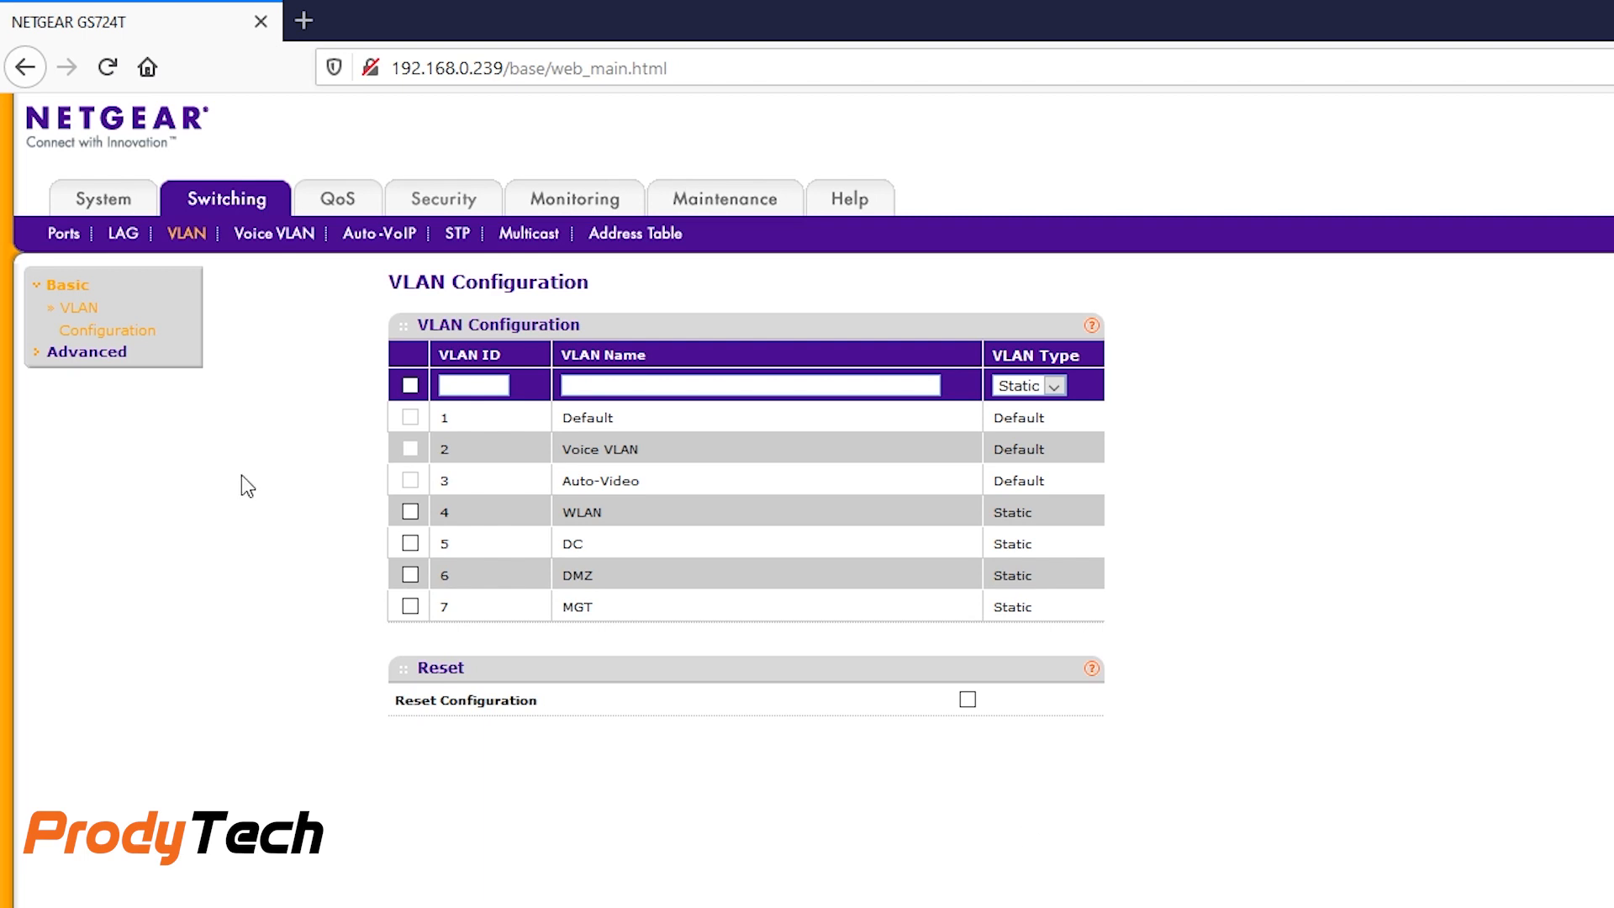
mouse_move(44, 364)
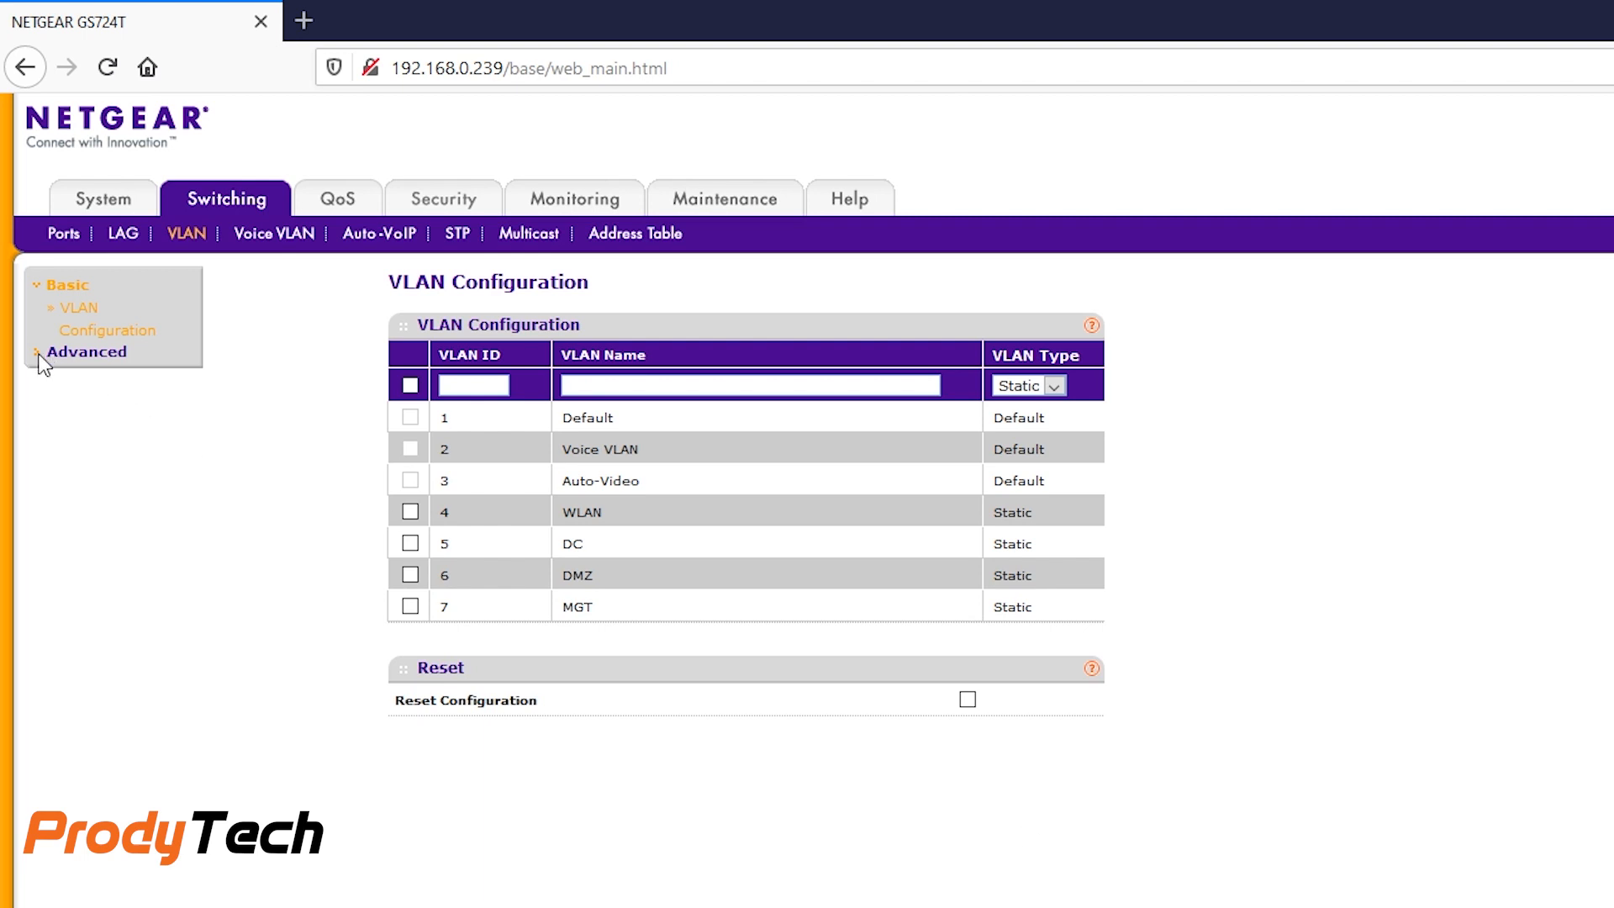
mouse_move(86, 351)
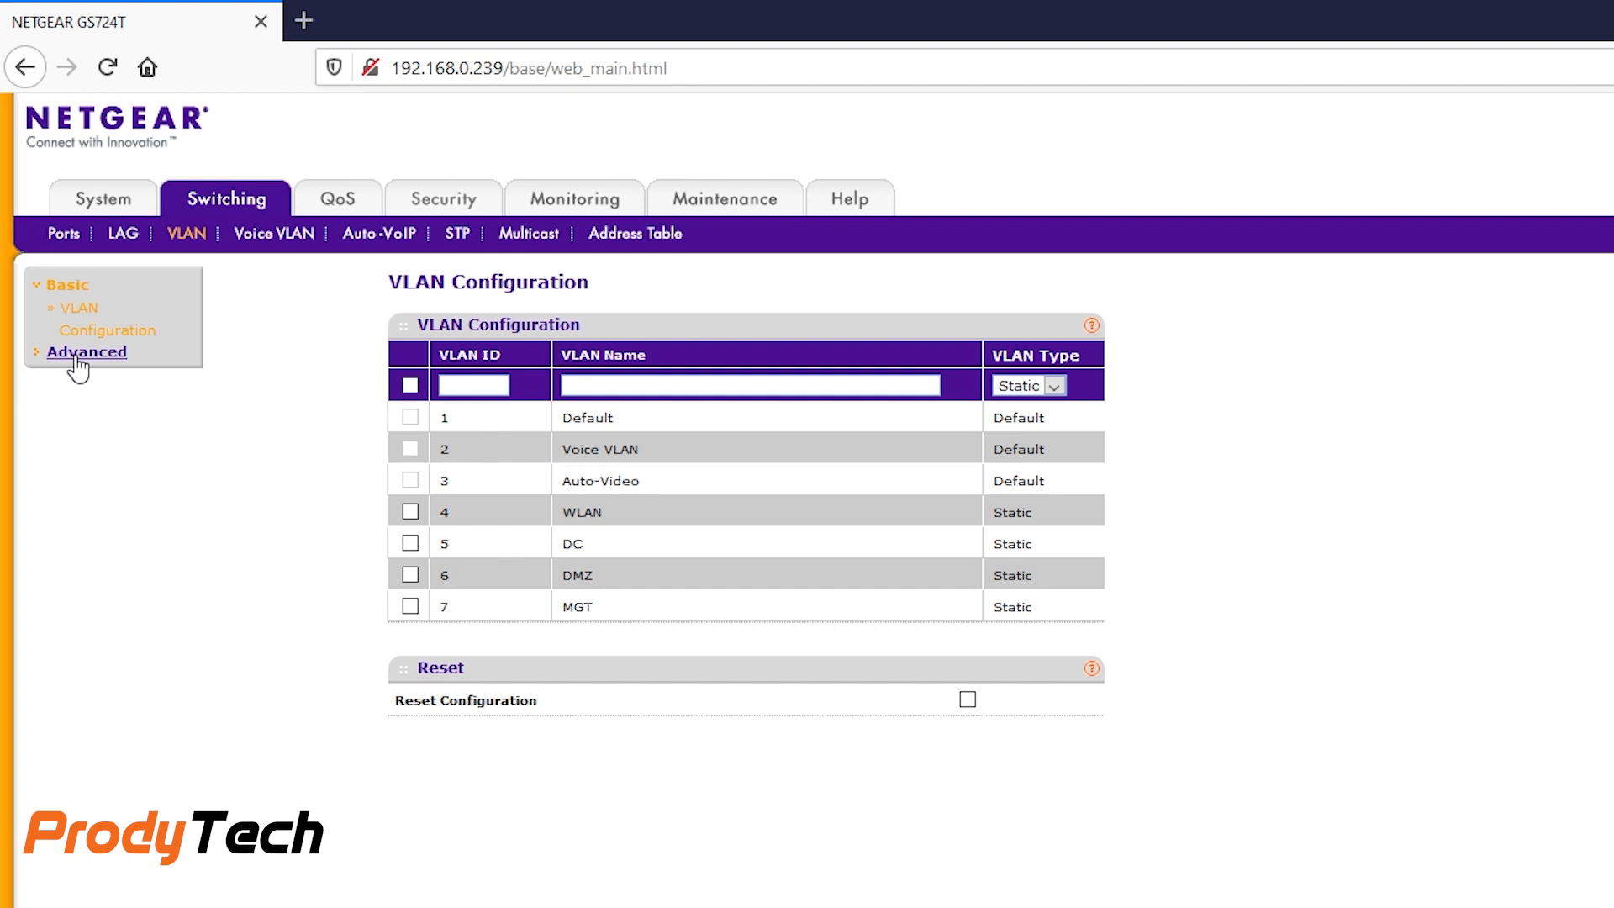
Under Advanced VLAN Membership for VLAN 1, mark port 1 as a tagged member
left_click(86, 351)
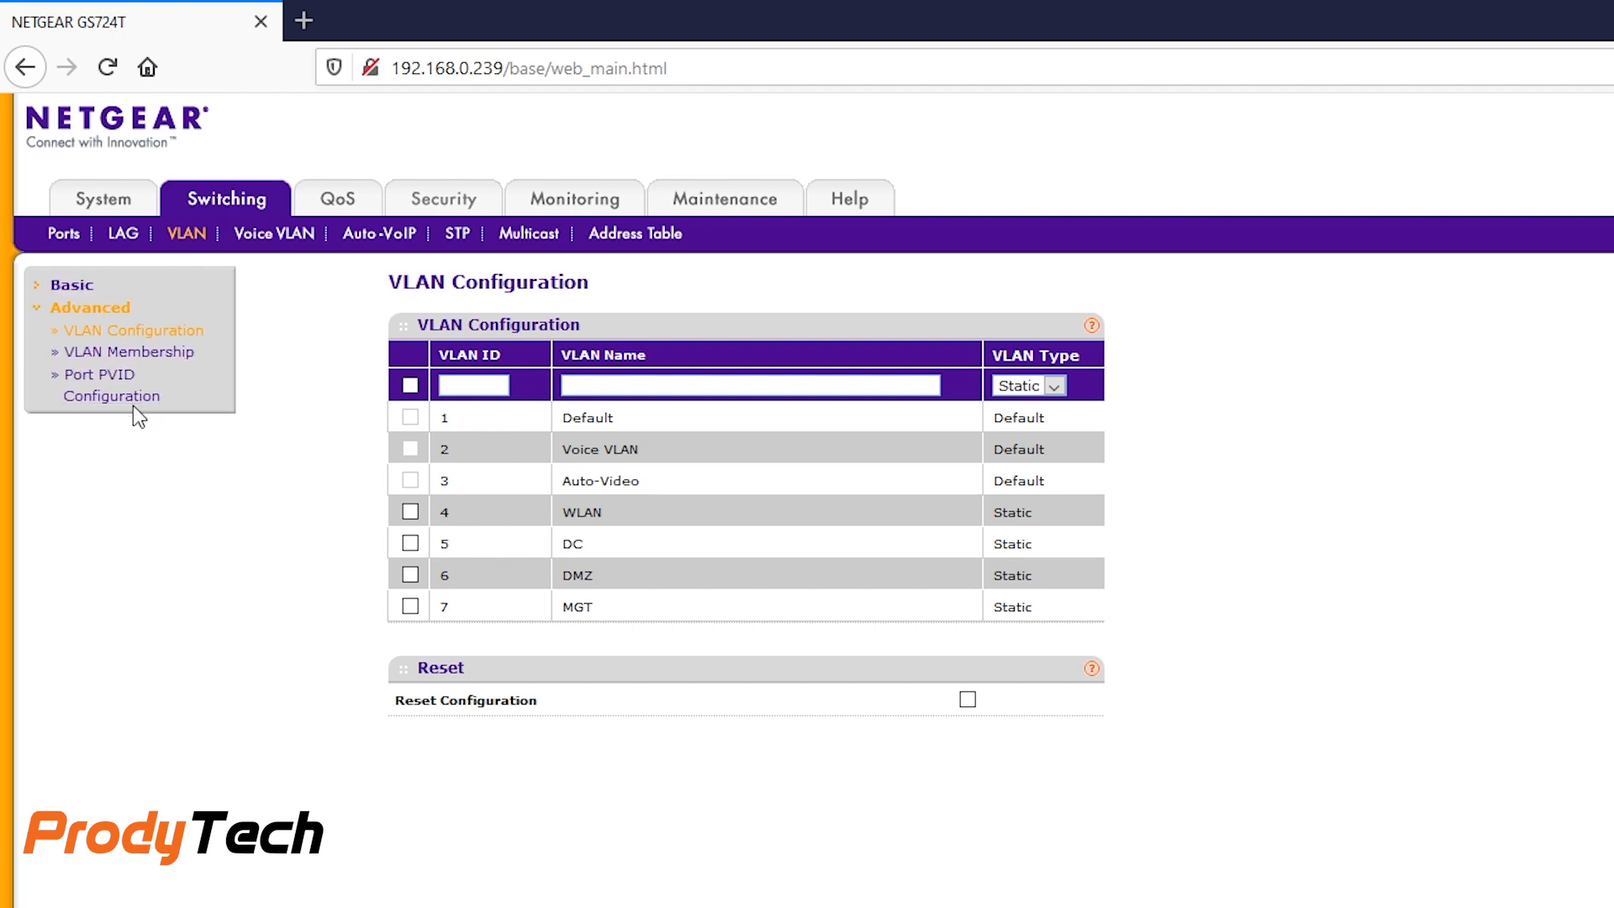
mouse_move(129, 351)
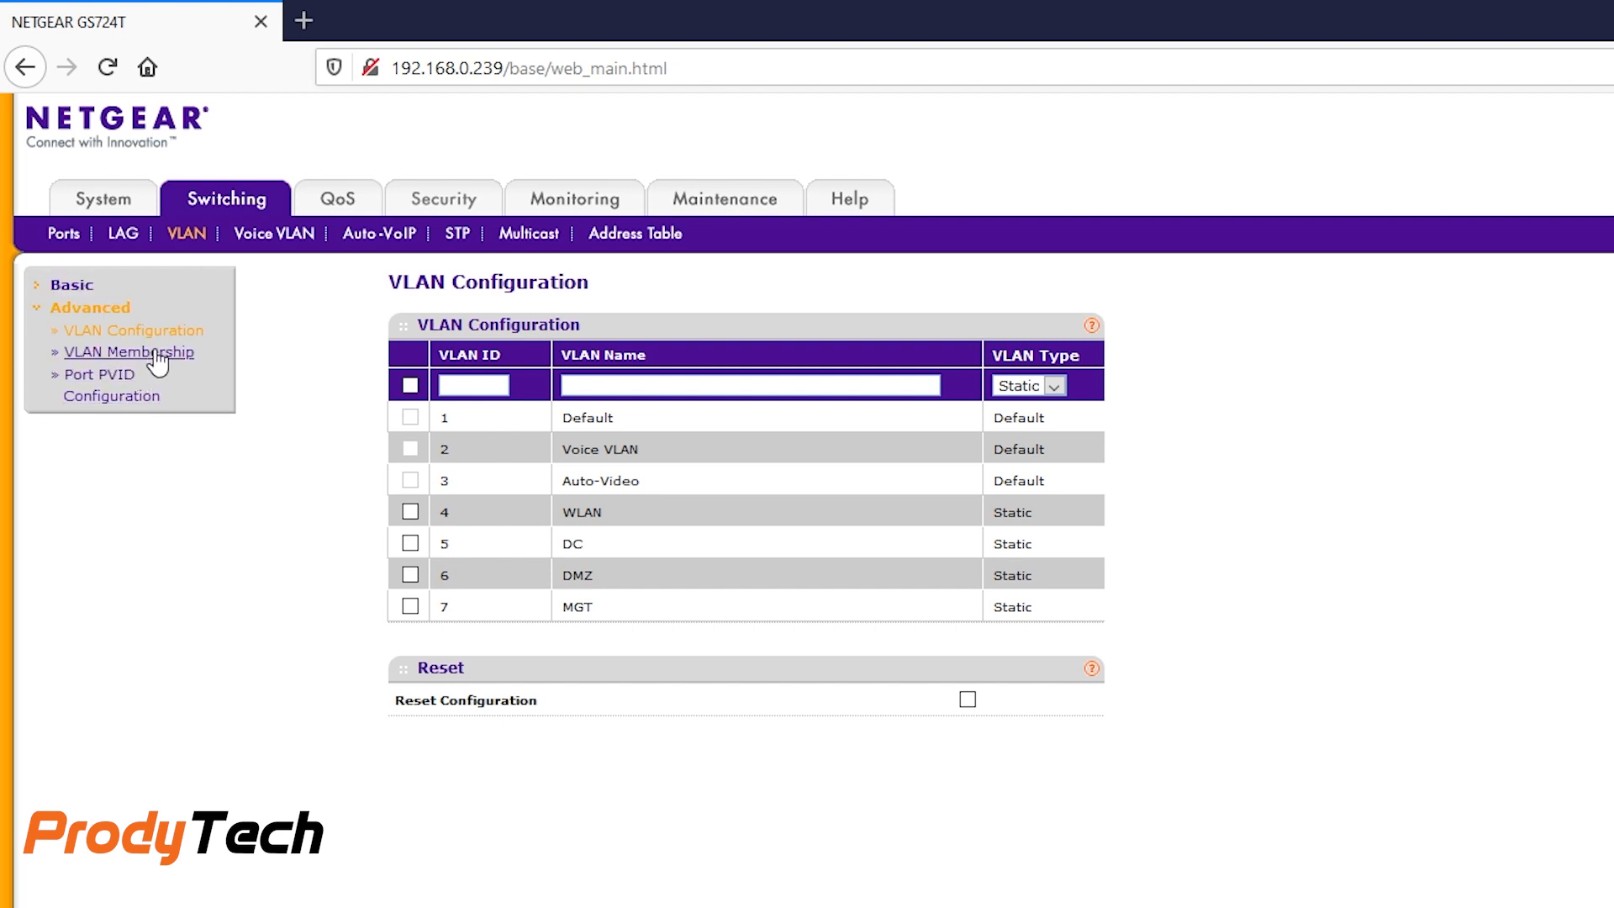
left_click(129, 351)
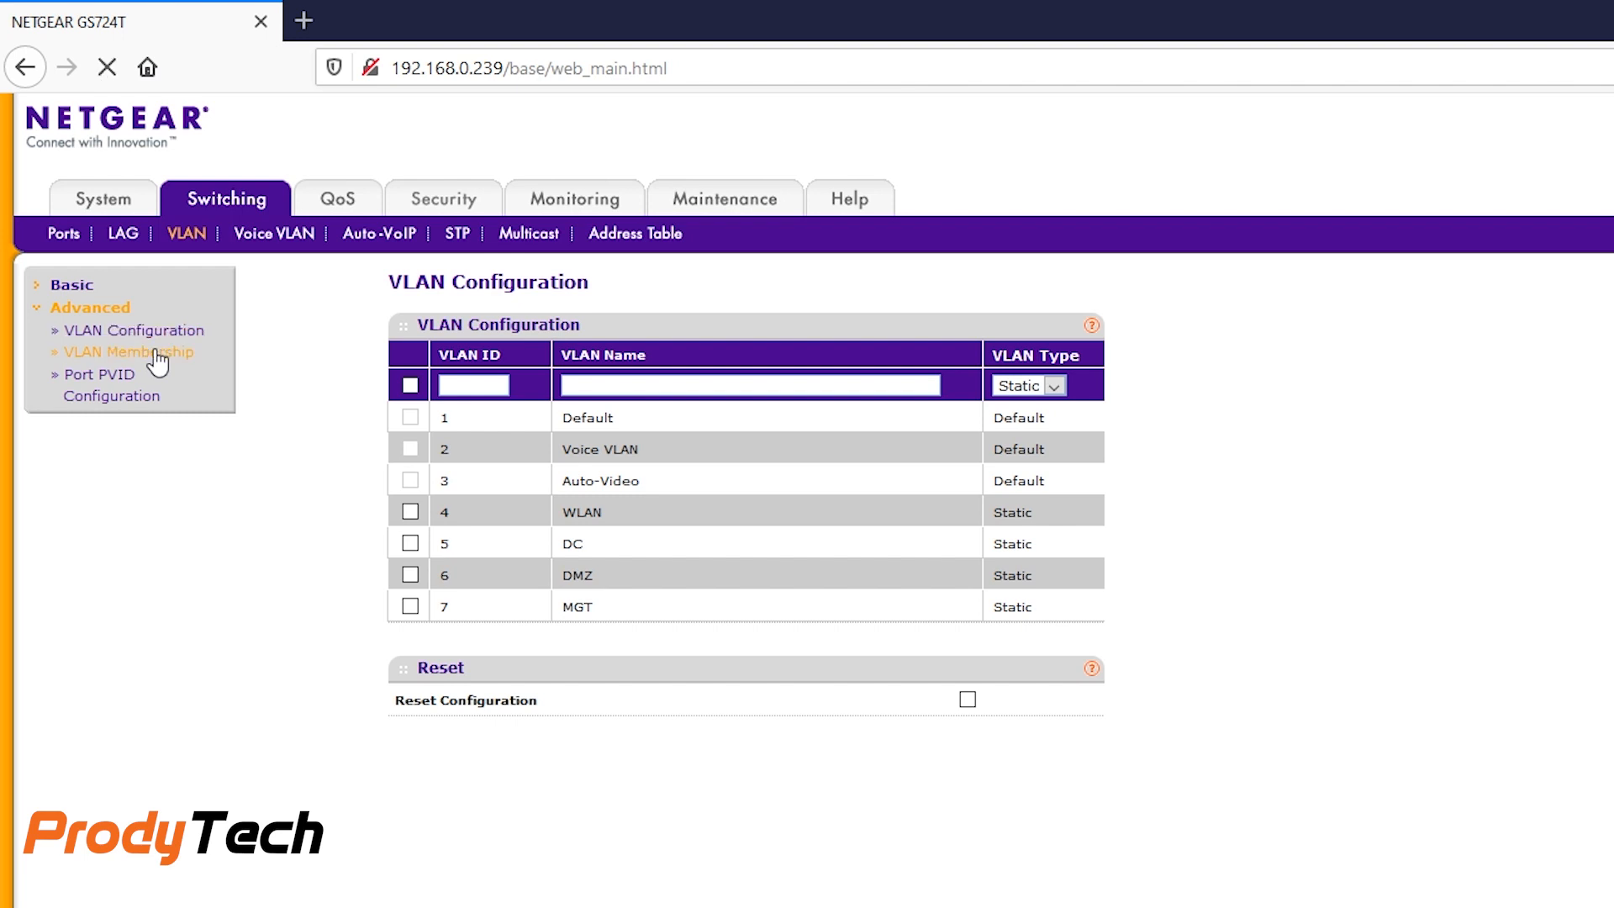
left_click(129, 352)
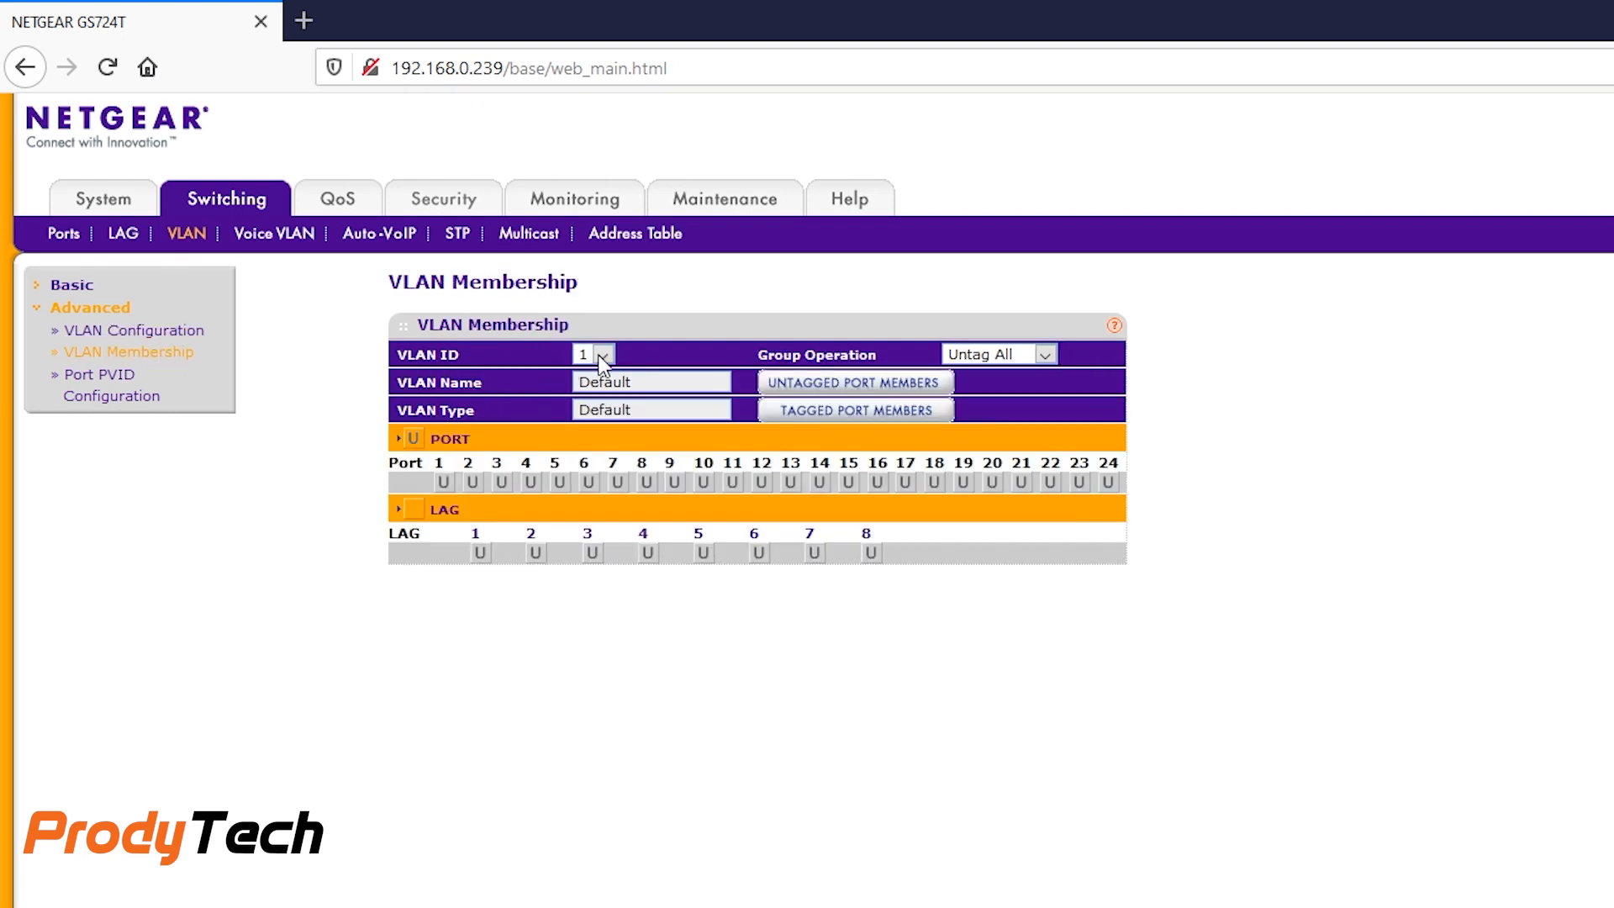
mouse_move(442, 489)
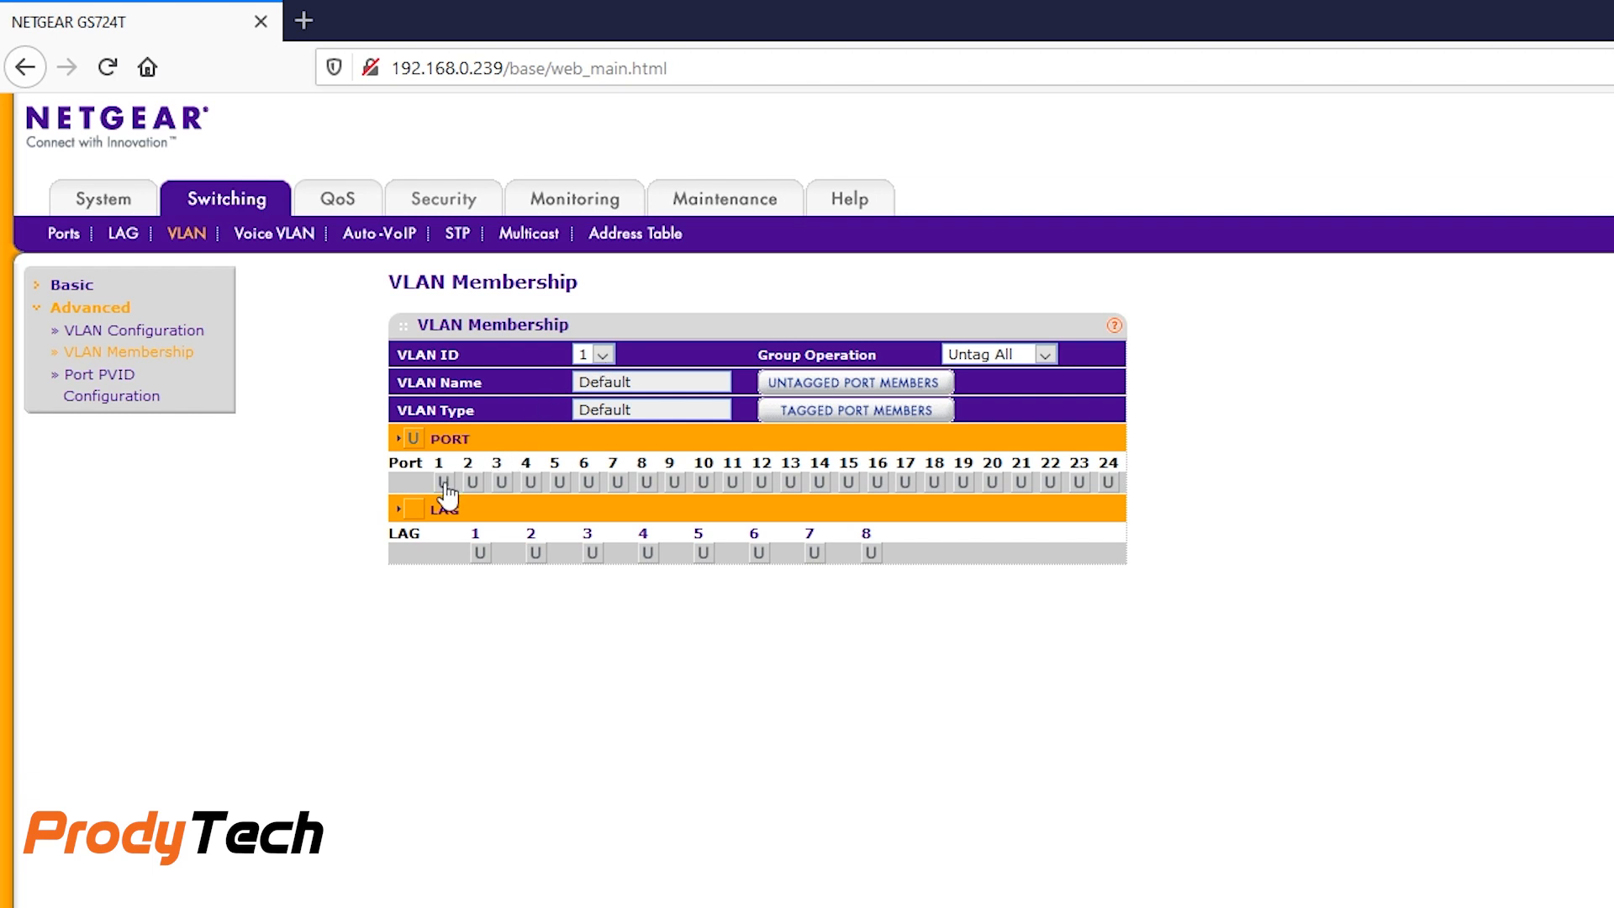
left_click(442, 482)
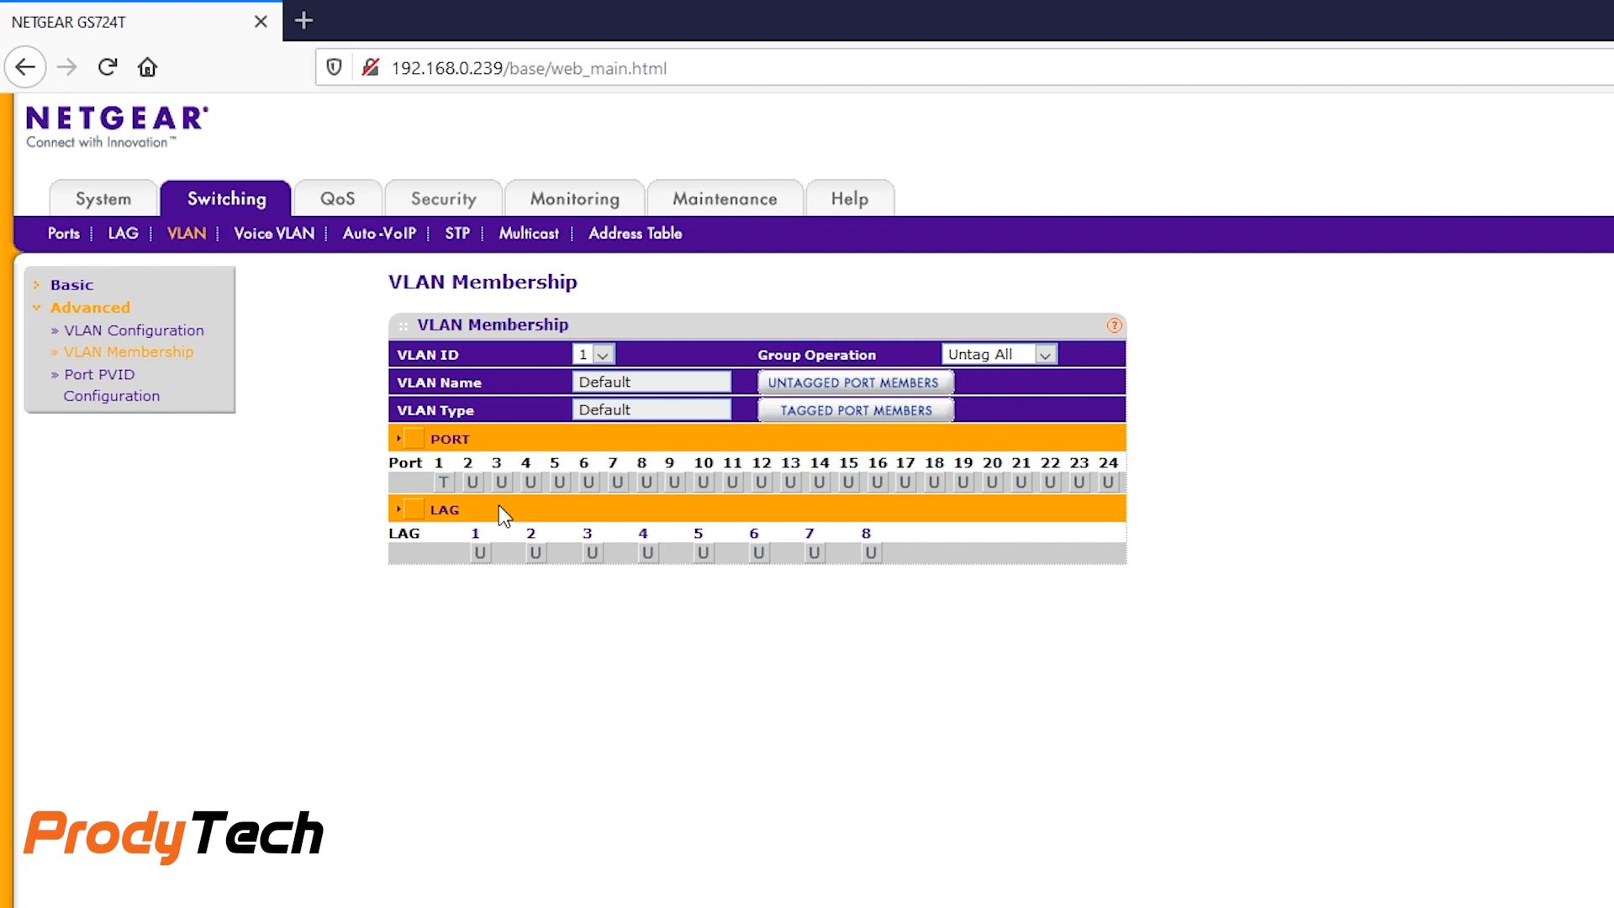
Make port 1 tagged on WLAN VLAN 4, then switch to DC VLAN 5 membership
left_click(606, 353)
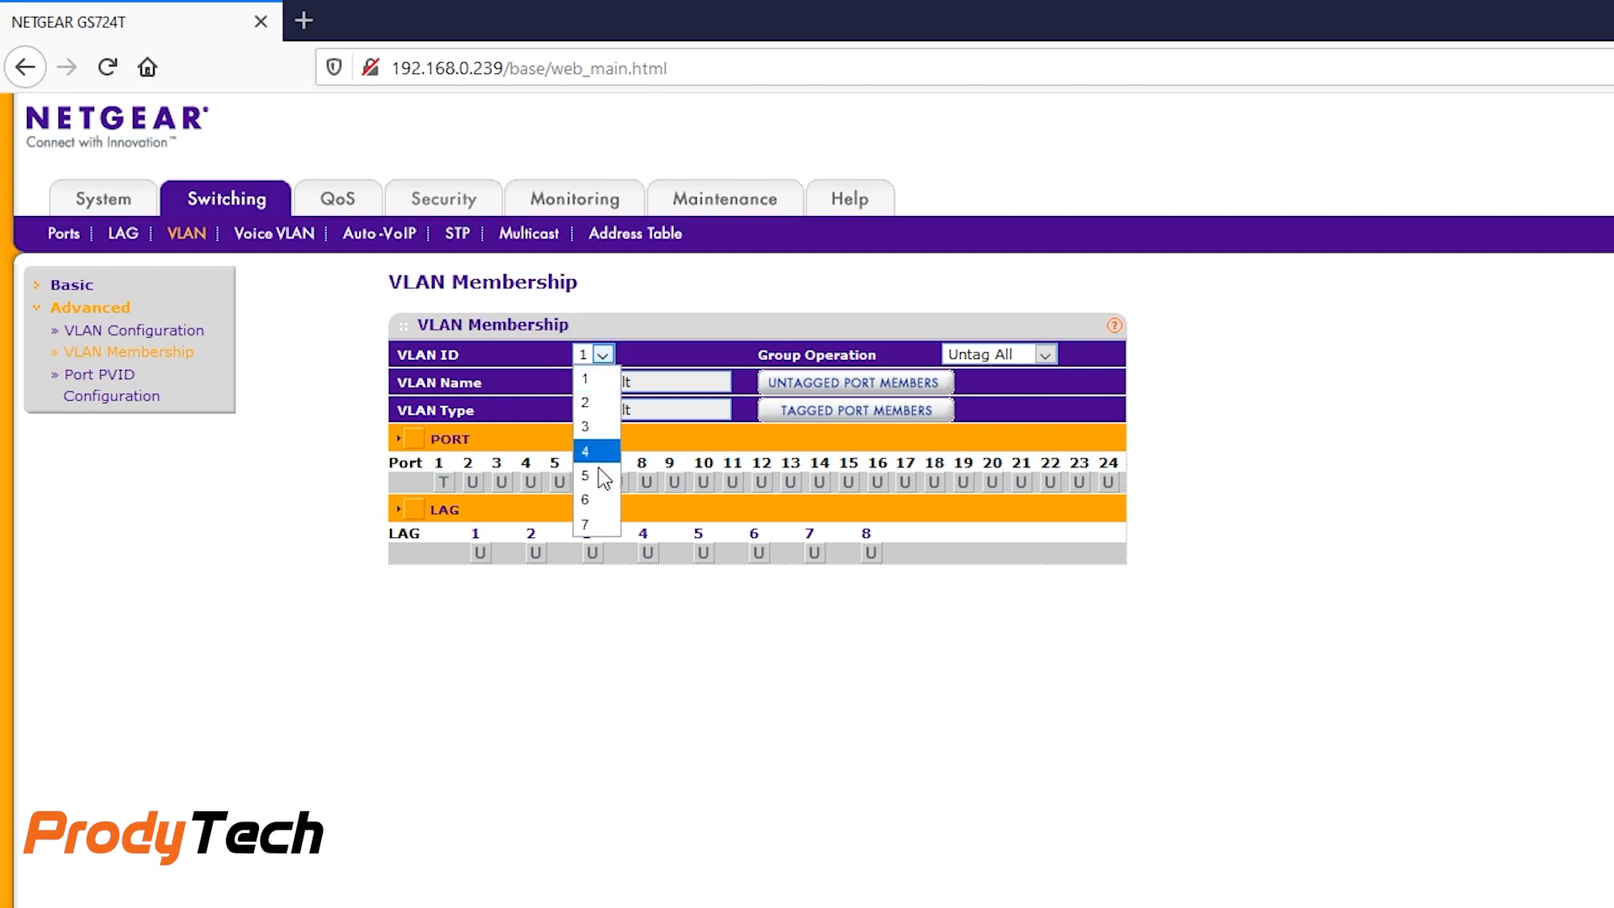
left_click(585, 451)
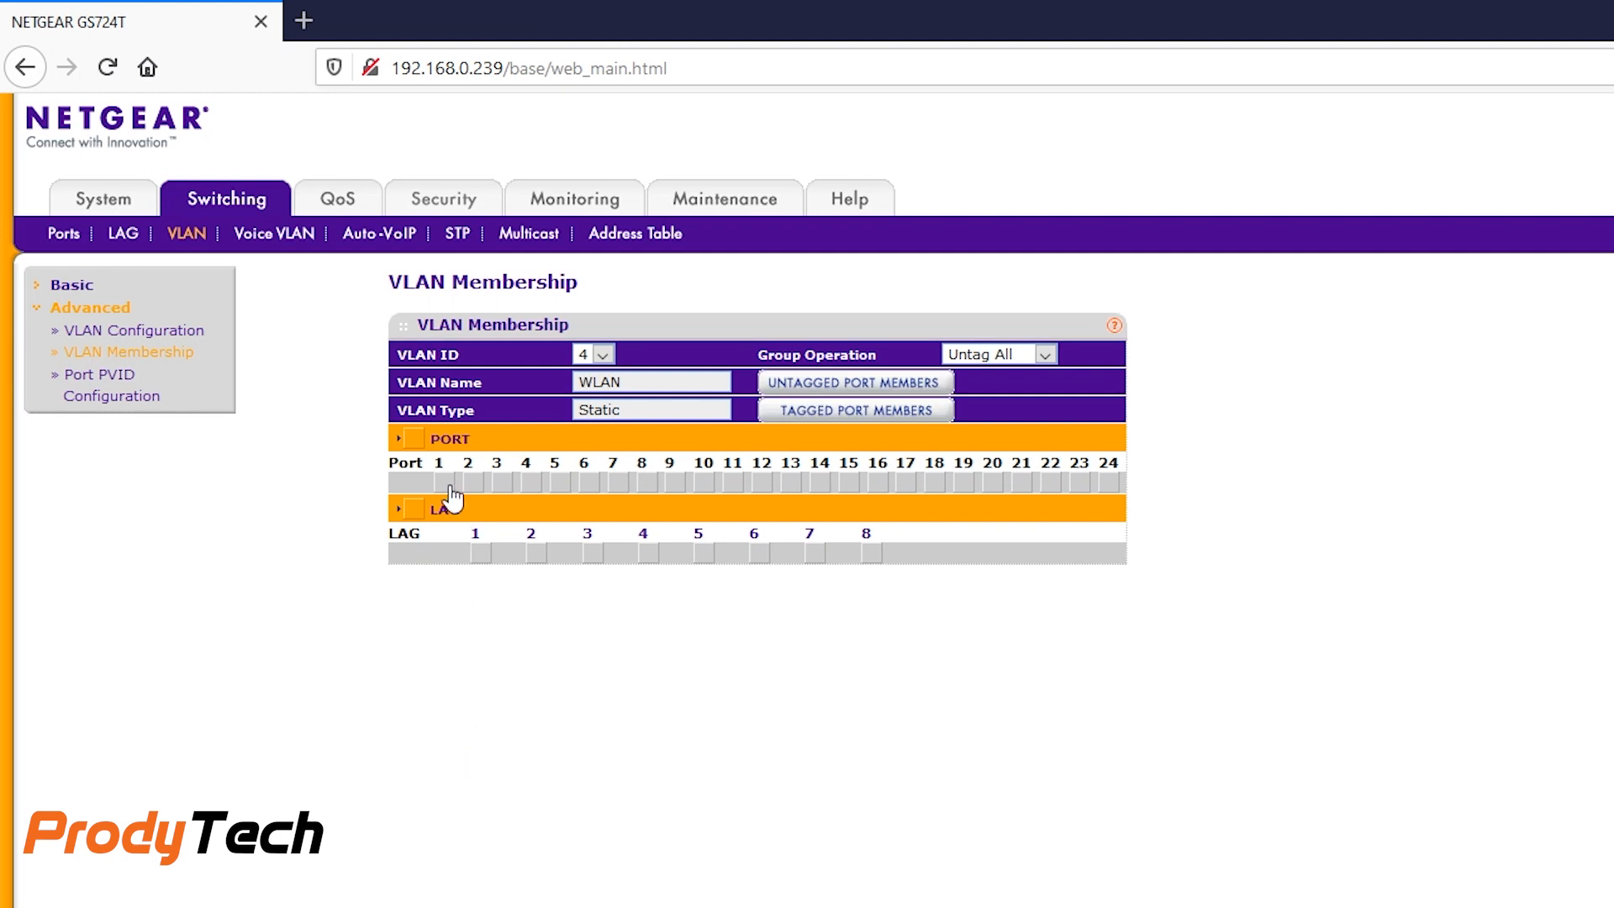
left_click(604, 353)
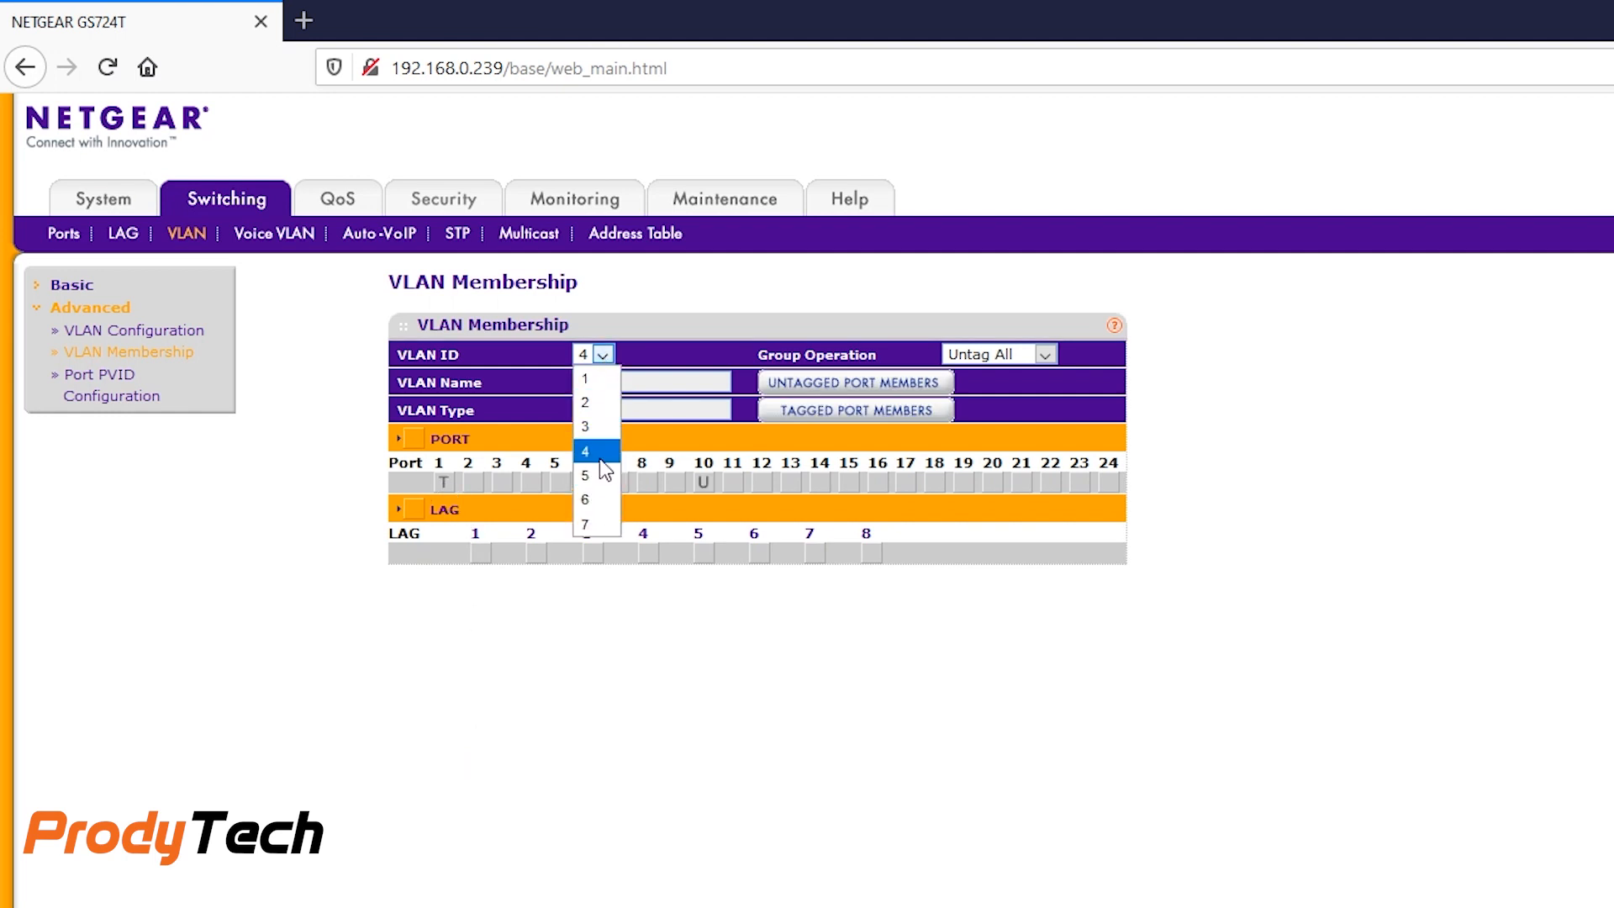
left_click(585, 476)
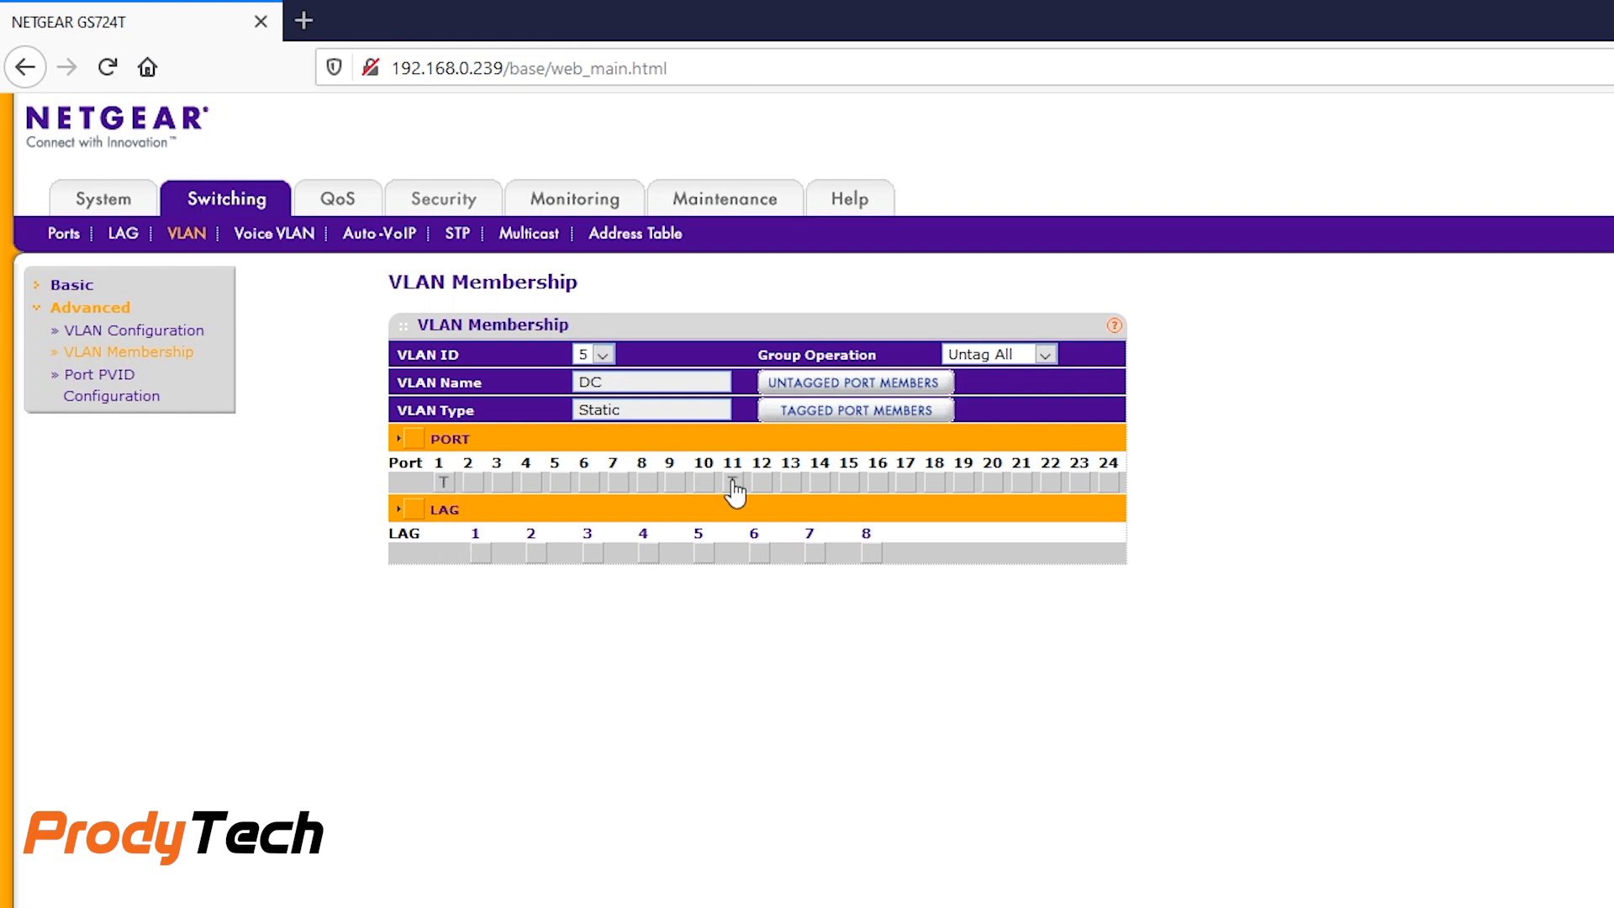
Make ports 11, 12, 13 and 14 untagged members of DC VLAN 5
left_click(733, 483)
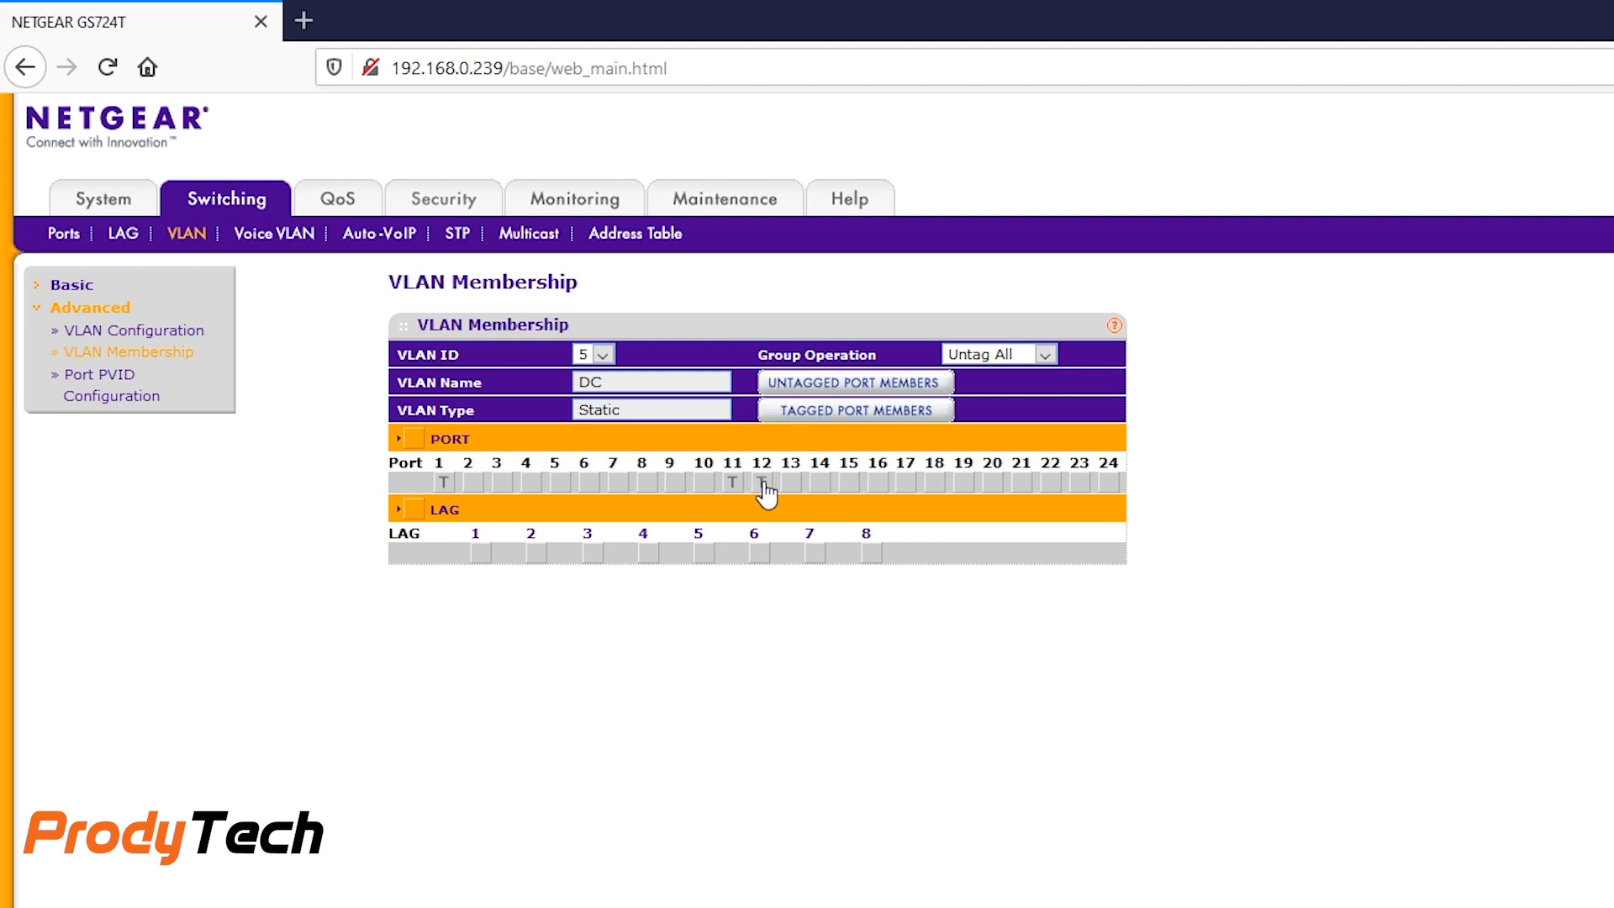
left_click(761, 483)
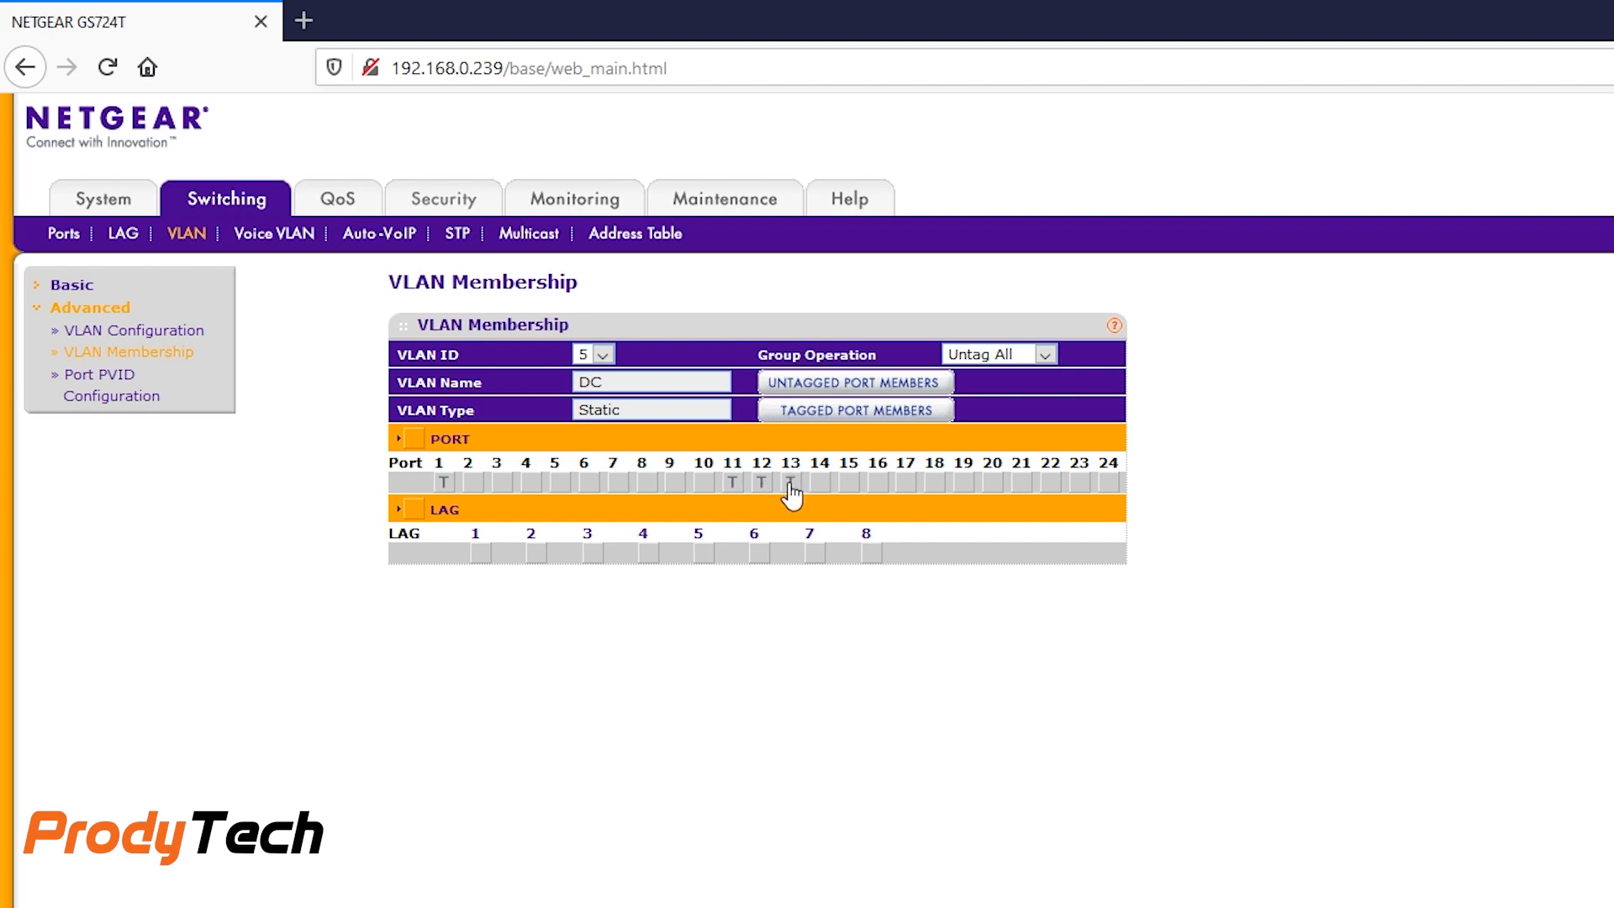
left_click(819, 483)
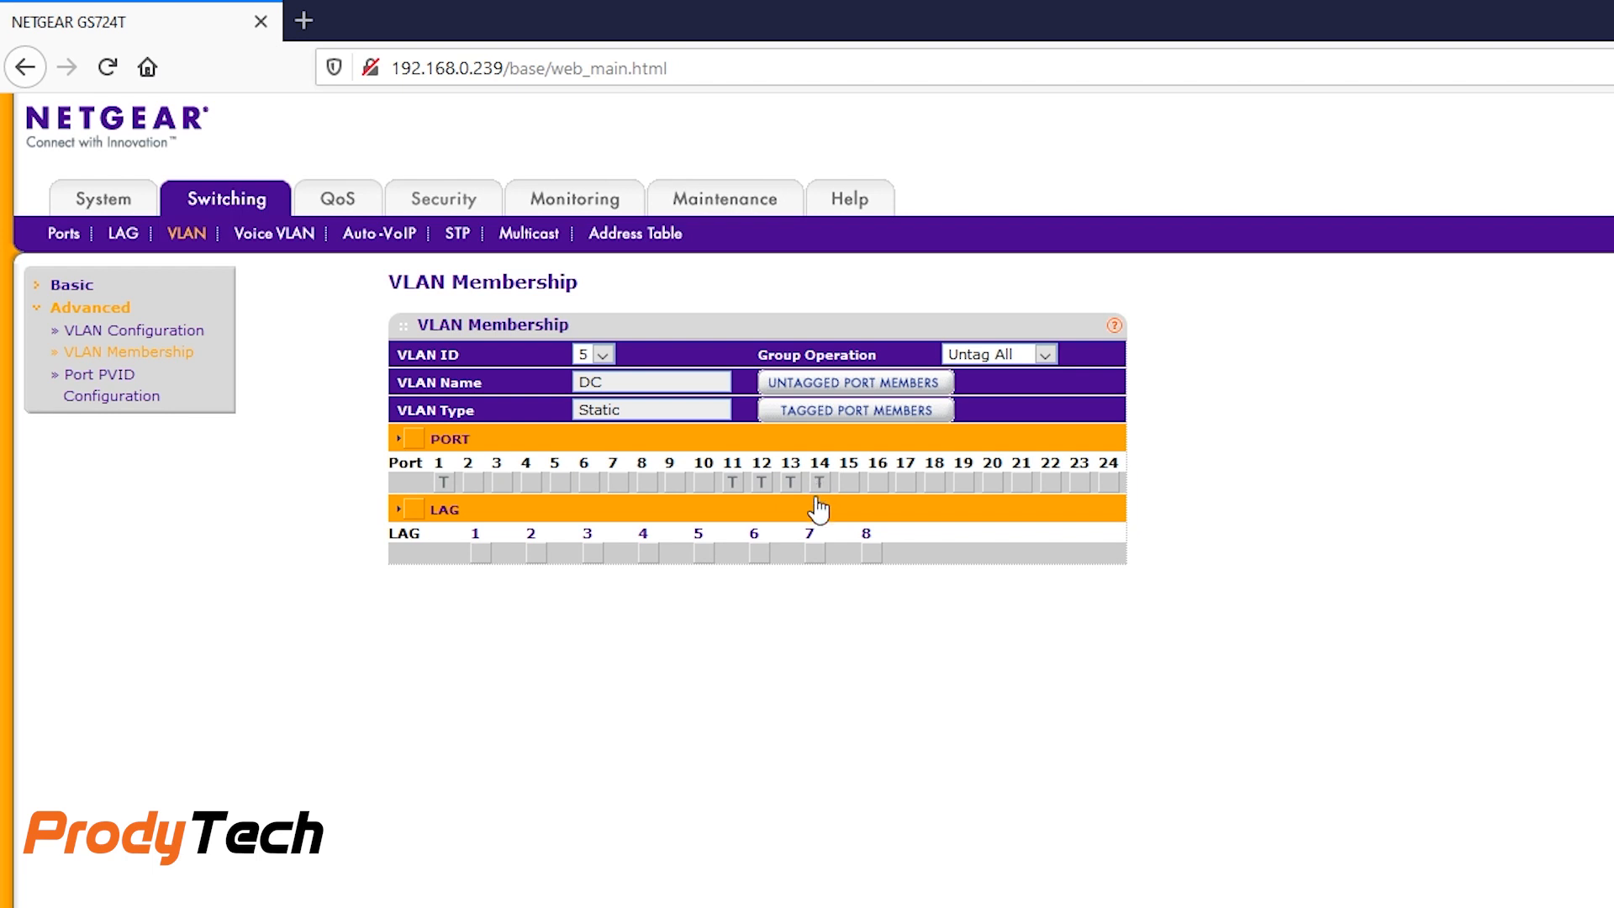
left_click(731, 483)
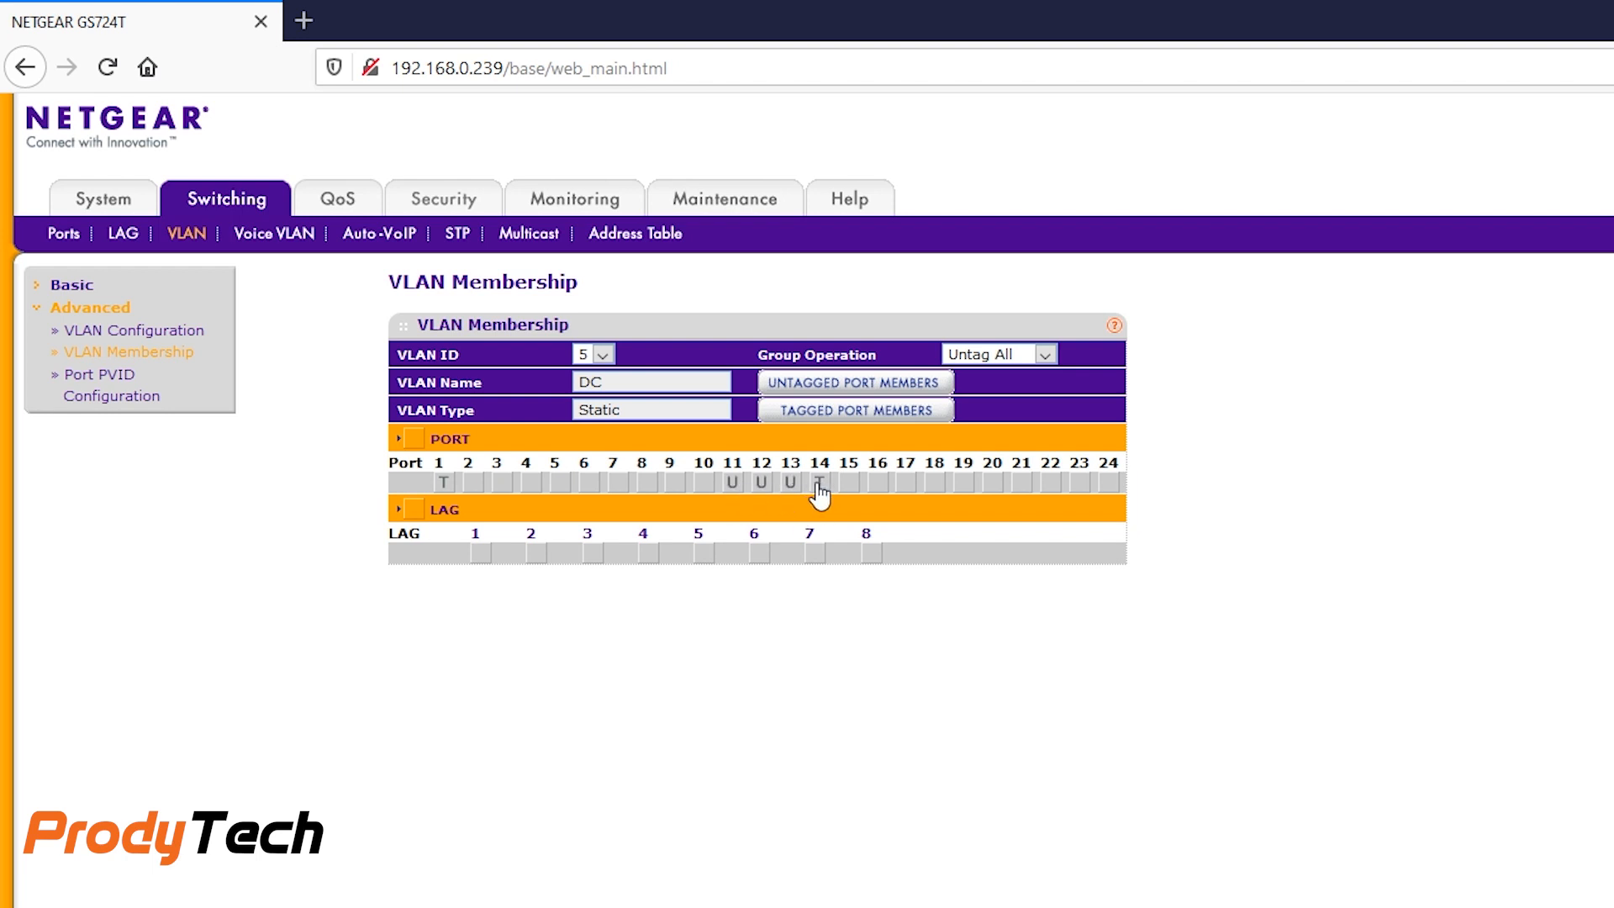
Make ports 15 and 16 untagged members of DMZ VLAN 6
left_click(604, 353)
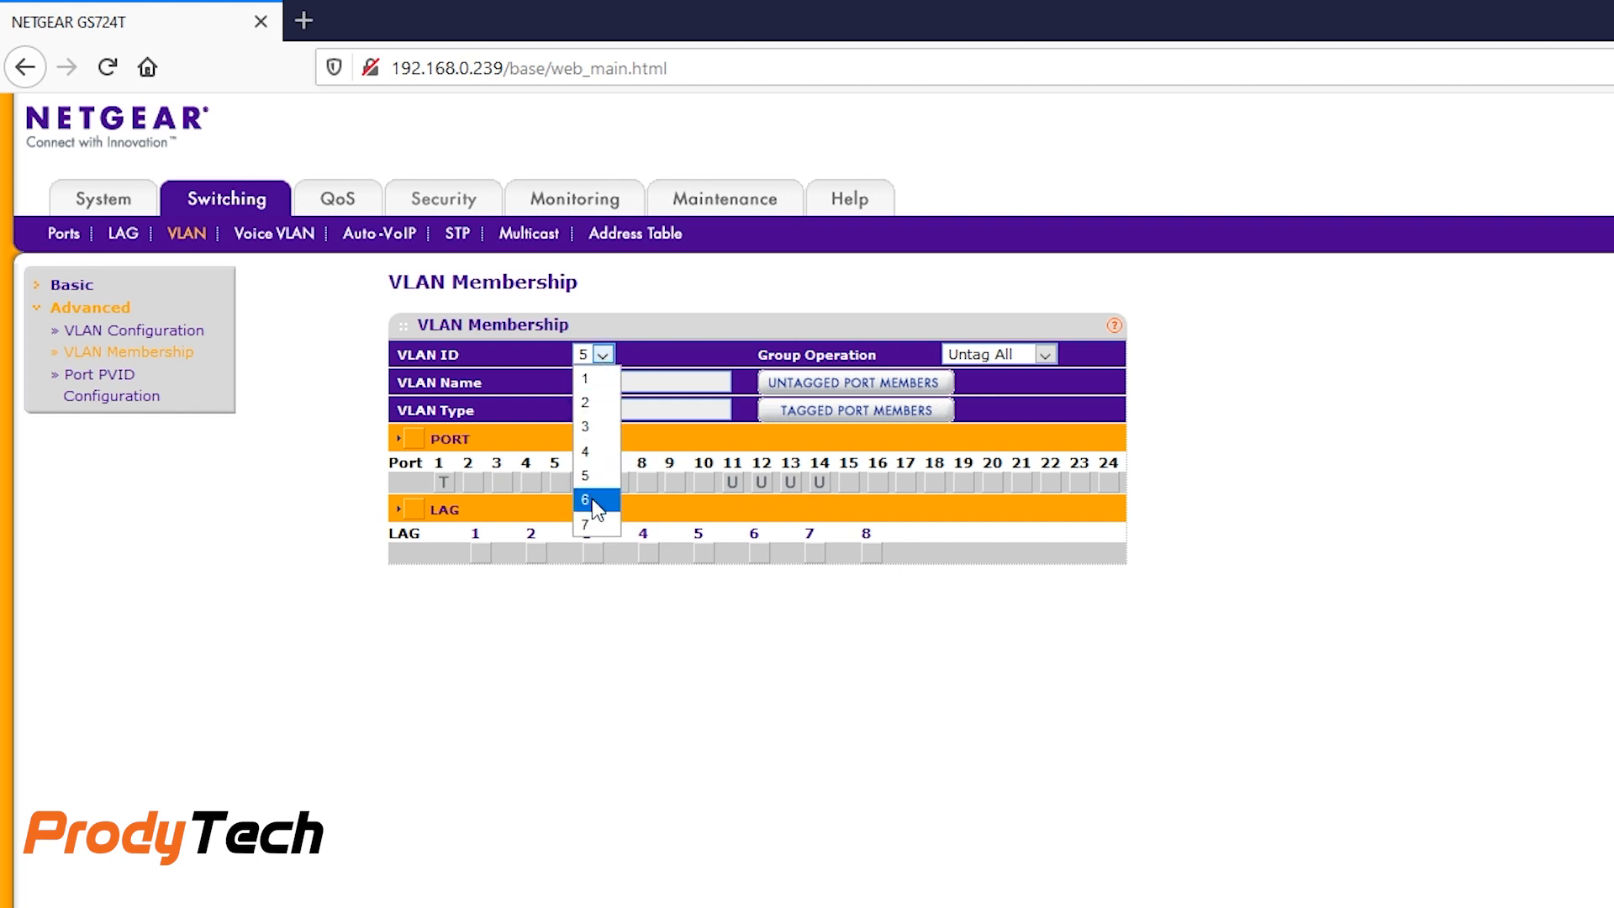
left_click(585, 498)
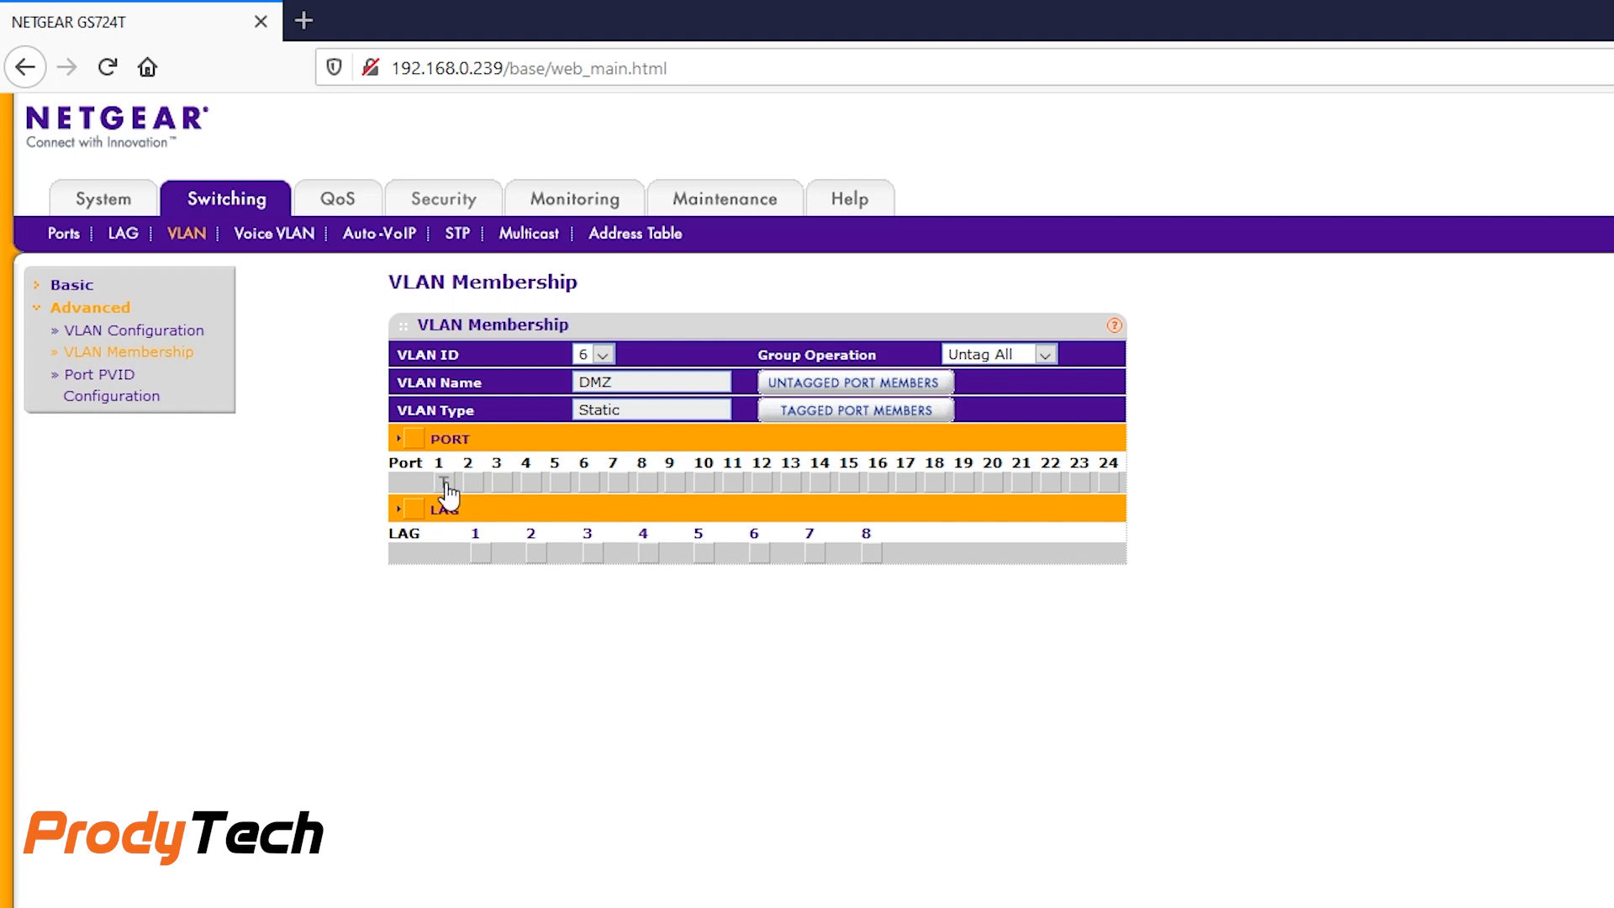
left_click(443, 480)
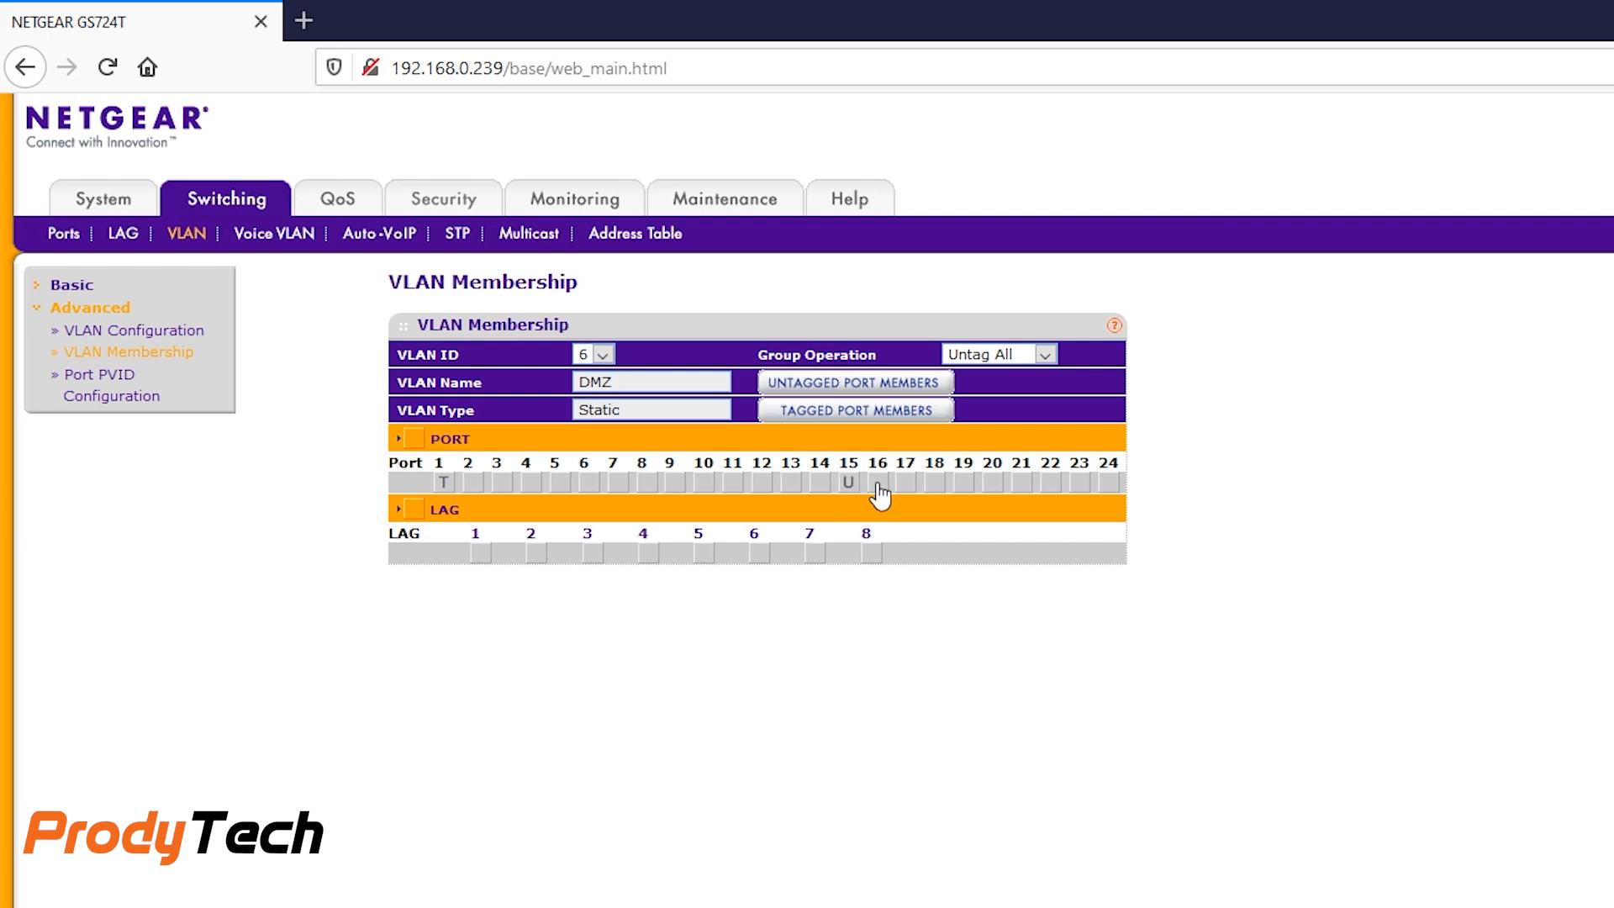
left_click(875, 482)
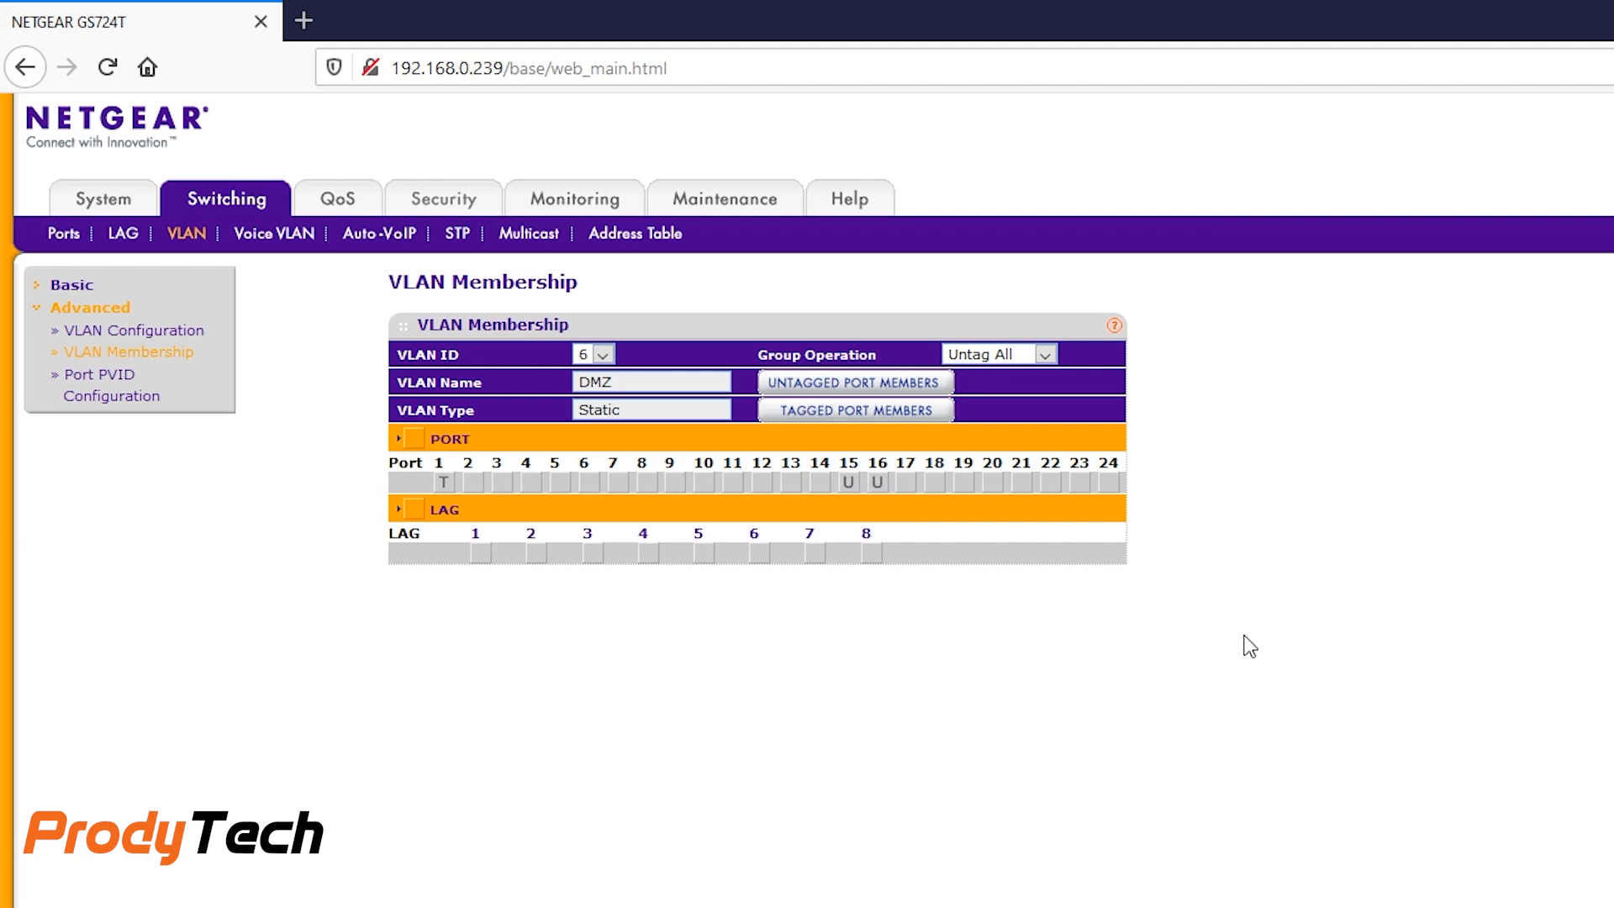
Make ports 17 and 18 untagged members of MGT VLAN 7 and apply
left_click(605, 354)
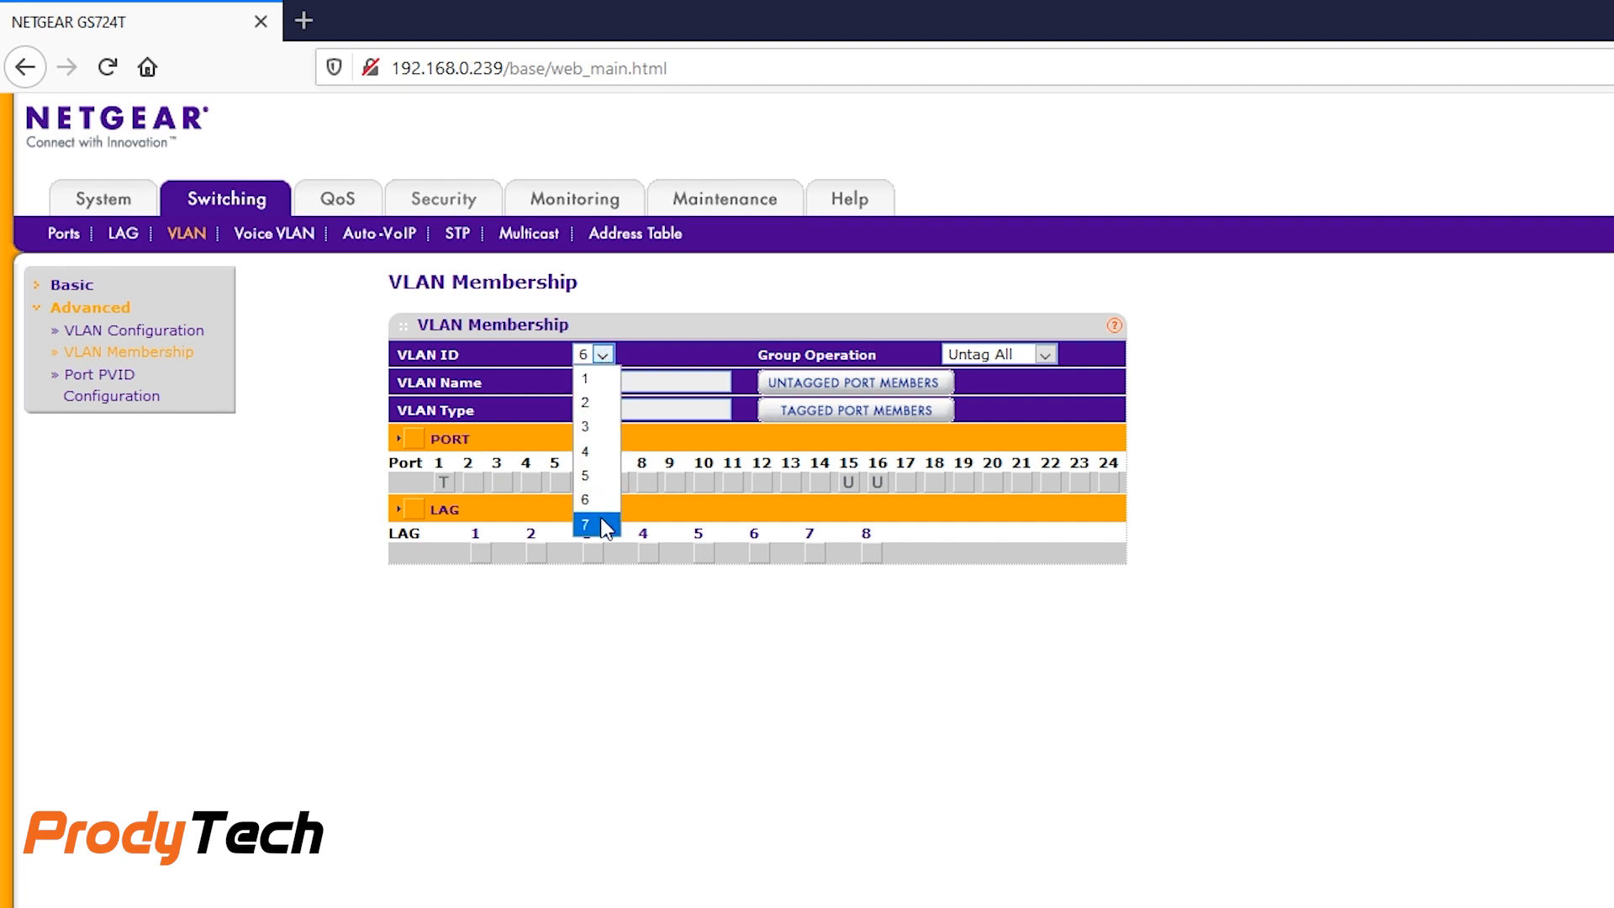
left_click(585, 524)
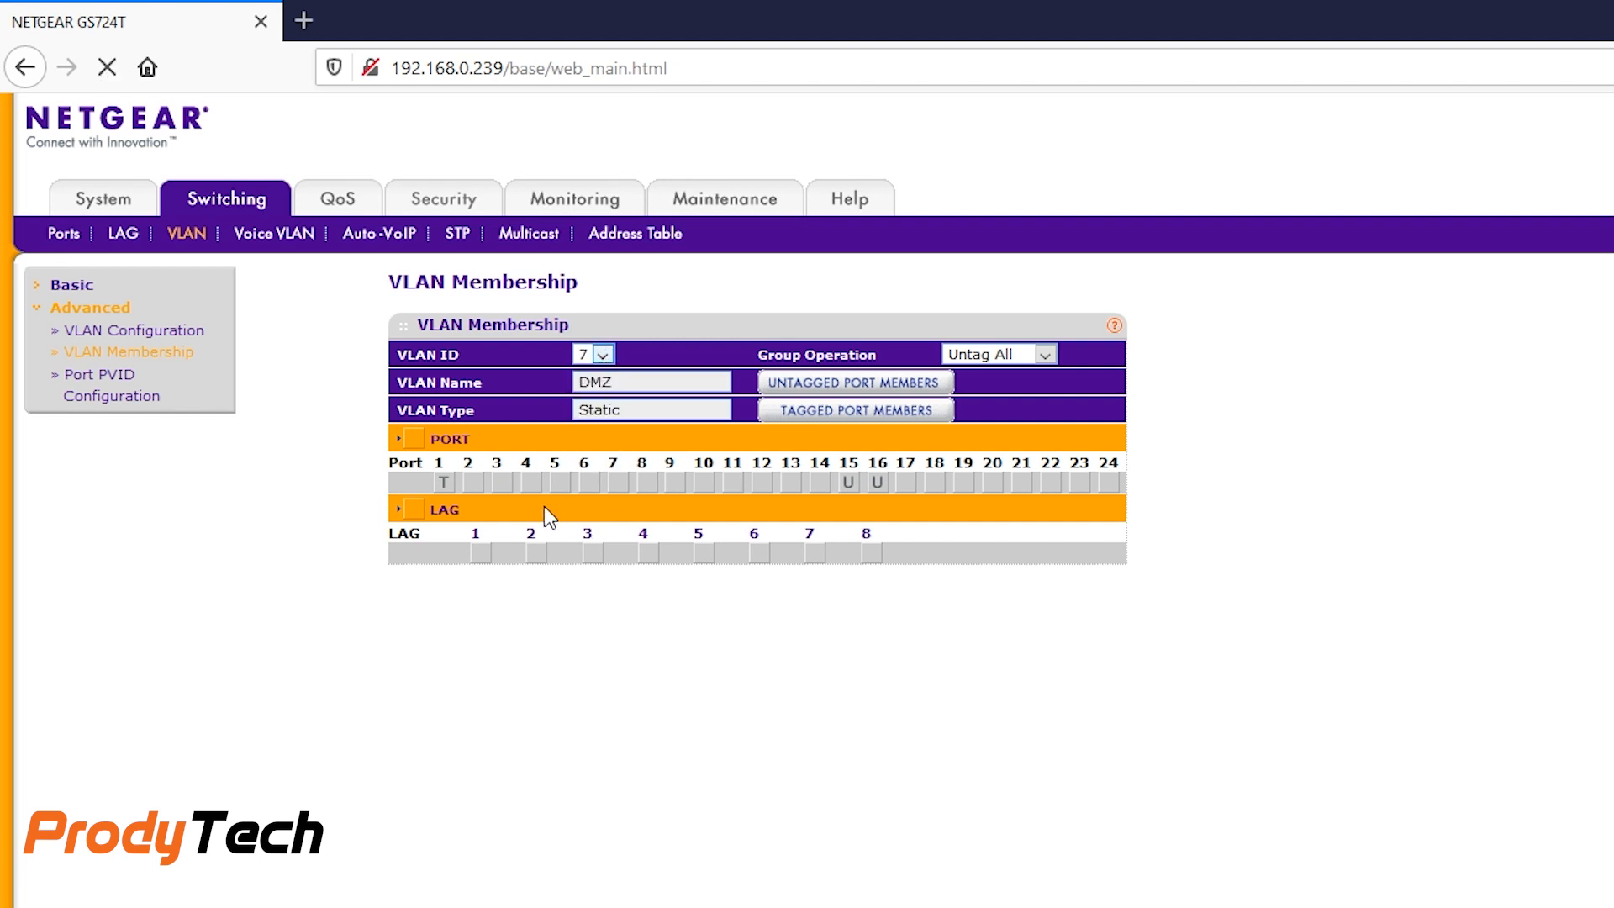
left_click(594, 353)
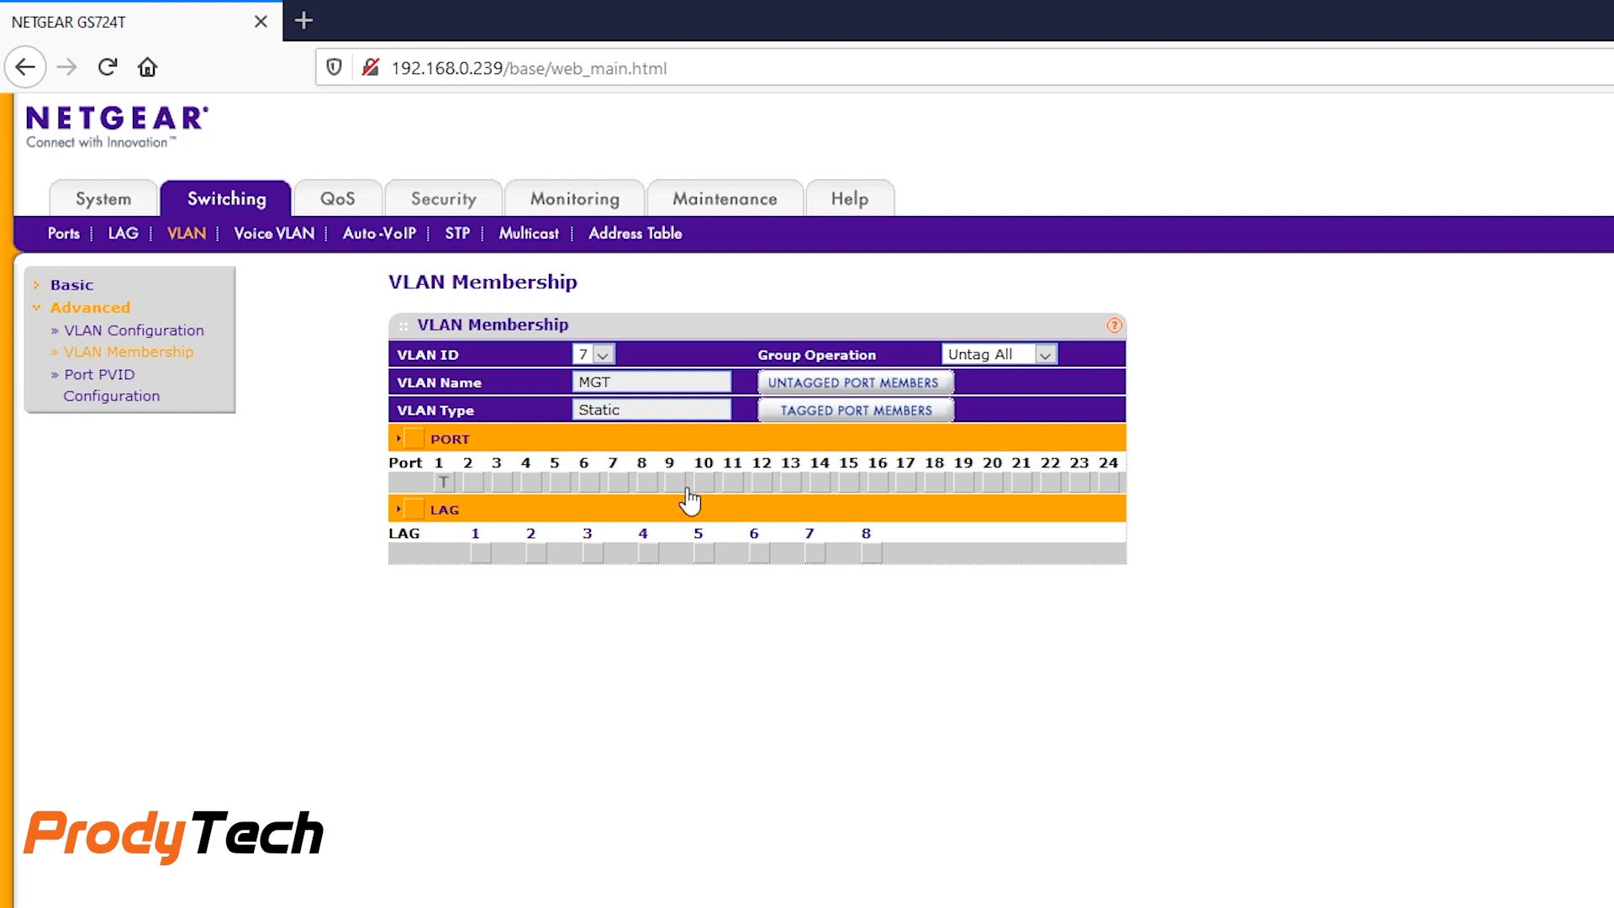
mouse_move(933, 487)
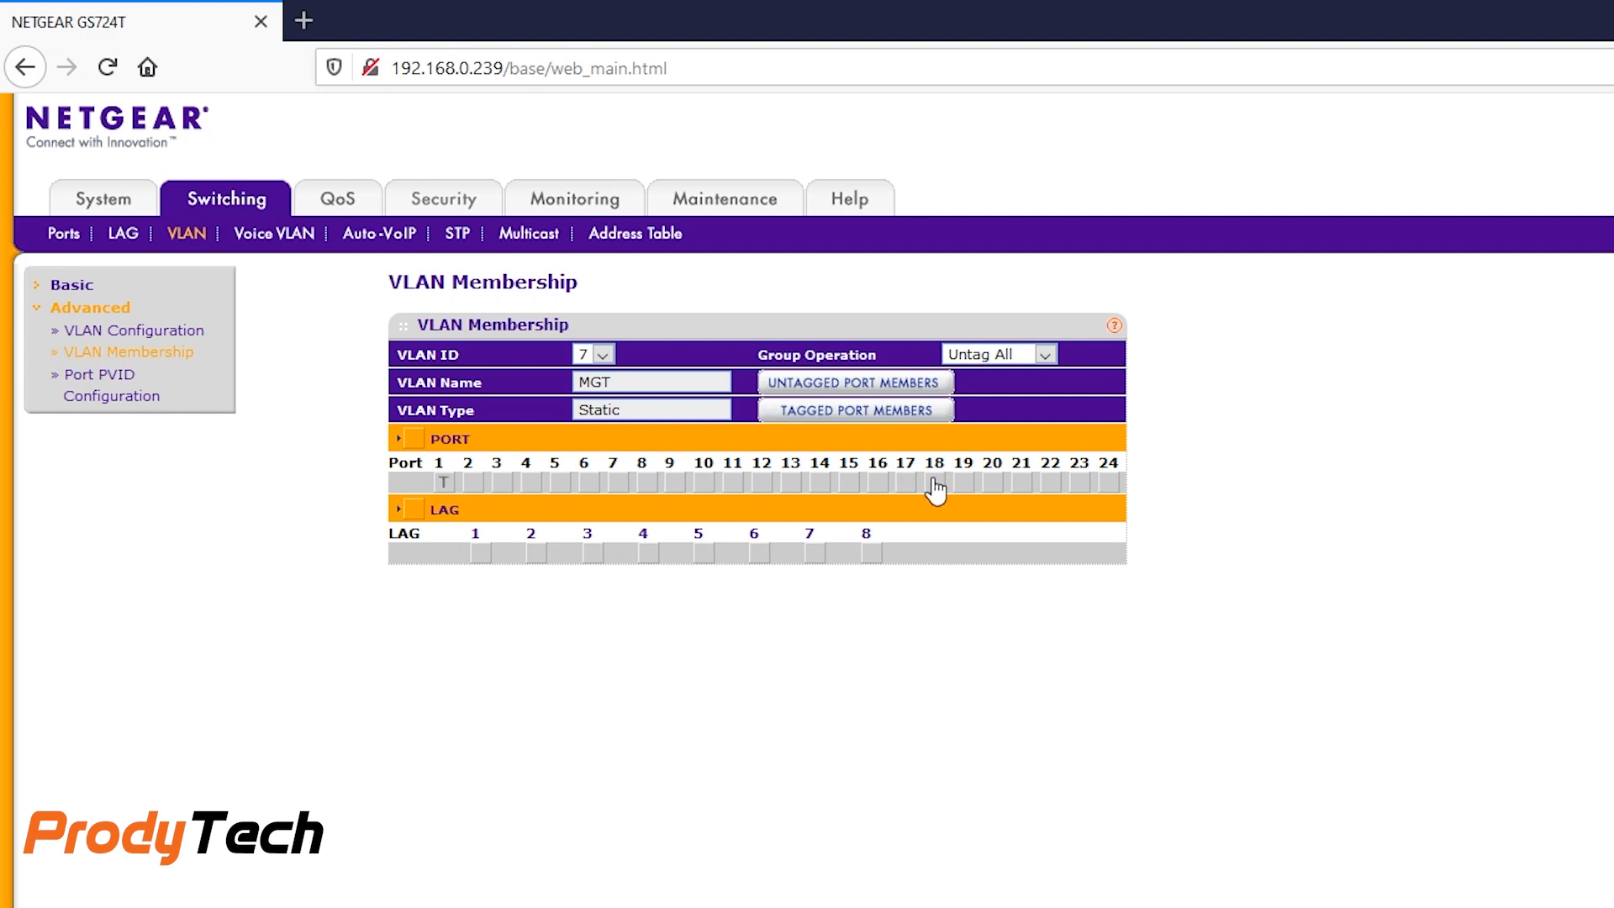
mouse_move(915, 491)
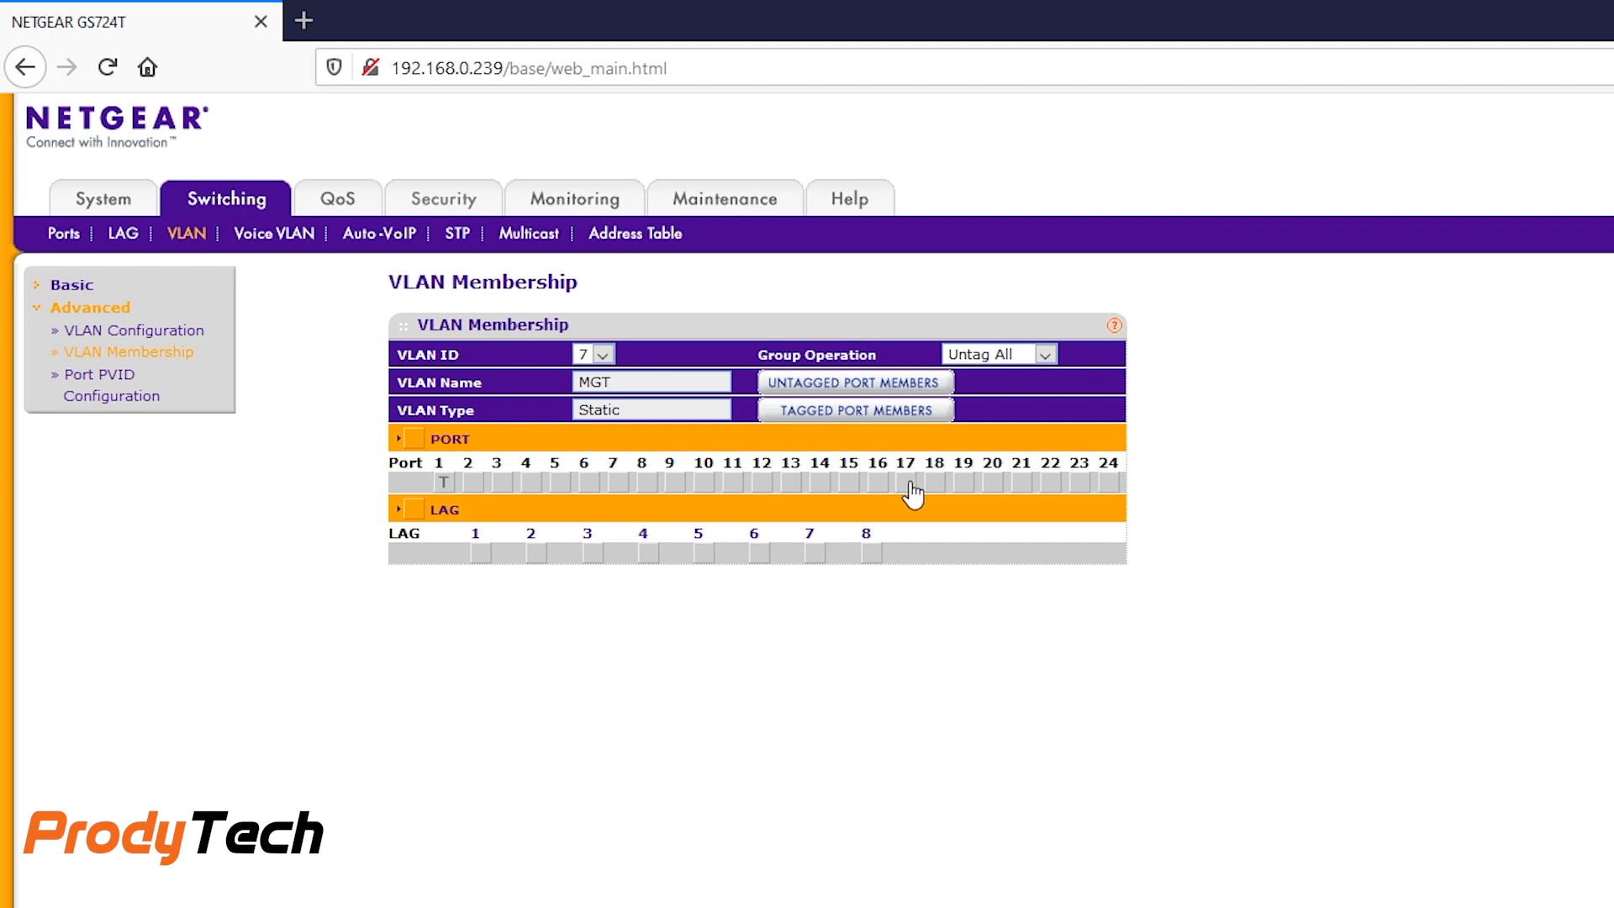
left_click(904, 483)
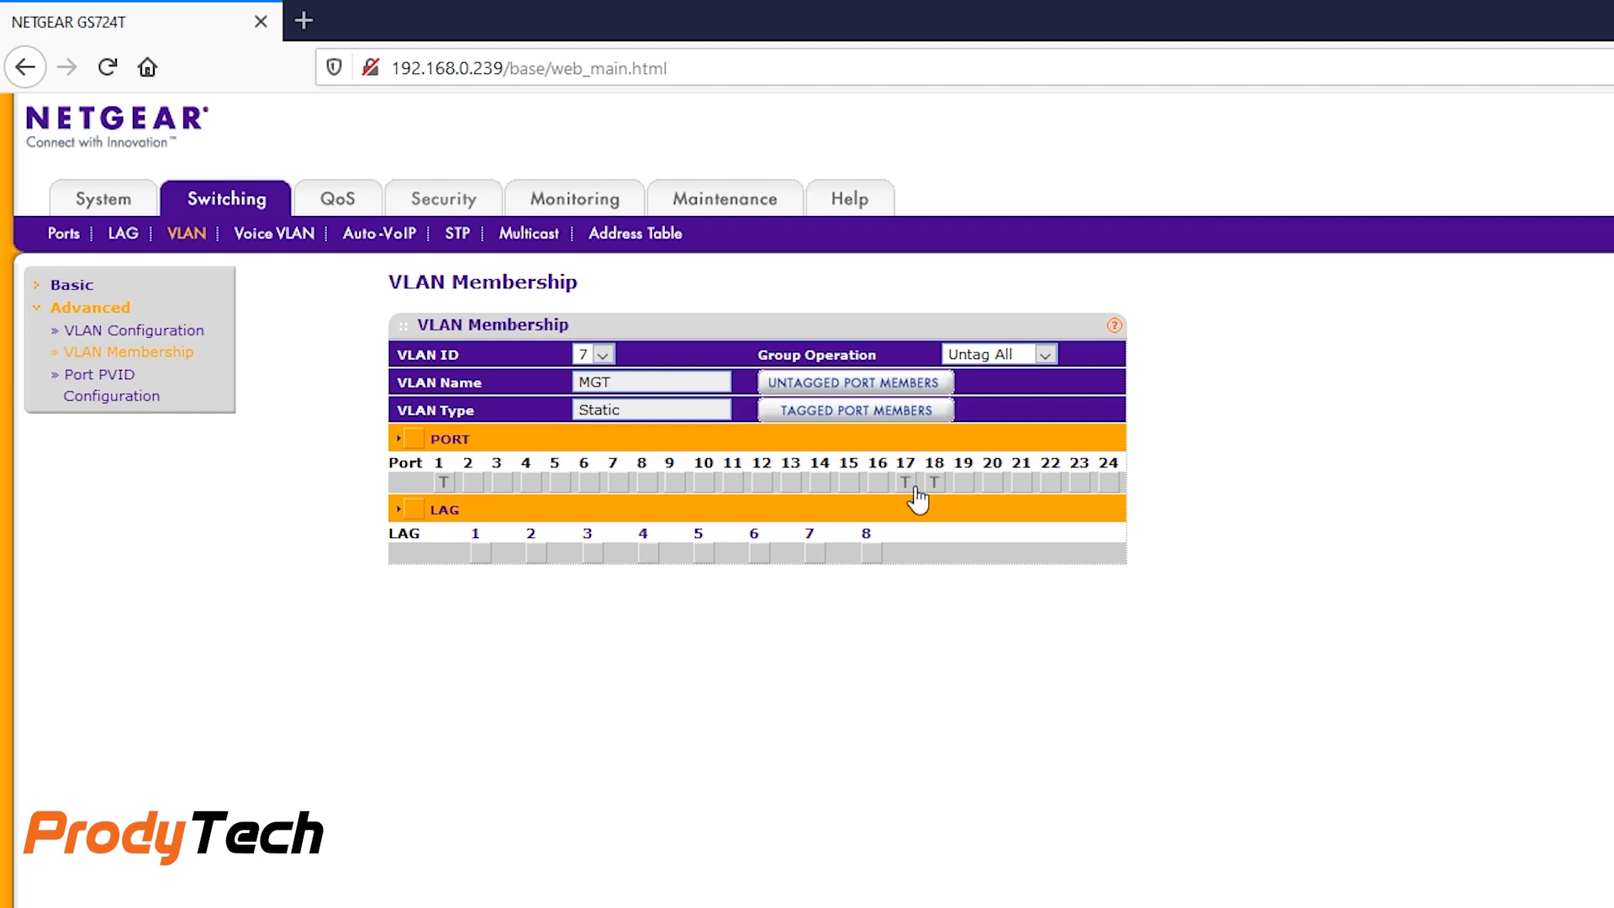
left_click(905, 482)
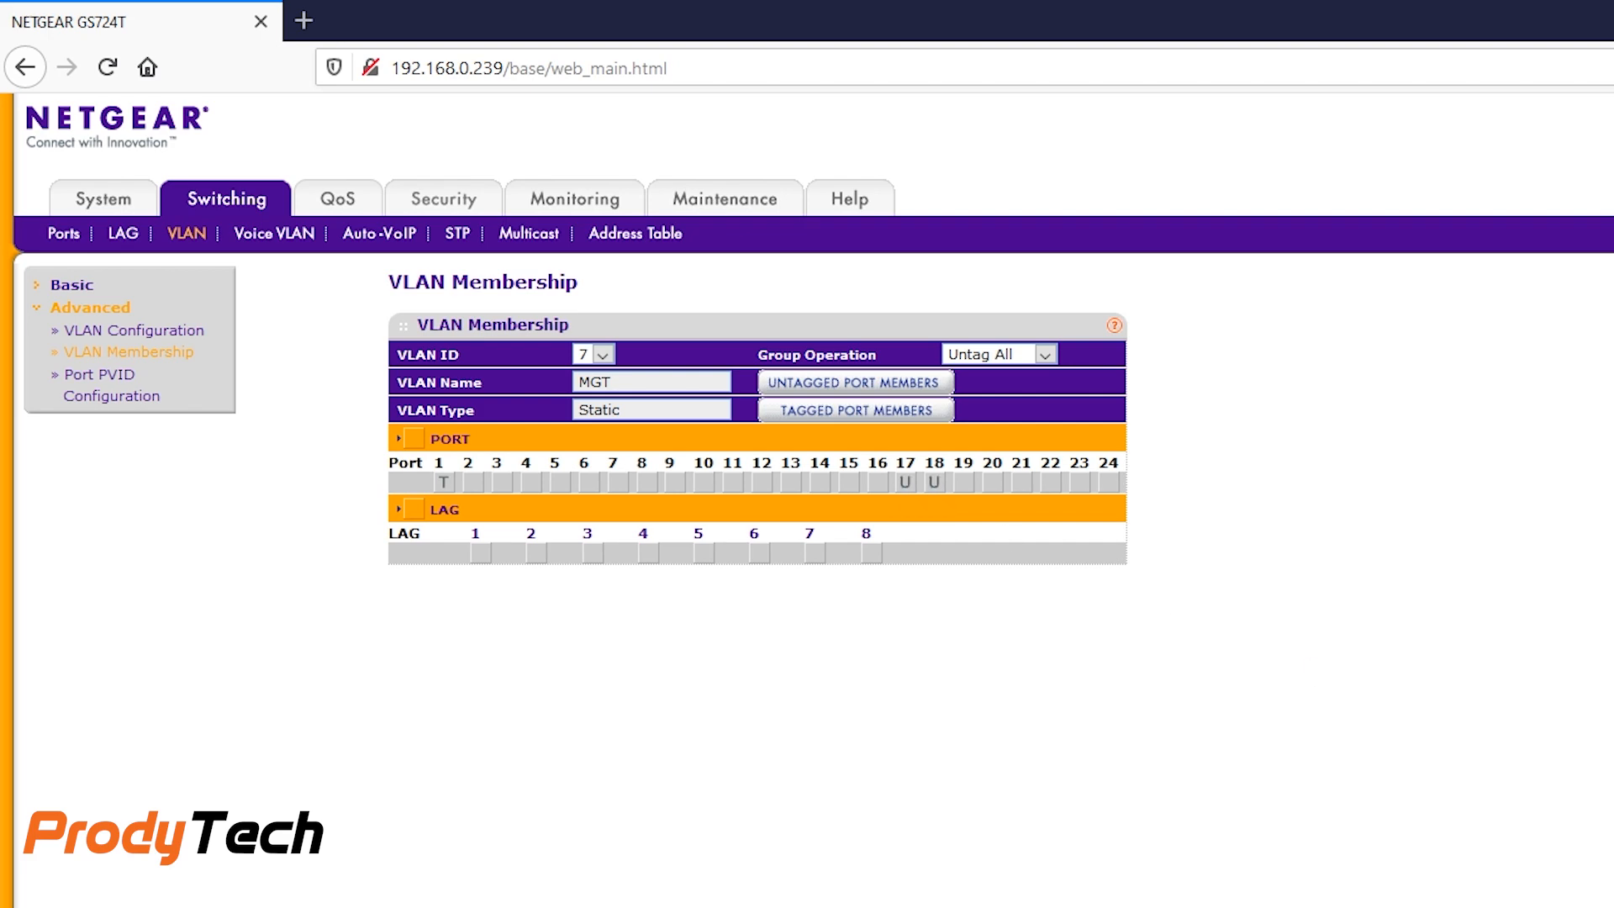
left_click(111, 381)
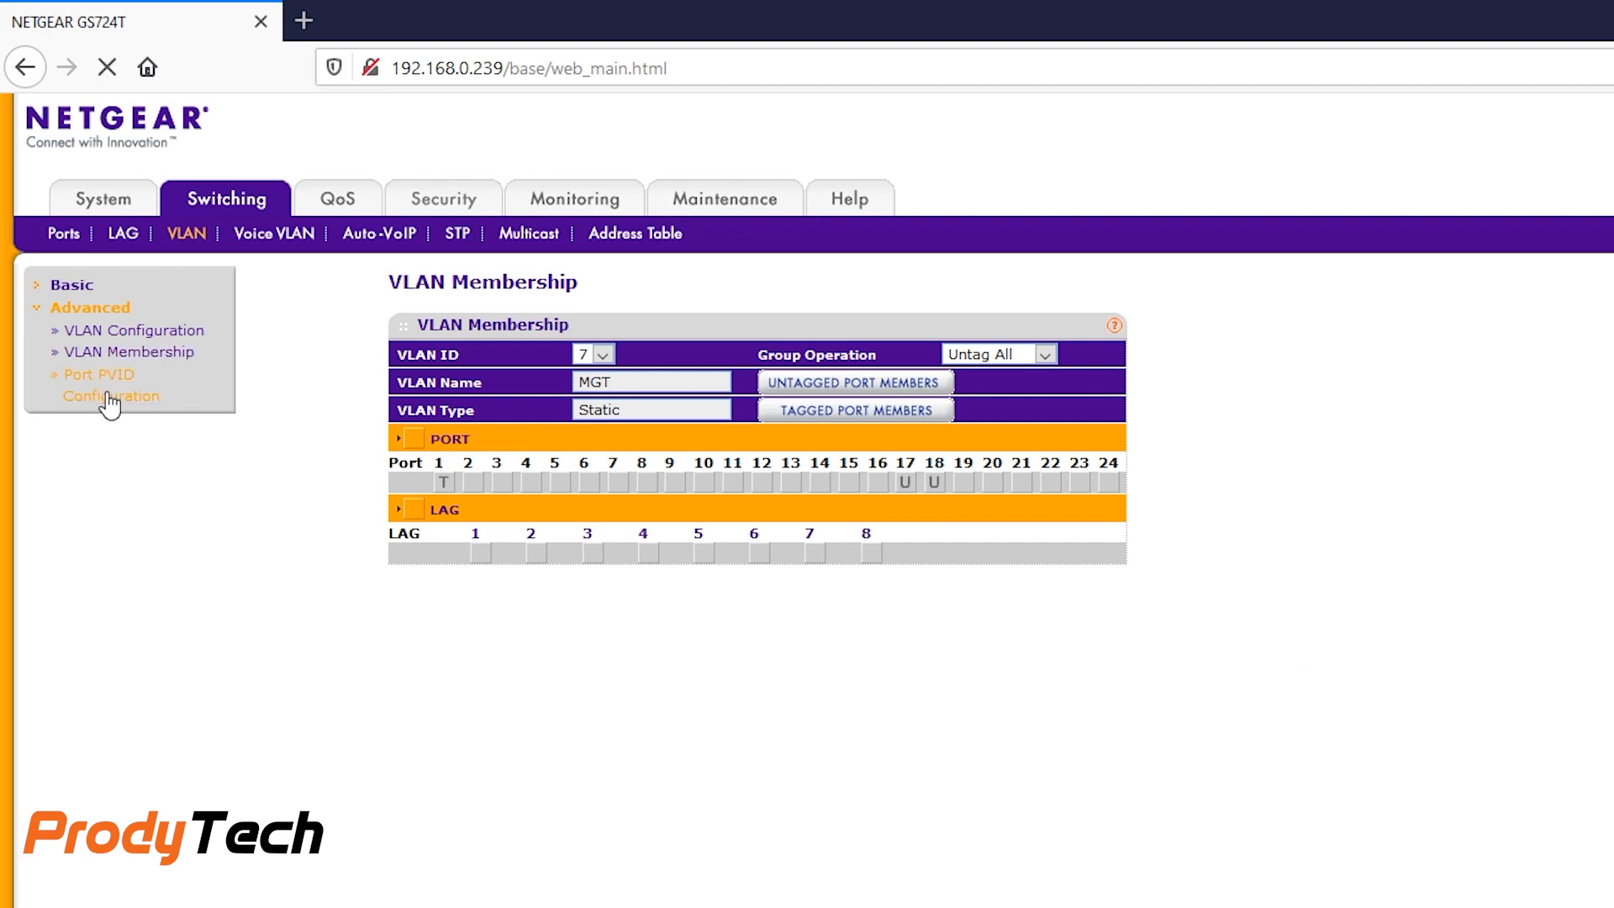
In Port PVID Configuration, set g10's PVID to 4 and select g11-g12 for PVID 5
left_click(99, 385)
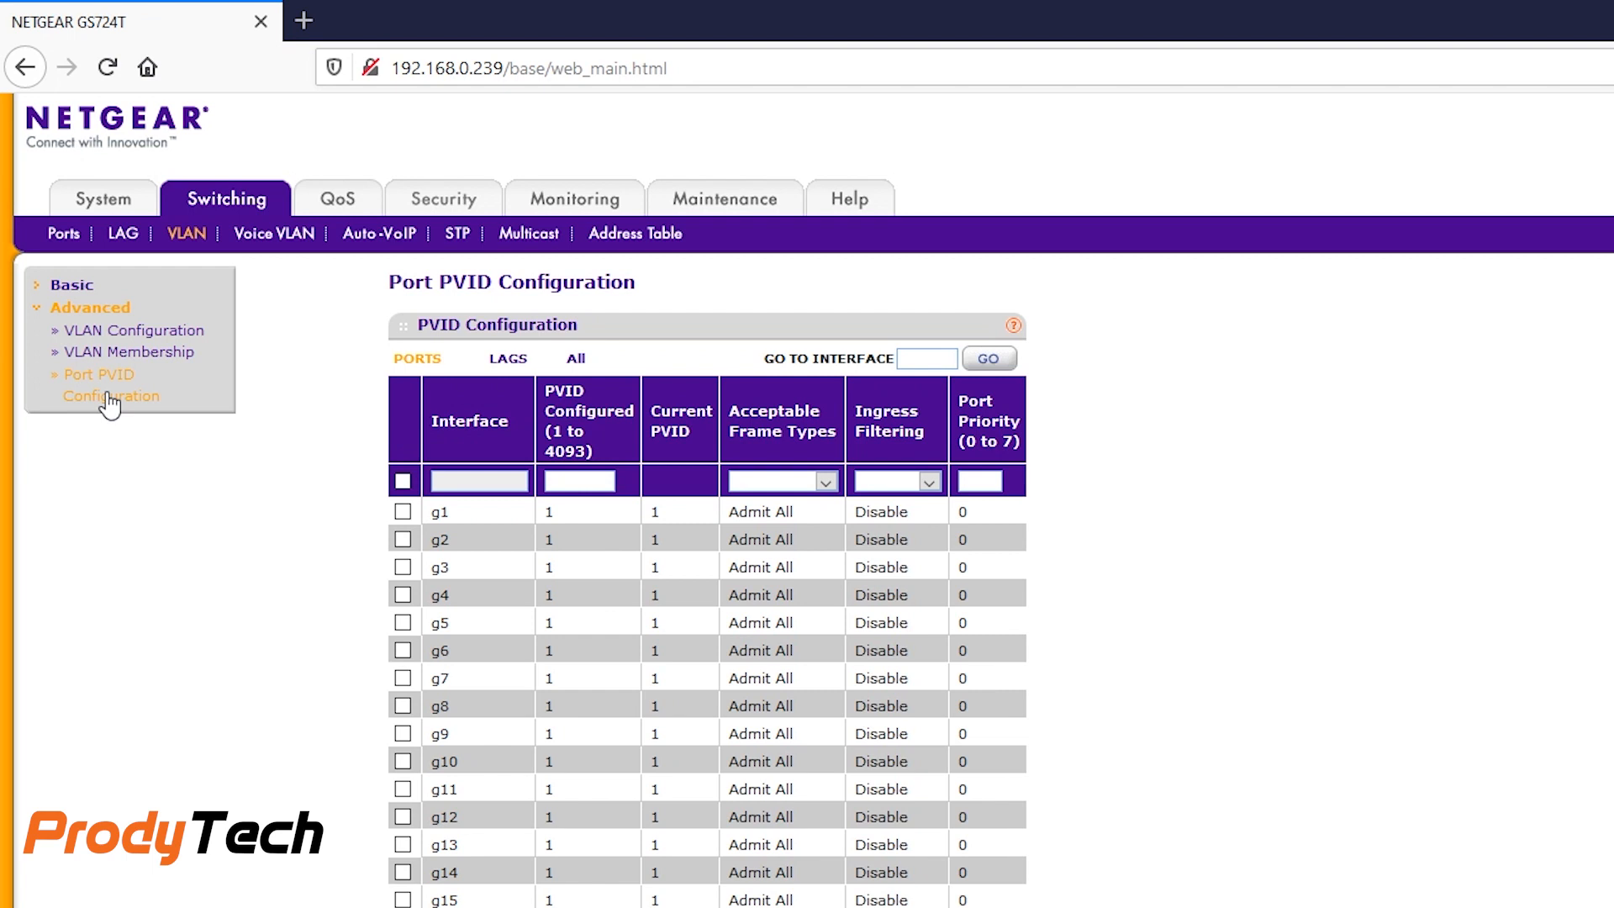
left_click(402, 760)
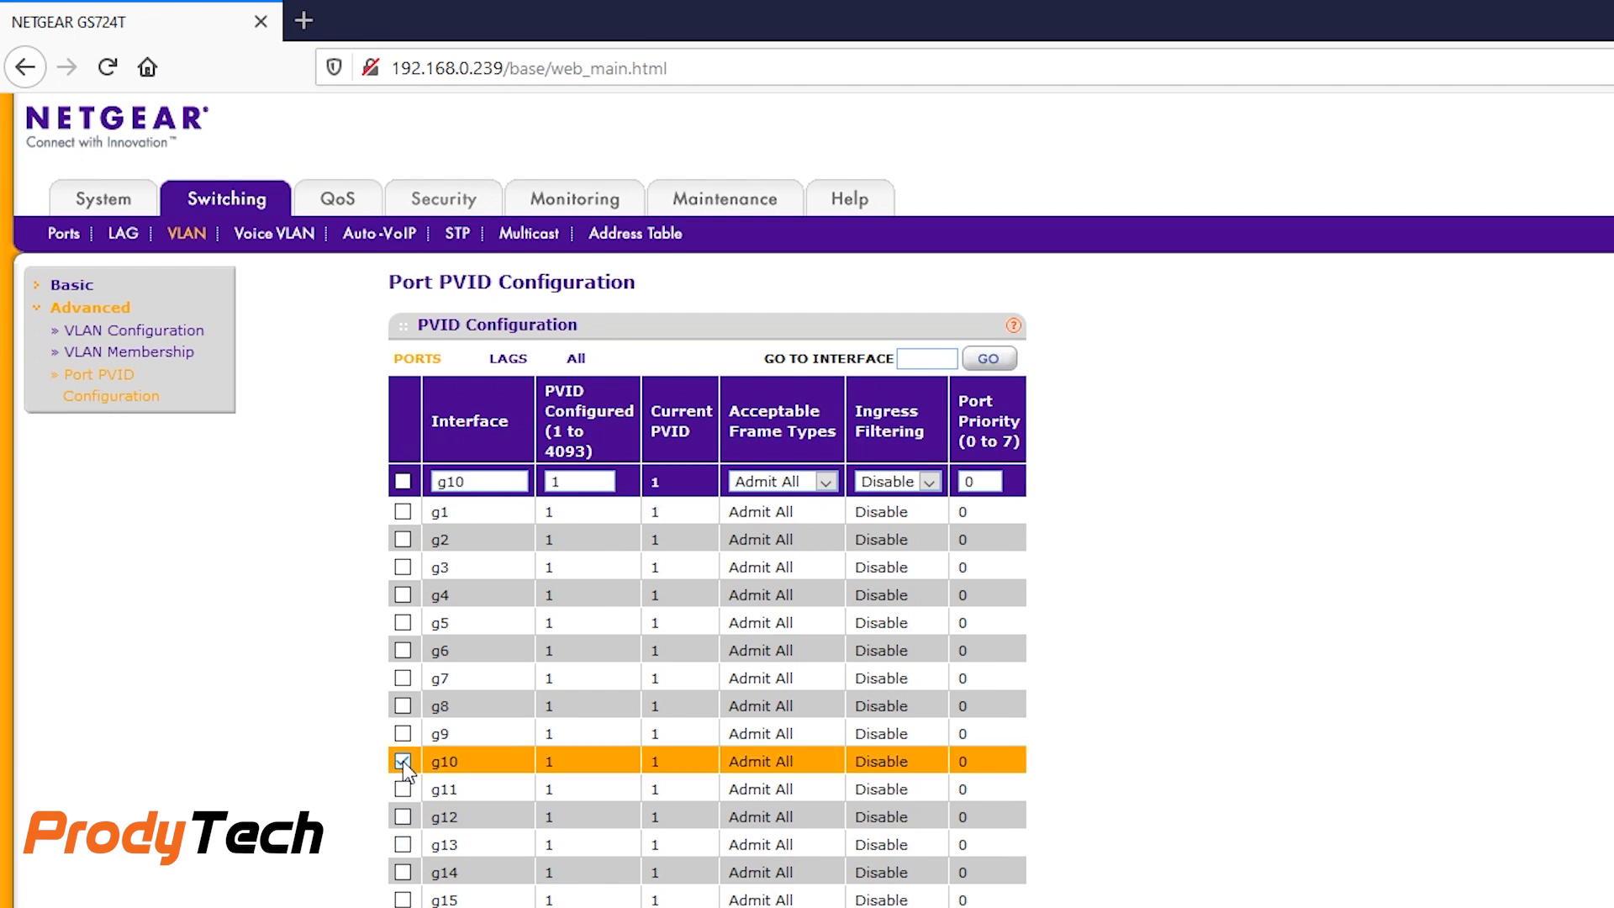
left_click(402, 759)
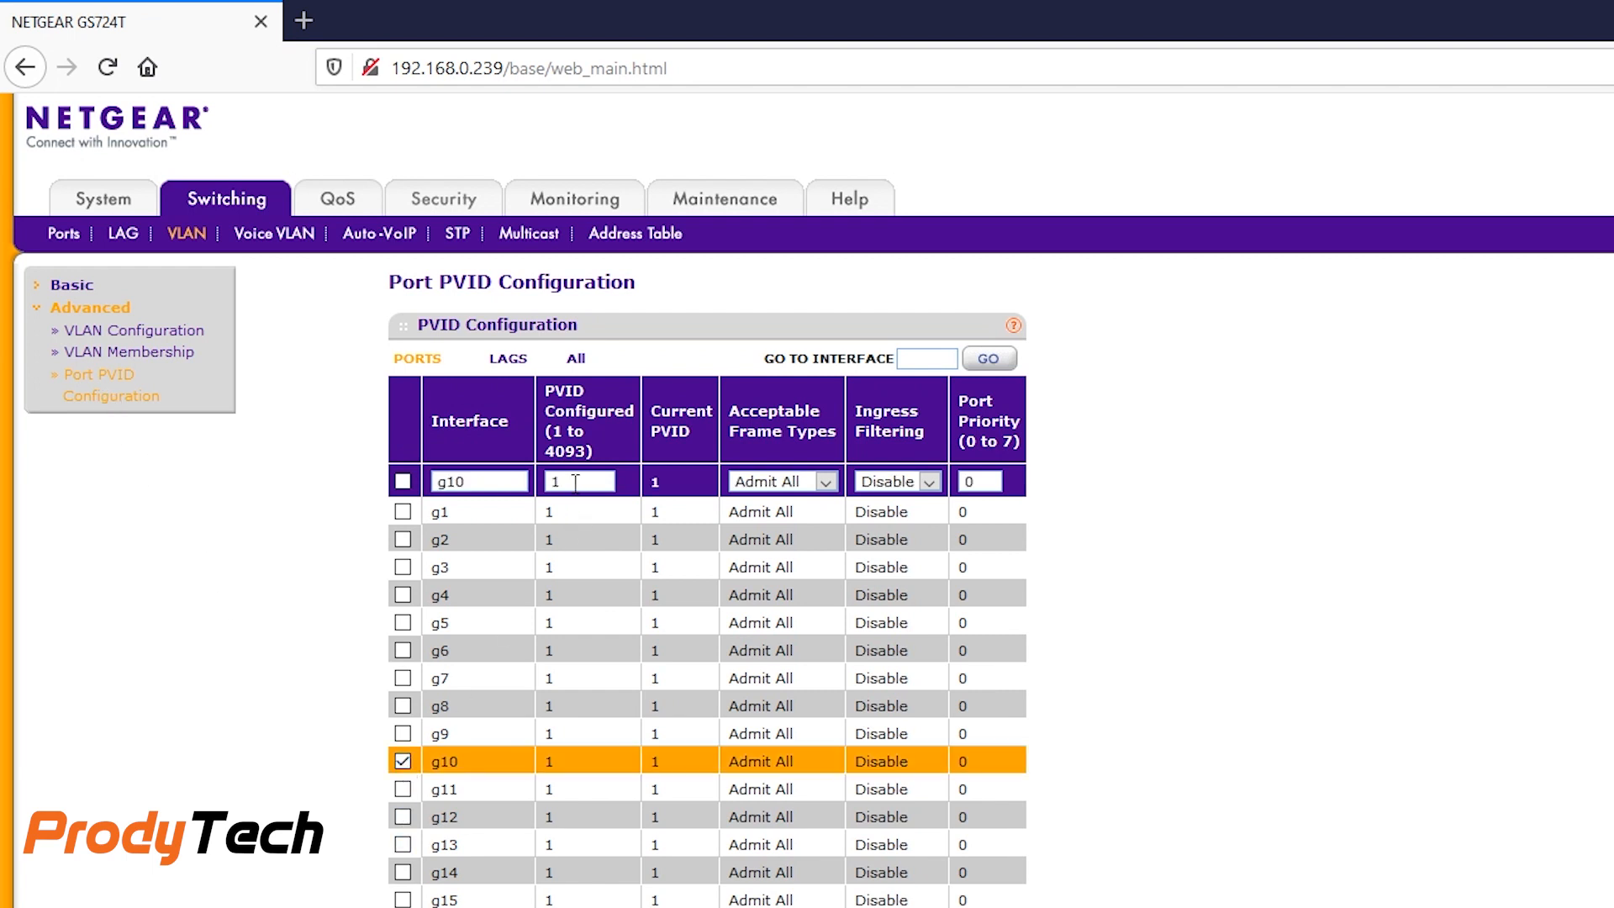
type("4")
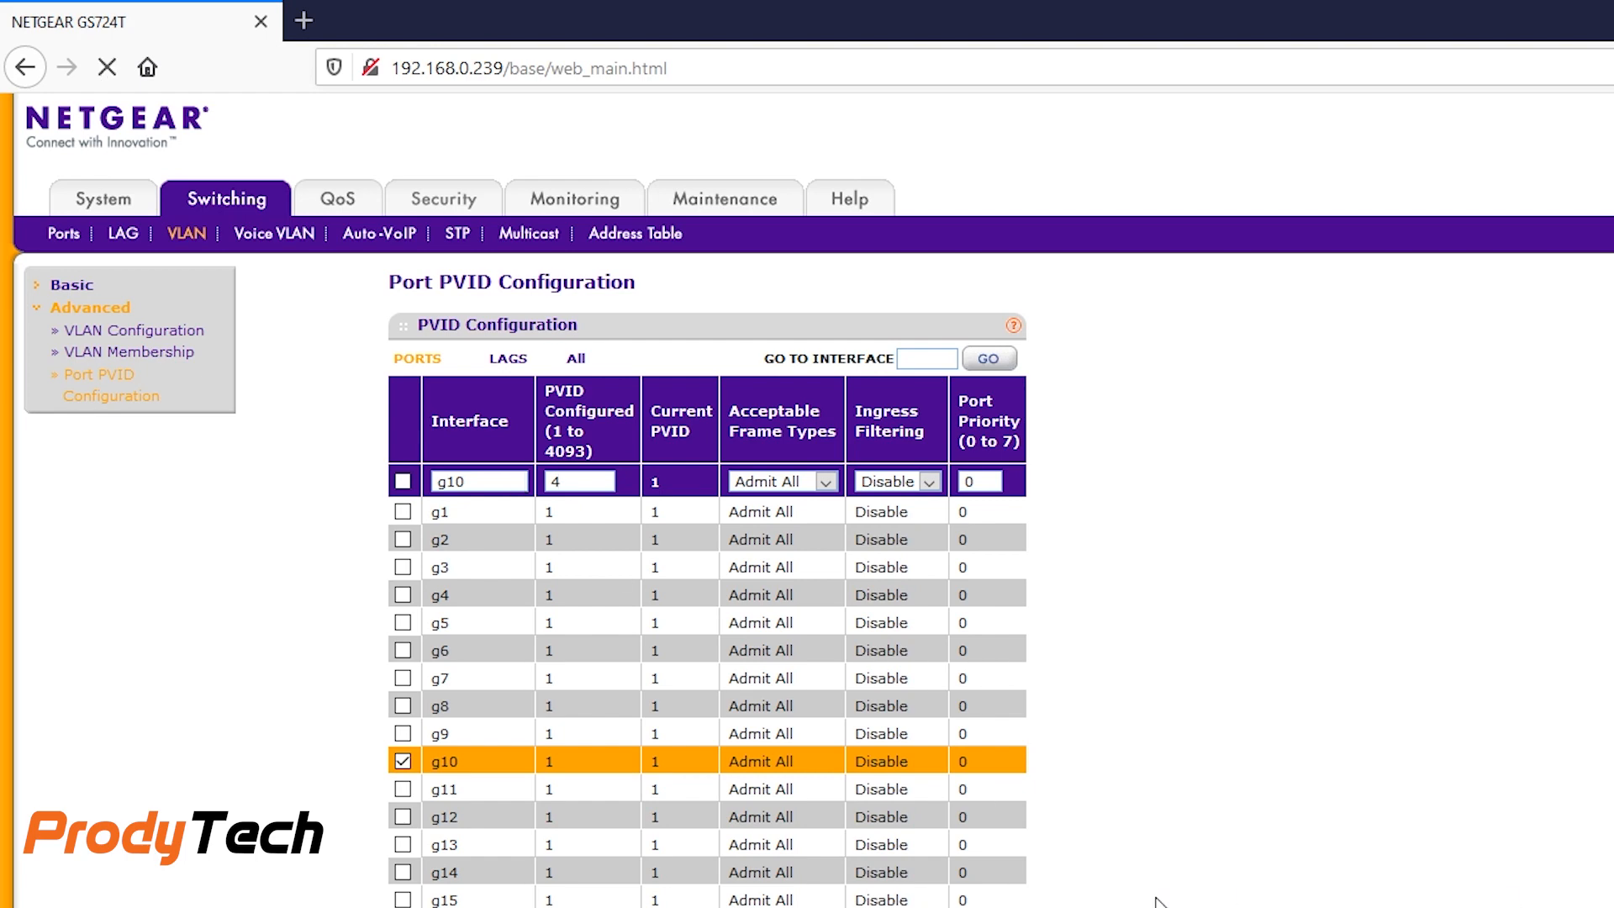
mouse_move(1160, 903)
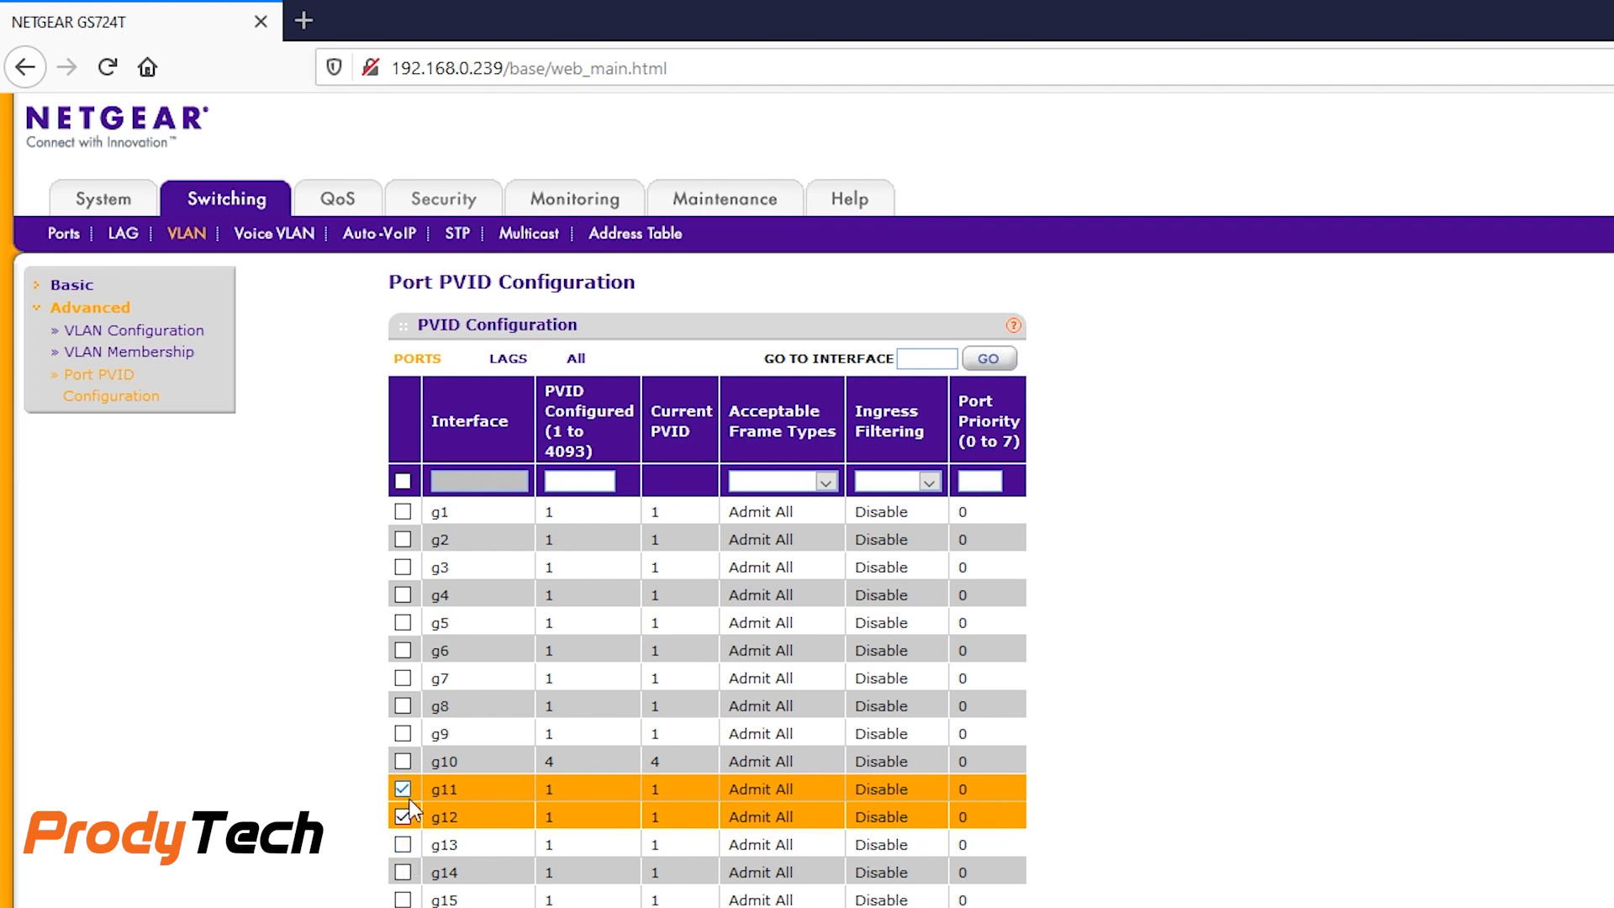
left_click(402, 842)
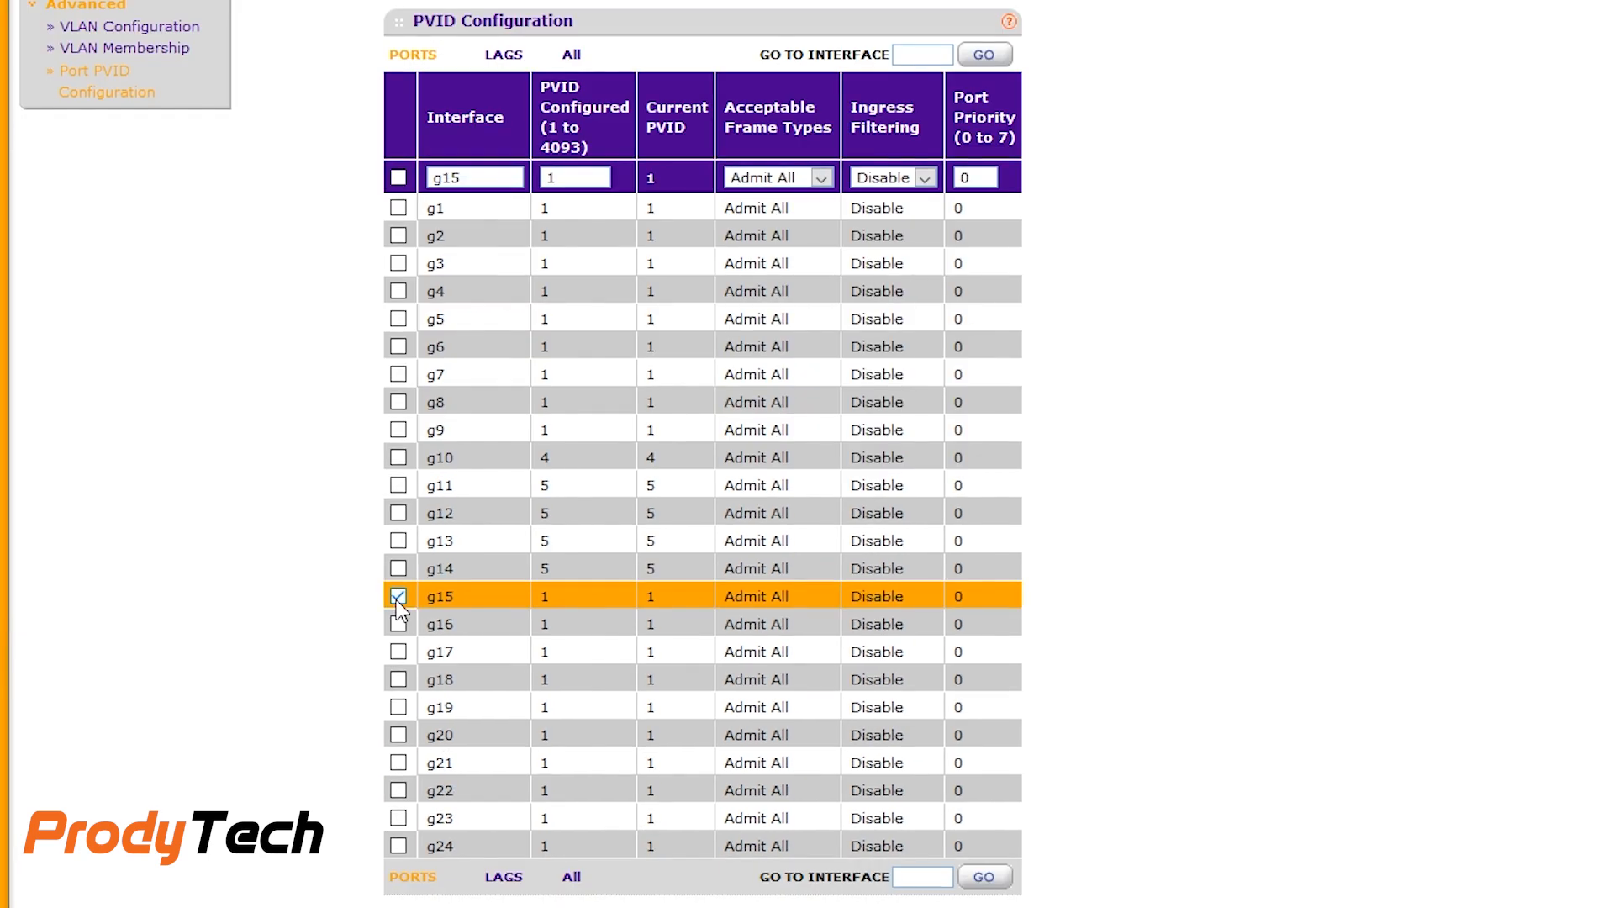
Set the PVID of ports g15-g16 to 6 and apply
left_click(398, 622)
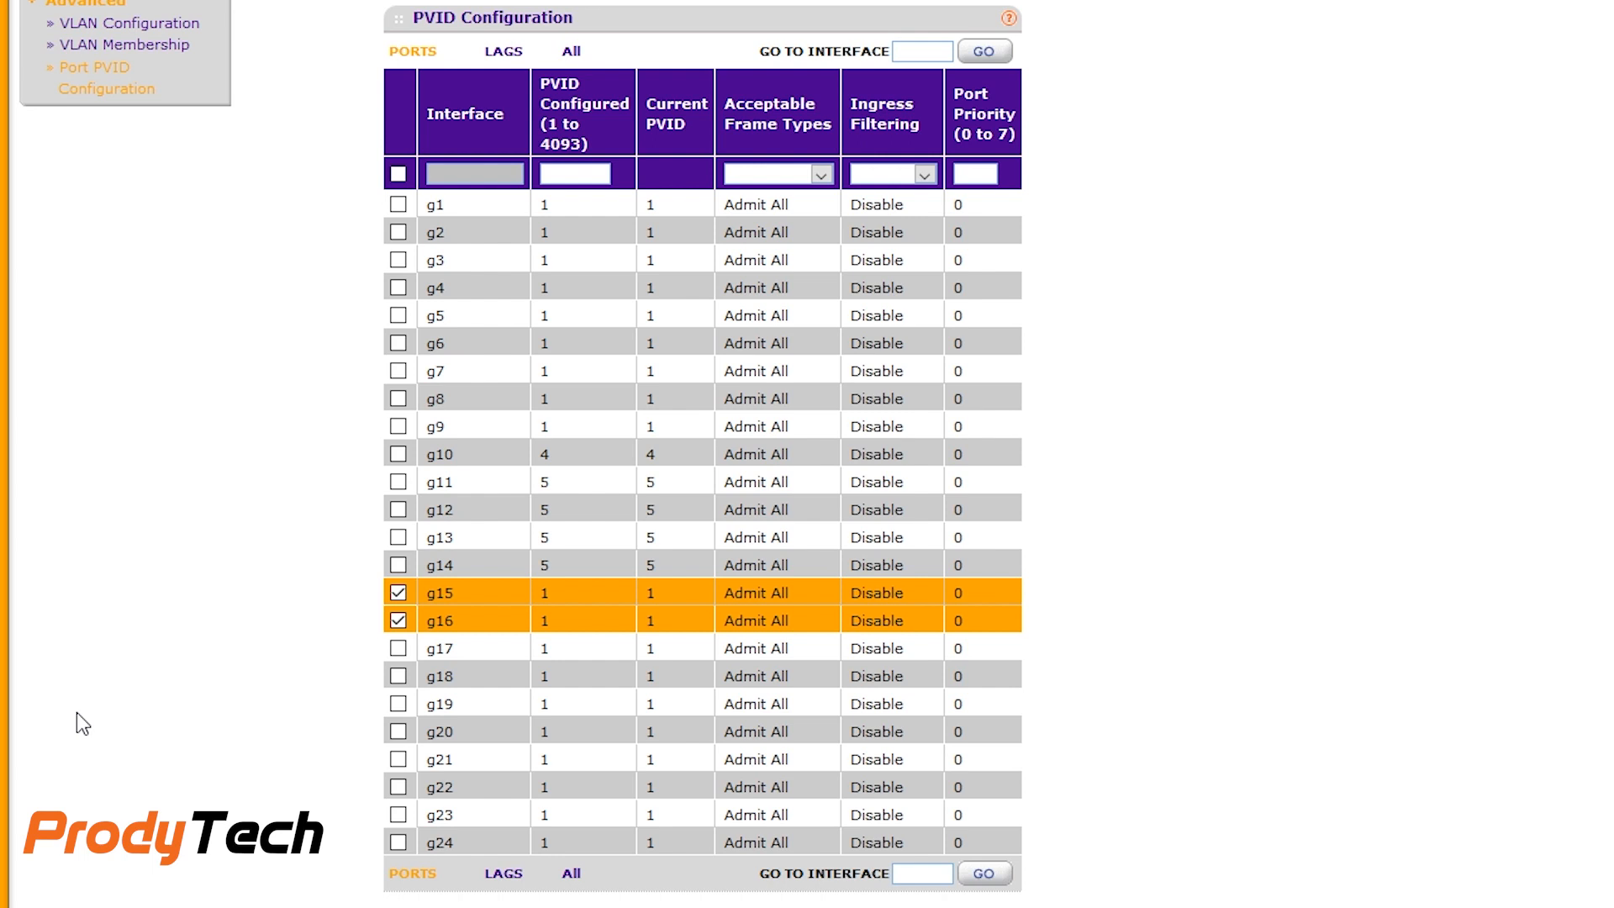
left_click(573, 173)
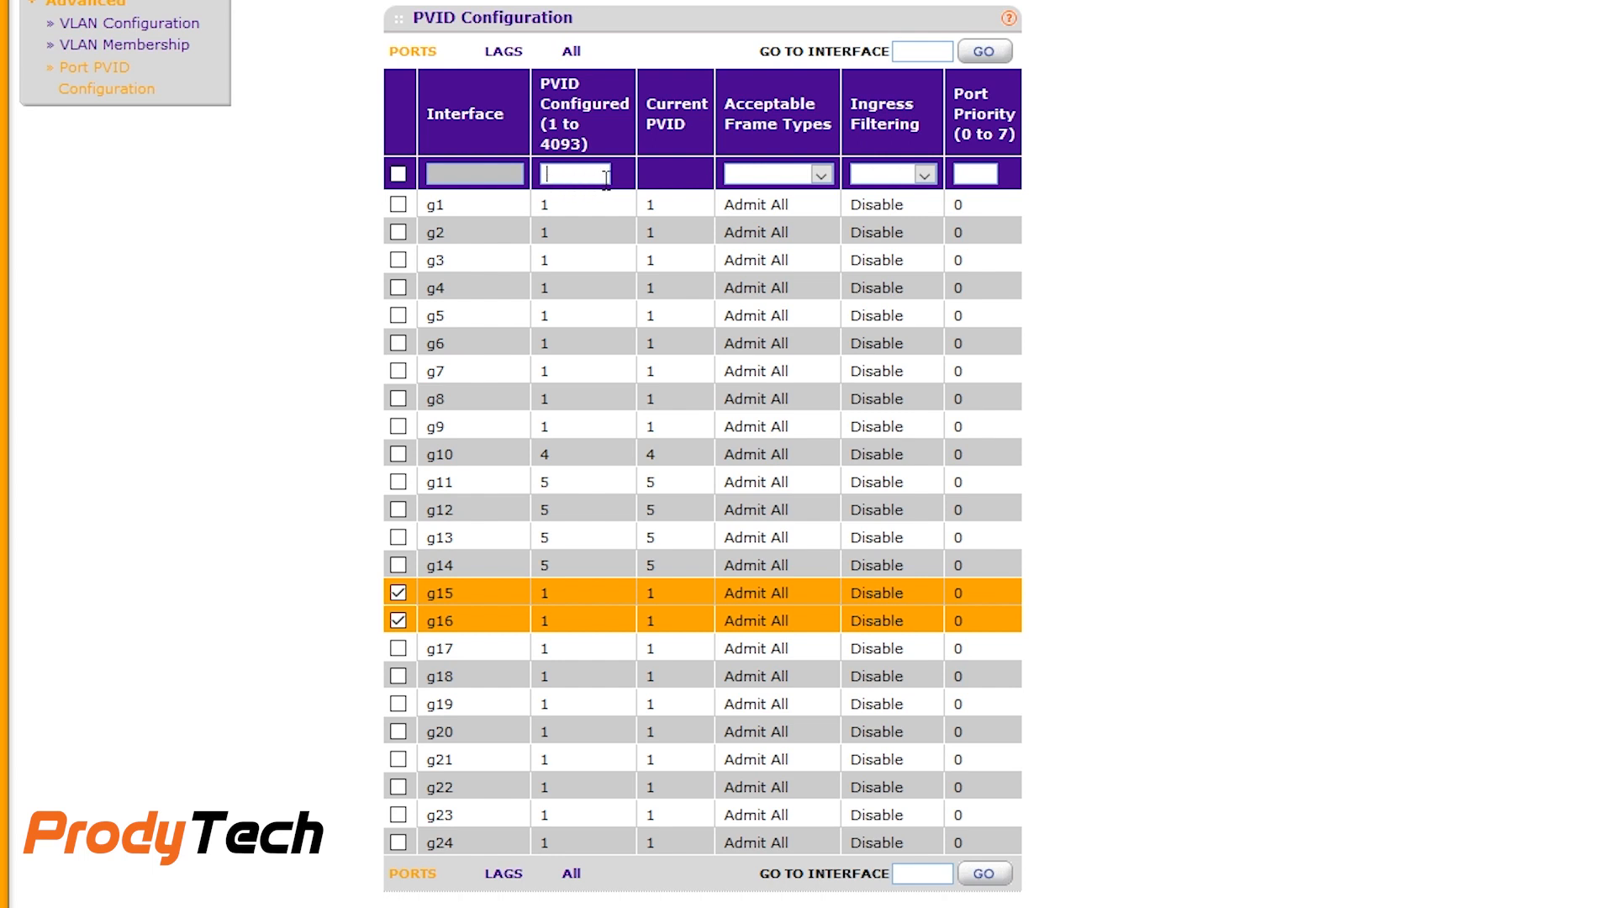
type("6")
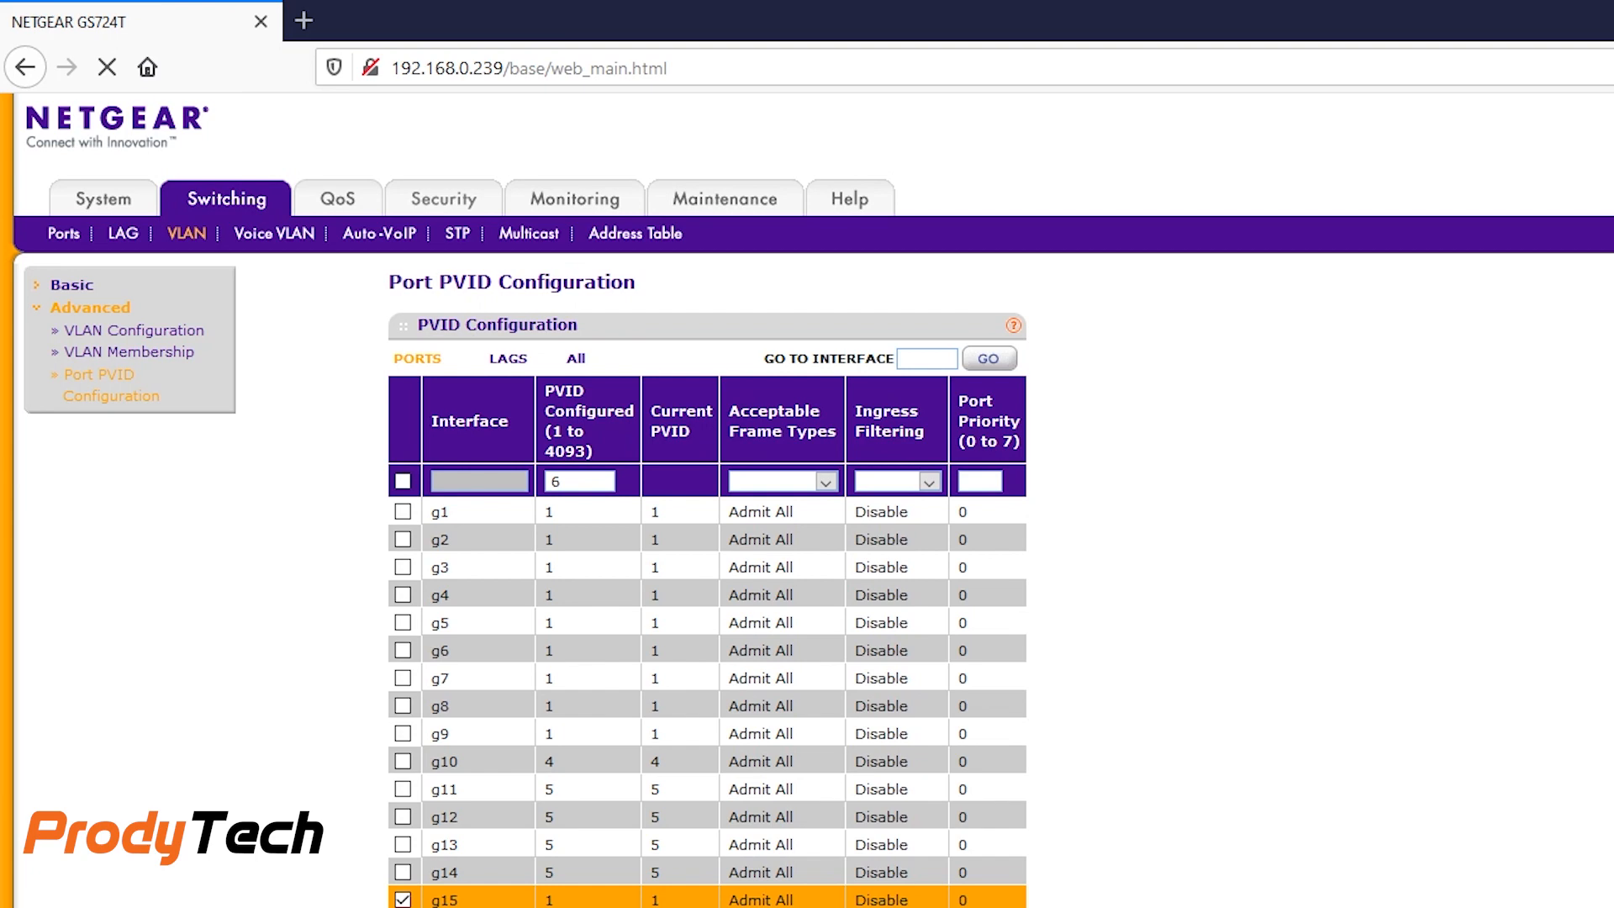
scroll("down", 3)
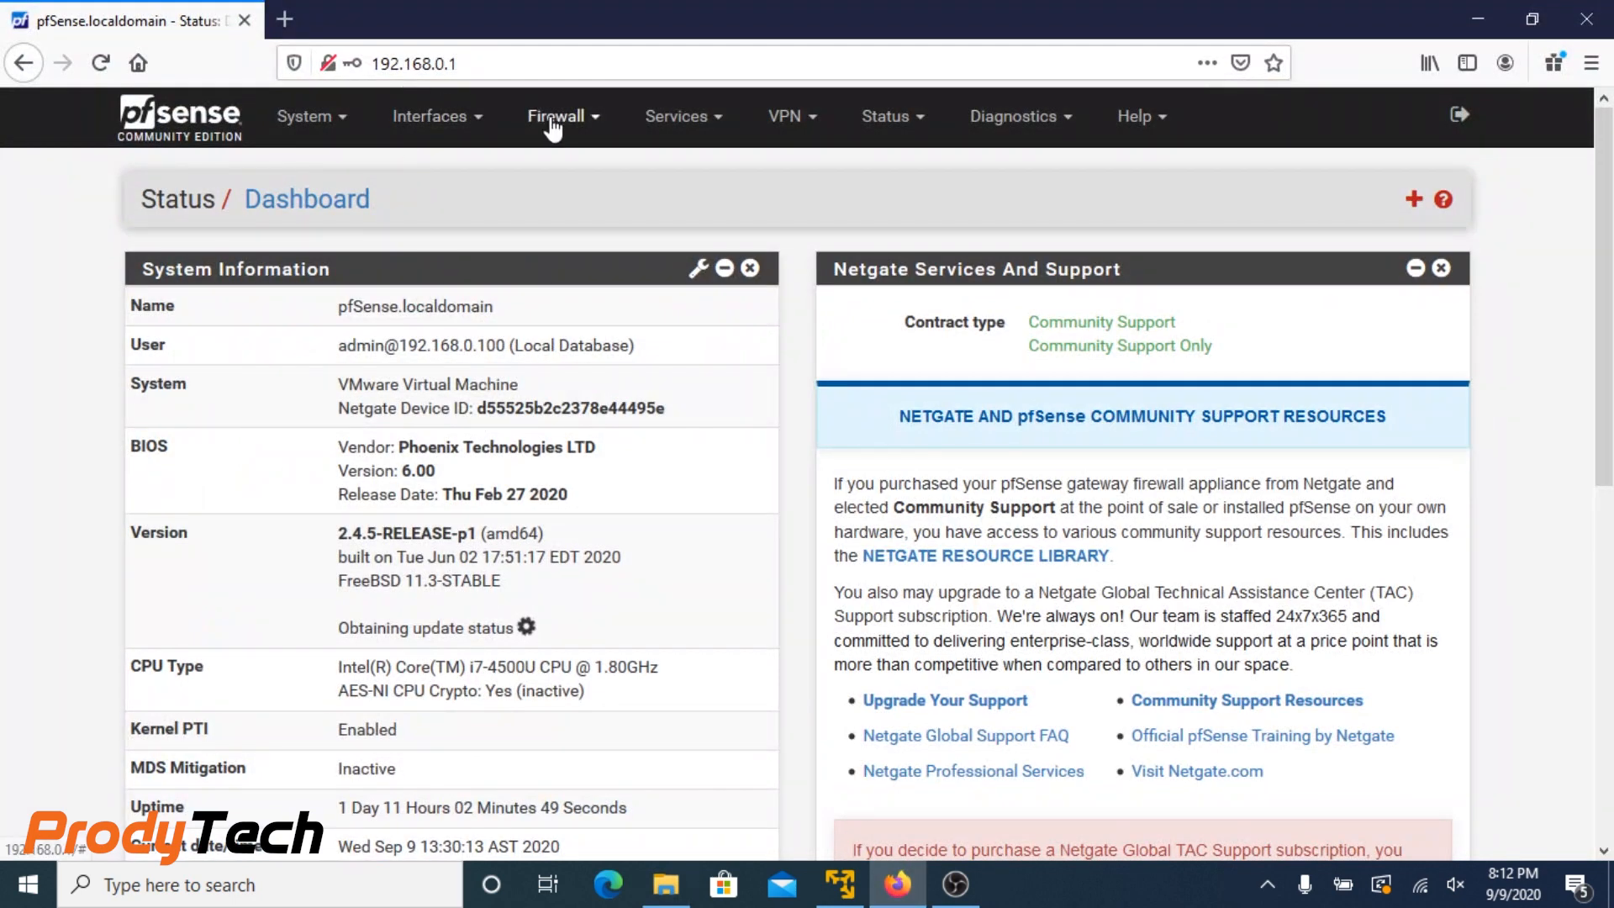
mouse_move(471, 129)
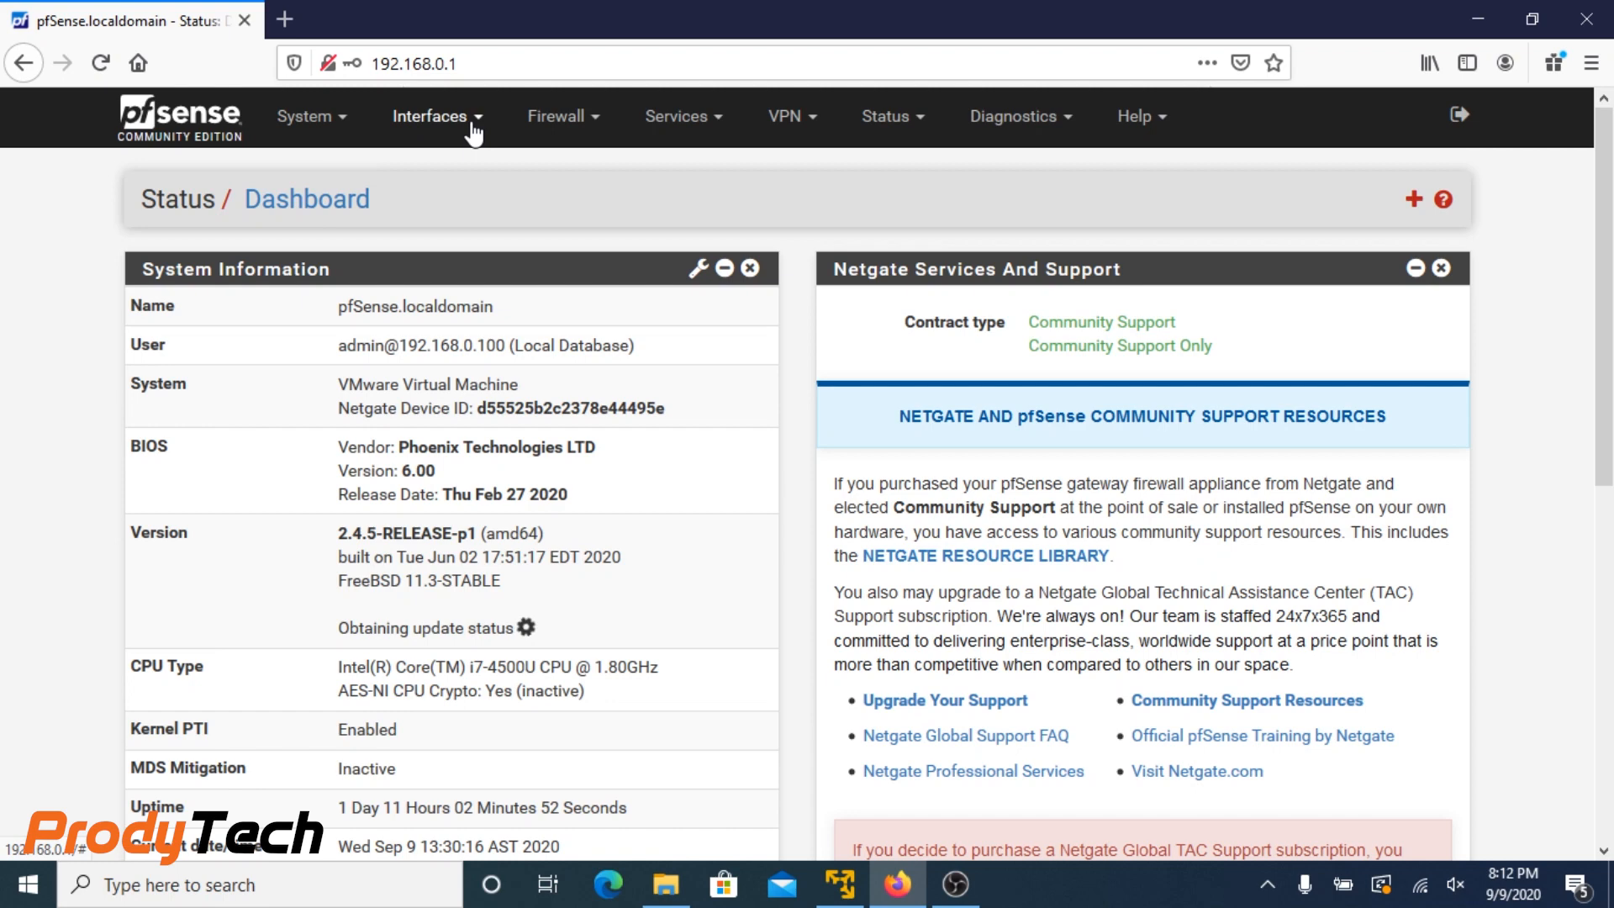
Go to pfSense's Interface Assignments page showing WAN on em0 and LAN on em1
left_click(432, 116)
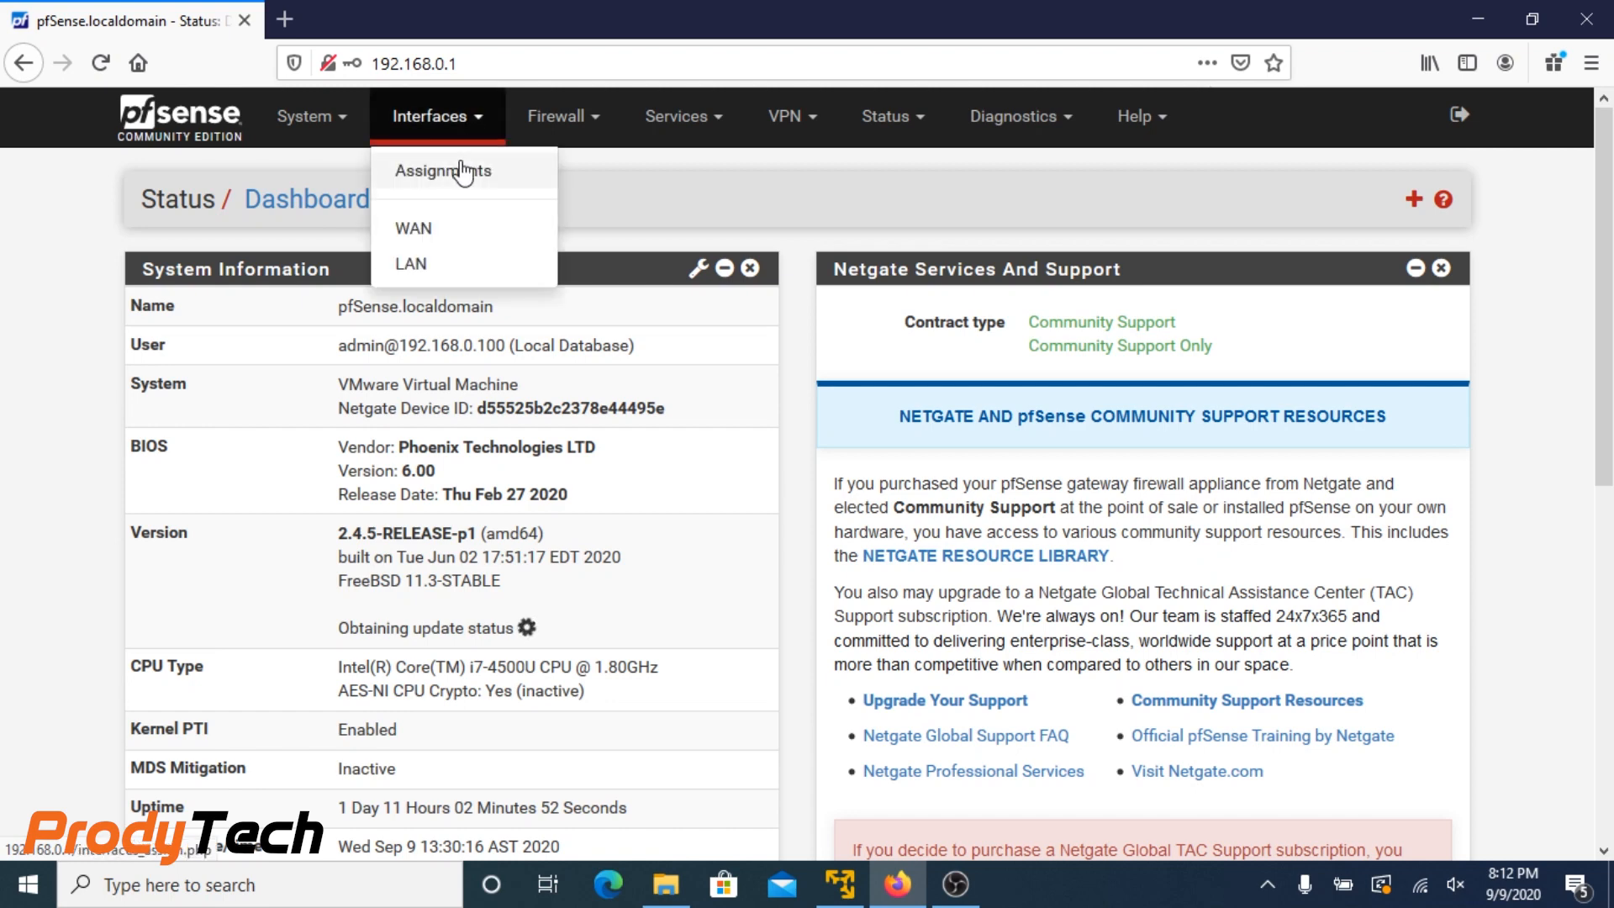
left_click(442, 170)
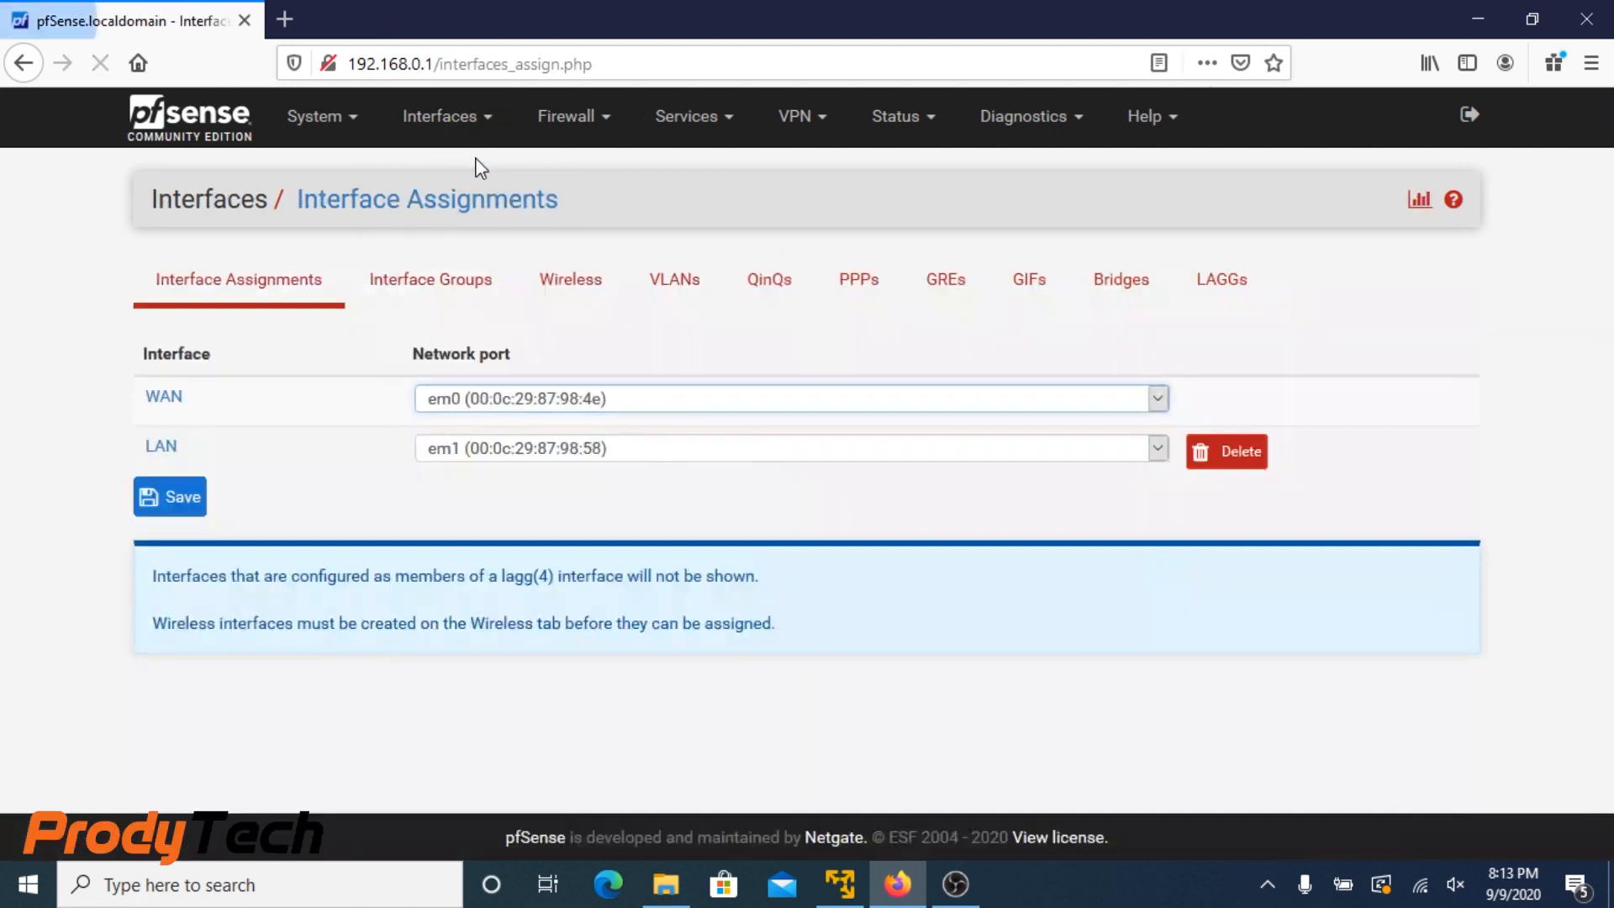
Create VLAN 'LAN' with tag 1 on parent em1 (lan), adding the missing tag before saving
left_click(675, 279)
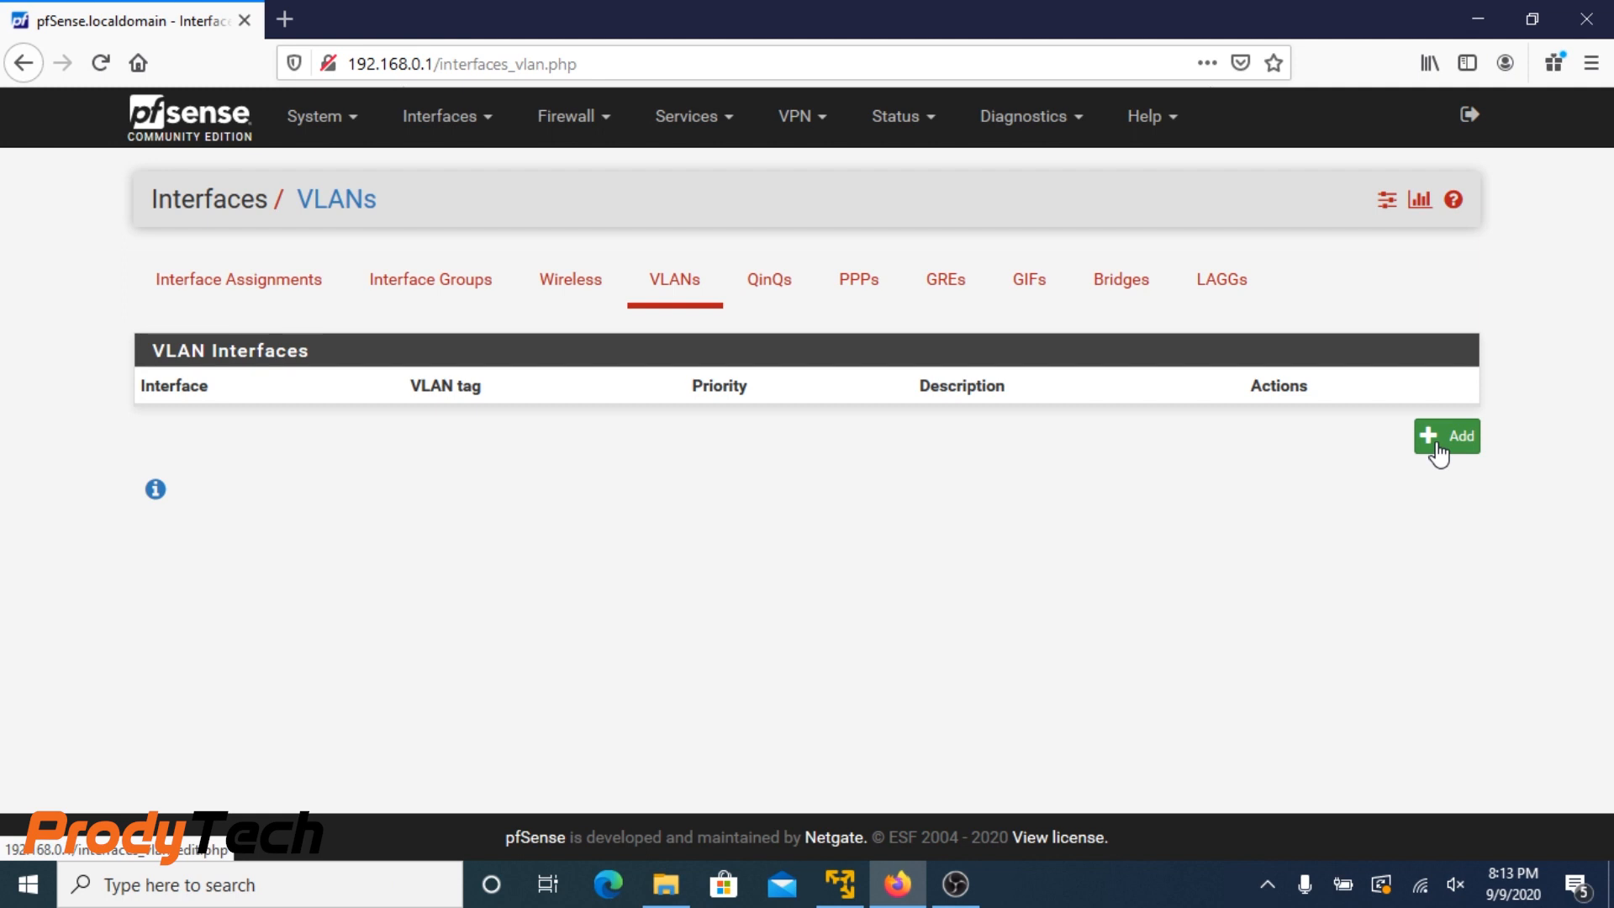
left_click(1445, 436)
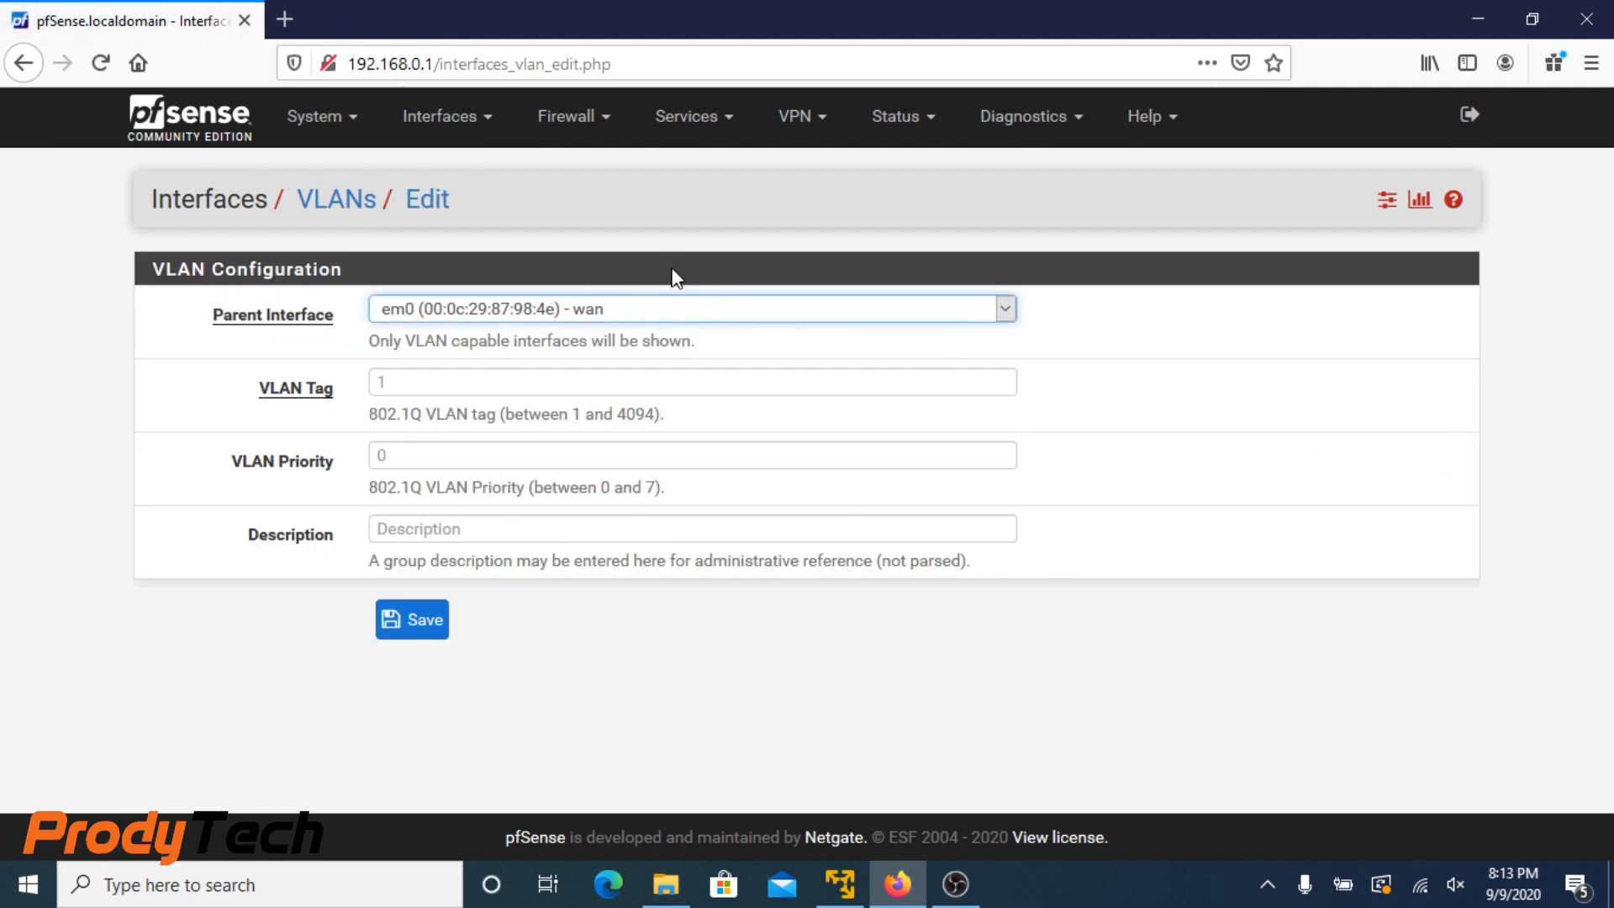
left_click(689, 309)
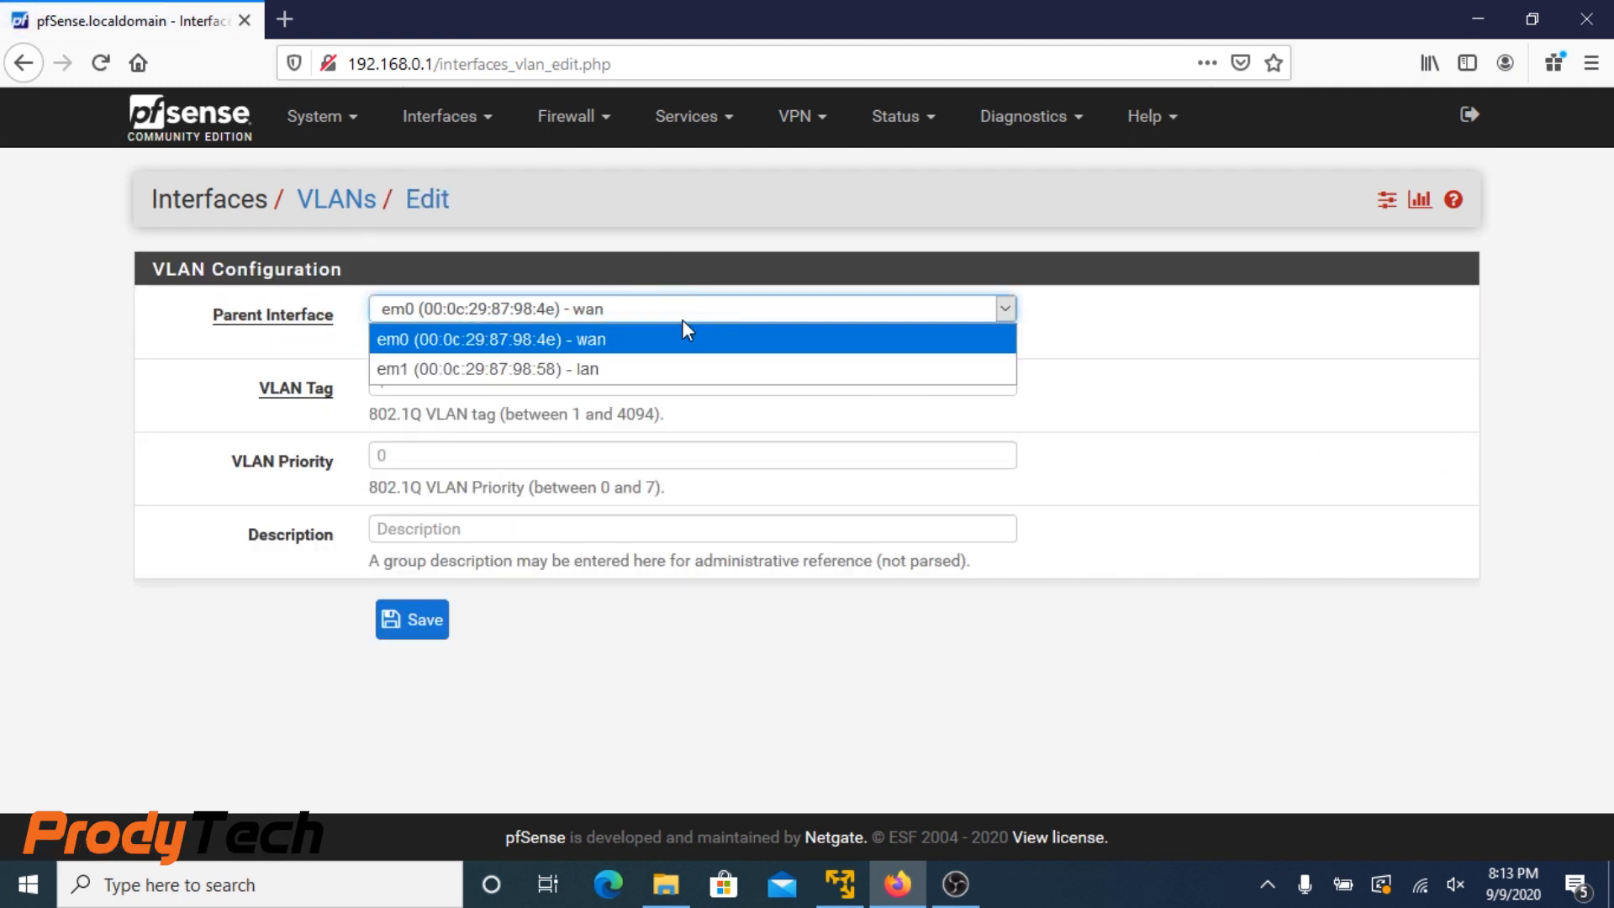
left_click(486, 368)
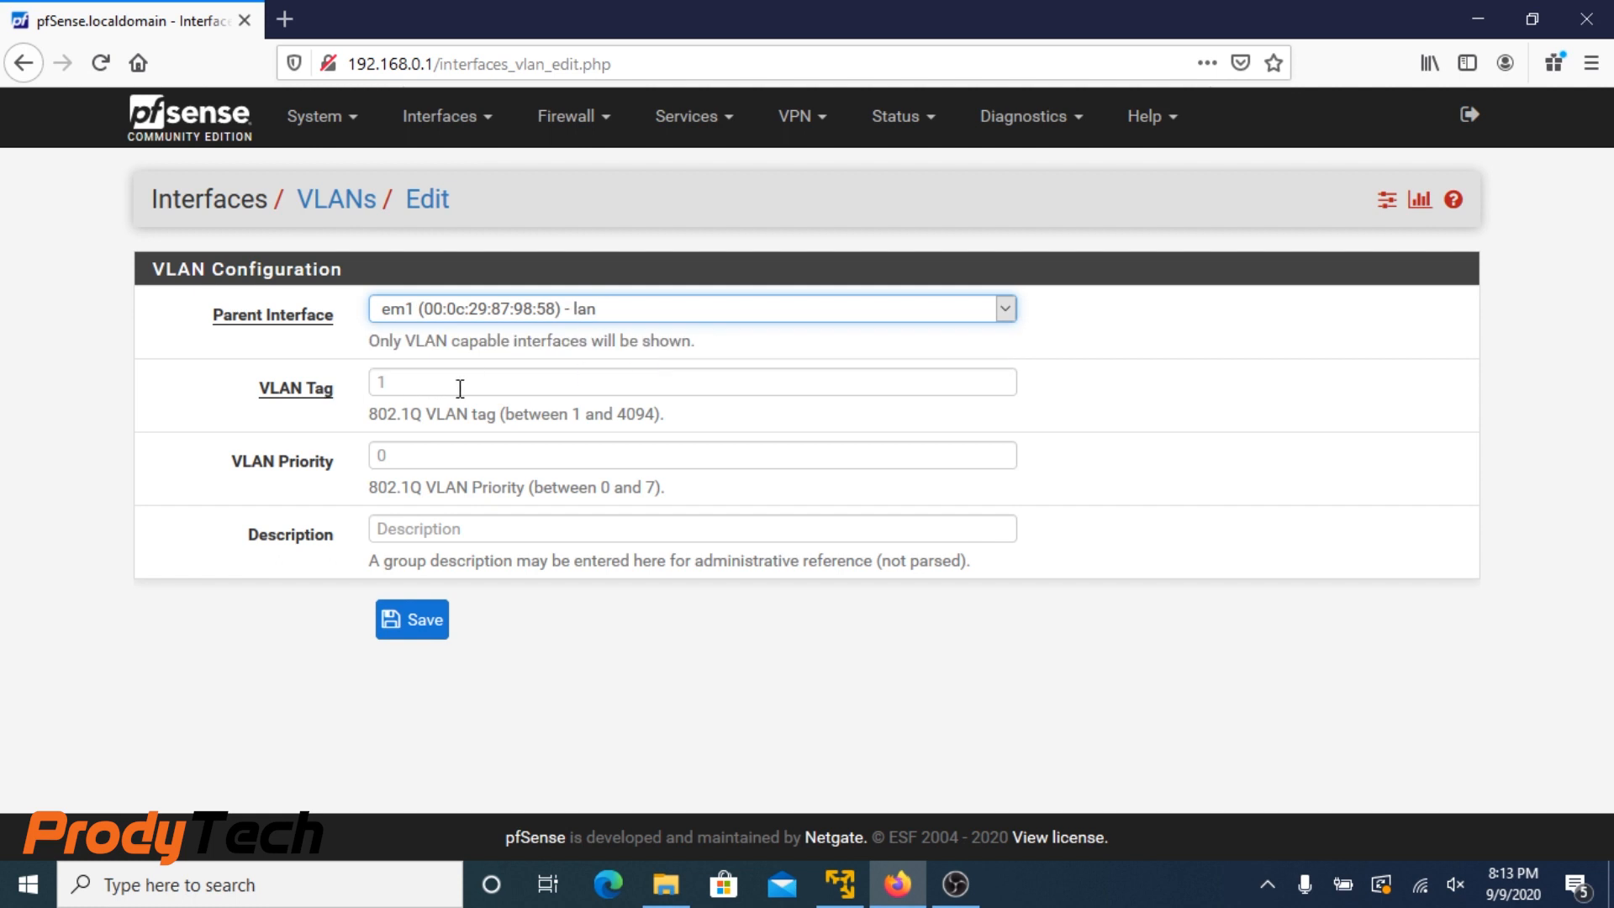
mouse_move(443, 411)
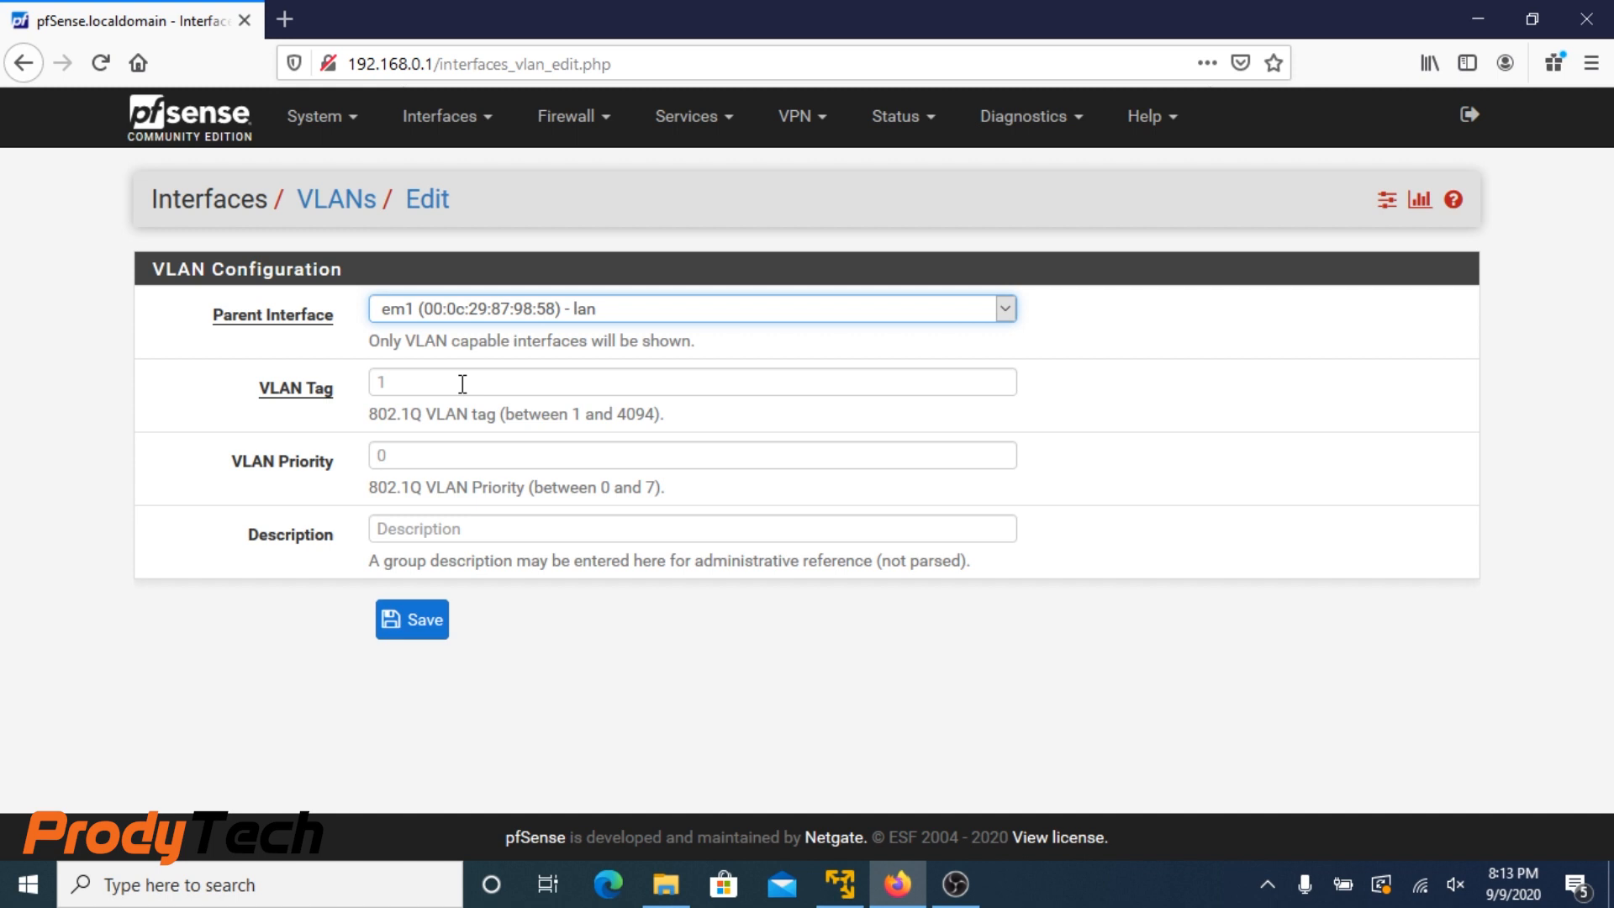
mouse_move(432, 442)
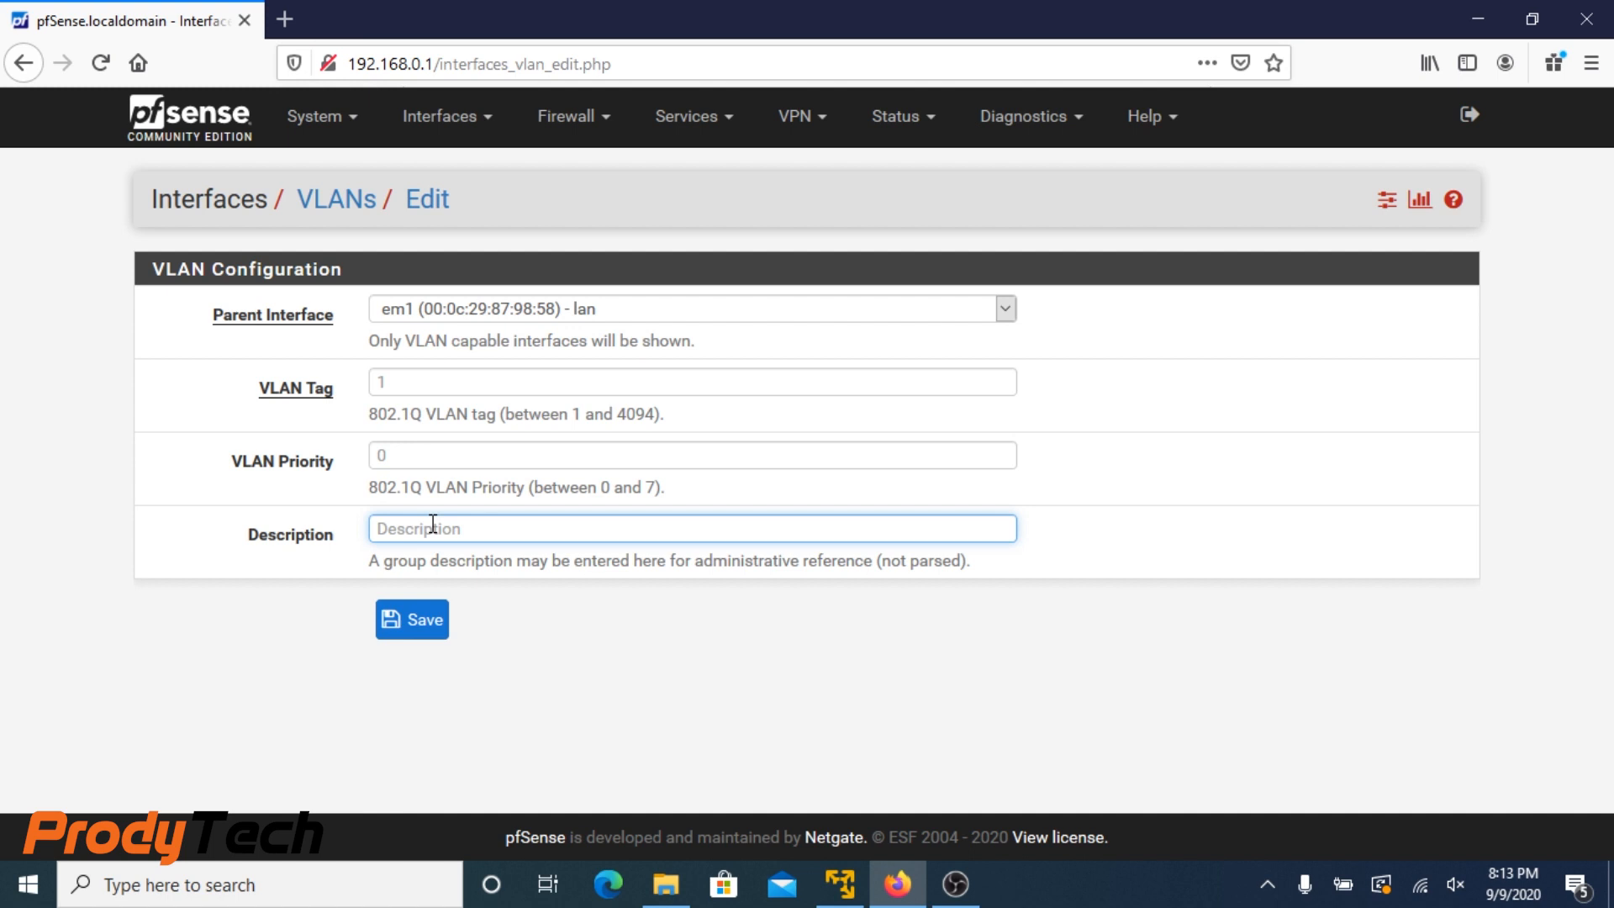
type("LAN")
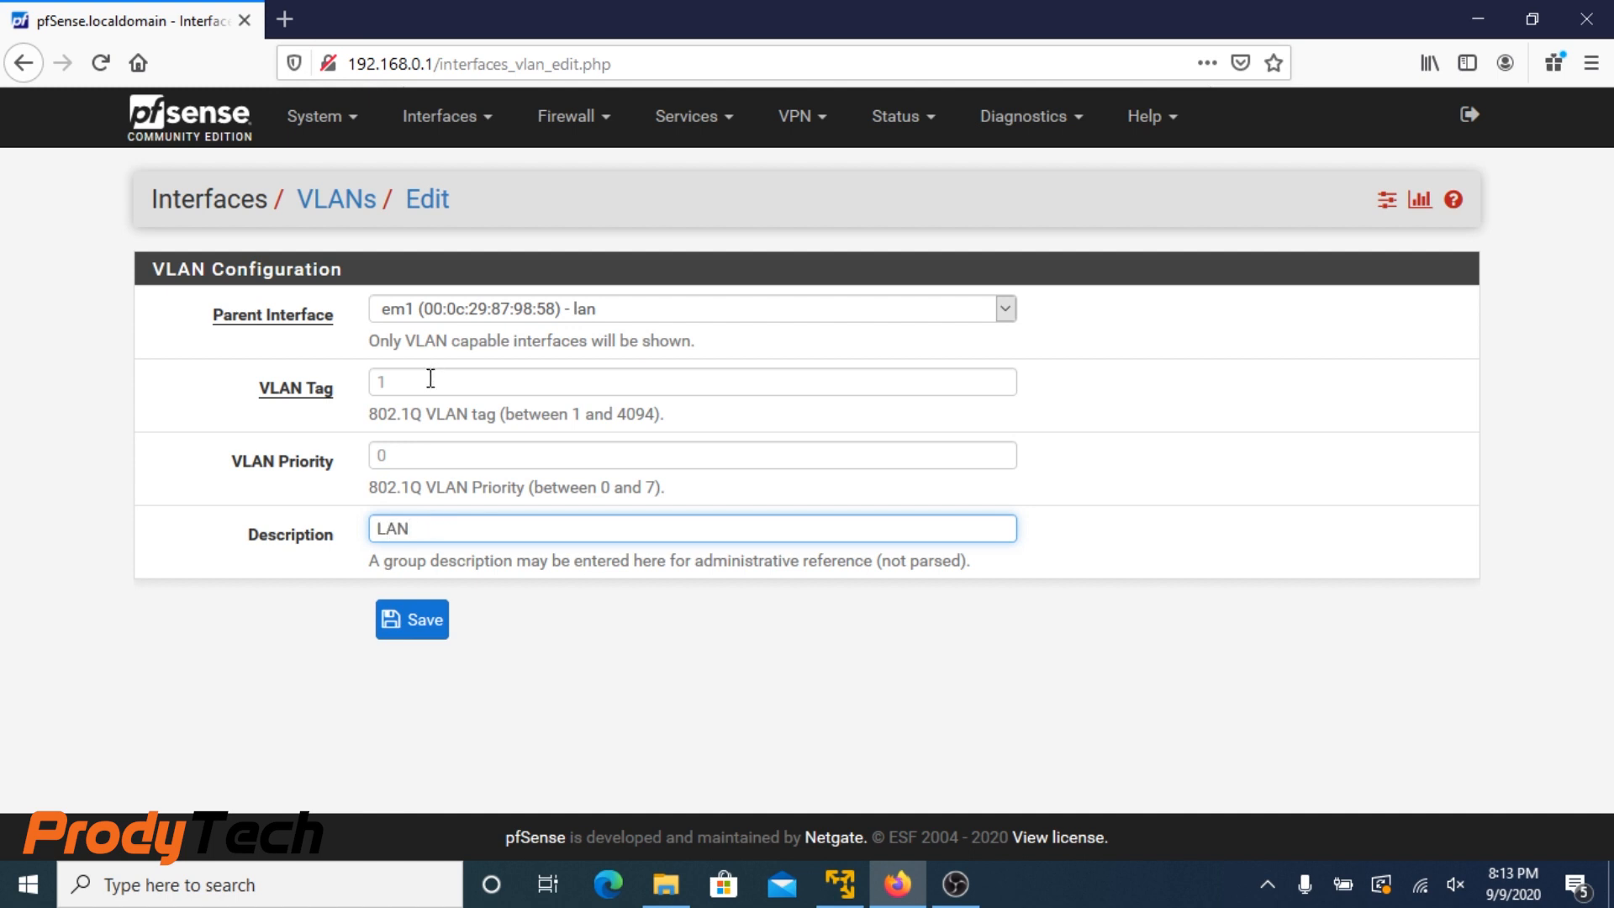
left_click(410, 619)
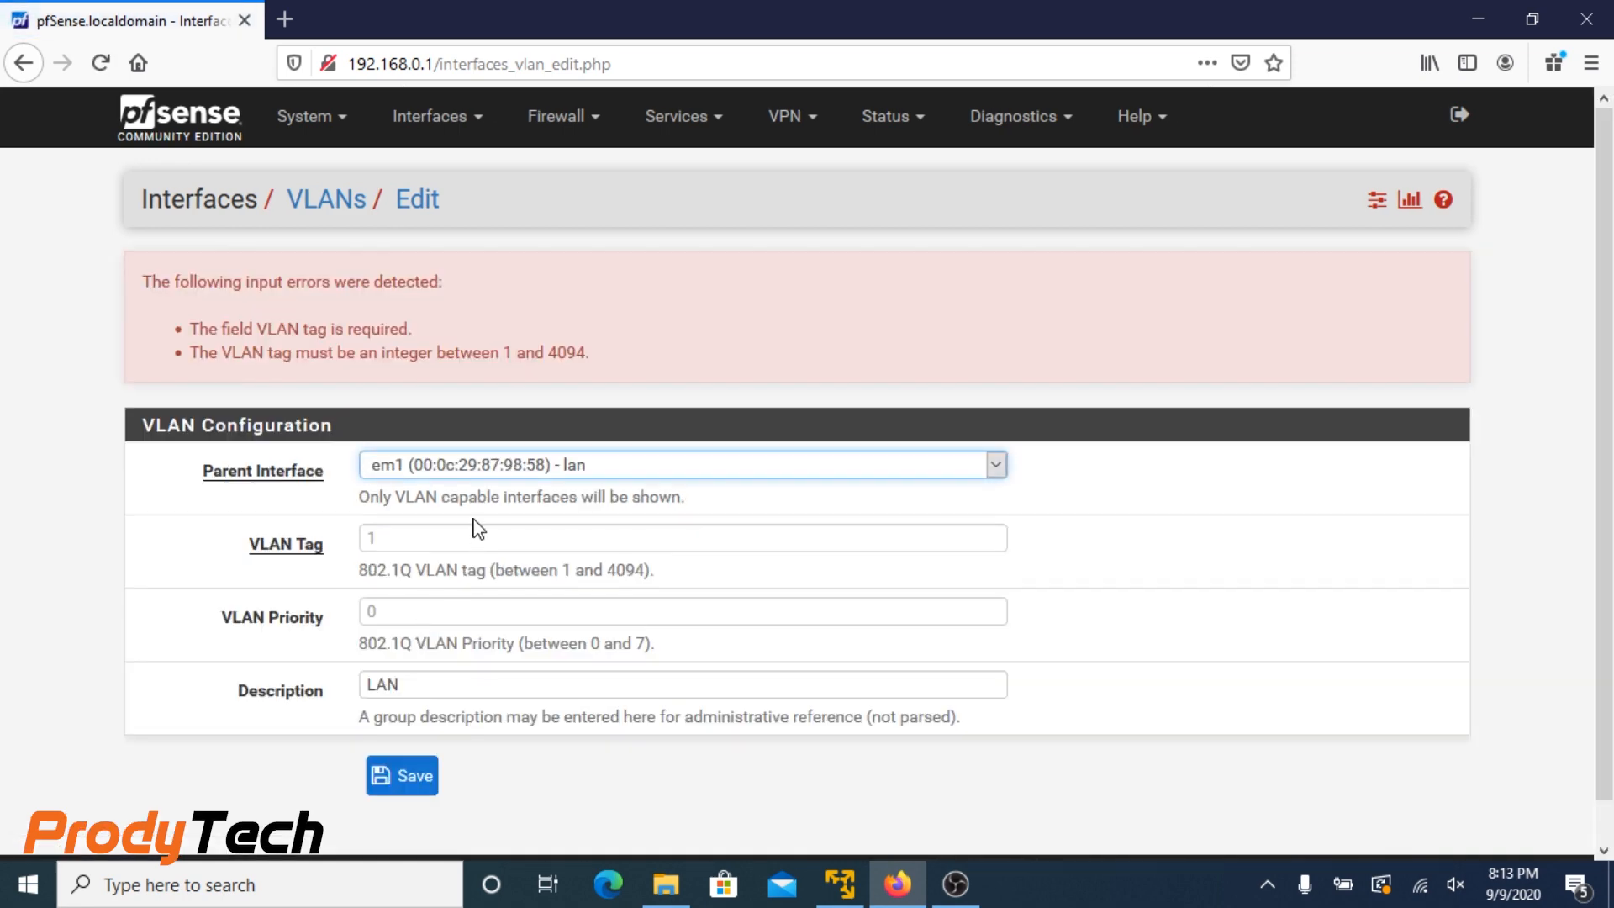
left_click(683, 538)
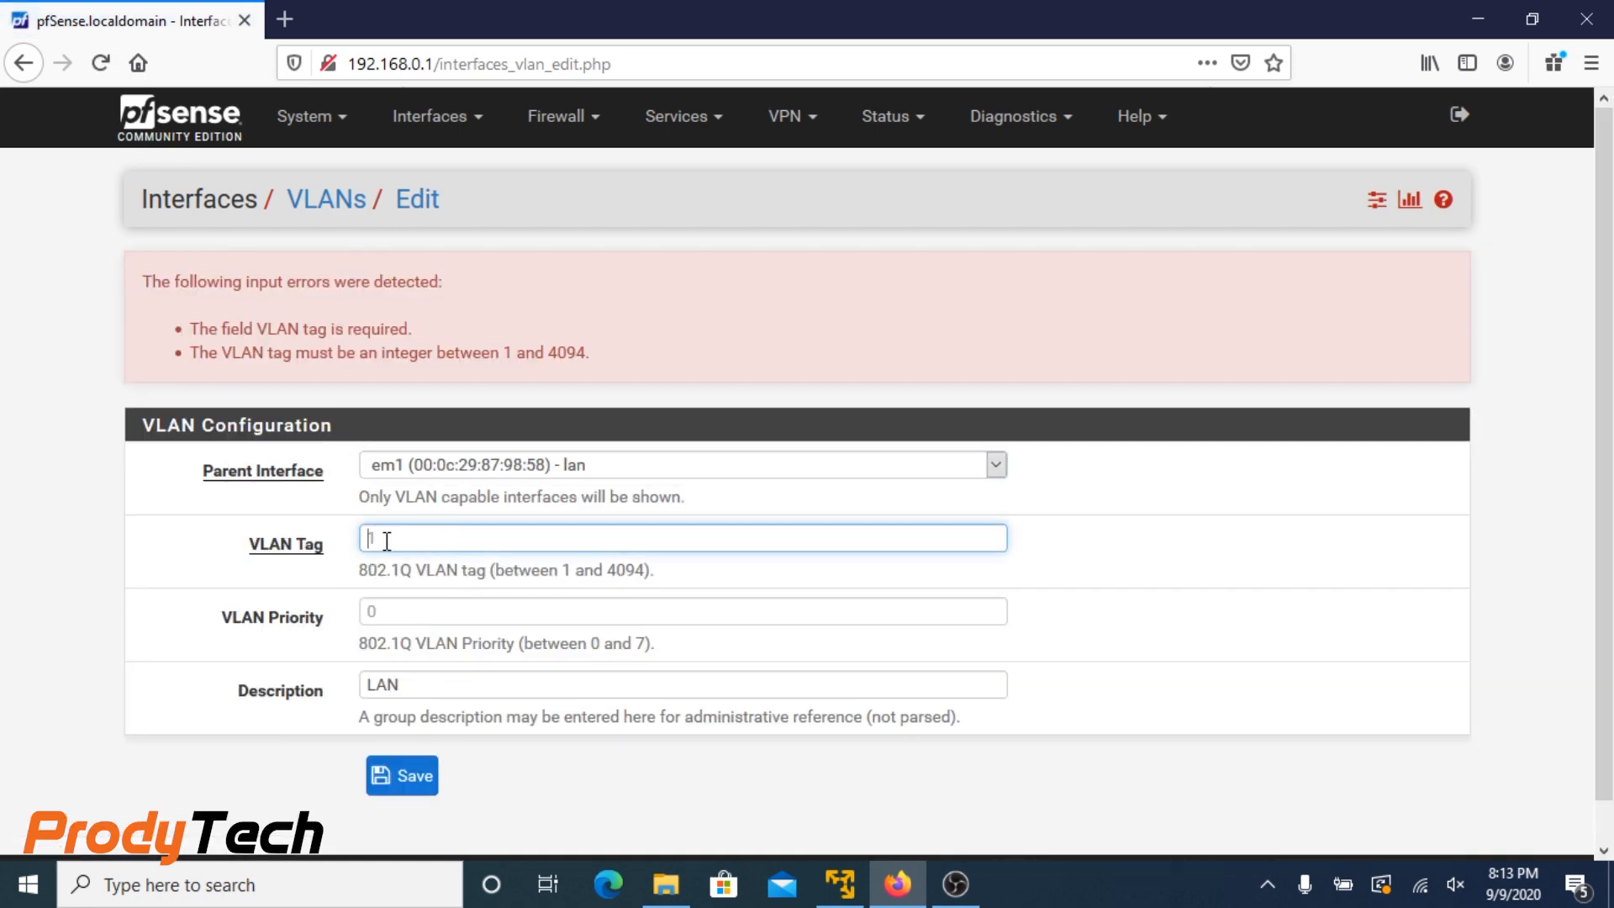
left_click(402, 775)
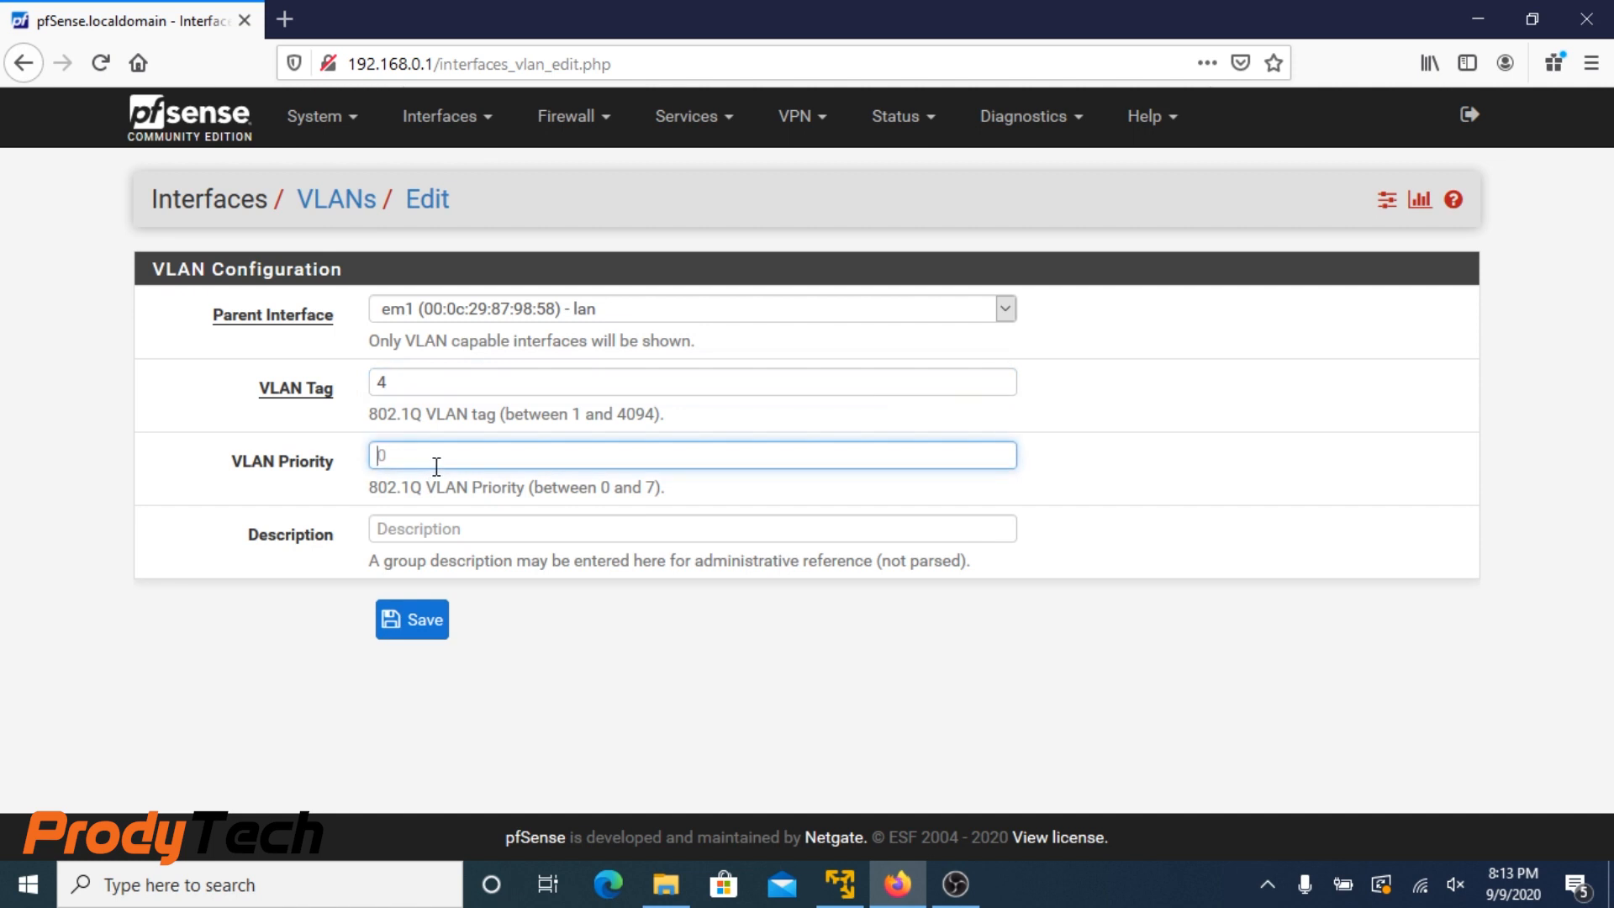
mouse_move(431, 528)
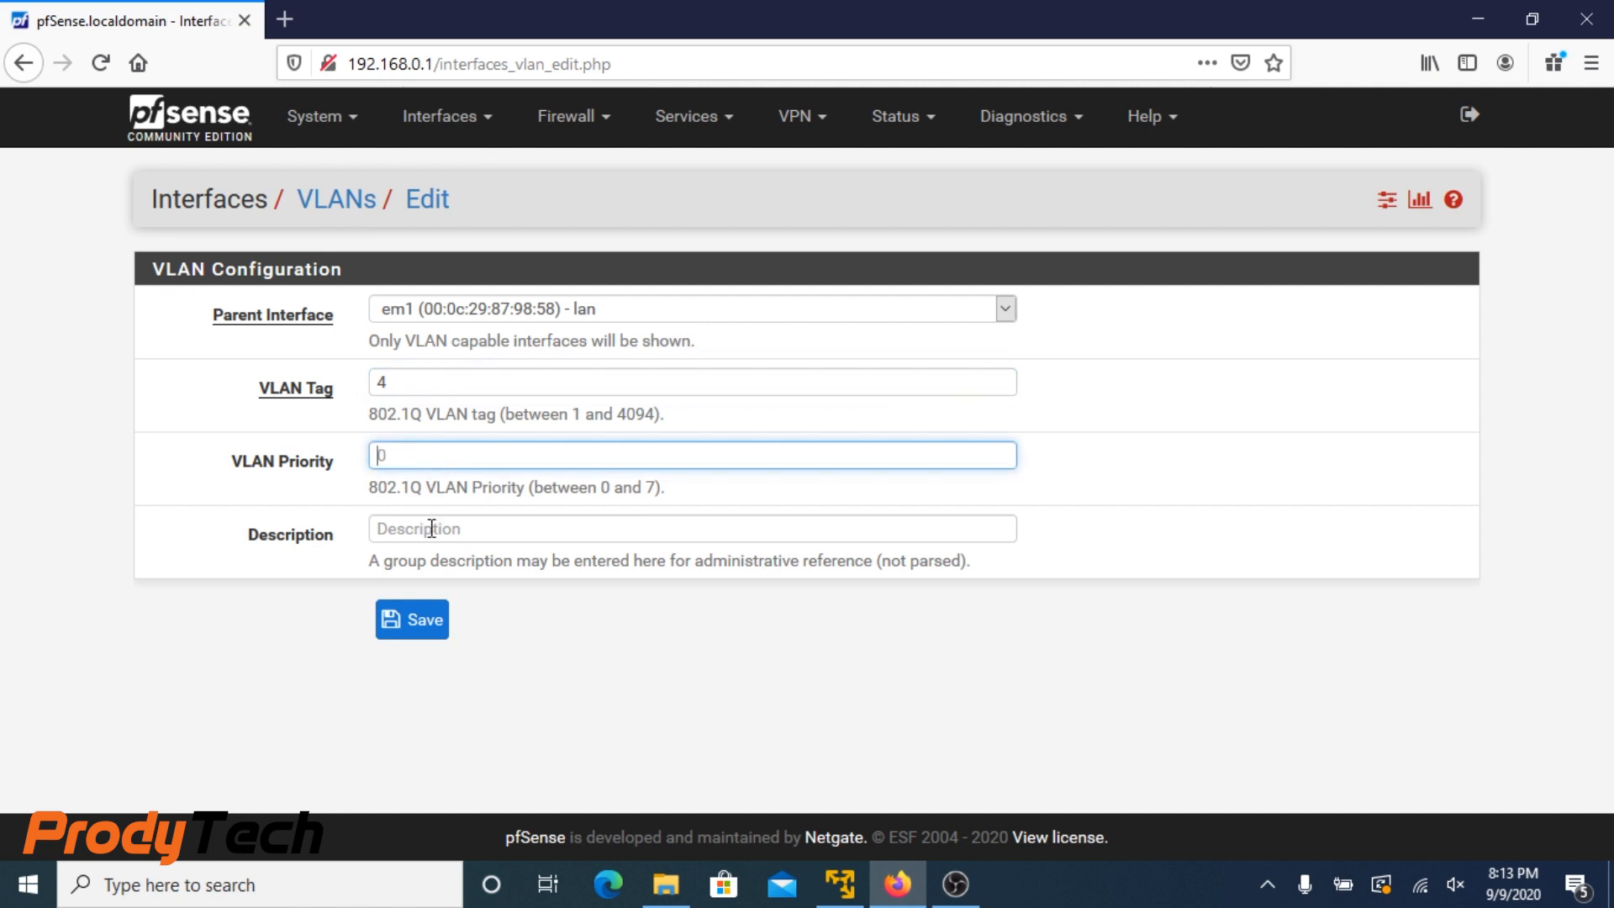
Create VLAN 'WLAN' with tag 4 on em1 and save it
type("WLAN")
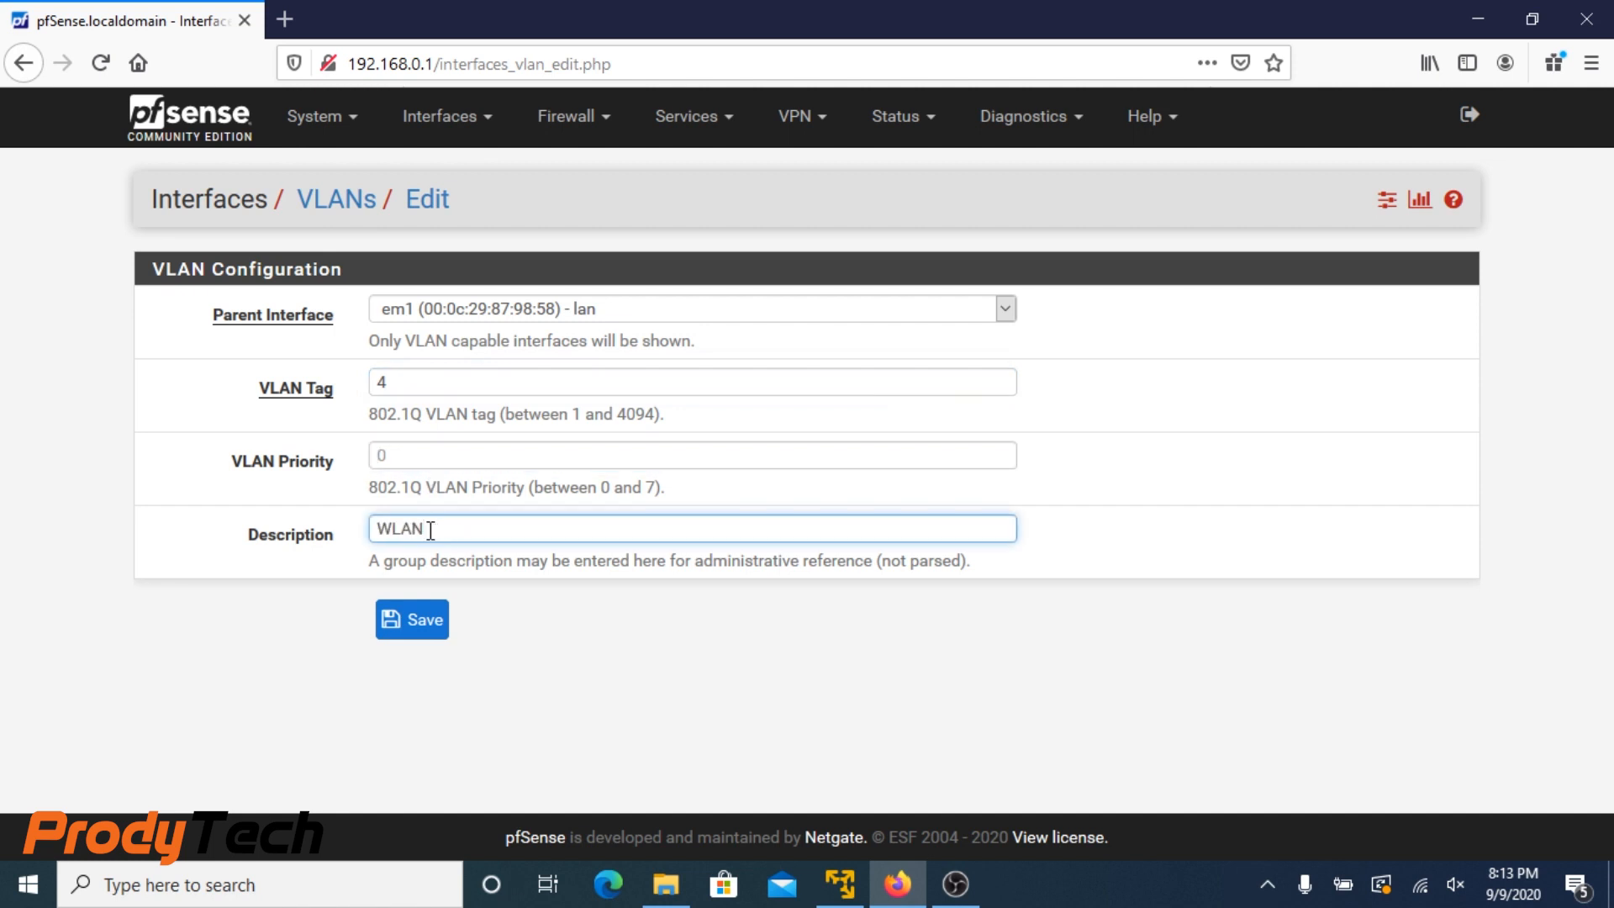
left_click(411, 618)
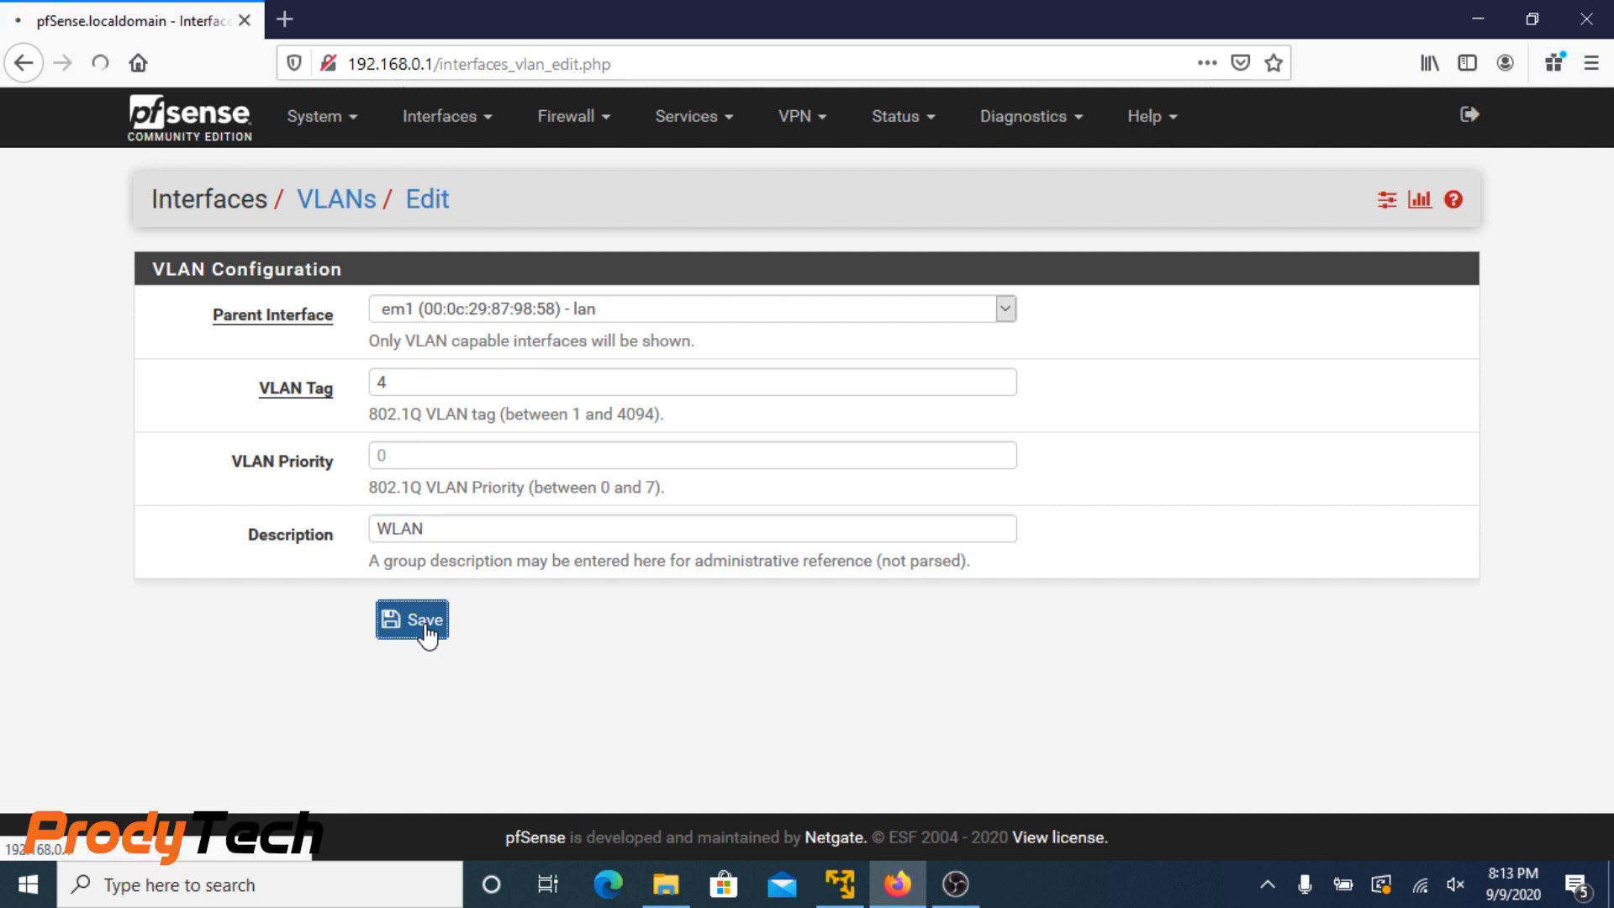
left_click(412, 620)
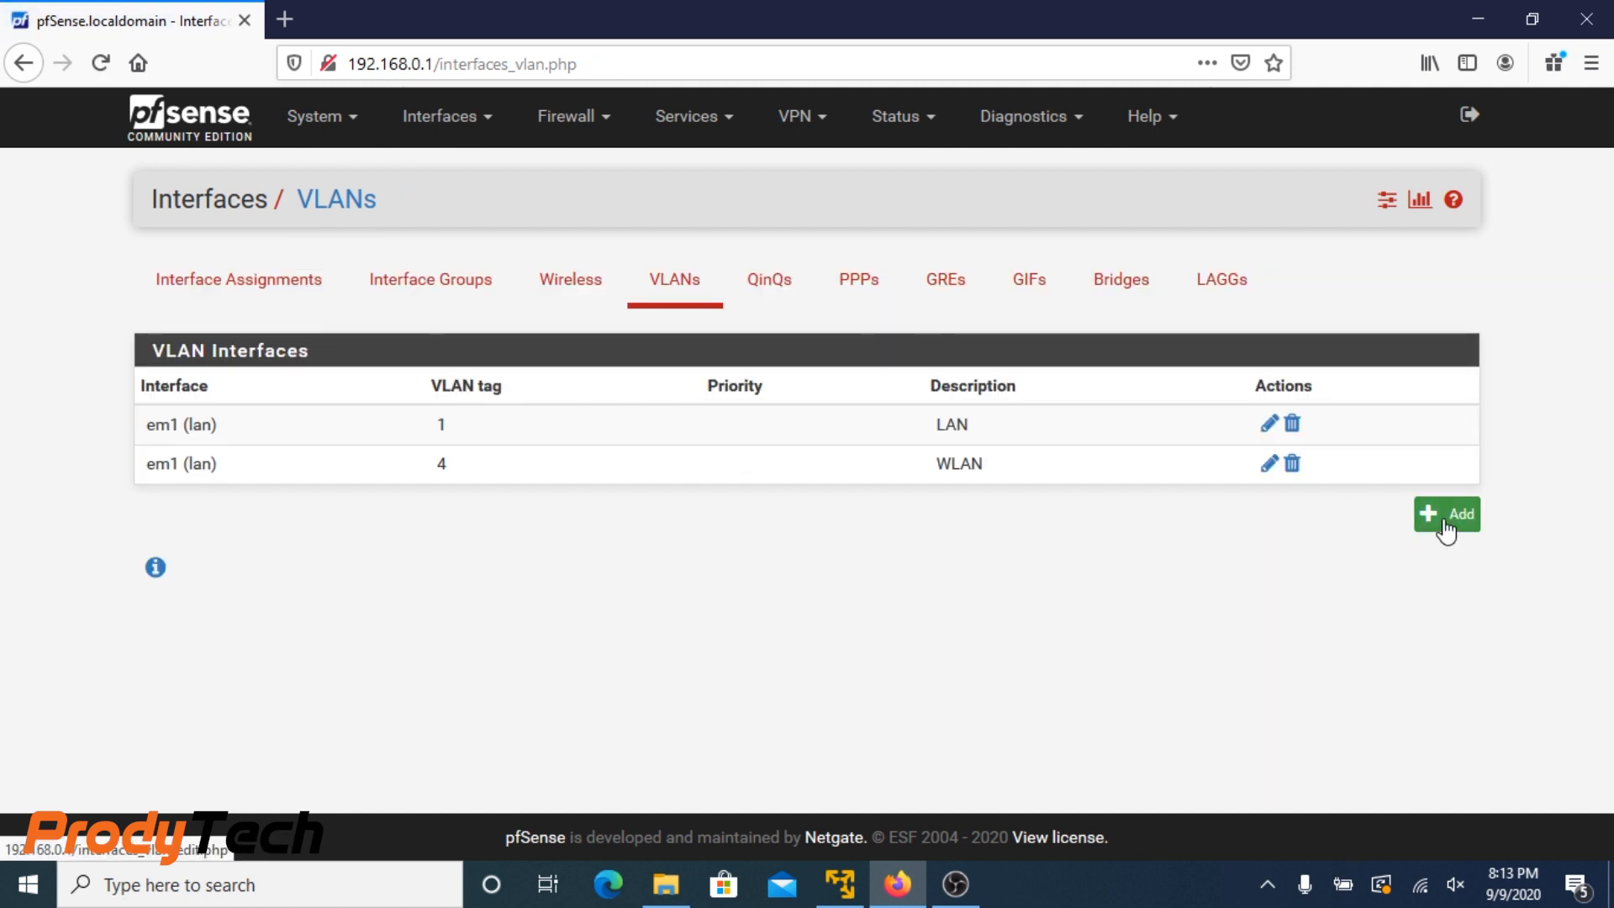
Create VLAN 'DC' with tag 5 on parent em1 and save it
left_click(1445, 514)
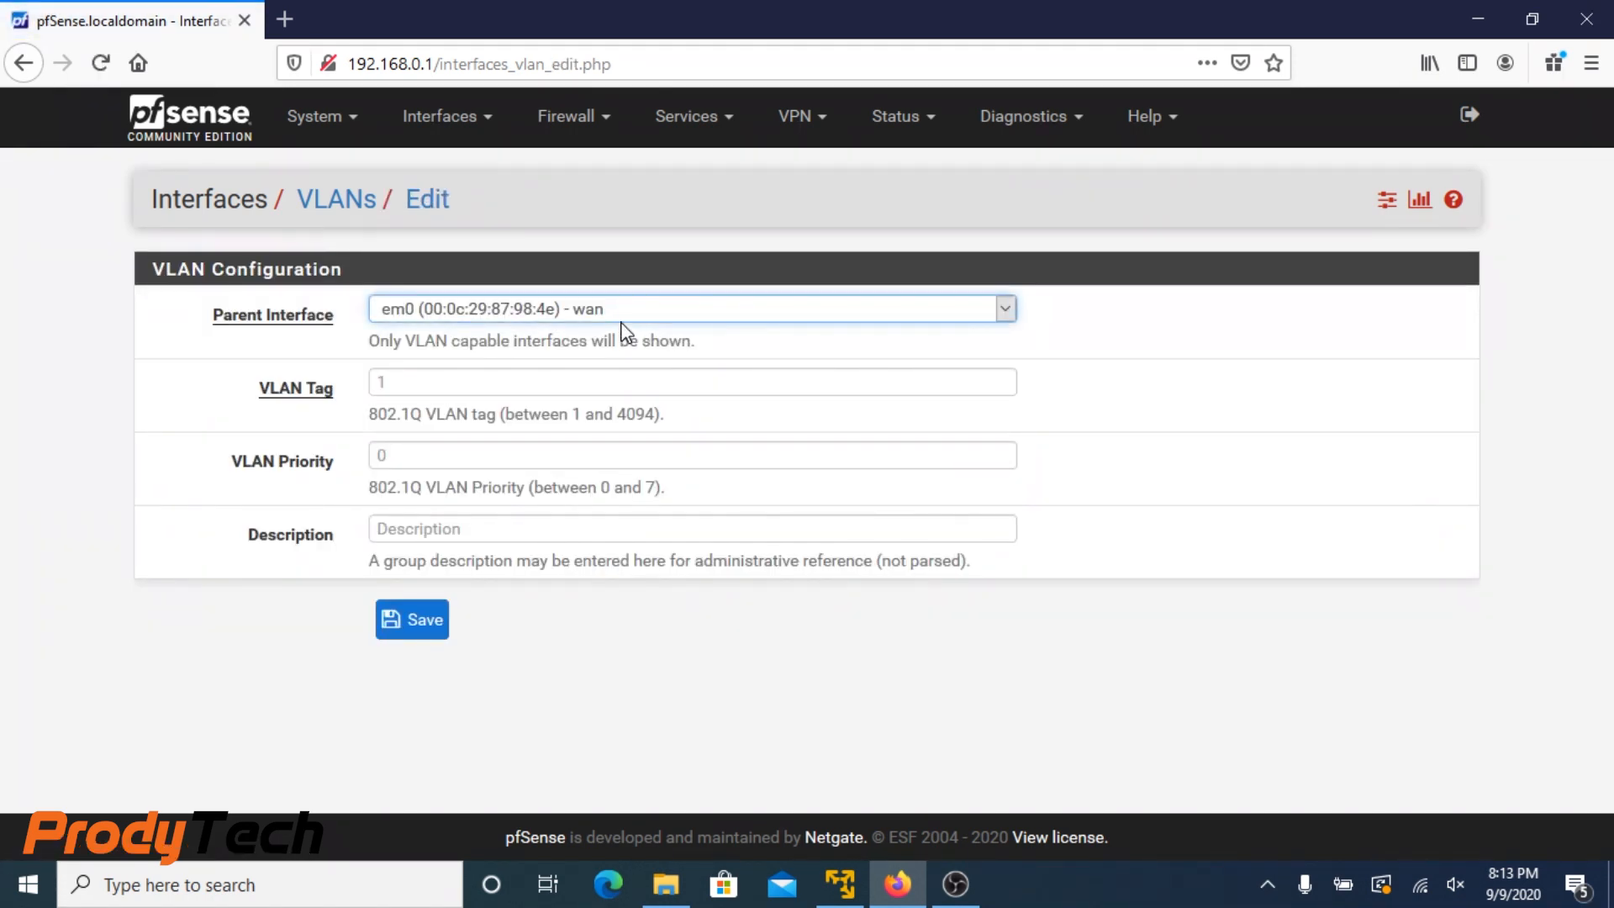
left_click(689, 310)
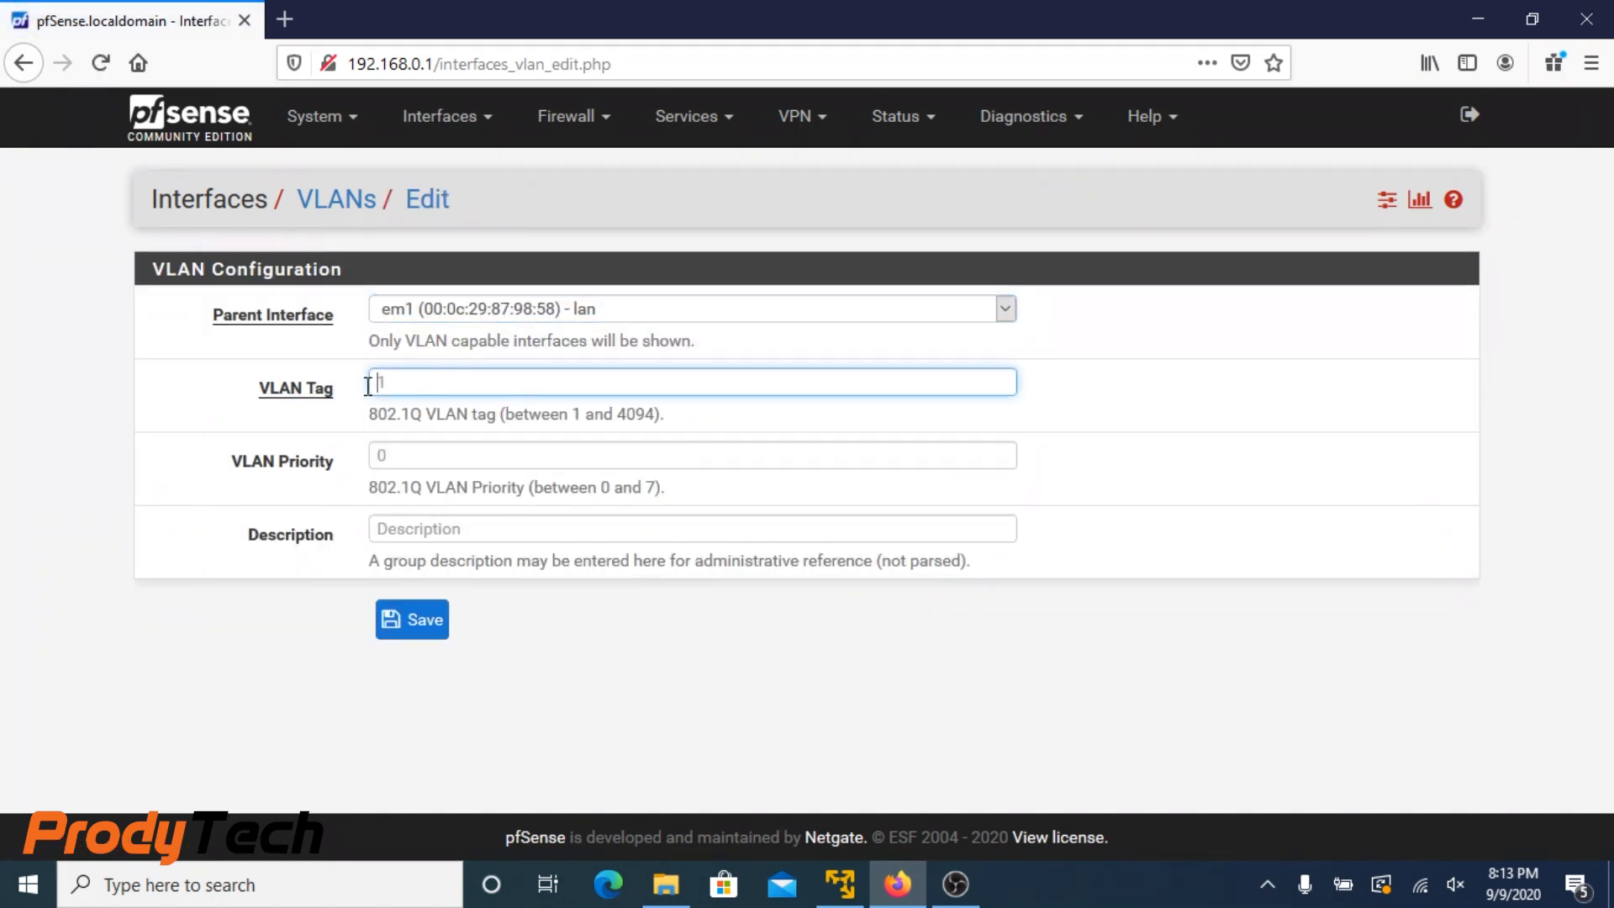
mouse_move(368, 396)
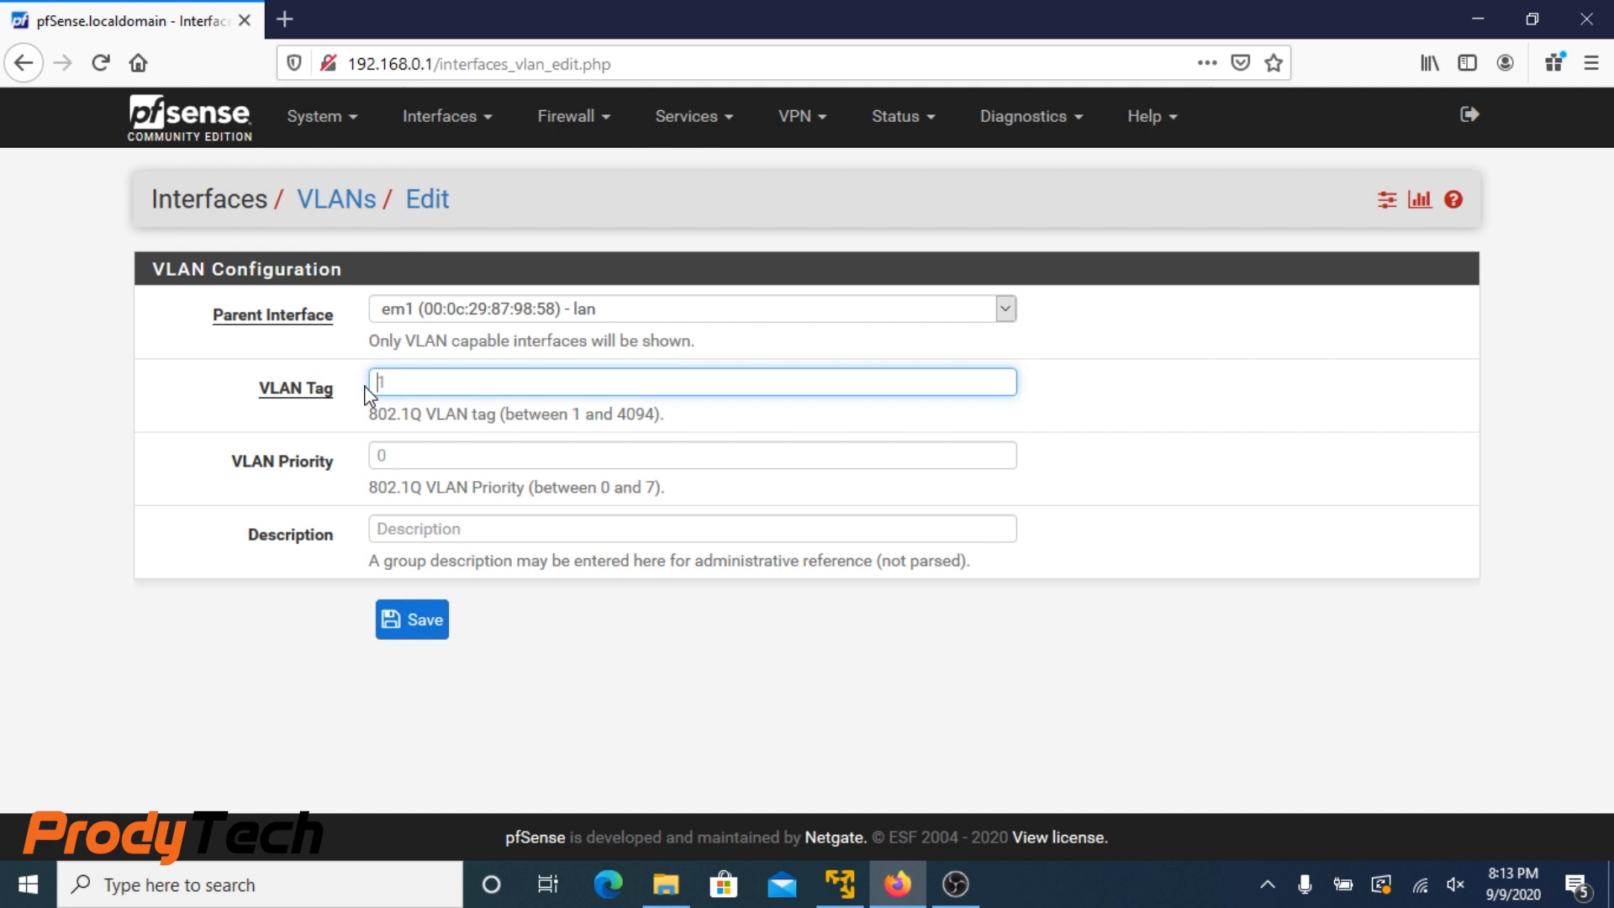
type("5")
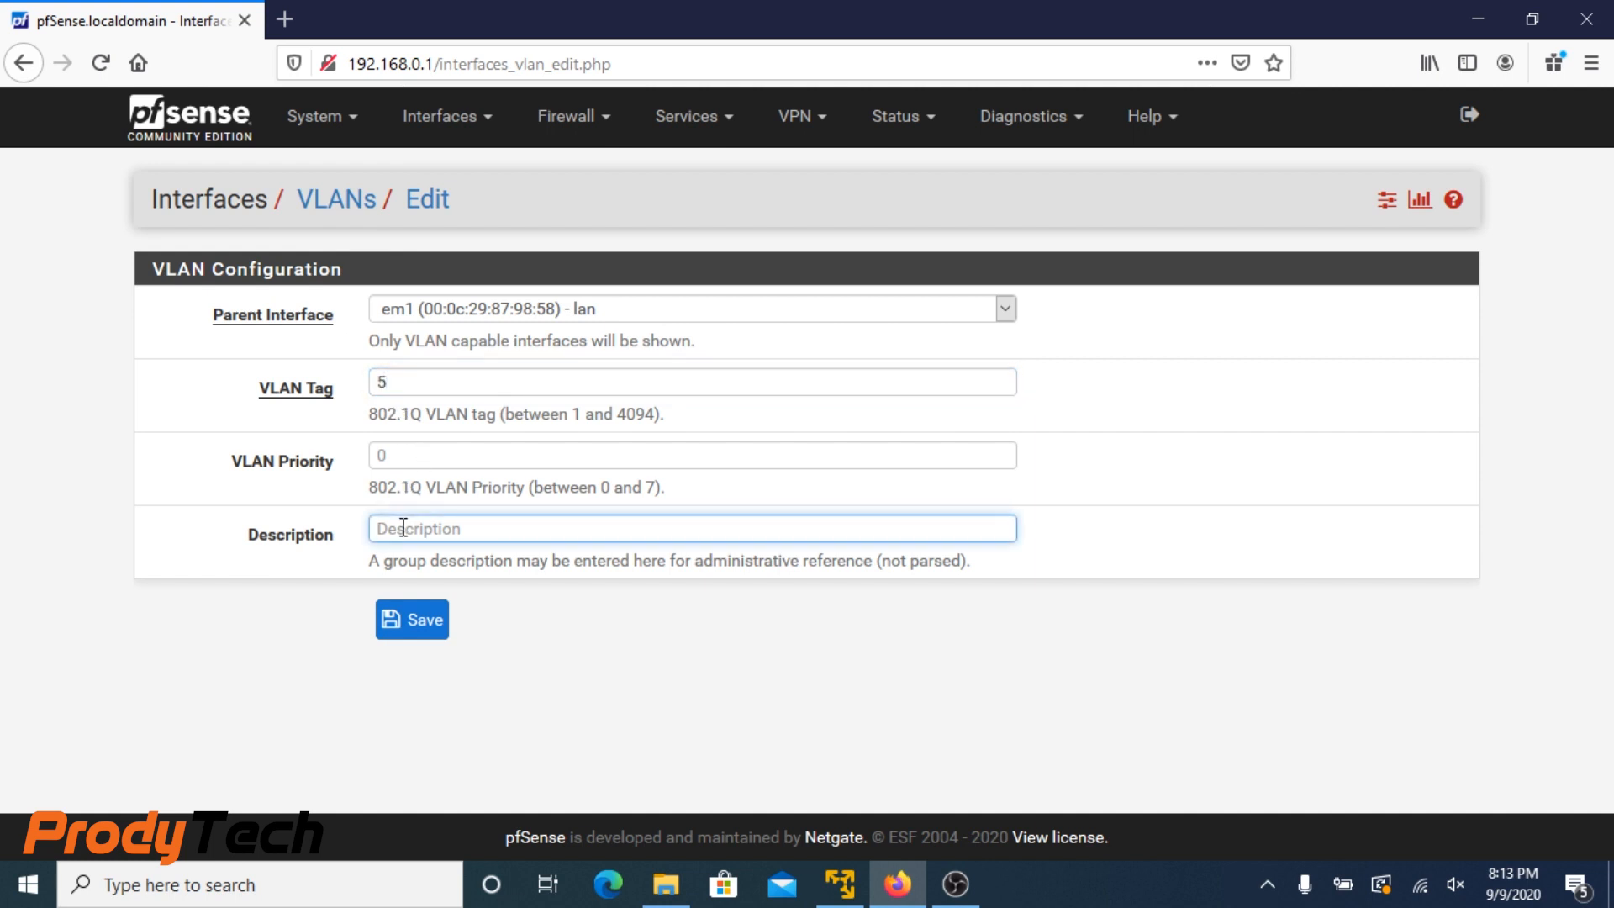
type("DC")
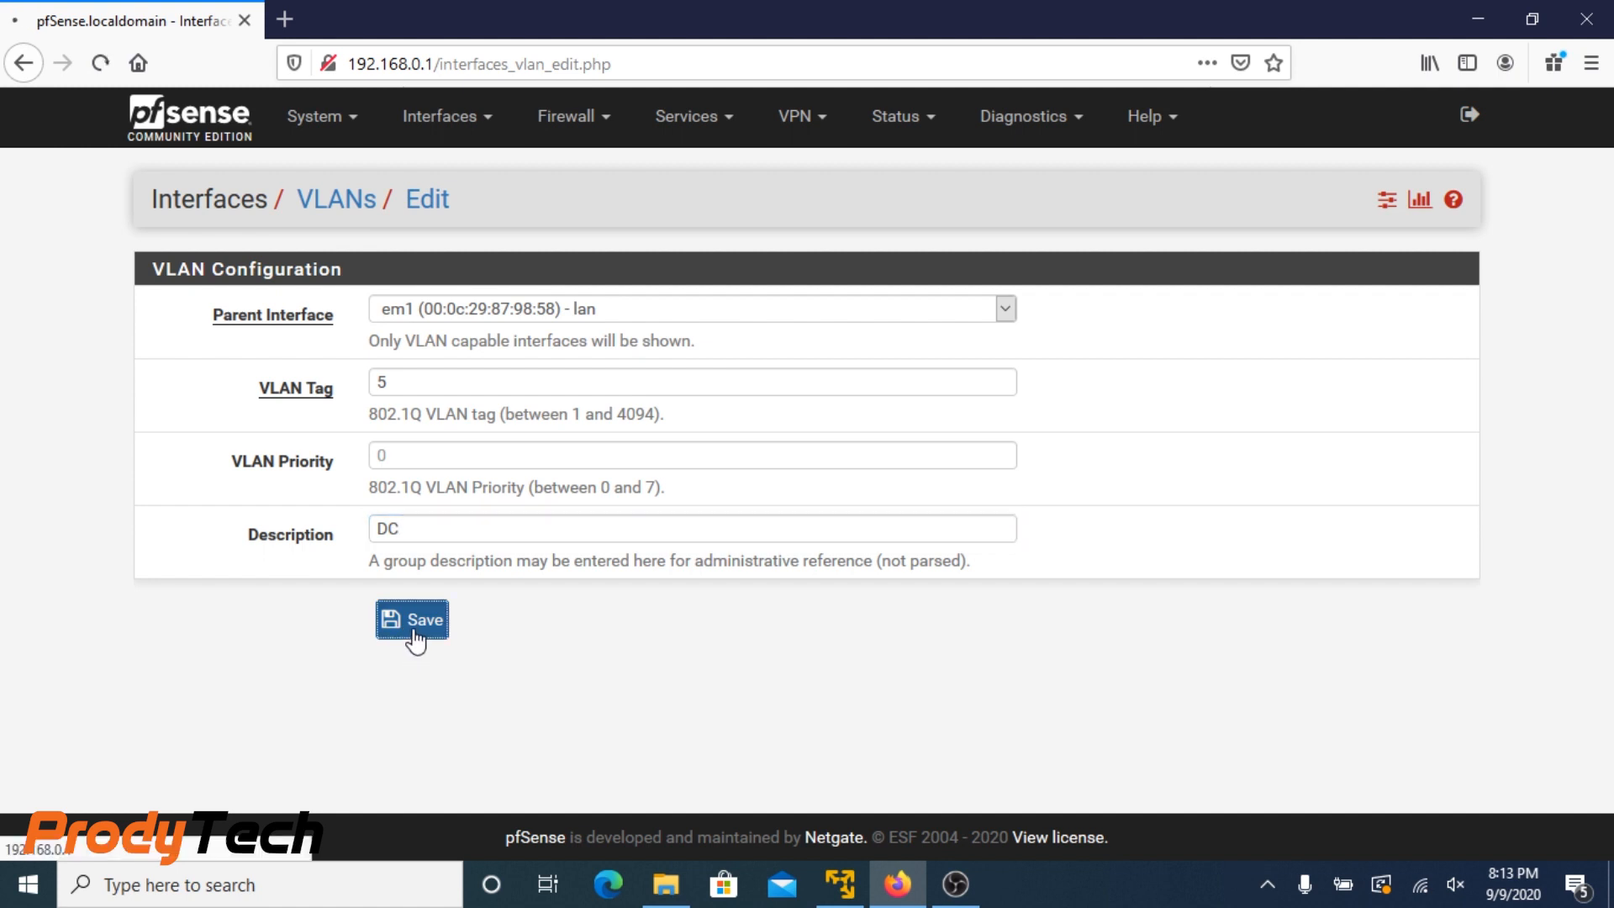
left_click(410, 620)
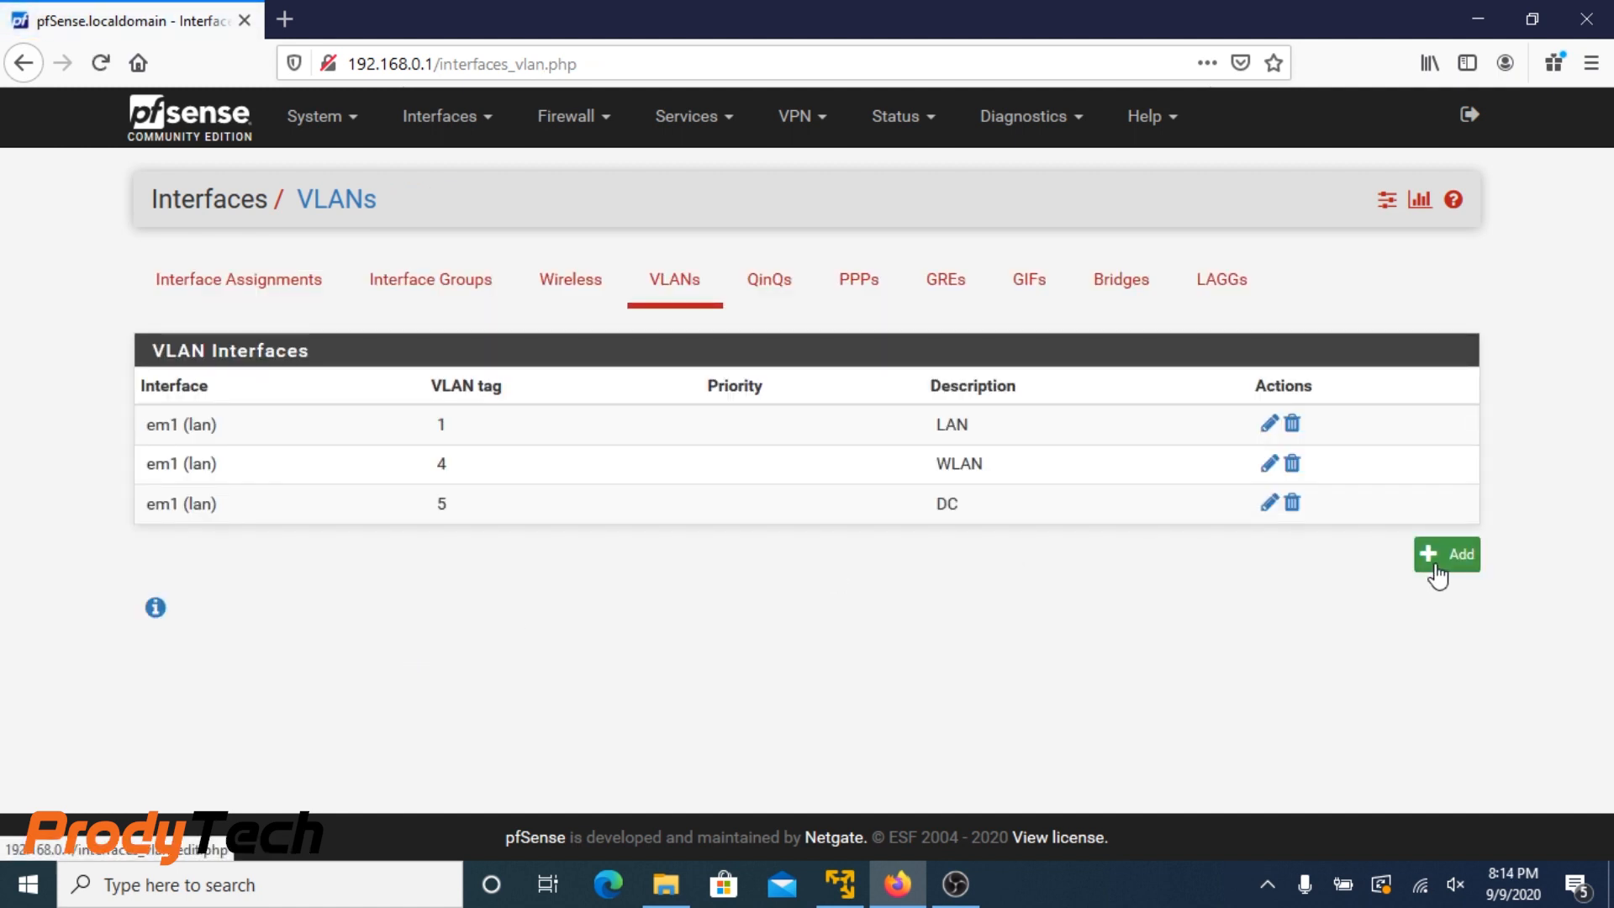
Create VLAN 'DMZ' with tag 6 on parent em1 and save it
left_click(1445, 553)
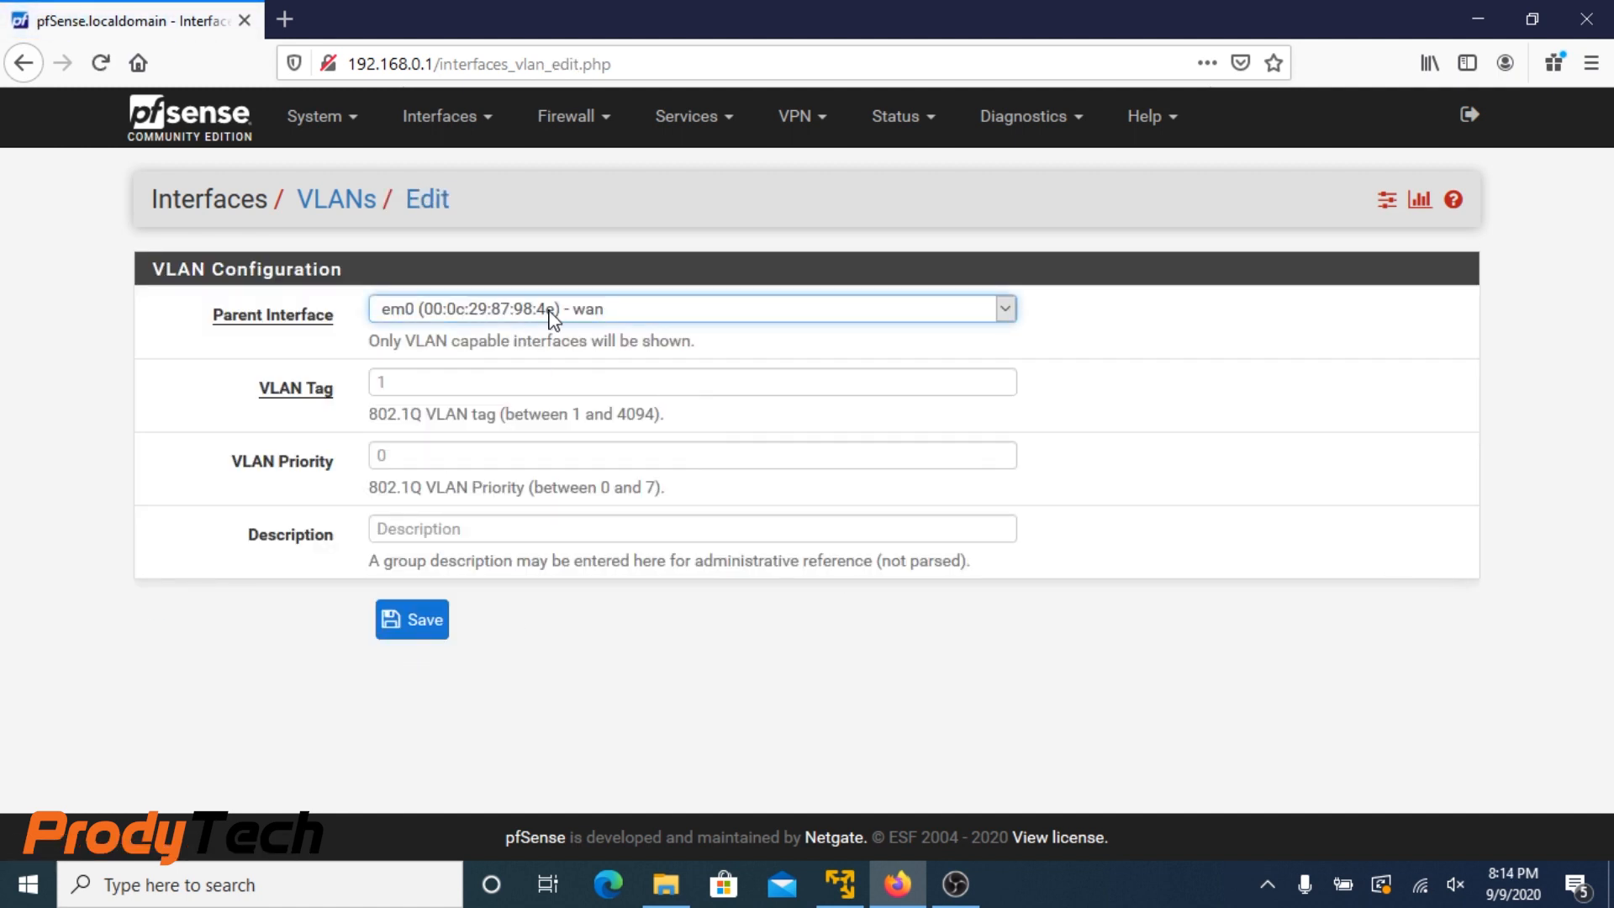
left_click(689, 310)
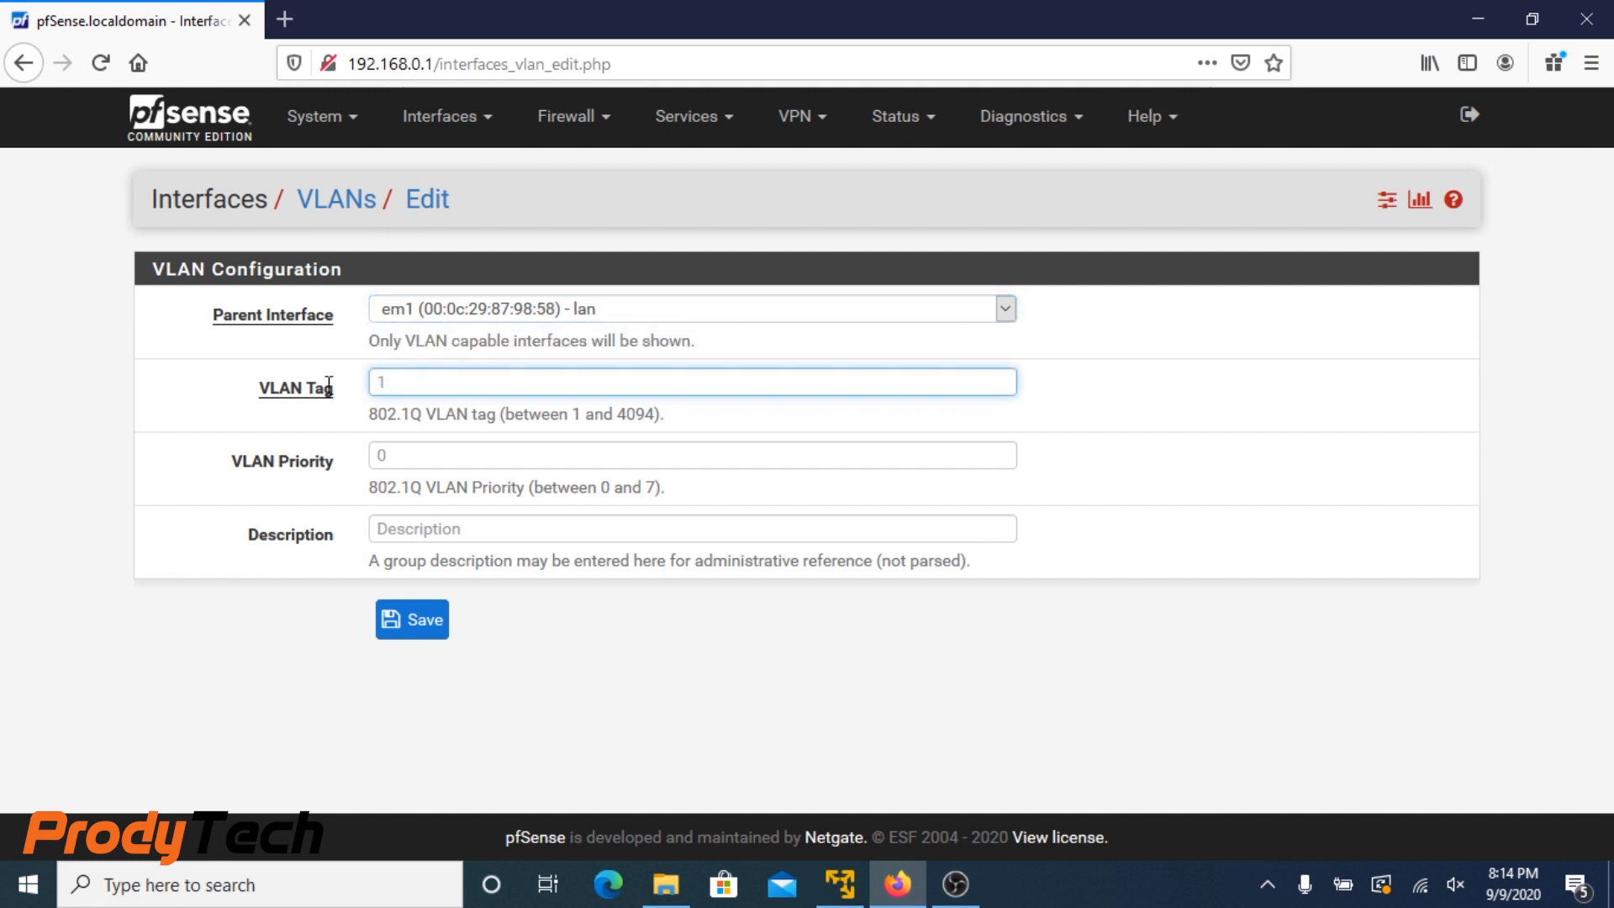
type("6")
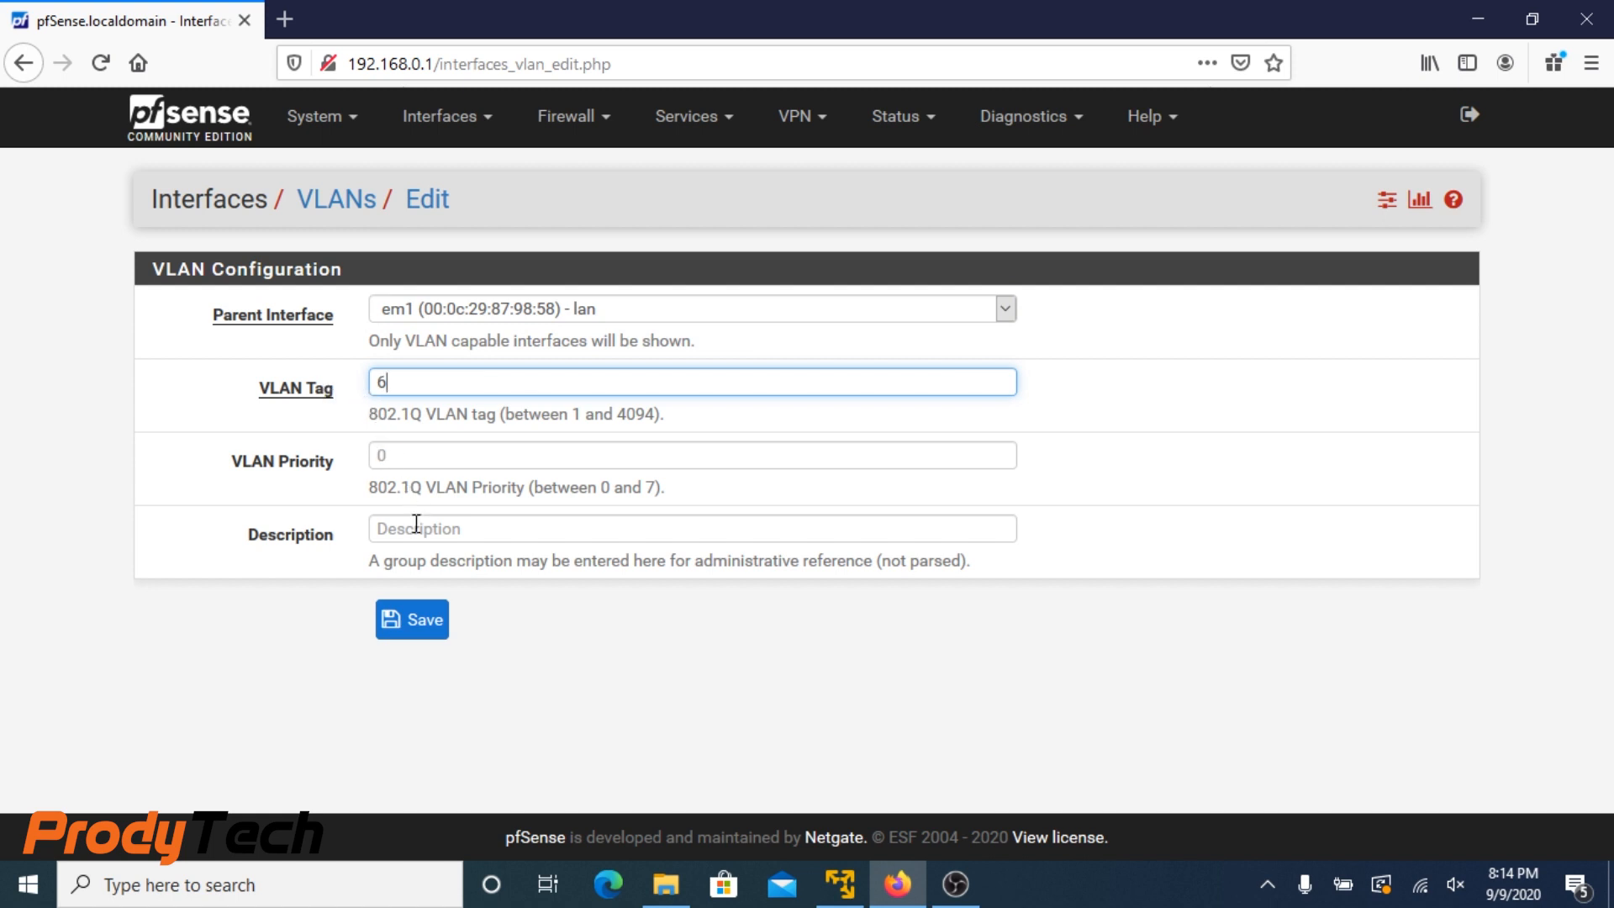
type("DMZ")
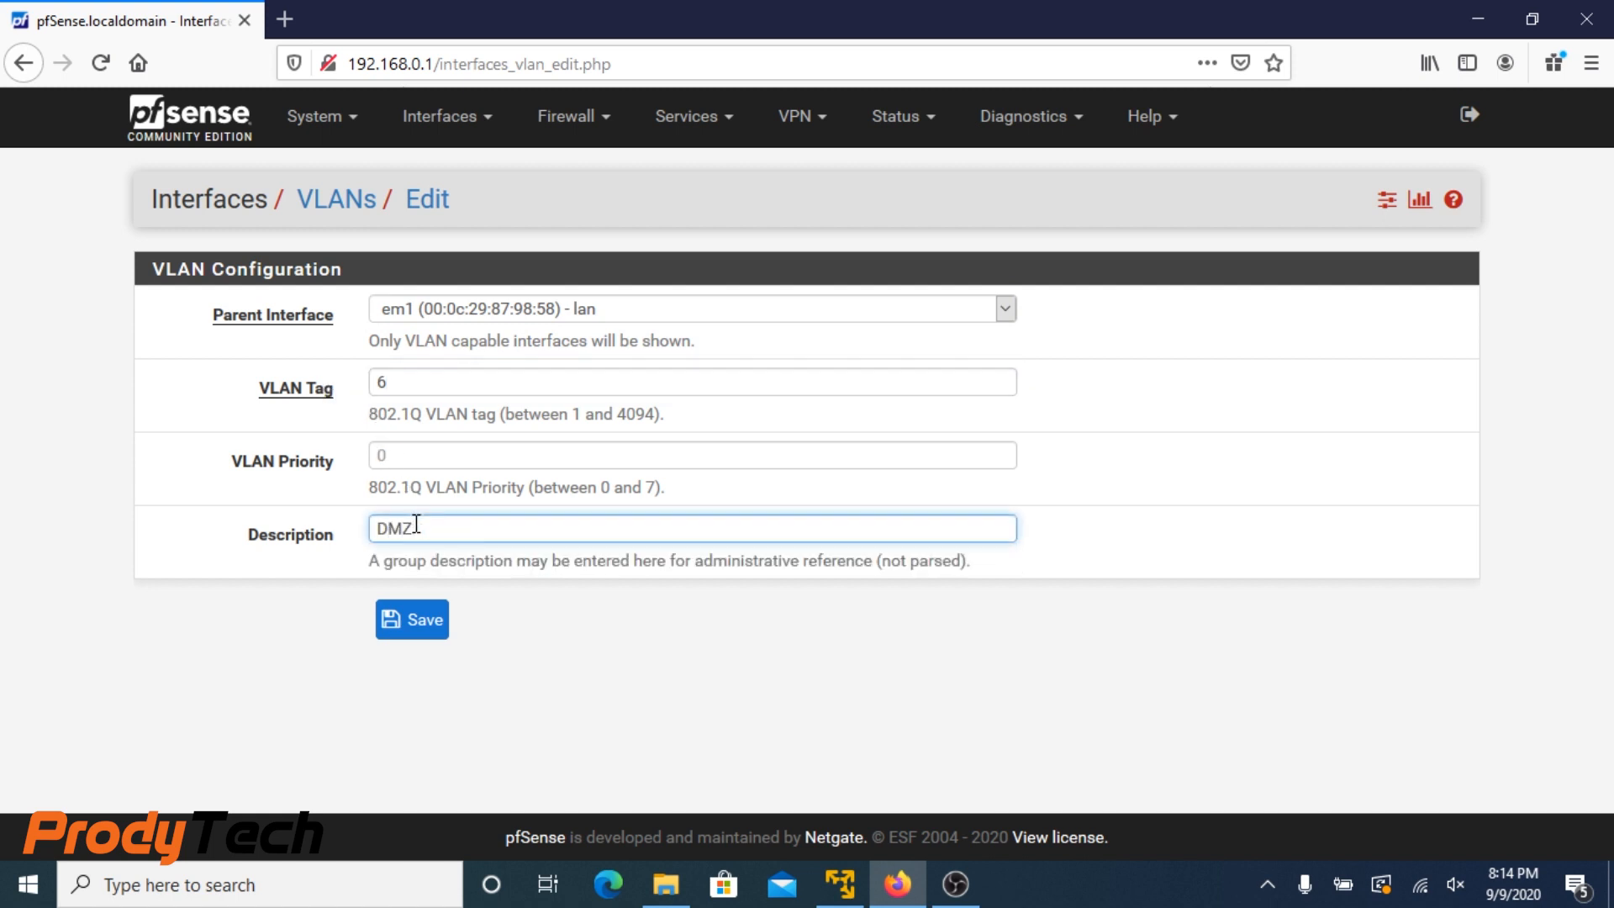
left_click(410, 619)
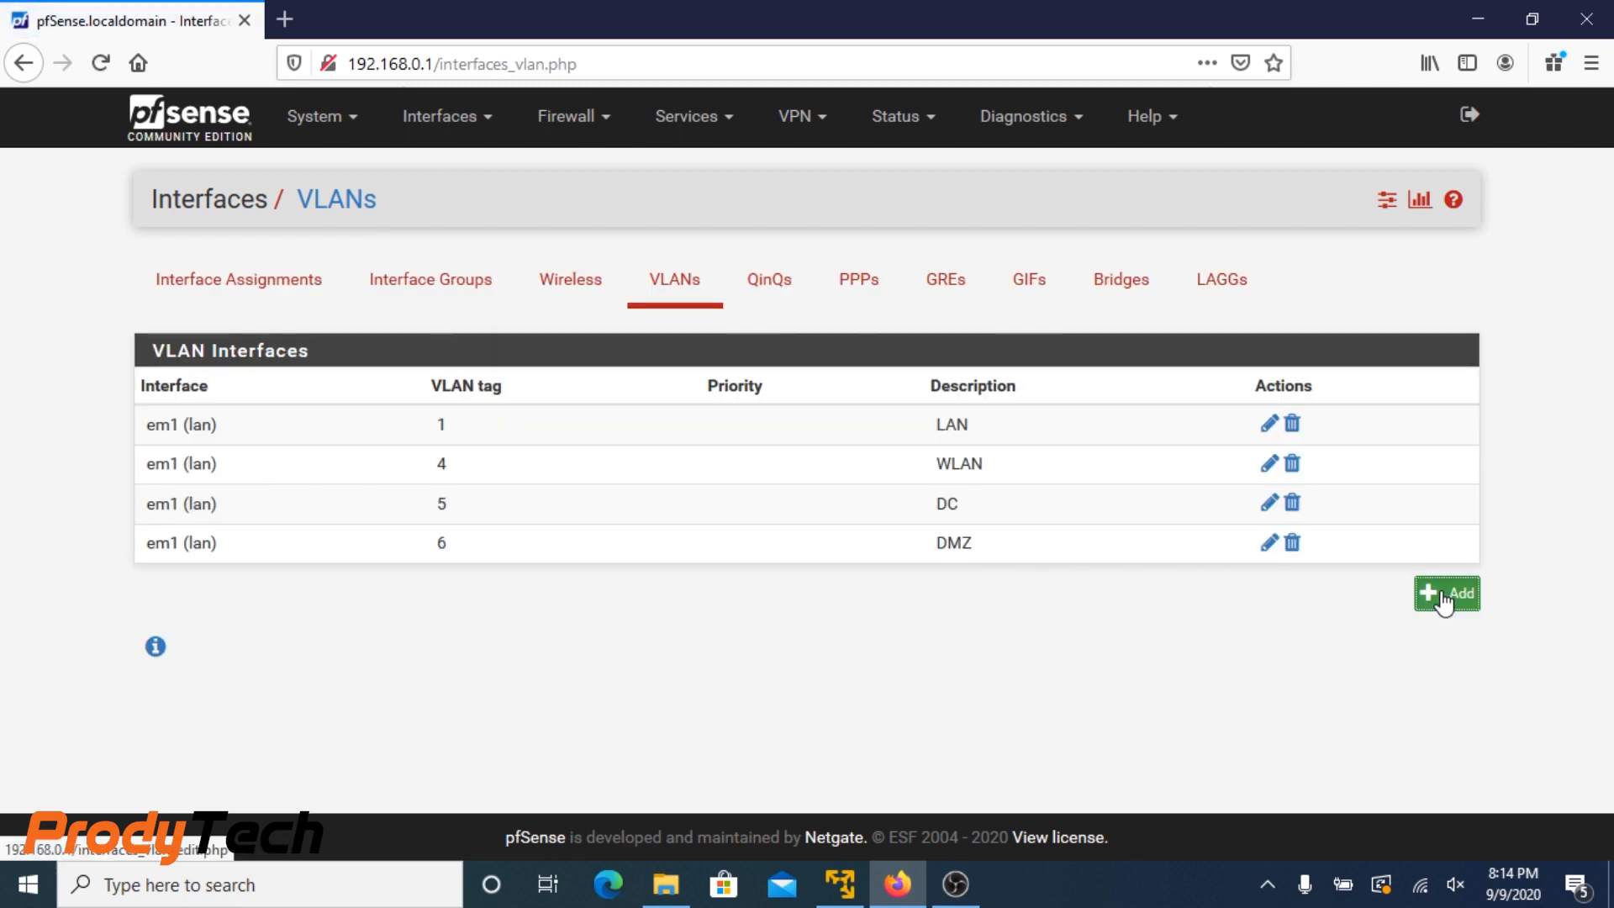
Create VLAN 'MGT' with tag 7 on em1, completing the five-VLAN list
left_click(1446, 593)
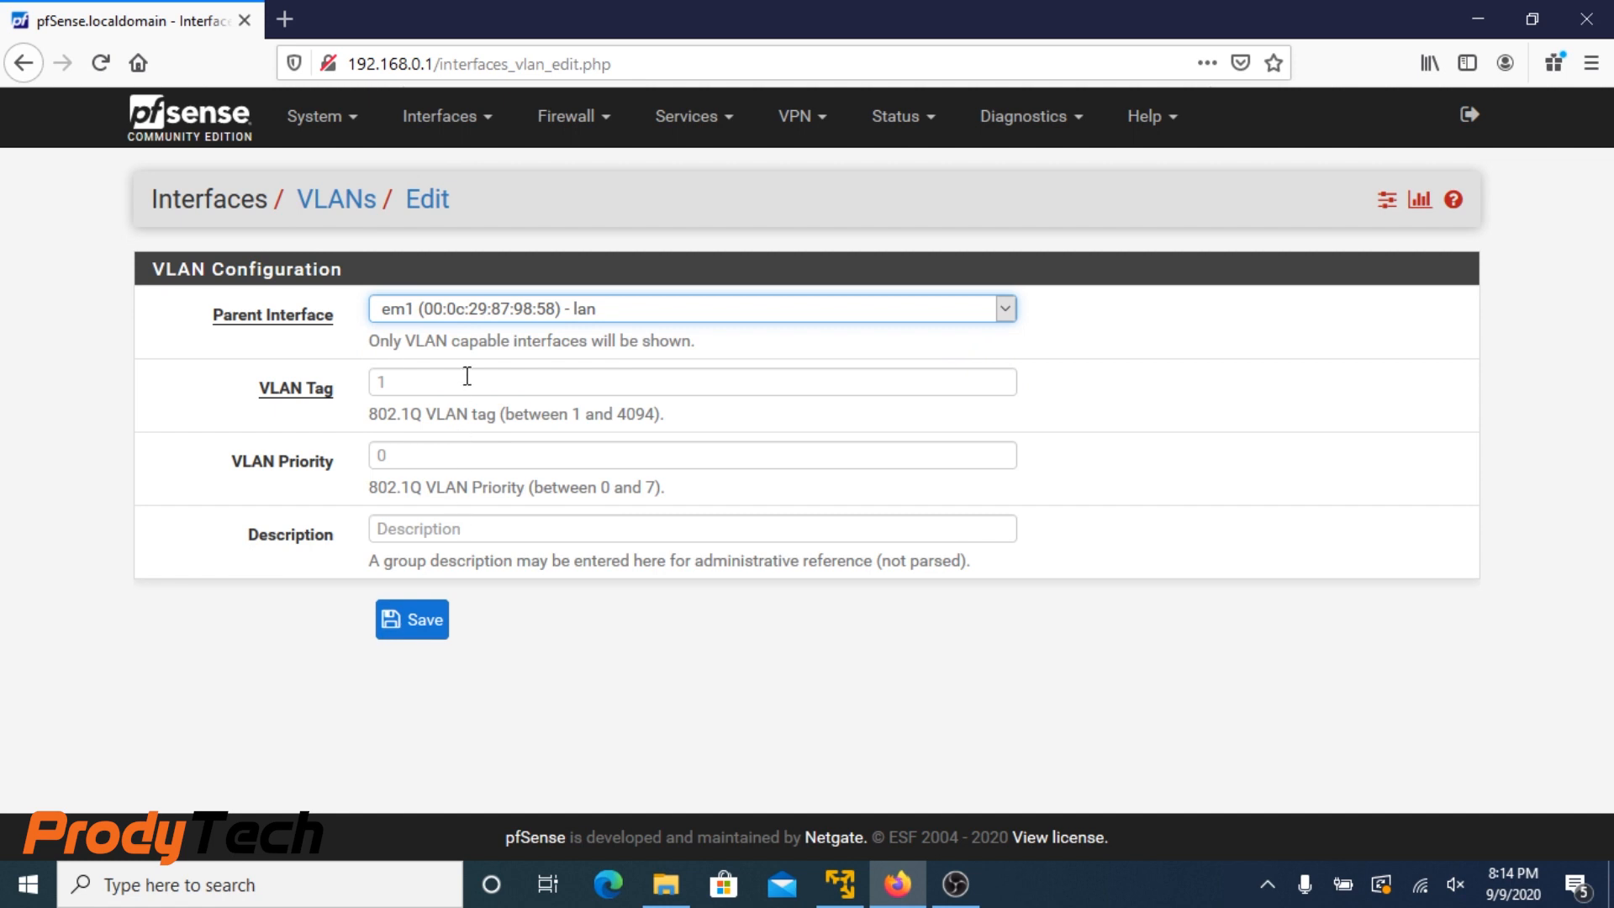
type("7")
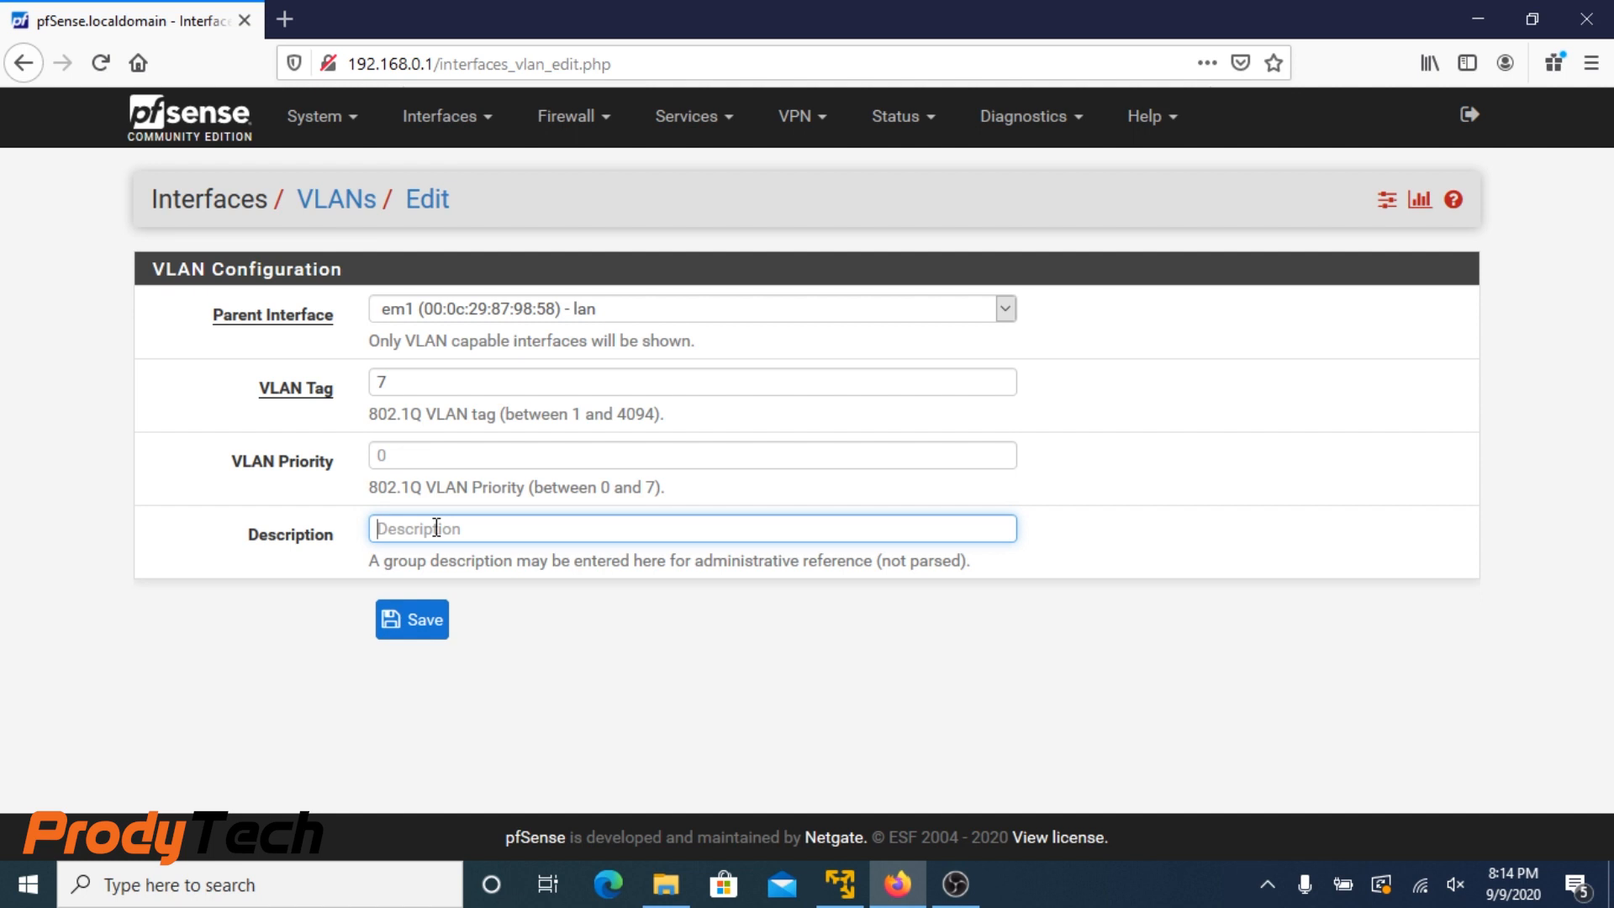
type("MGT")
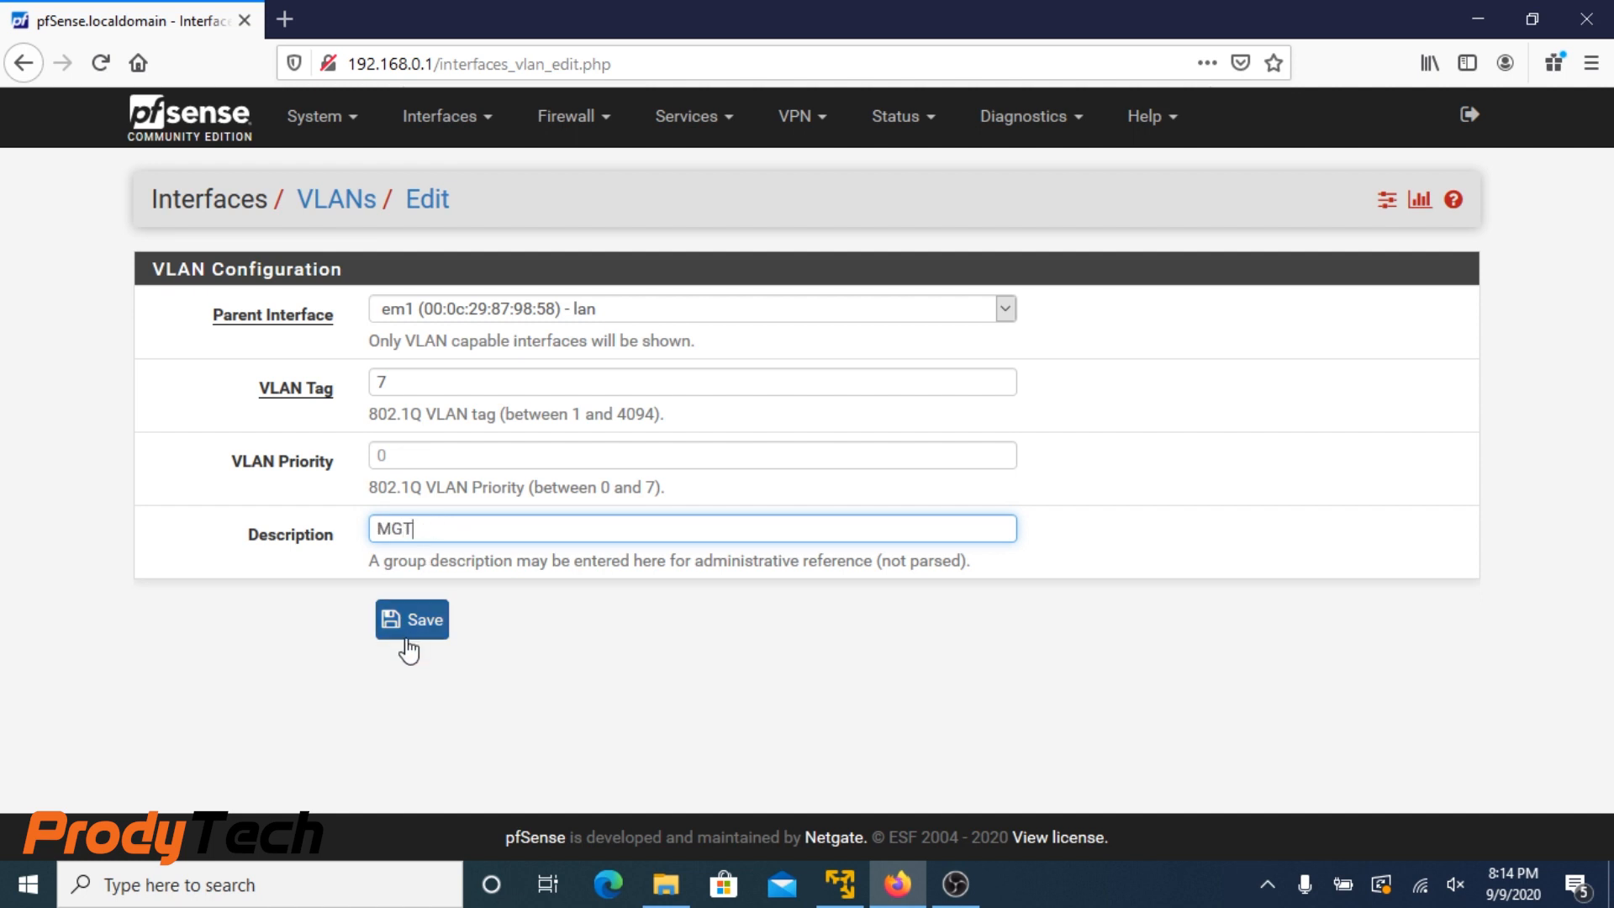
left_click(411, 619)
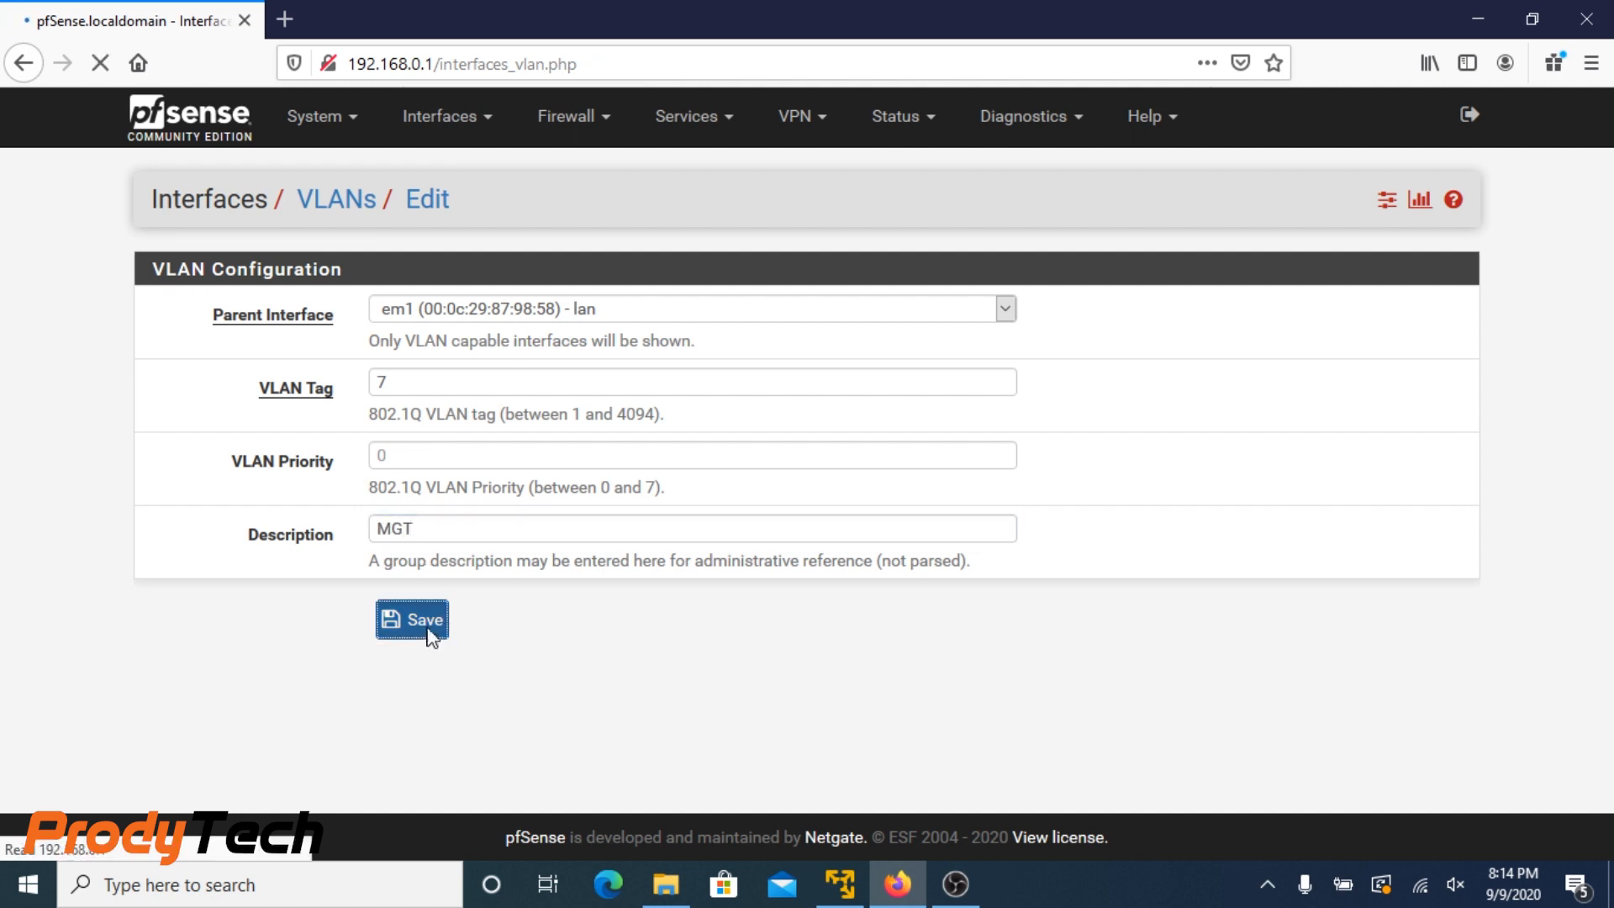
left_click(410, 621)
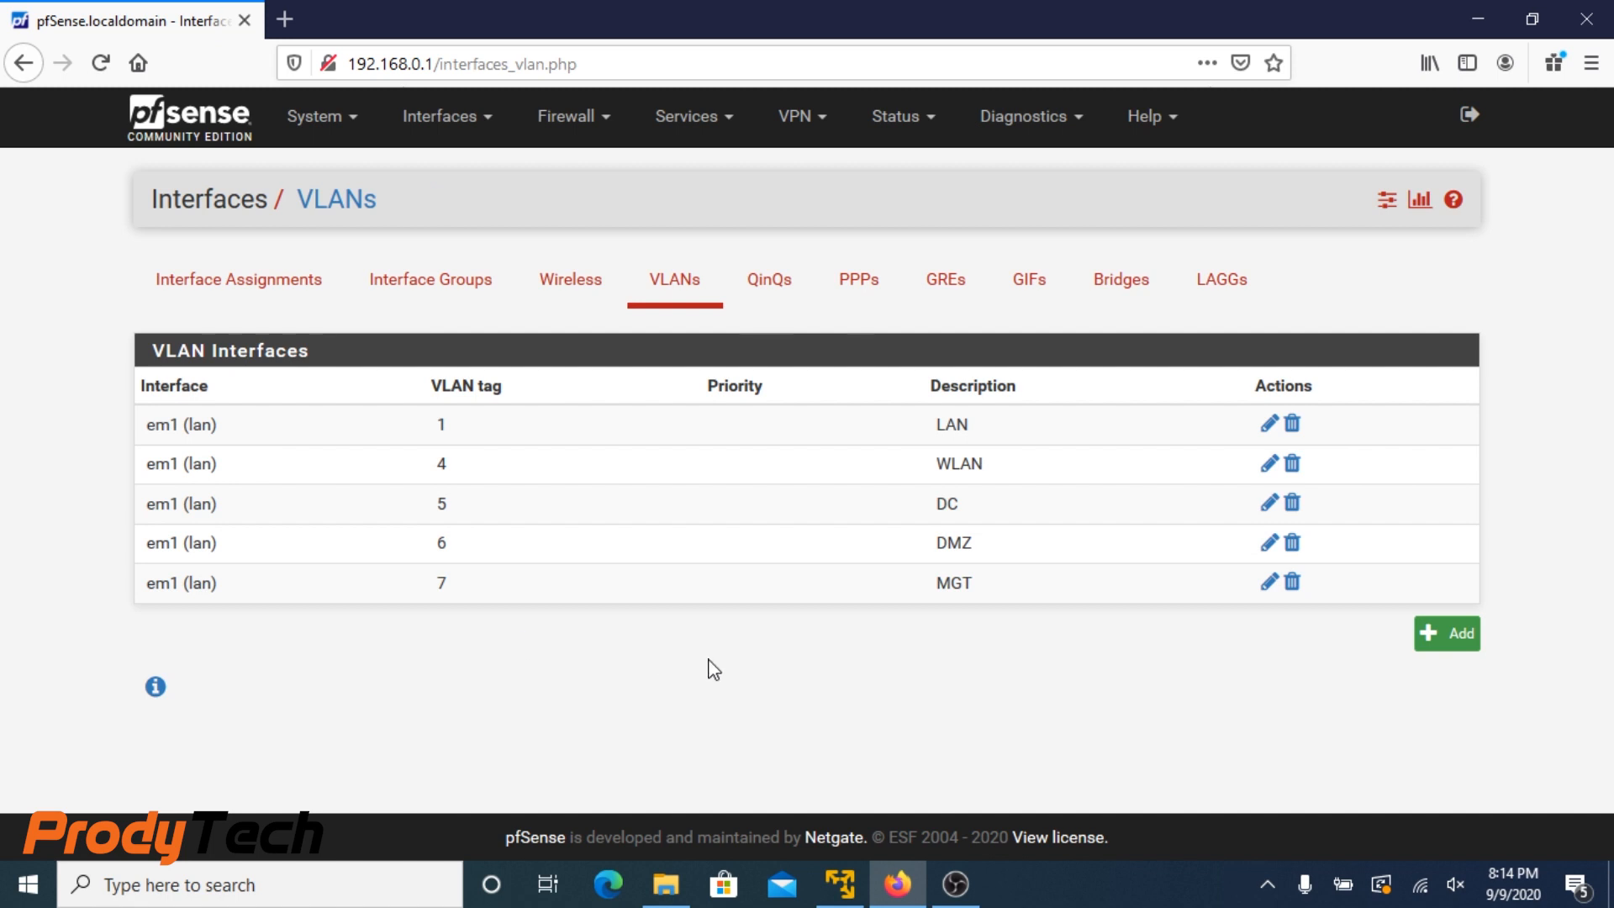
mouse_move(238, 279)
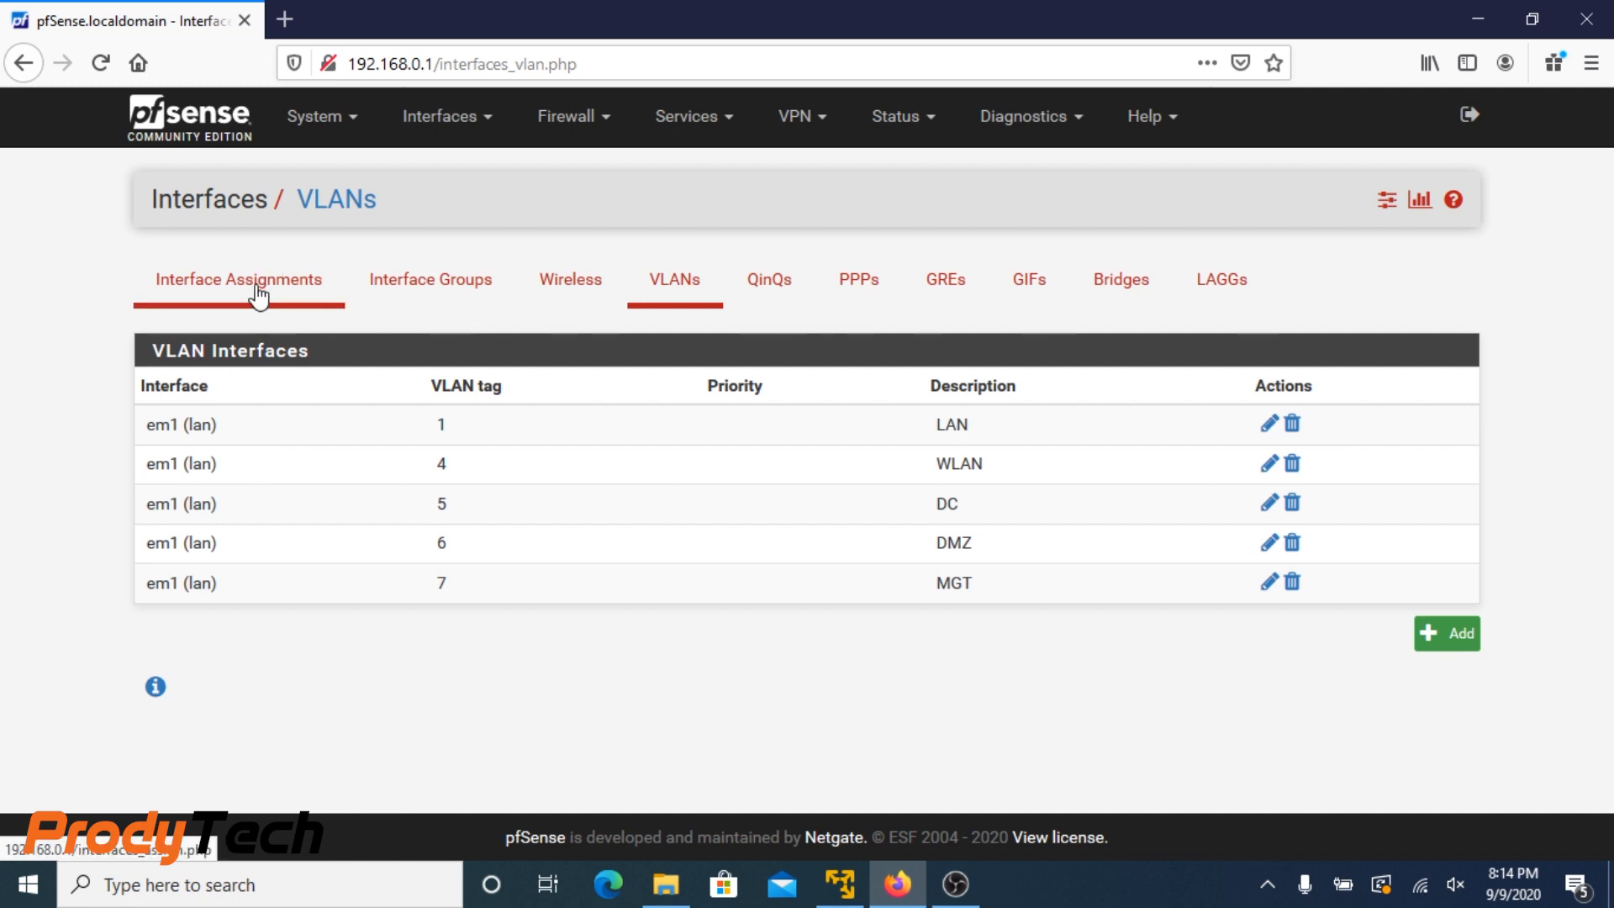
Assign 'VLAN 4 on em1 - lan (WLAN)' as a new interface, appearing as OPT1
left_click(237, 279)
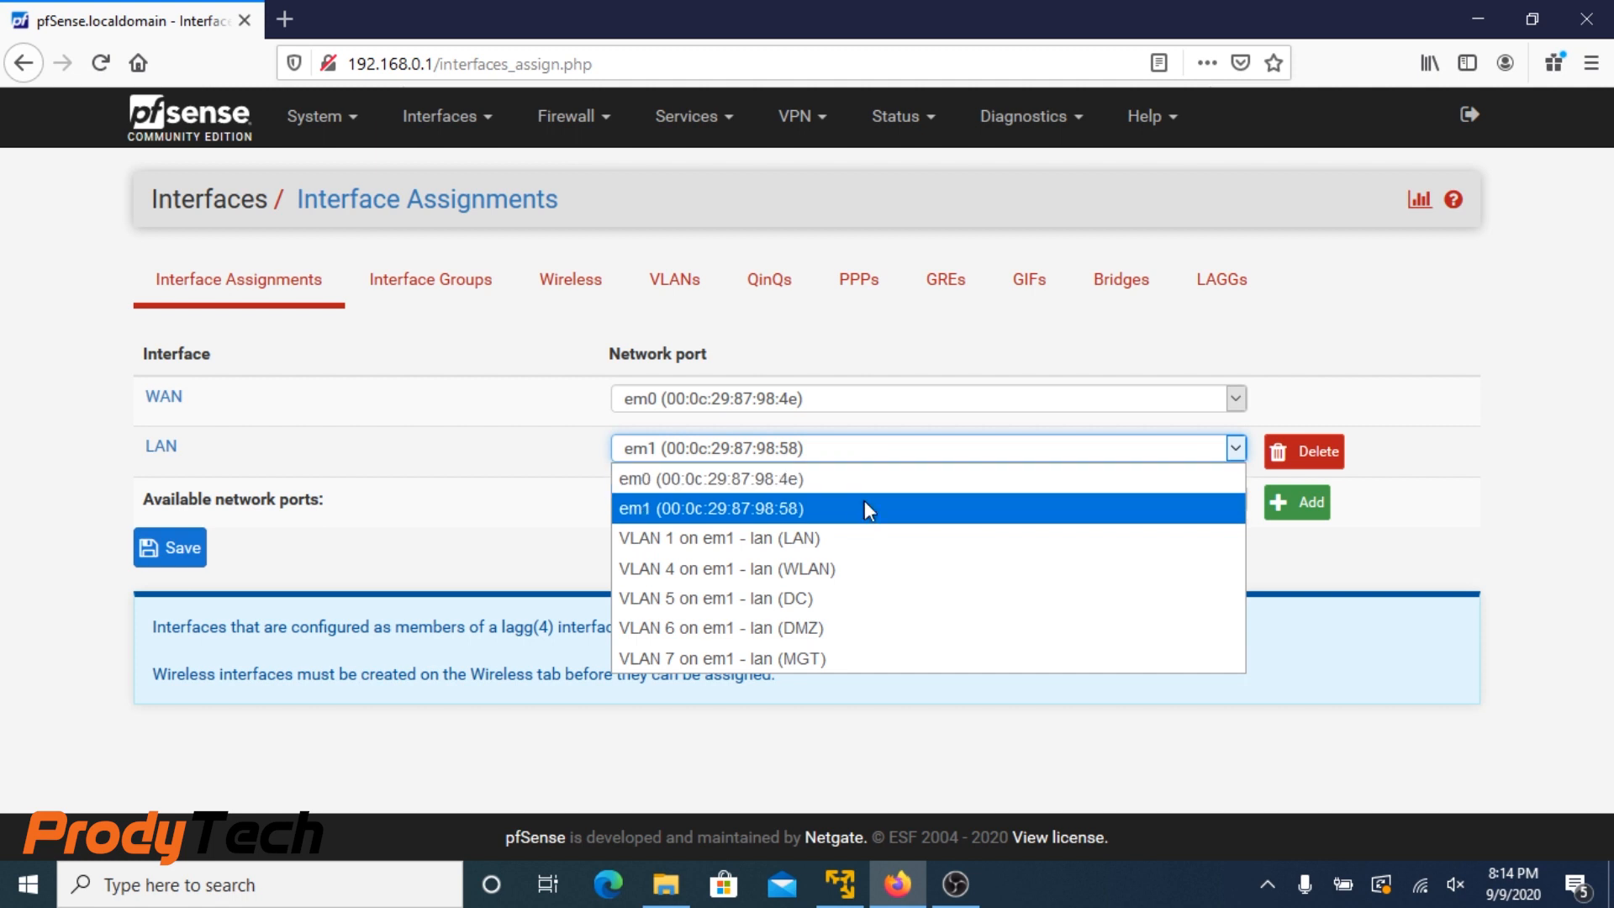
left_click(721, 538)
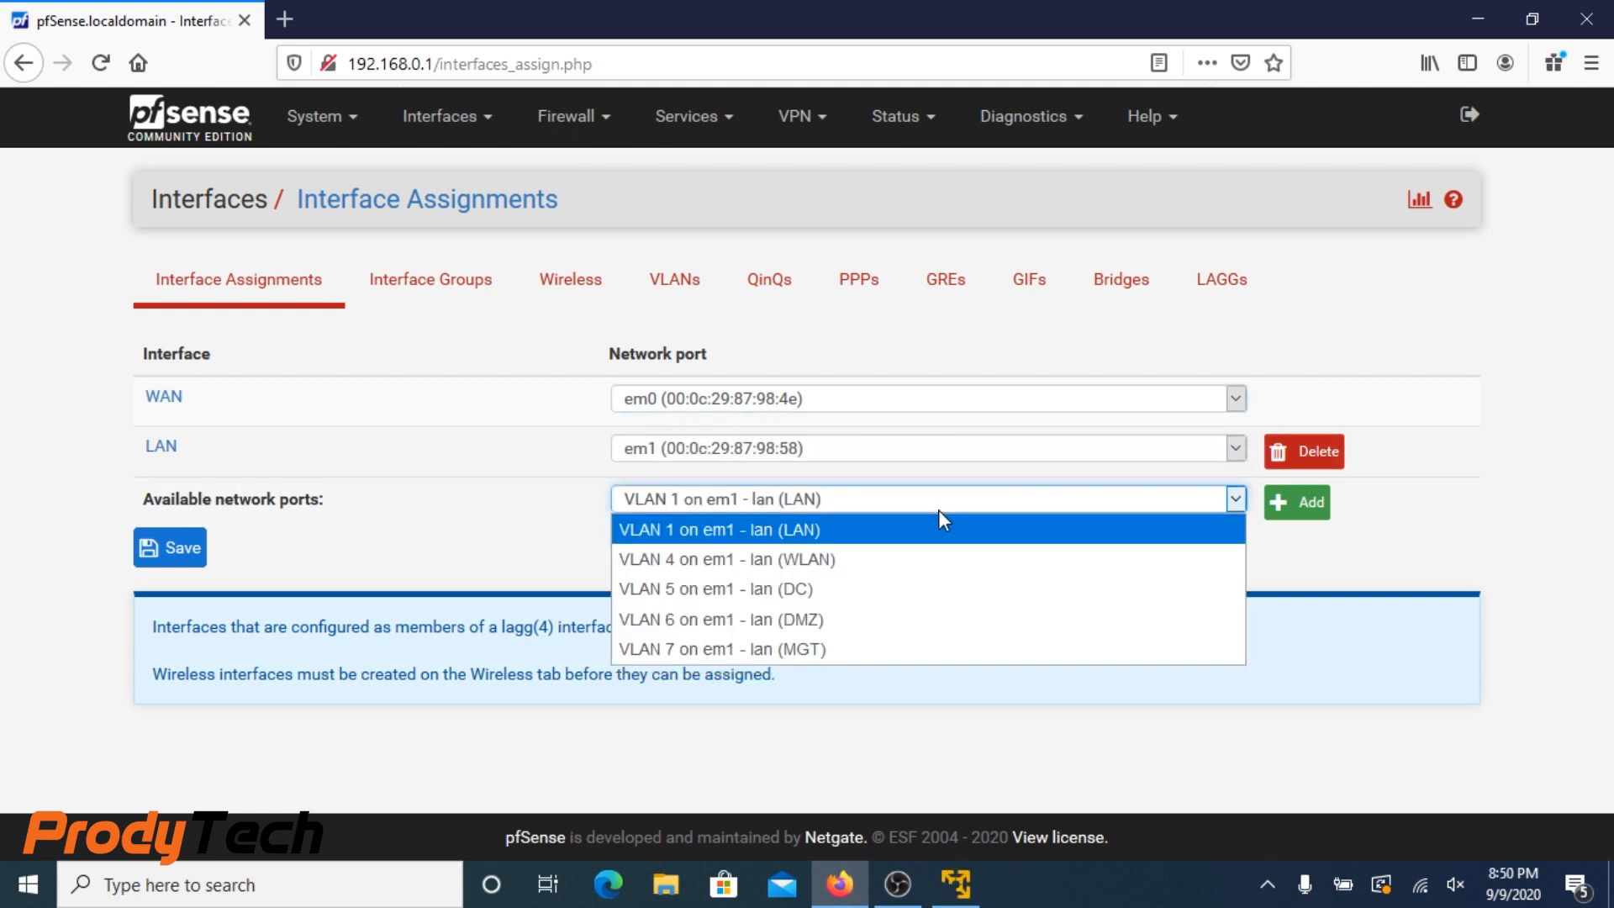
left_click(721, 529)
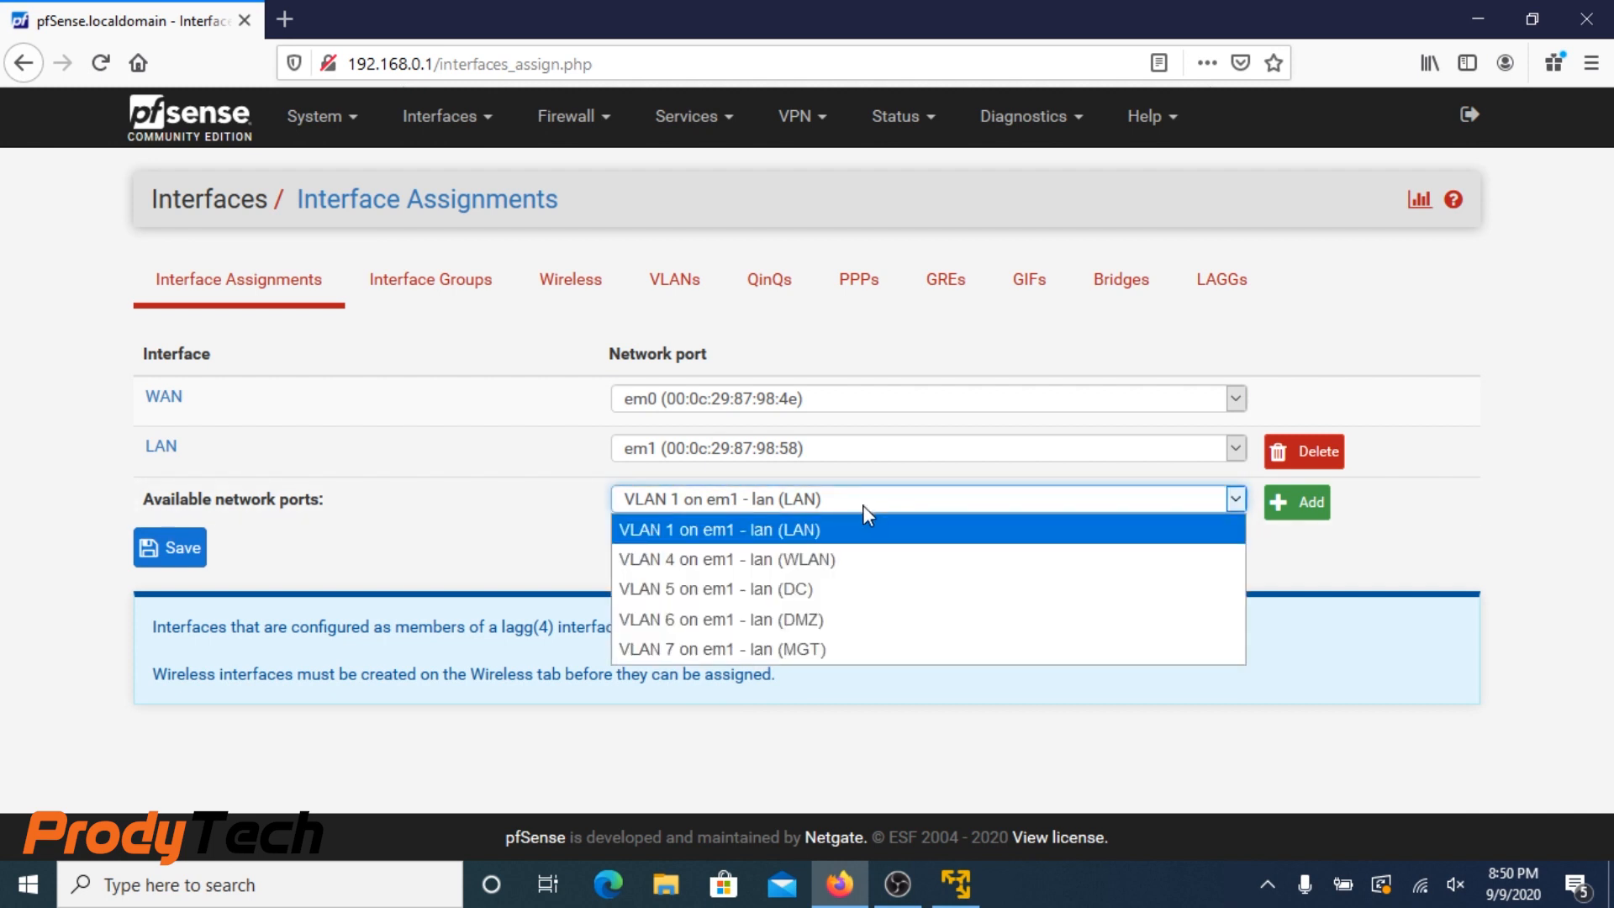
left_click(726, 558)
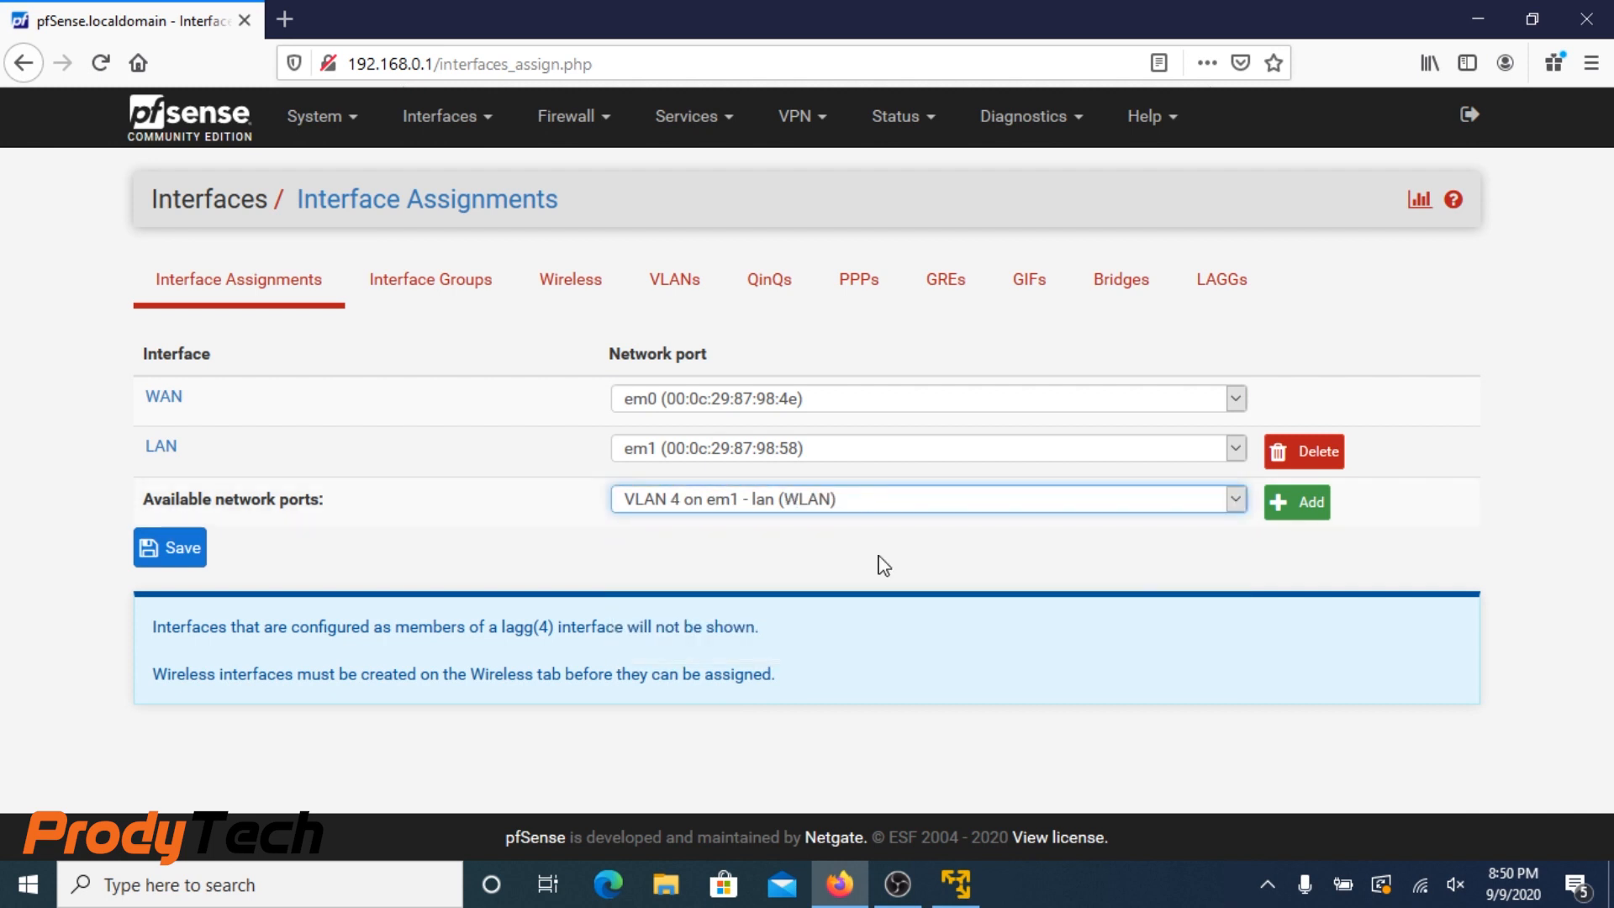
left_click(1297, 501)
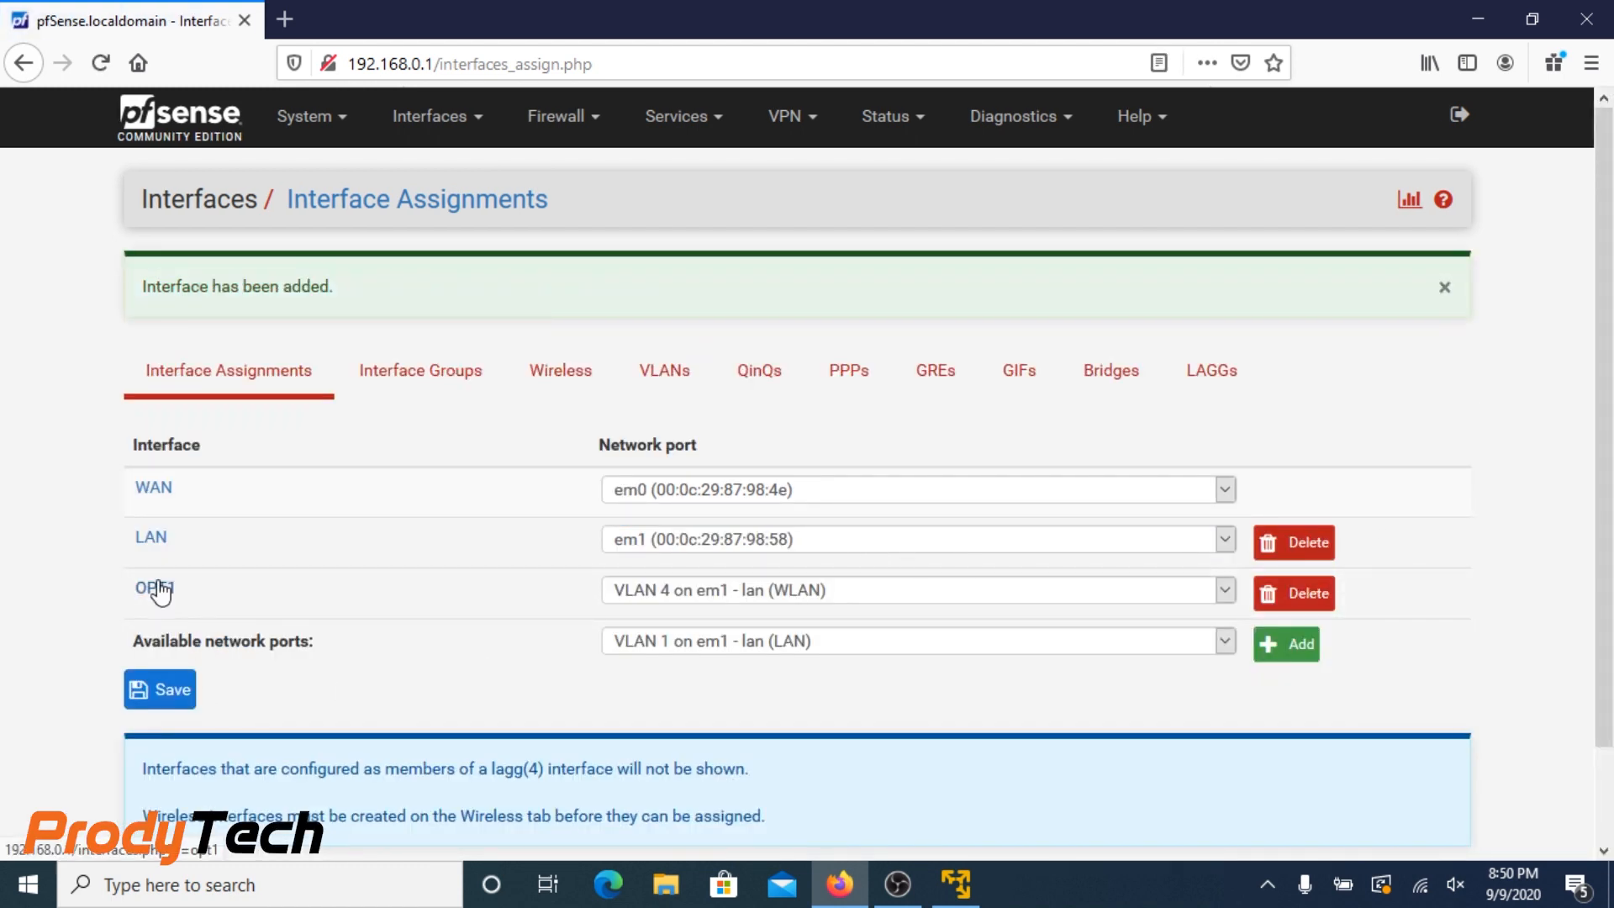
Enable OPT1, describe it as WLAN, and choose a Static IPv4 configuration
left_click(150, 589)
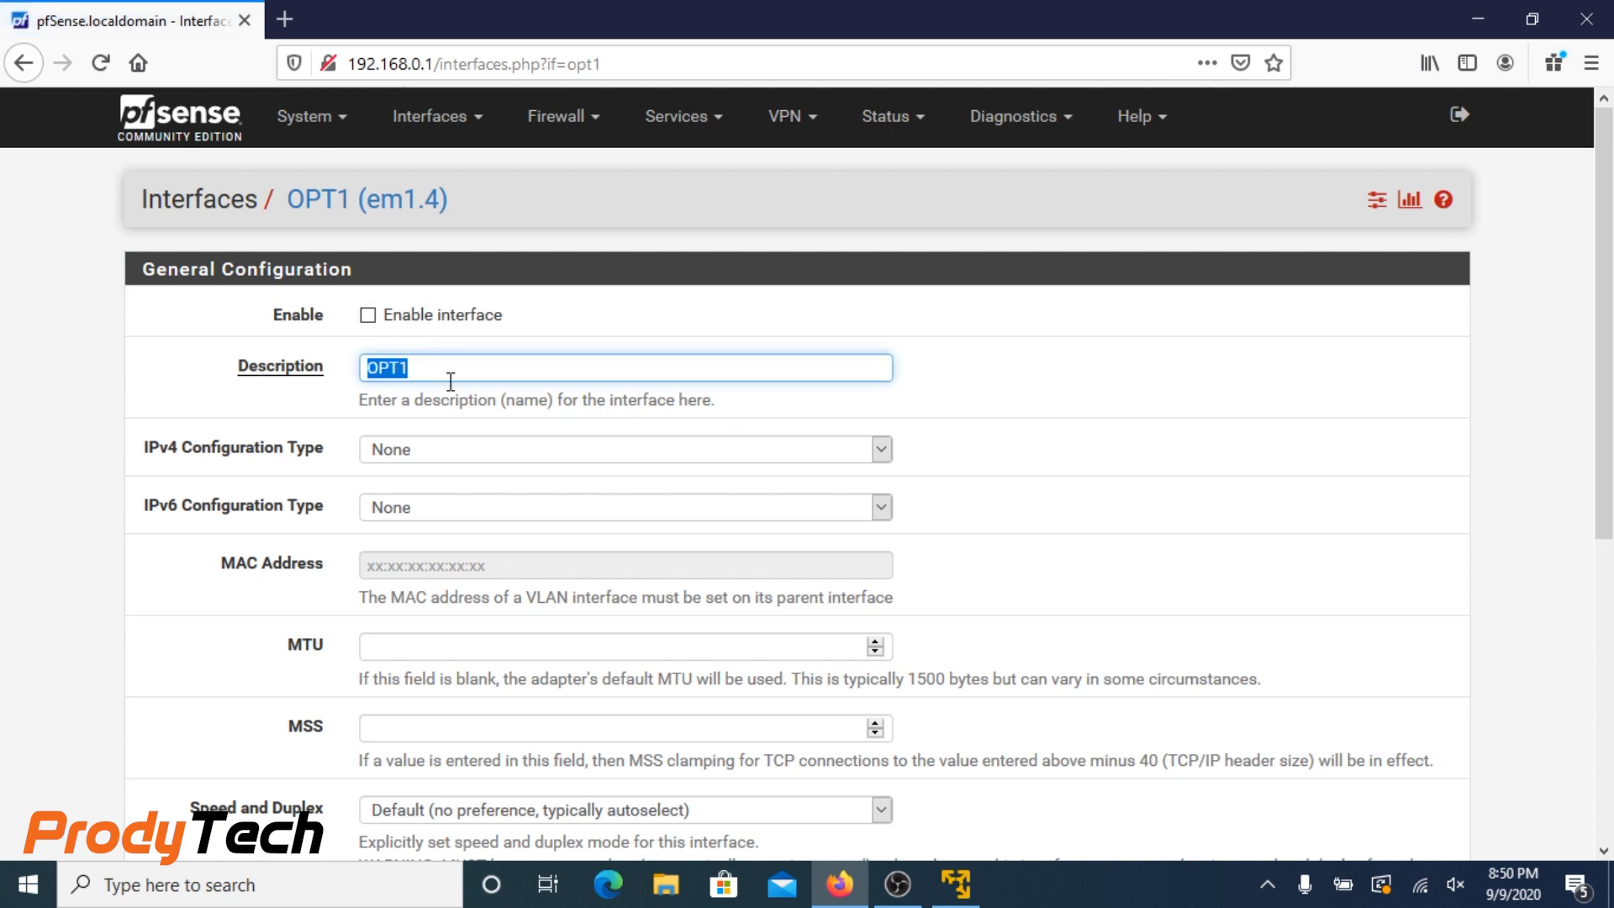
type("WLAN")
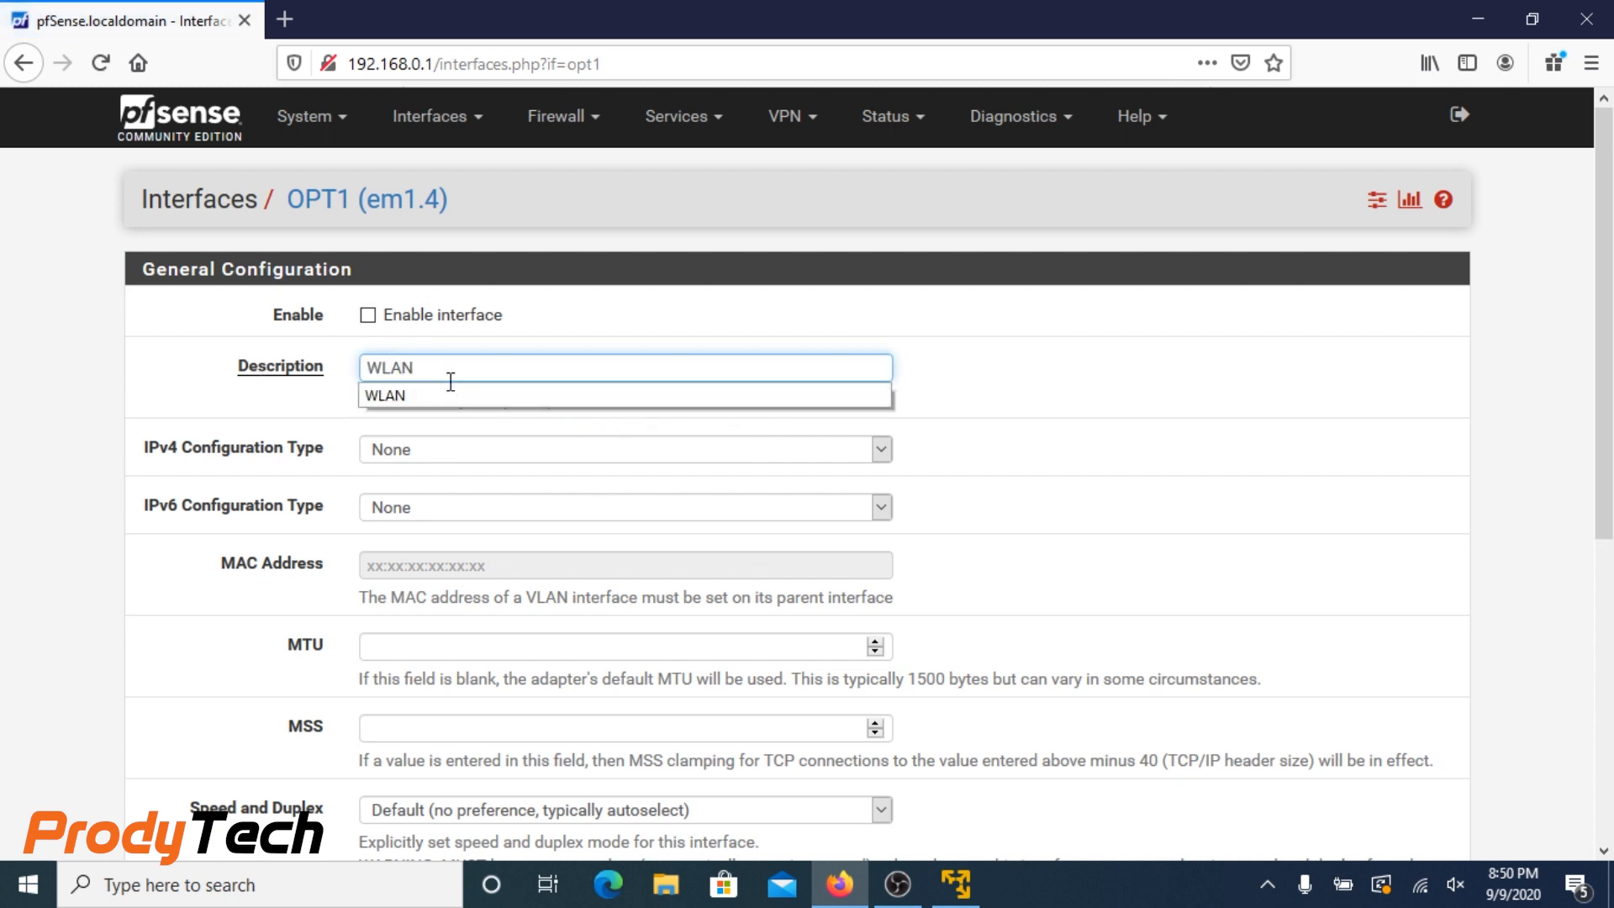
mouse_move(519, 457)
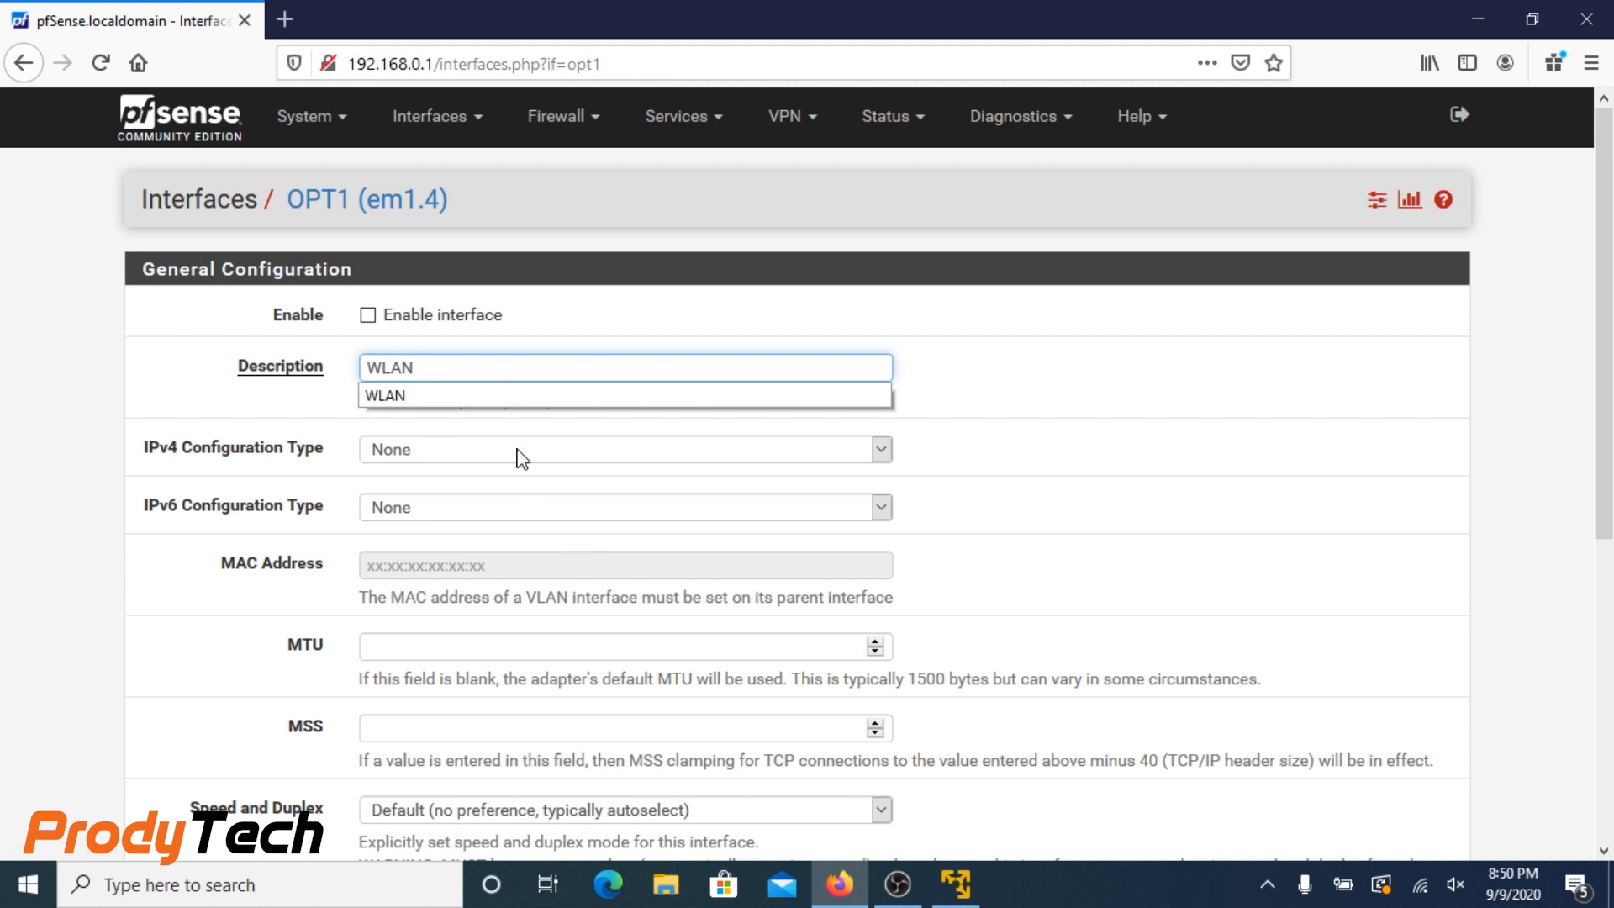
left_click(368, 314)
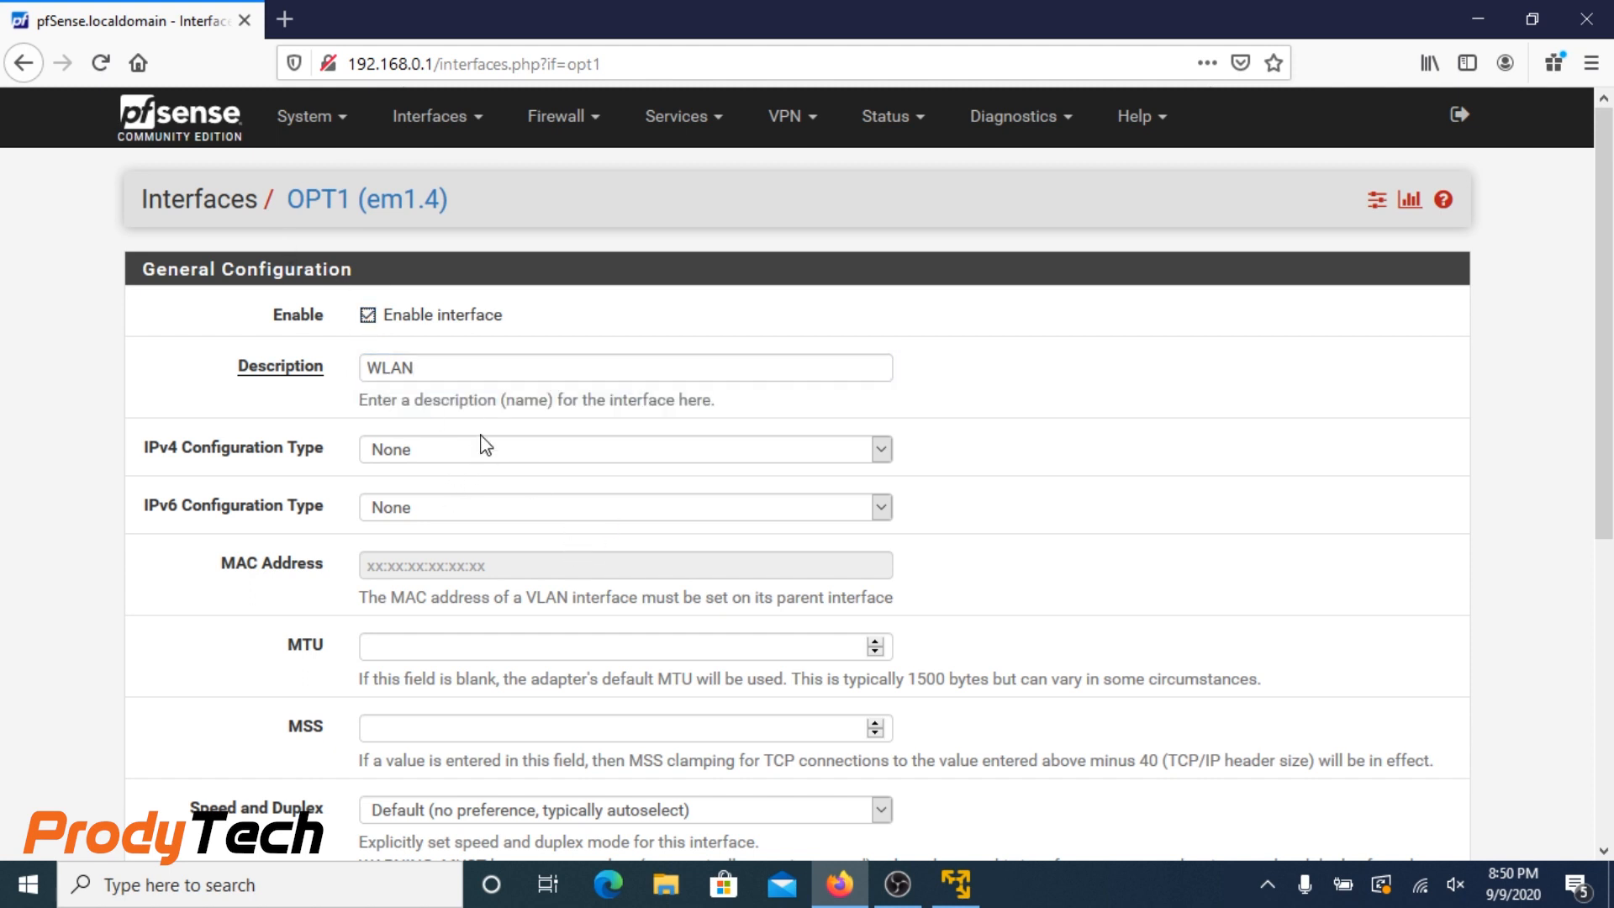
mouse_move(498, 451)
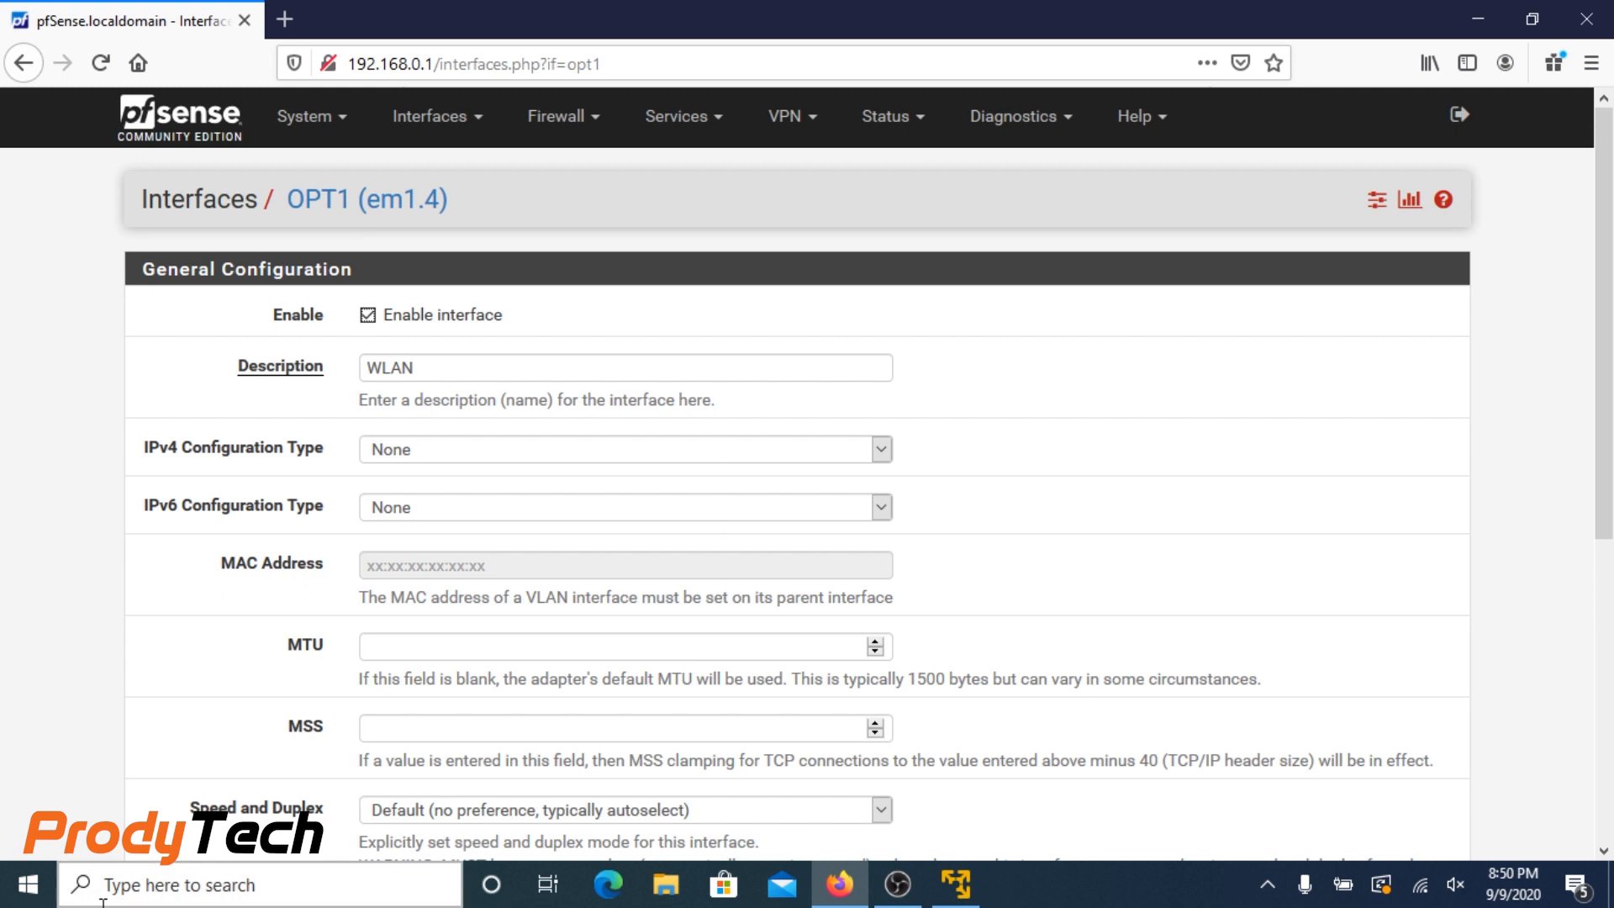
left_click(622, 449)
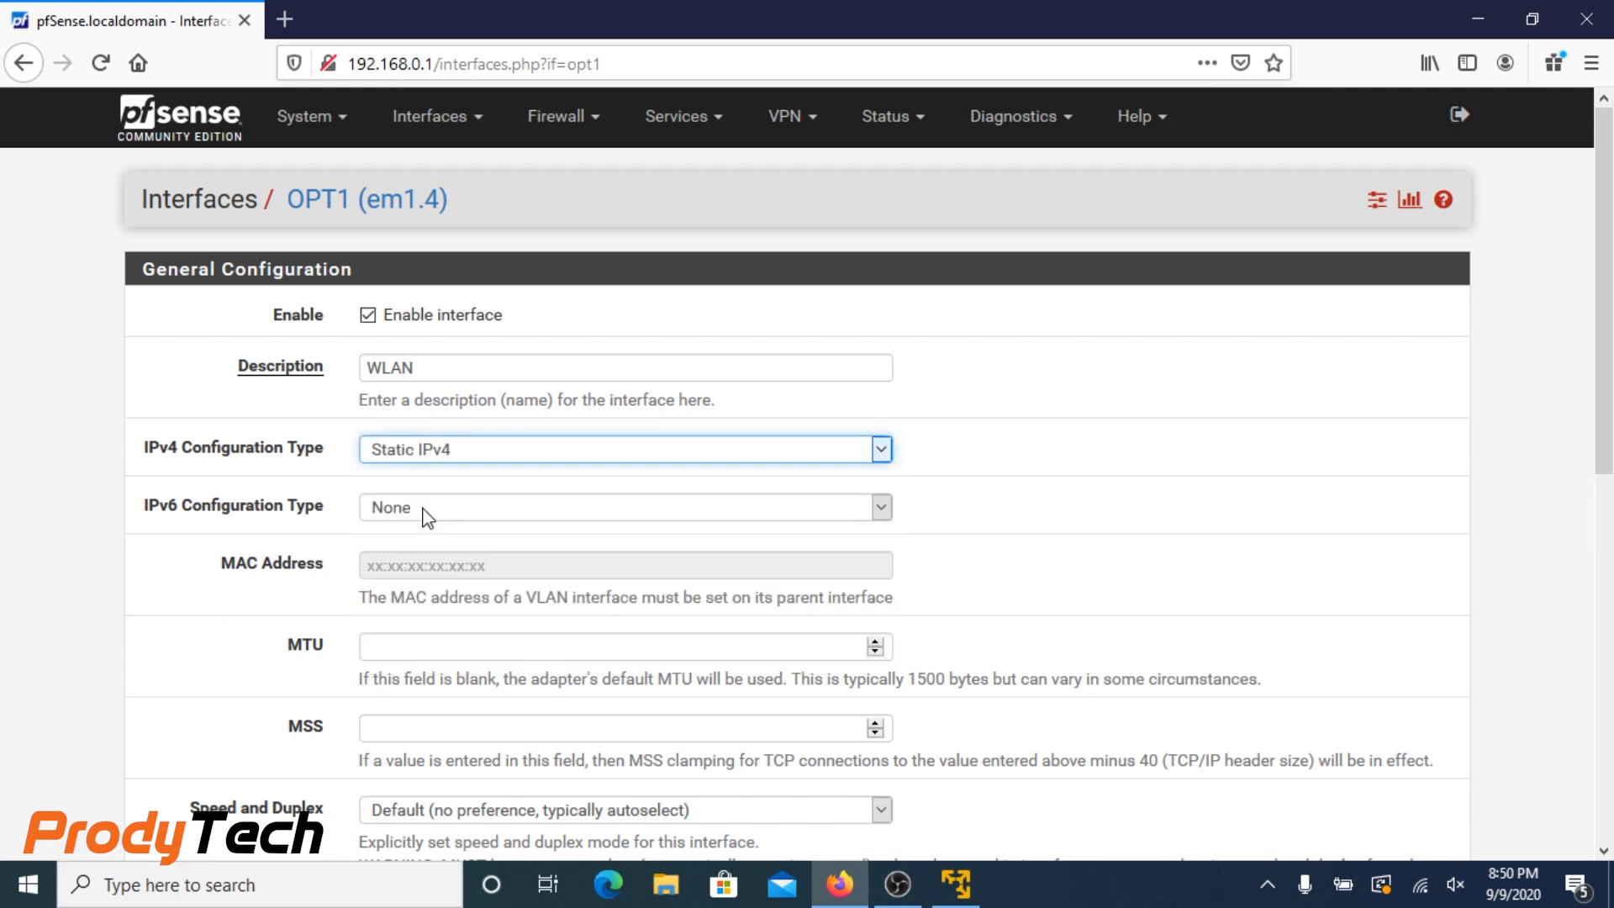
Give WLAN the address 192.168.1.1/24, save the interface and apply the changes
scroll("down", 3)
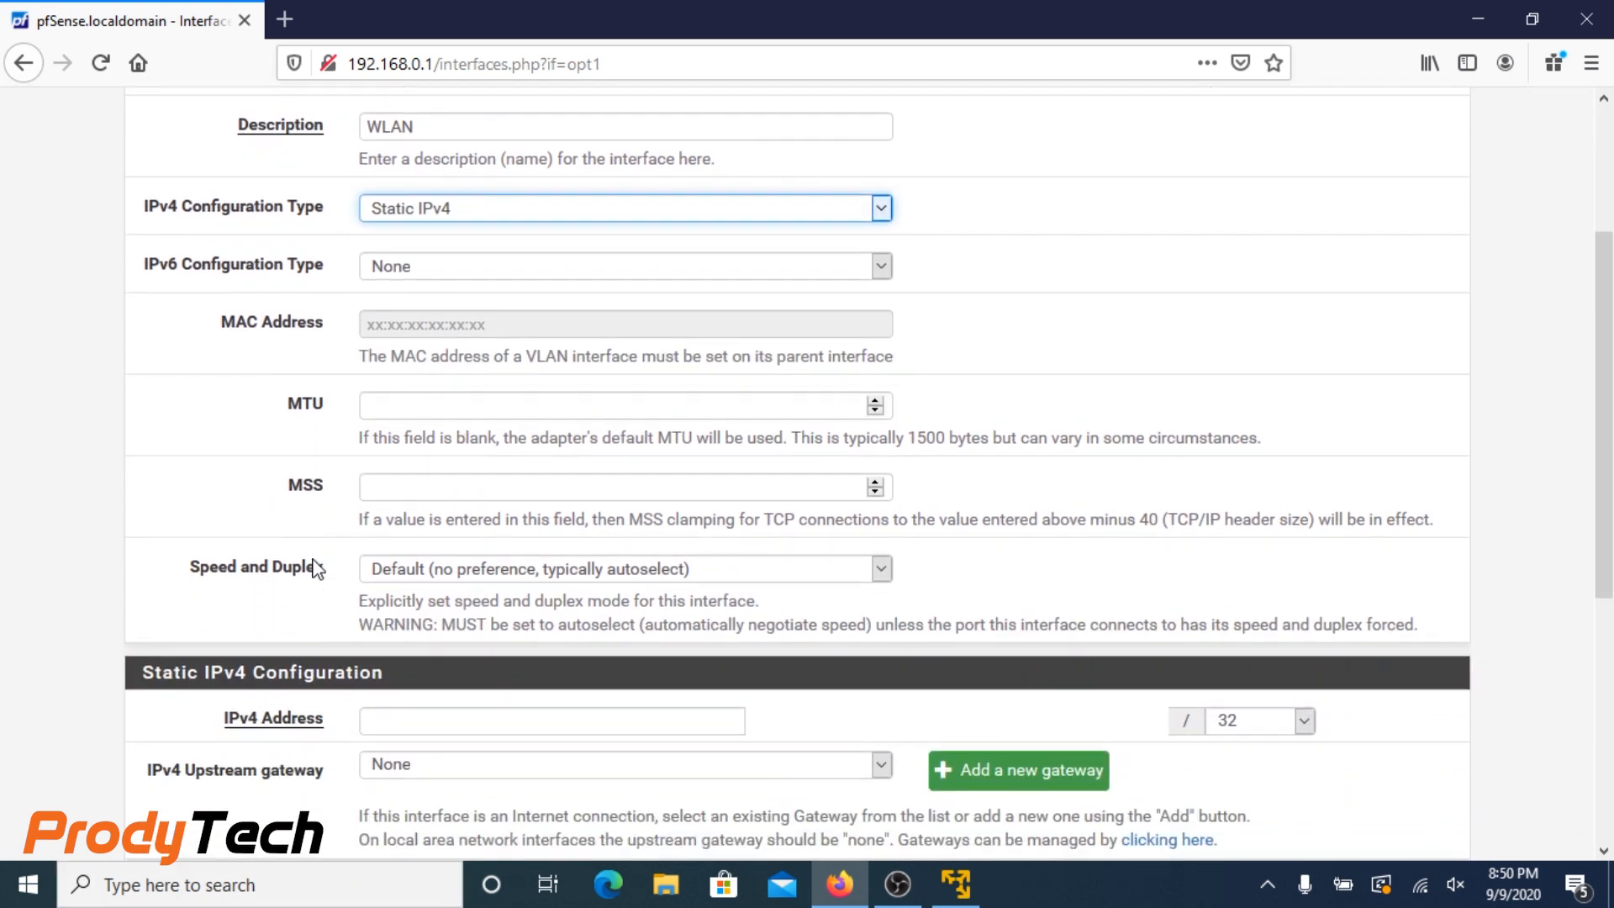
scroll("down", 3)
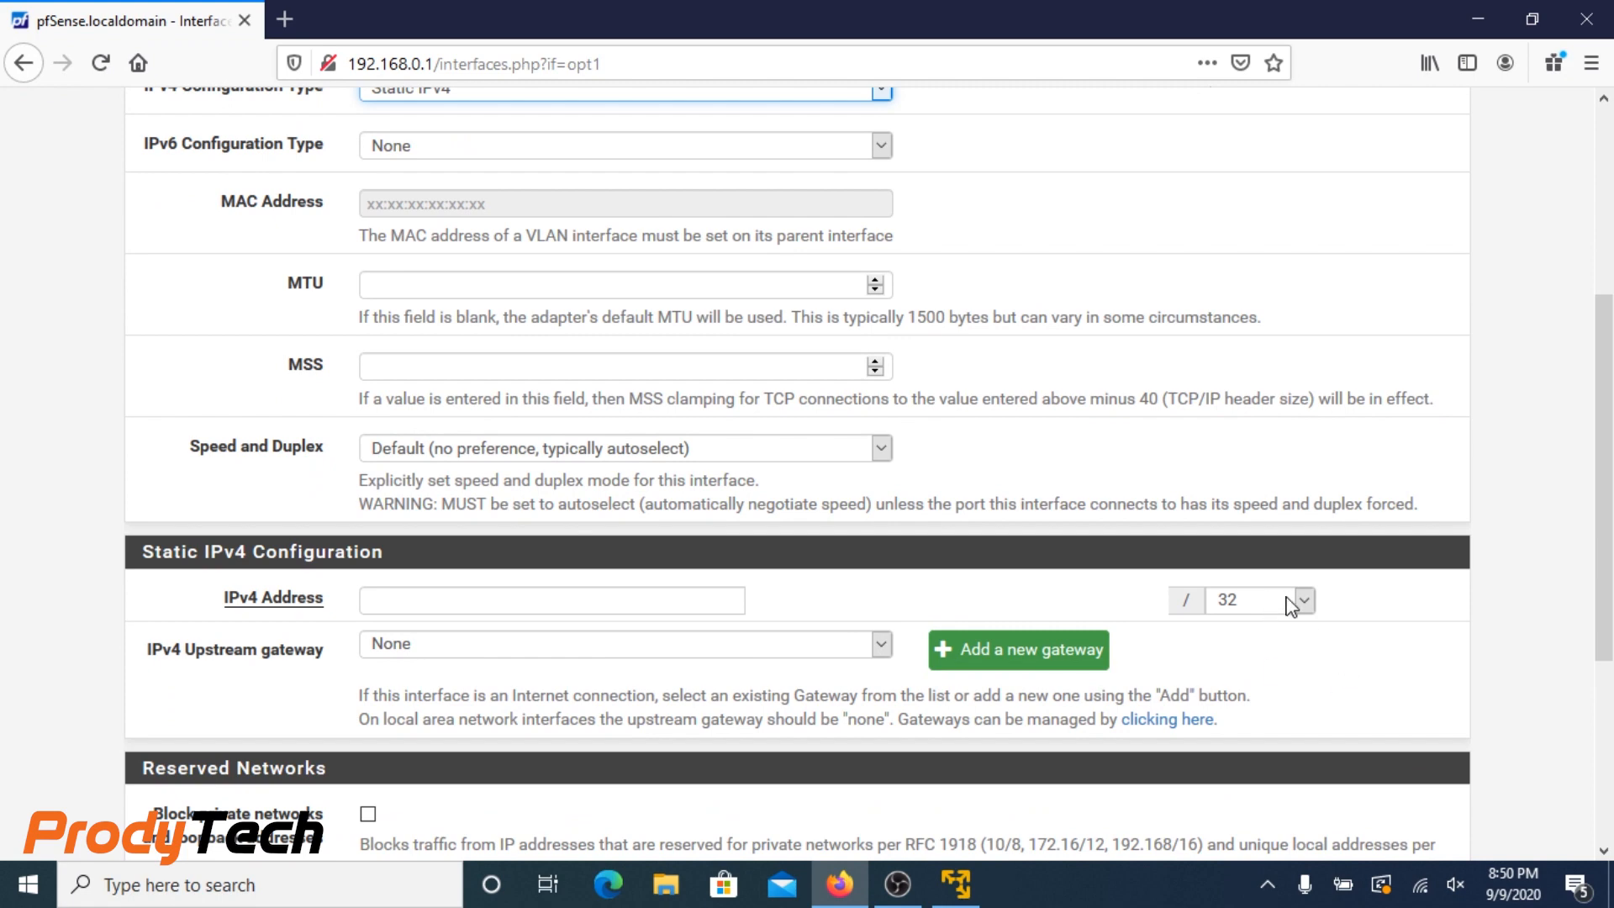
left_click(1303, 599)
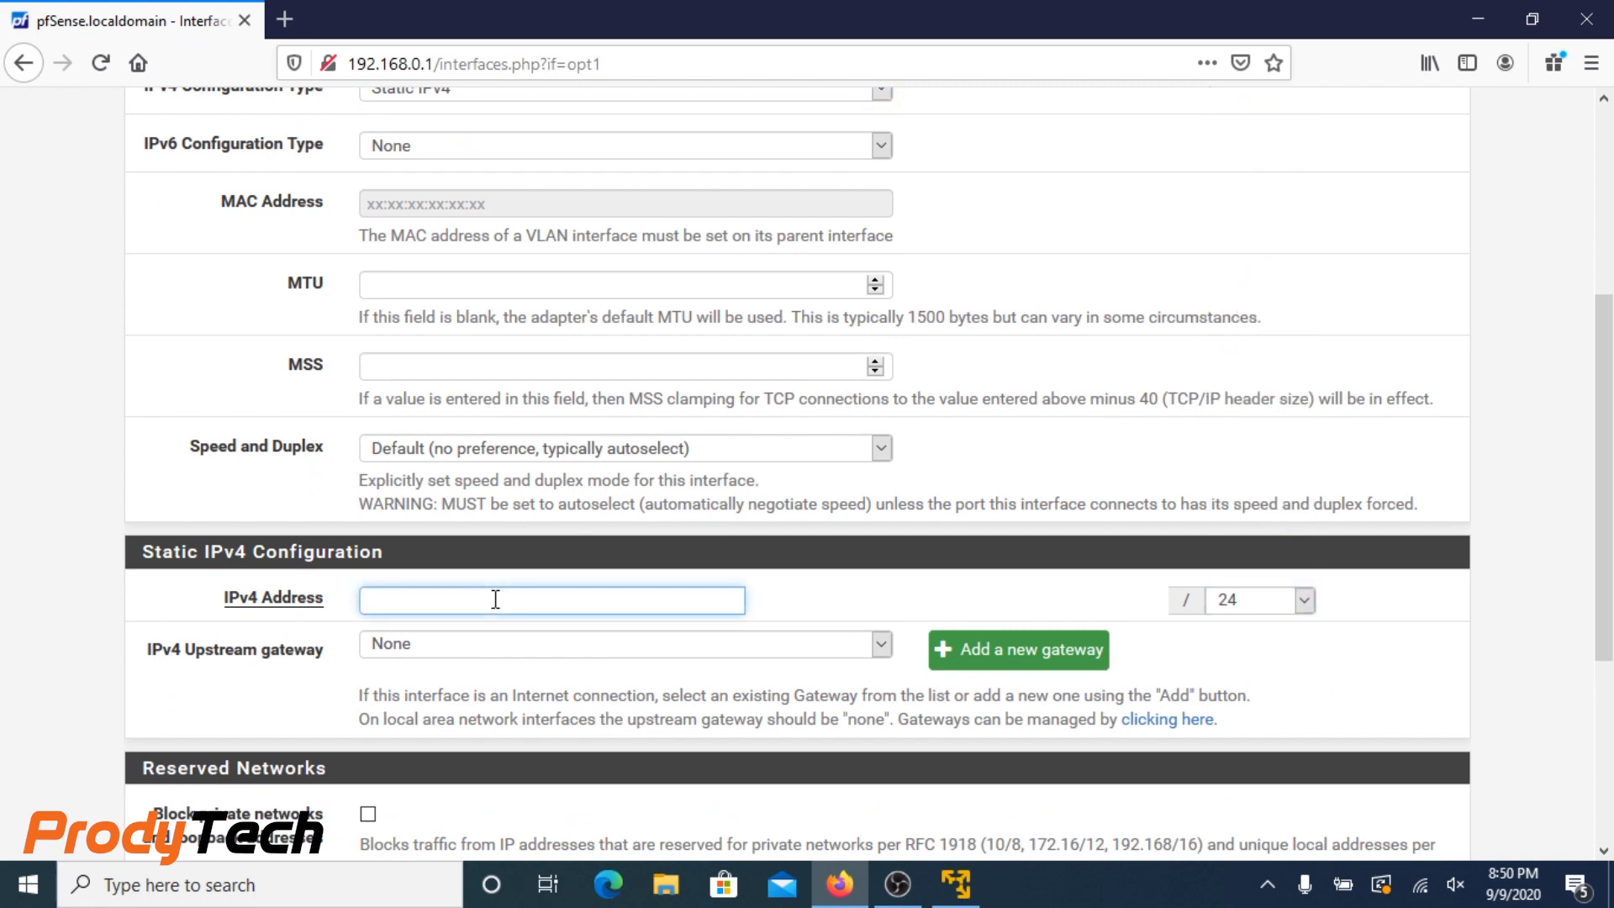
type("192.18")
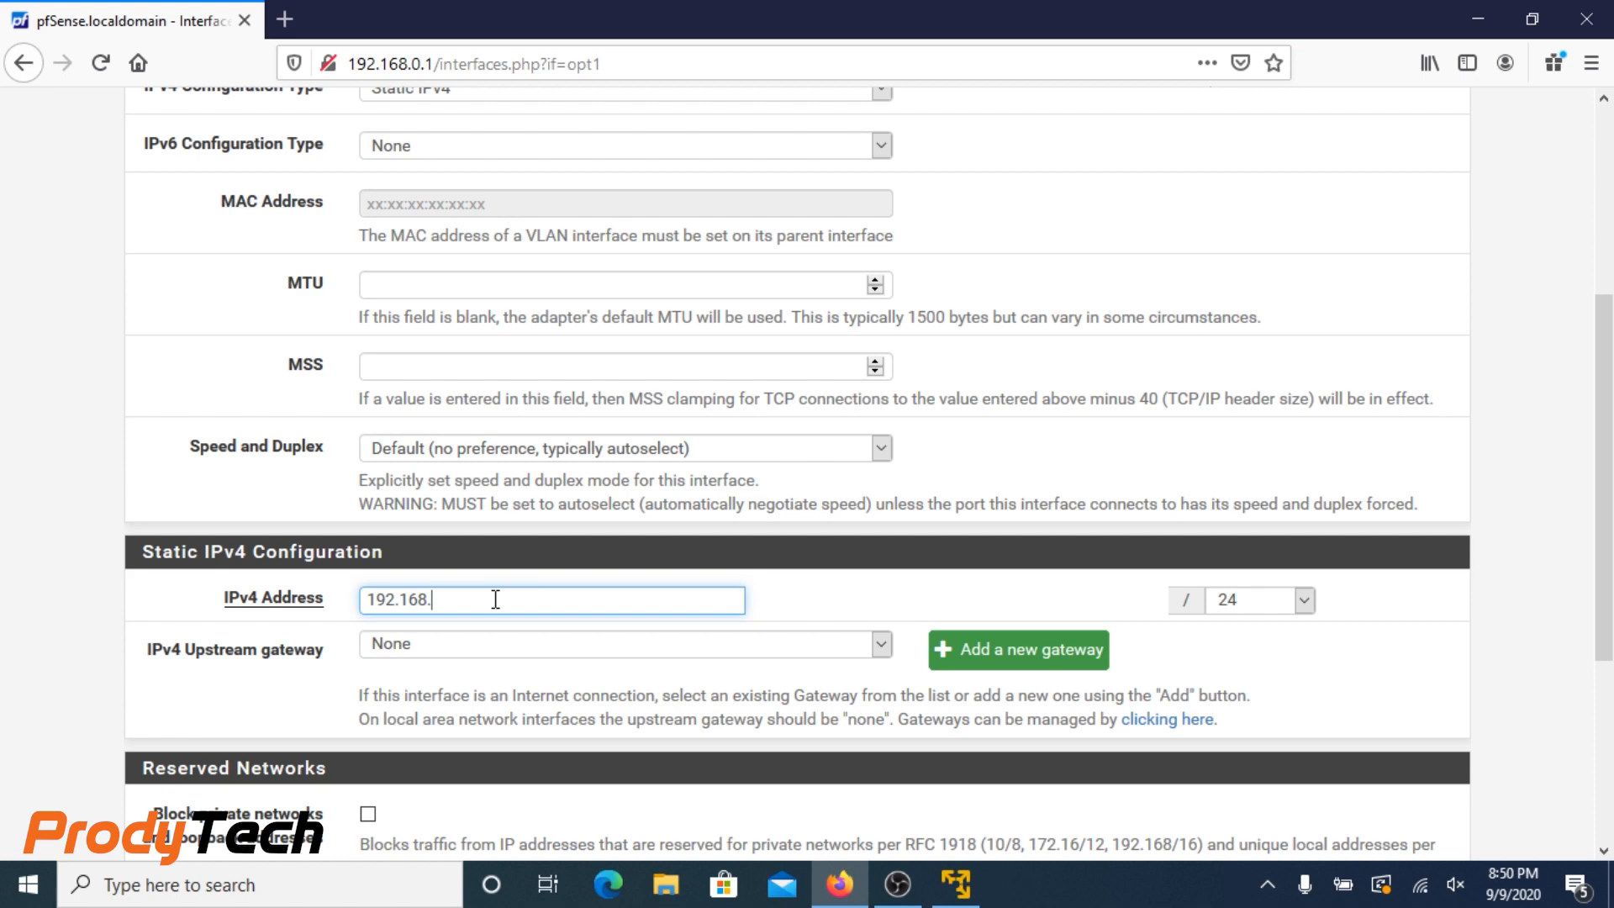
type("1.")
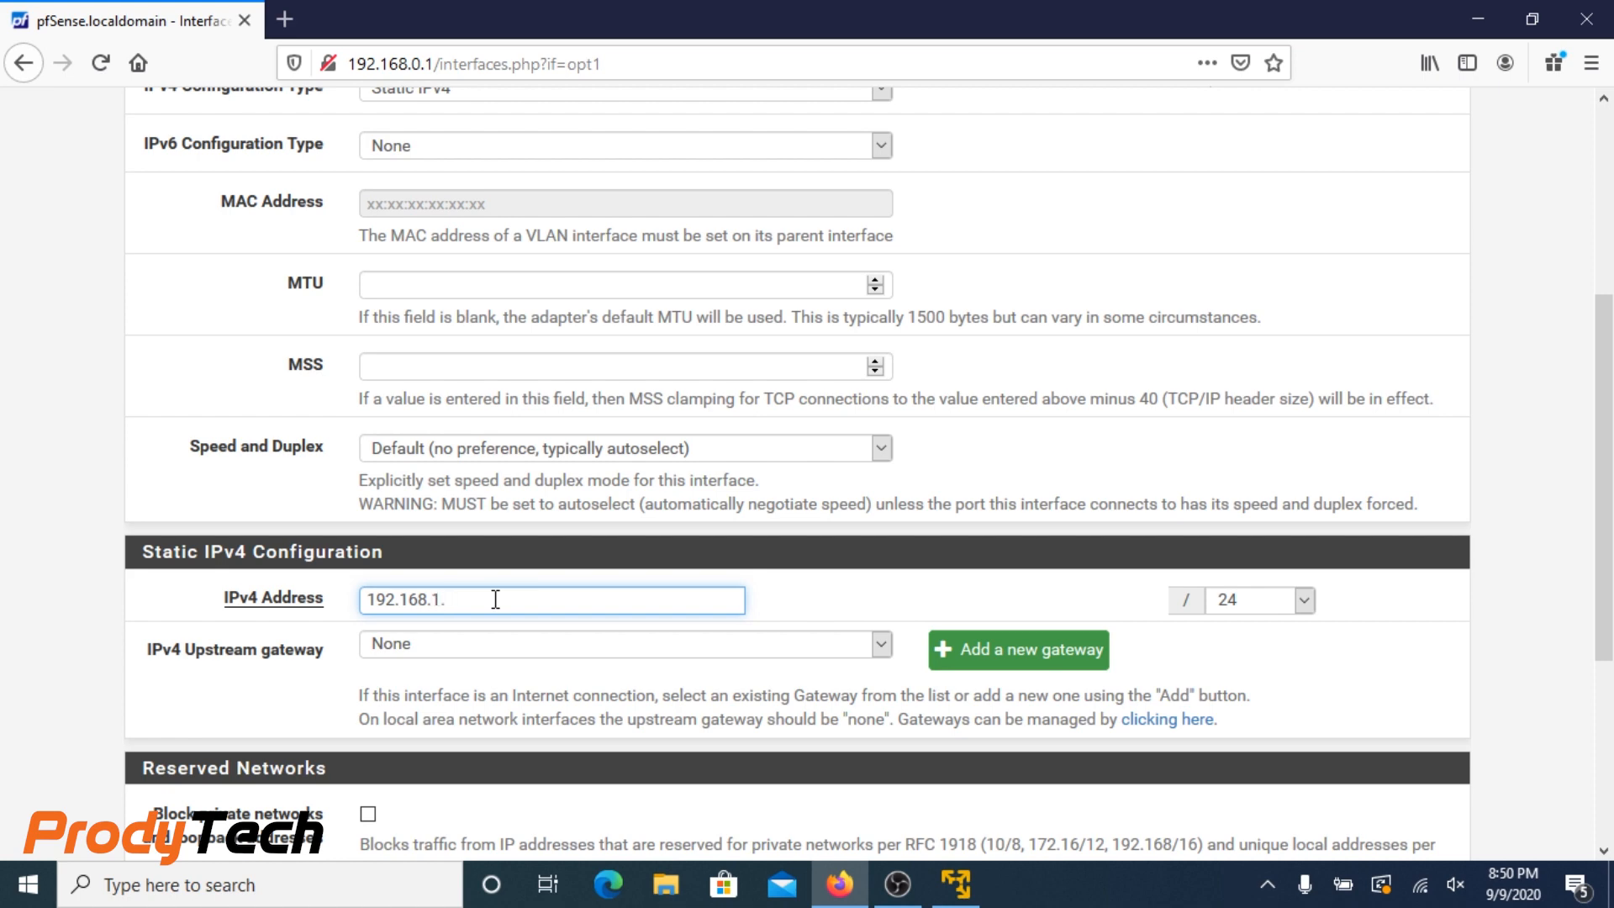
type("1")
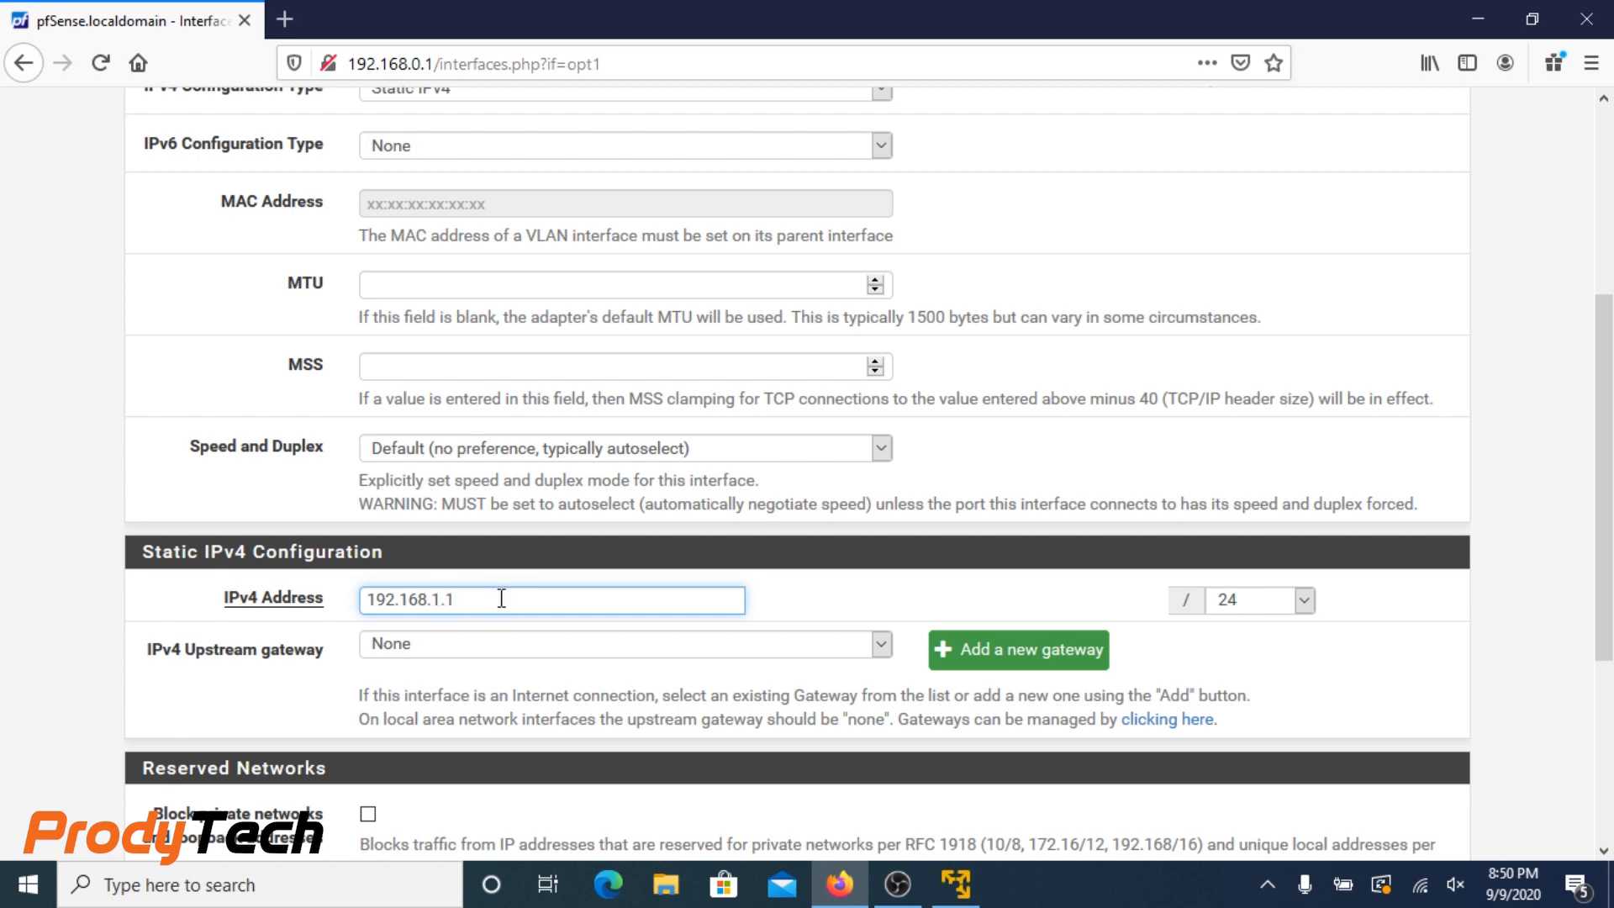
scroll("down", 3)
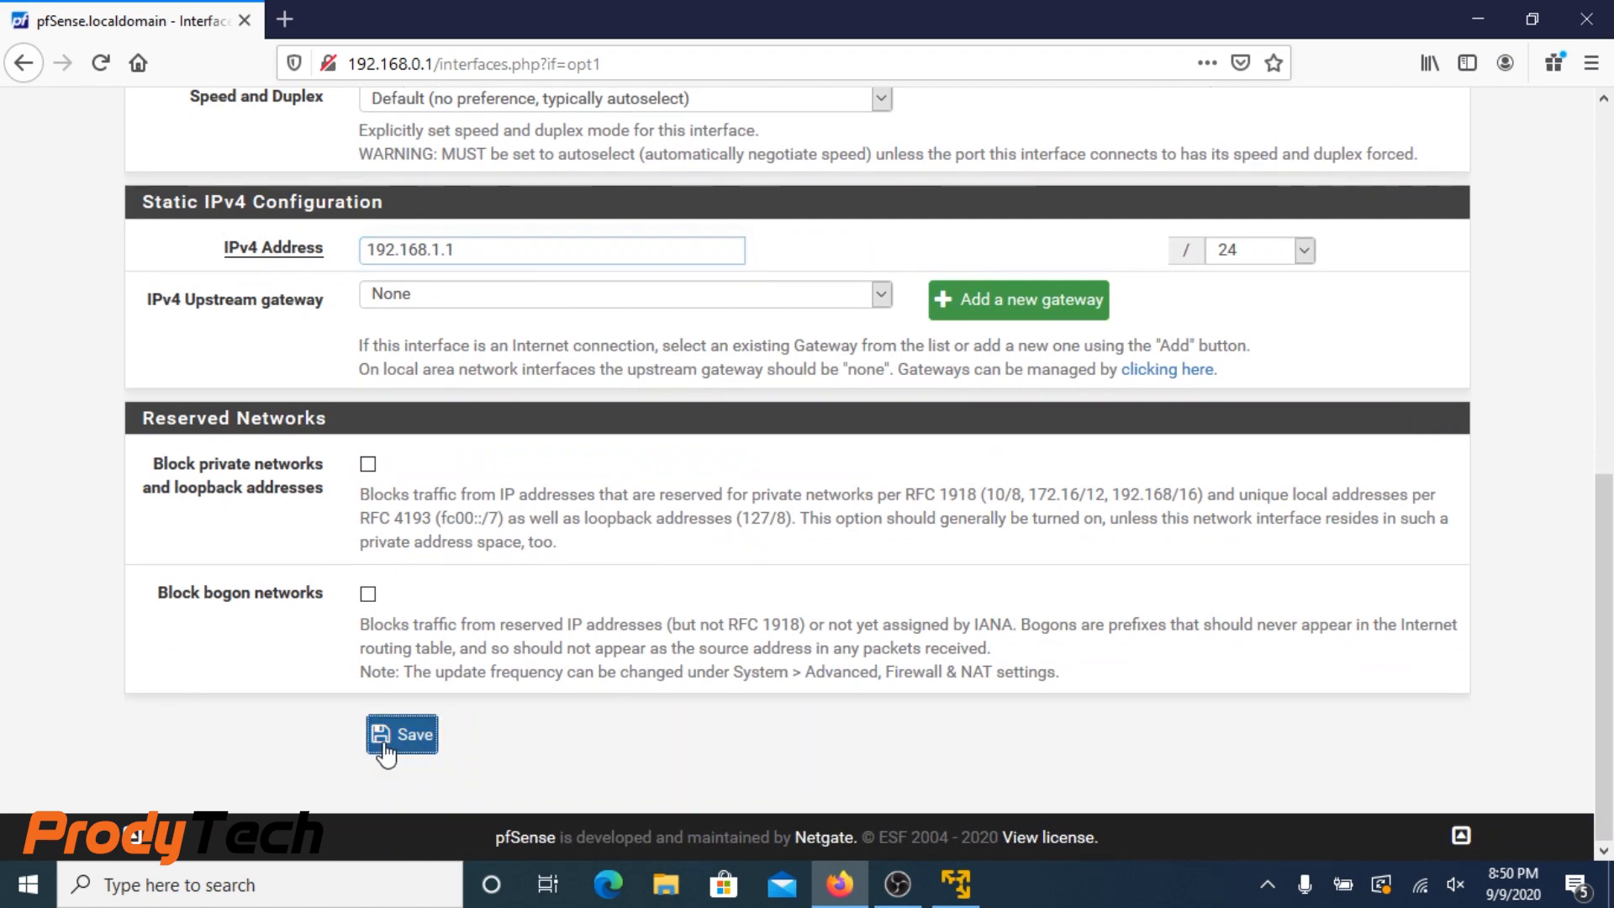
left_click(400, 735)
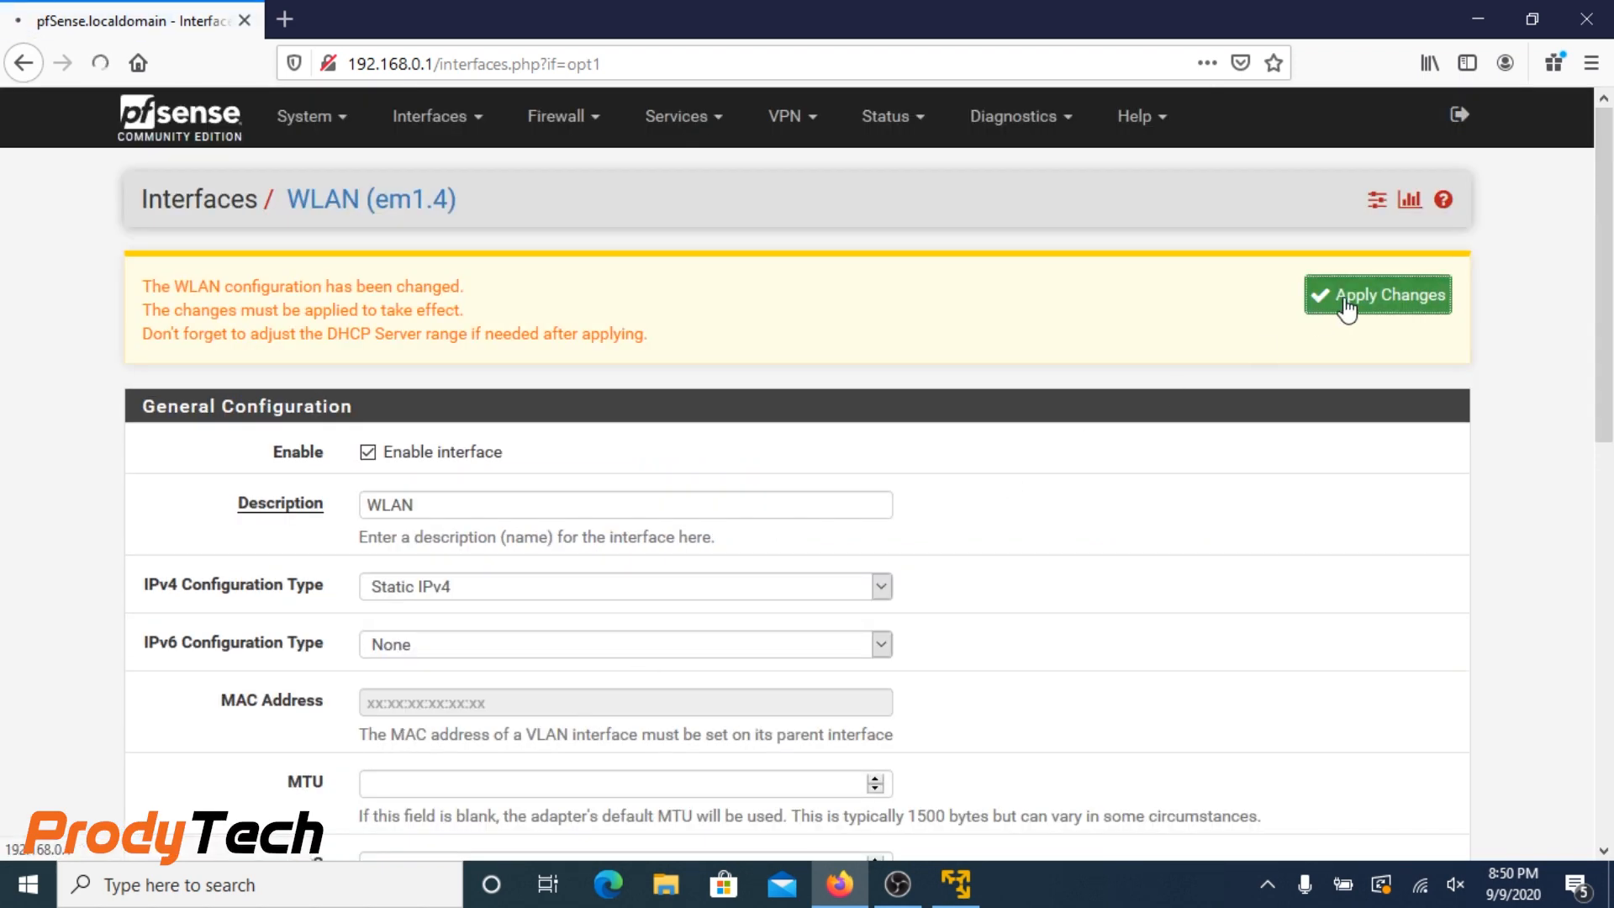
left_click(1377, 295)
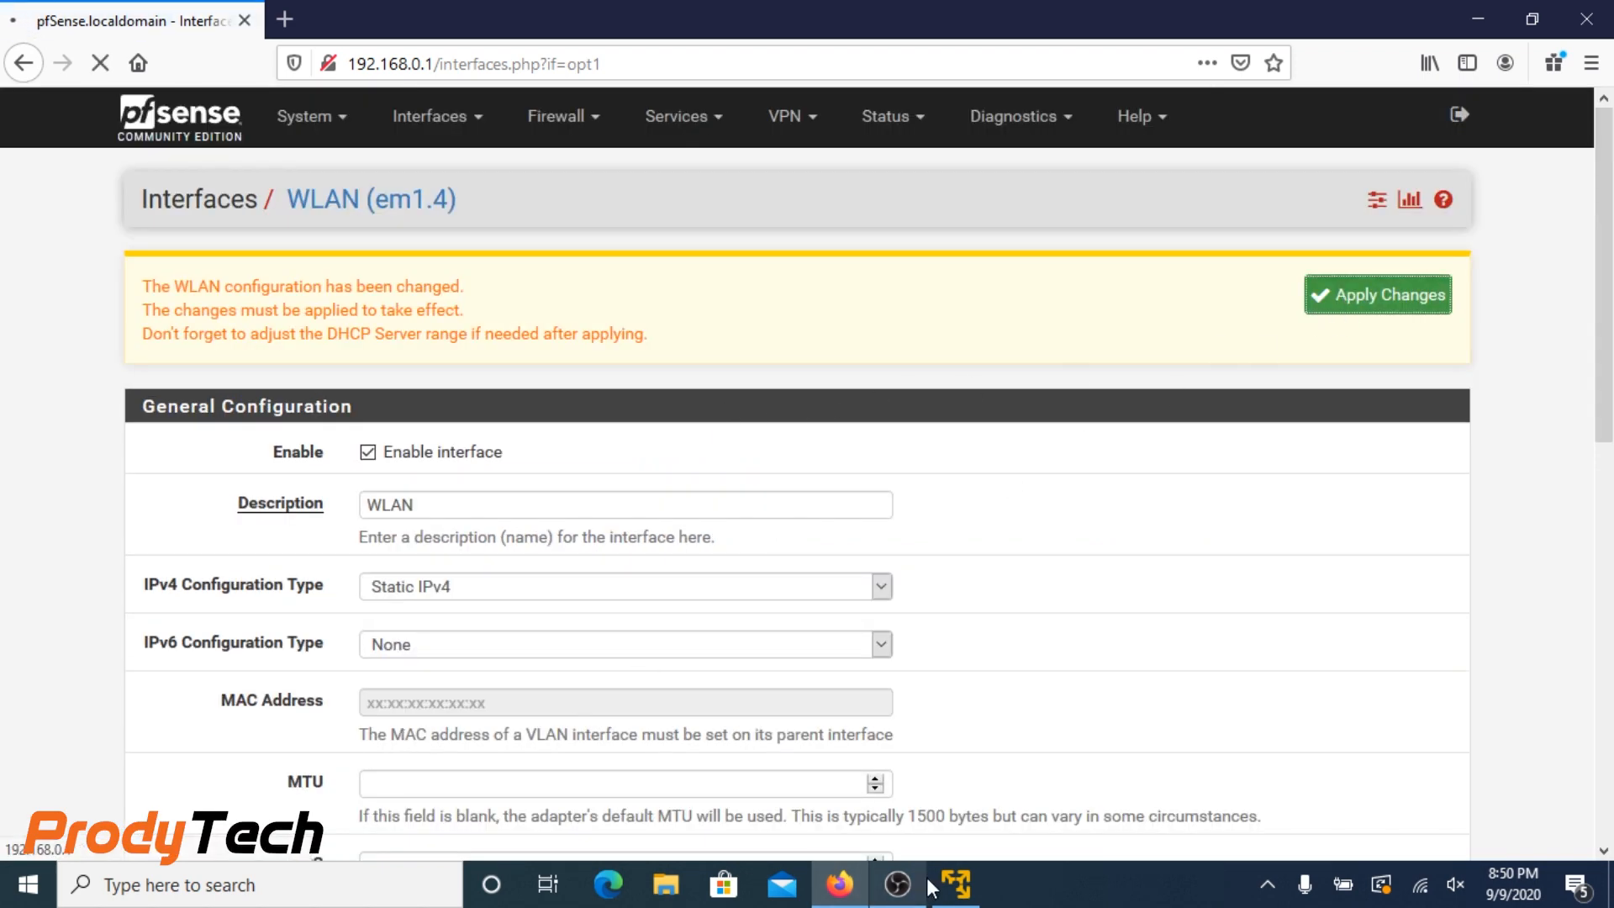
left_click(1377, 295)
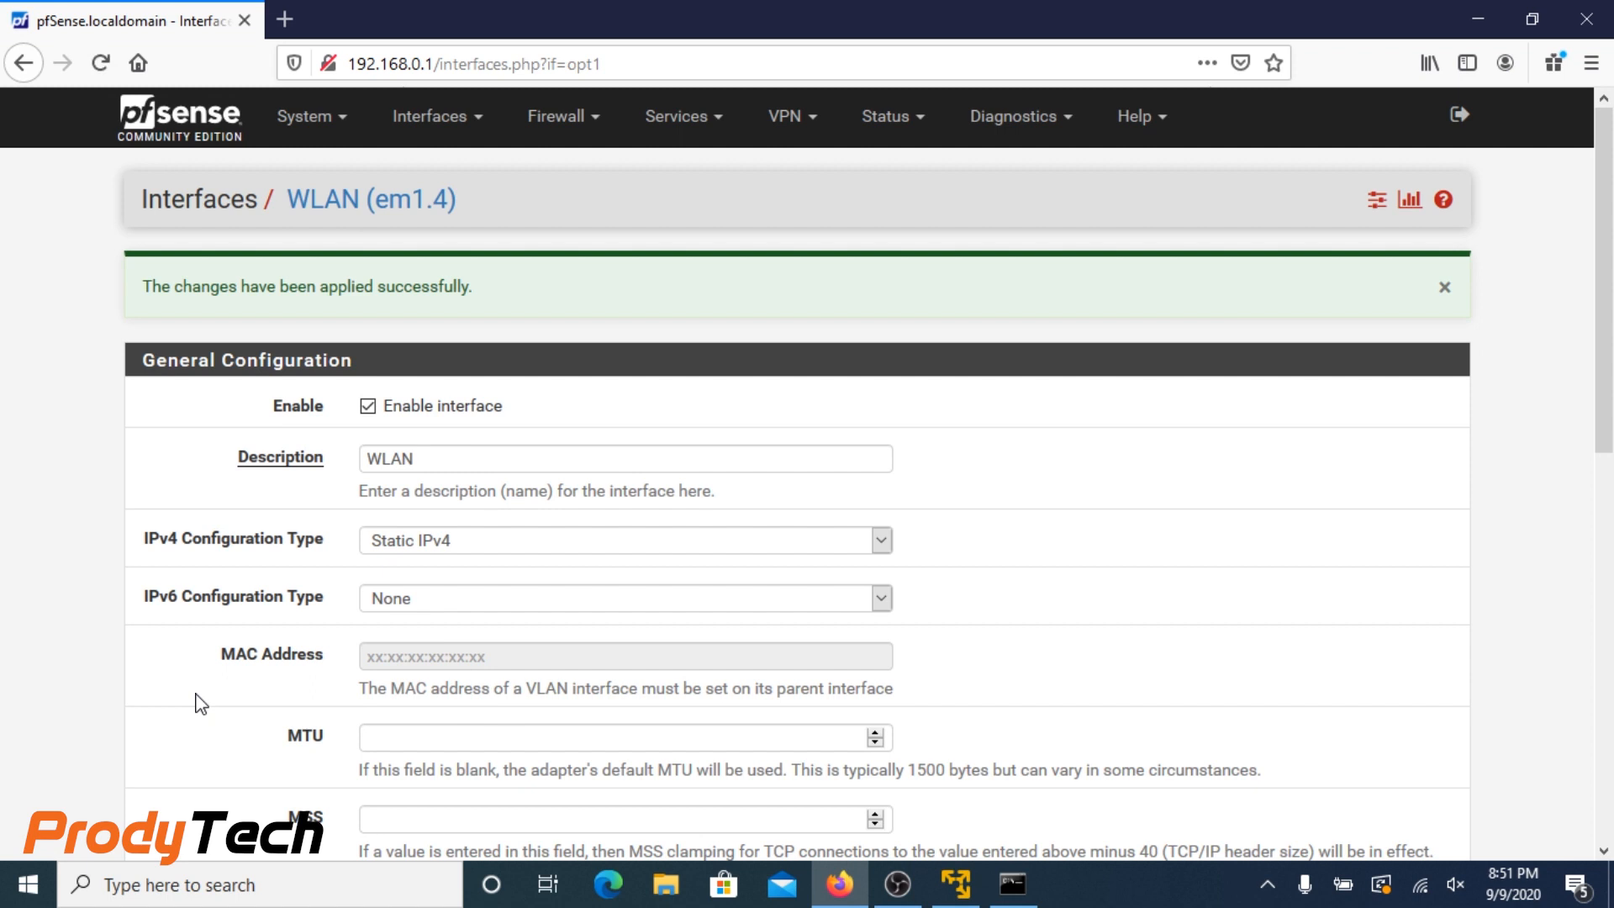
mouse_move(437, 116)
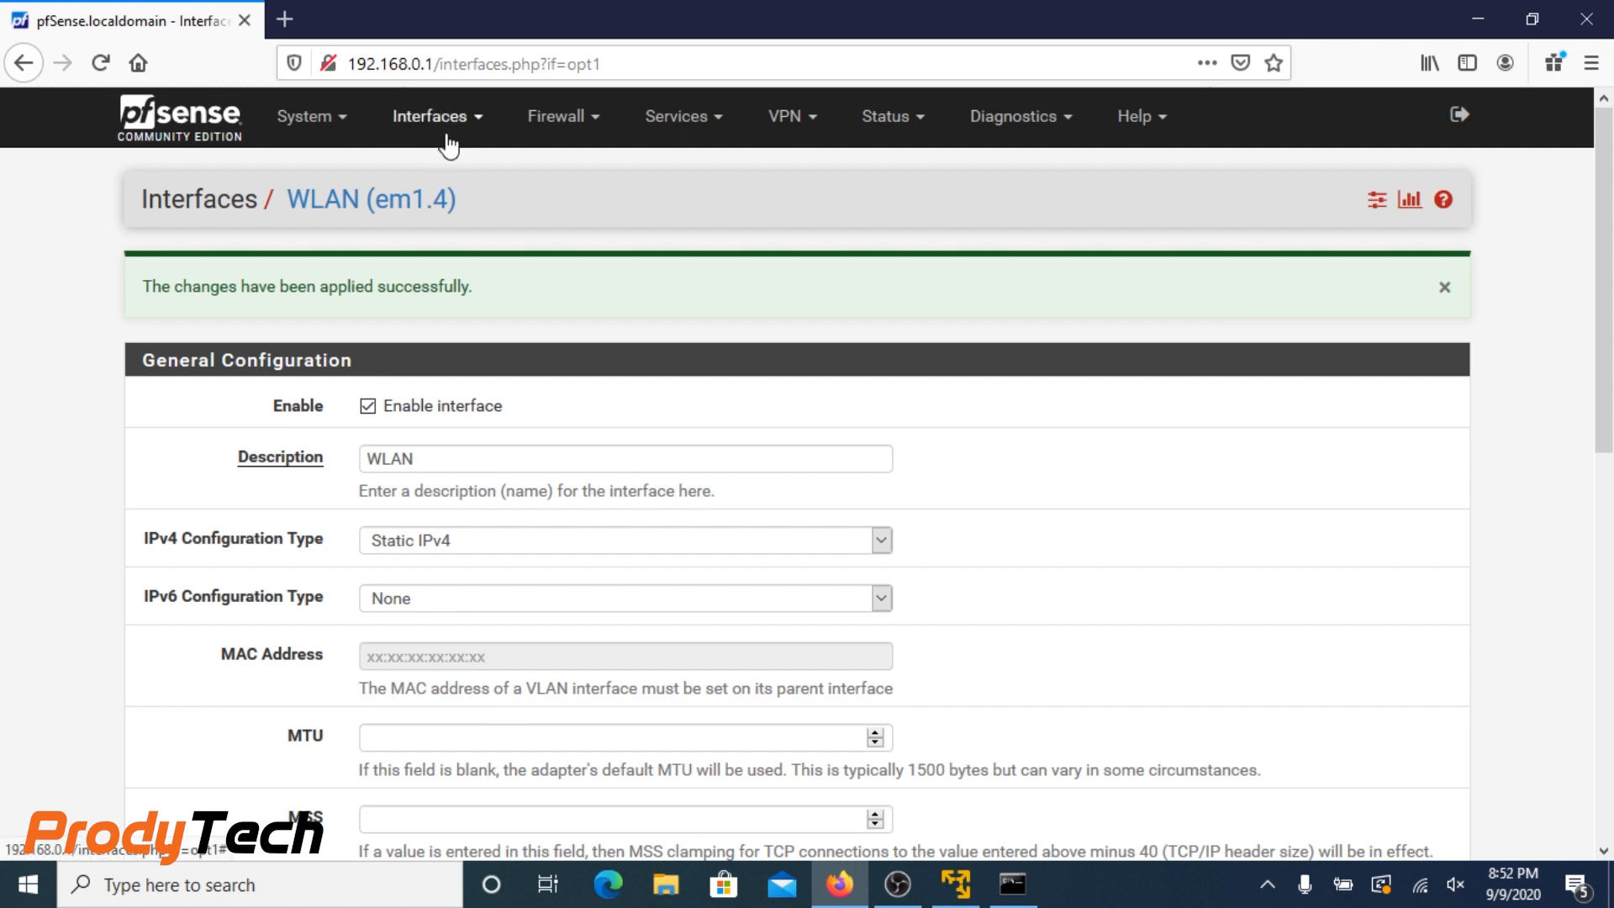
mouse_move(529, 140)
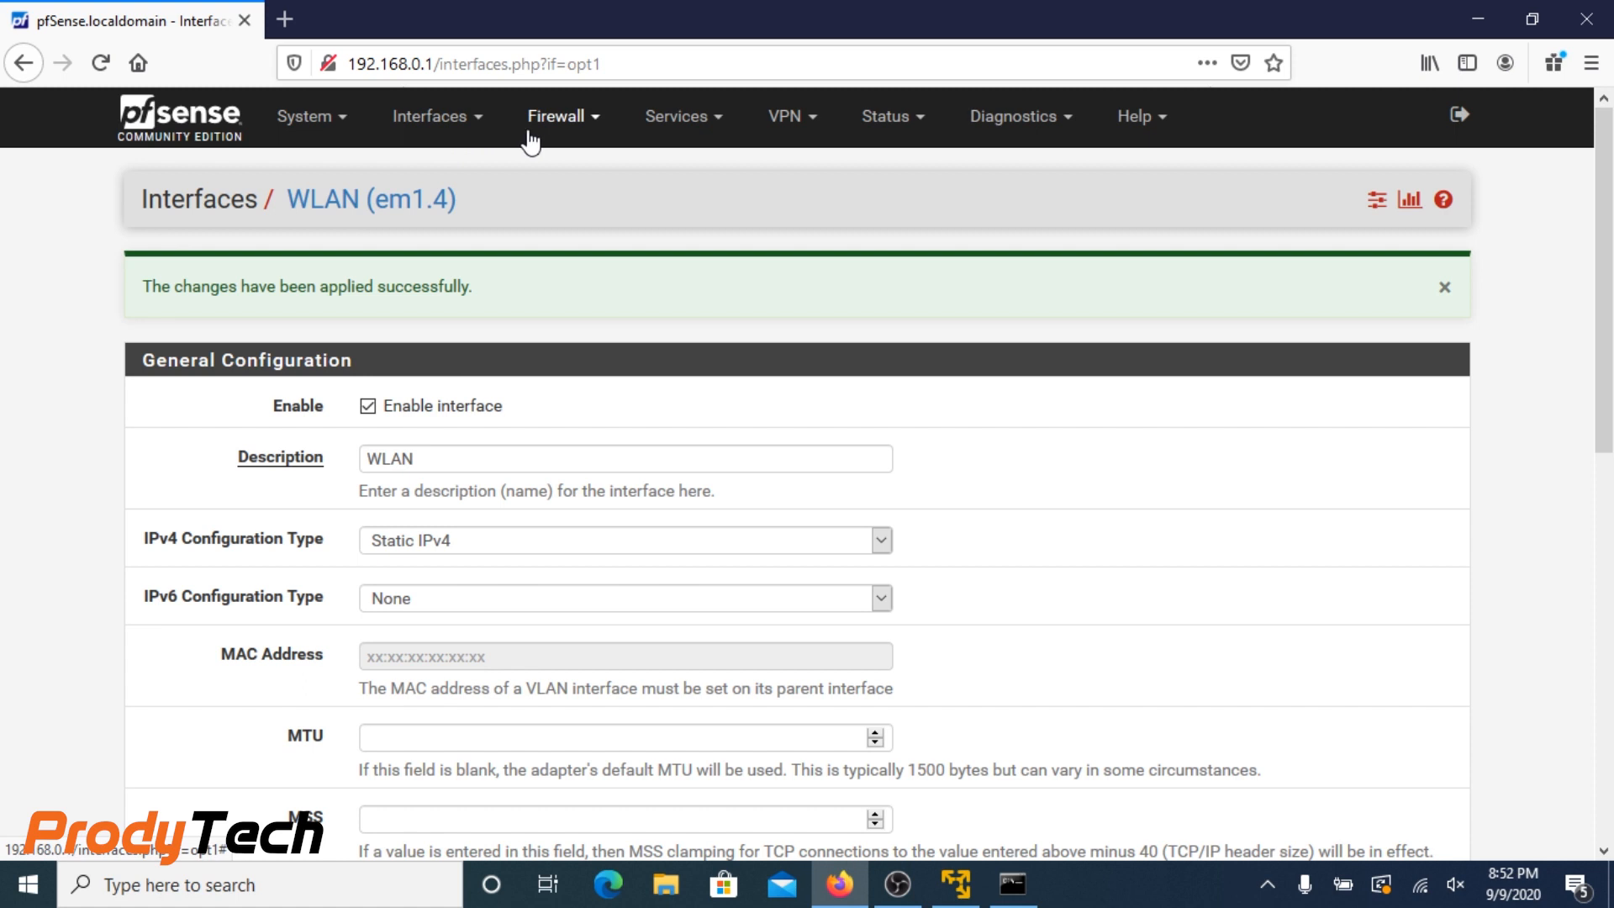
Assign VLAN 5 (DC) on em1 as new interface OPT2 and go to its settings page
left_click(430, 116)
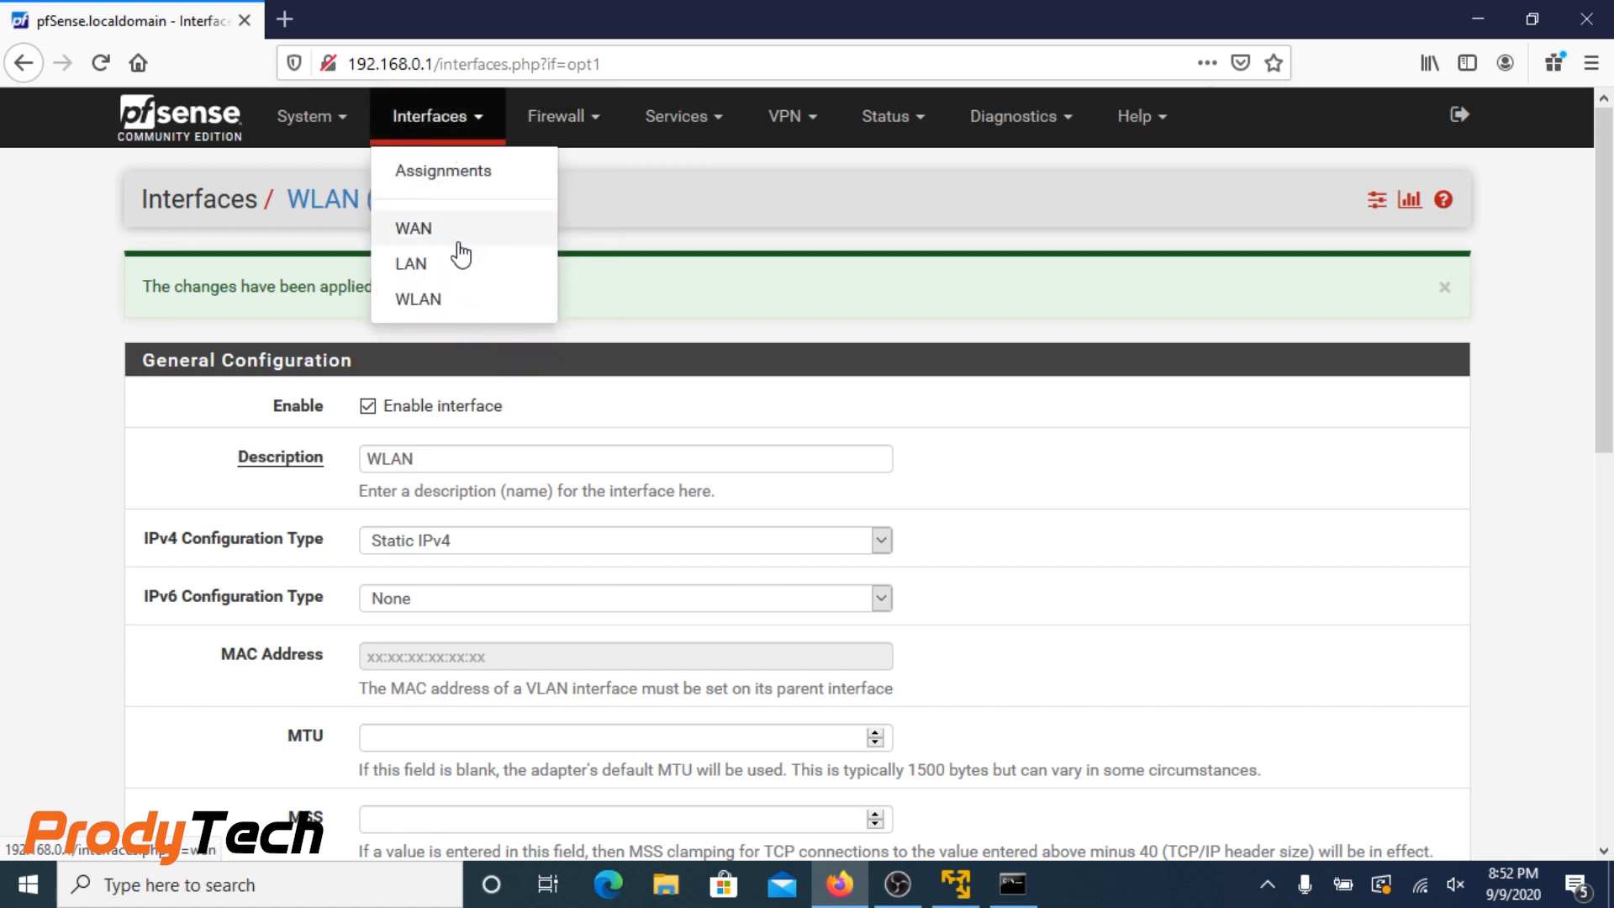
left_click(442, 170)
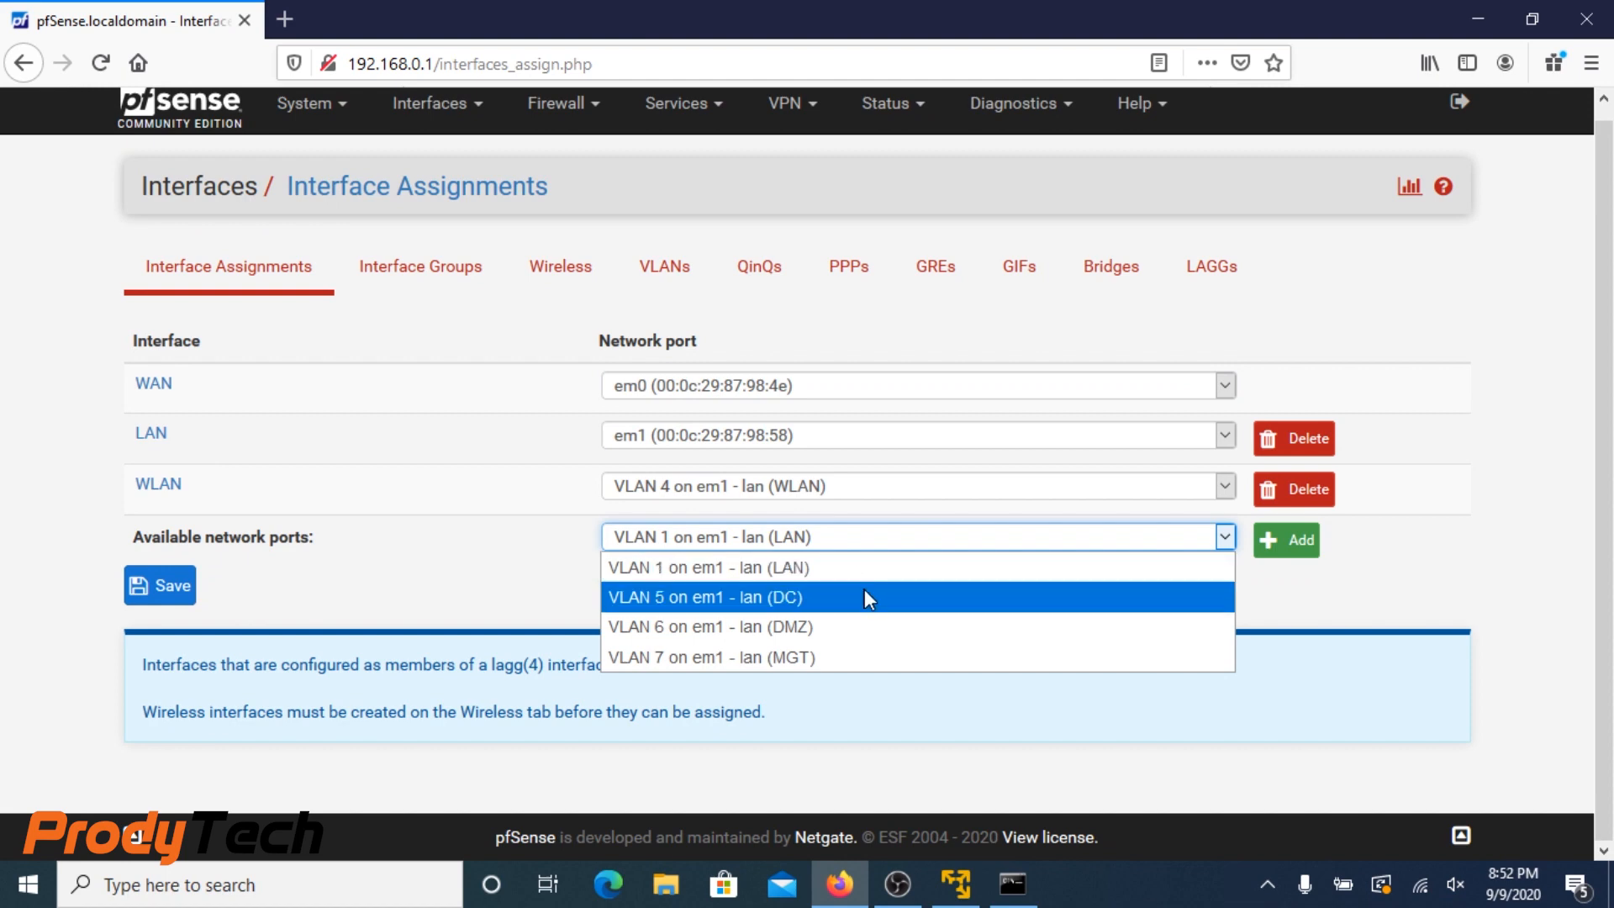
left_click(708, 597)
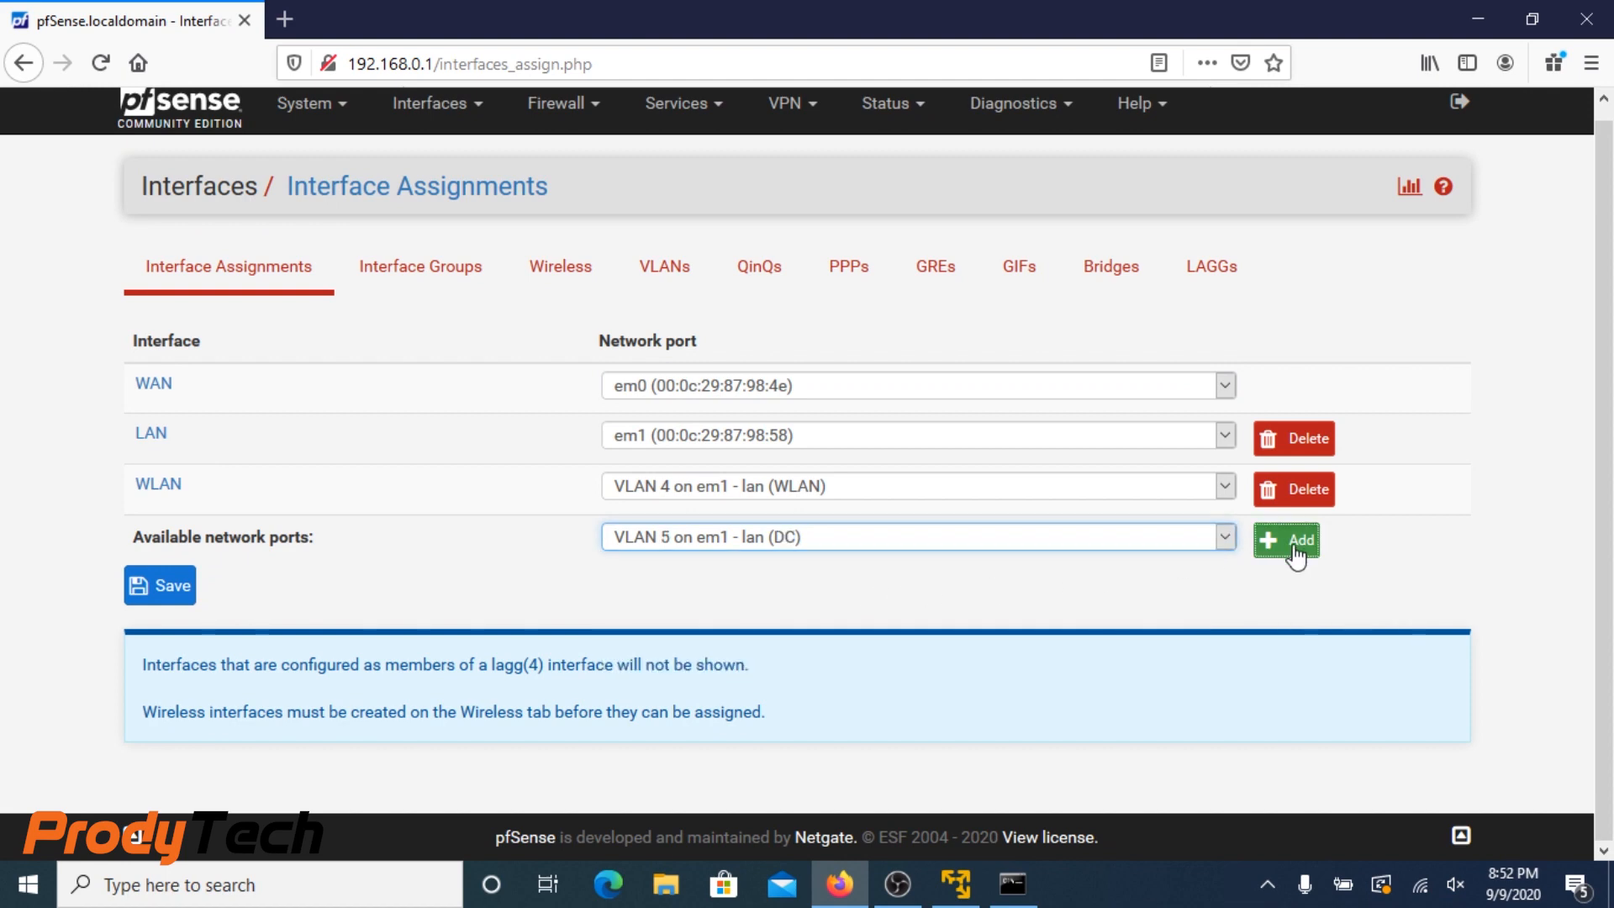
left_click(1286, 540)
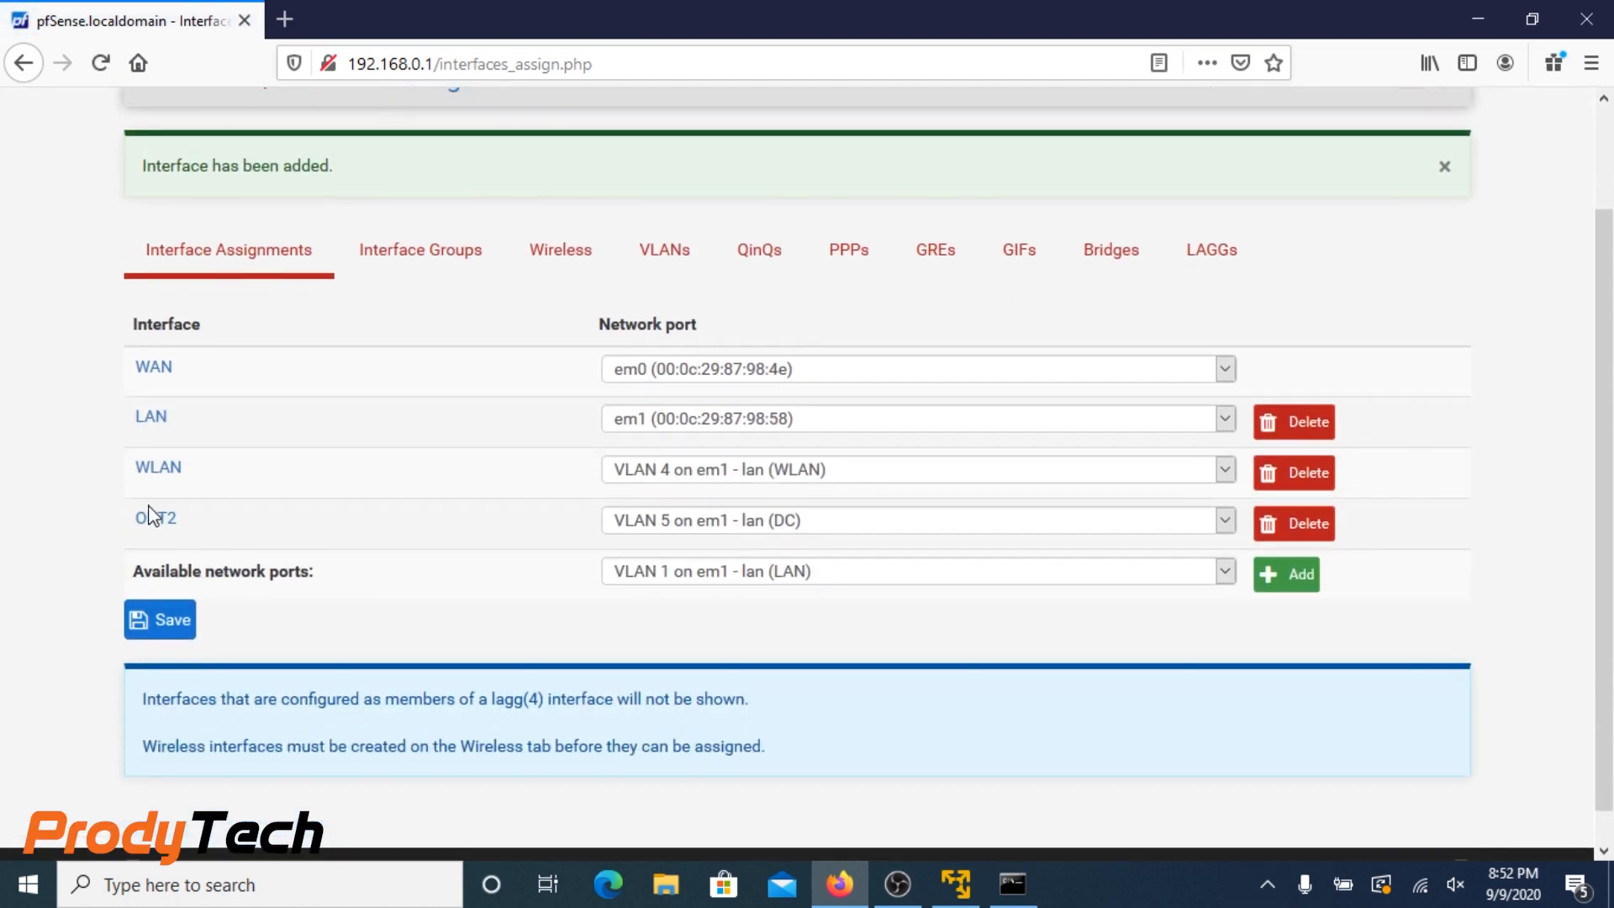
left_click(151, 516)
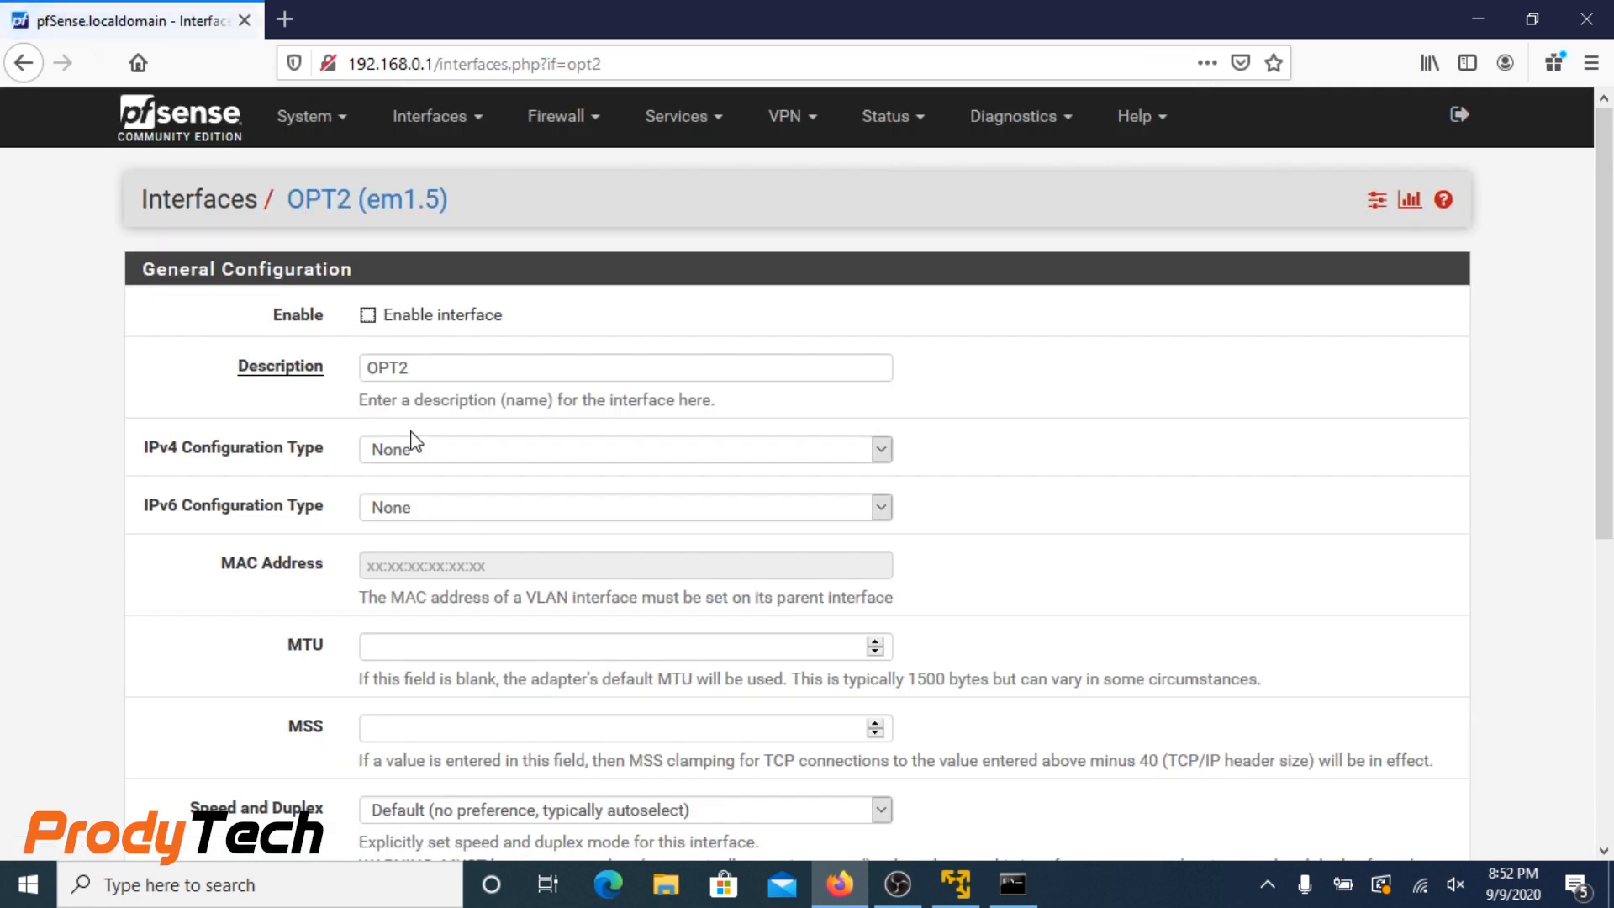
Enable OPT2, describe it as DC, and choose a Static IPv4 configuration
left_click(369, 315)
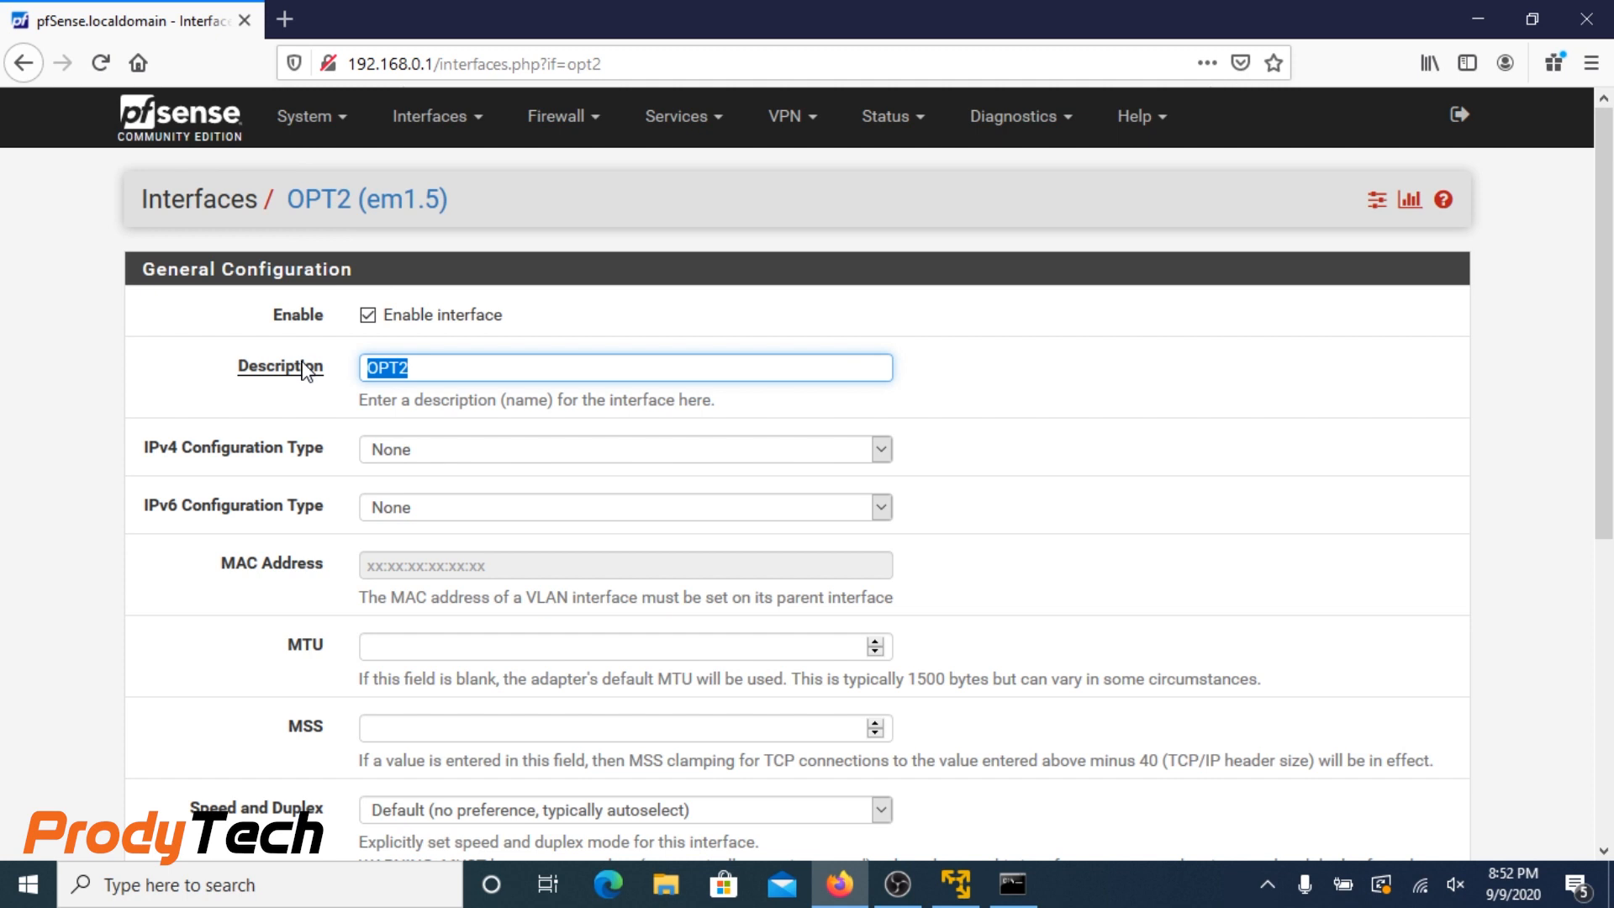
type("DC")
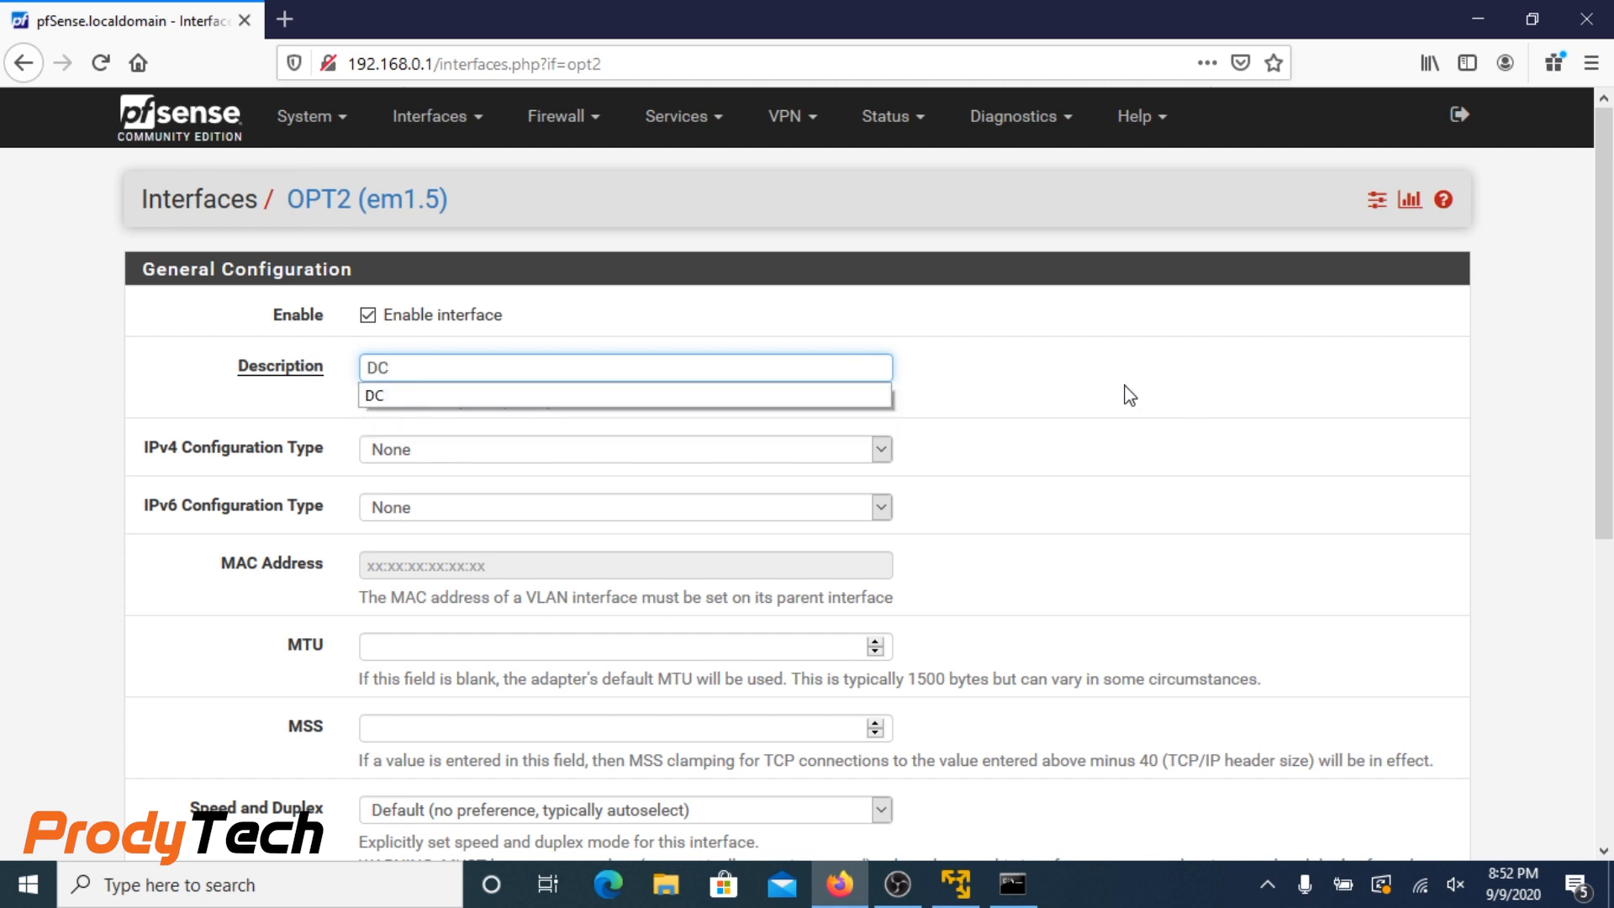
left_click(624, 449)
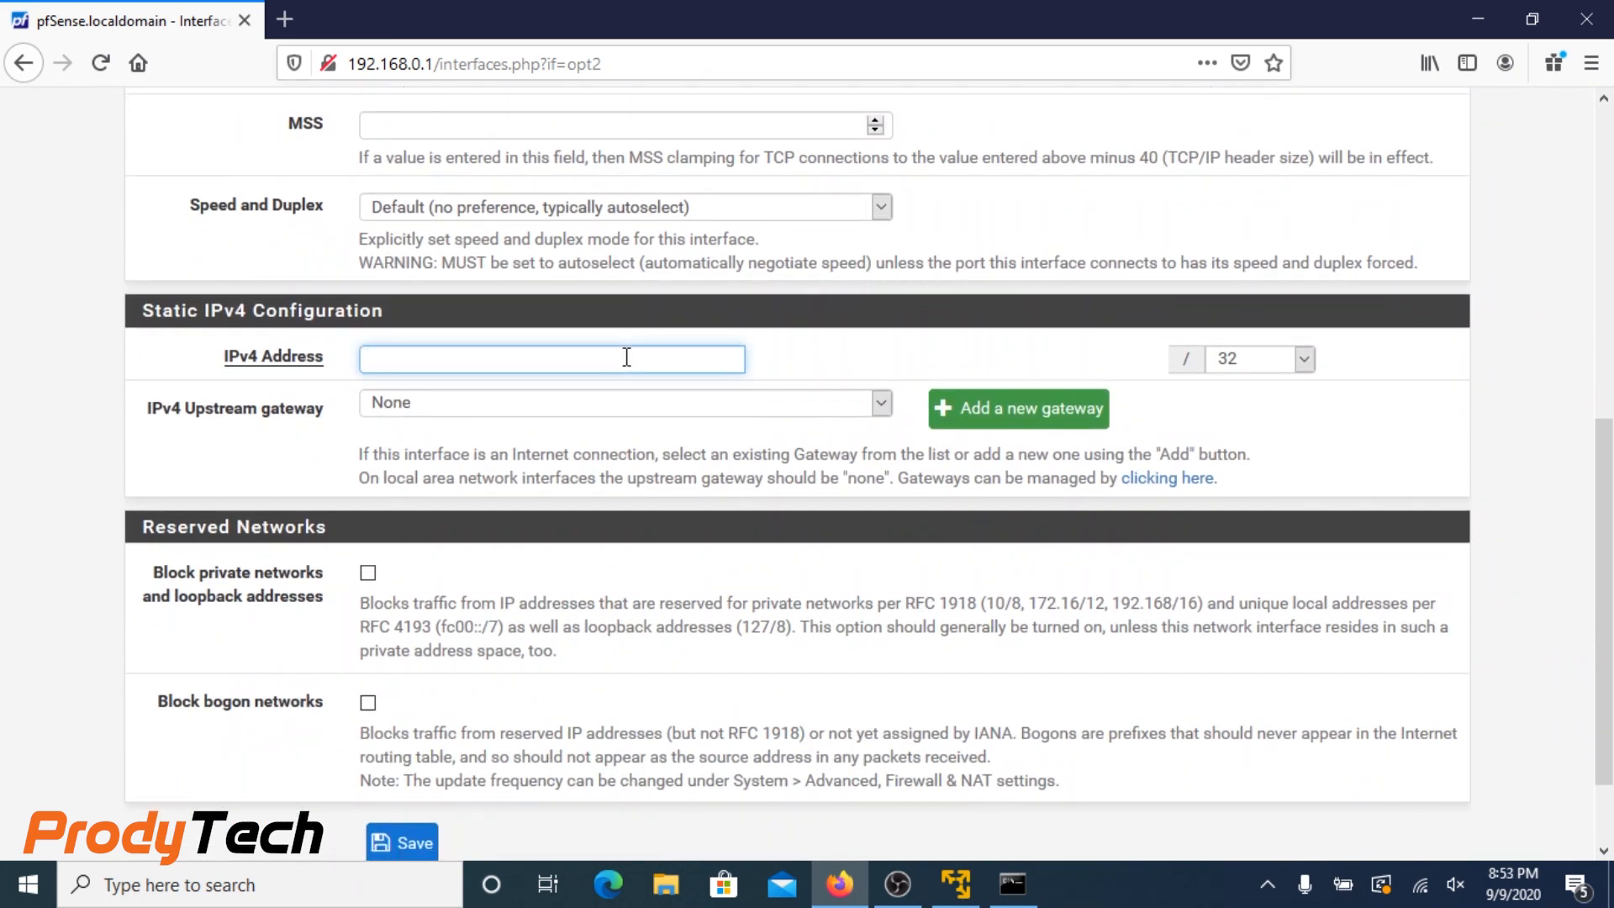
Give DC the address 192.168.2.1/24, save the interface and apply the changes
type("192.16")
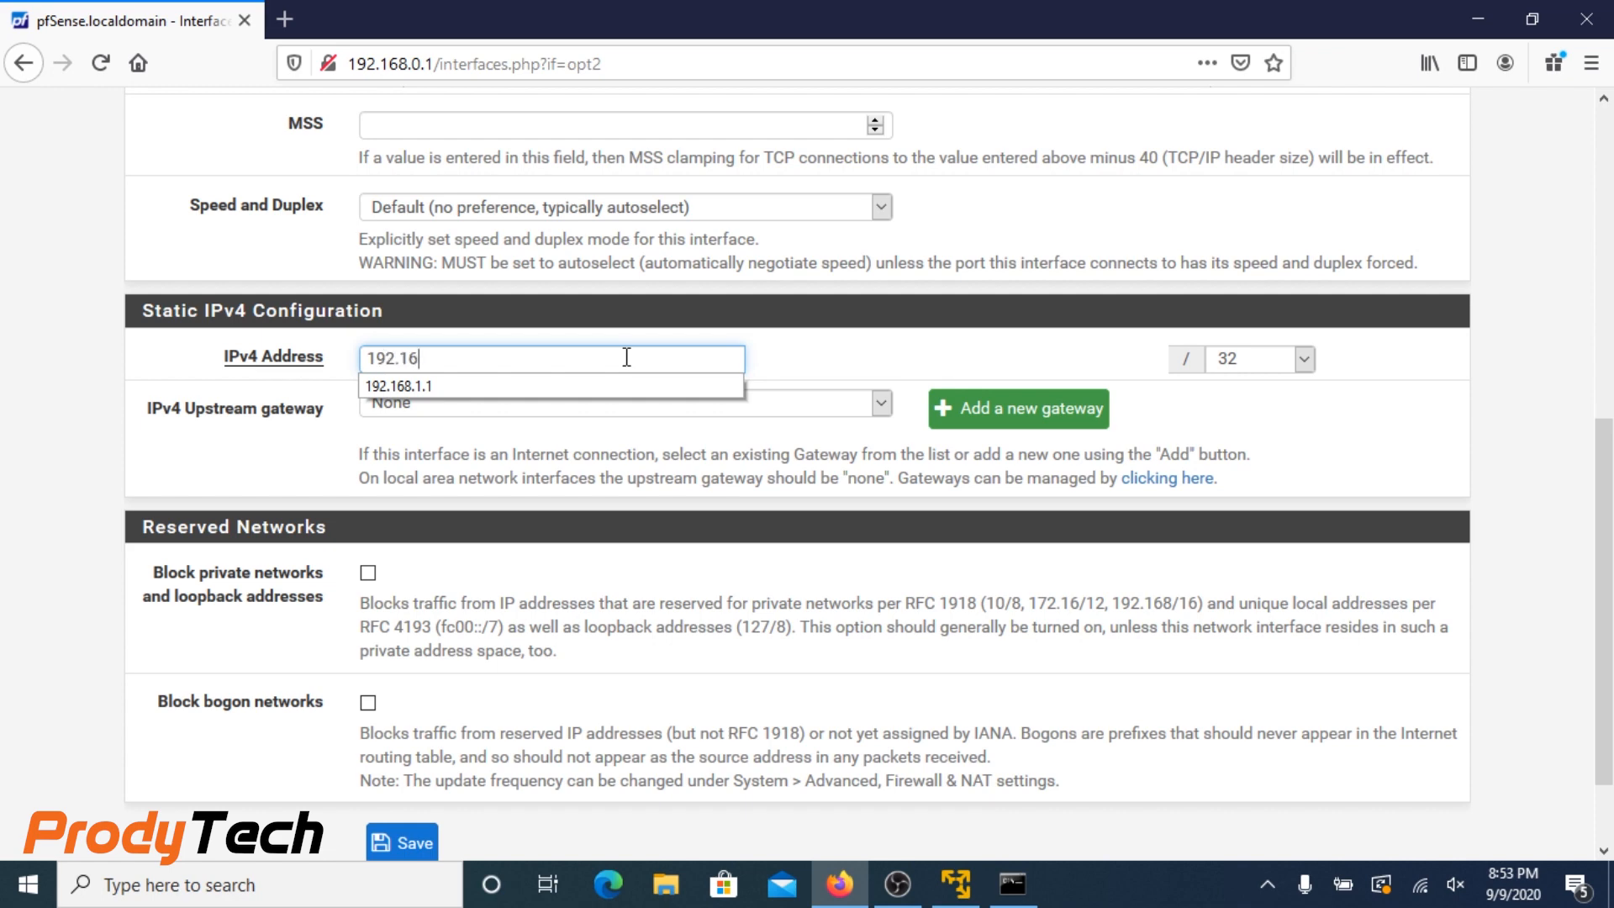
type("8.")
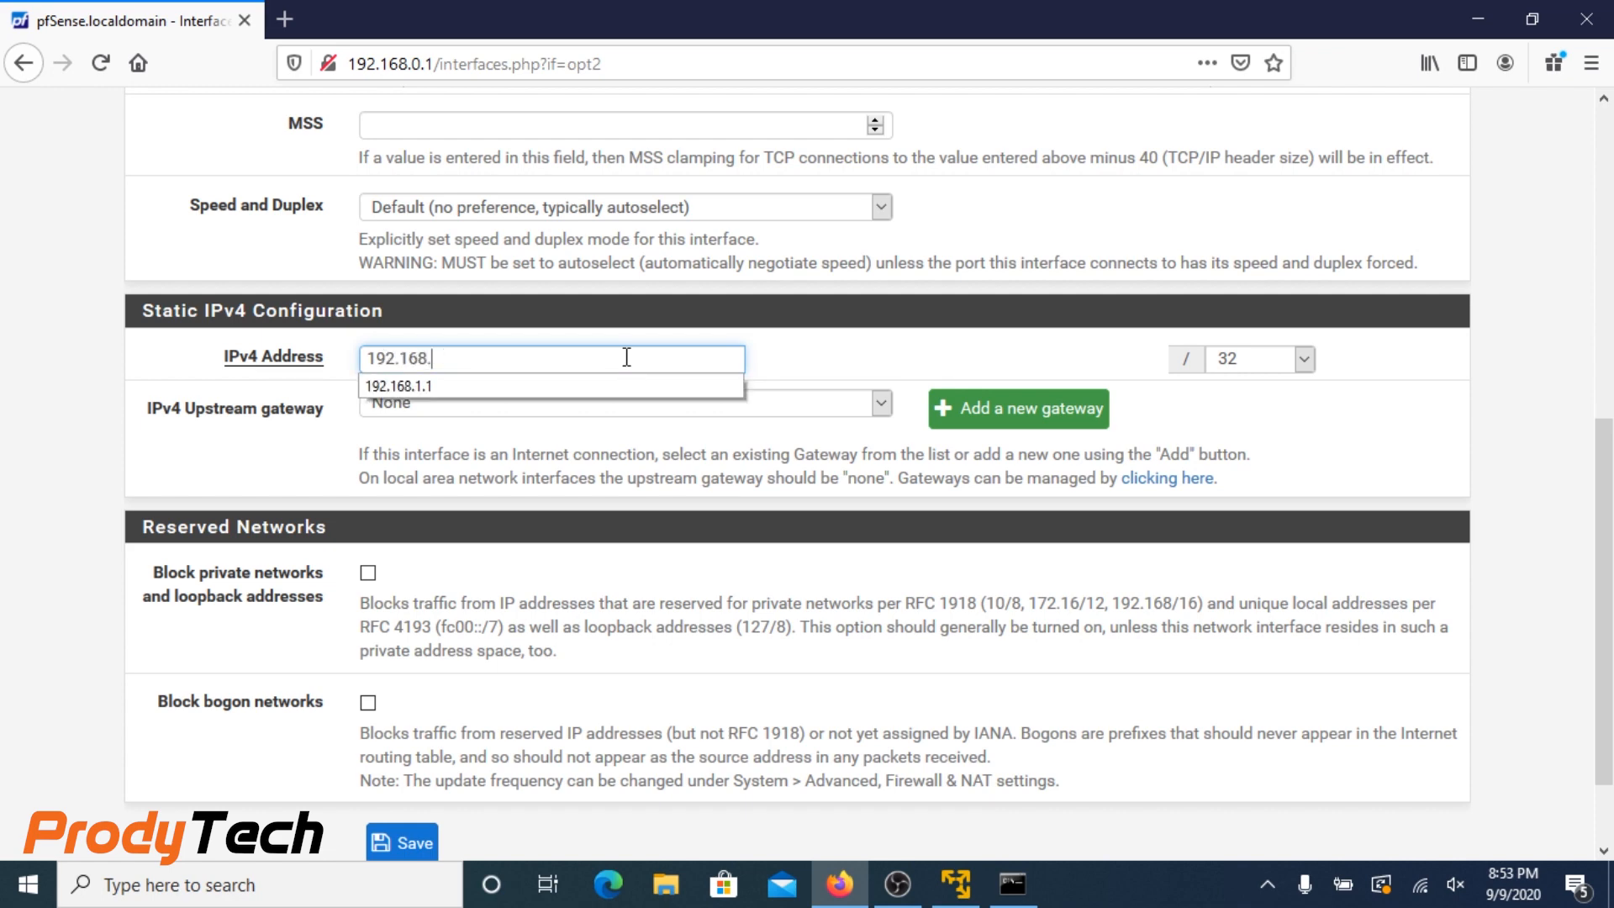
type("2.")
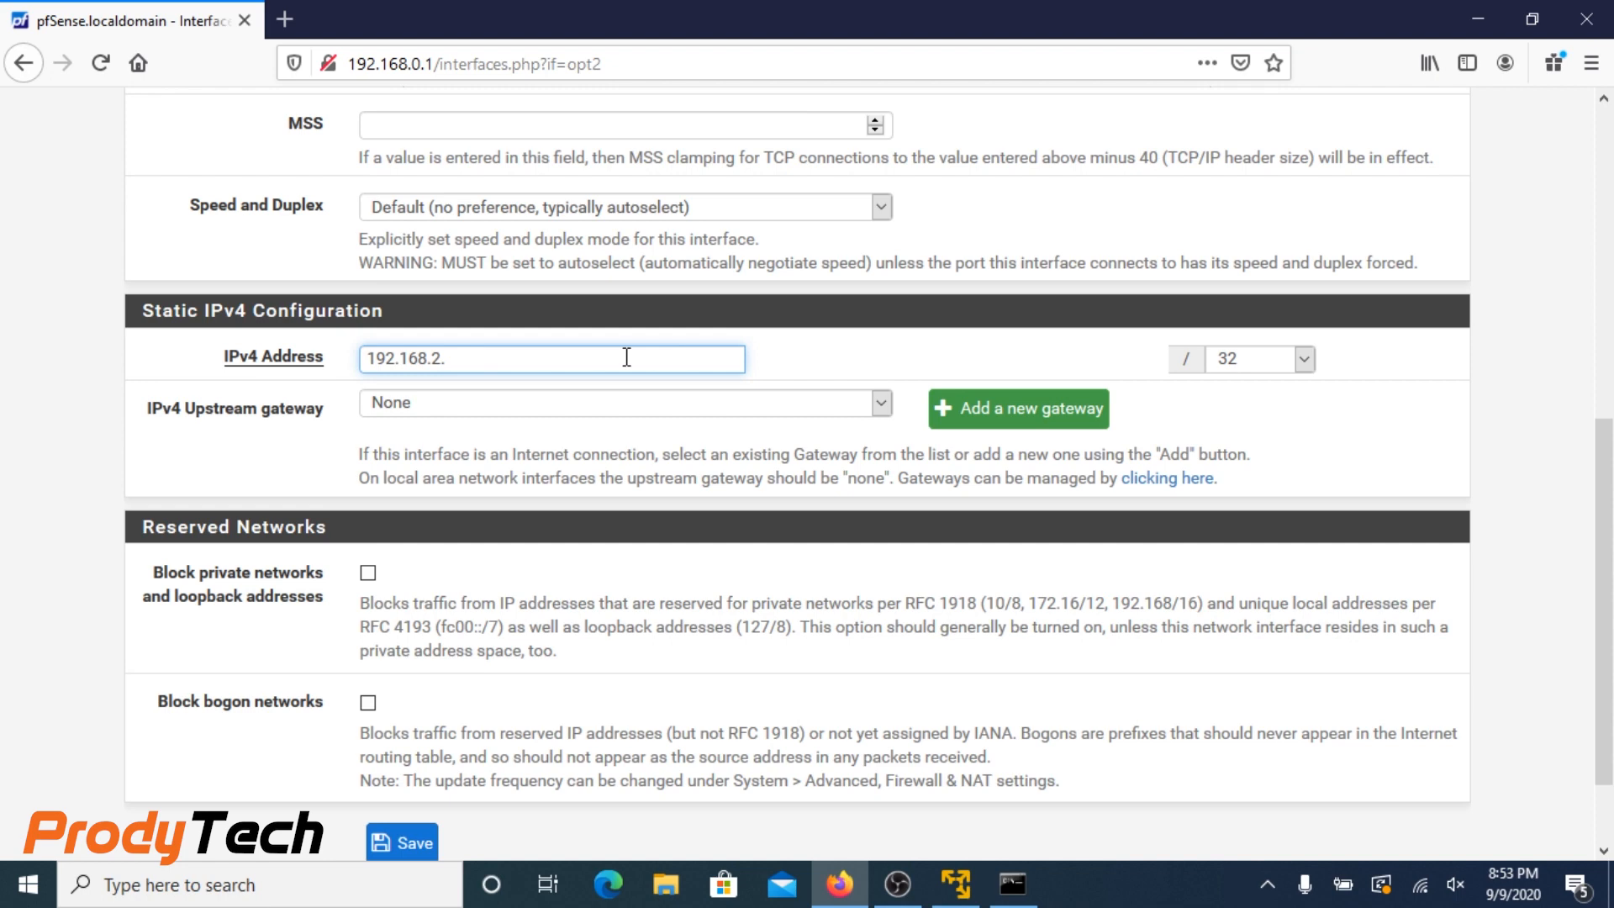
type("1")
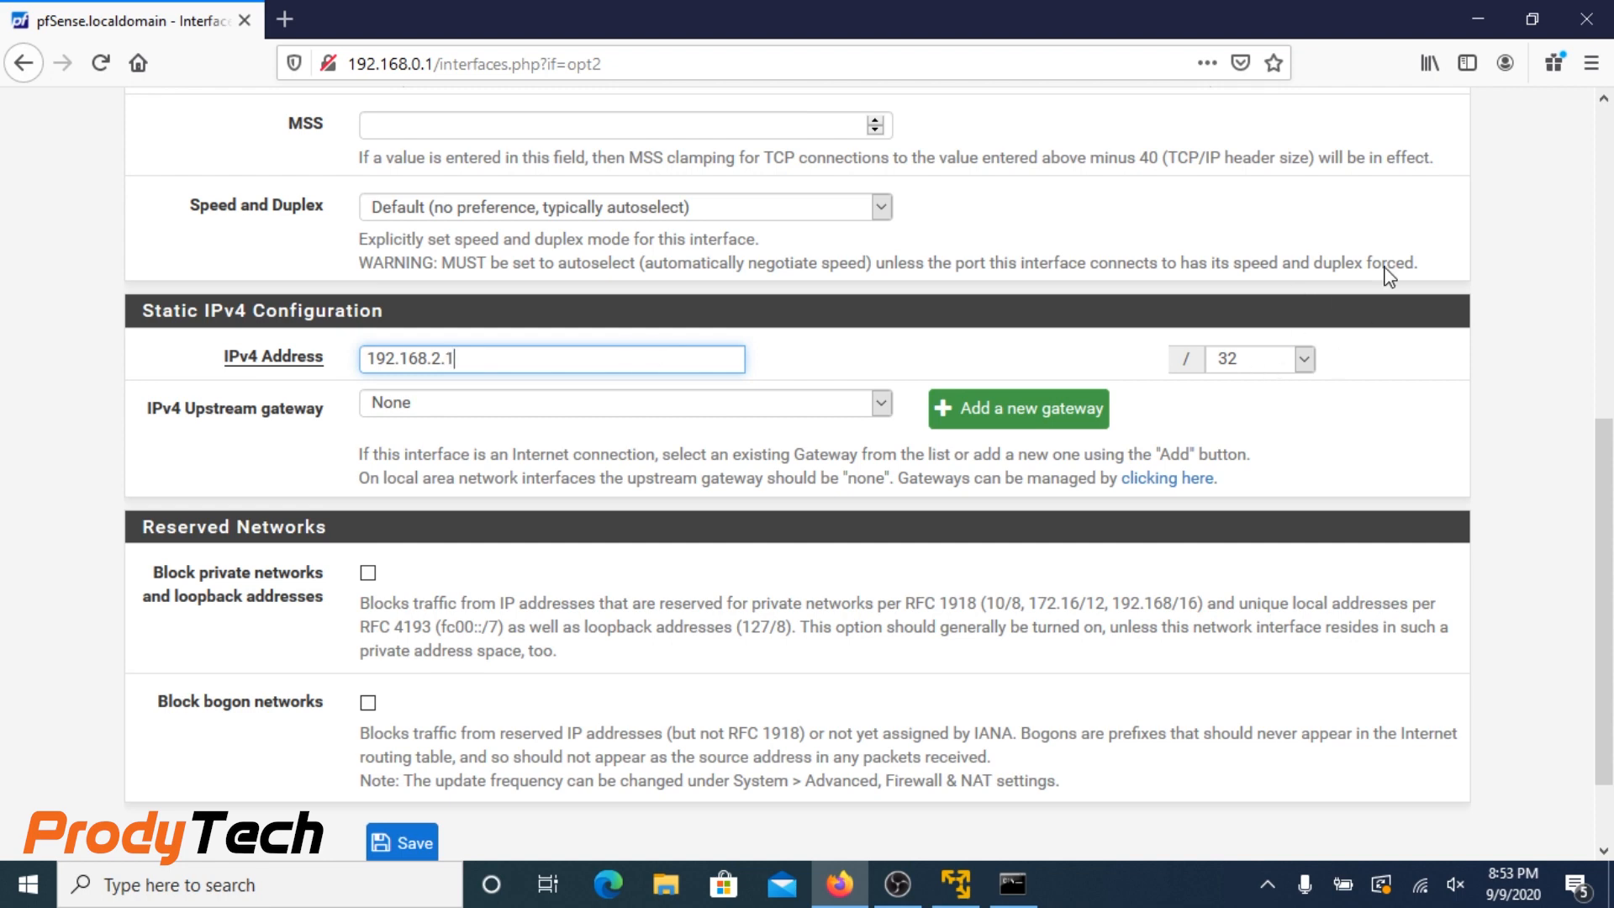
left_click(1300, 358)
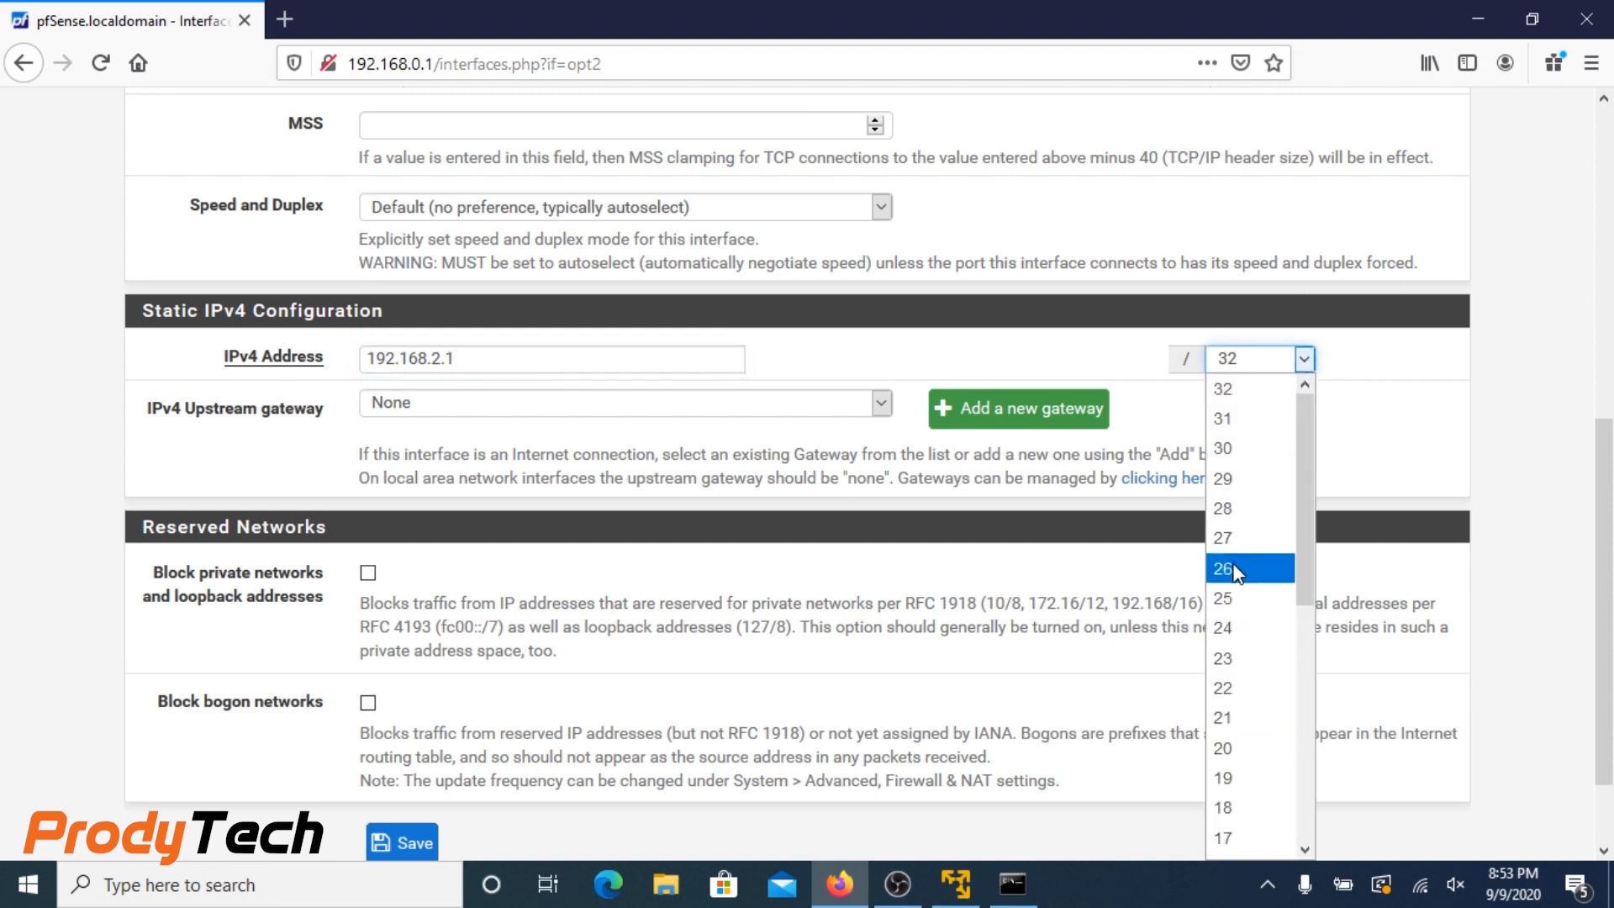
left_click(1222, 627)
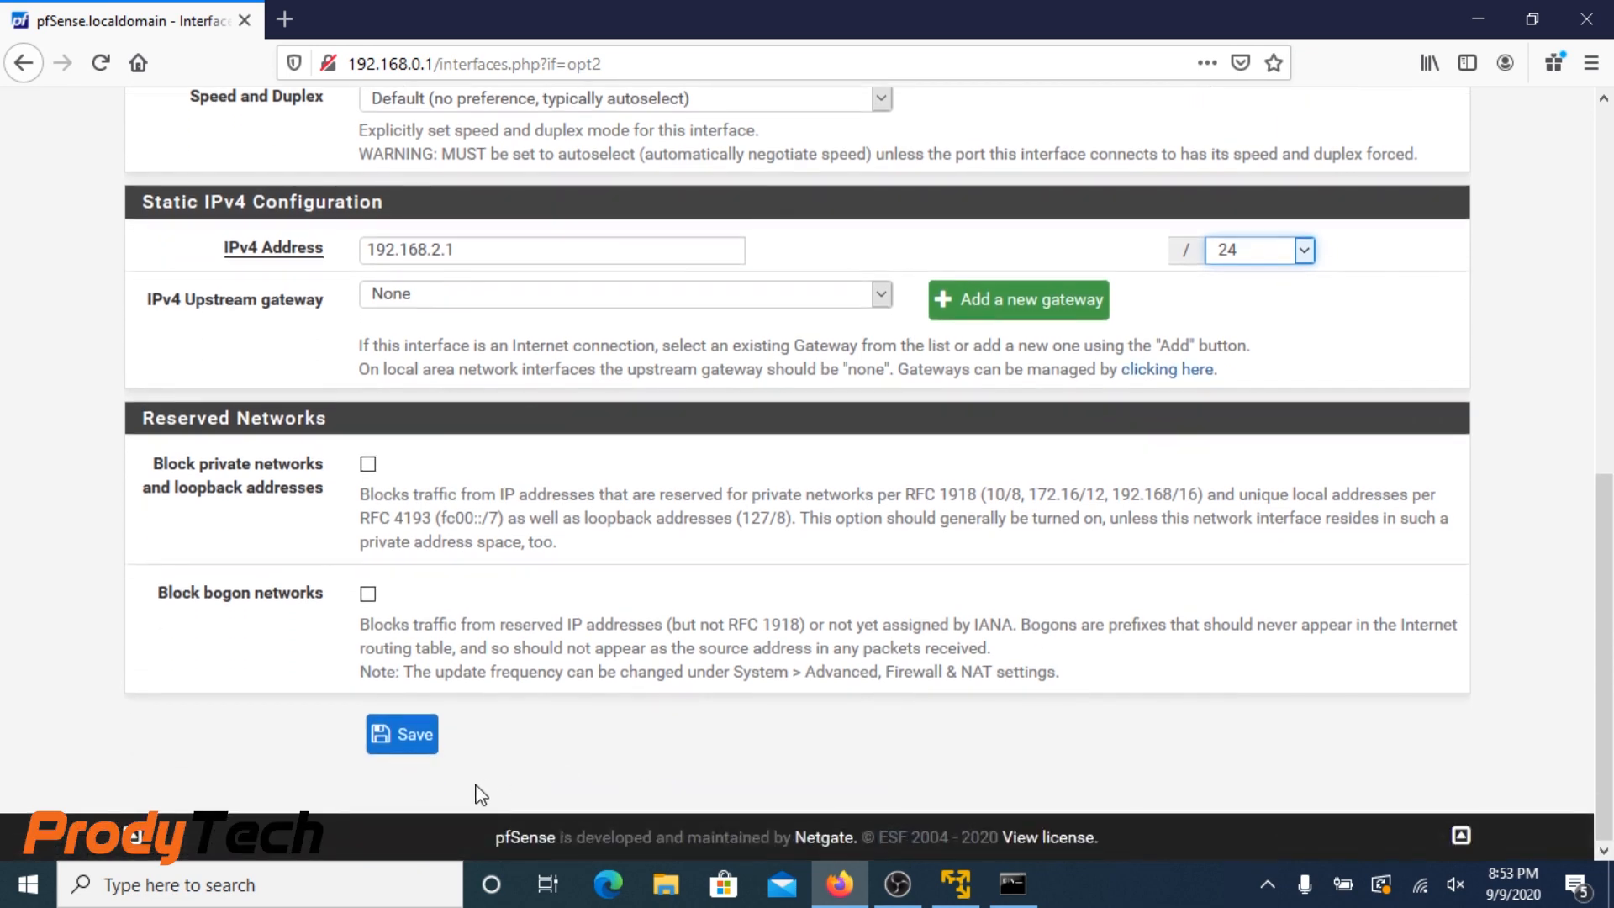
left_click(401, 735)
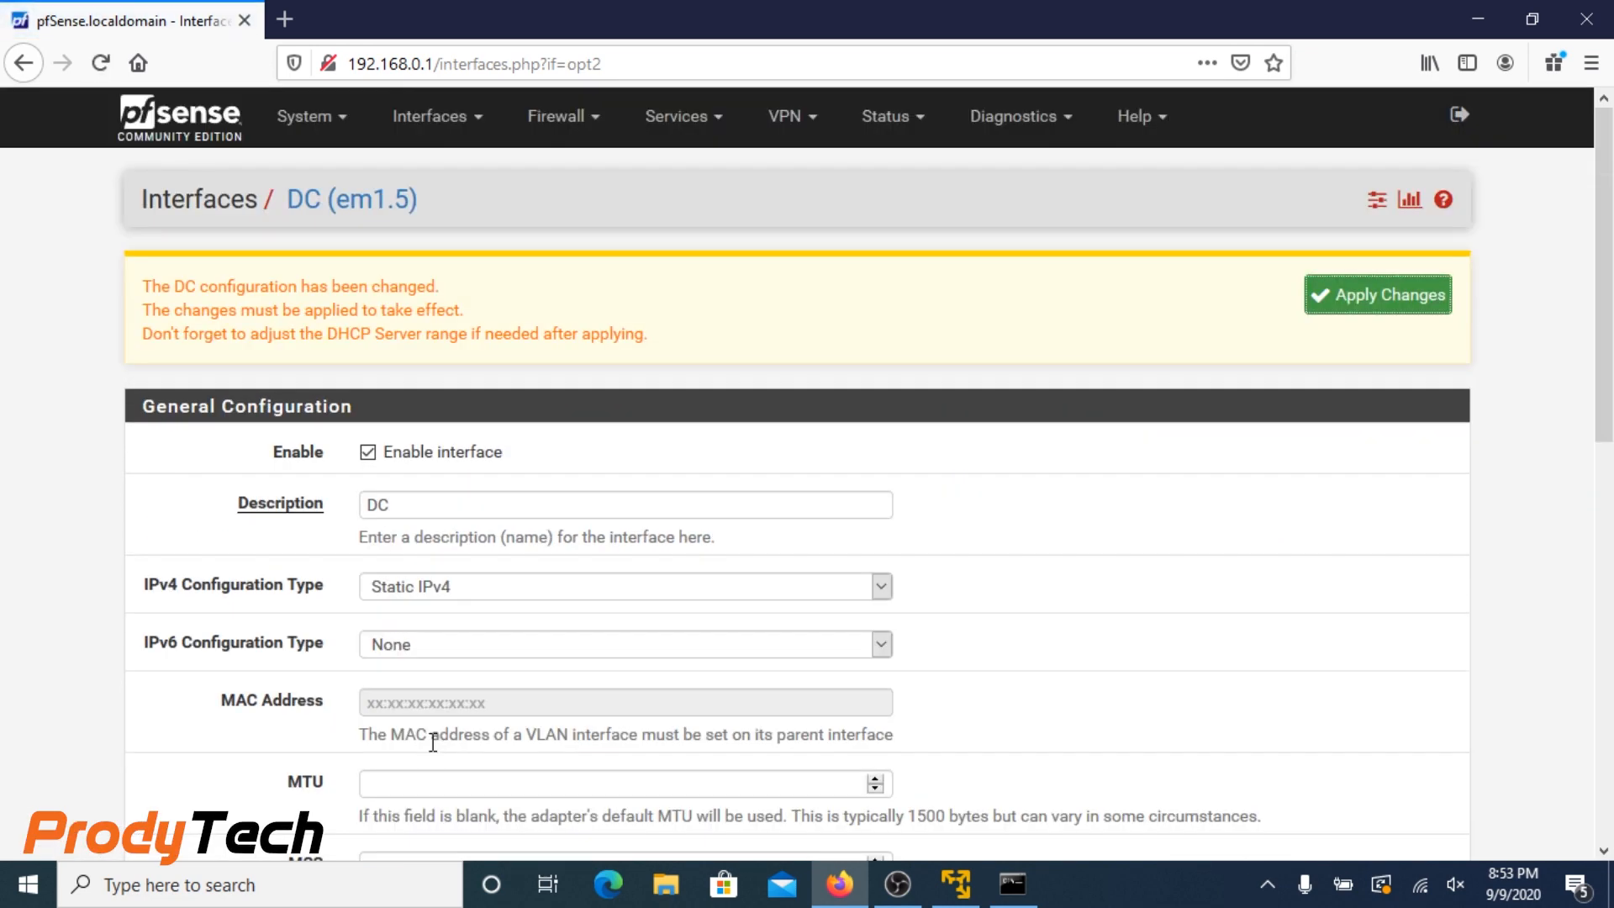
left_click(1377, 295)
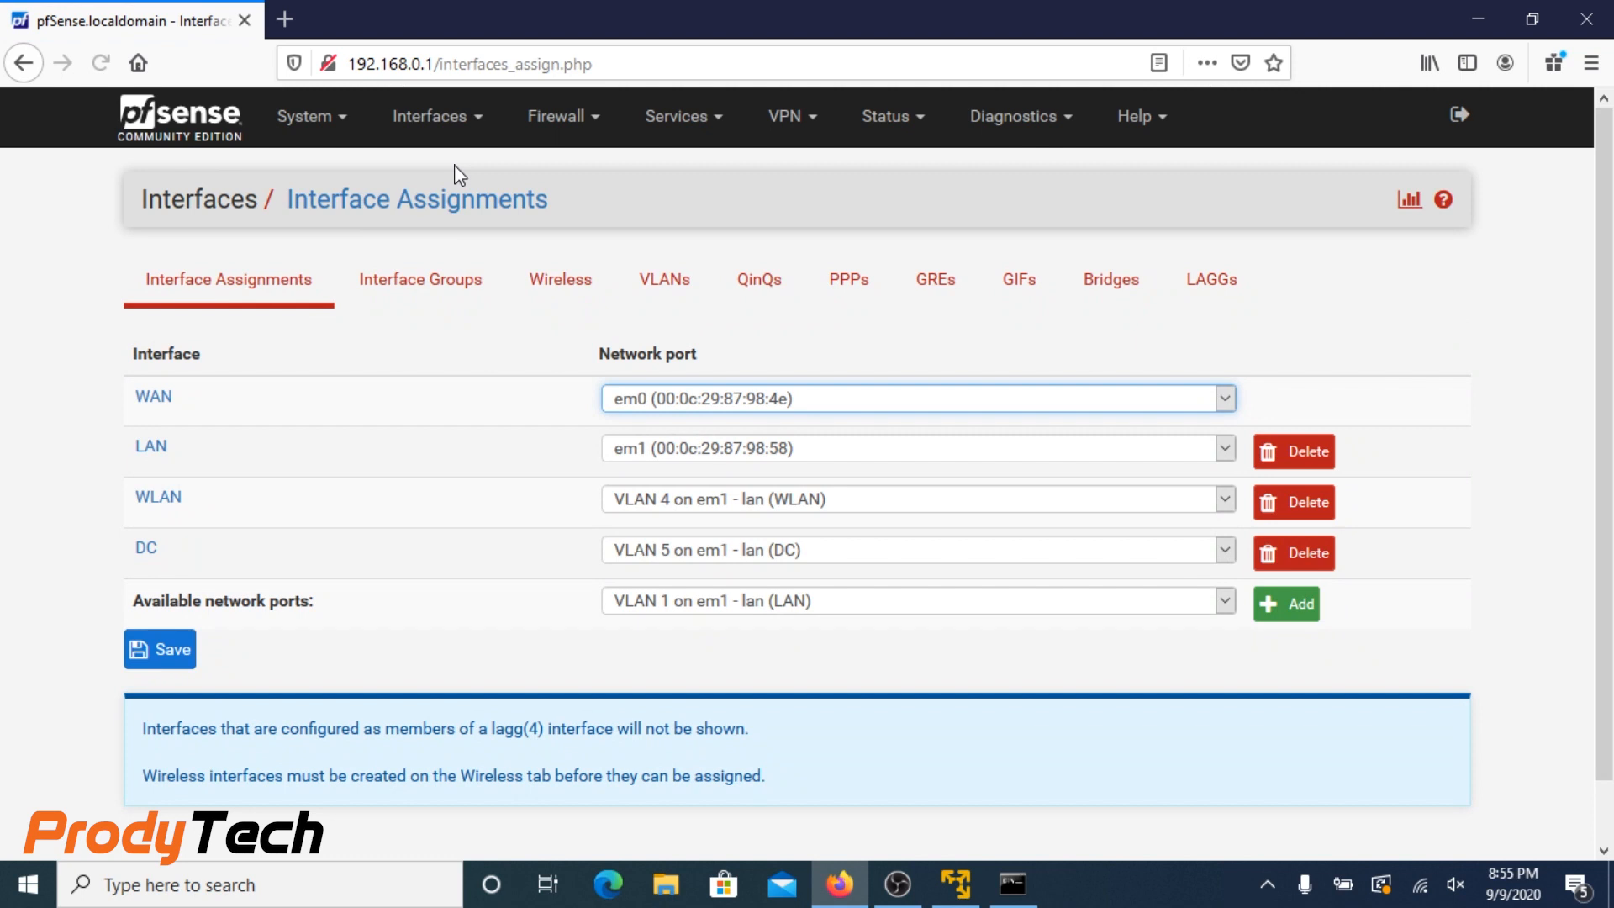
mouse_move(750, 622)
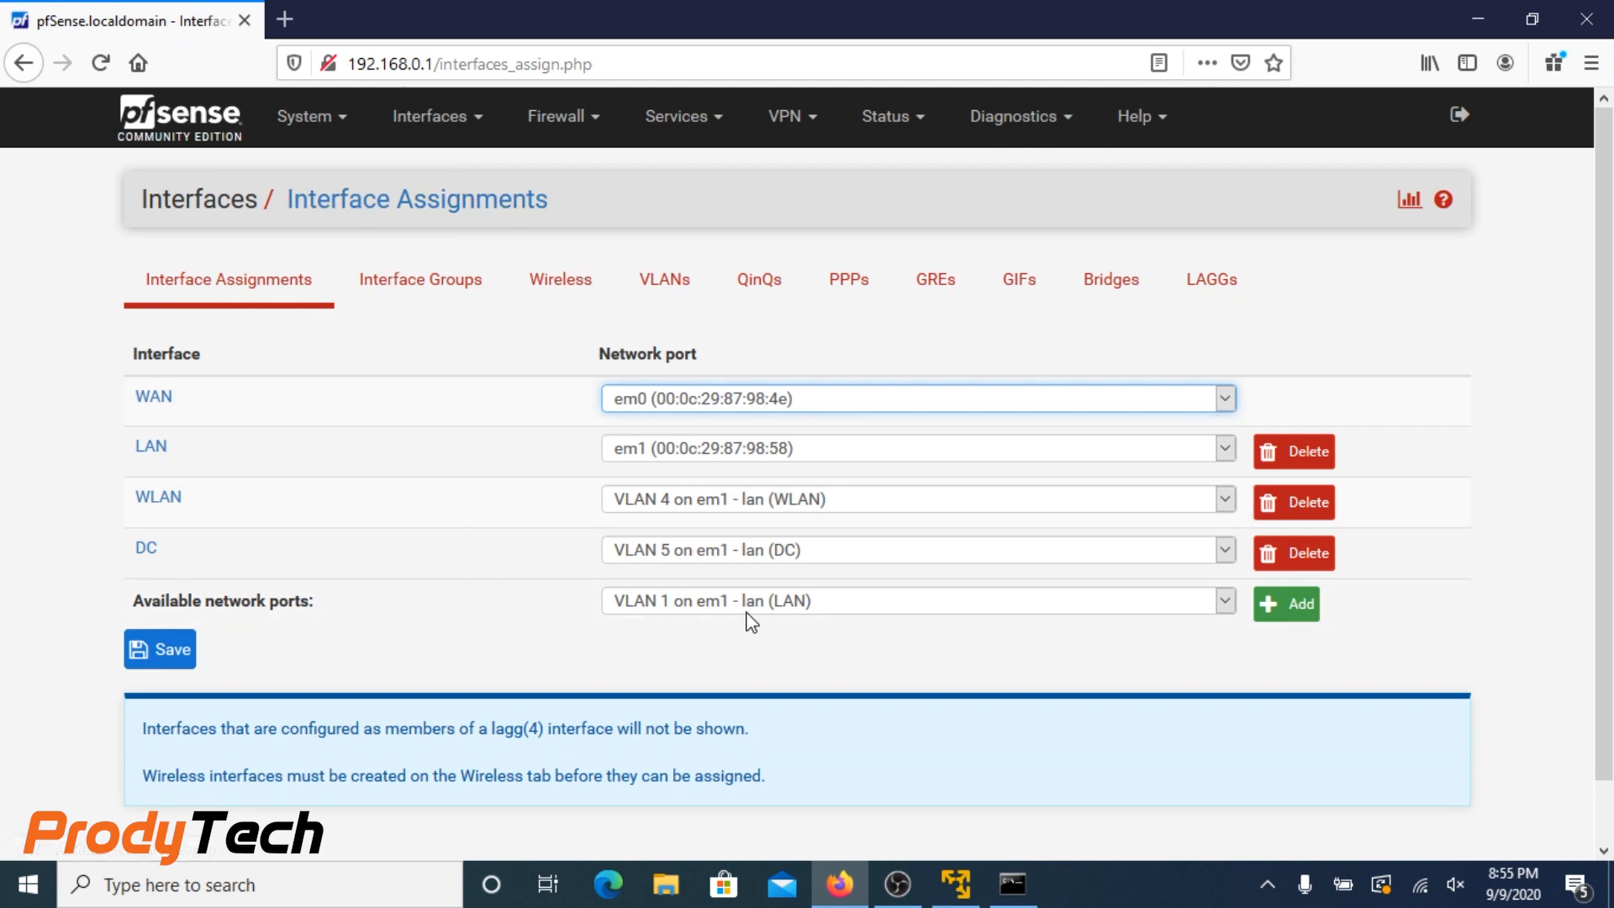
mouse_move(1101, 590)
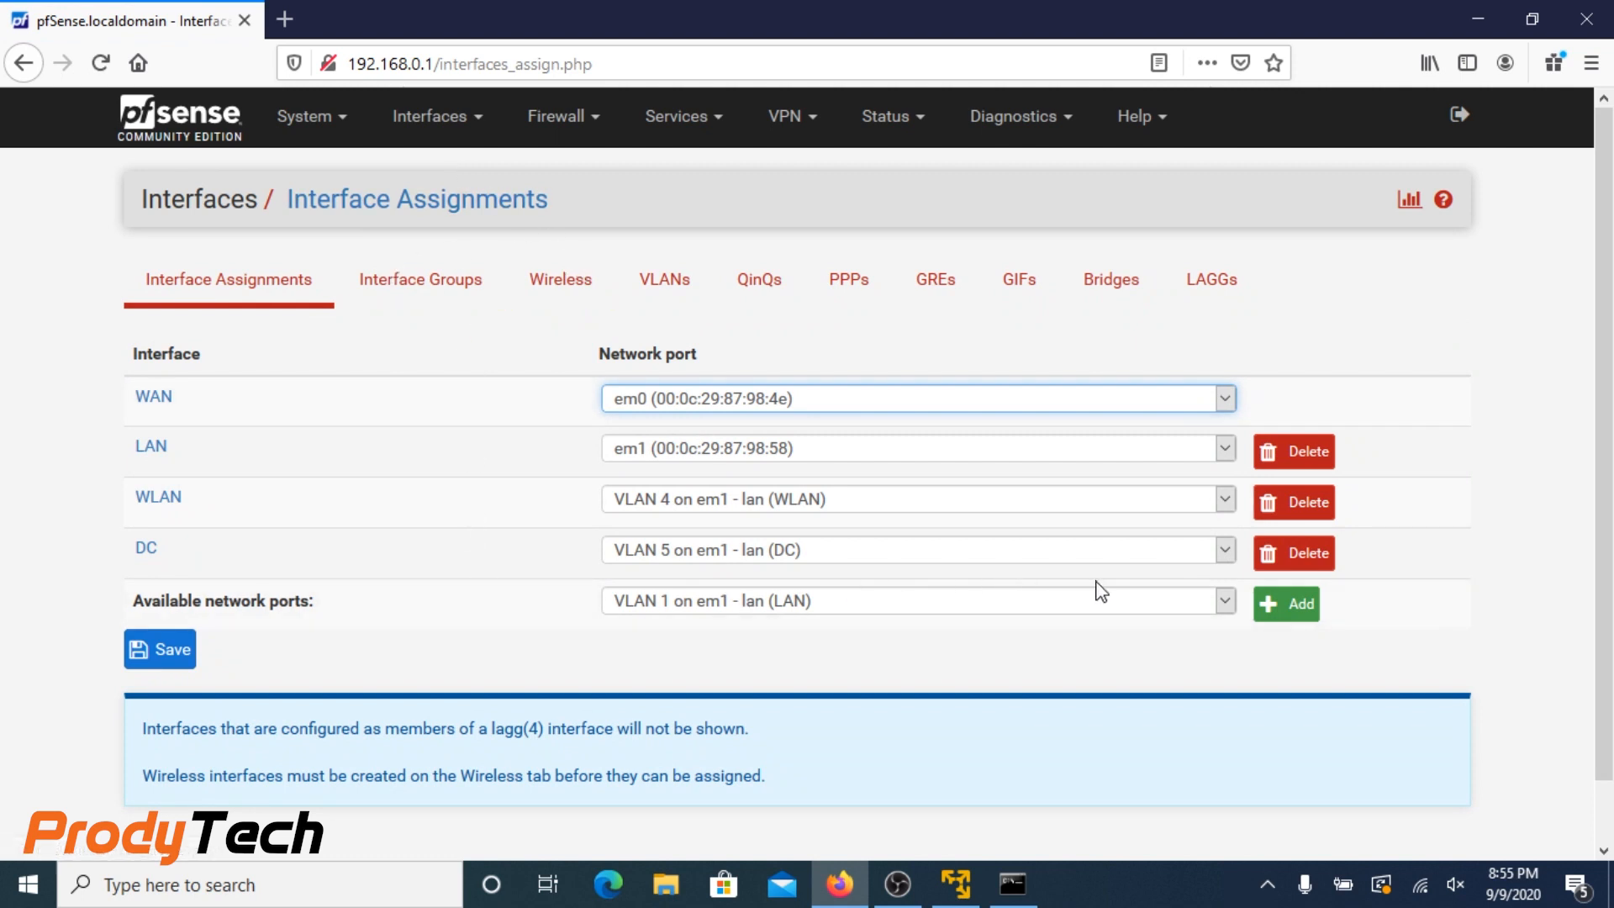
Add VLAN 6 (DMZ) on em1 from Available network ports as new interface OPT3
left_click(1222, 600)
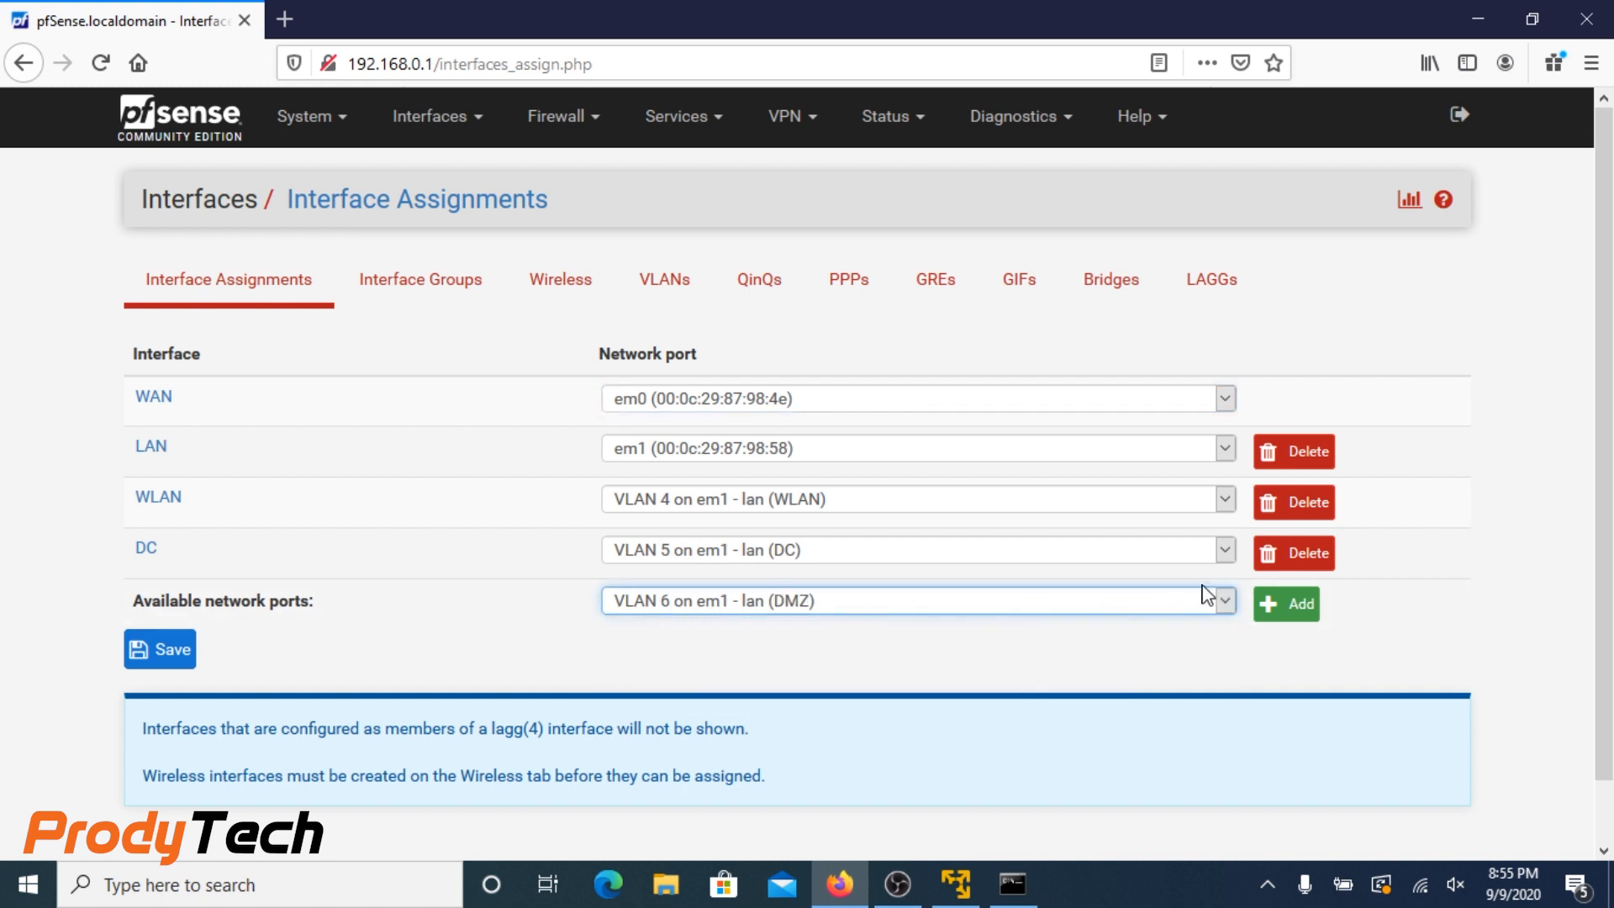
left_click(1286, 604)
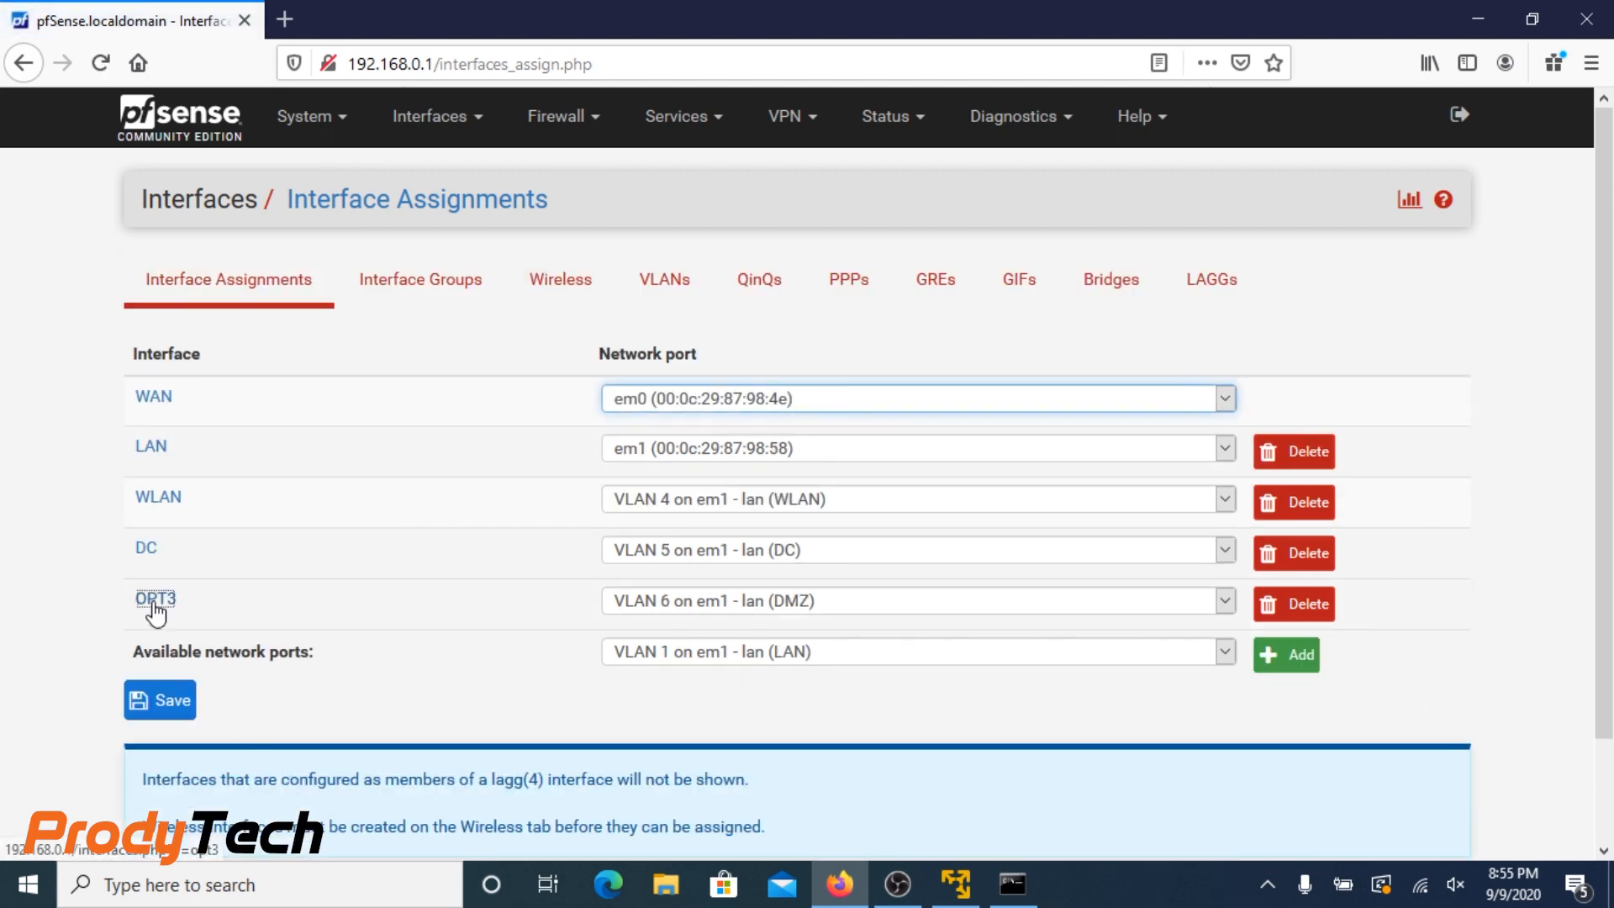
Enable OPT3 as DMZ with a Static IPv4 configuration type
left_click(155, 599)
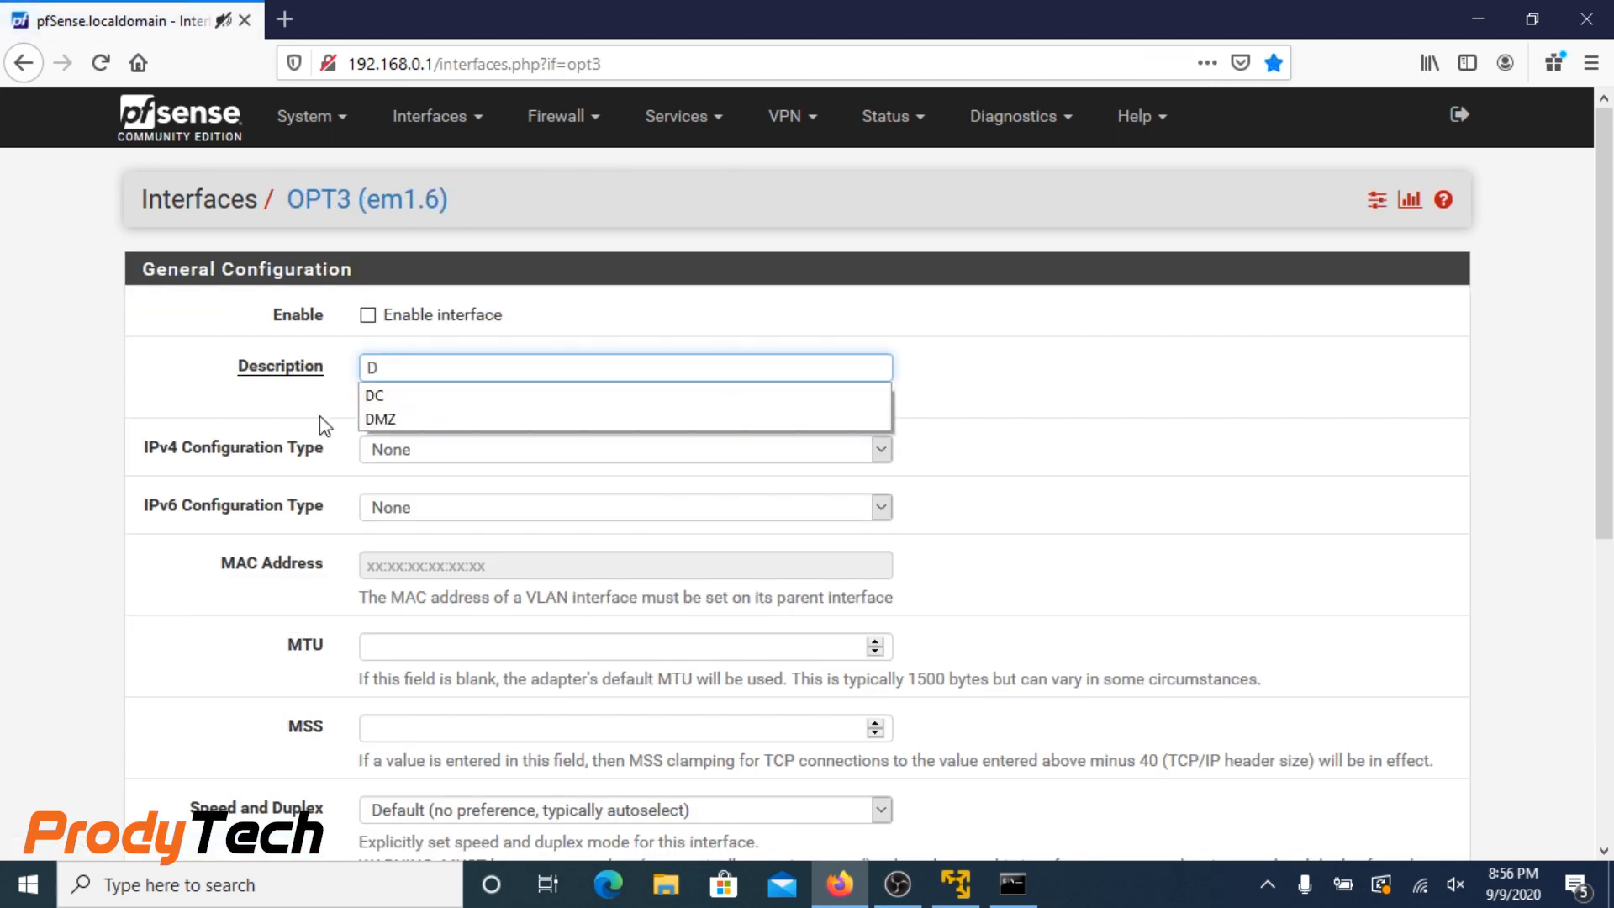
left_click(380, 418)
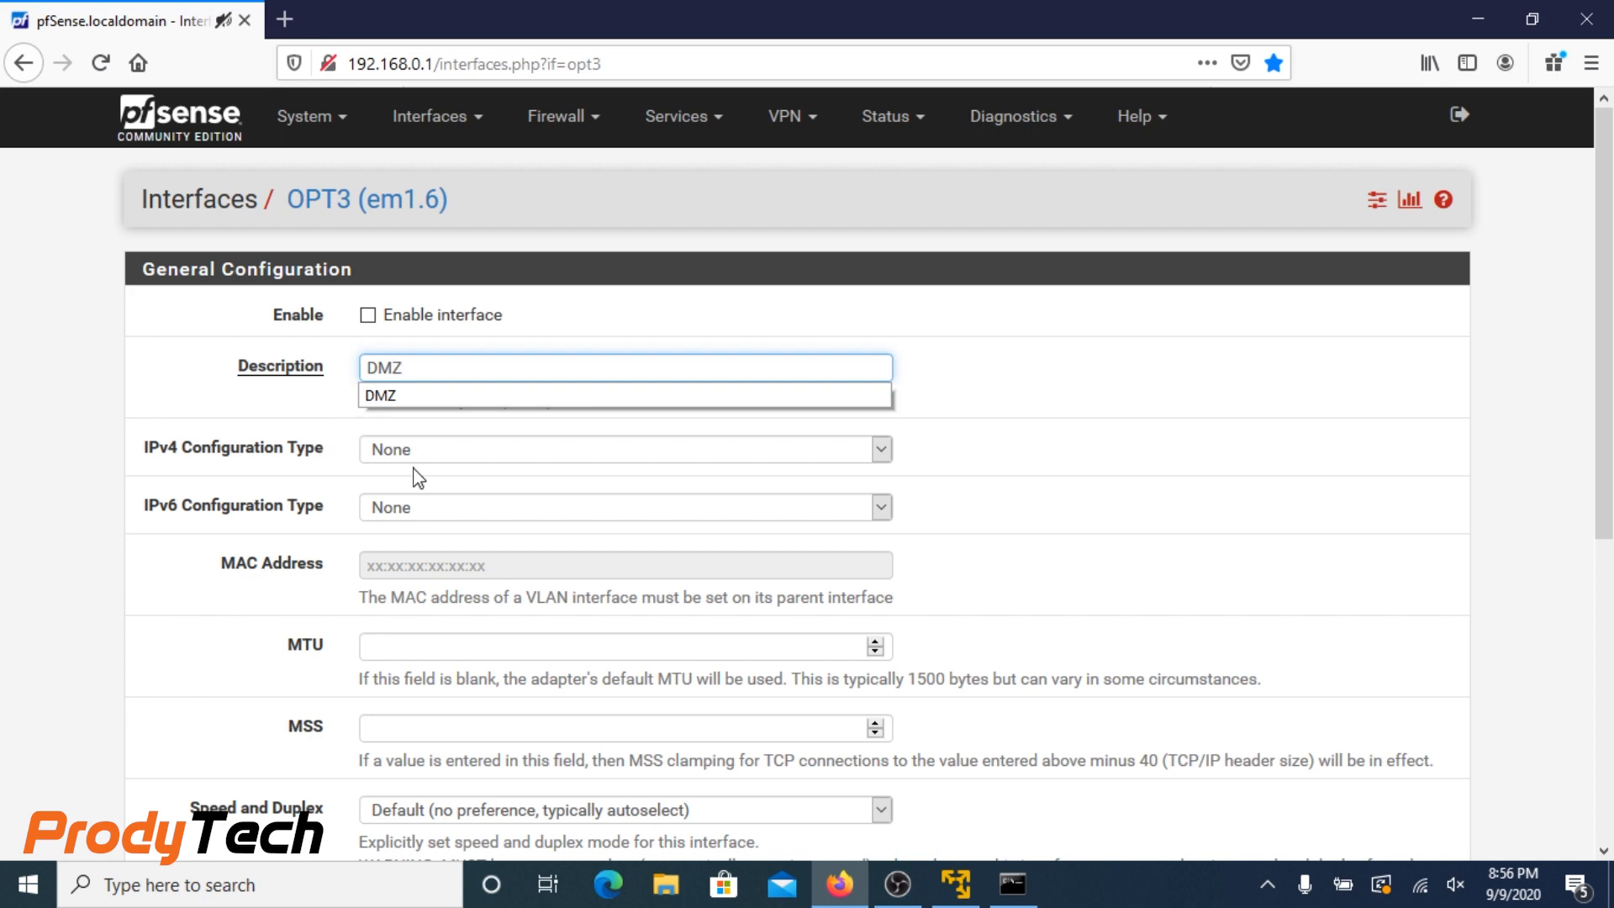
left_click(879, 449)
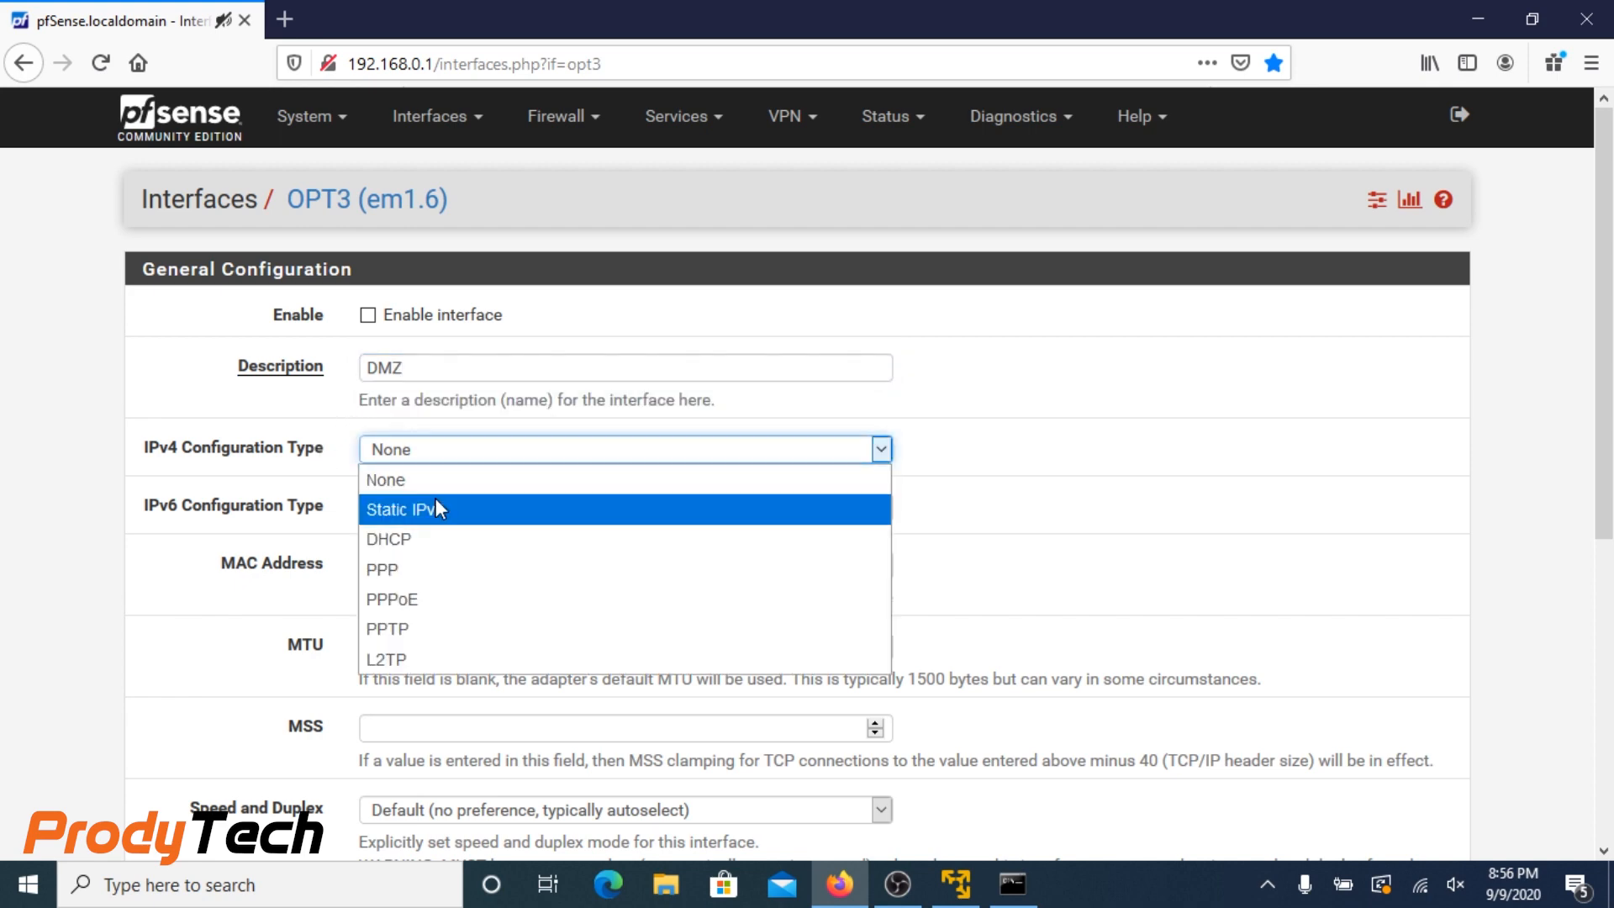
left_click(405, 508)
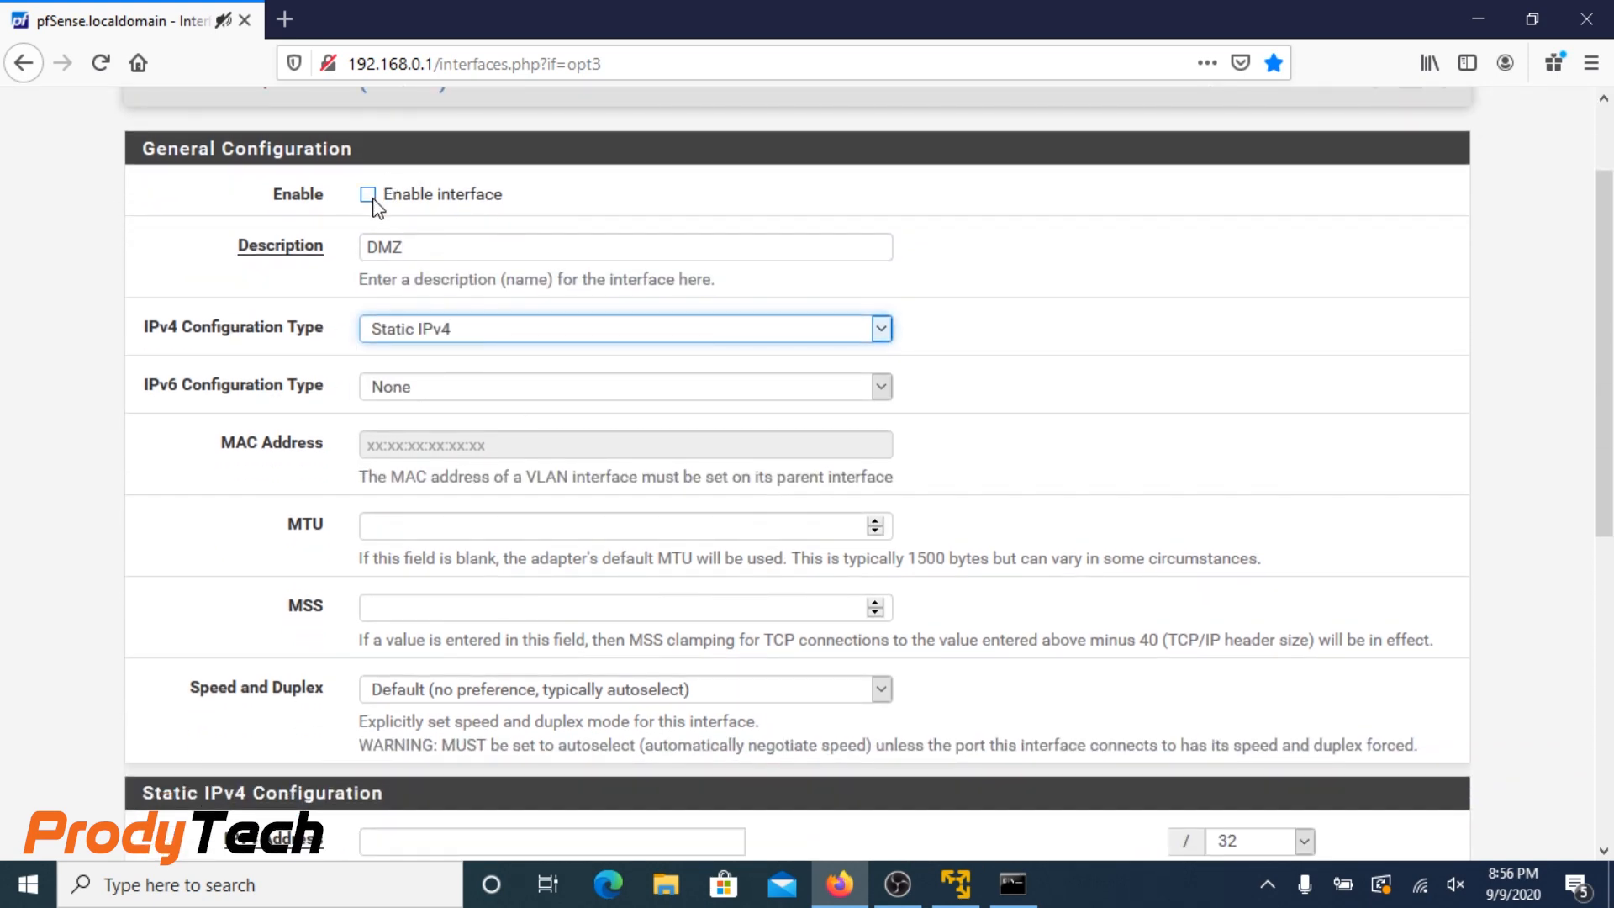
scroll("down", 3)
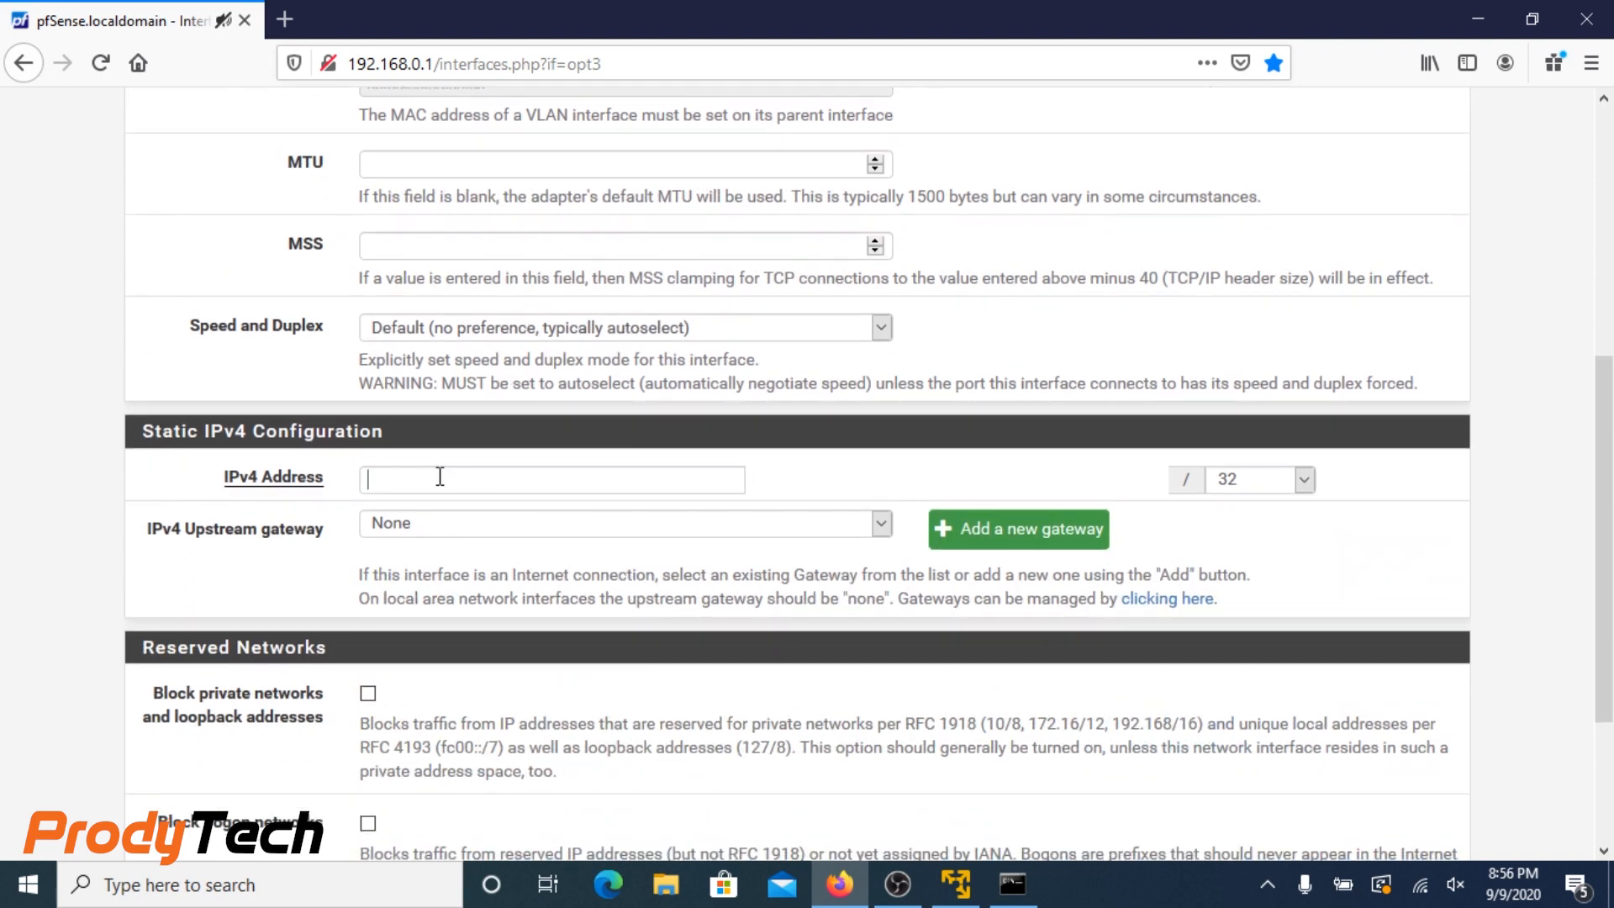
Give DMZ the address 192.168.4.1/24, save the interface and apply the changes
type("192.168")
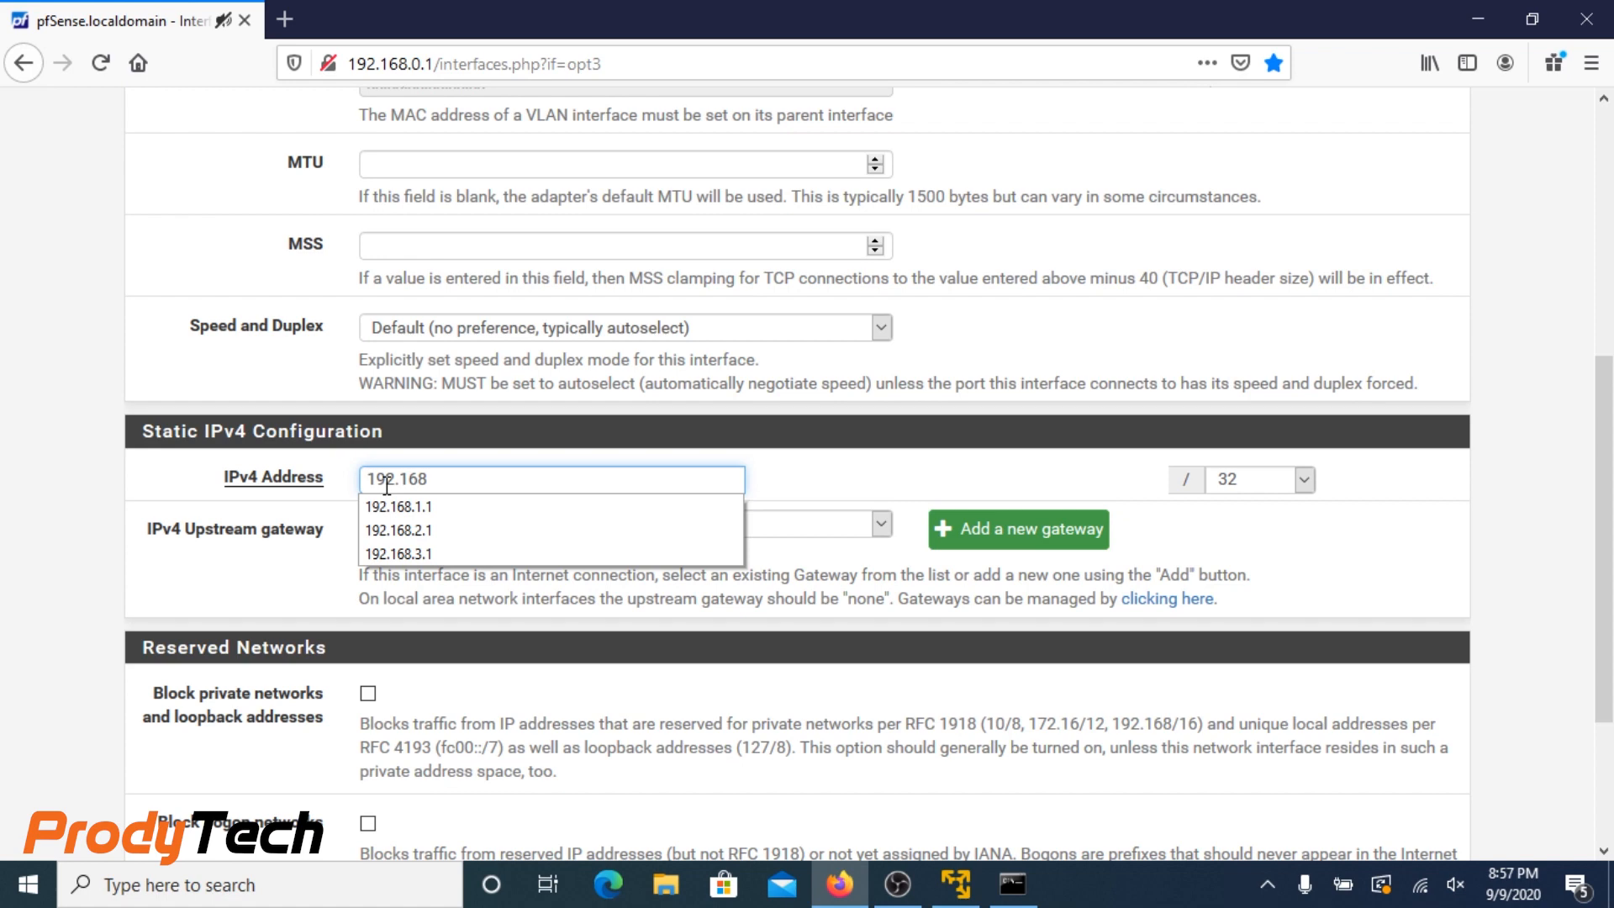
type(".")
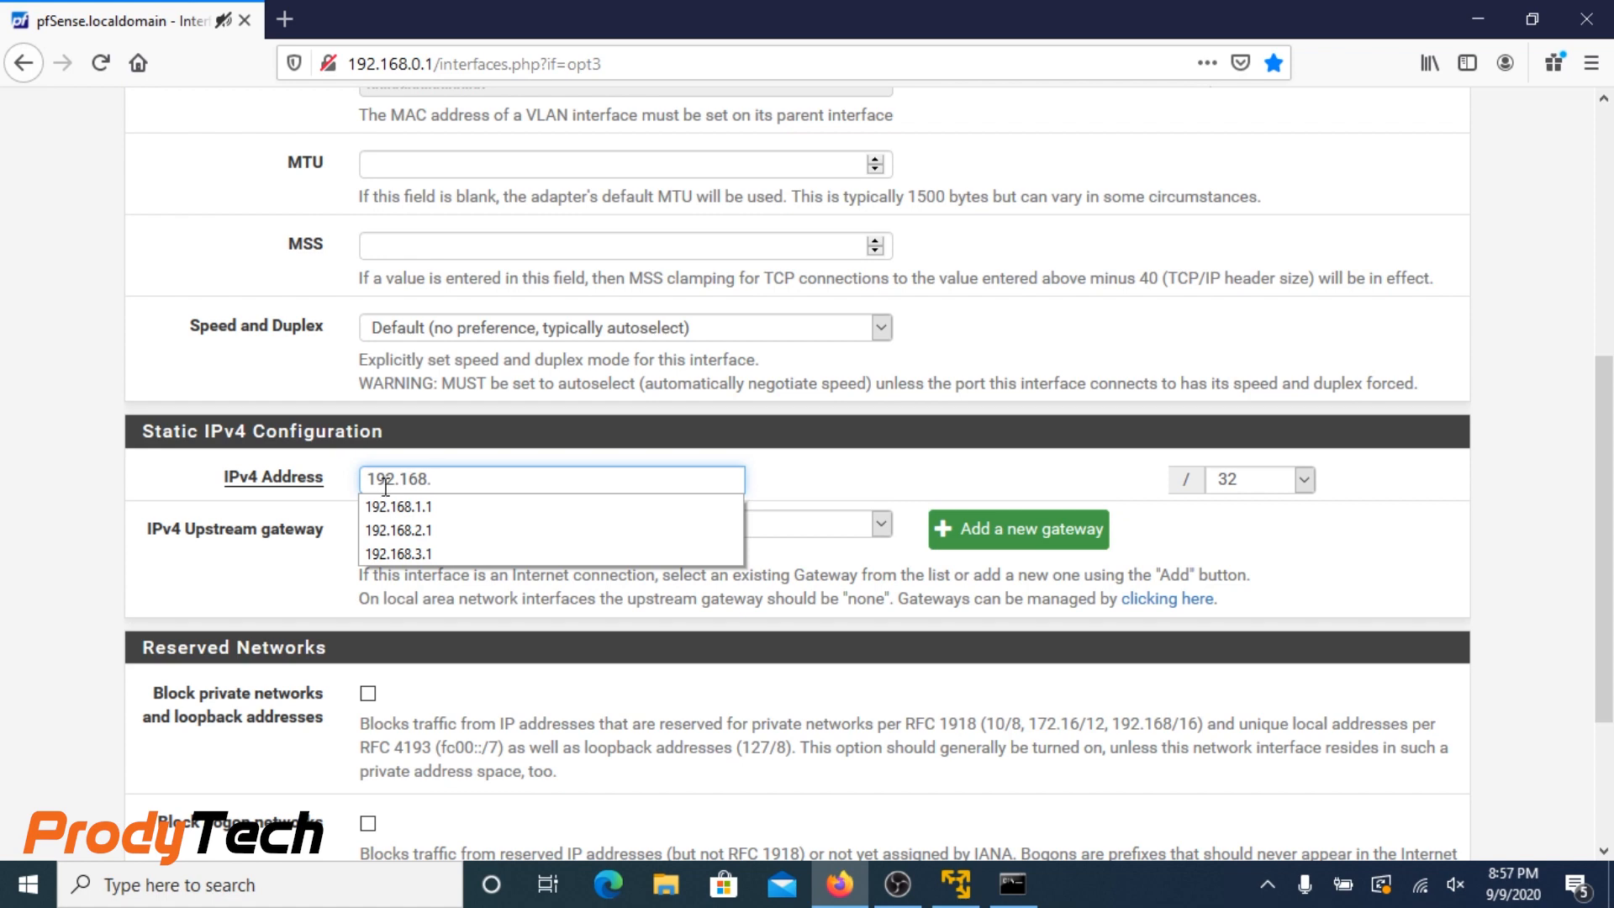
type("4.1")
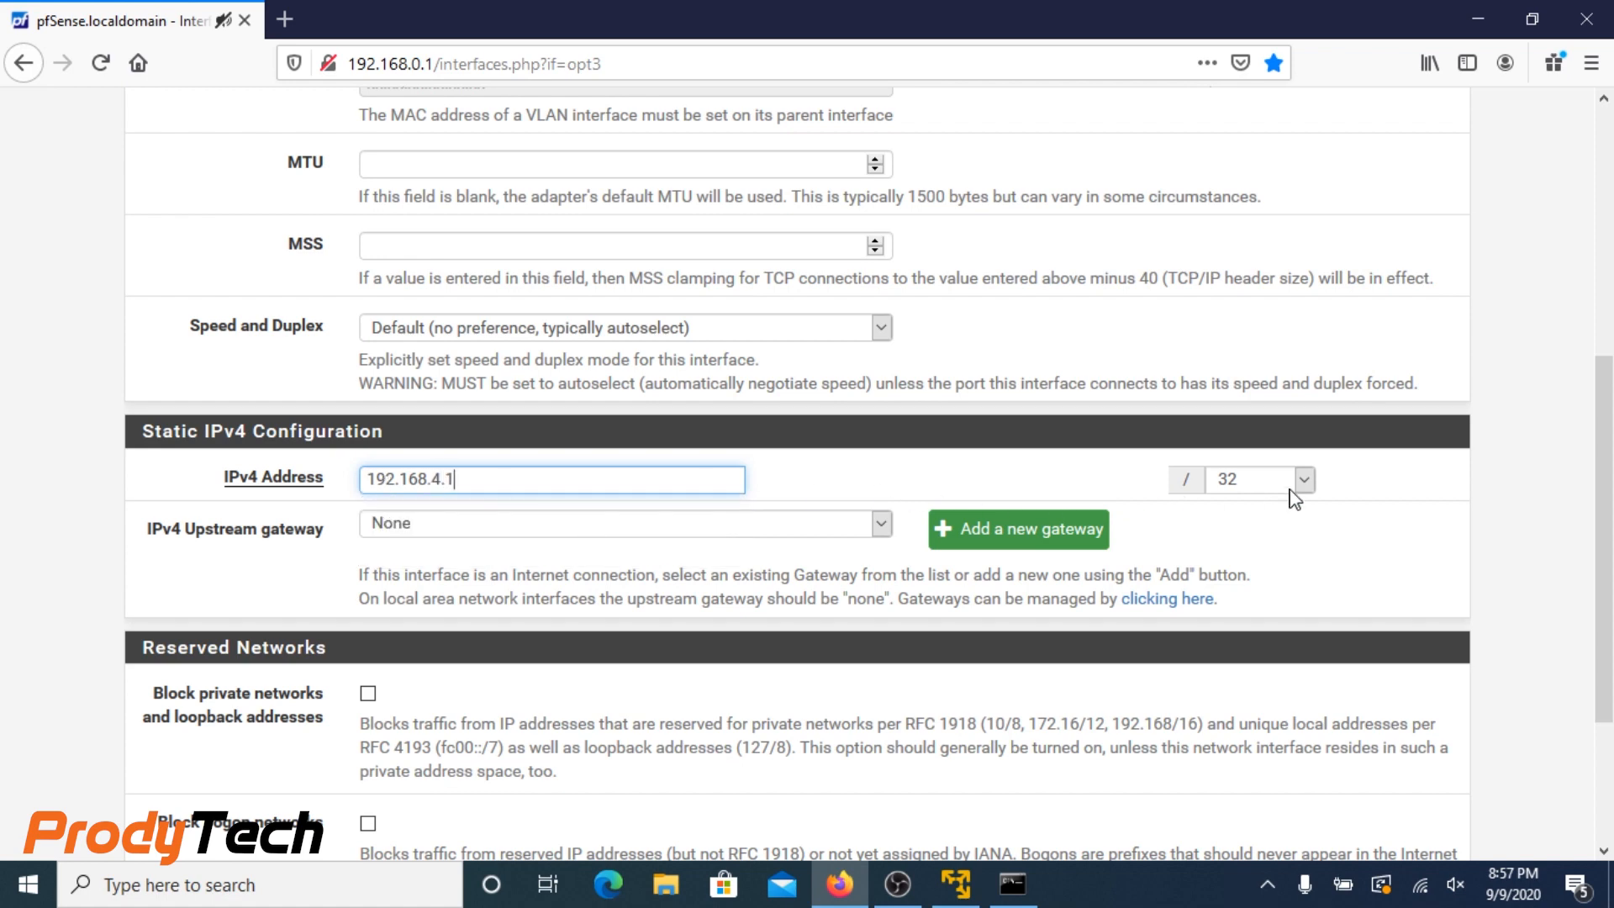
left_click(1256, 479)
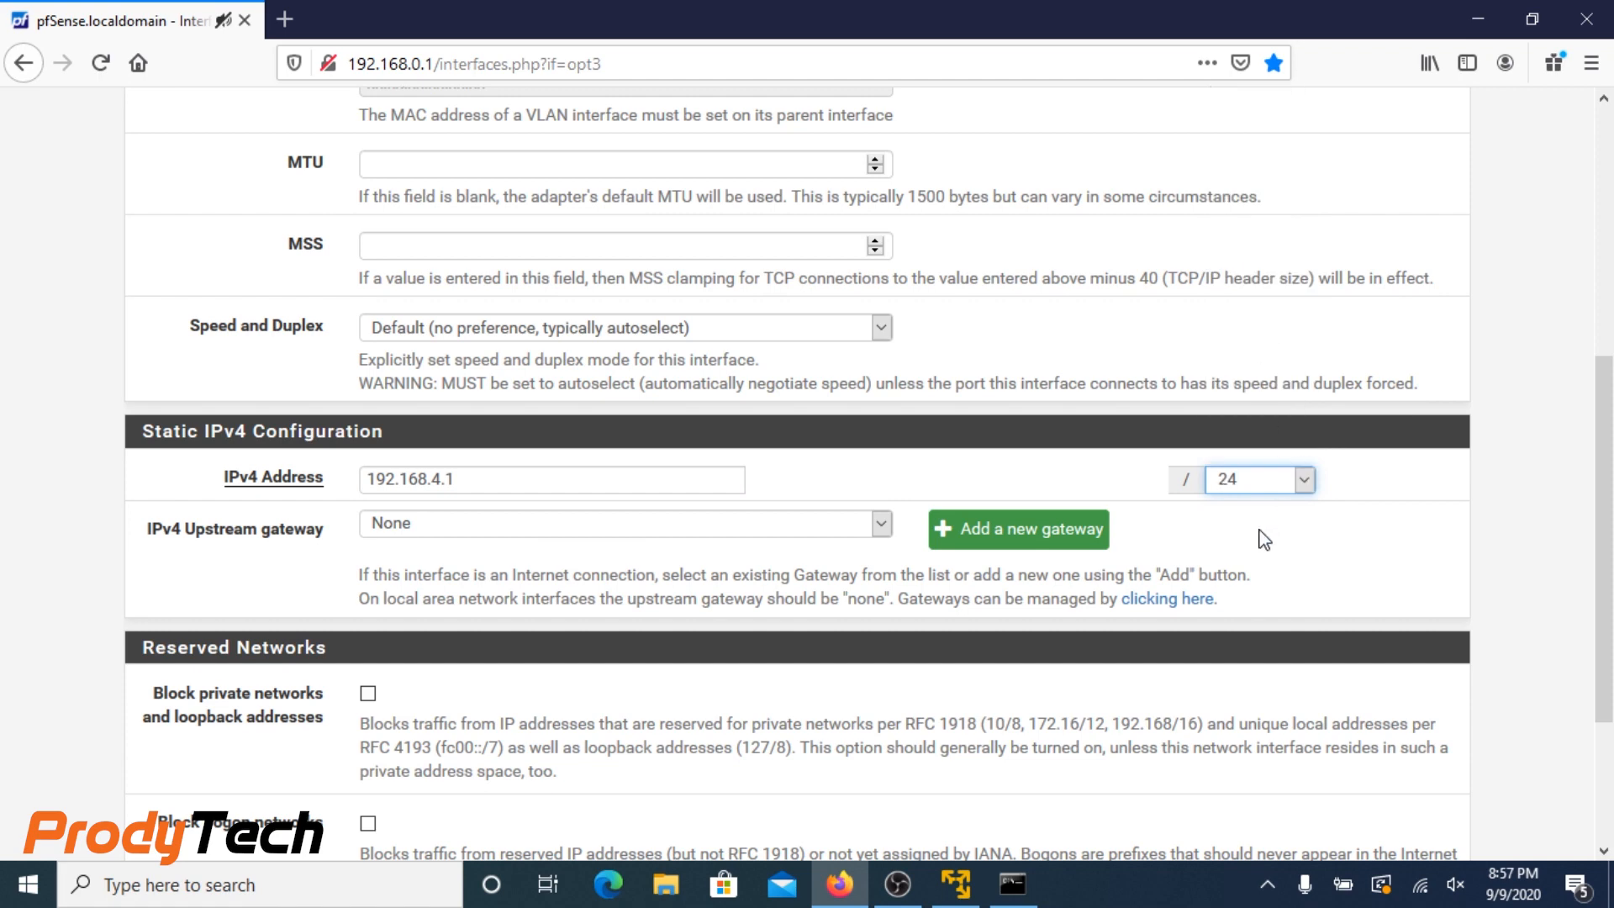
left_click(400, 735)
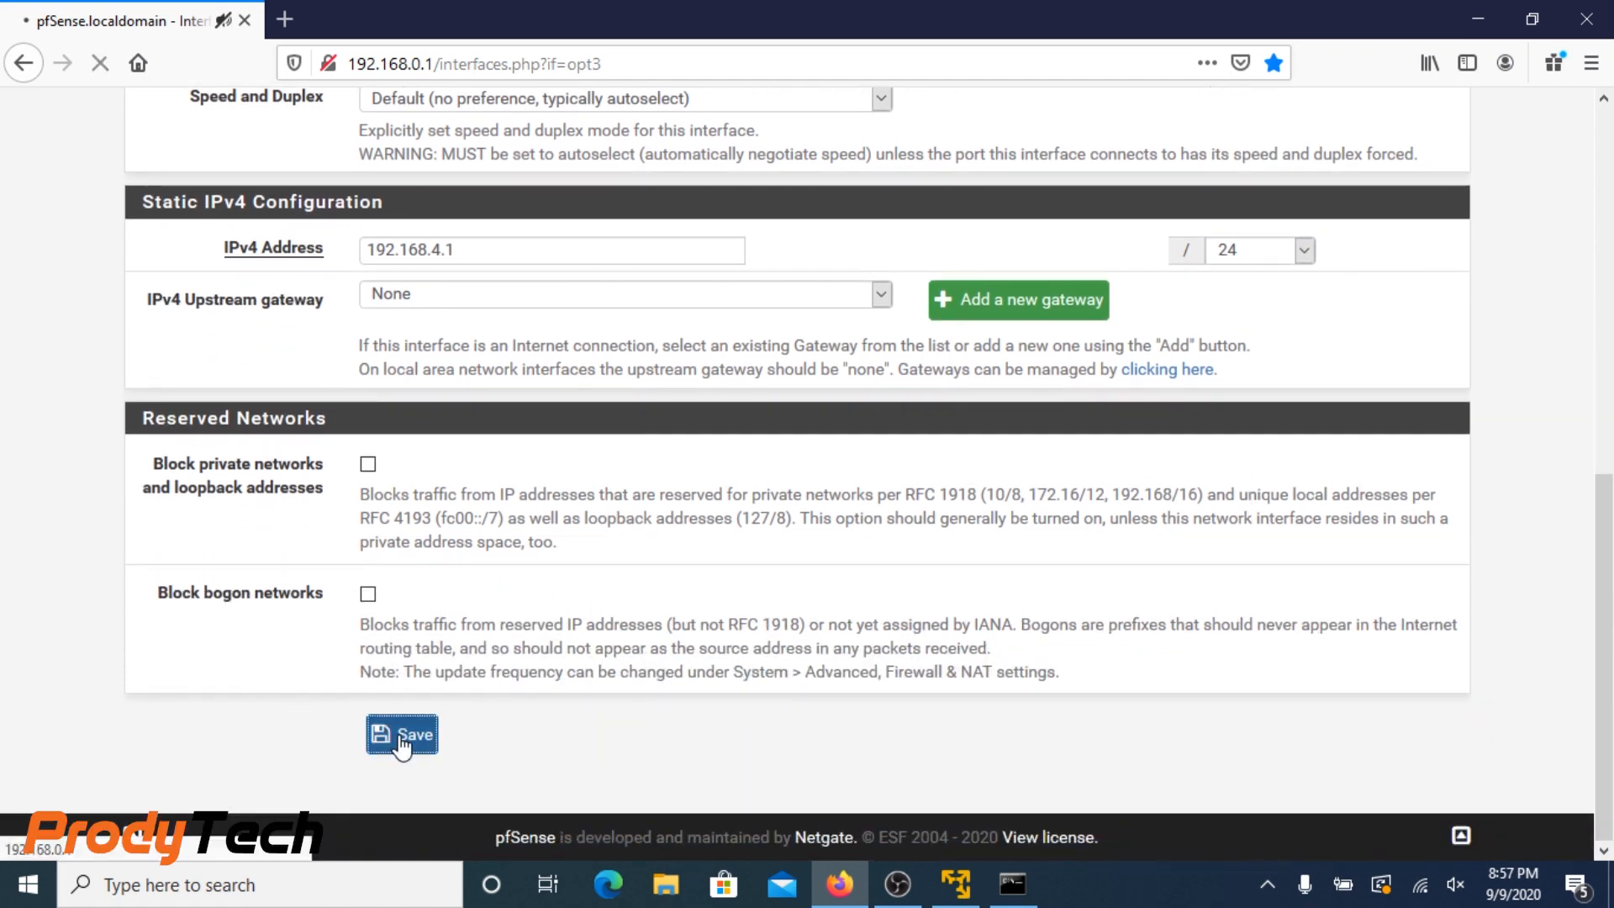
left_click(402, 735)
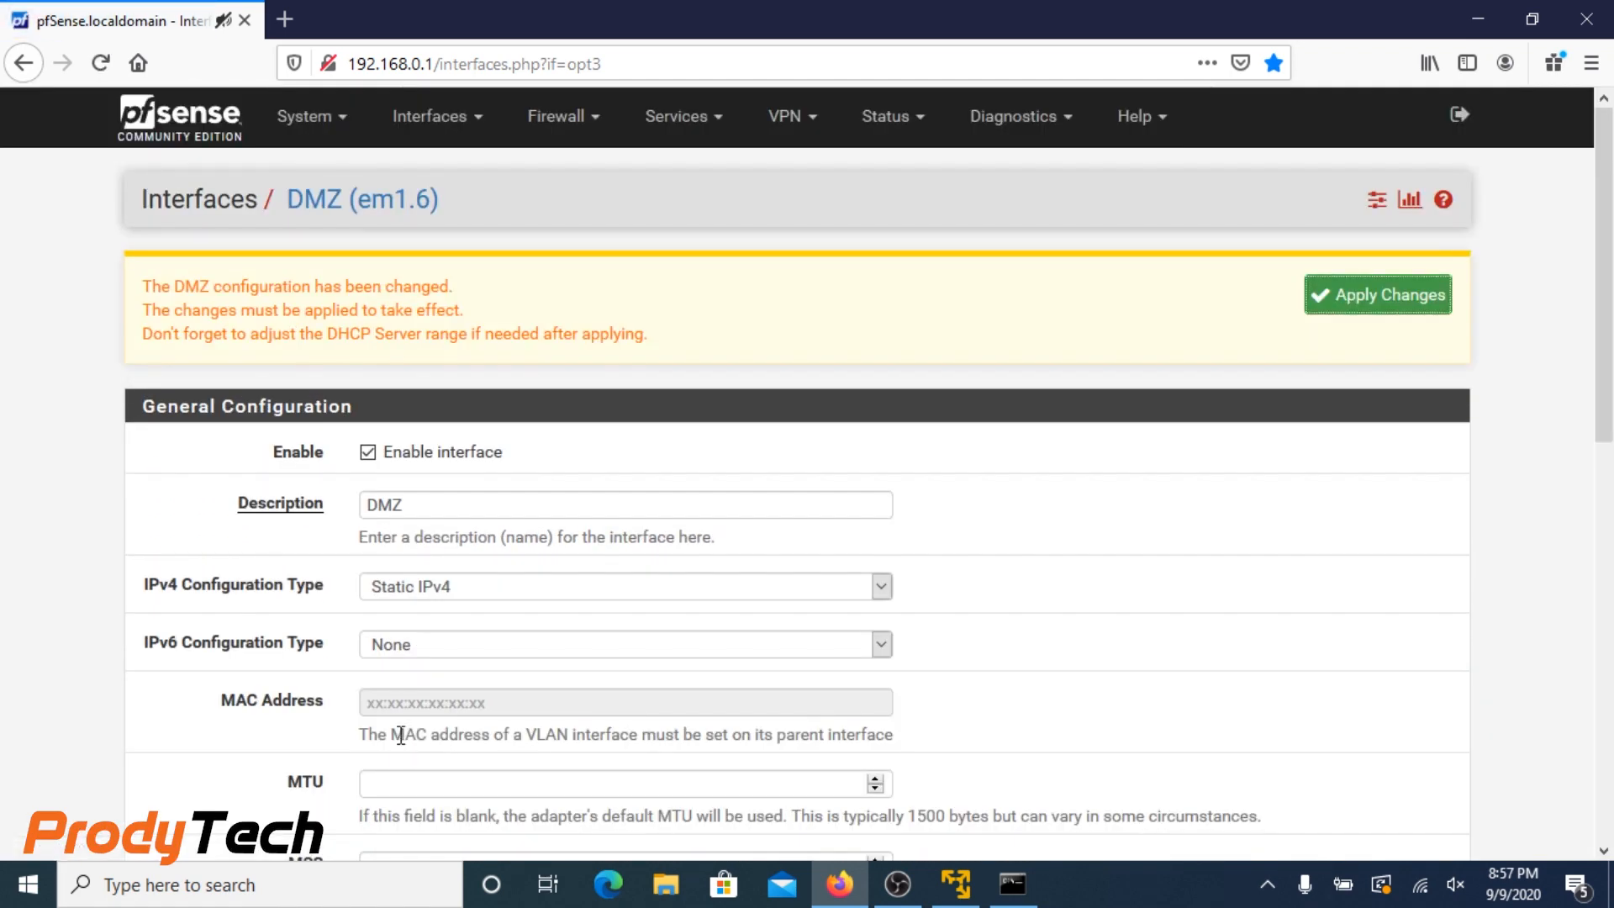
left_click(1377, 294)
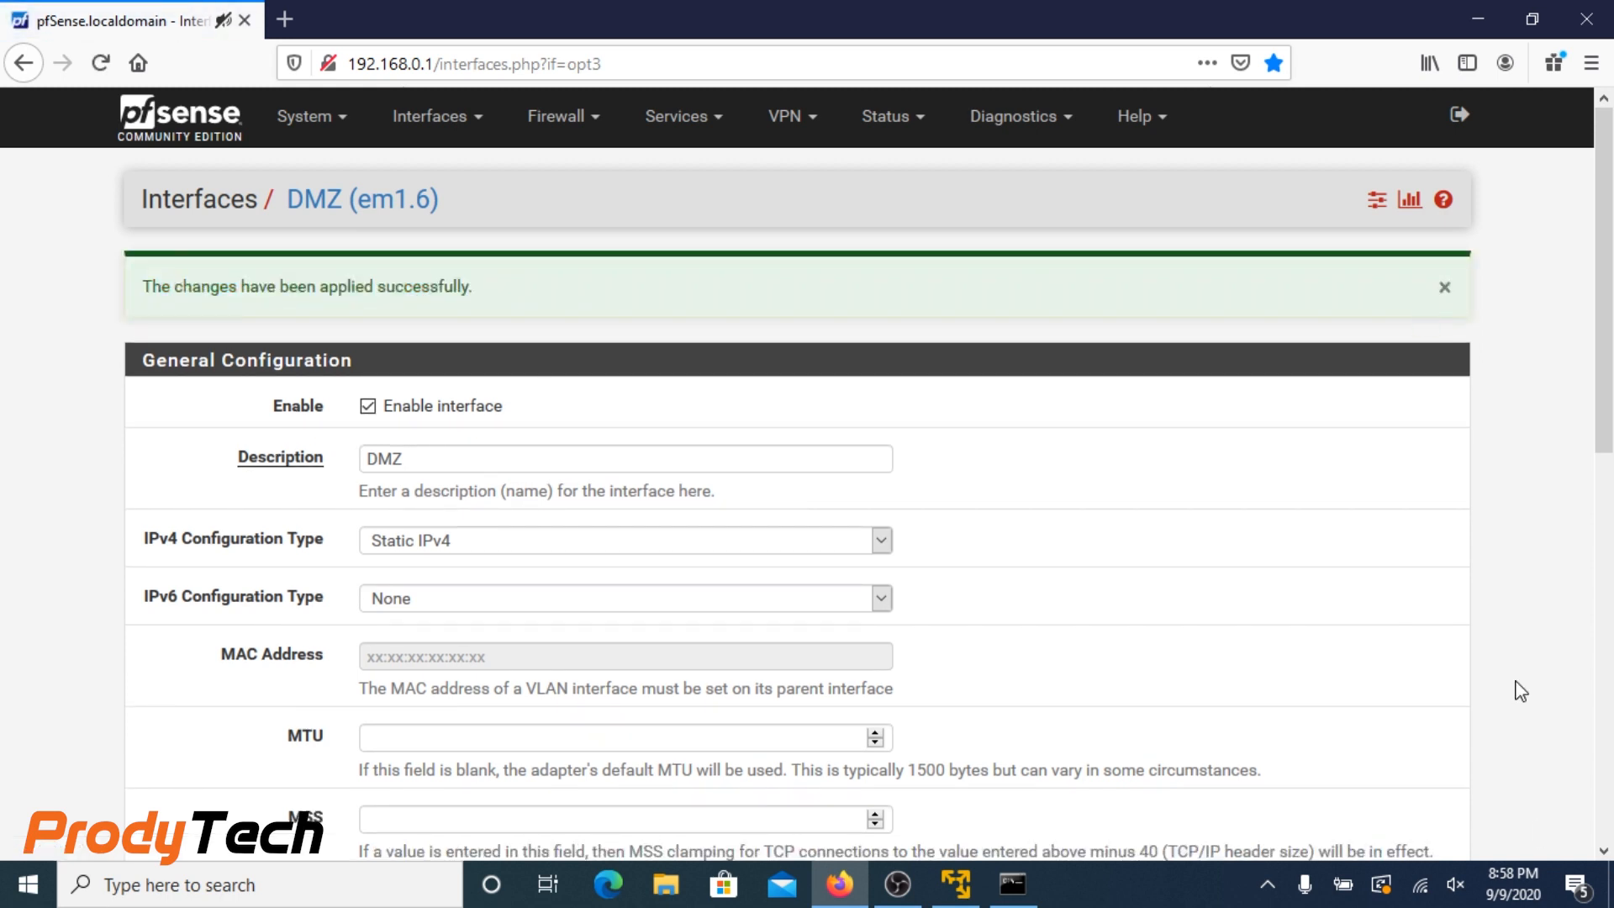
left_click(437, 116)
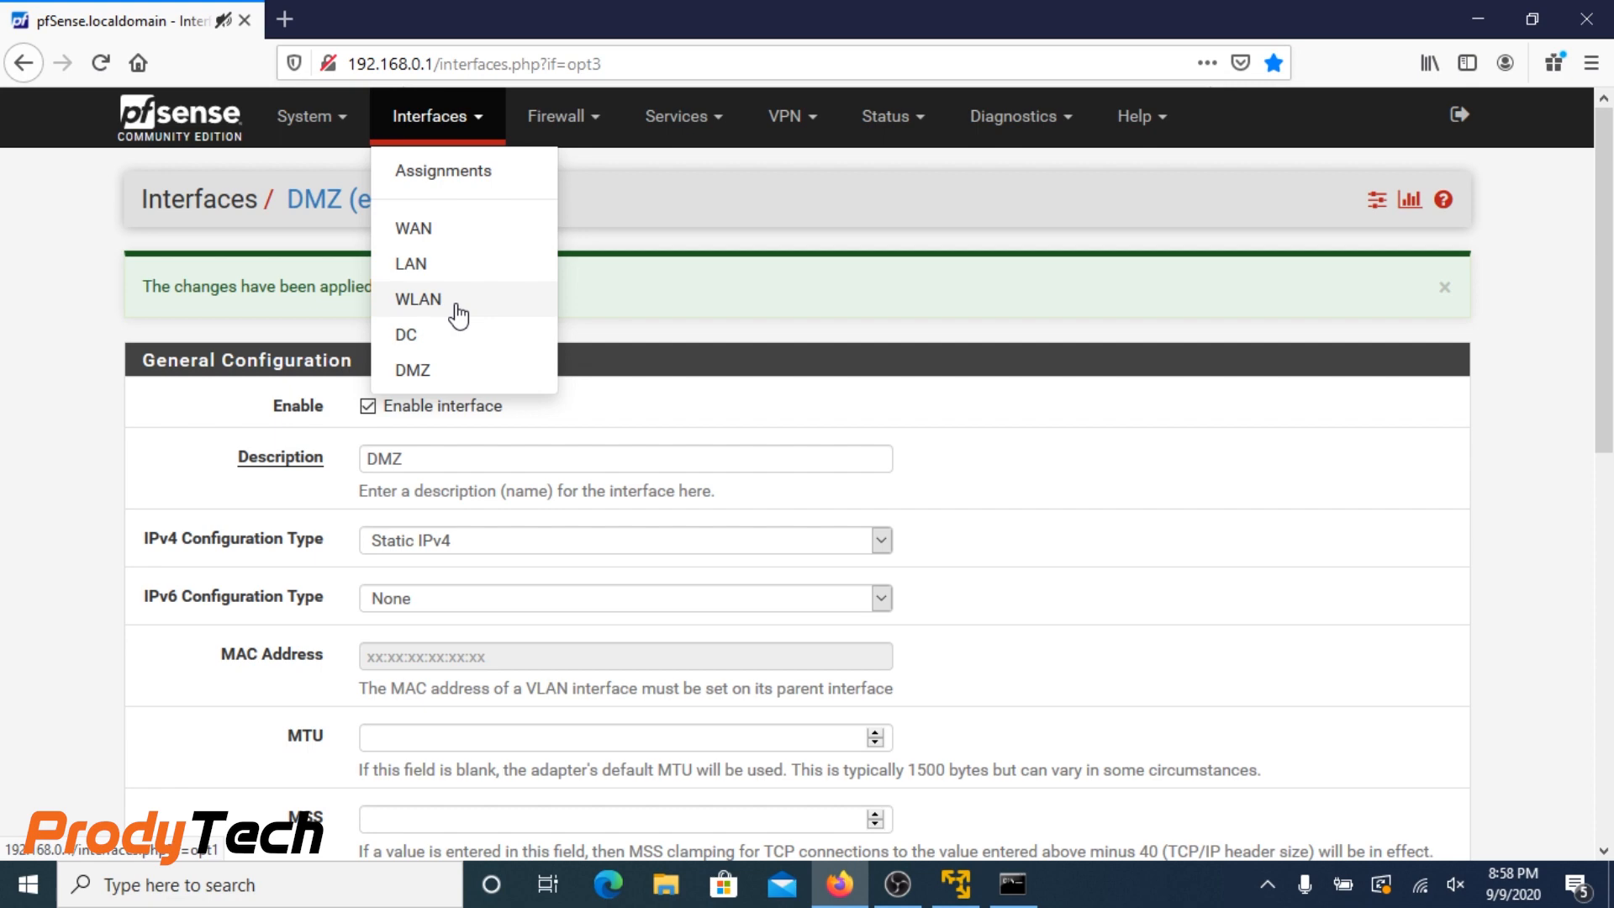
Assign VLAN 7 (MGT) on em1 as new interface OPT4 and go to its settings page
left_click(442, 170)
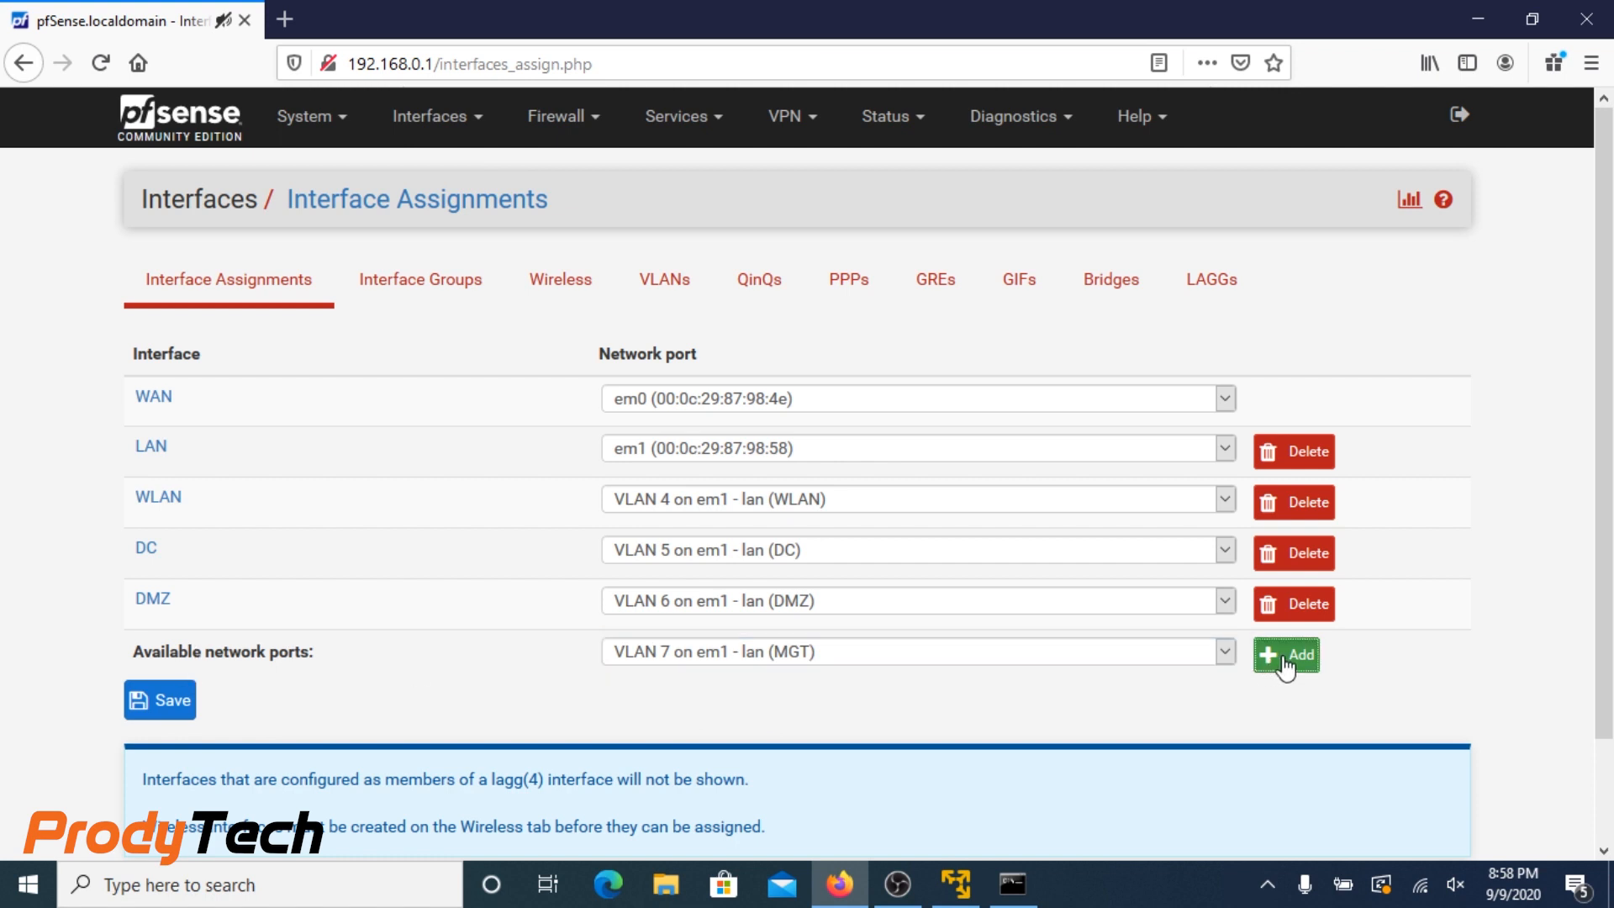
mouse_move(1286, 654)
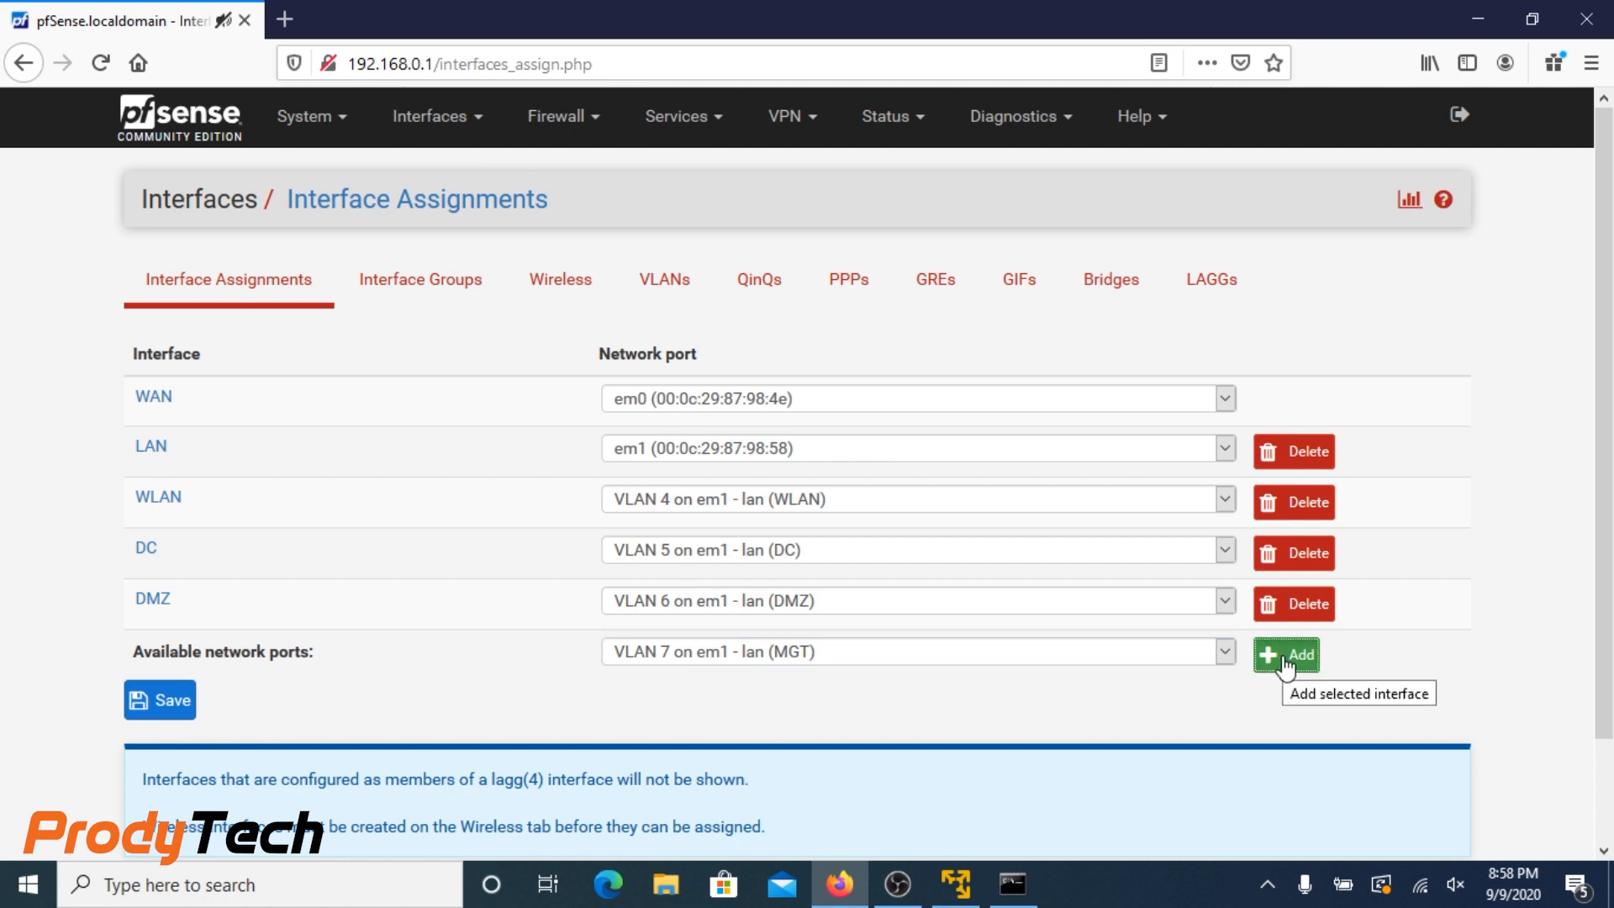
left_click(1286, 654)
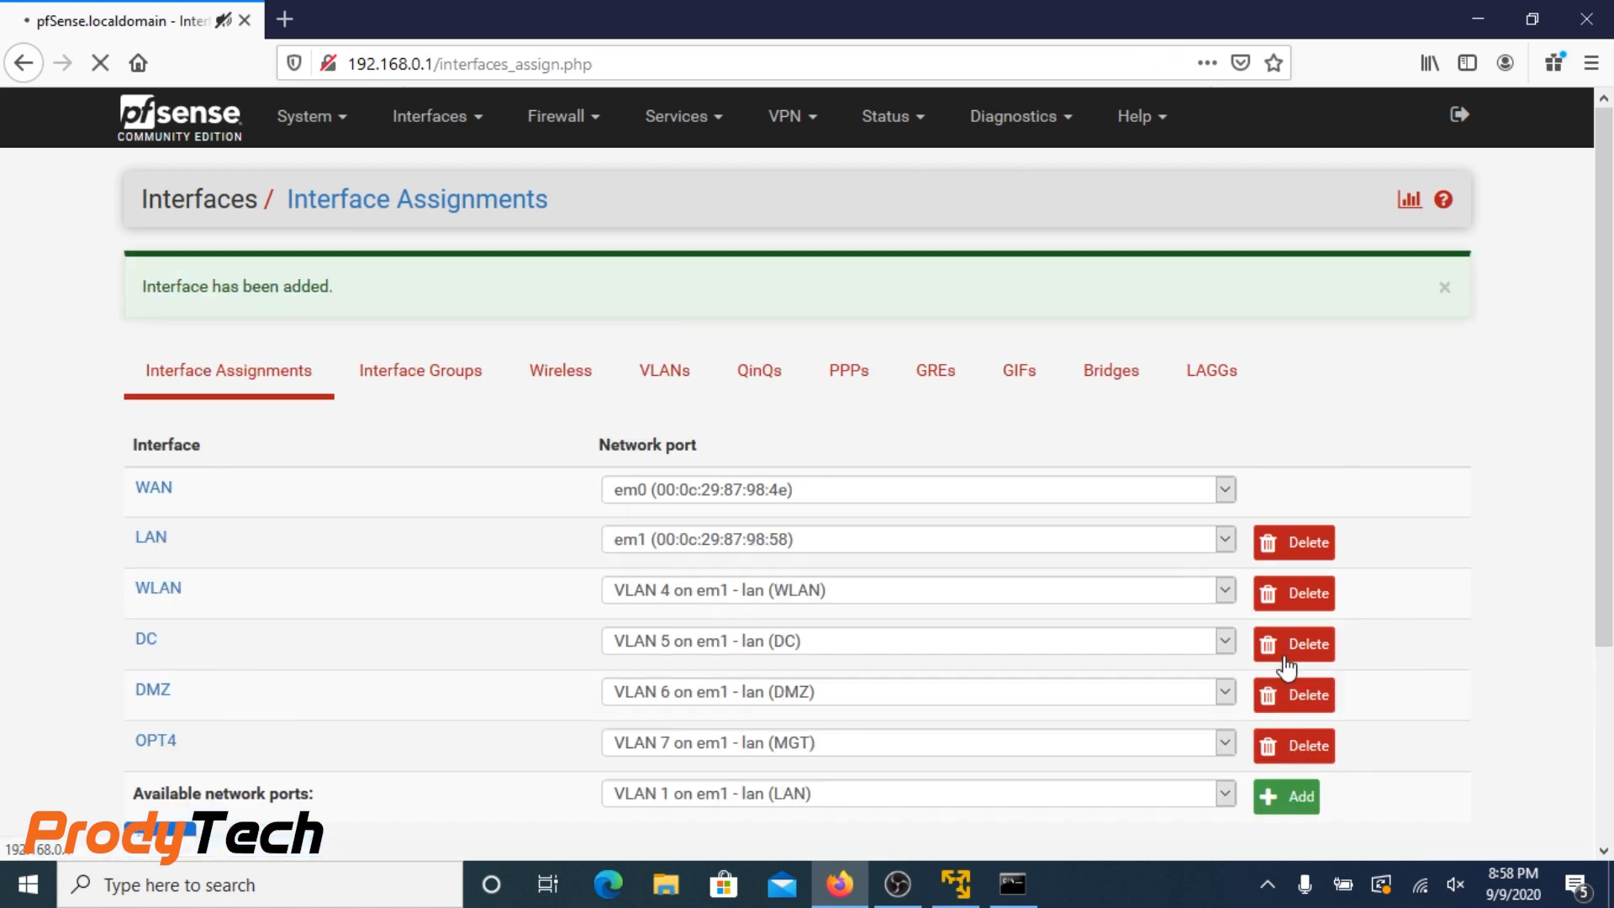
scroll("down", 3)
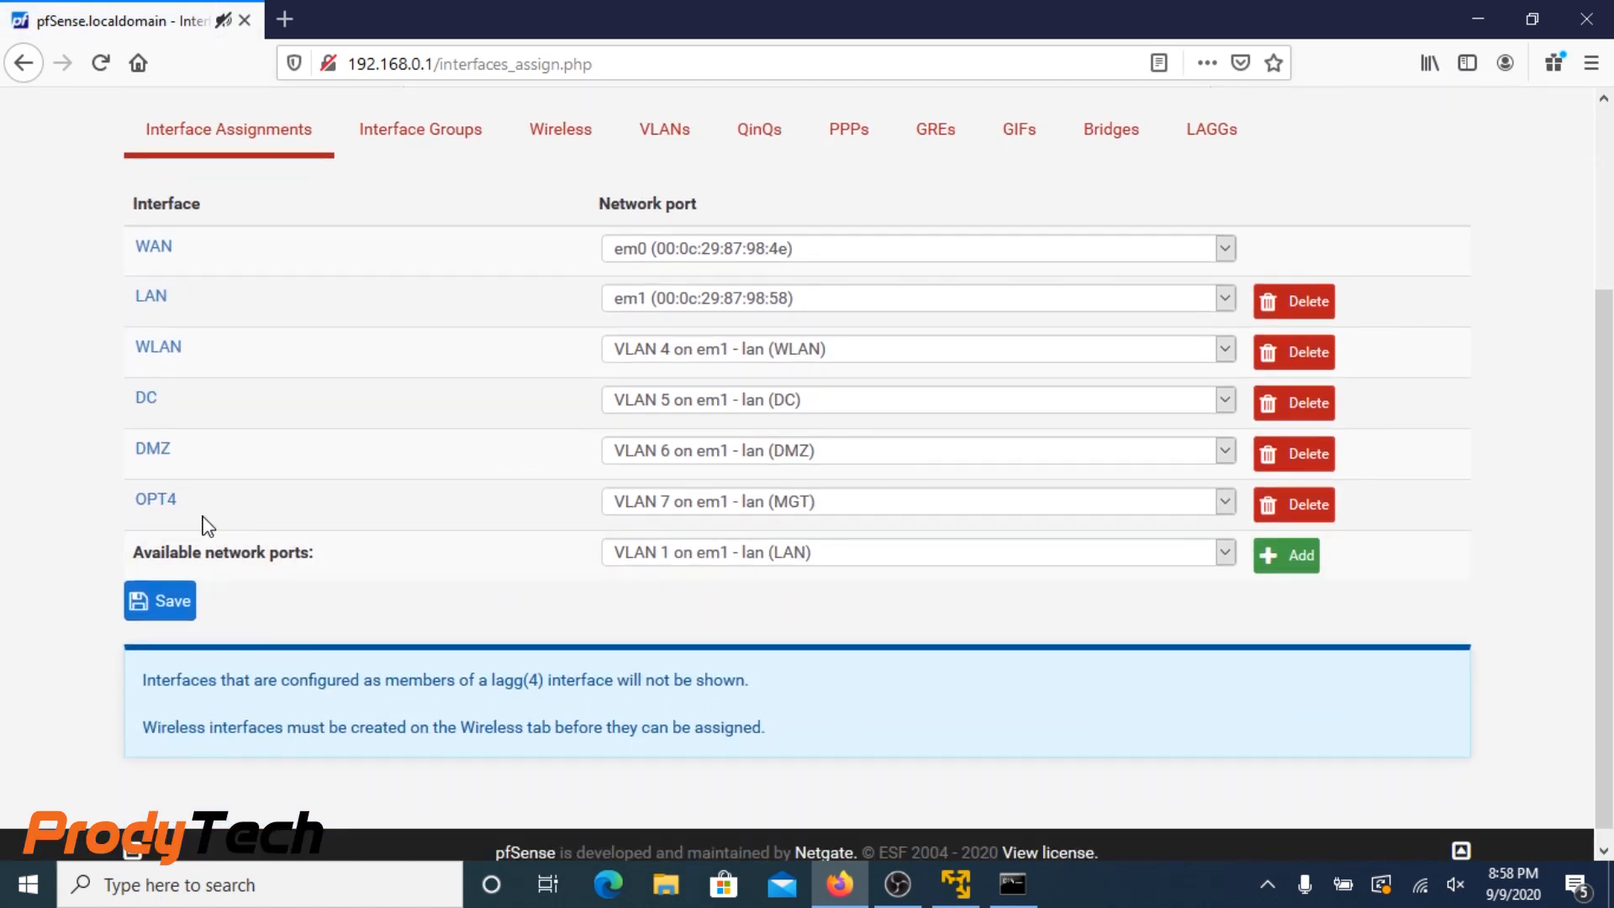
left_click(155, 500)
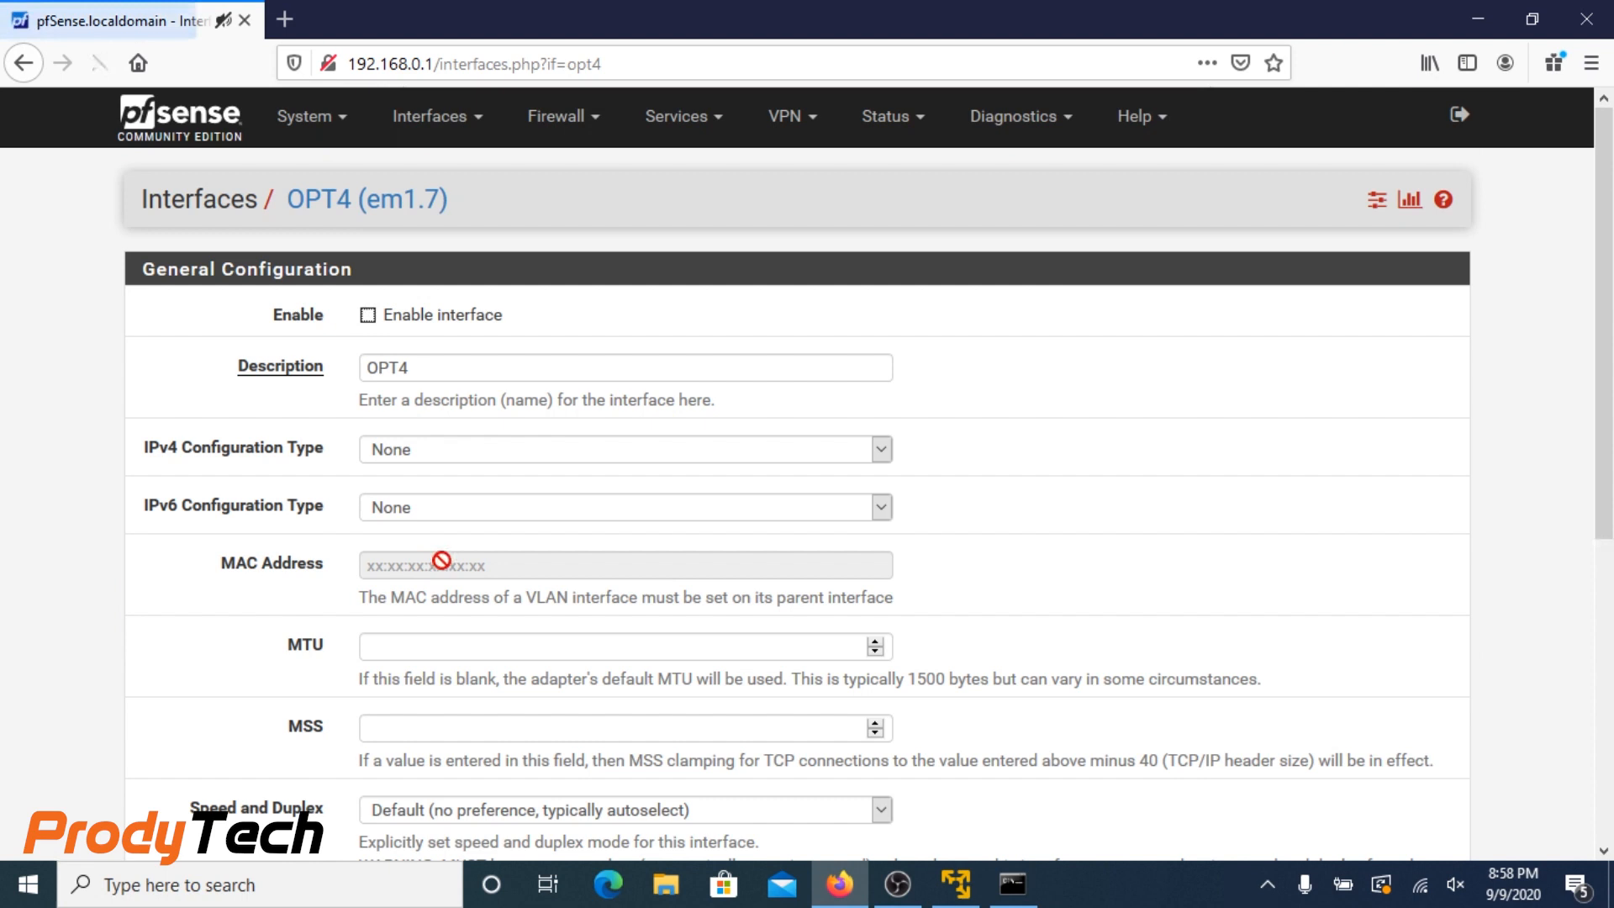
Enable OPT4 as MGT with static IPv4 192.168.5.1/24 and save the interface
left_click(367, 315)
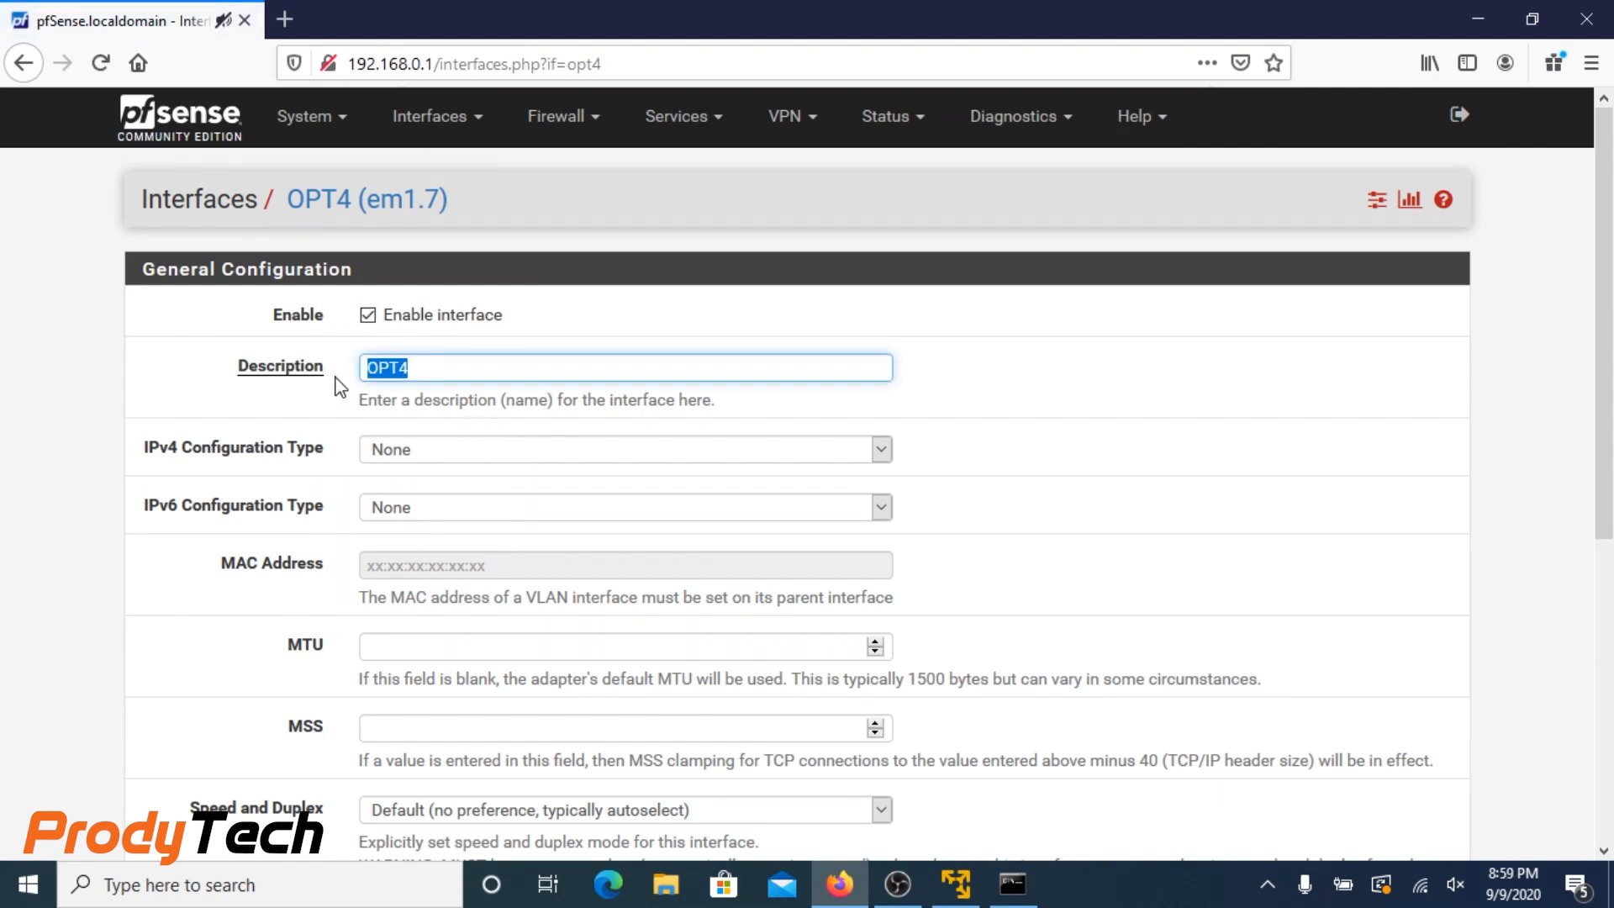
type("MGT")
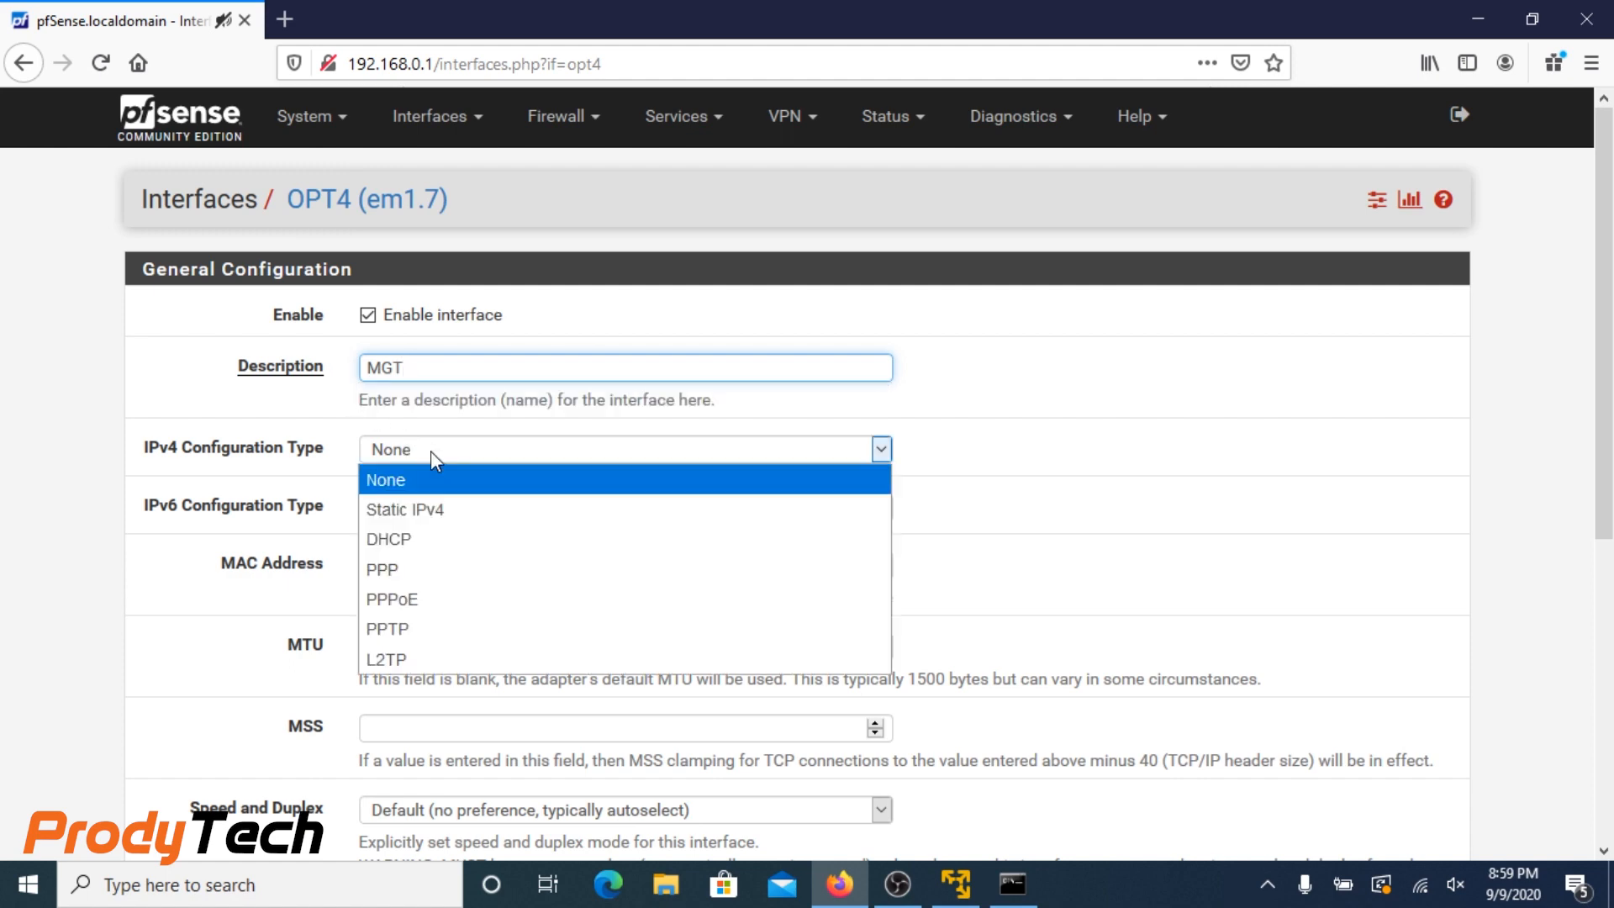
left_click(405, 508)
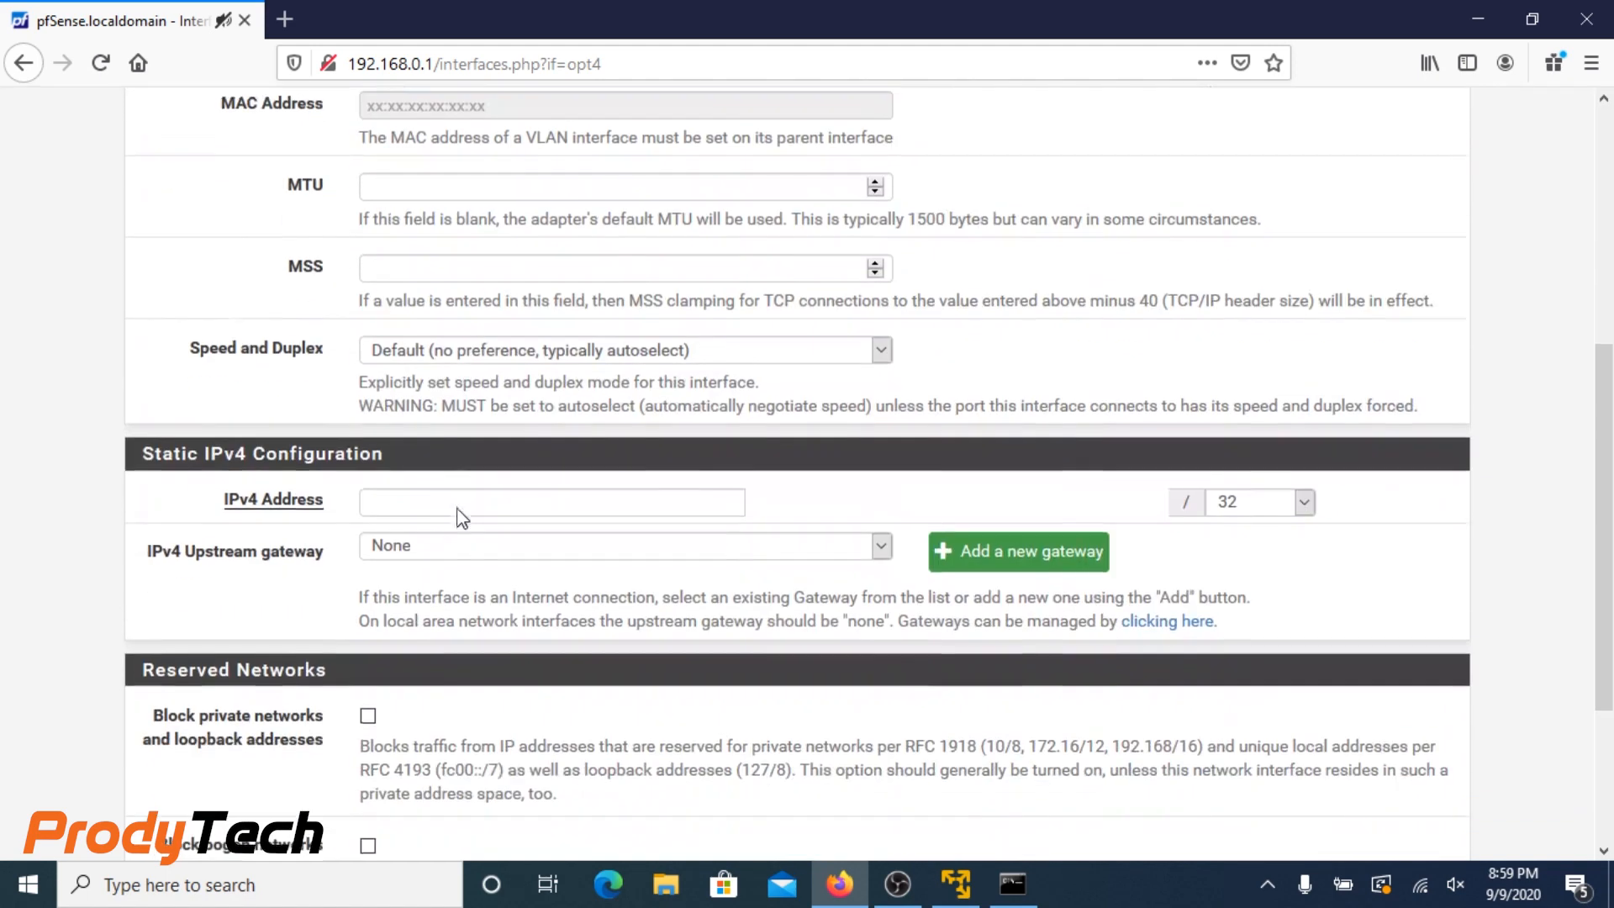
type("19")
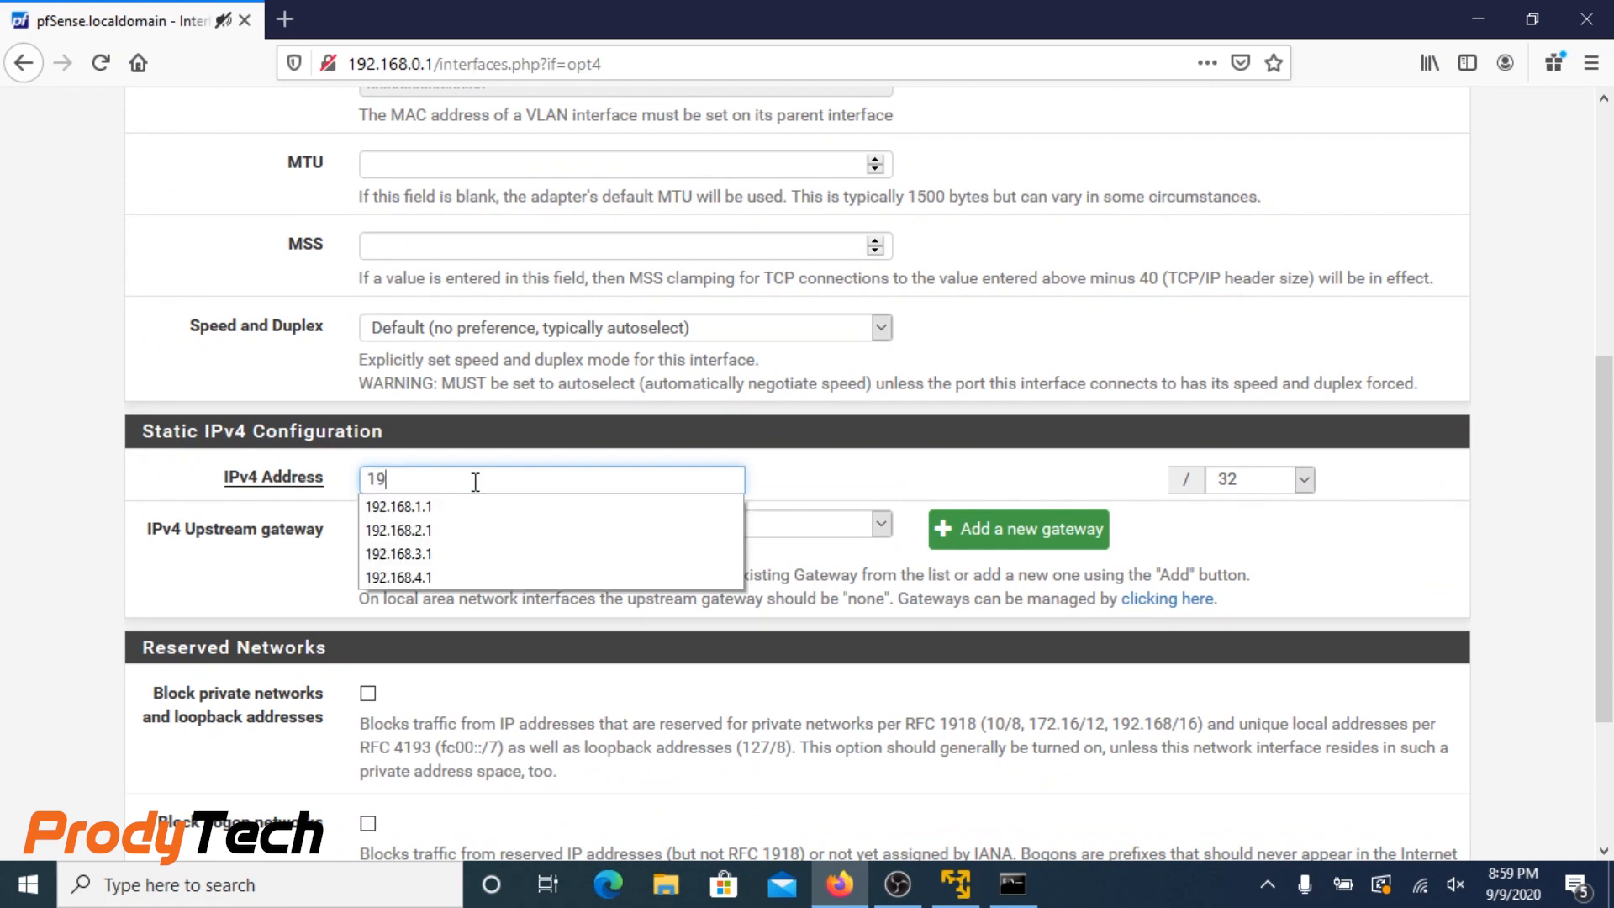
left_click(397, 576)
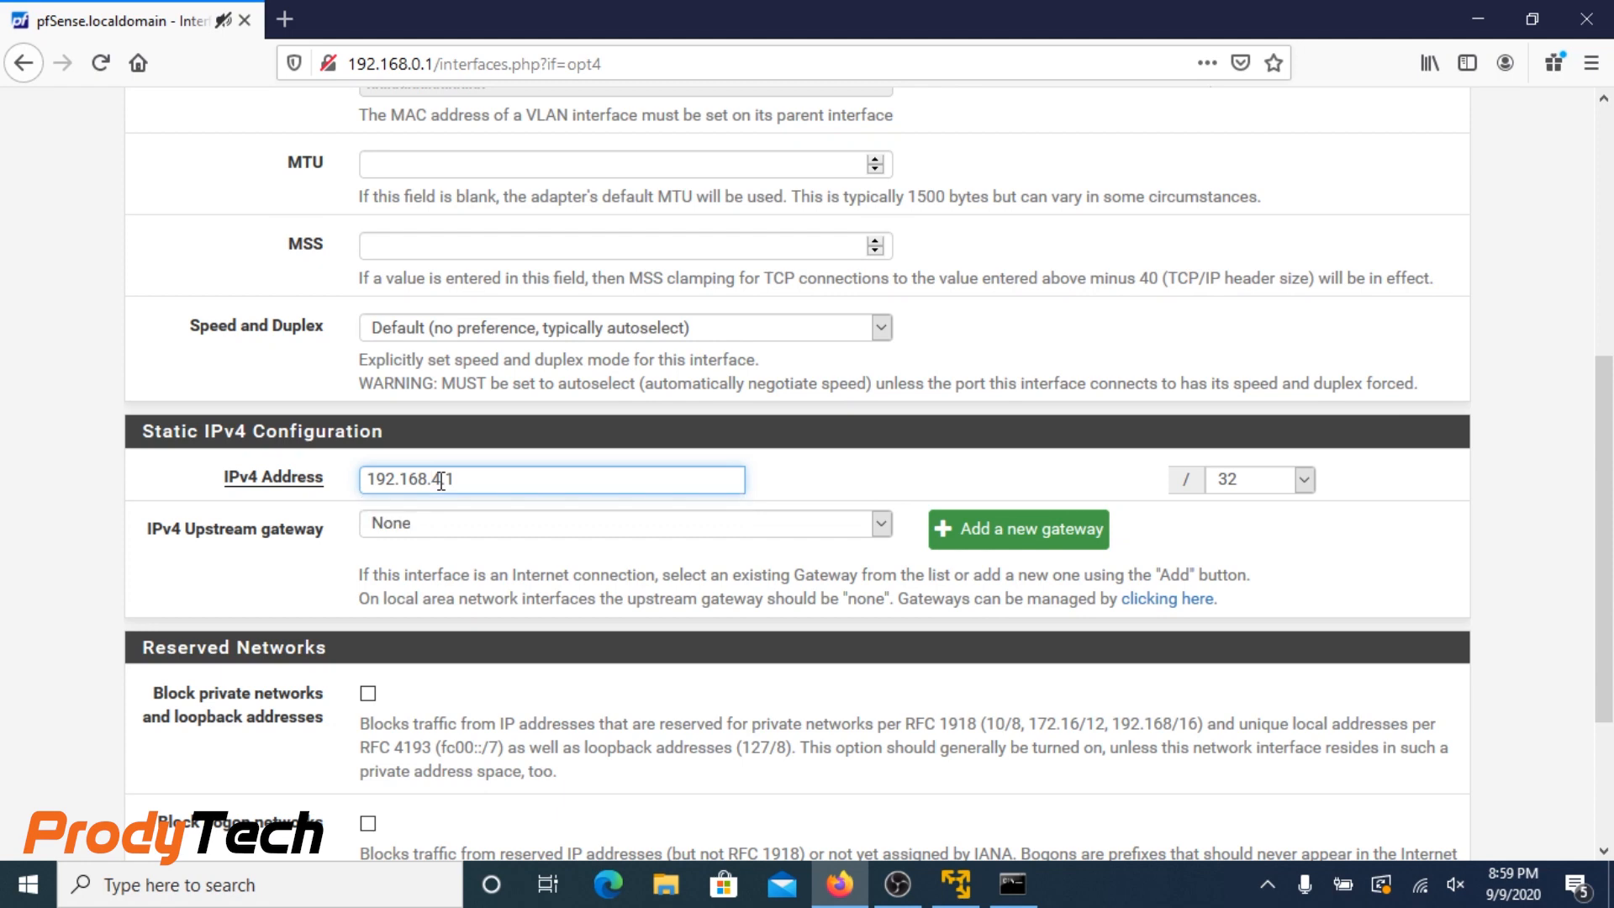
type("5")
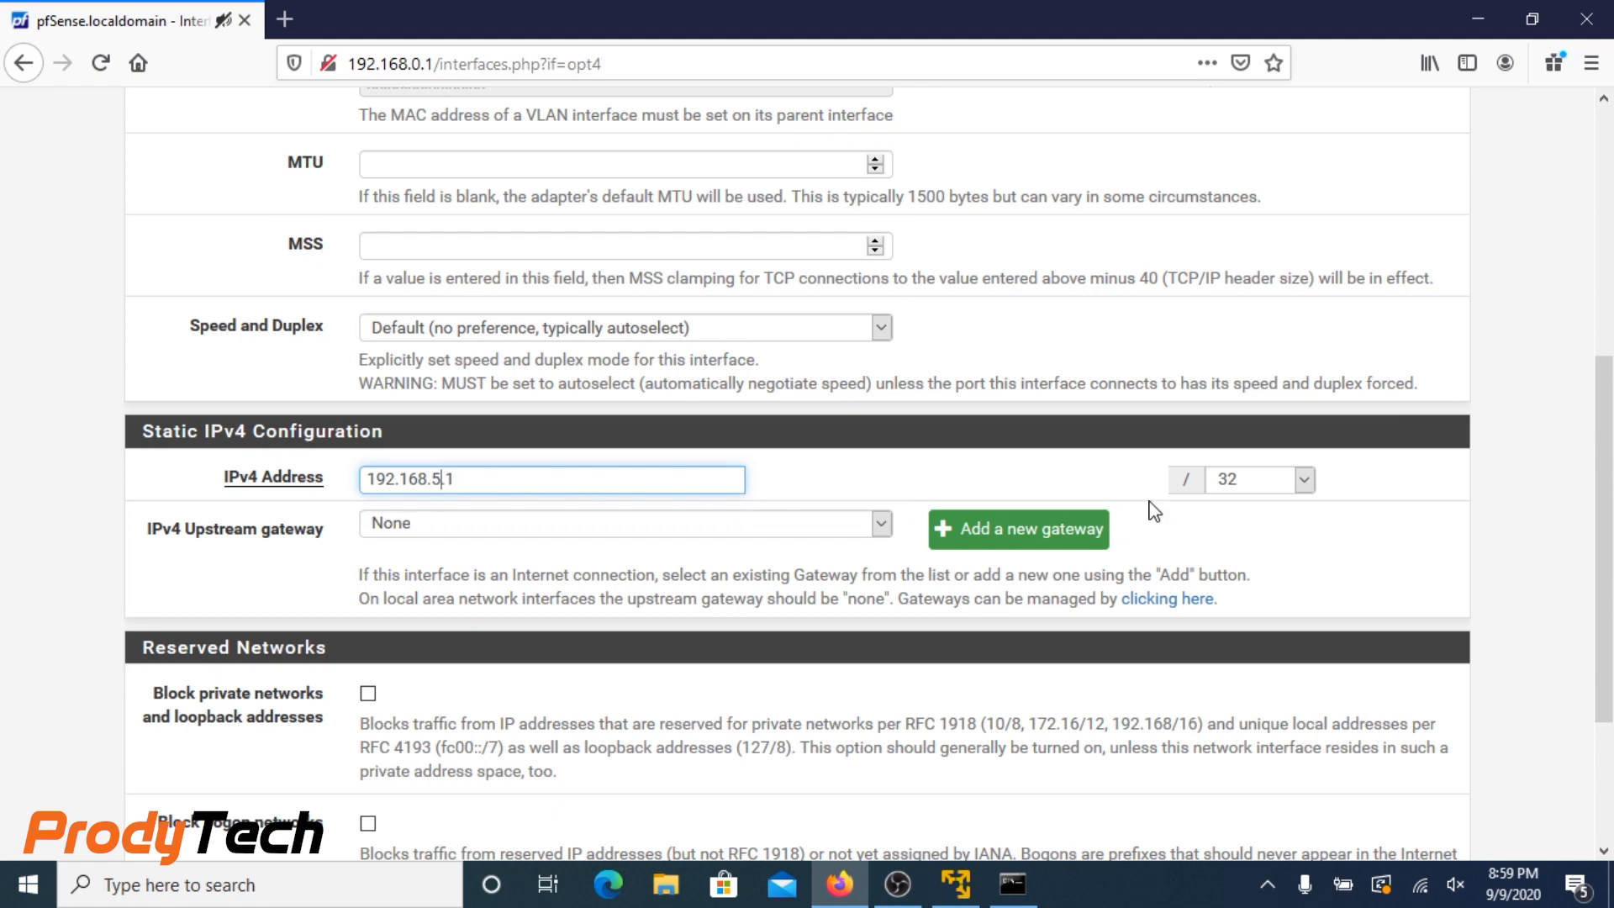
left_click(1309, 479)
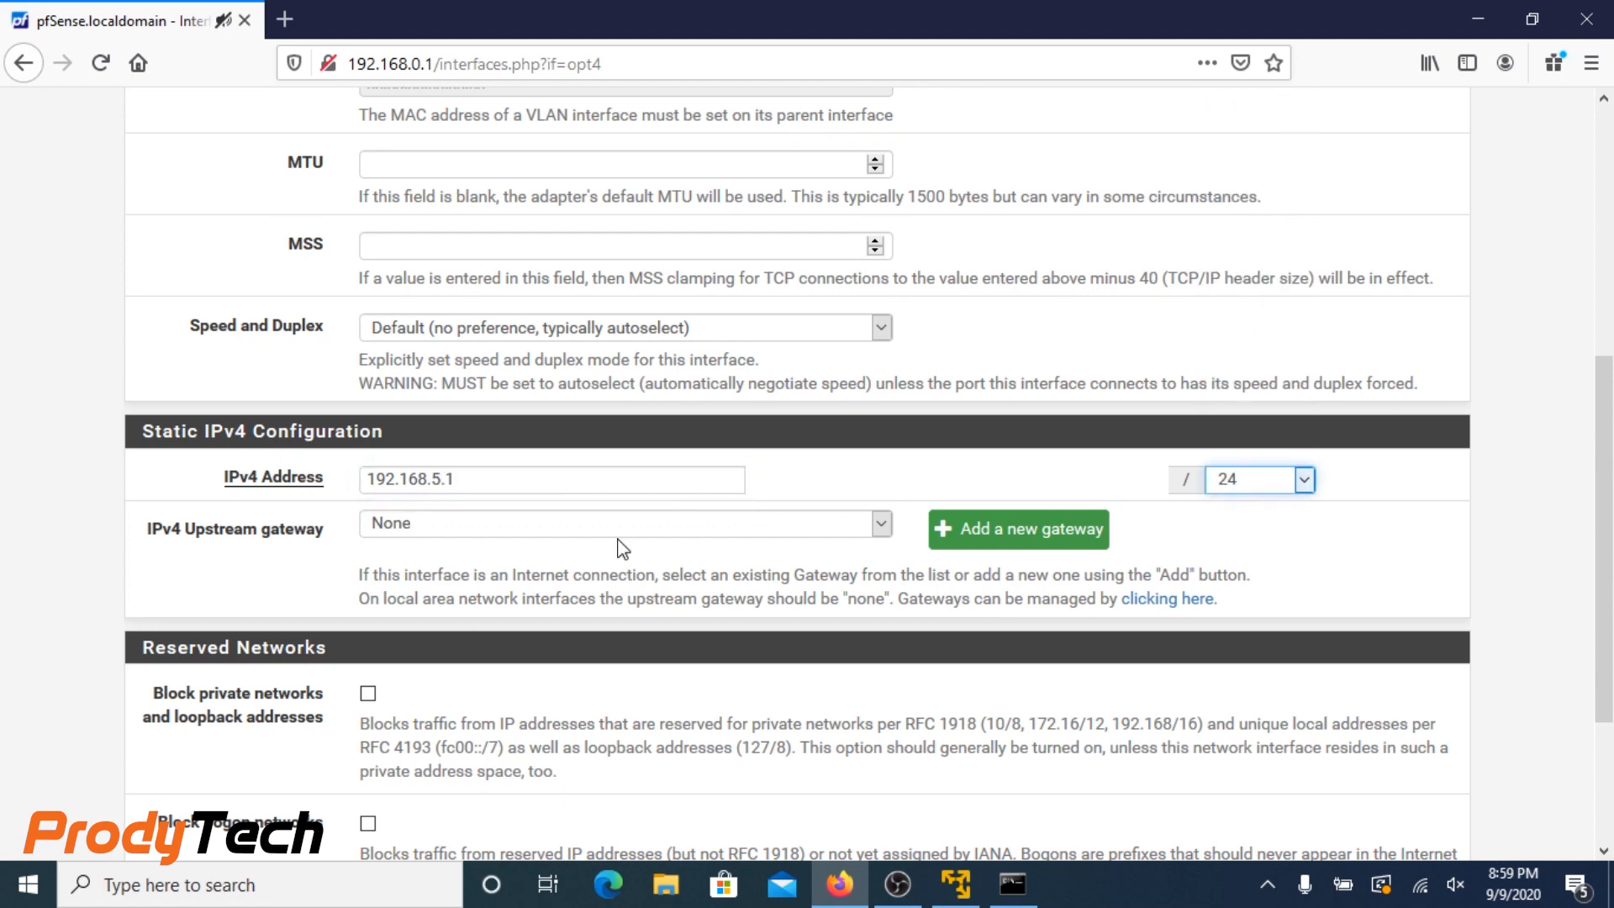
scroll("down", 3)
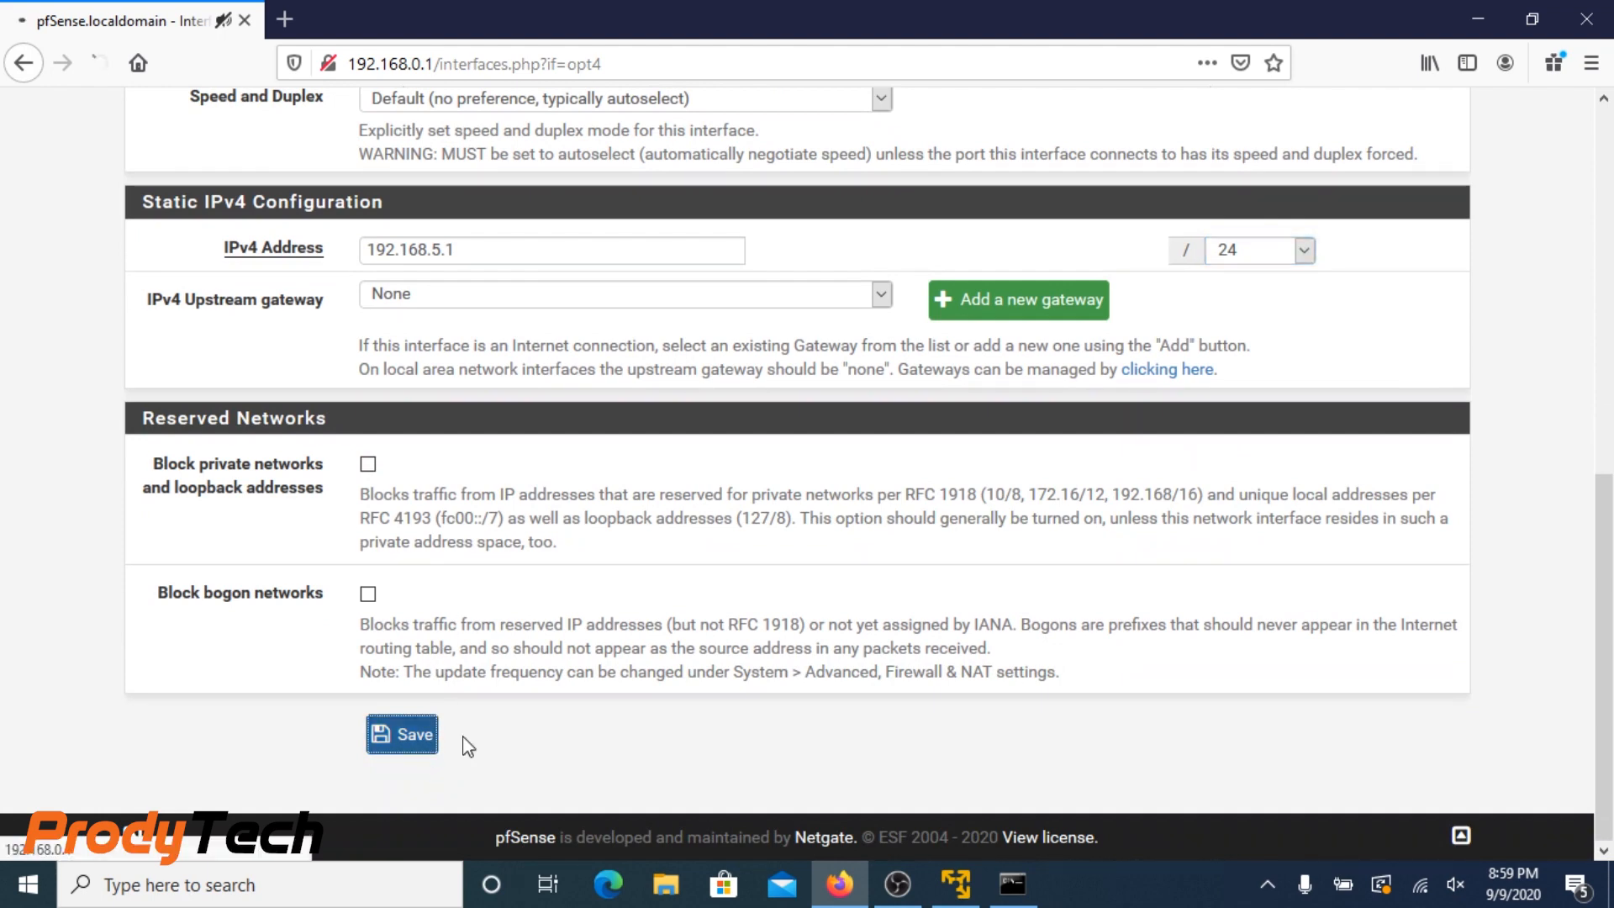
left_click(402, 734)
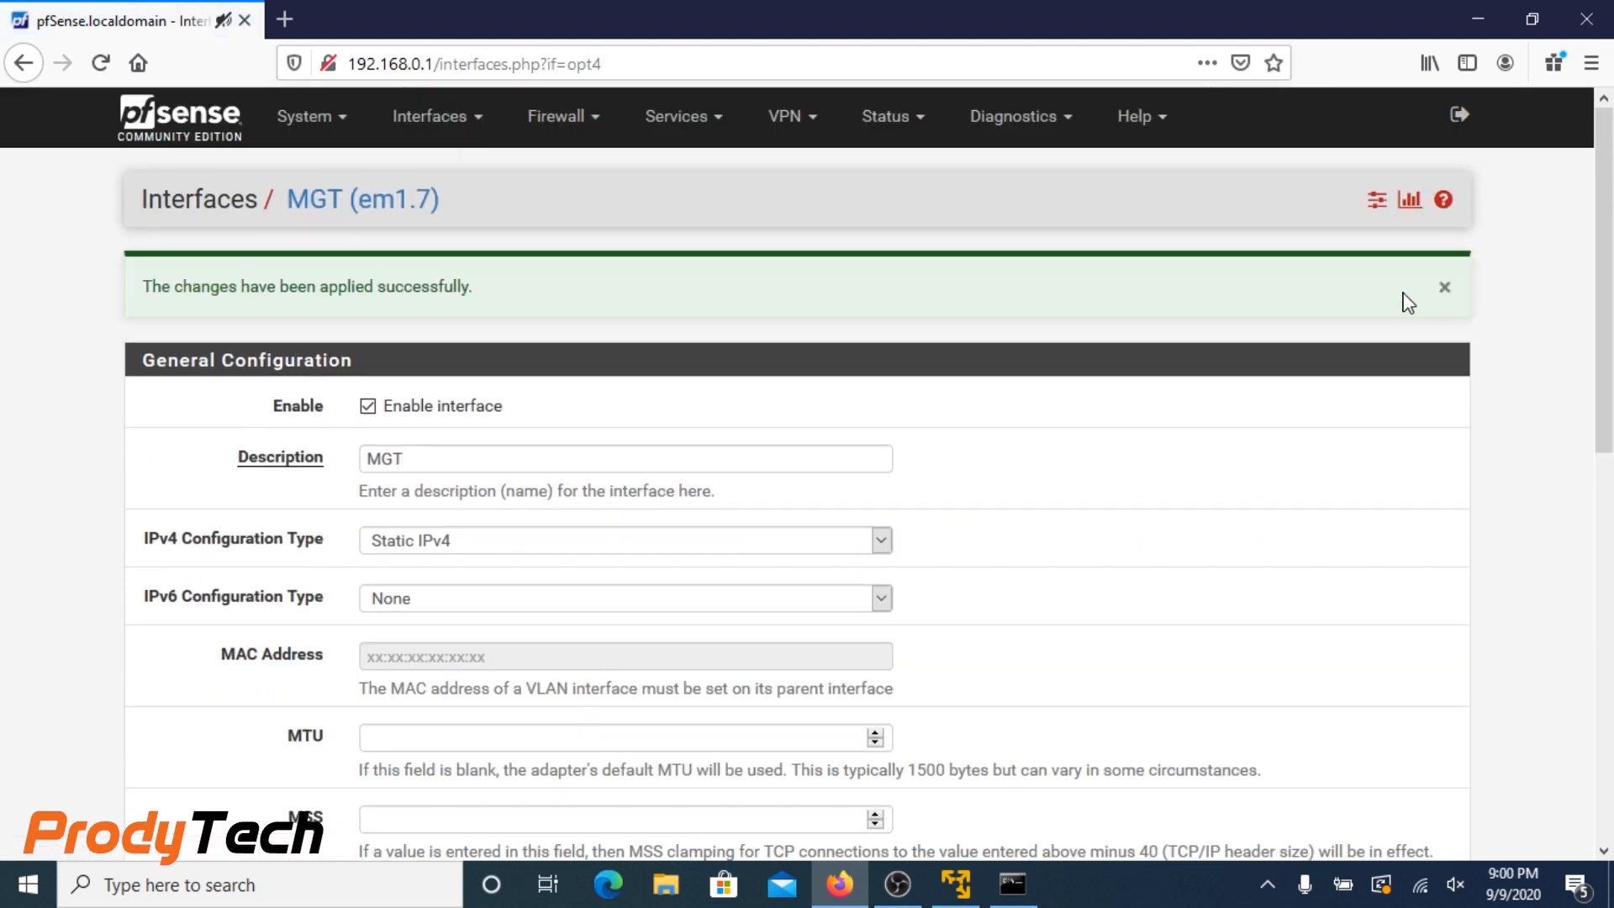
Go to the Firewall > Rules page
left_click(561, 116)
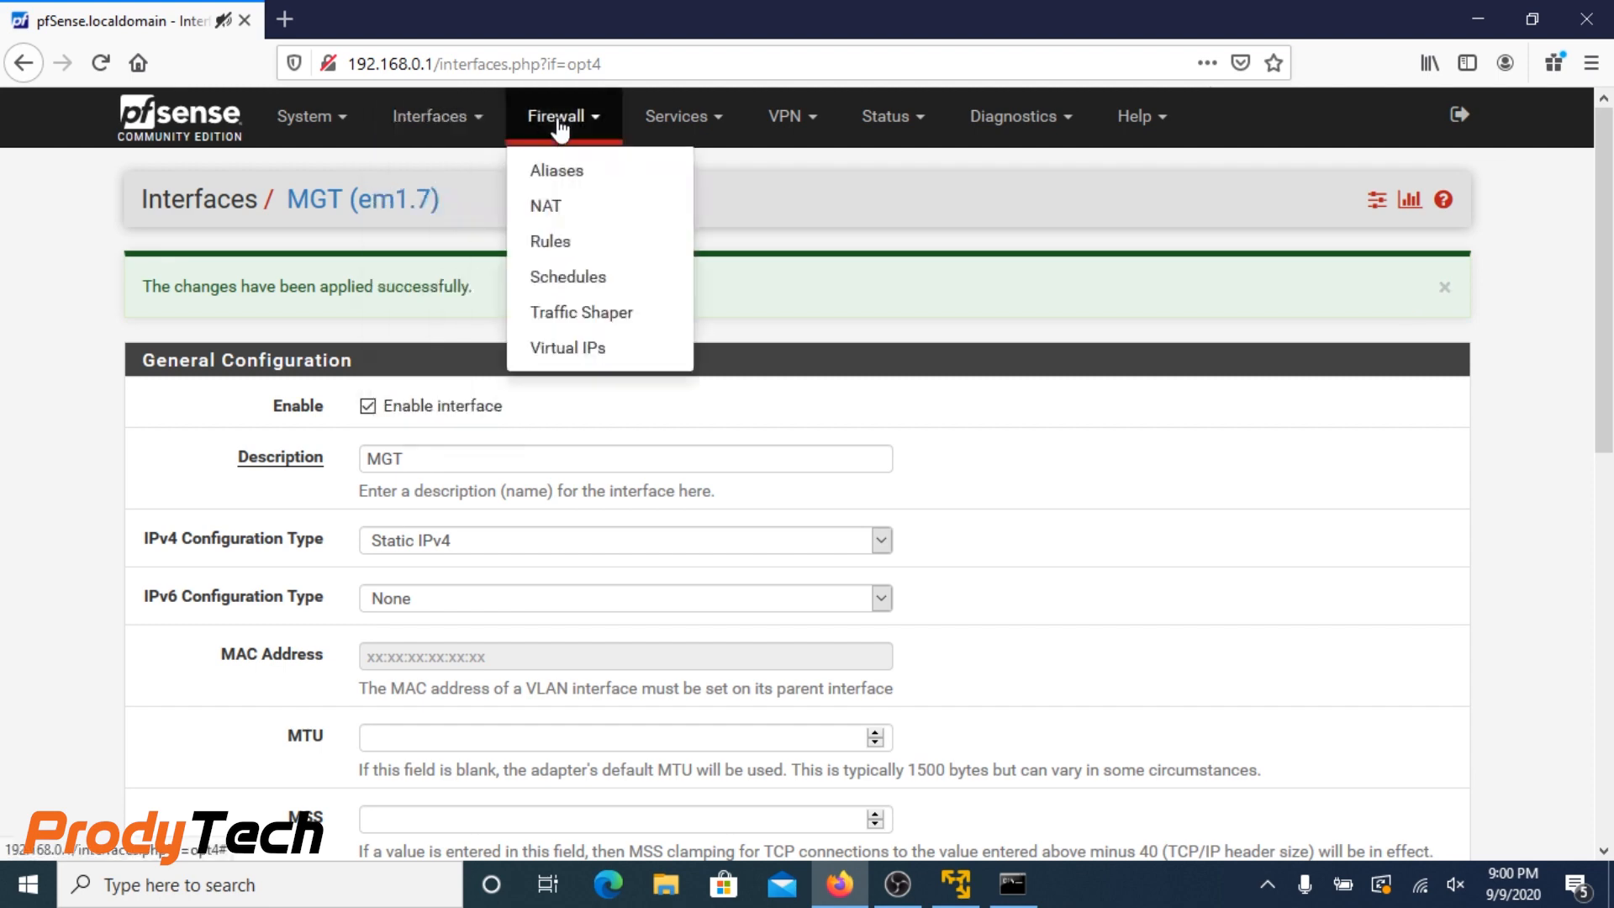
left_click(550, 241)
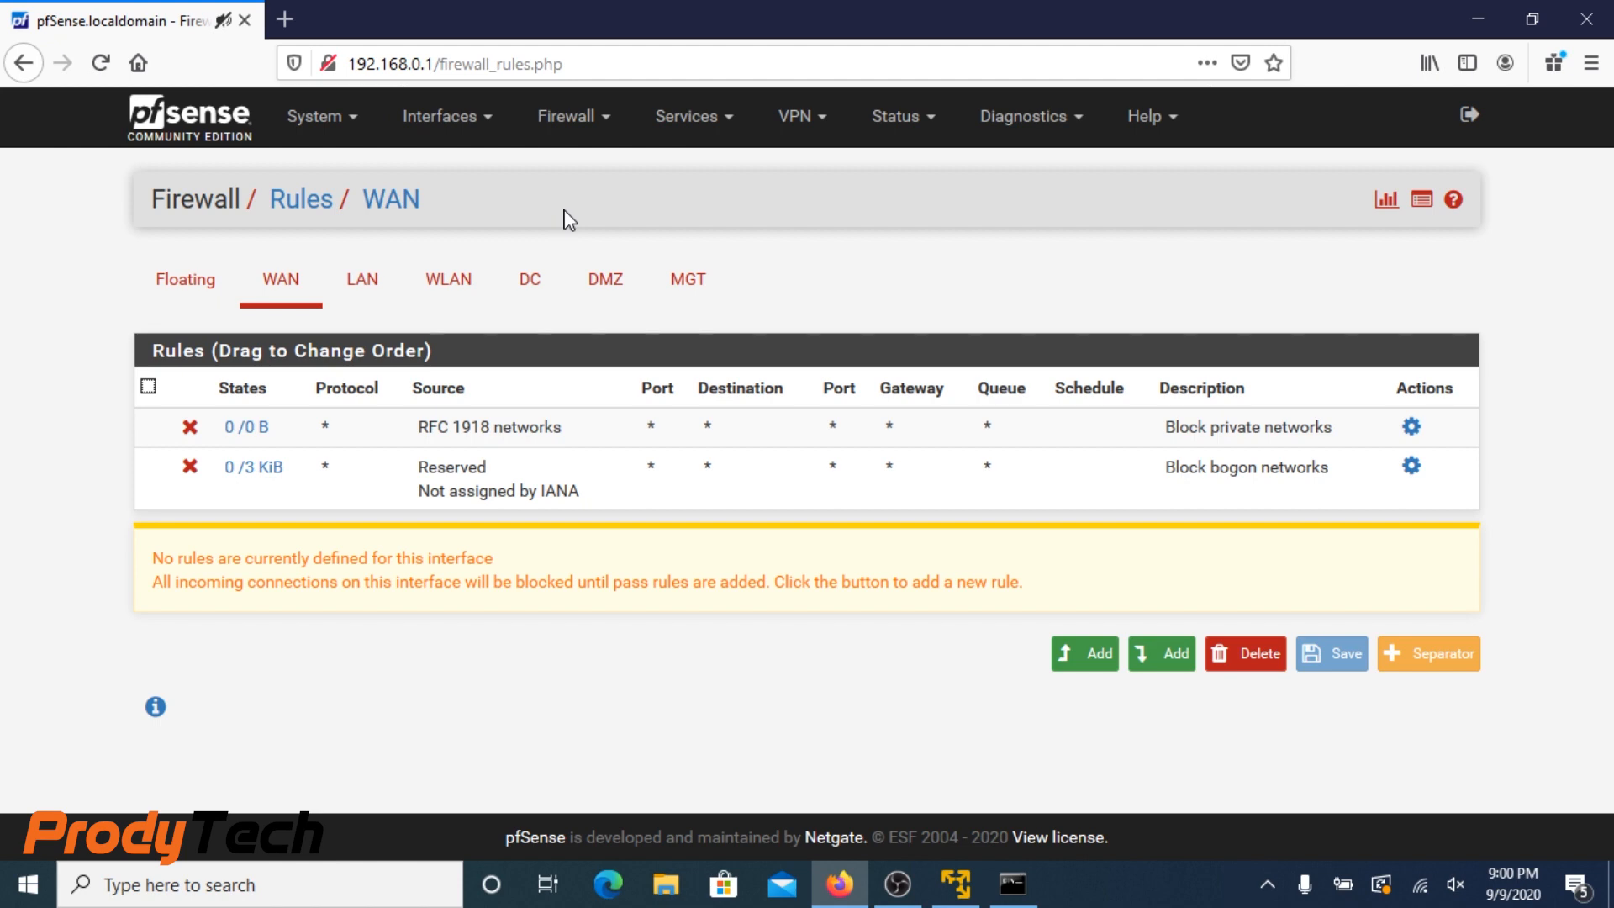
Copy the LAN default allow rule as a WLAN rule passing WLAN net to any, and save it
left_click(361, 279)
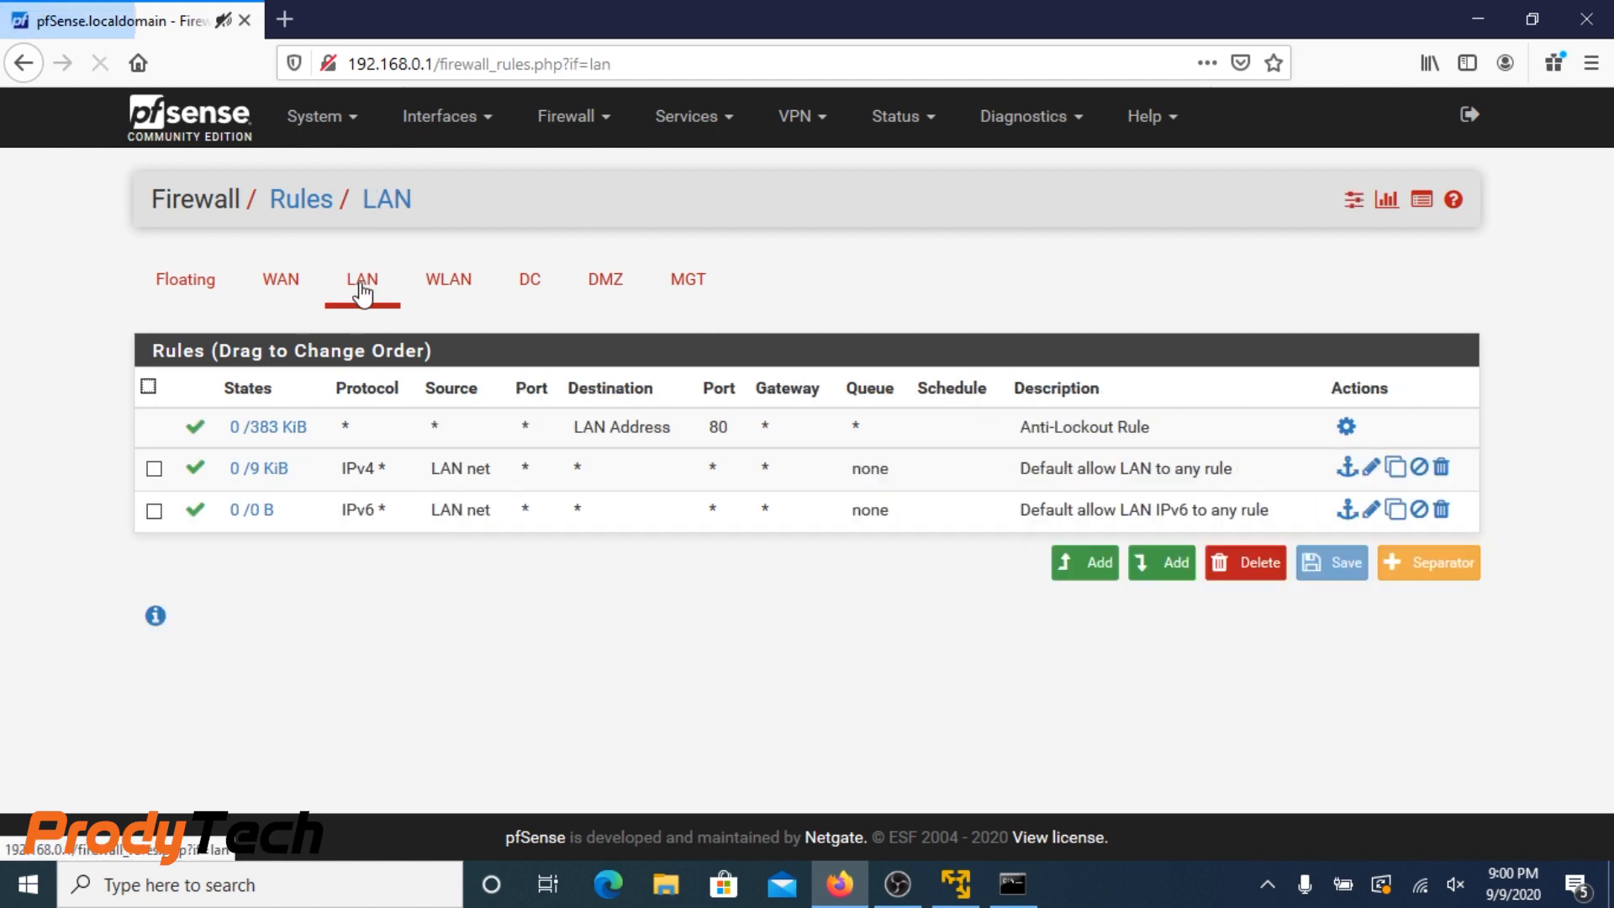
mouse_move(1351, 480)
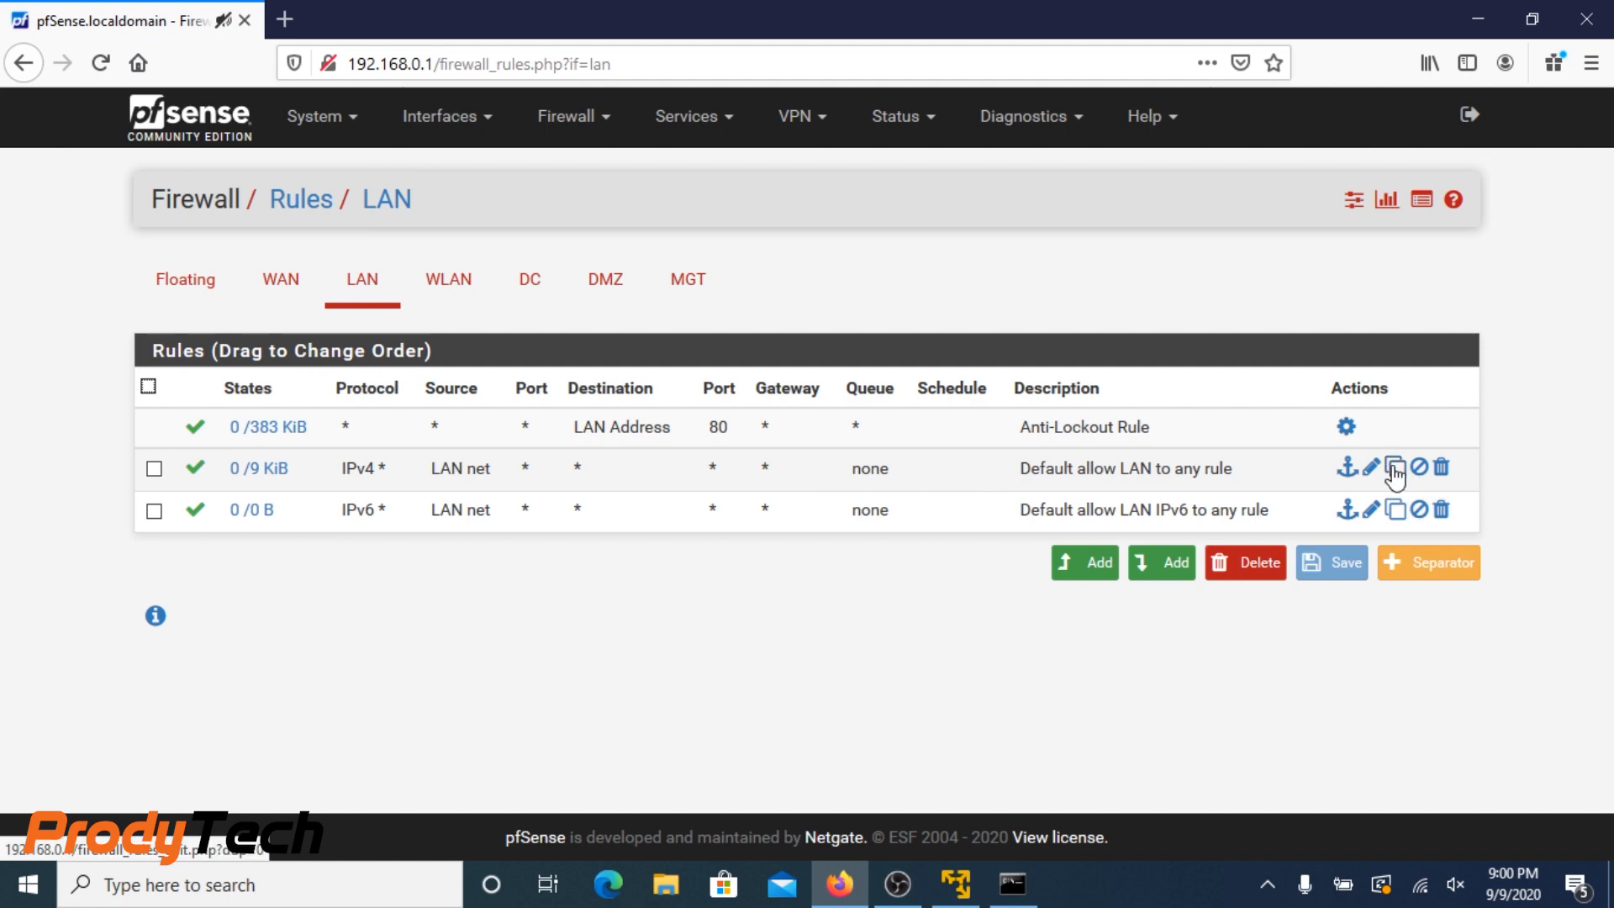
left_click(1395, 467)
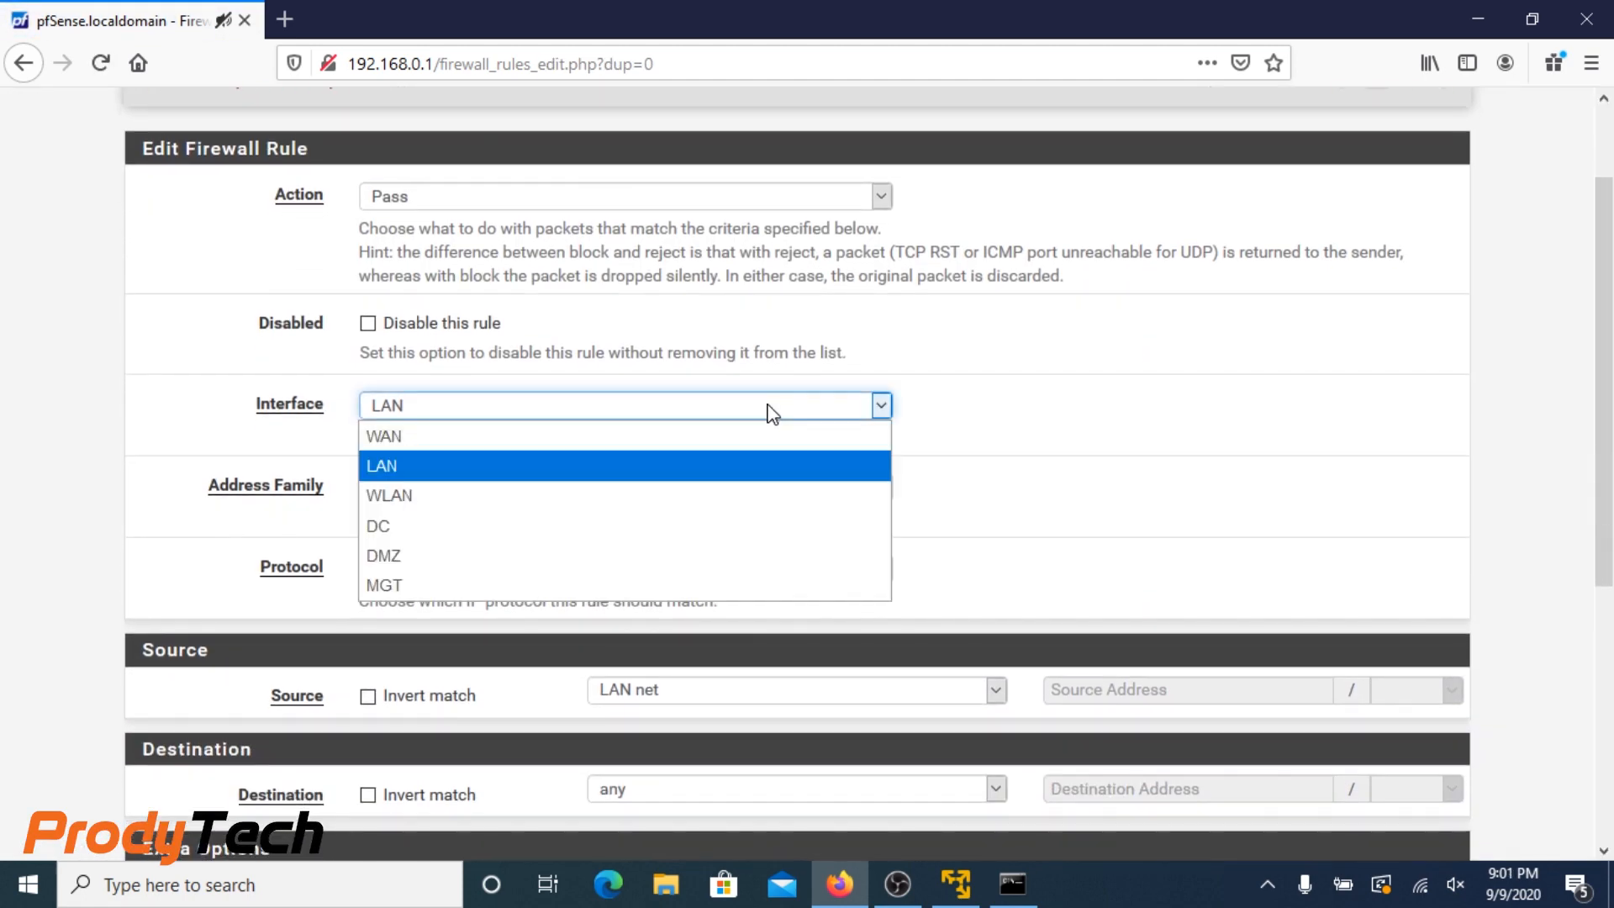
left_click(388, 494)
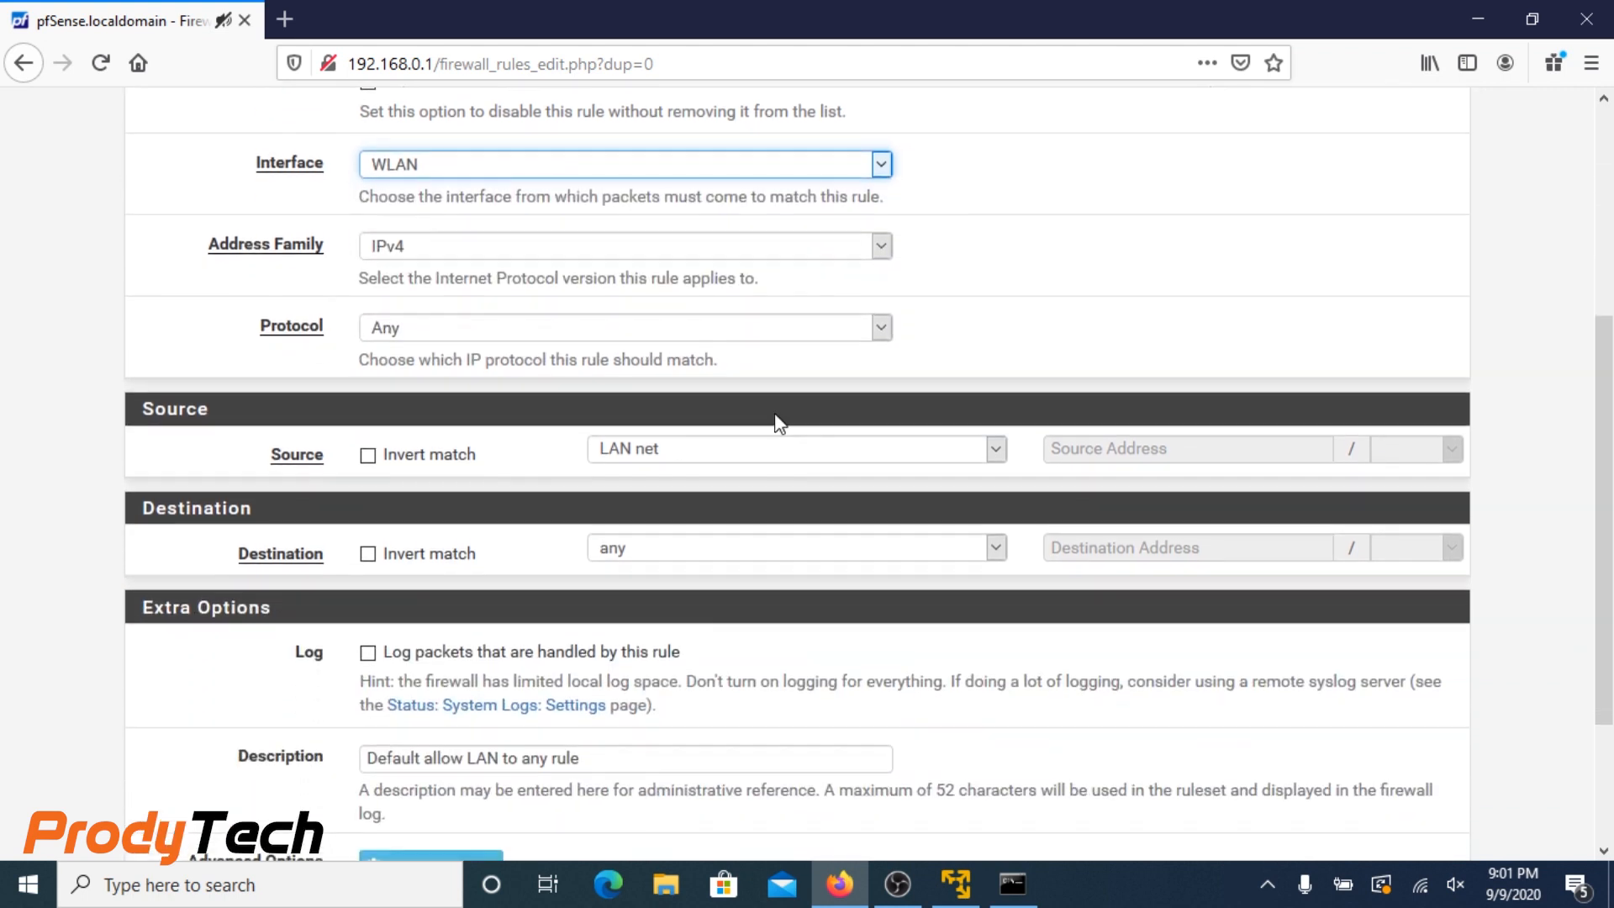
left_click(991, 448)
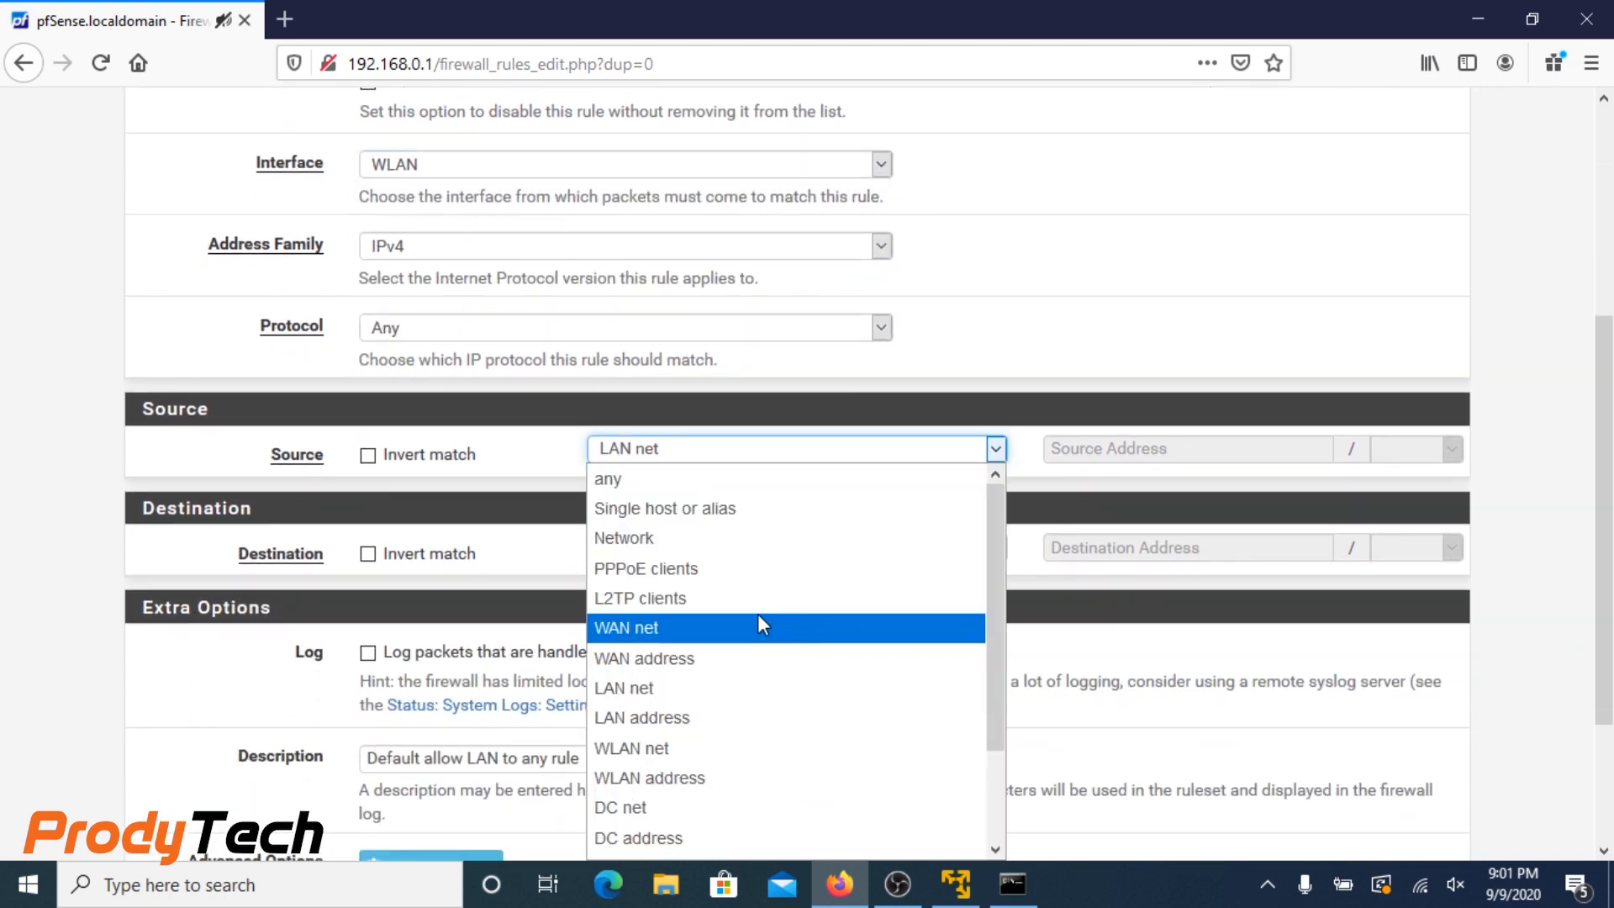
left_click(632, 746)
type("W")
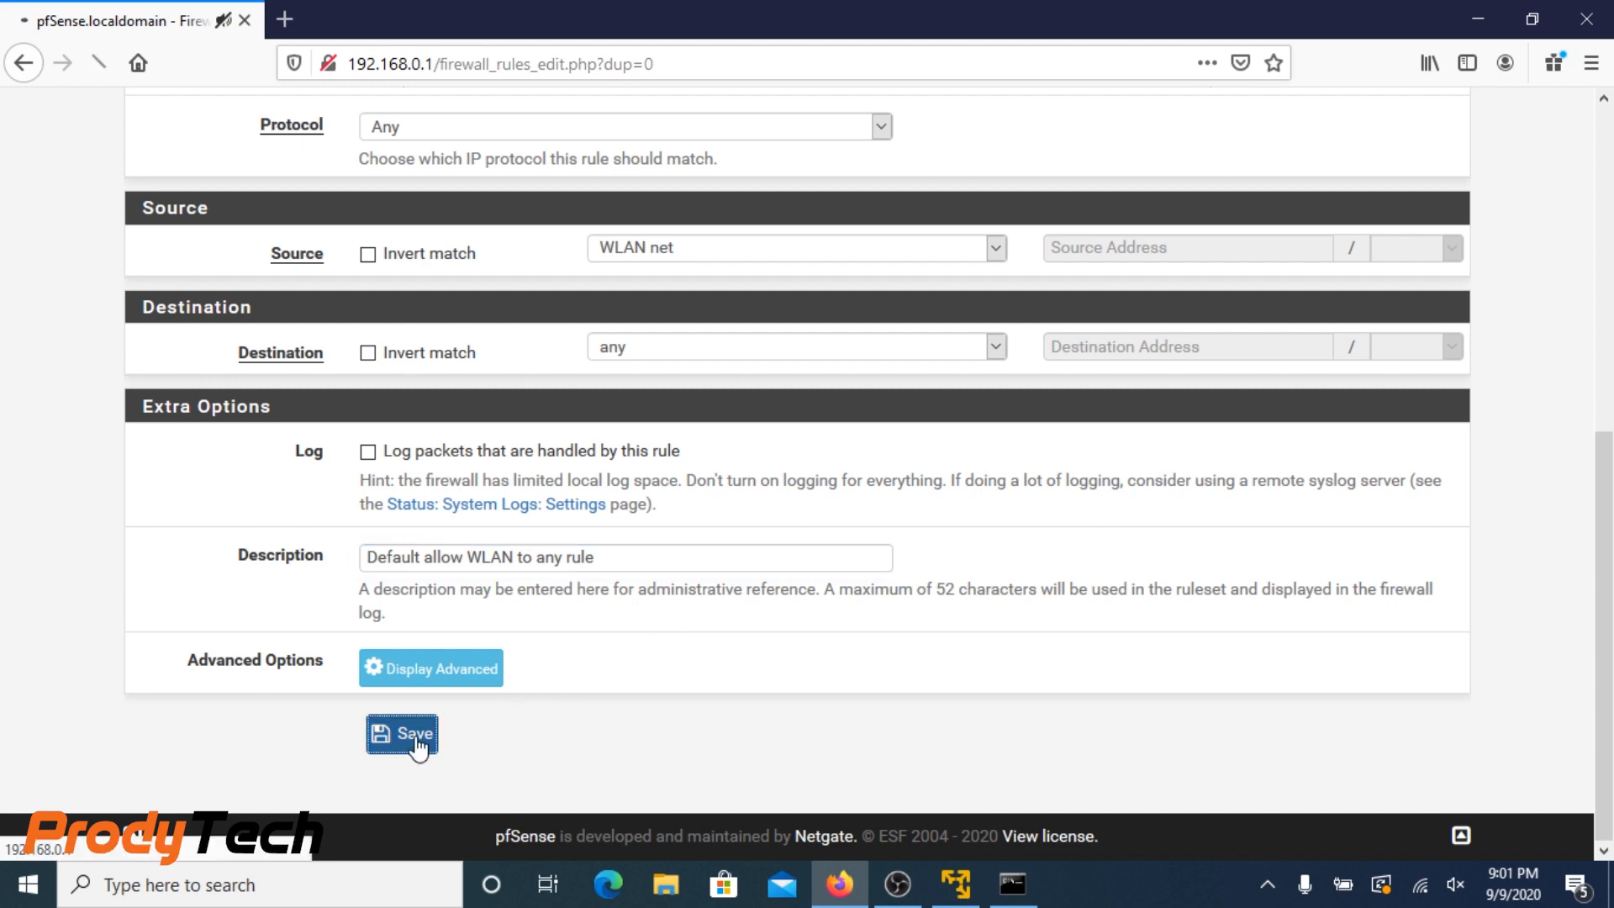
left_click(402, 735)
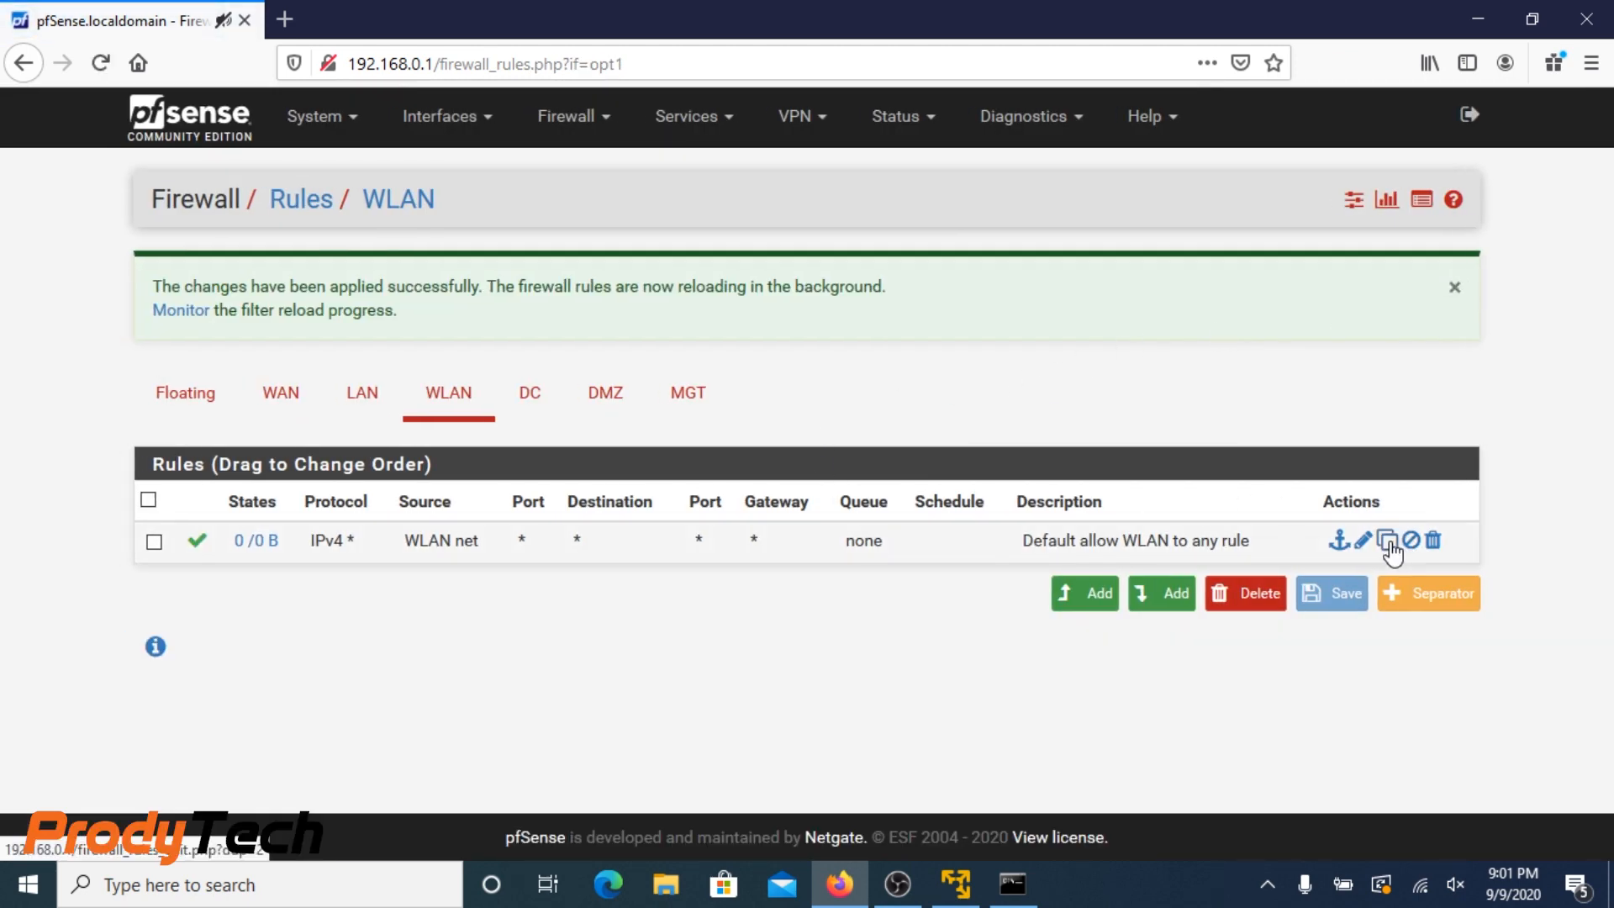
Copy the WLAN rule into 'Default allow DC to any rule' with source DC net, save, and start another copy
left_click(1387, 540)
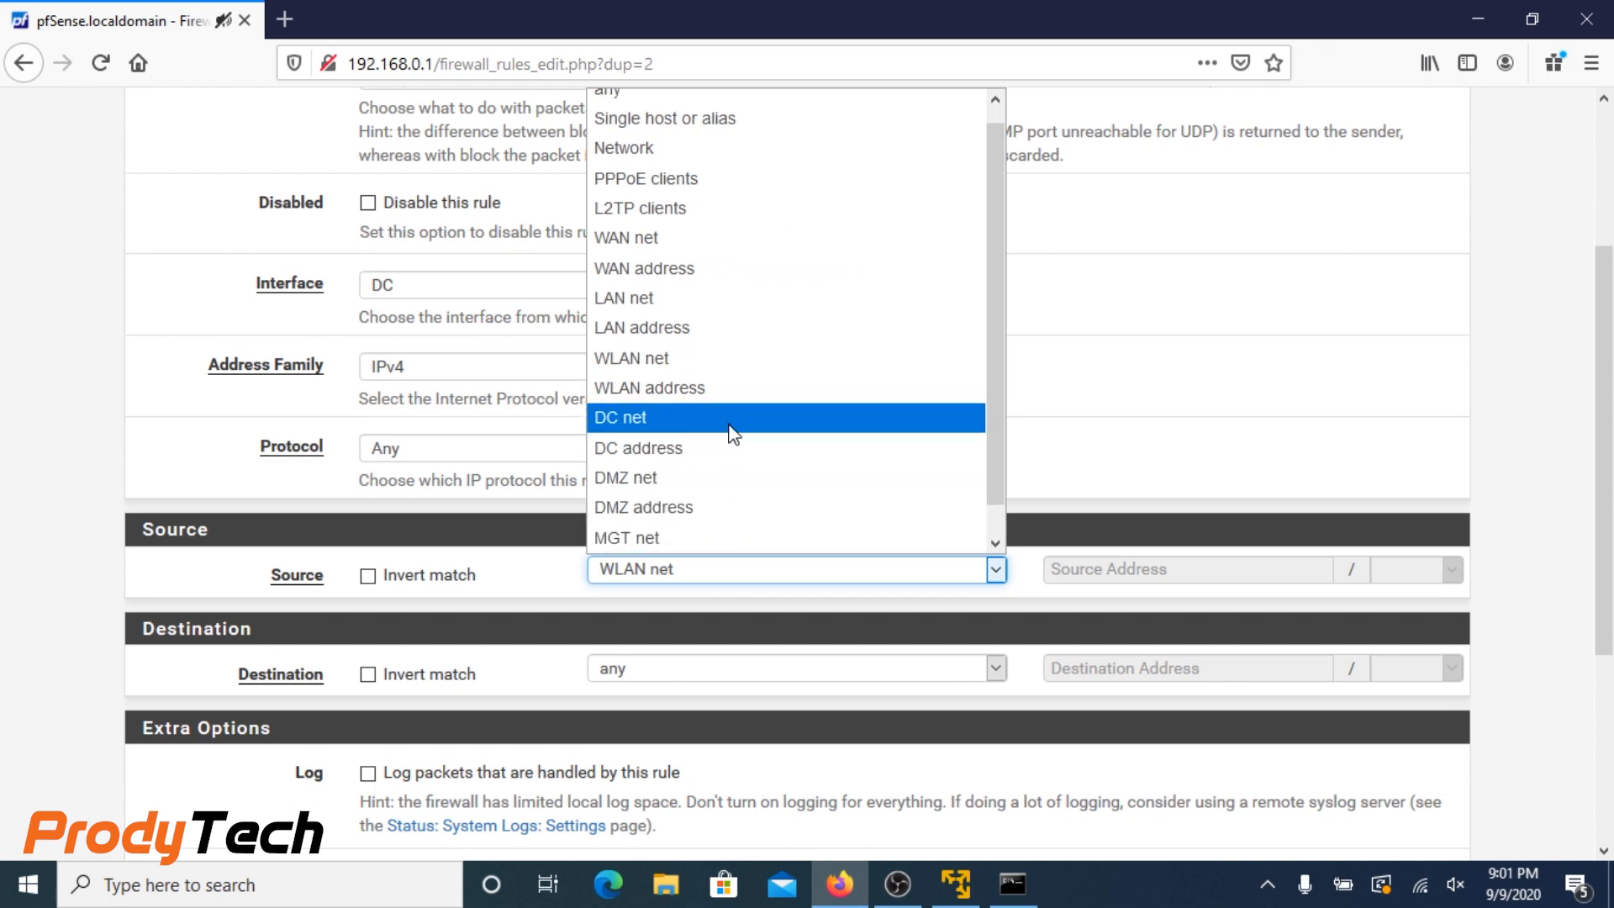
left_click(622, 417)
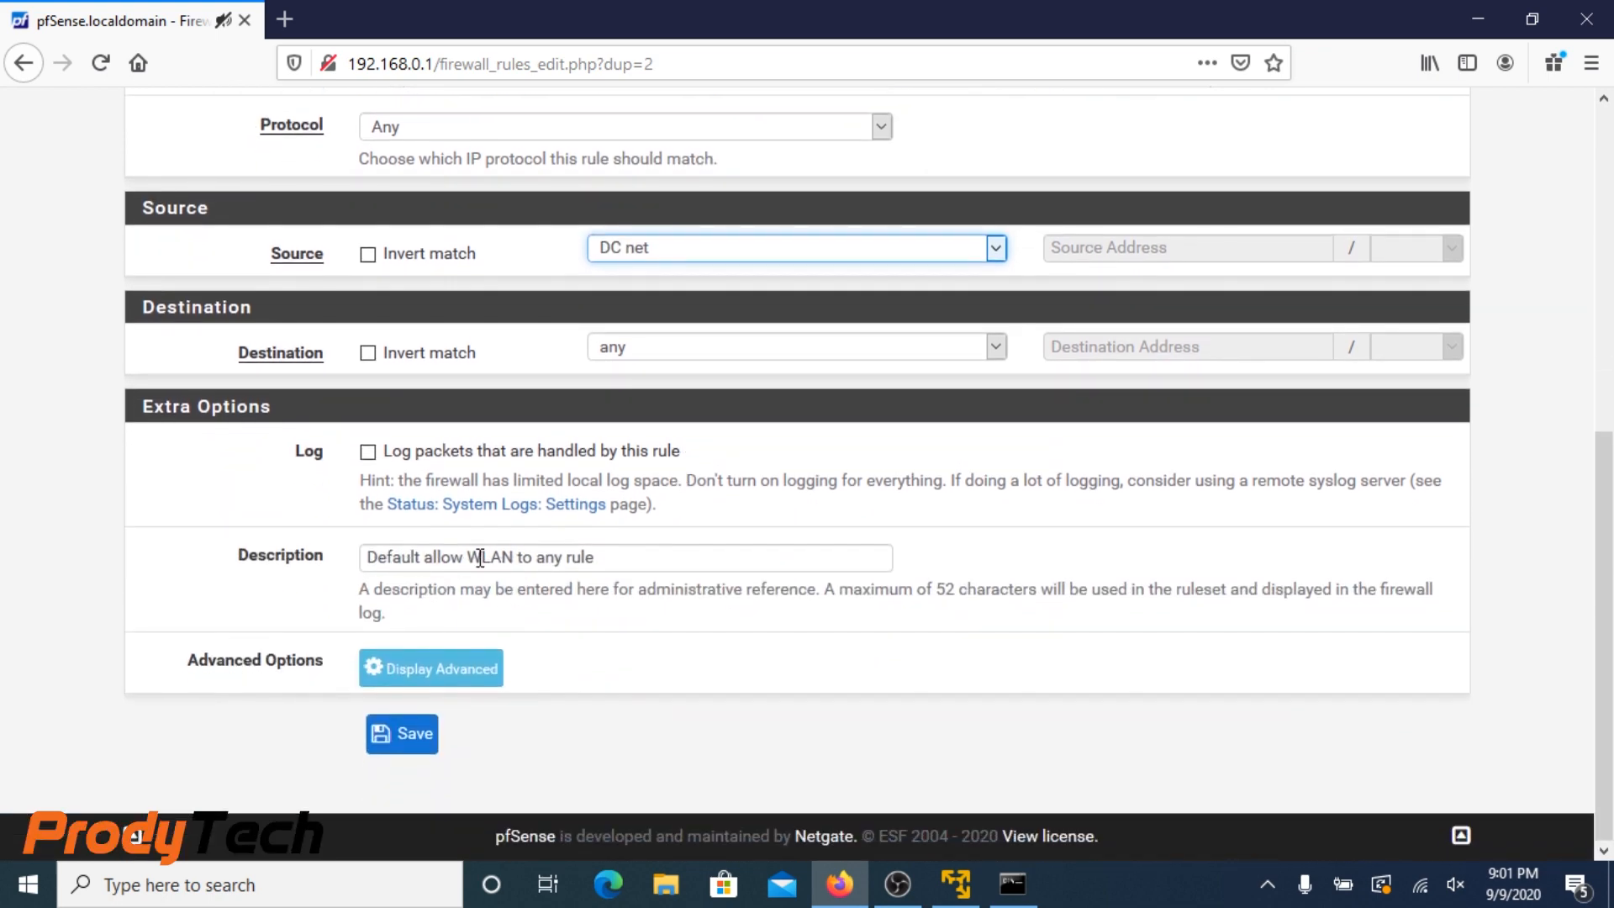
double_click(491, 556)
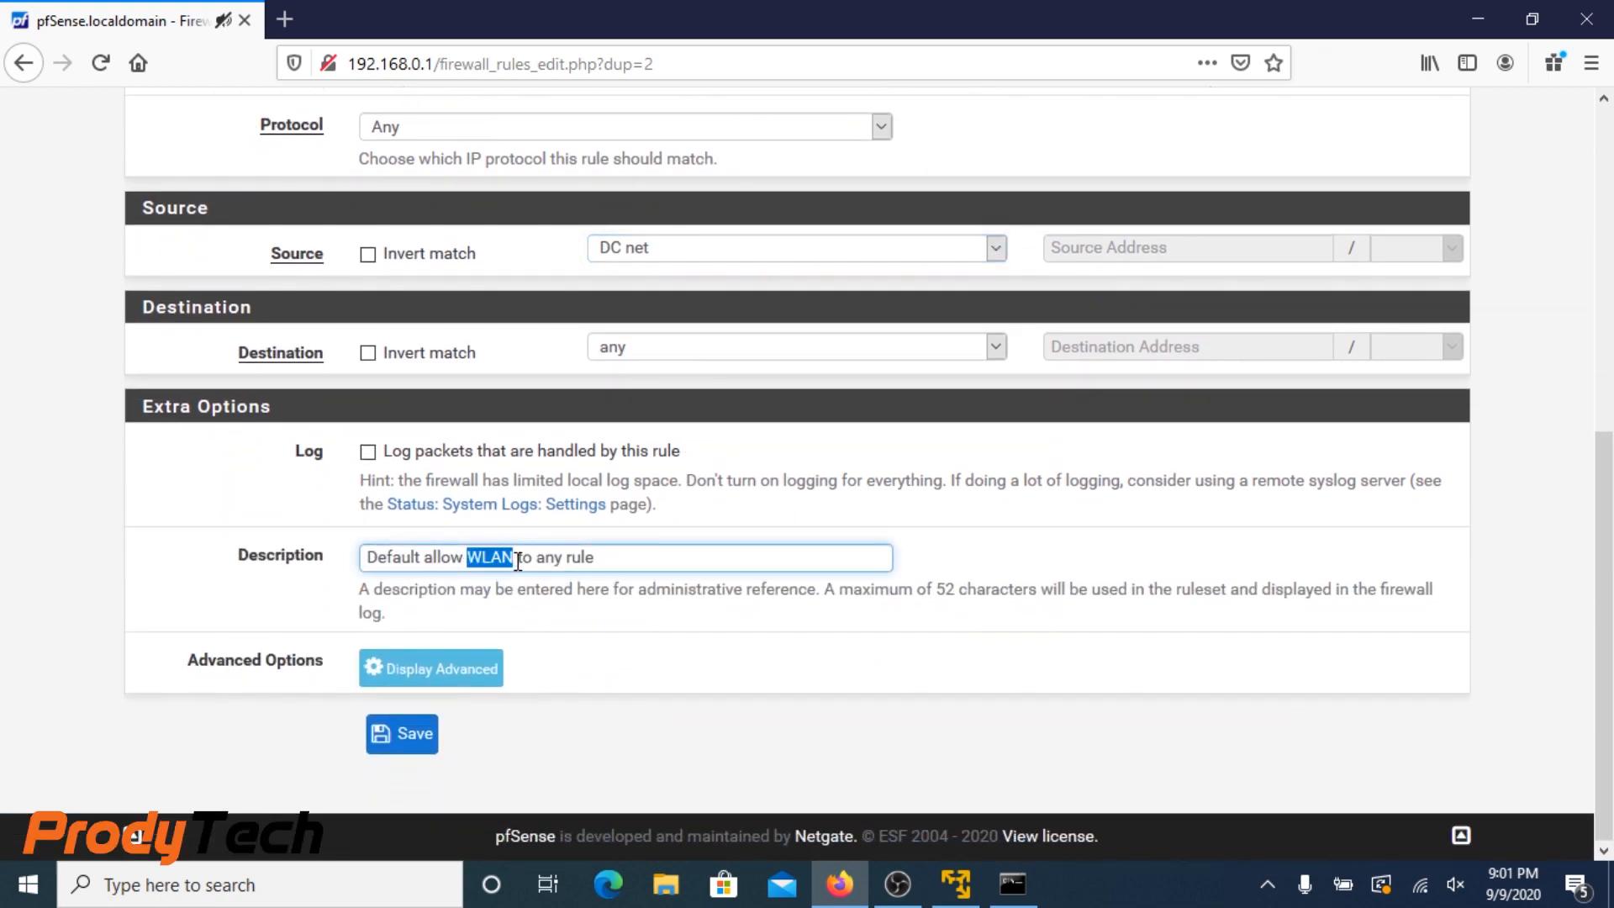
type("DC")
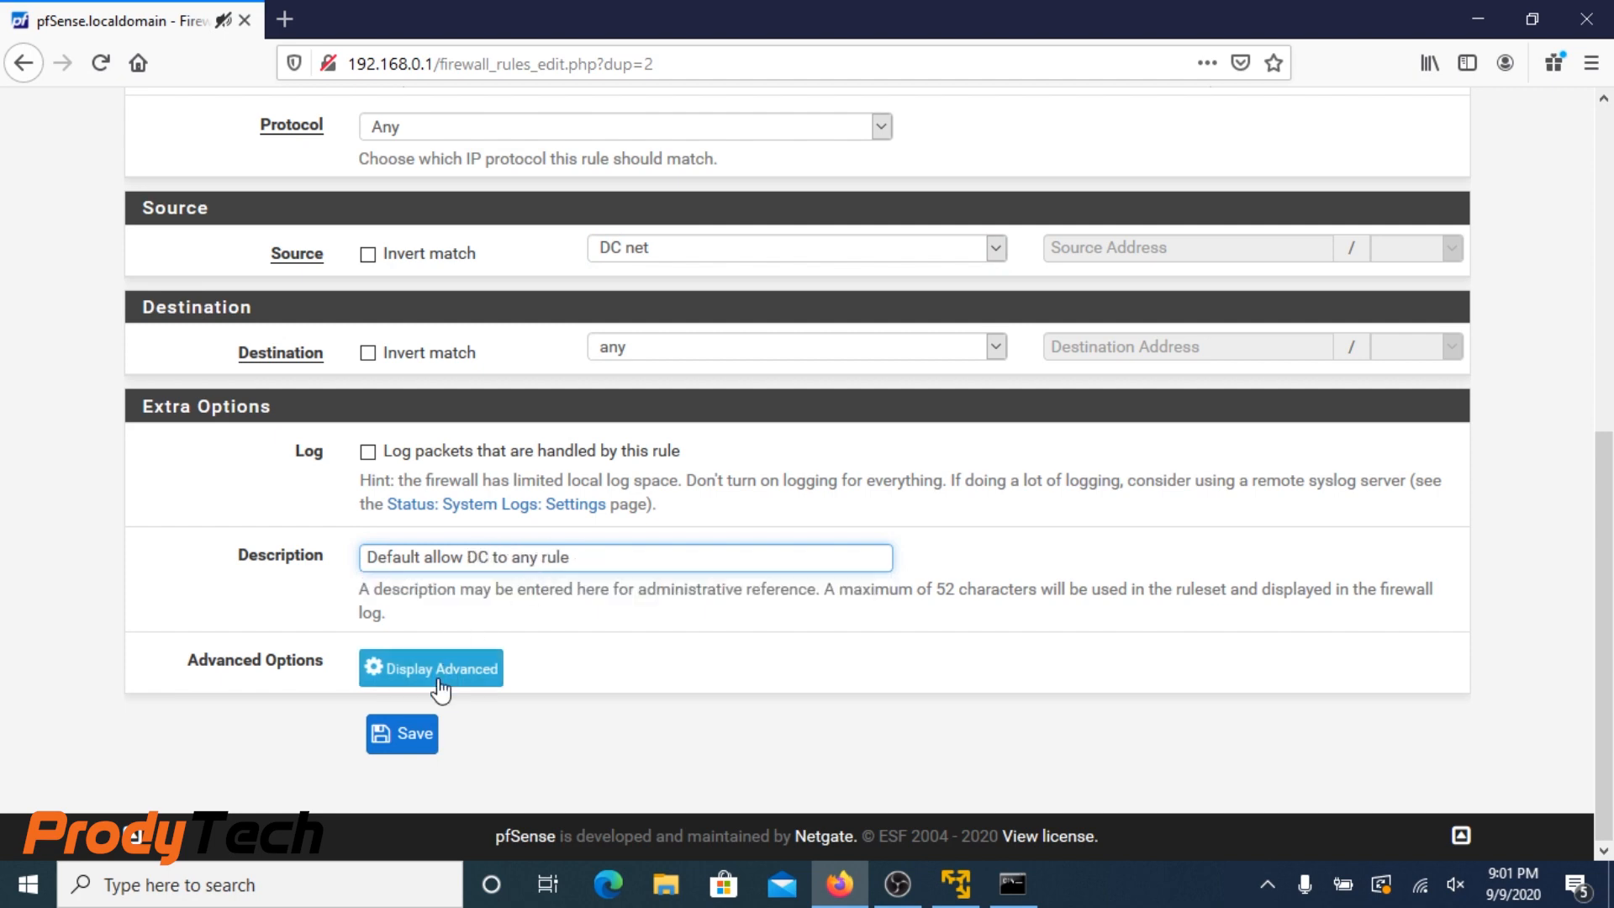
left_click(402, 734)
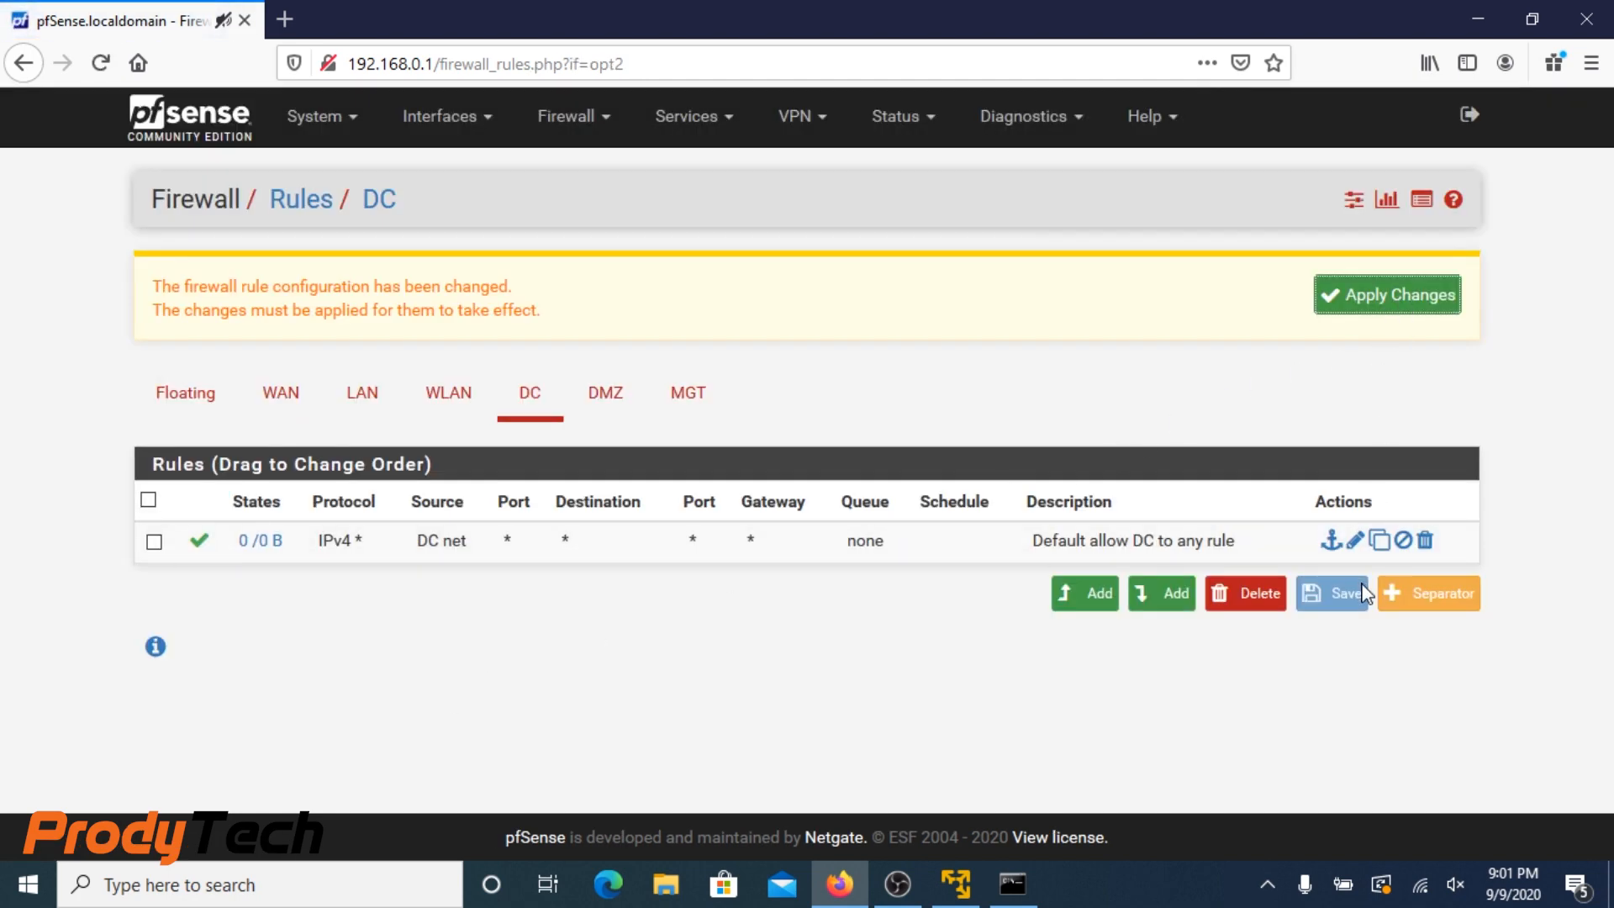
left_click(1378, 539)
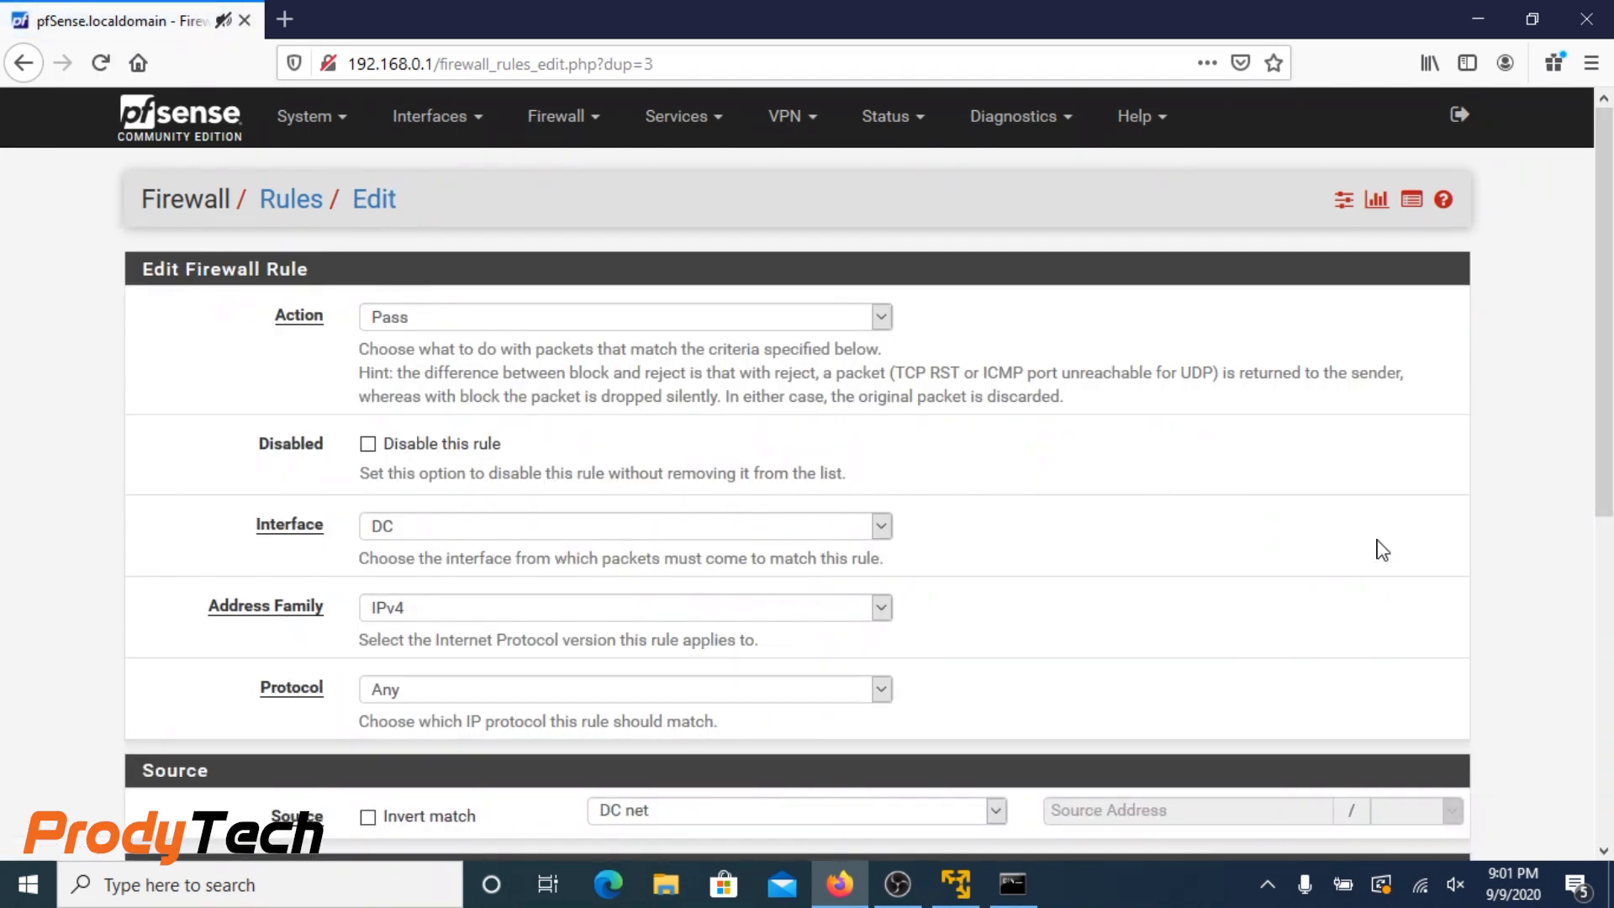
Set the copied rule to interface DMZ, source DMZ net, description 'Default allow DMZ to any rule', and save
left_click(622, 525)
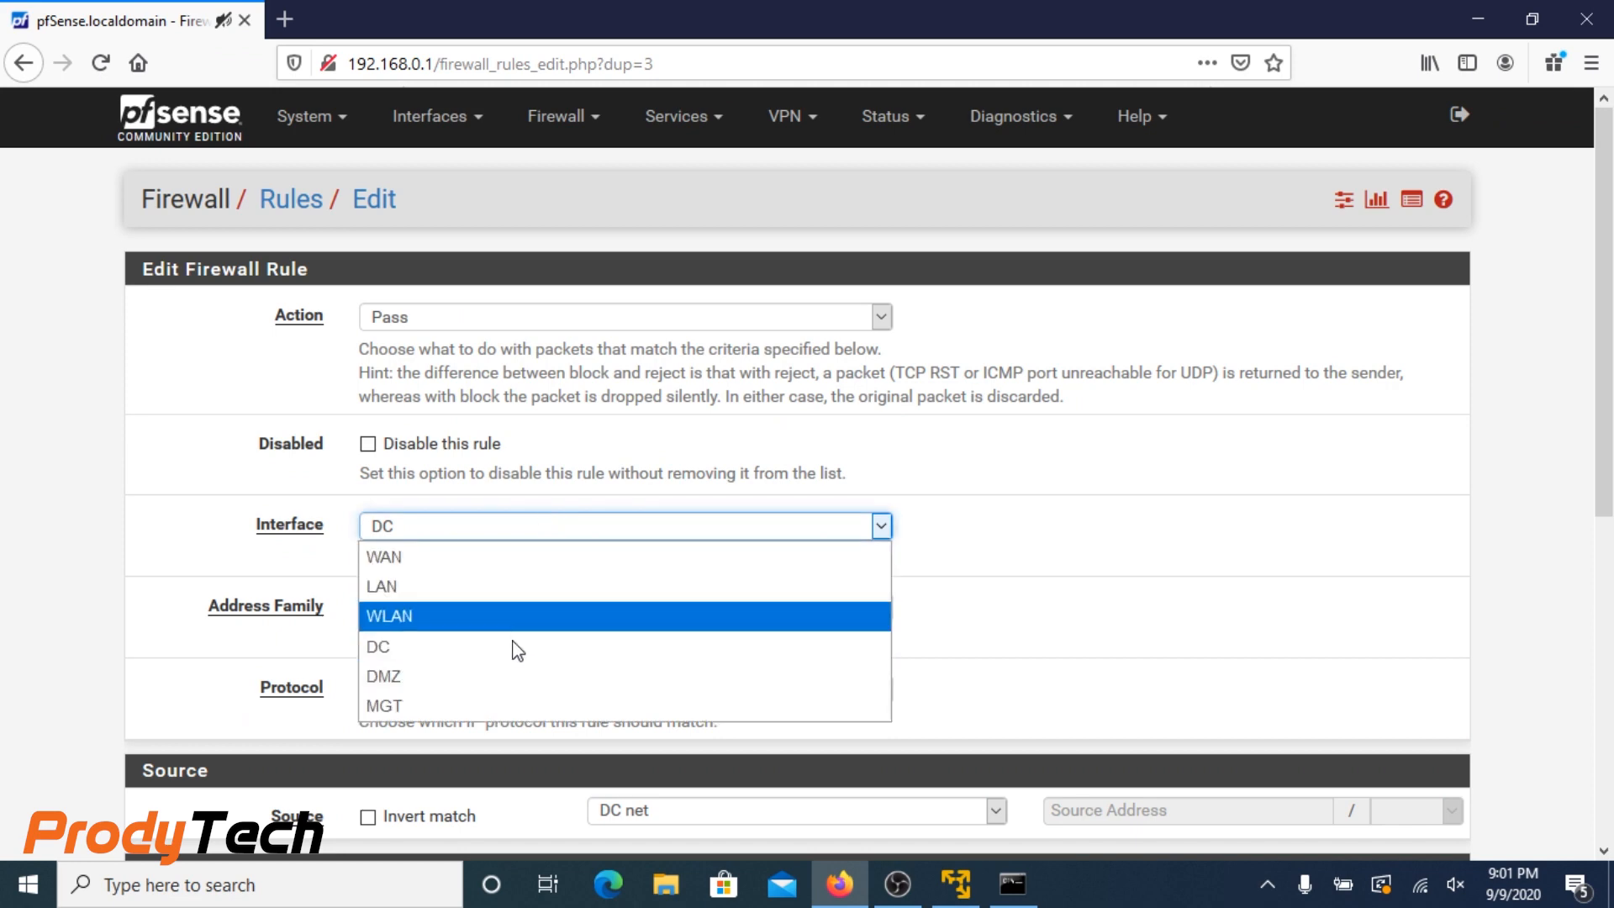
left_click(383, 676)
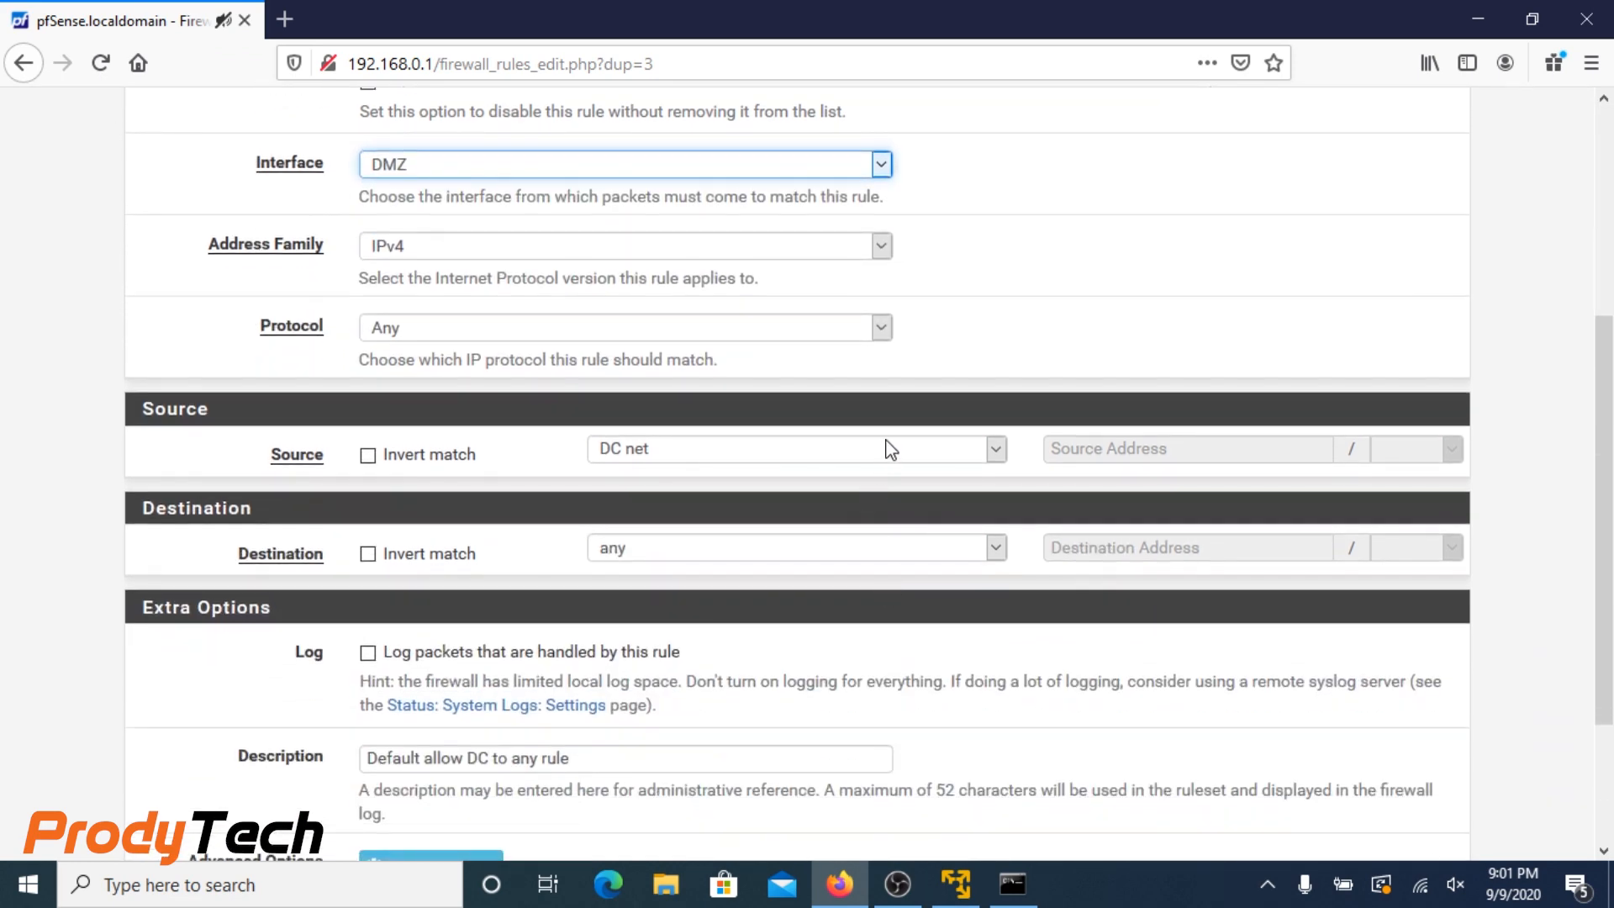
left_click(991, 447)
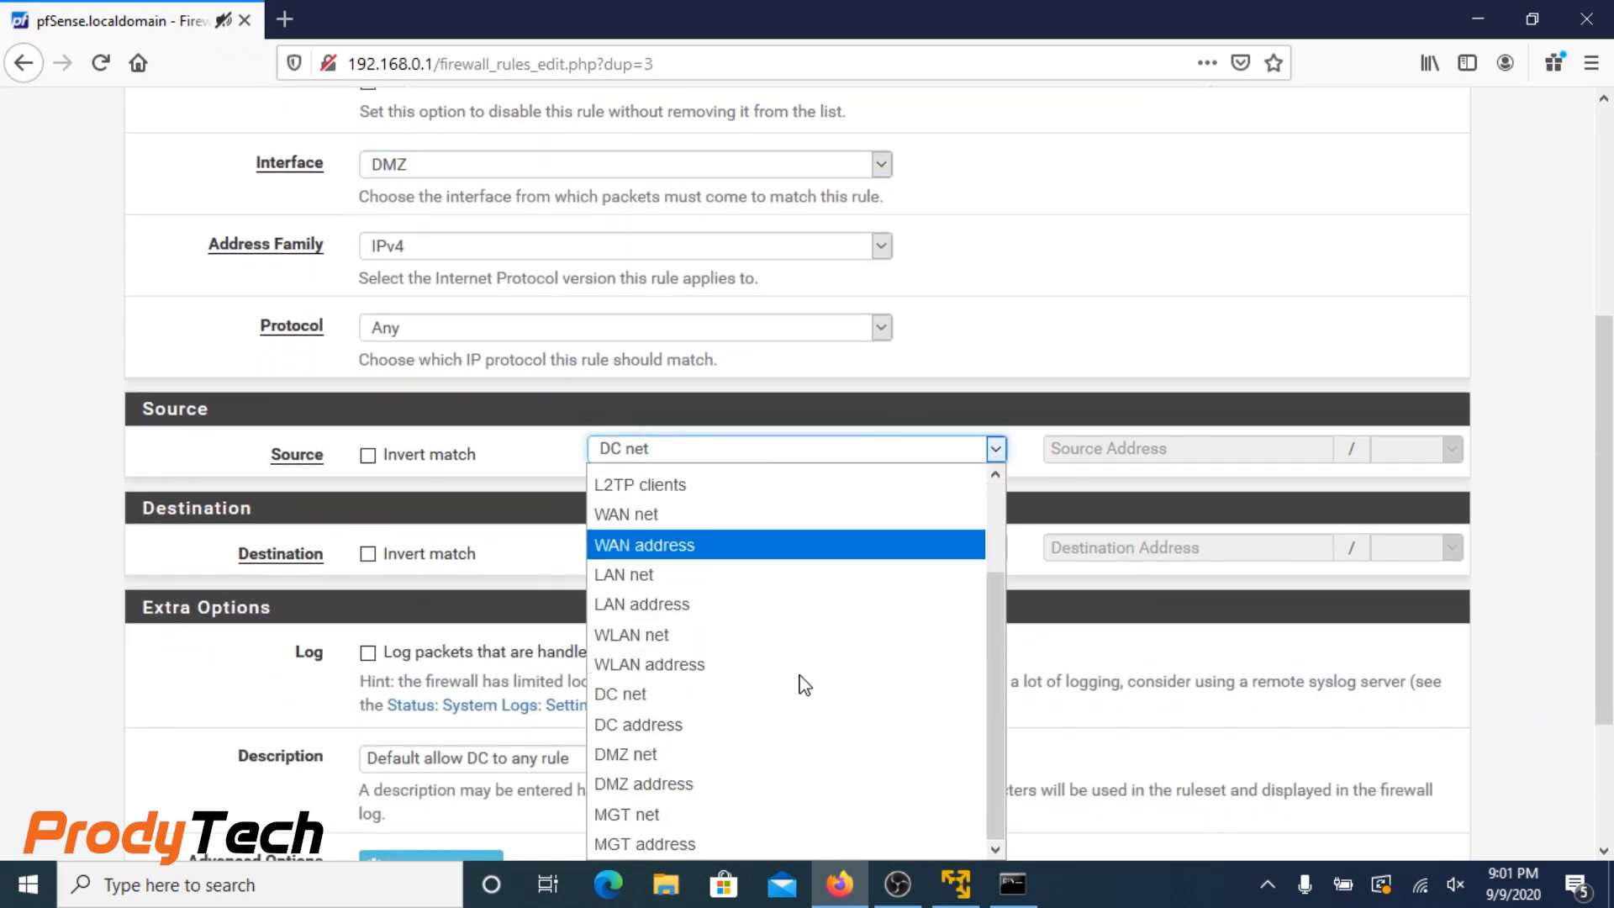
left_click(625, 754)
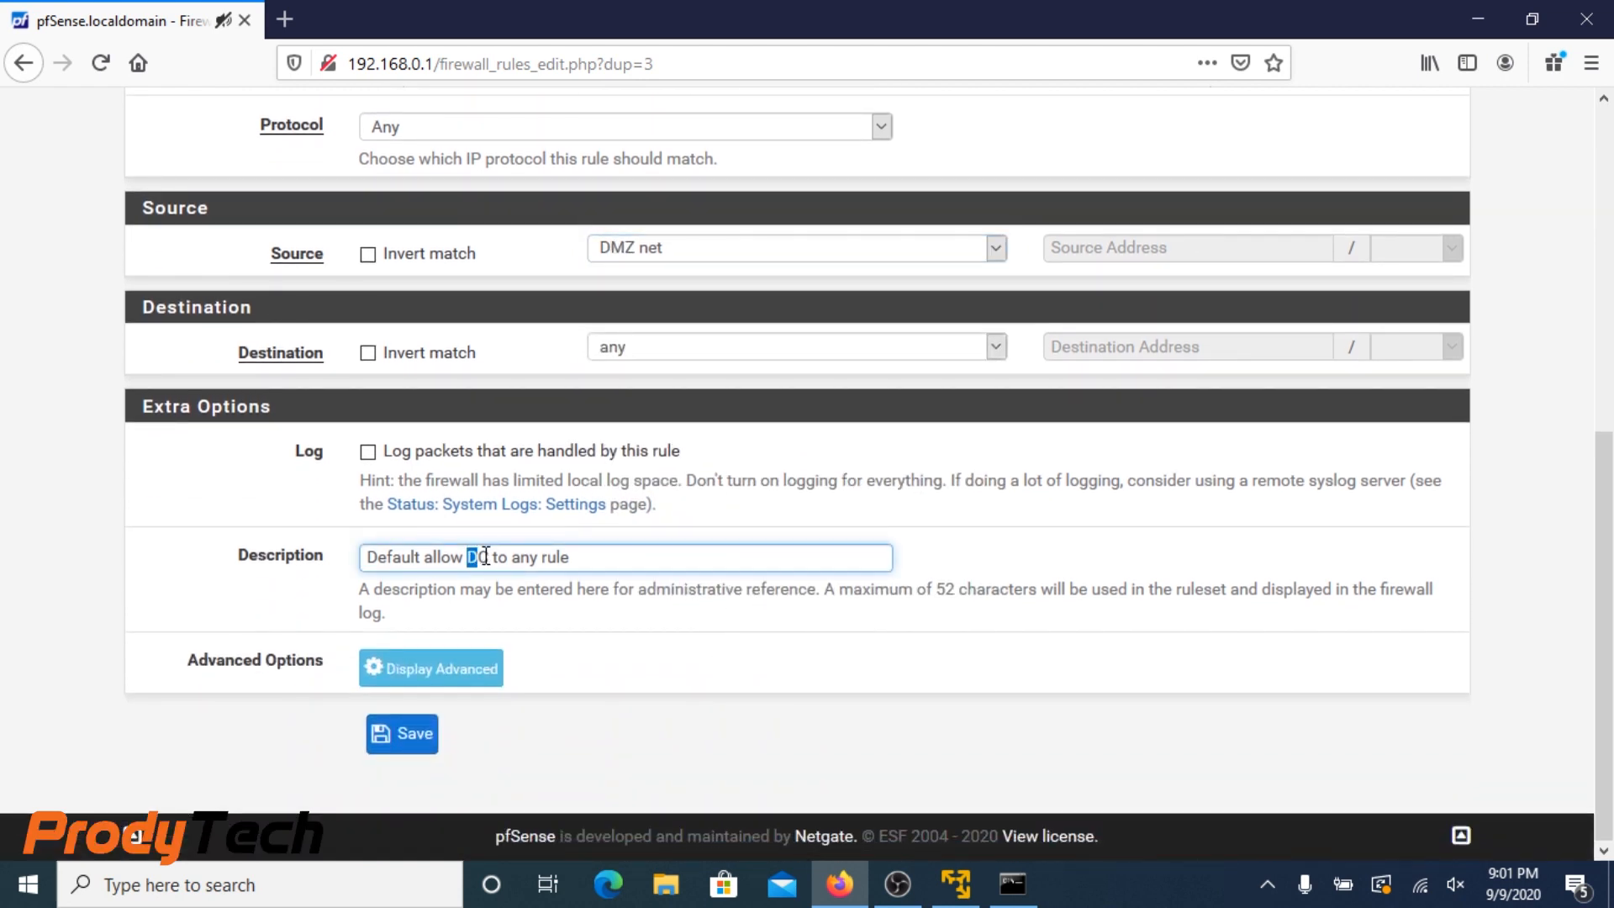
type("D")
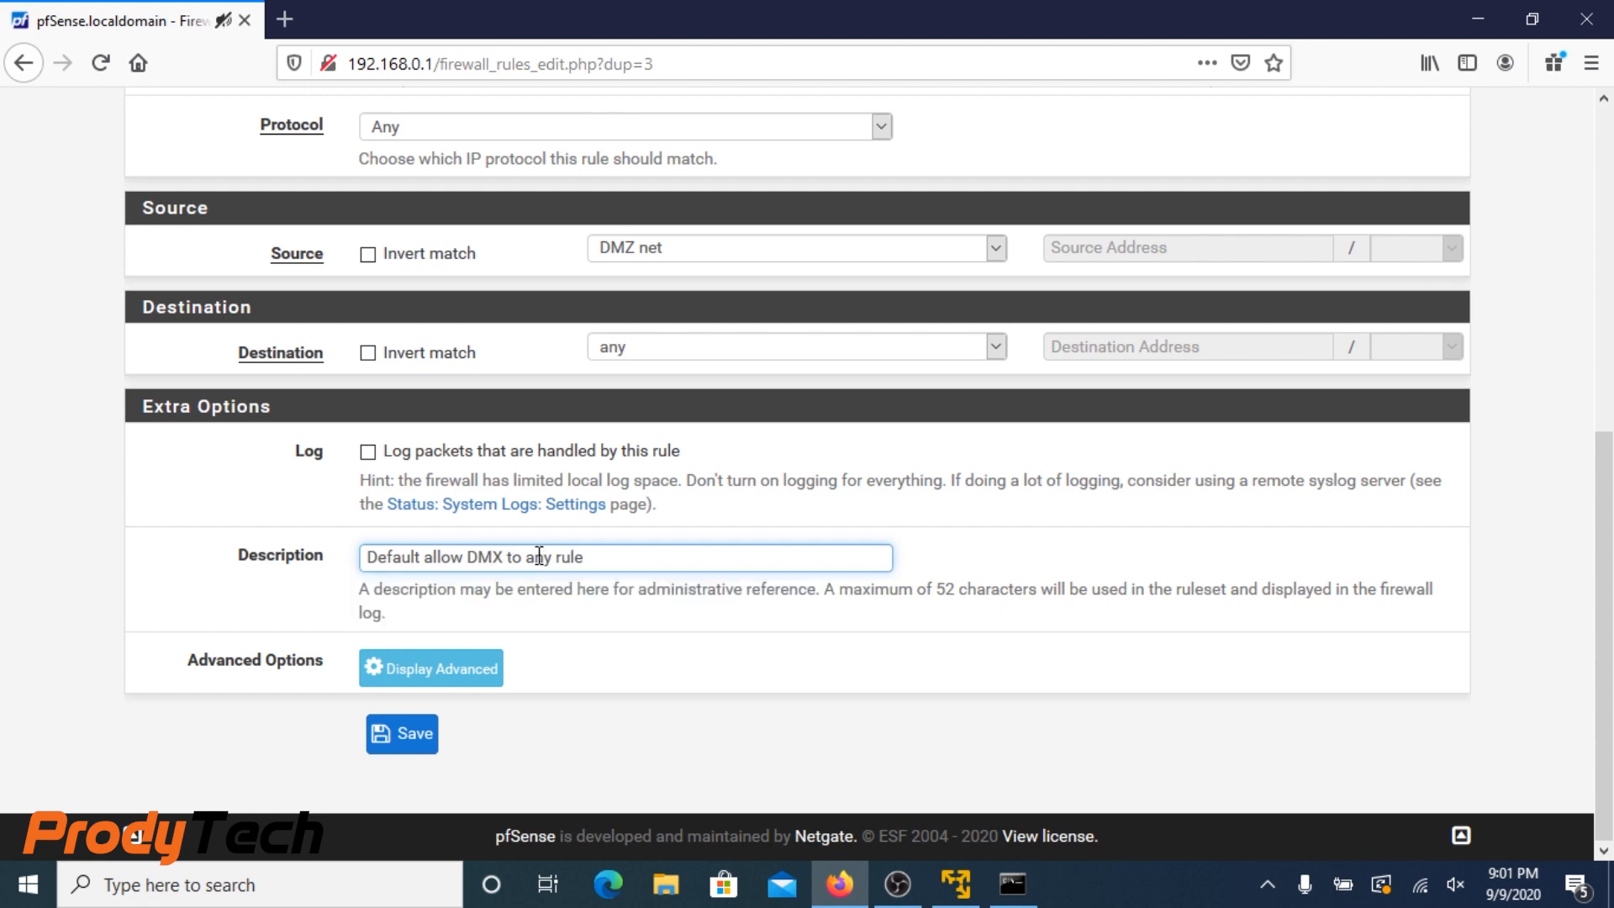
key("BackSpace")
type("Z")
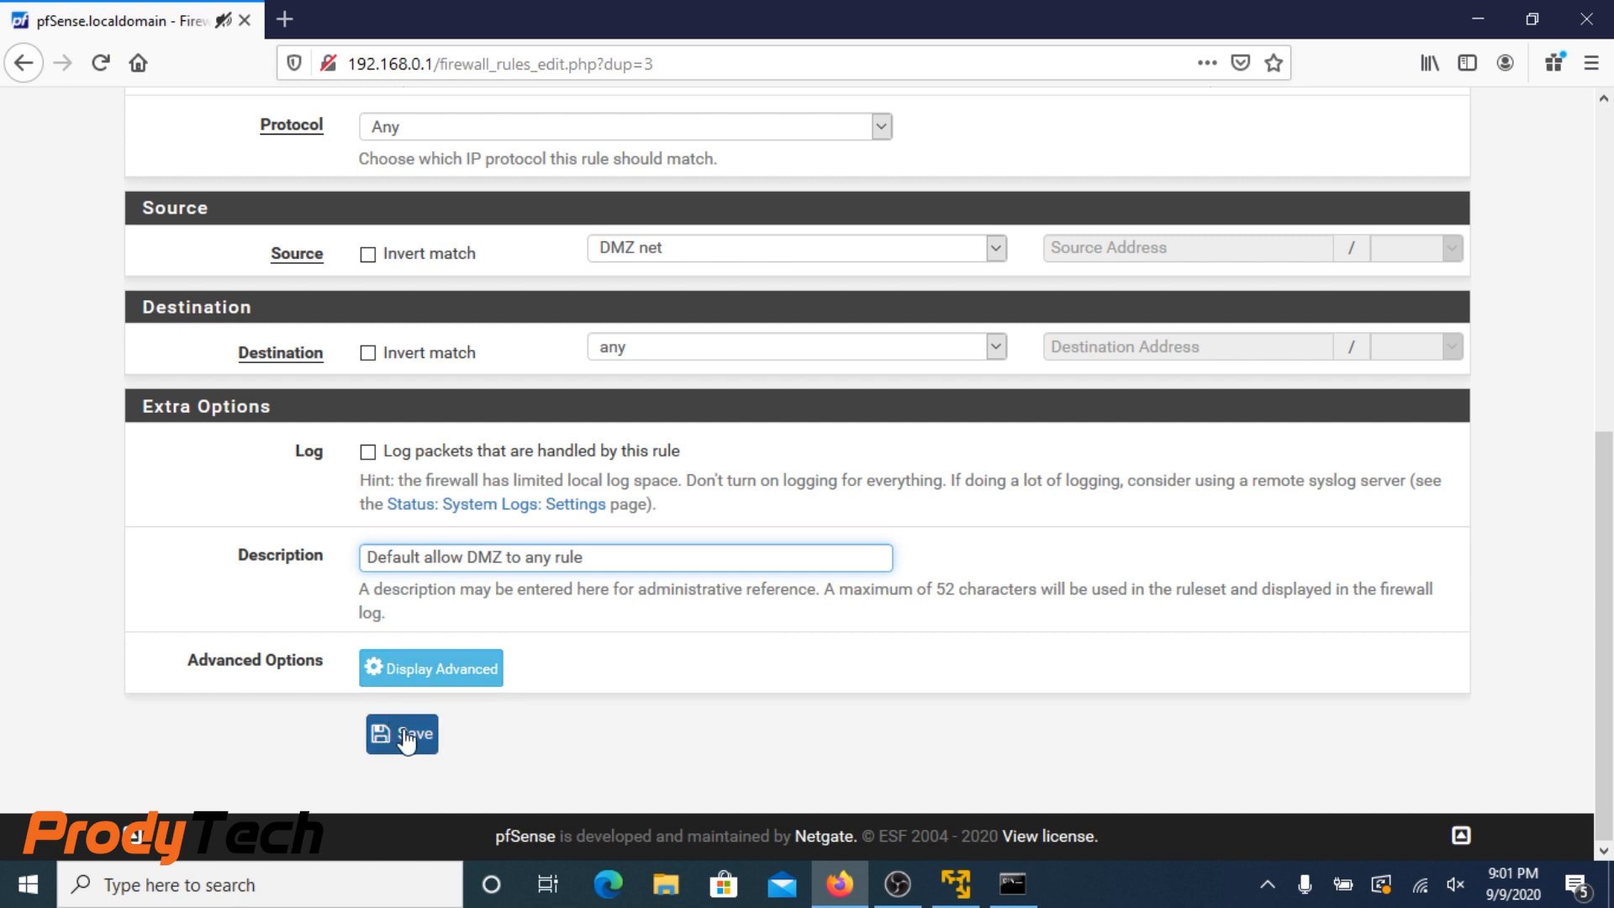
left_click(402, 735)
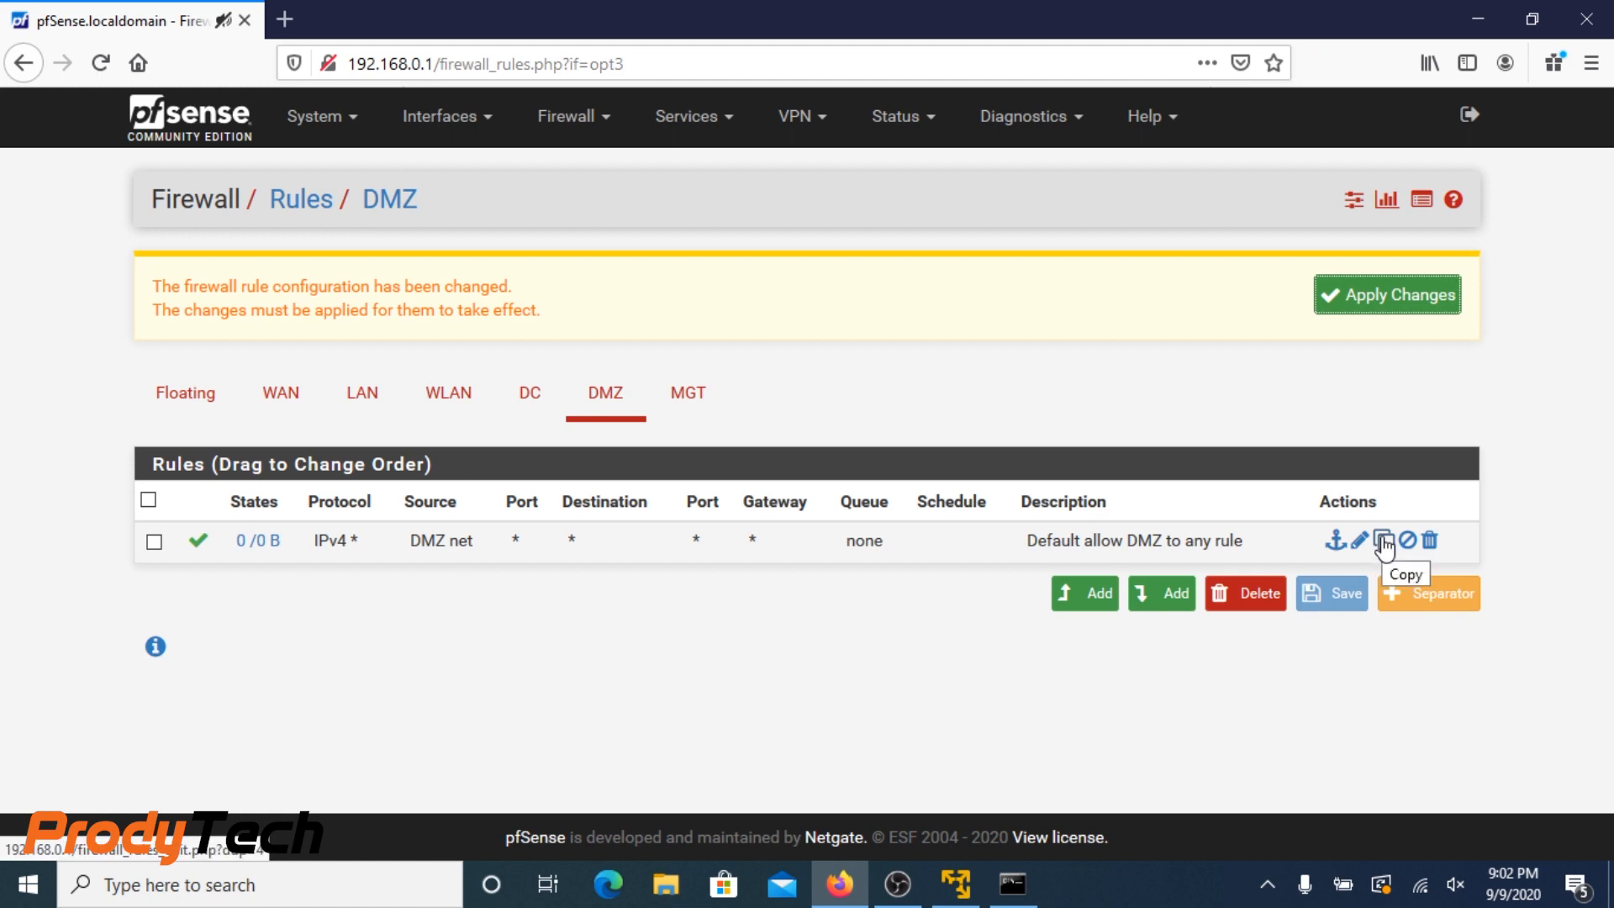
Copy the DMZ rule into an MGT pass-any rule from MGT net, 'Default allow MGT to any rule', and apply it
left_click(1382, 539)
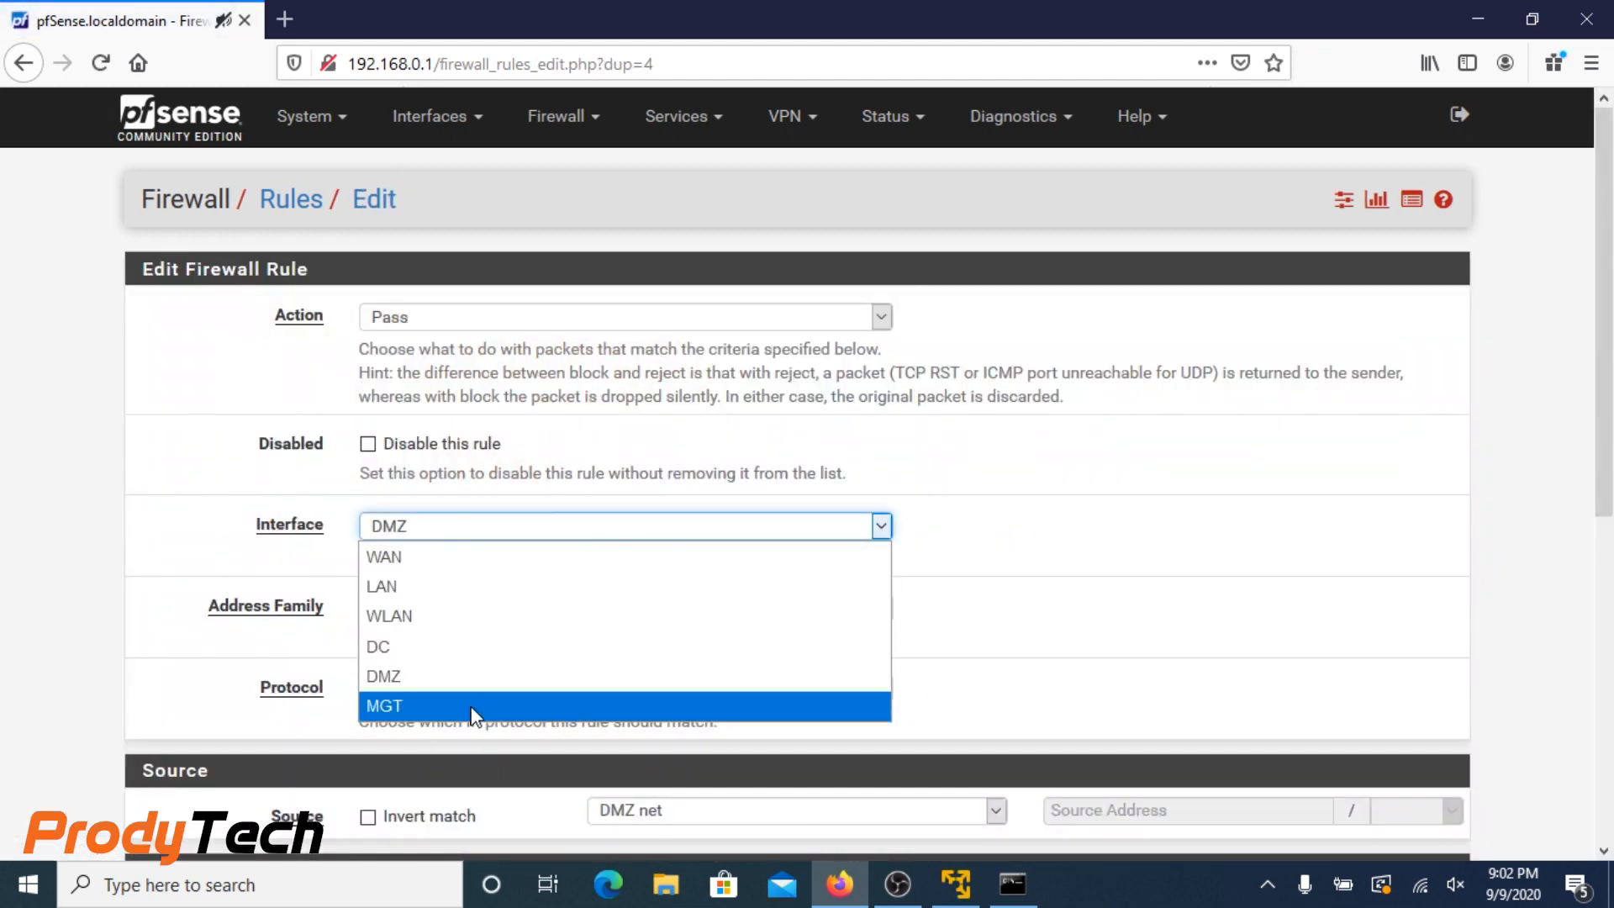
left_click(384, 704)
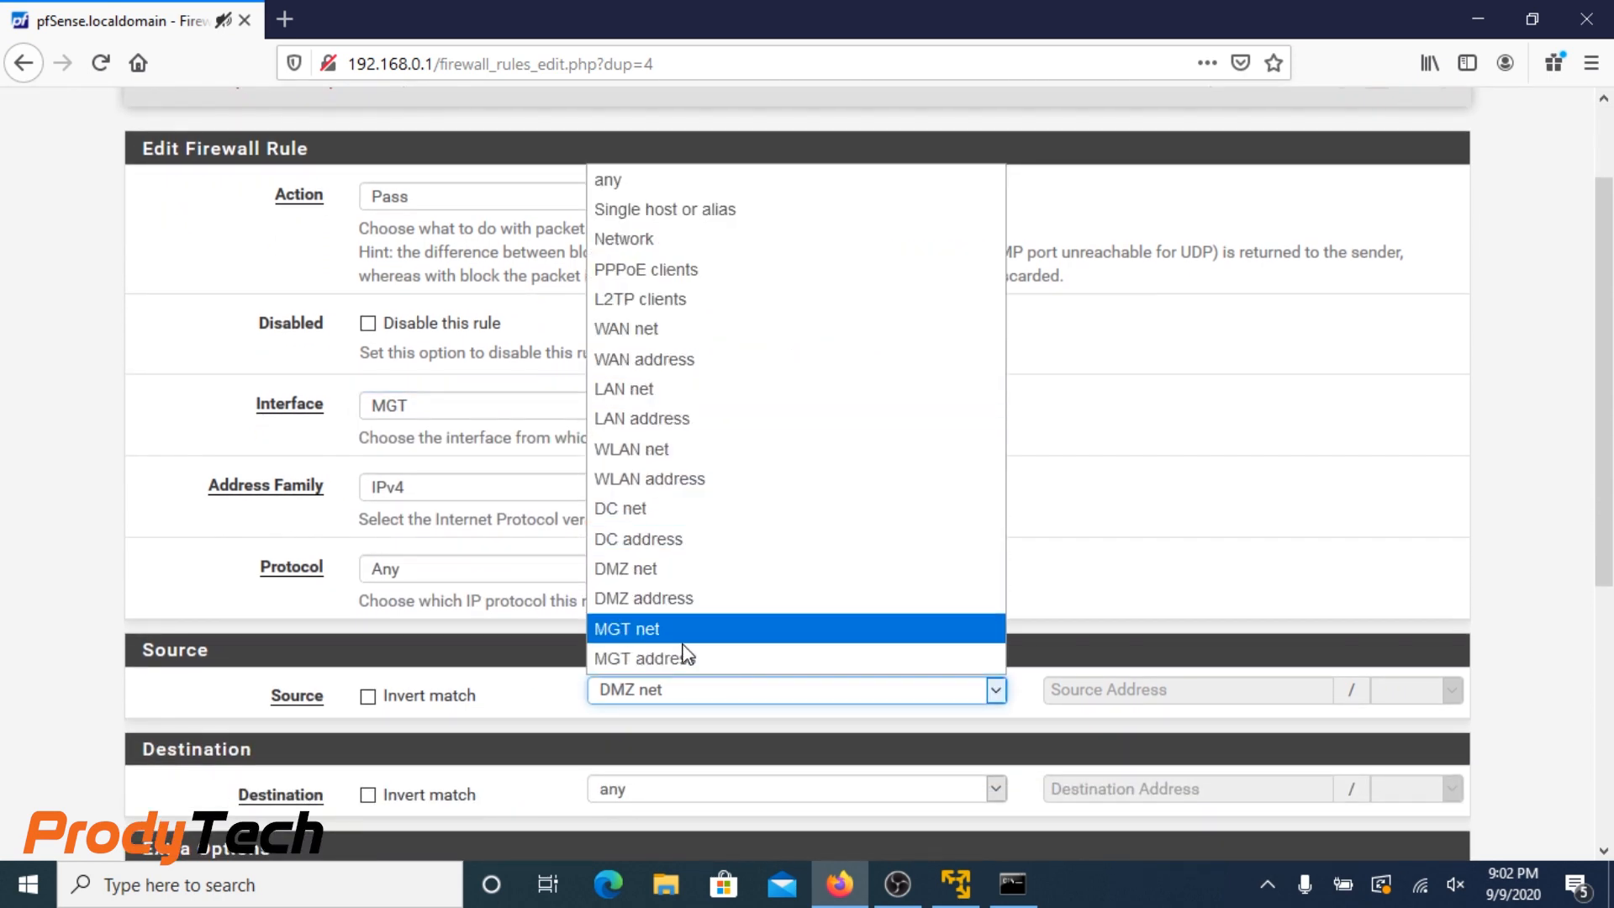
left_click(625, 627)
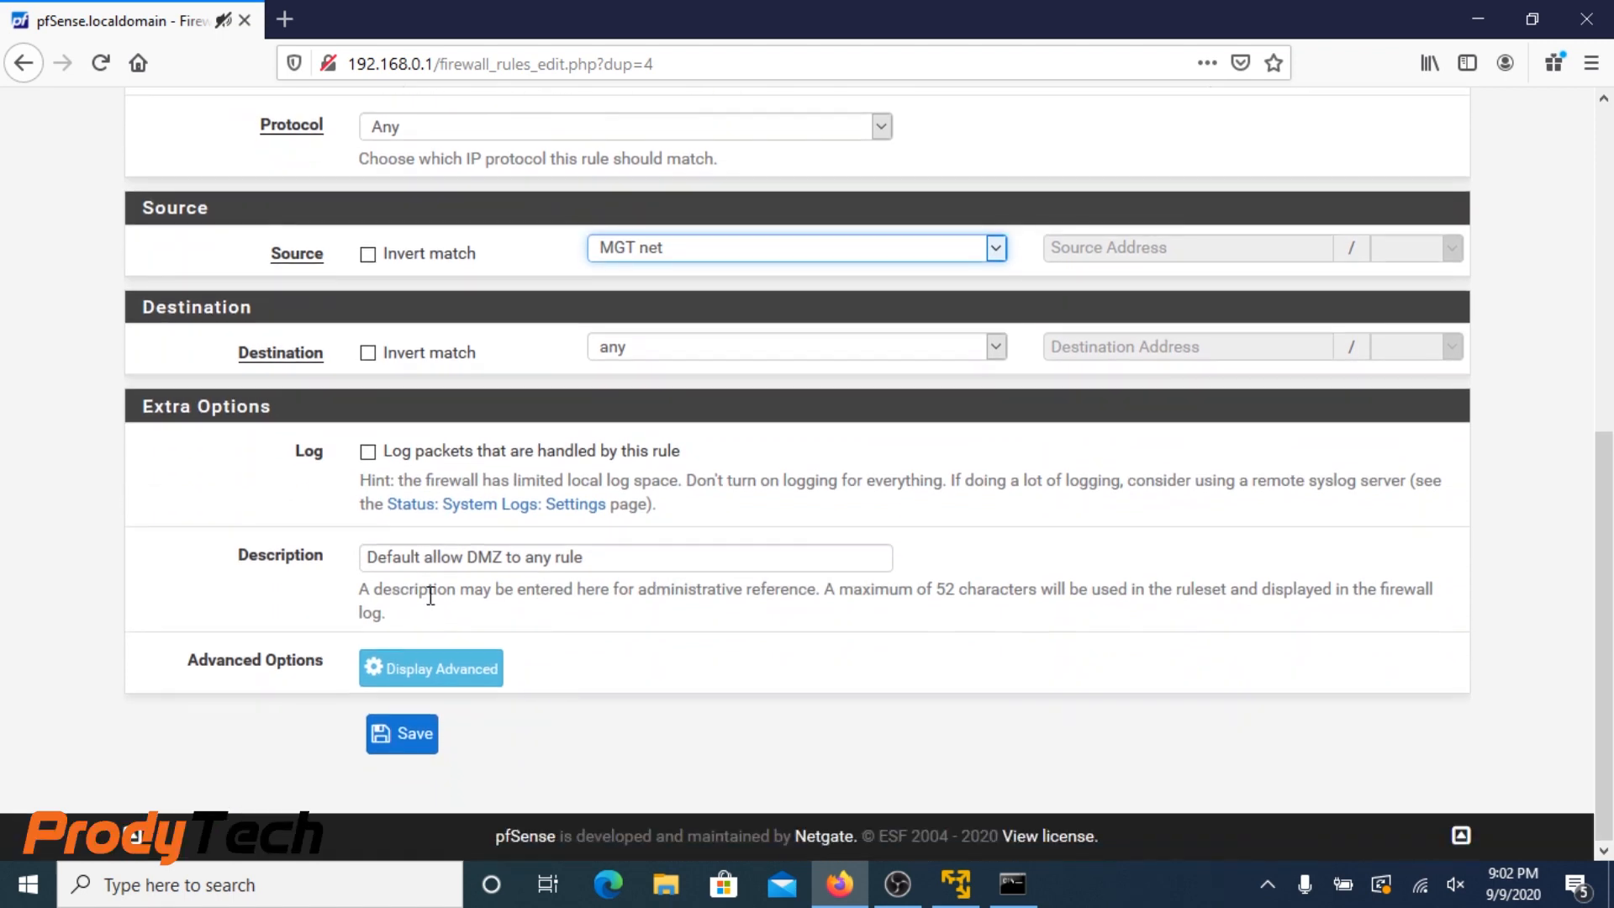
double_click(483, 556)
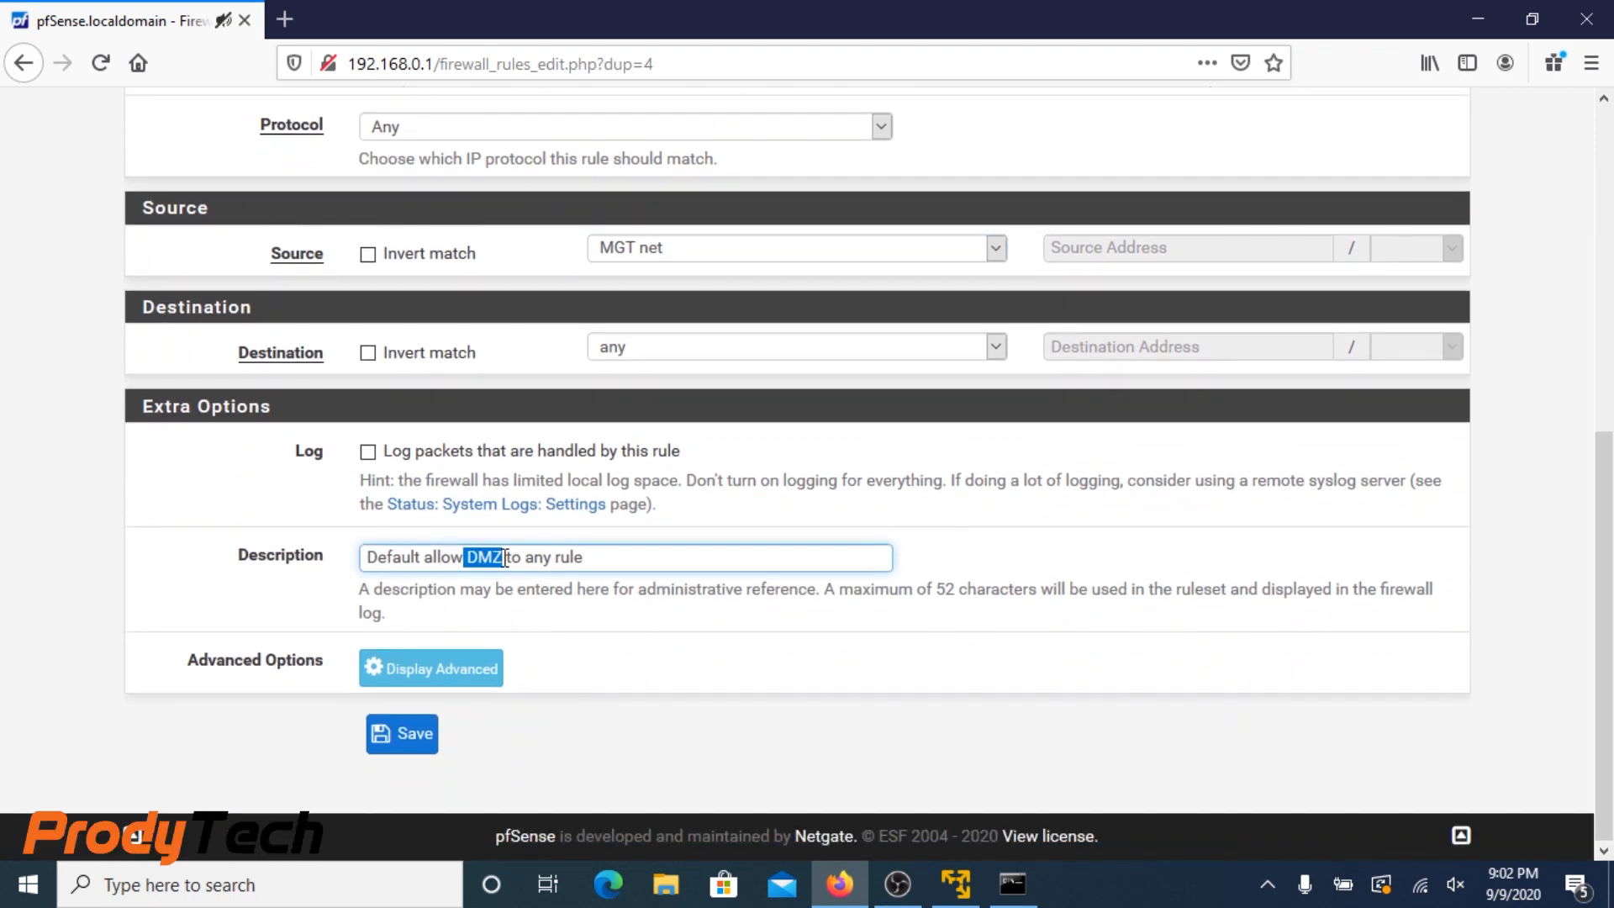
mouse_move(534, 565)
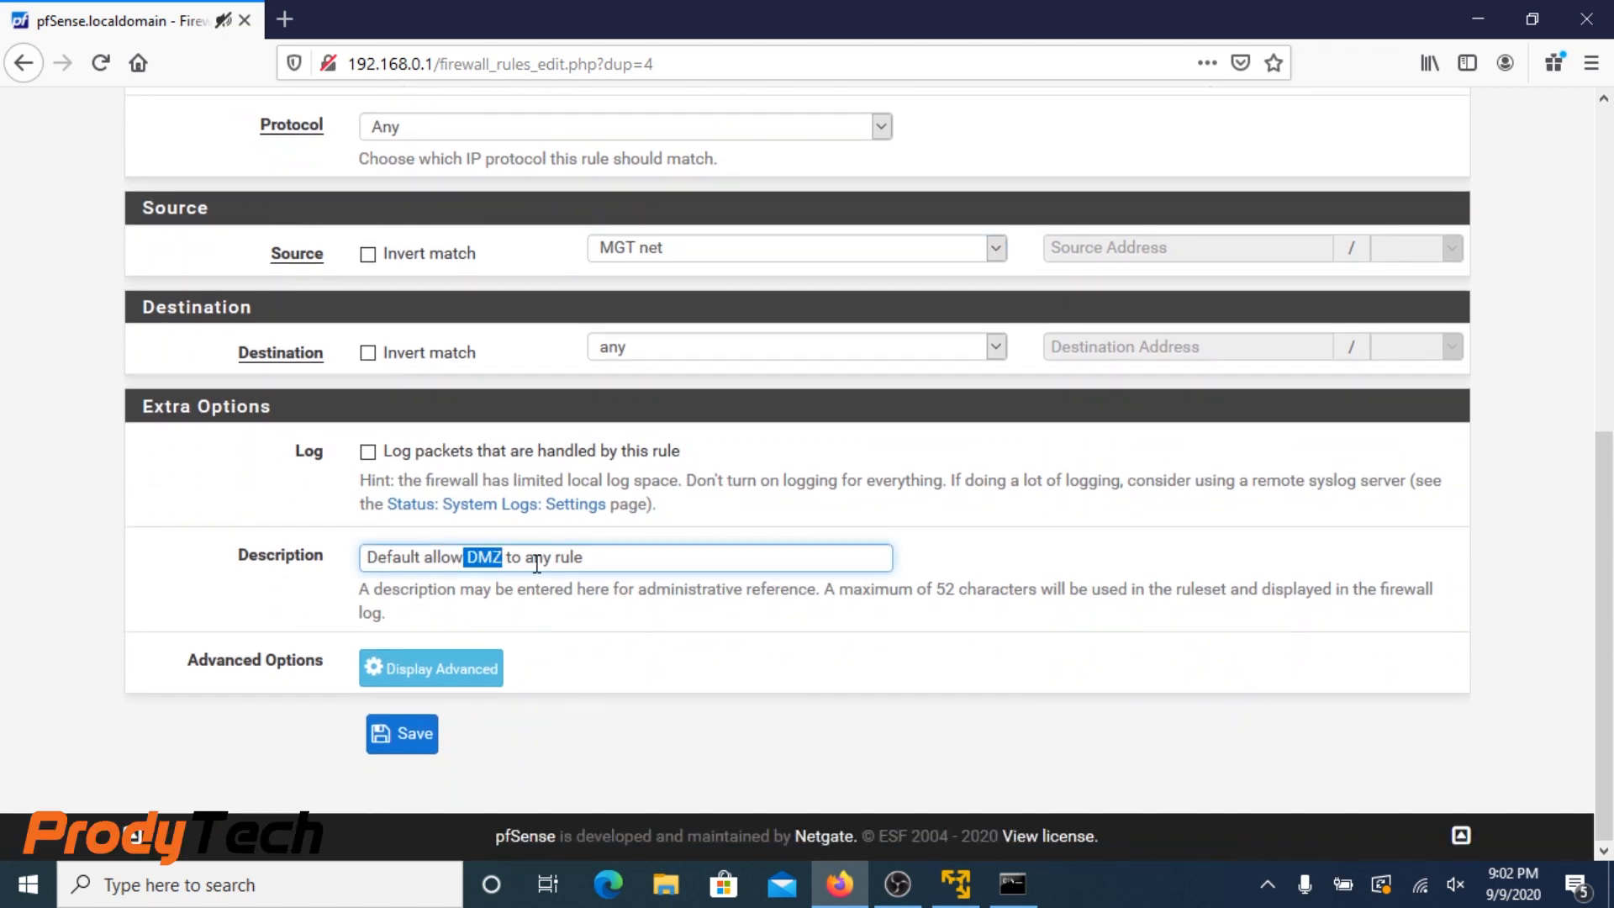
type("M")
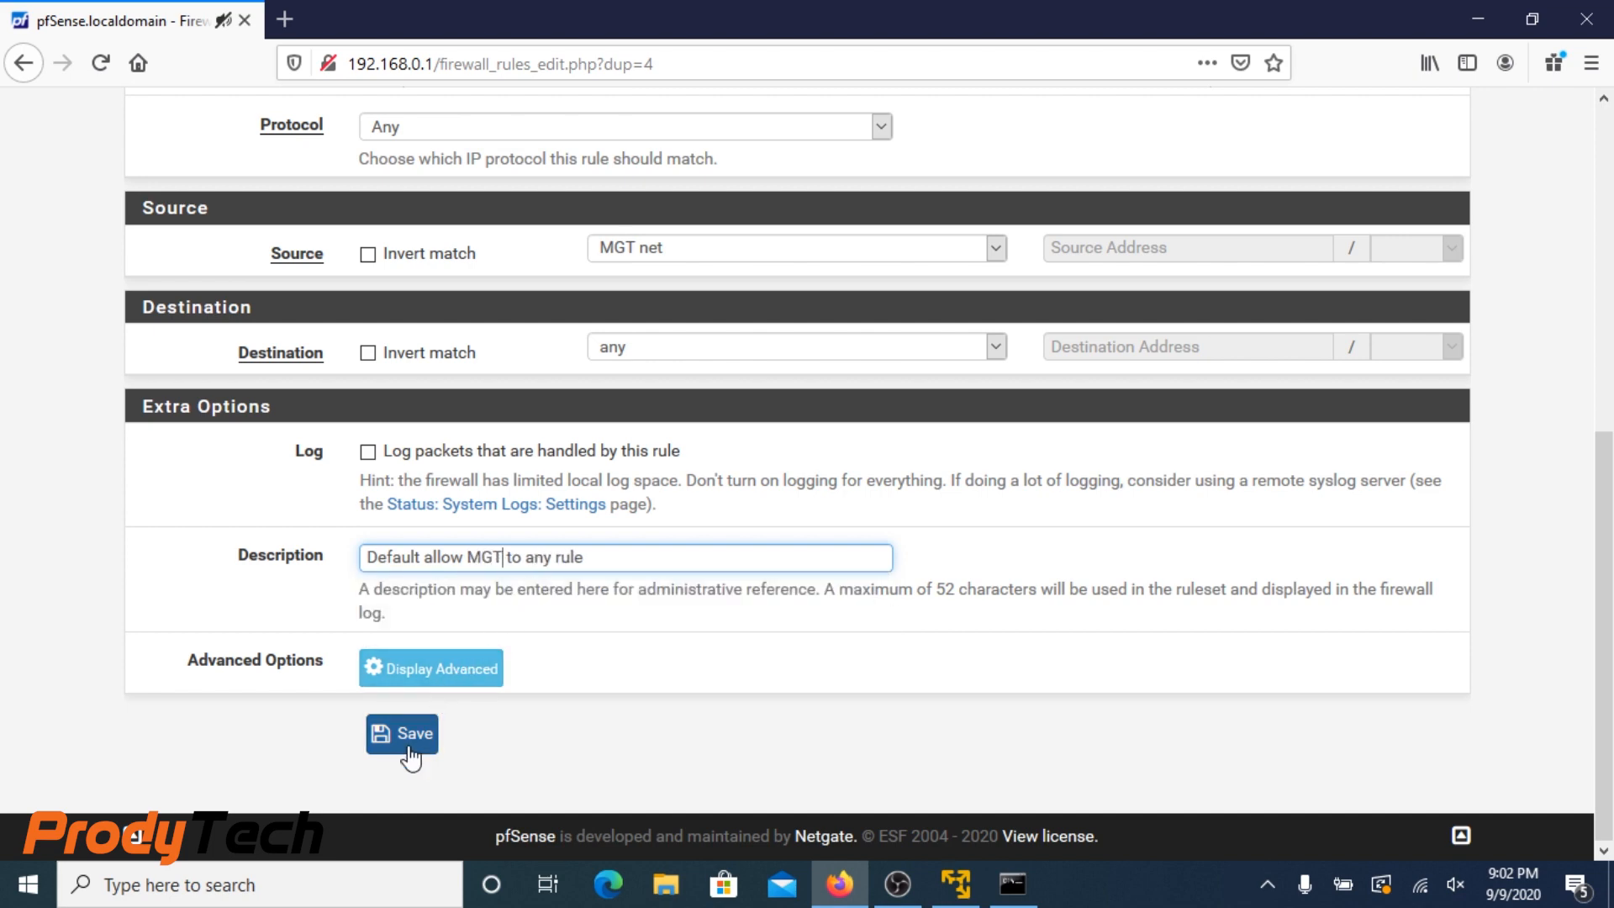
left_click(401, 735)
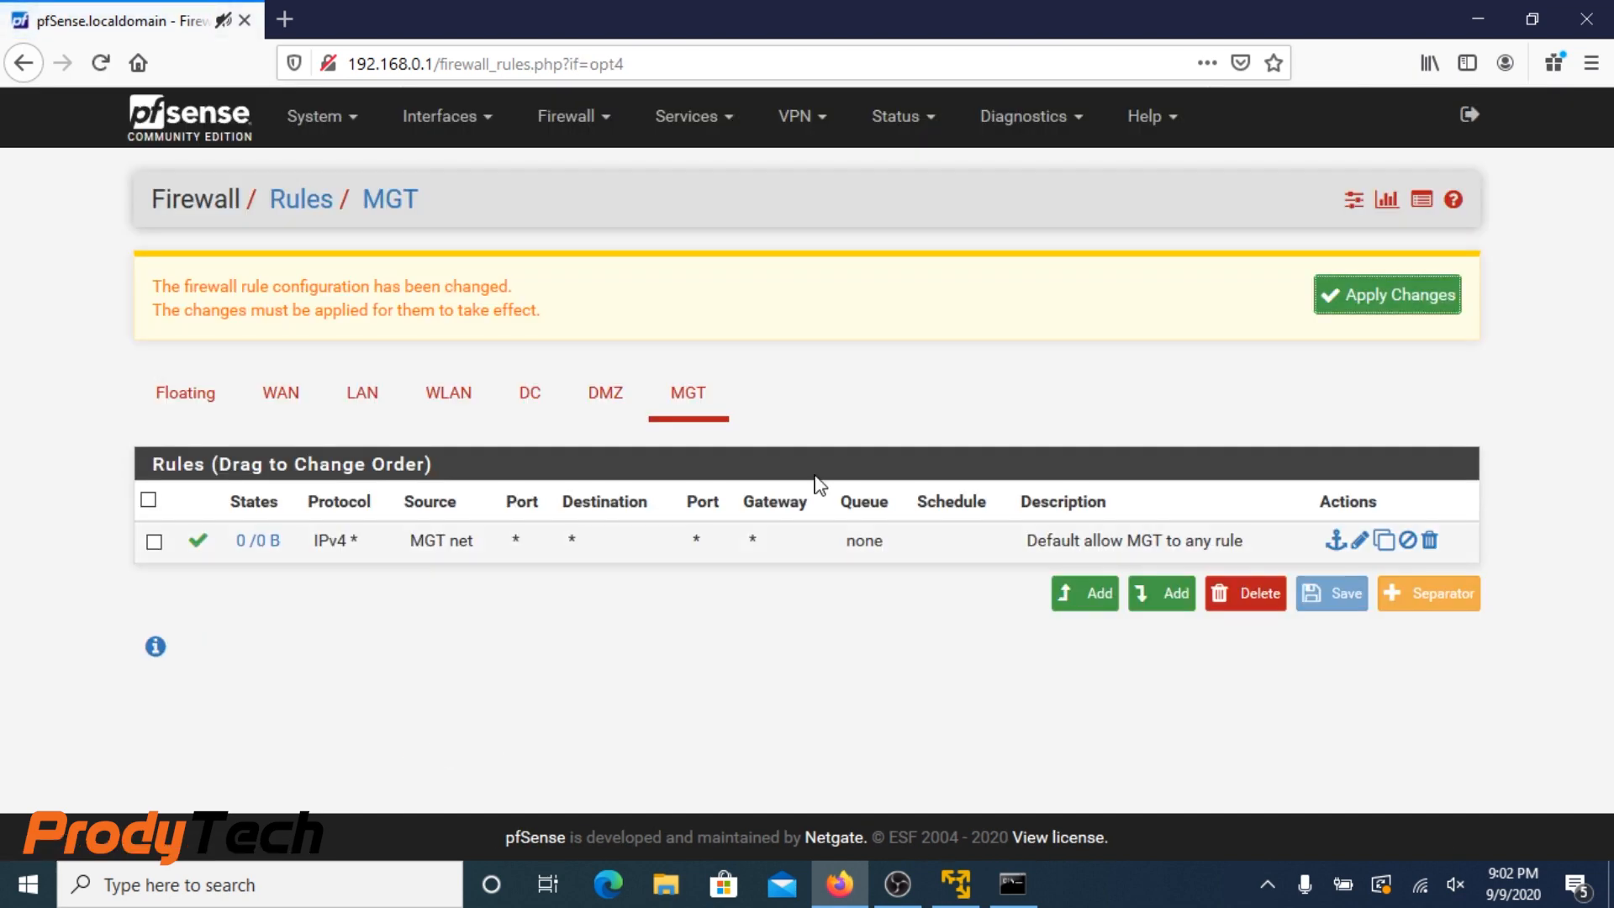
left_click(1386, 294)
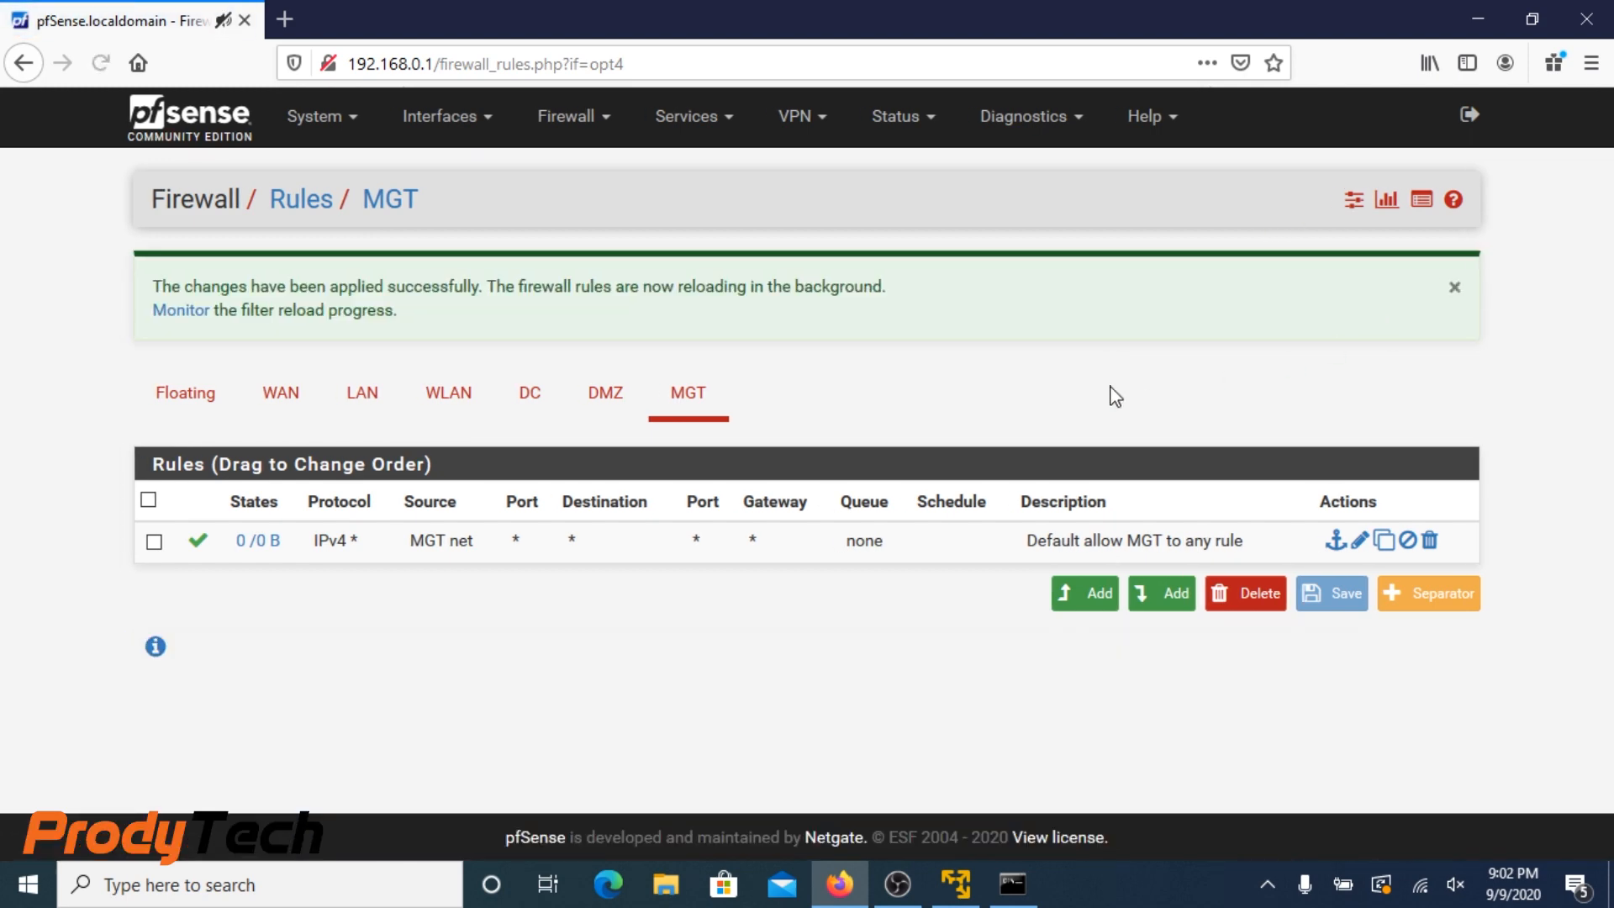
mouse_move(659, 401)
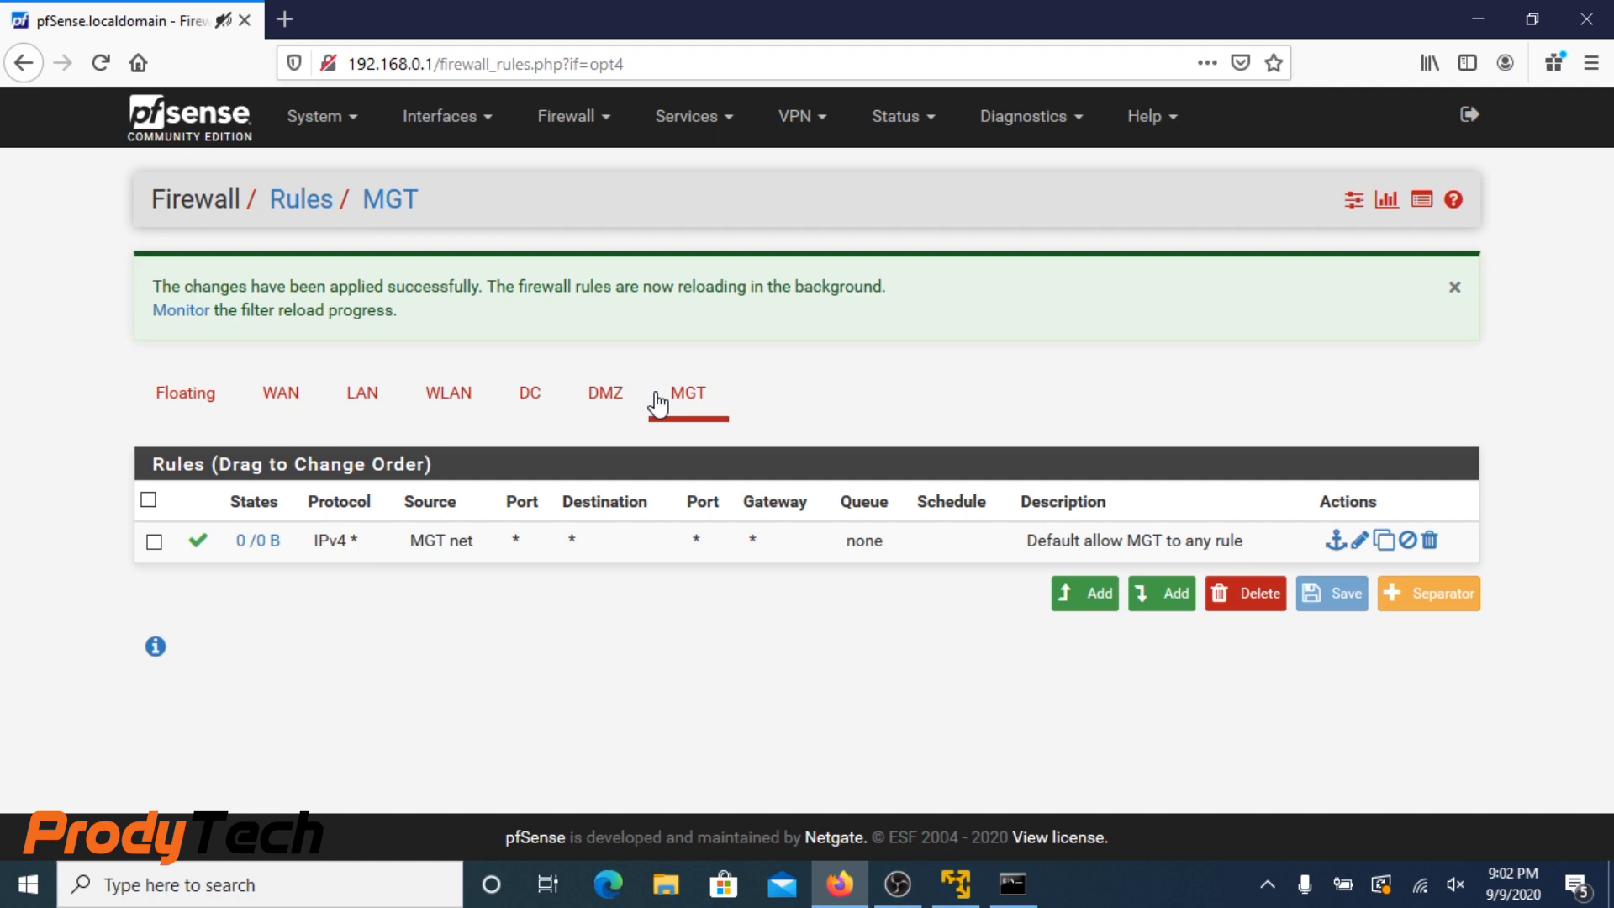
mouse_move(280, 455)
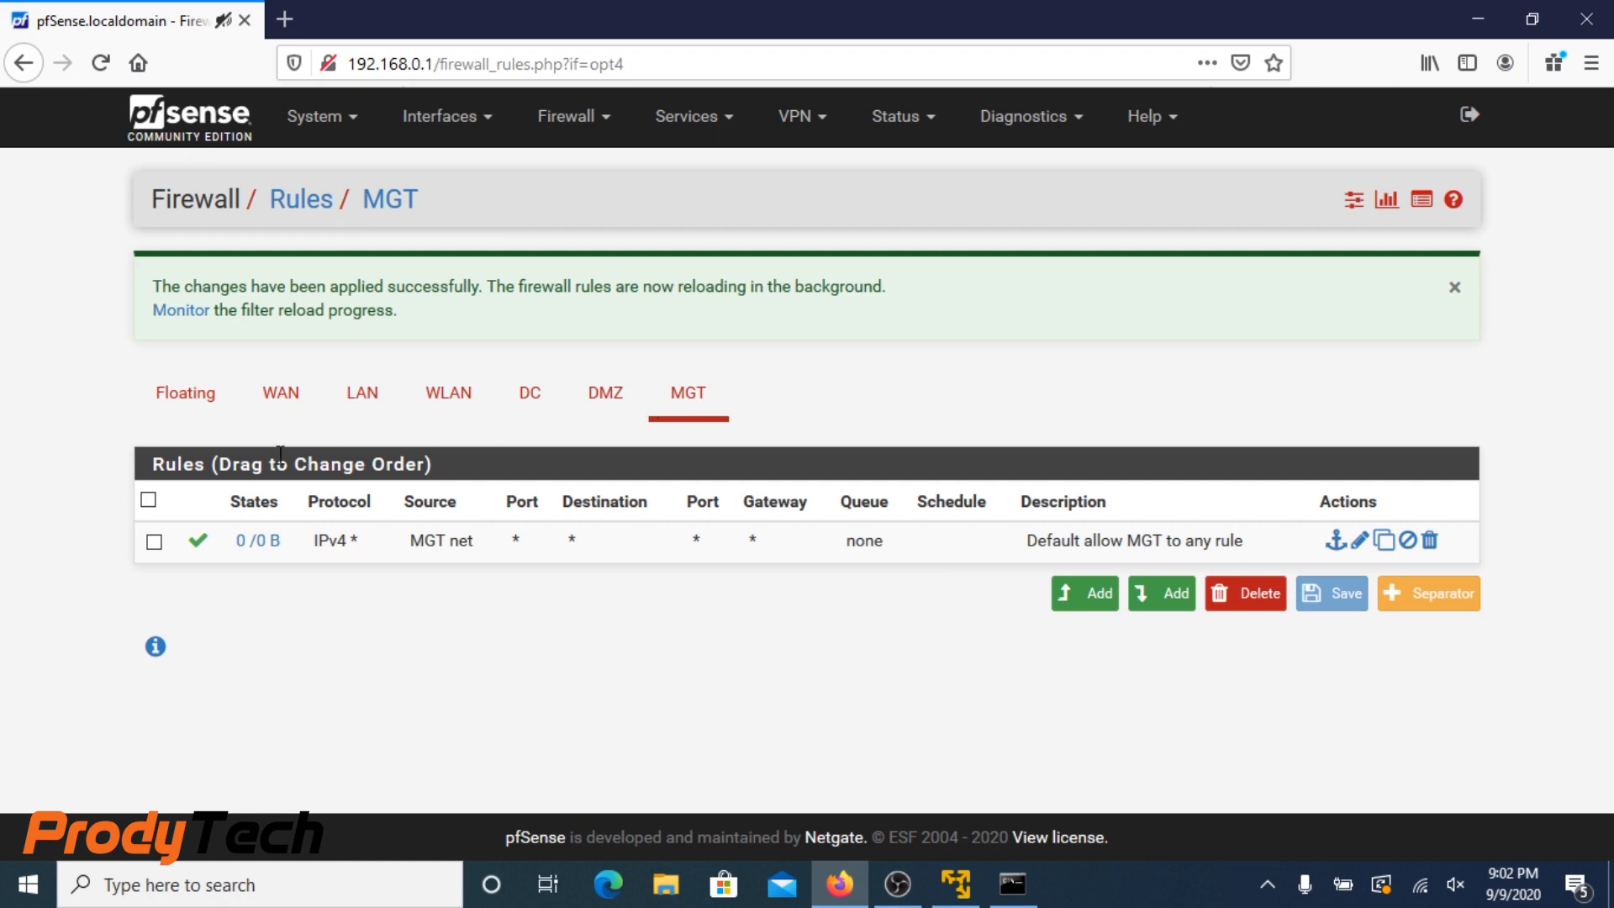
left_click(567, 116)
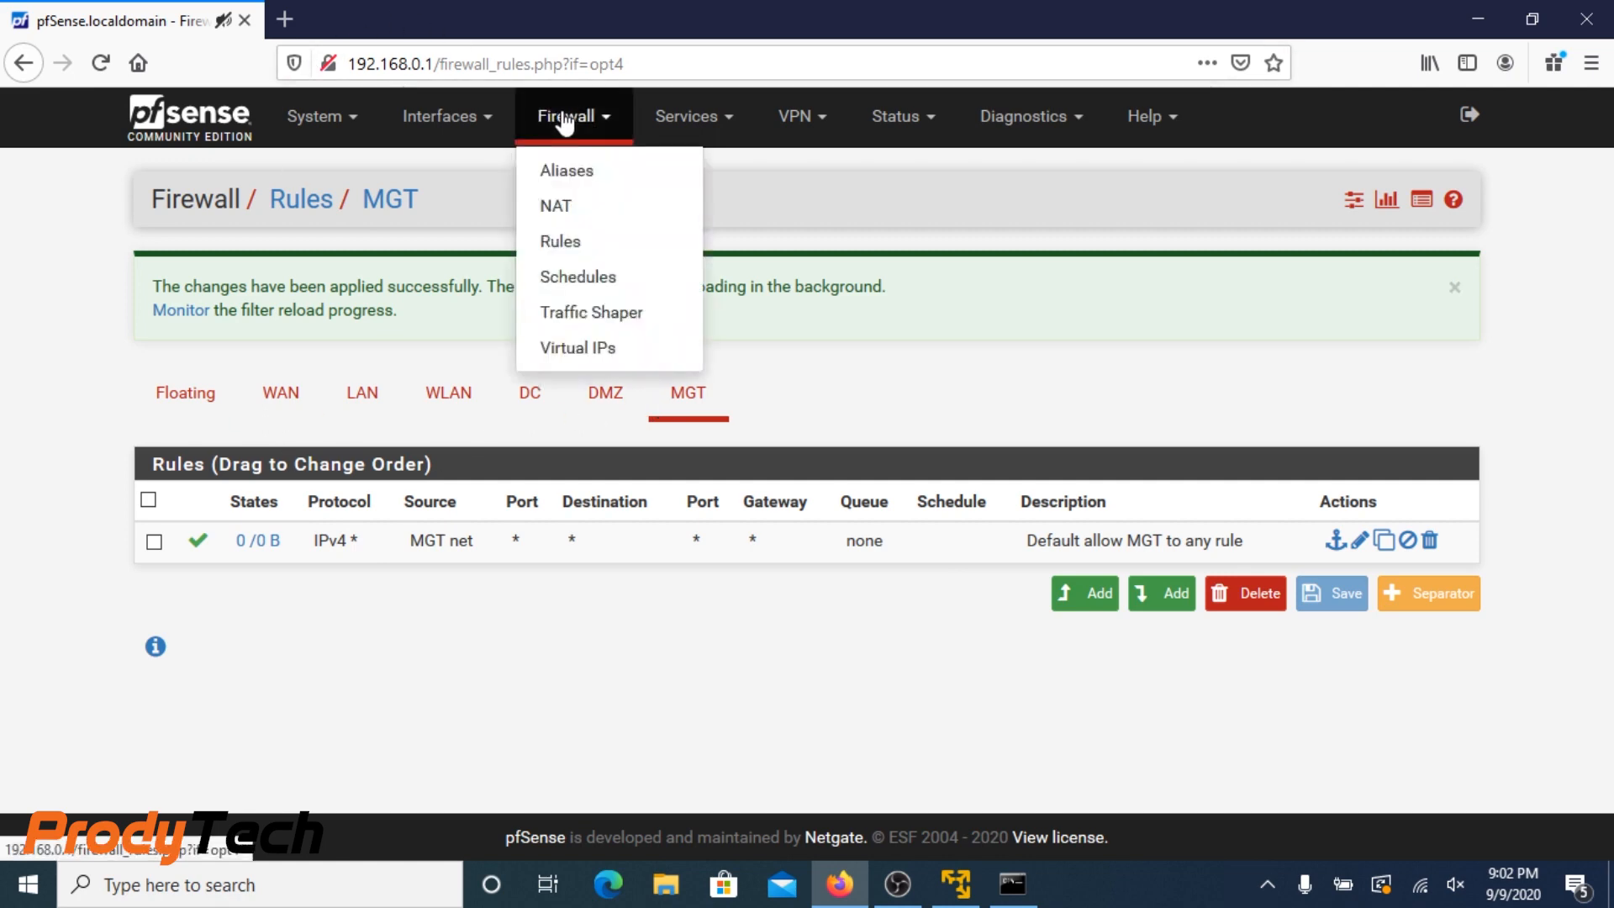
mouse_move(560, 240)
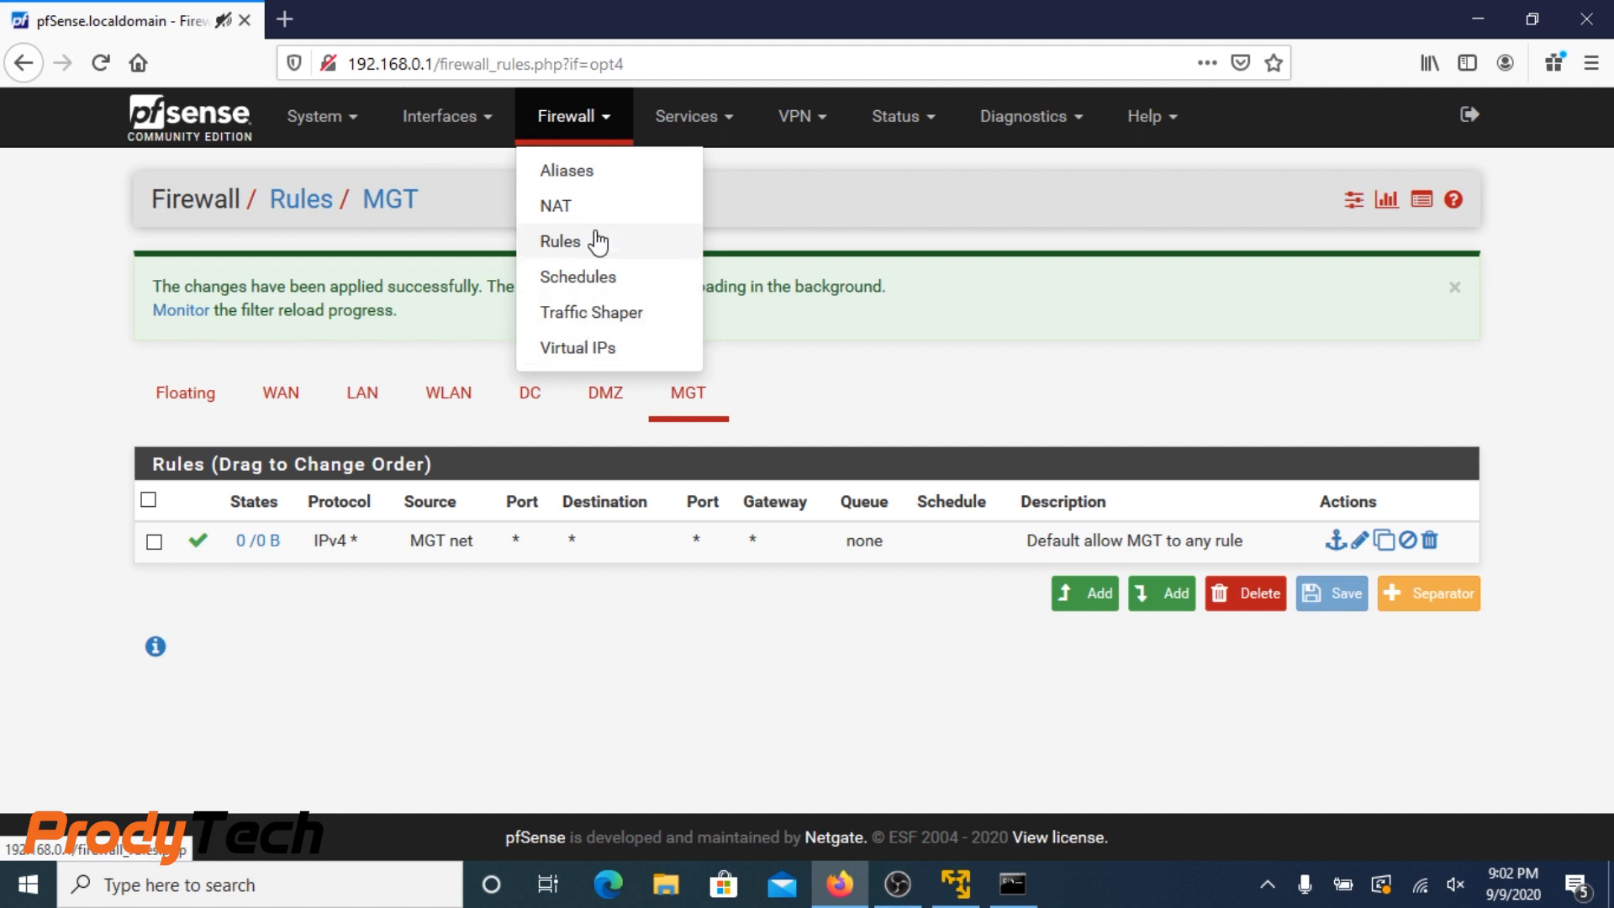
Review the WAN, LAN, DC, DMZ and MGT rule lists, then return to the Status Dashboard
left_click(561, 240)
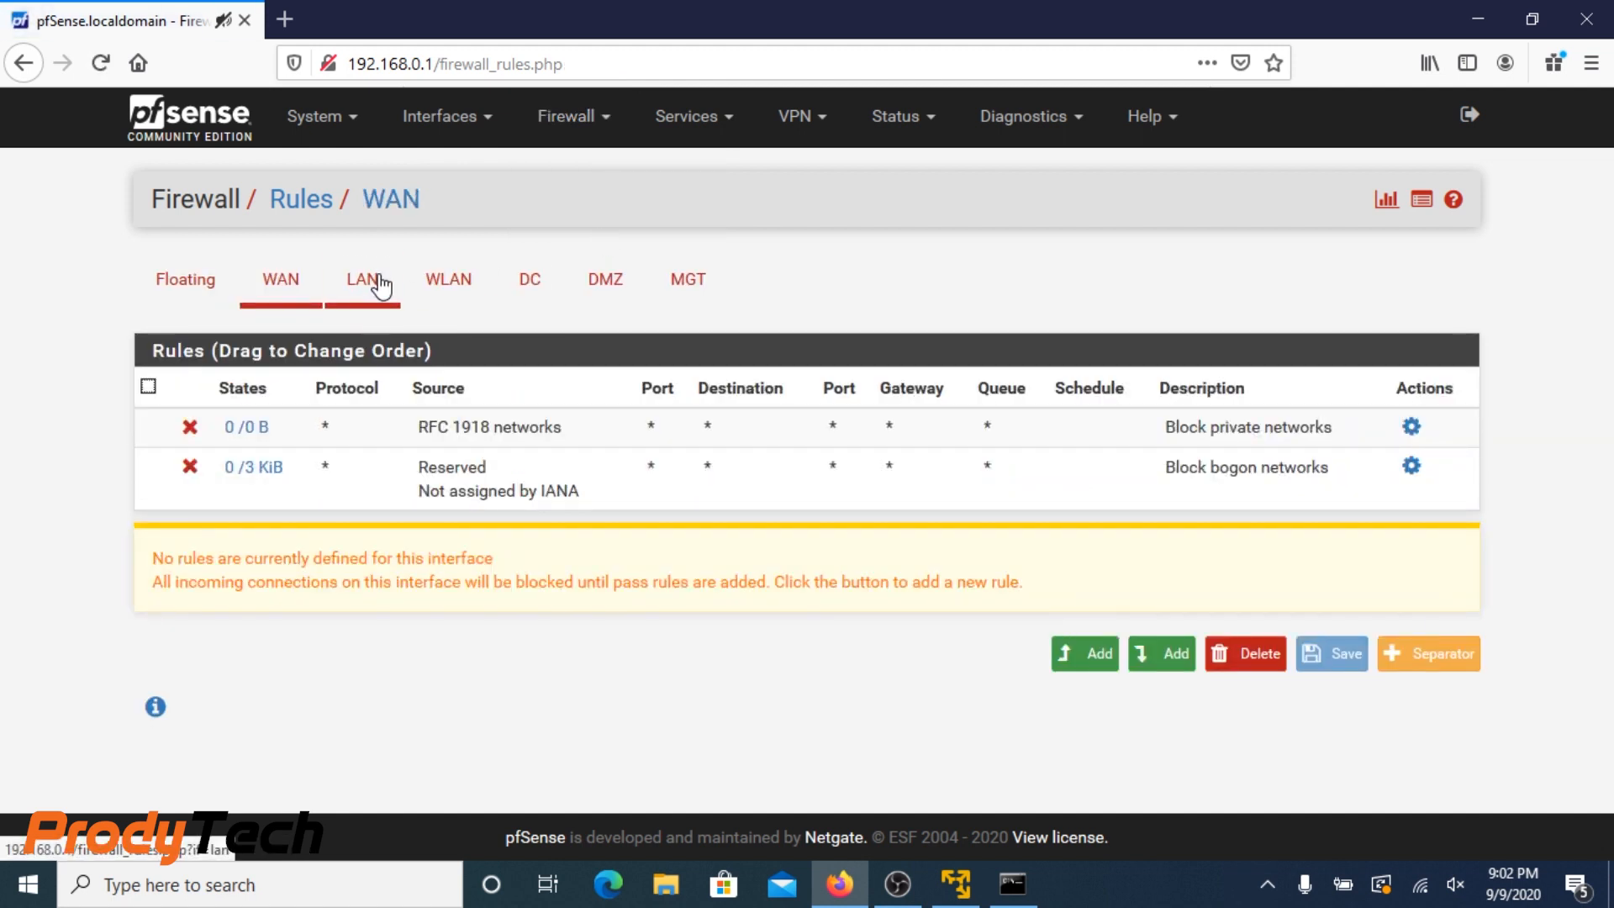
left_click(362, 279)
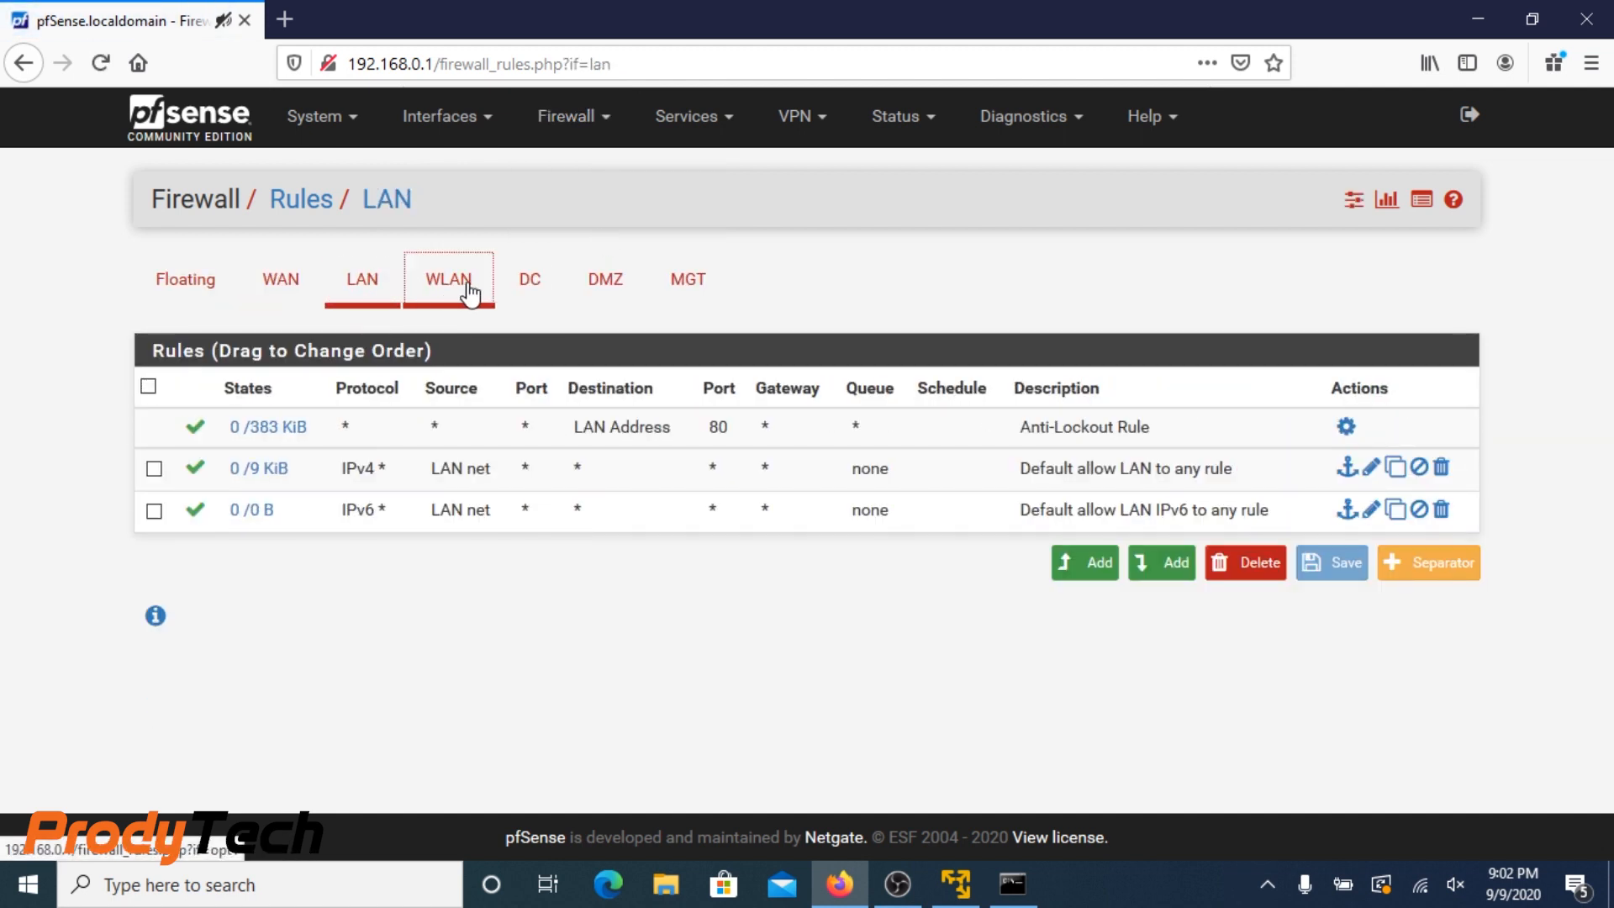
left_click(530, 280)
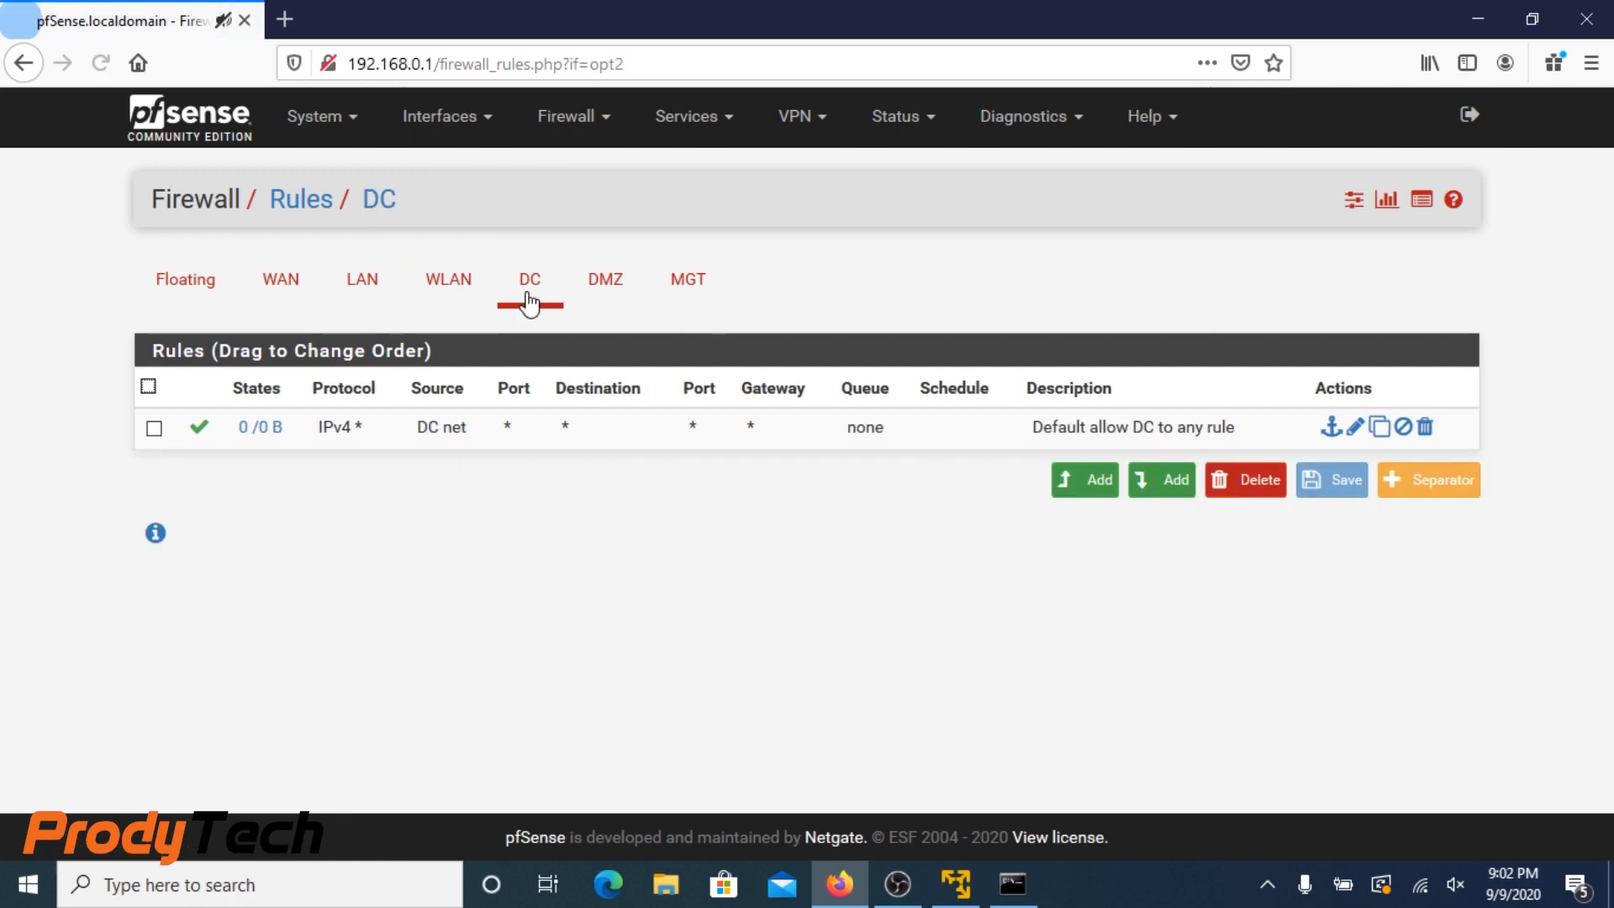
left_click(603, 279)
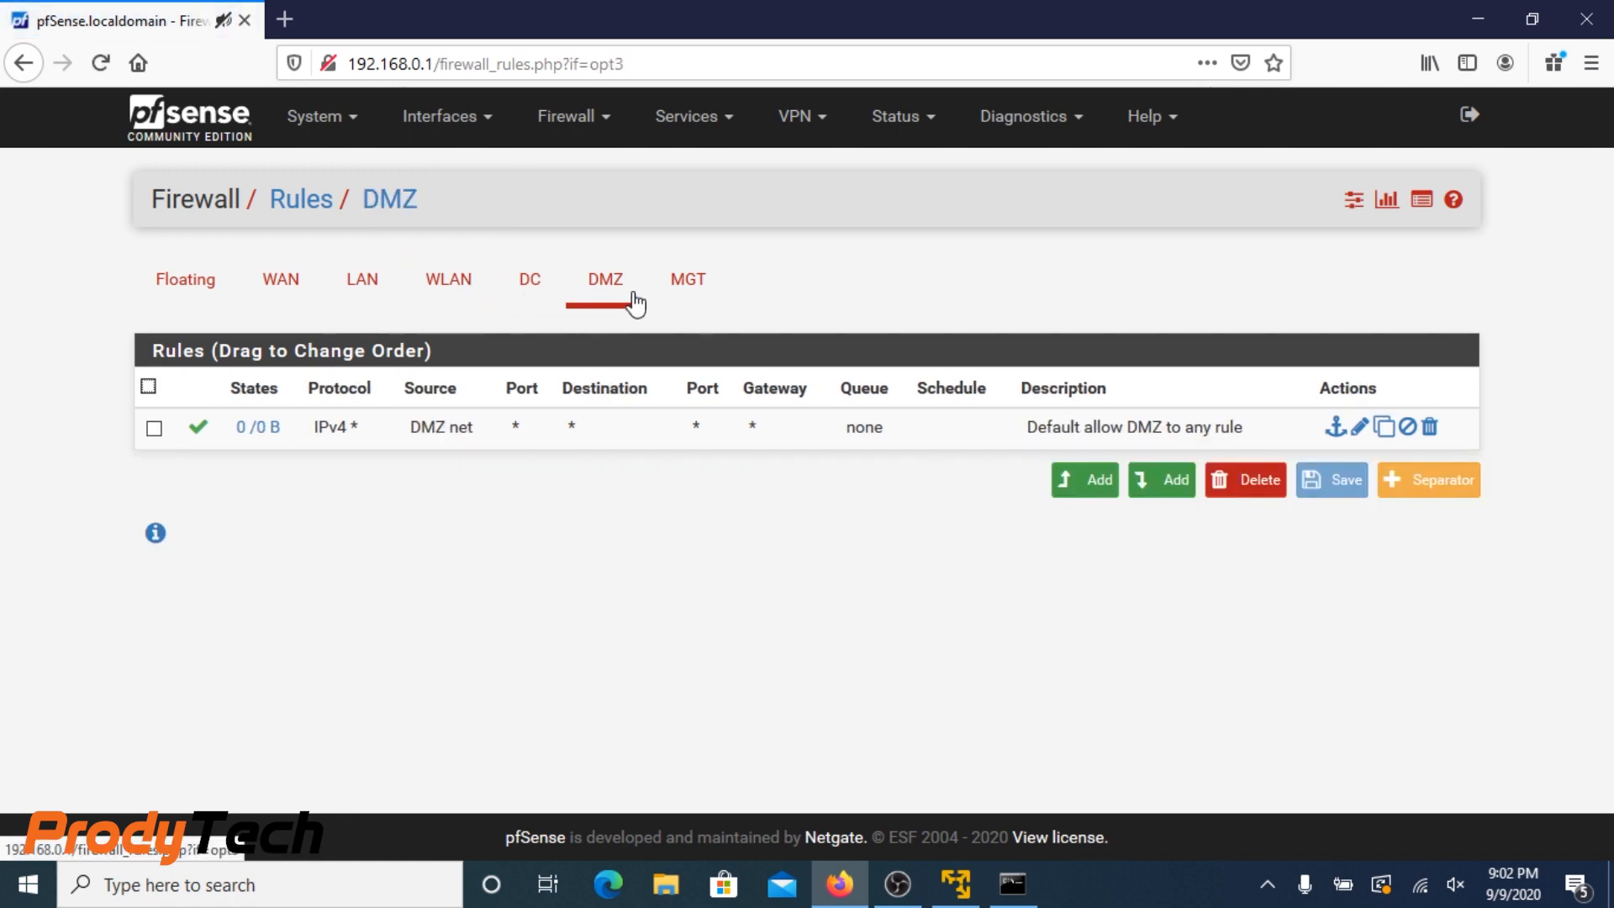
left_click(686, 279)
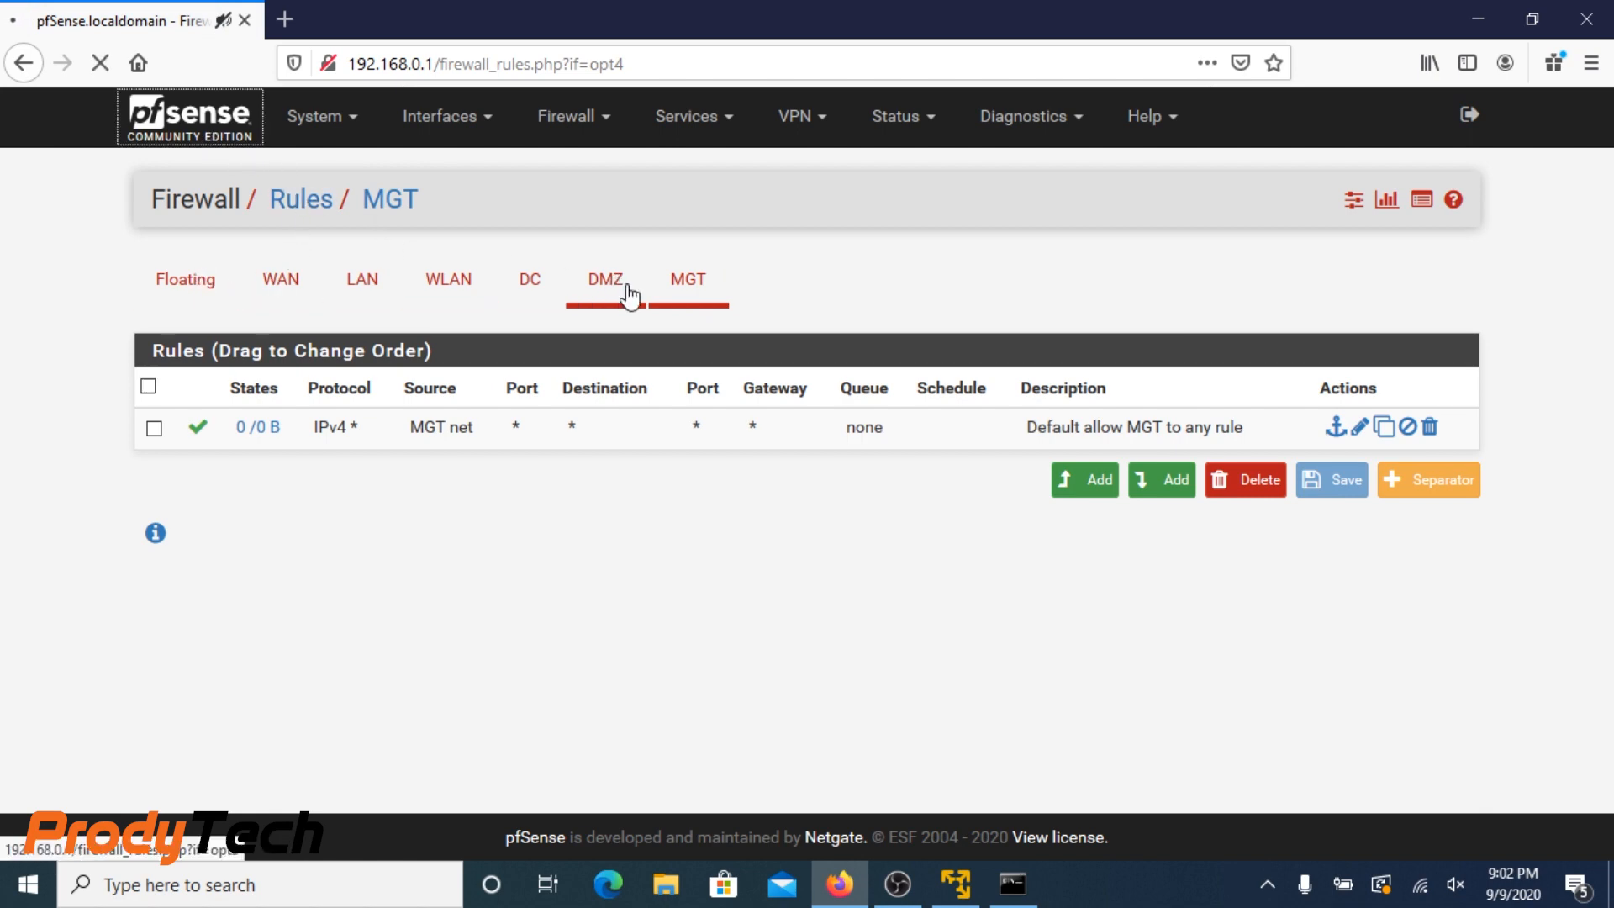
left_click(190, 116)
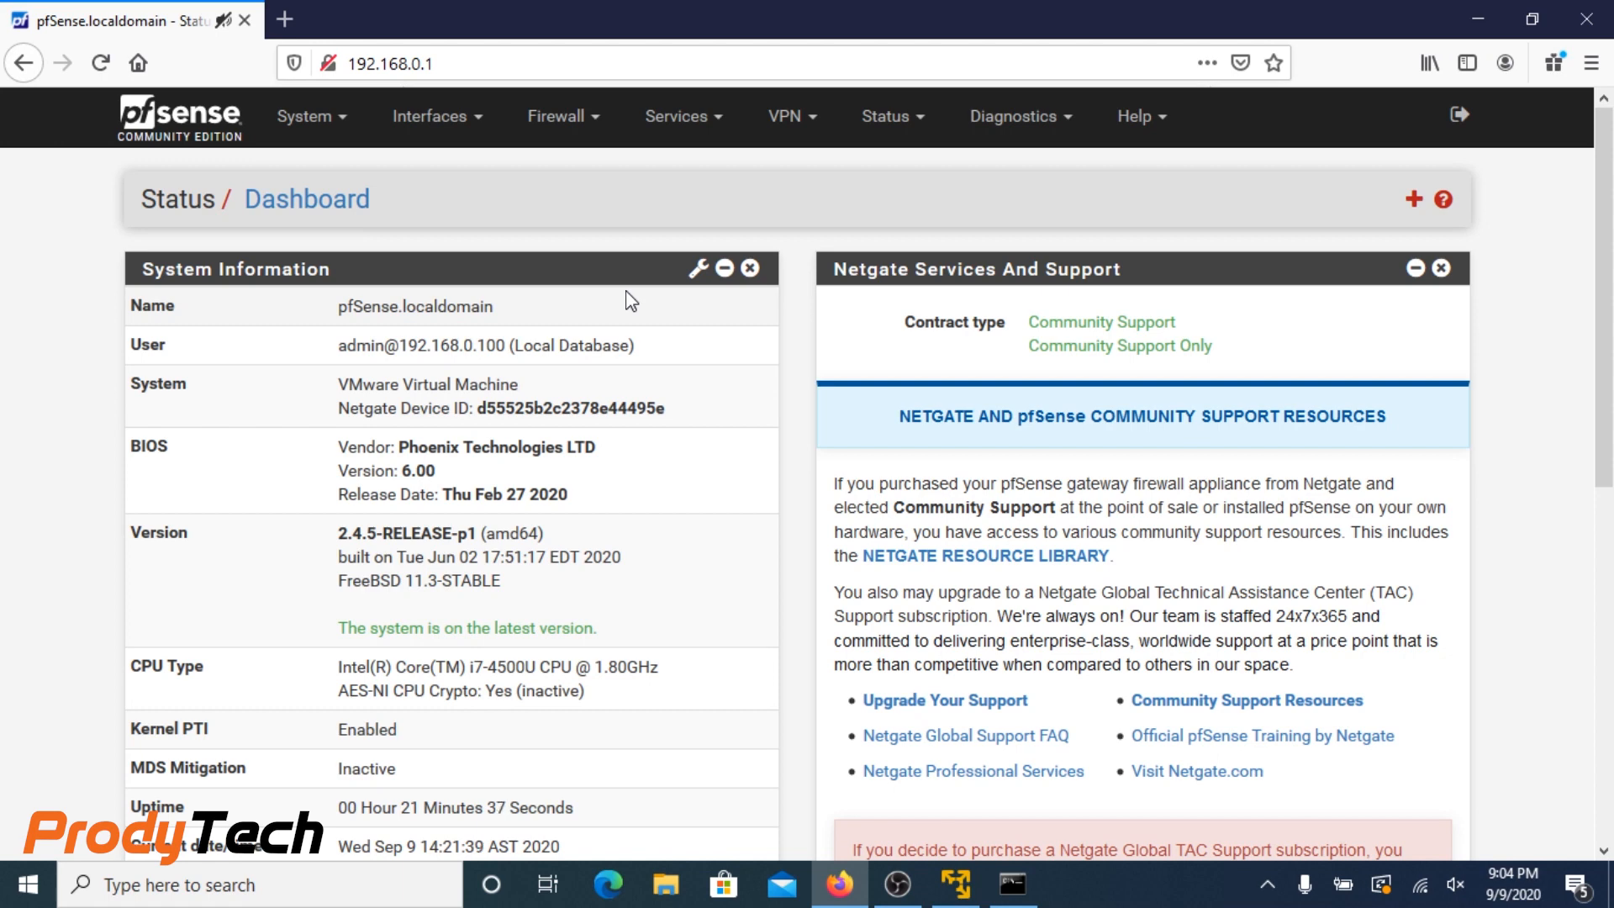
Close the Netgate Services And Support widget so the Interfaces widget shows all six interfaces up
left_click(1439, 269)
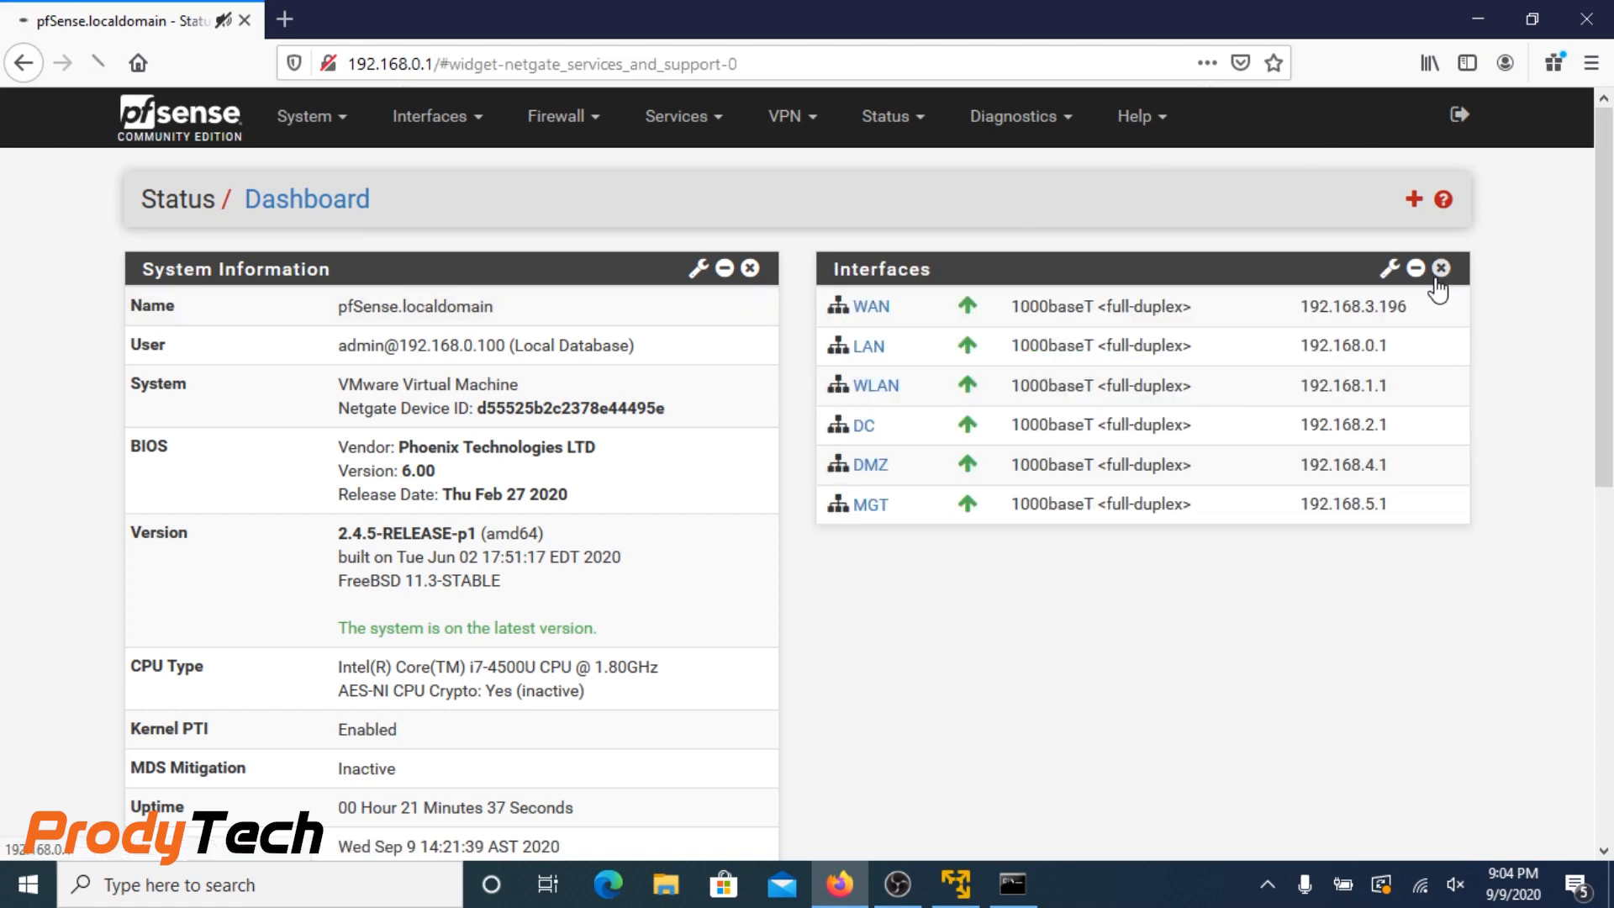